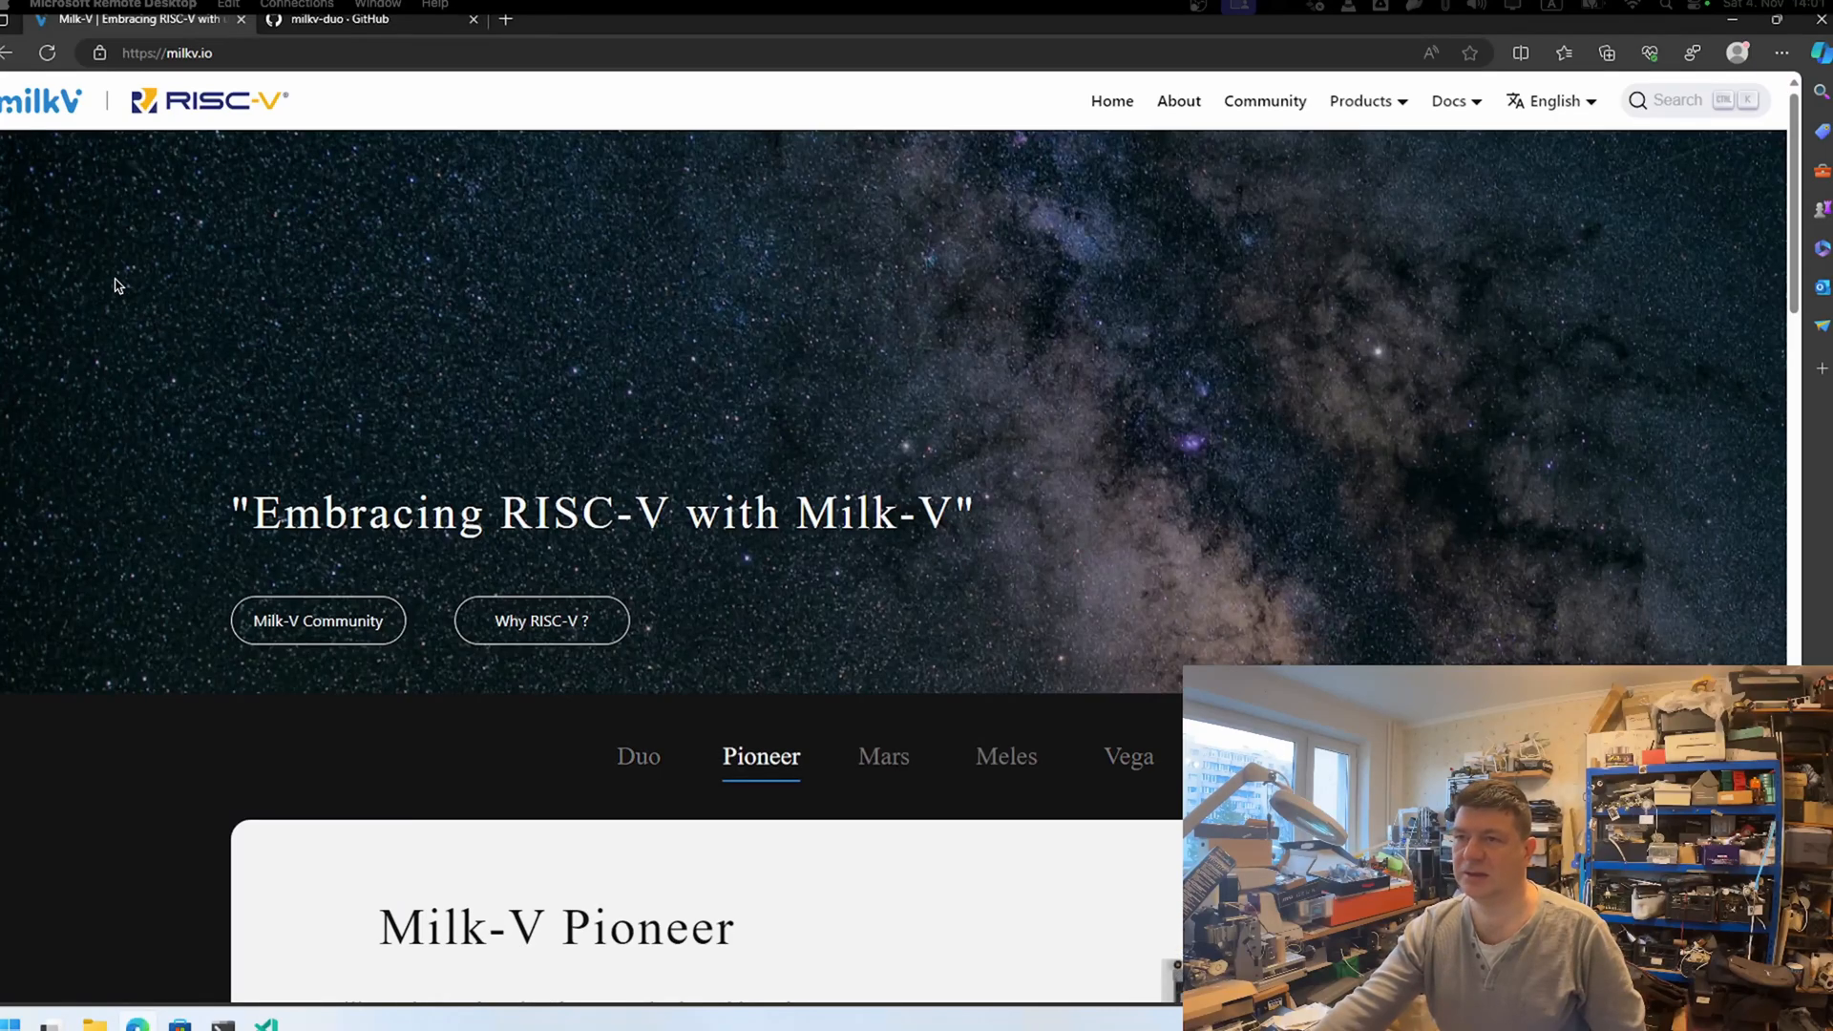
Step: Select the Milk-V Duo card in the product carousel and follow Learn more to its product page
click(883, 756)
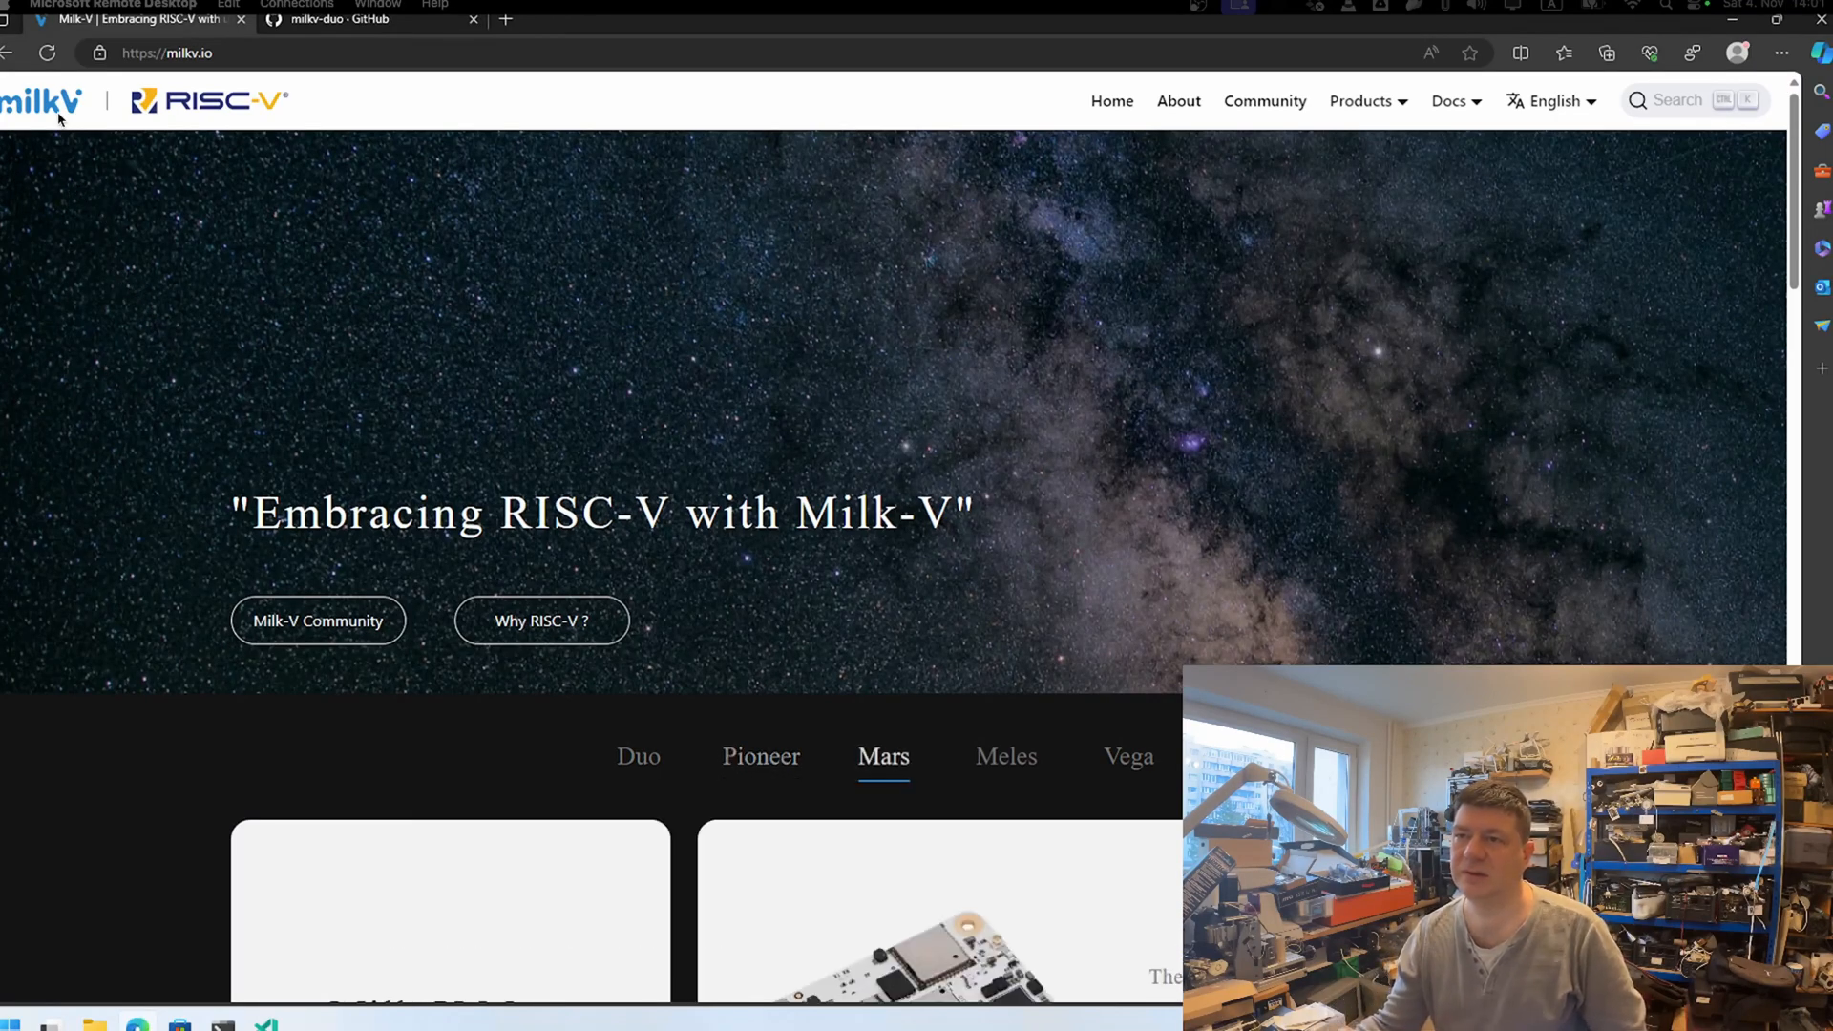
scroll(down, 3)
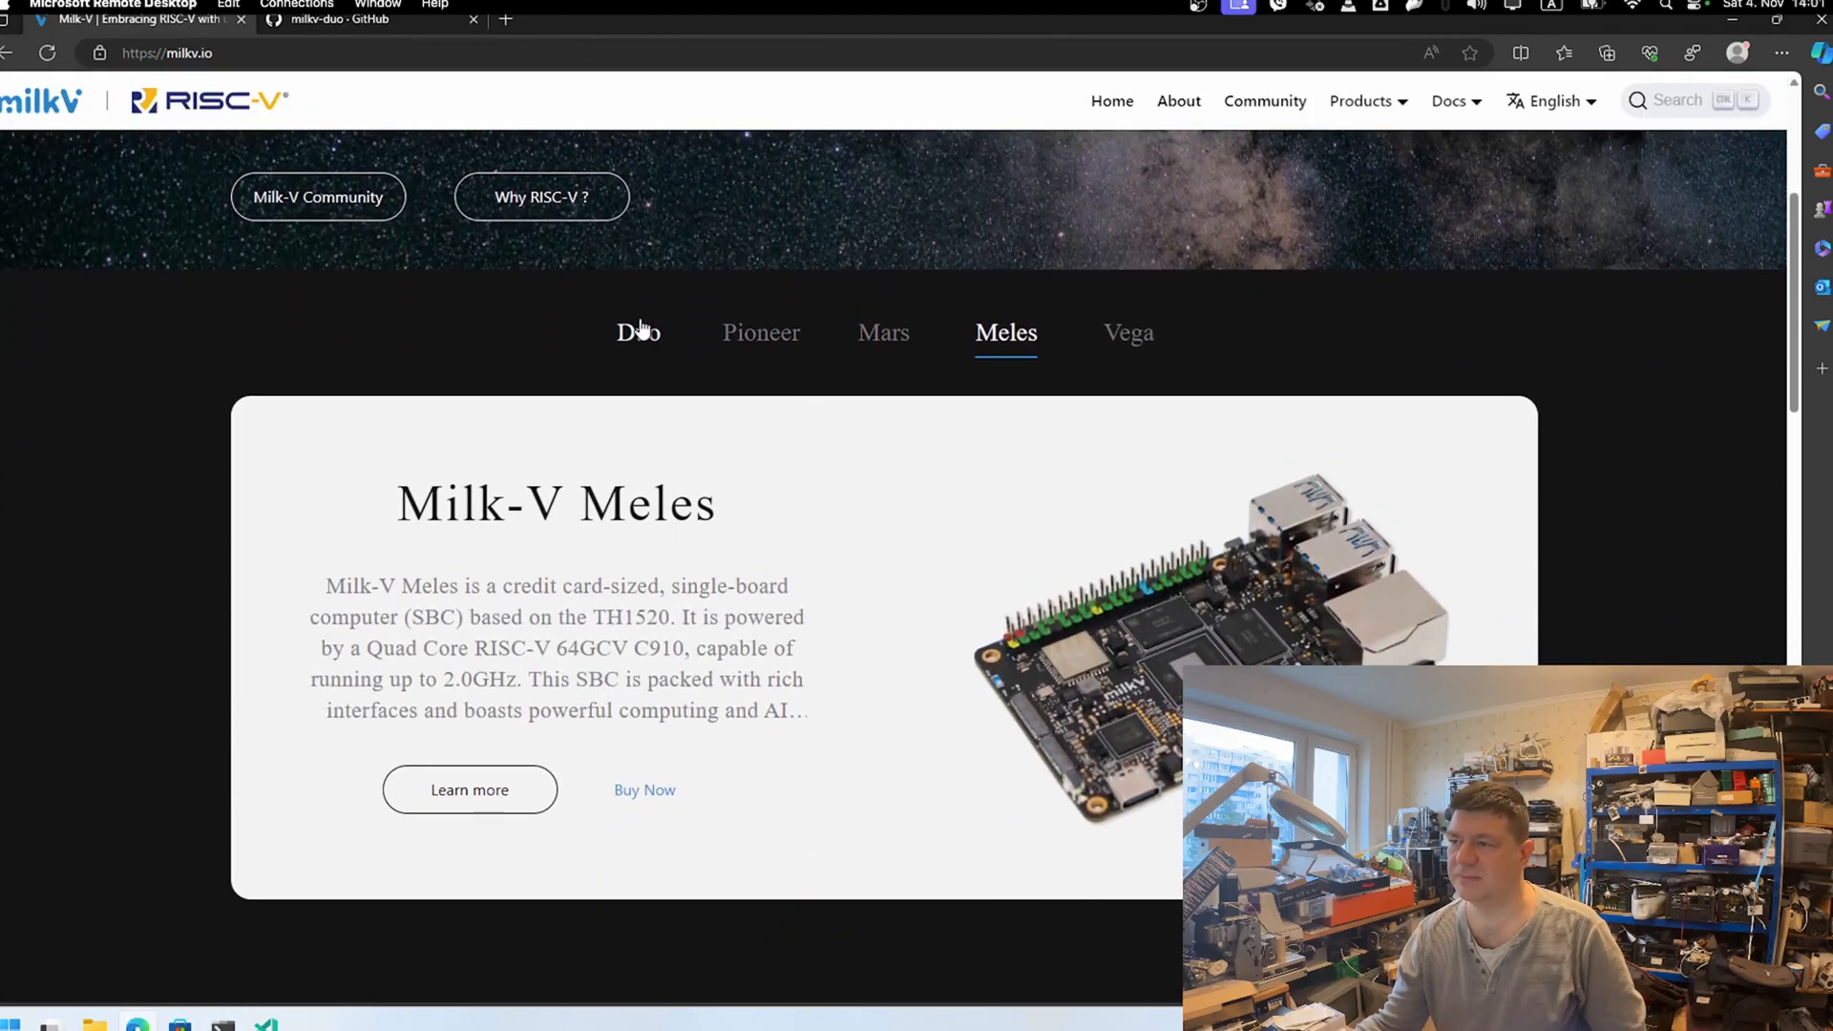
click(637, 332)
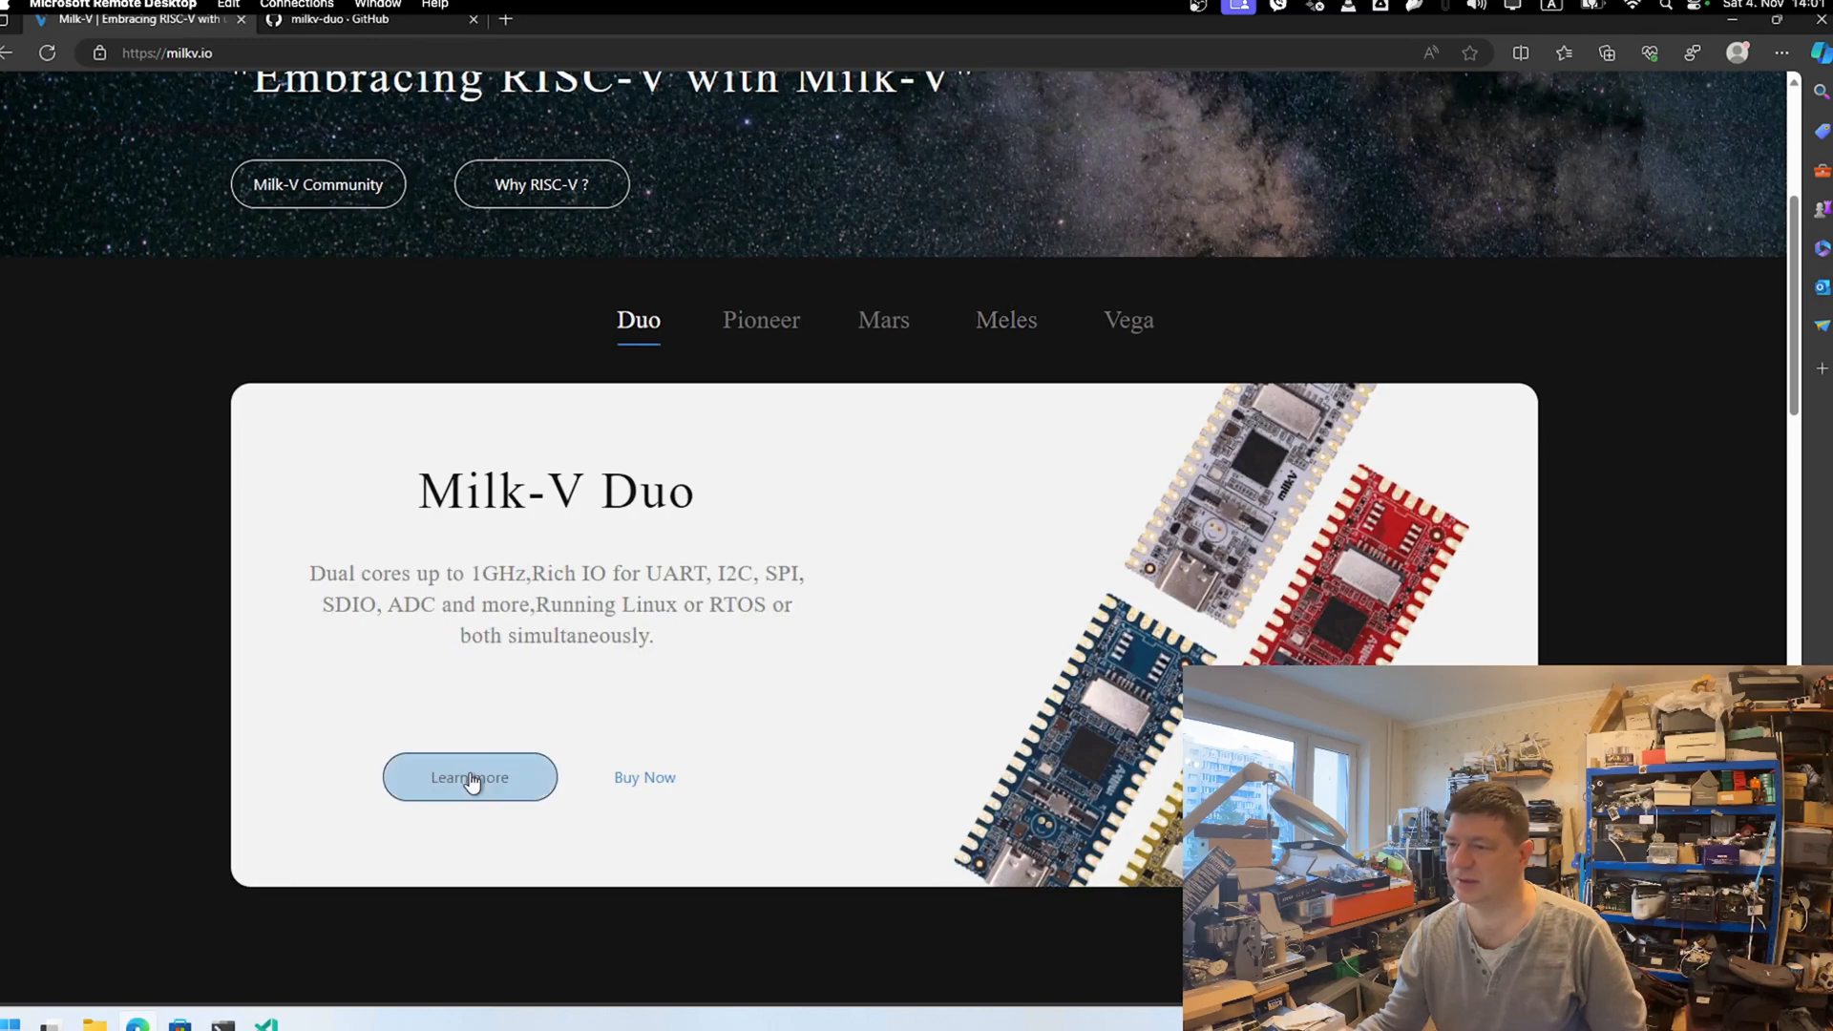
click(470, 777)
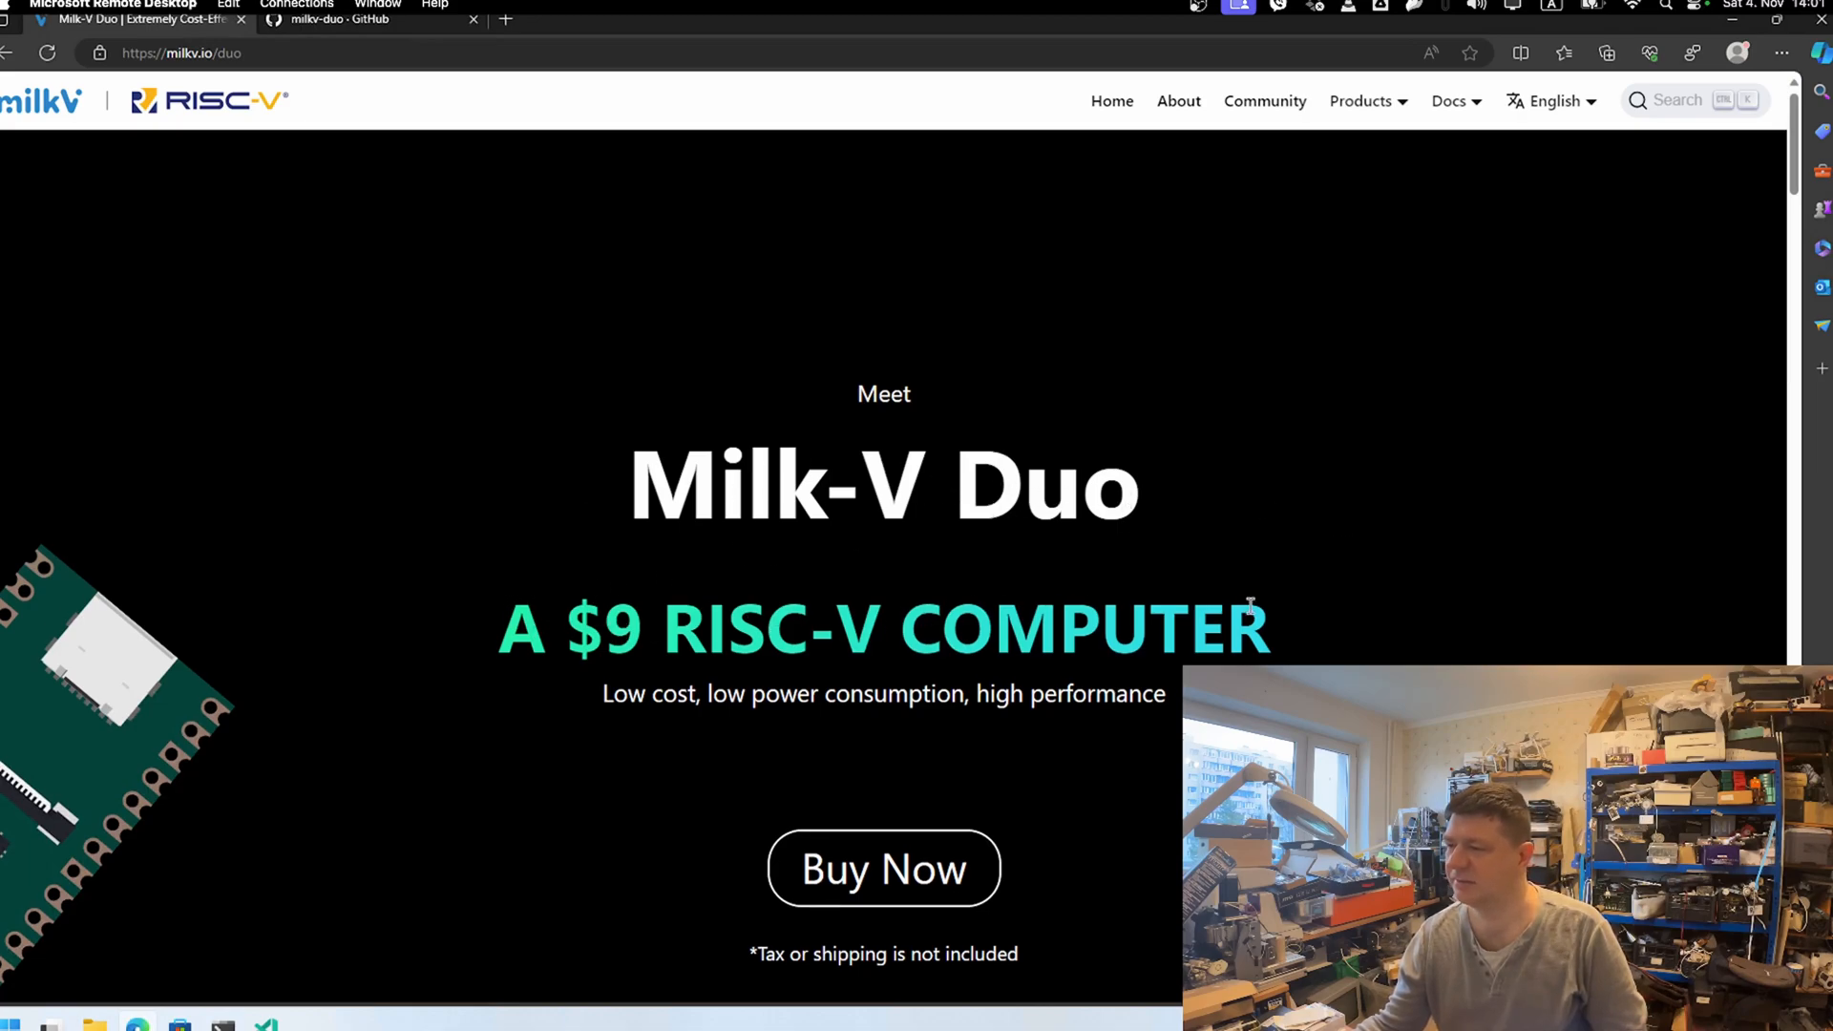
Step: Scroll down past the Duo specification and feature sections to the Tech Specs hardware list
scroll(down, 3)
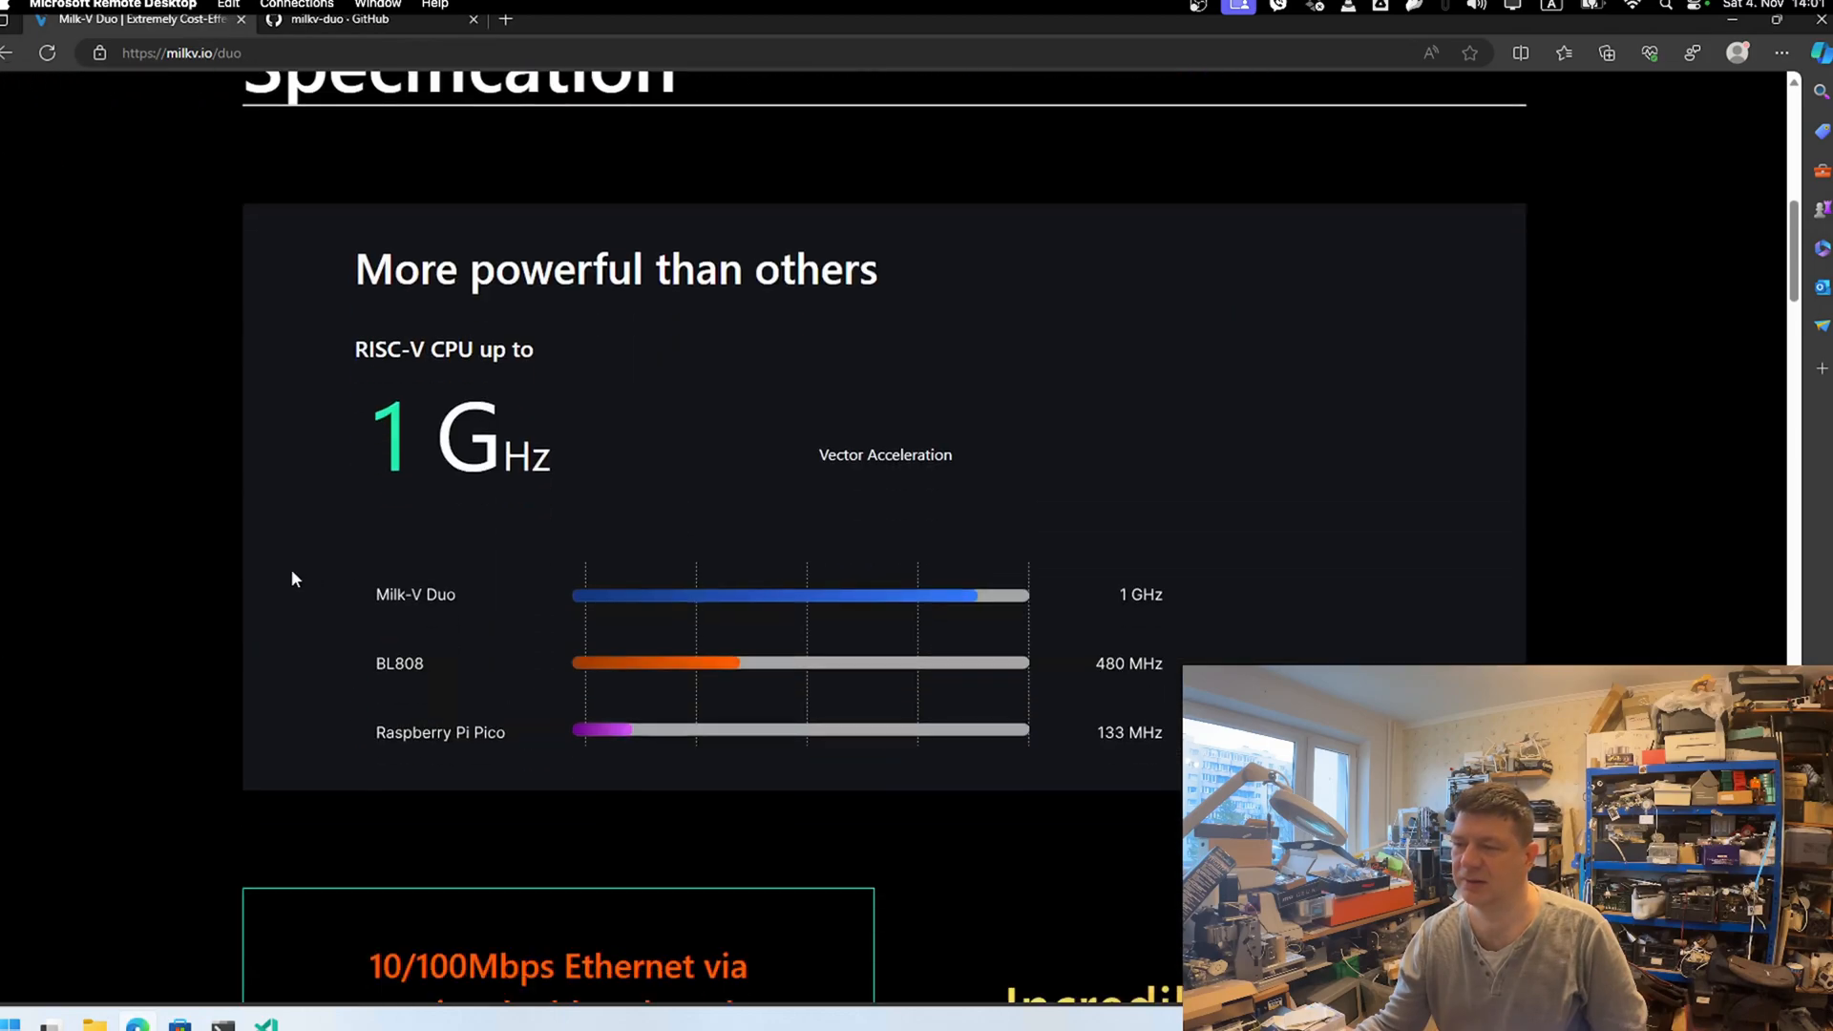
scroll(down, 3)
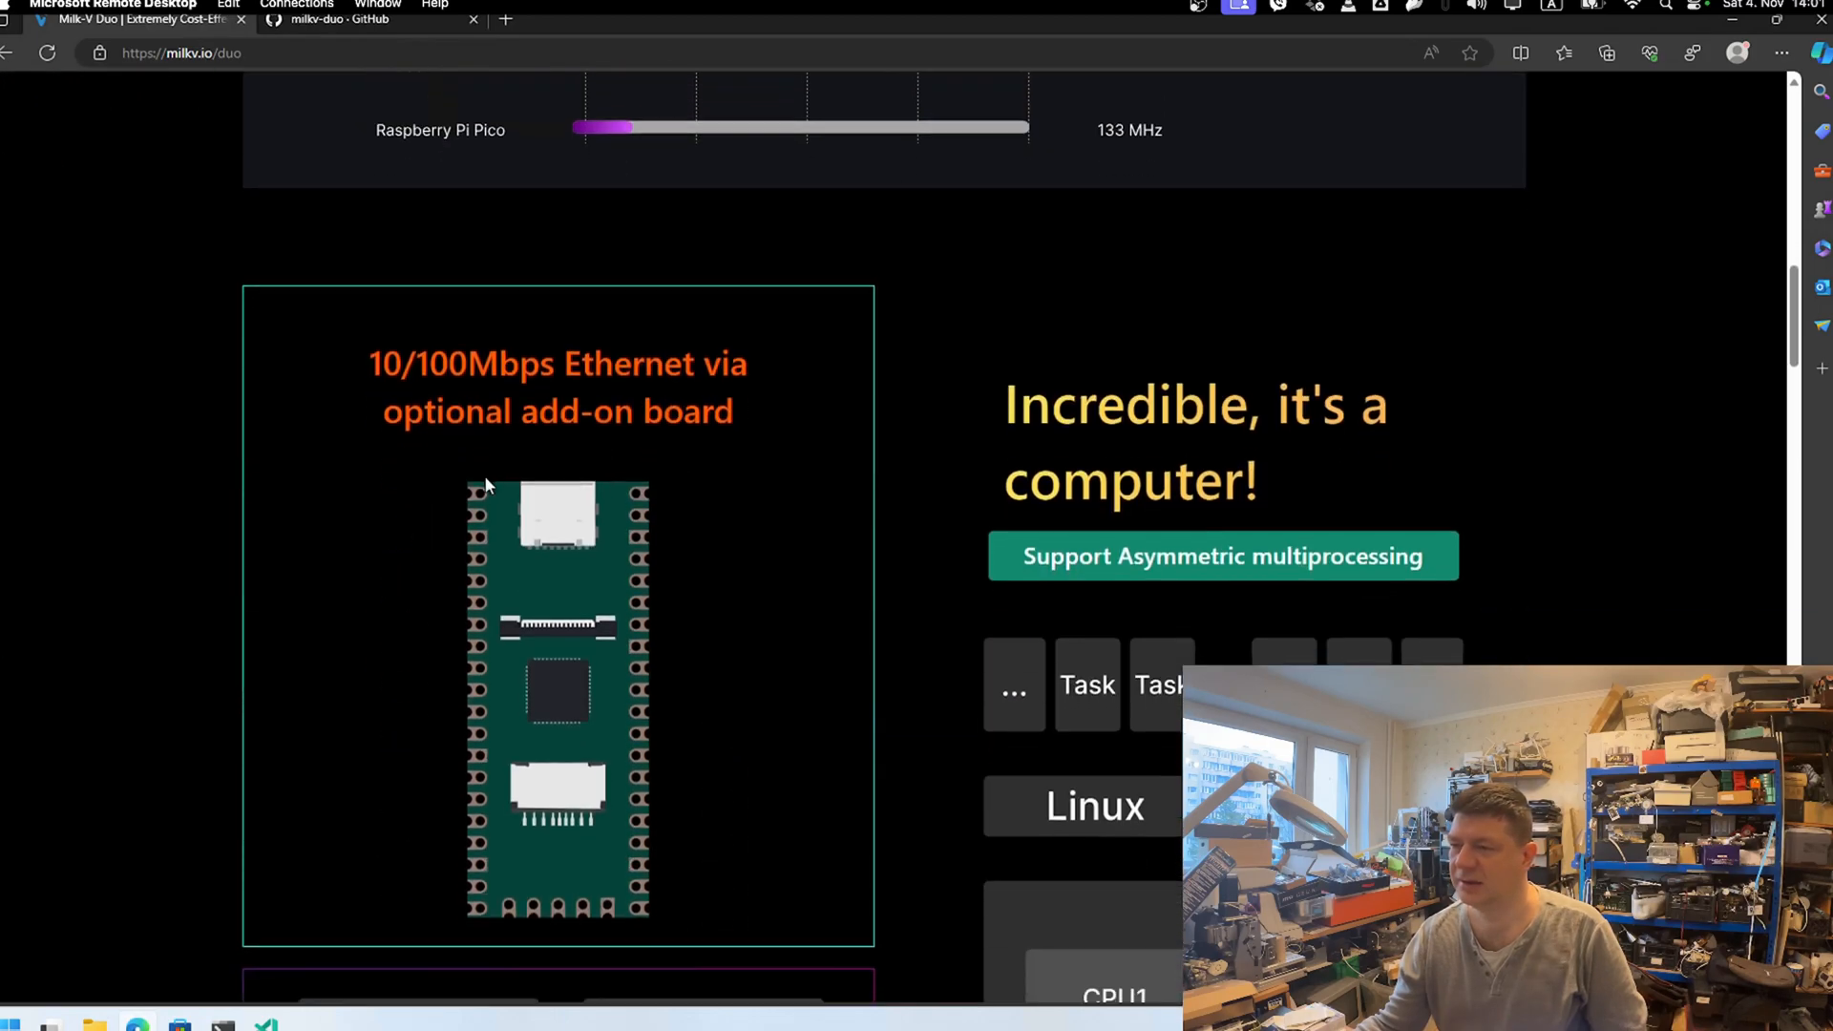
scroll(down, 3)
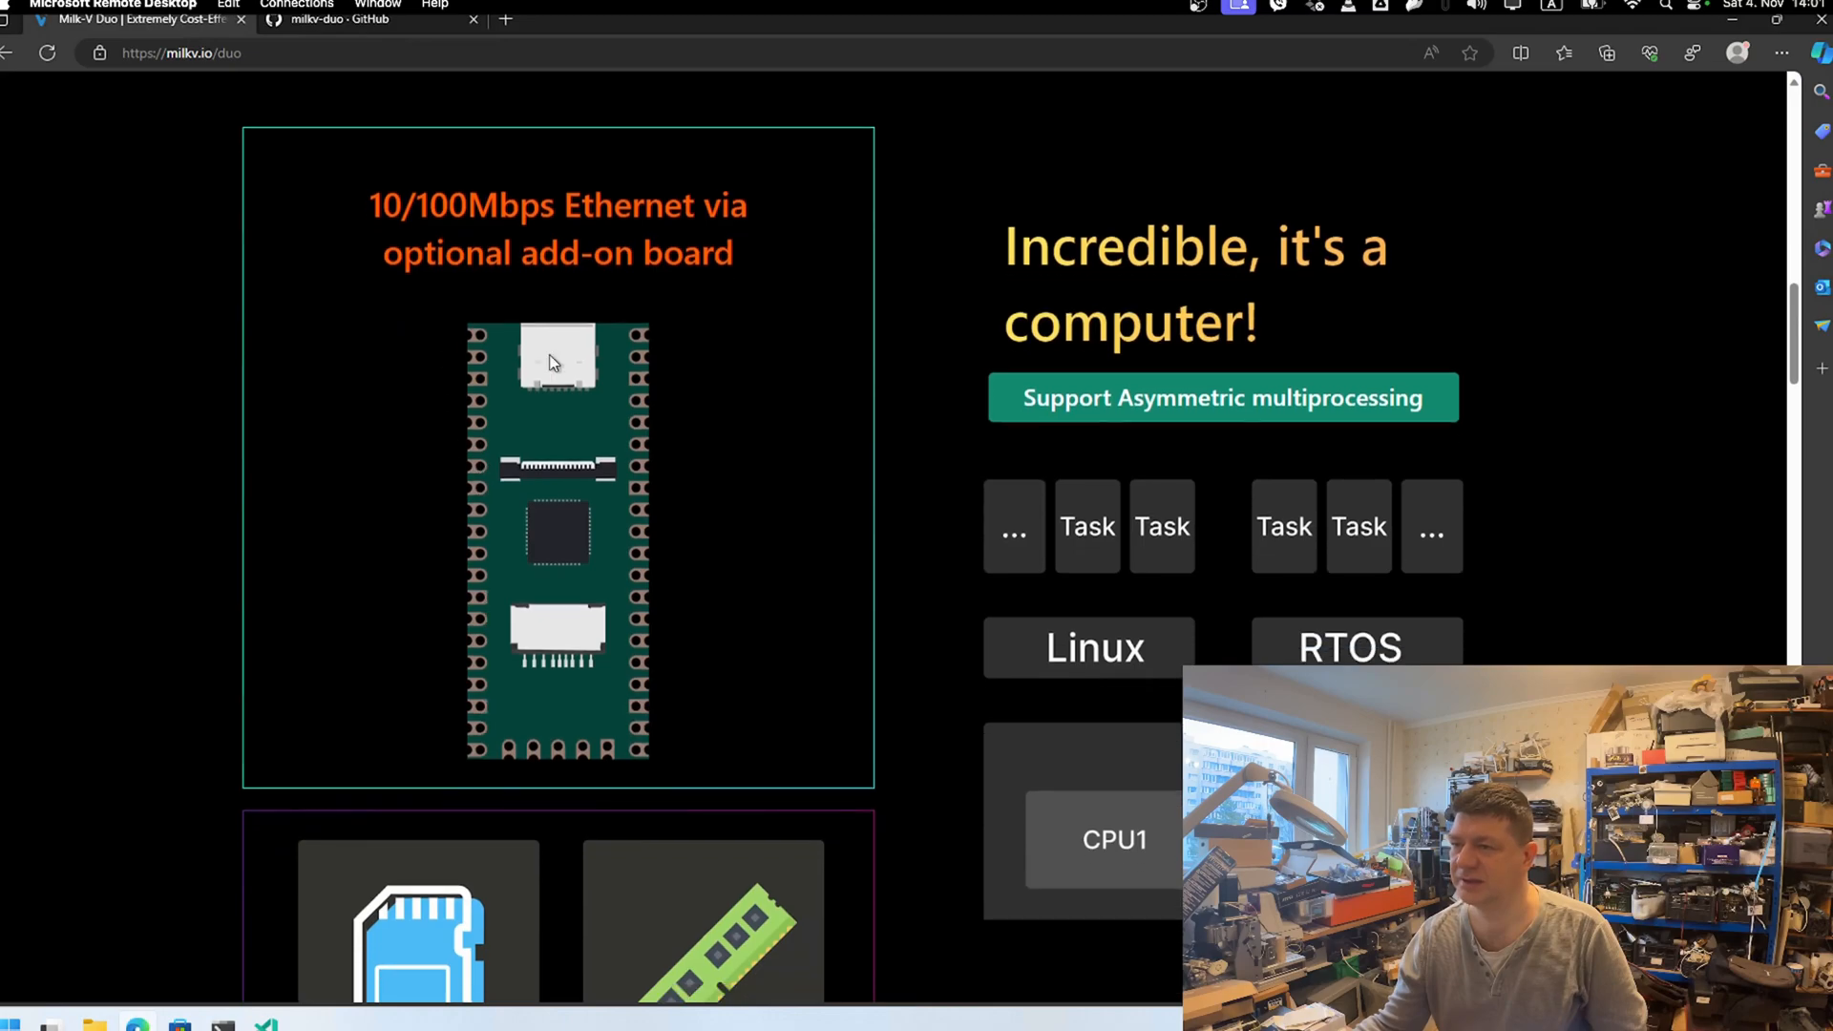
mouse_move(460, 790)
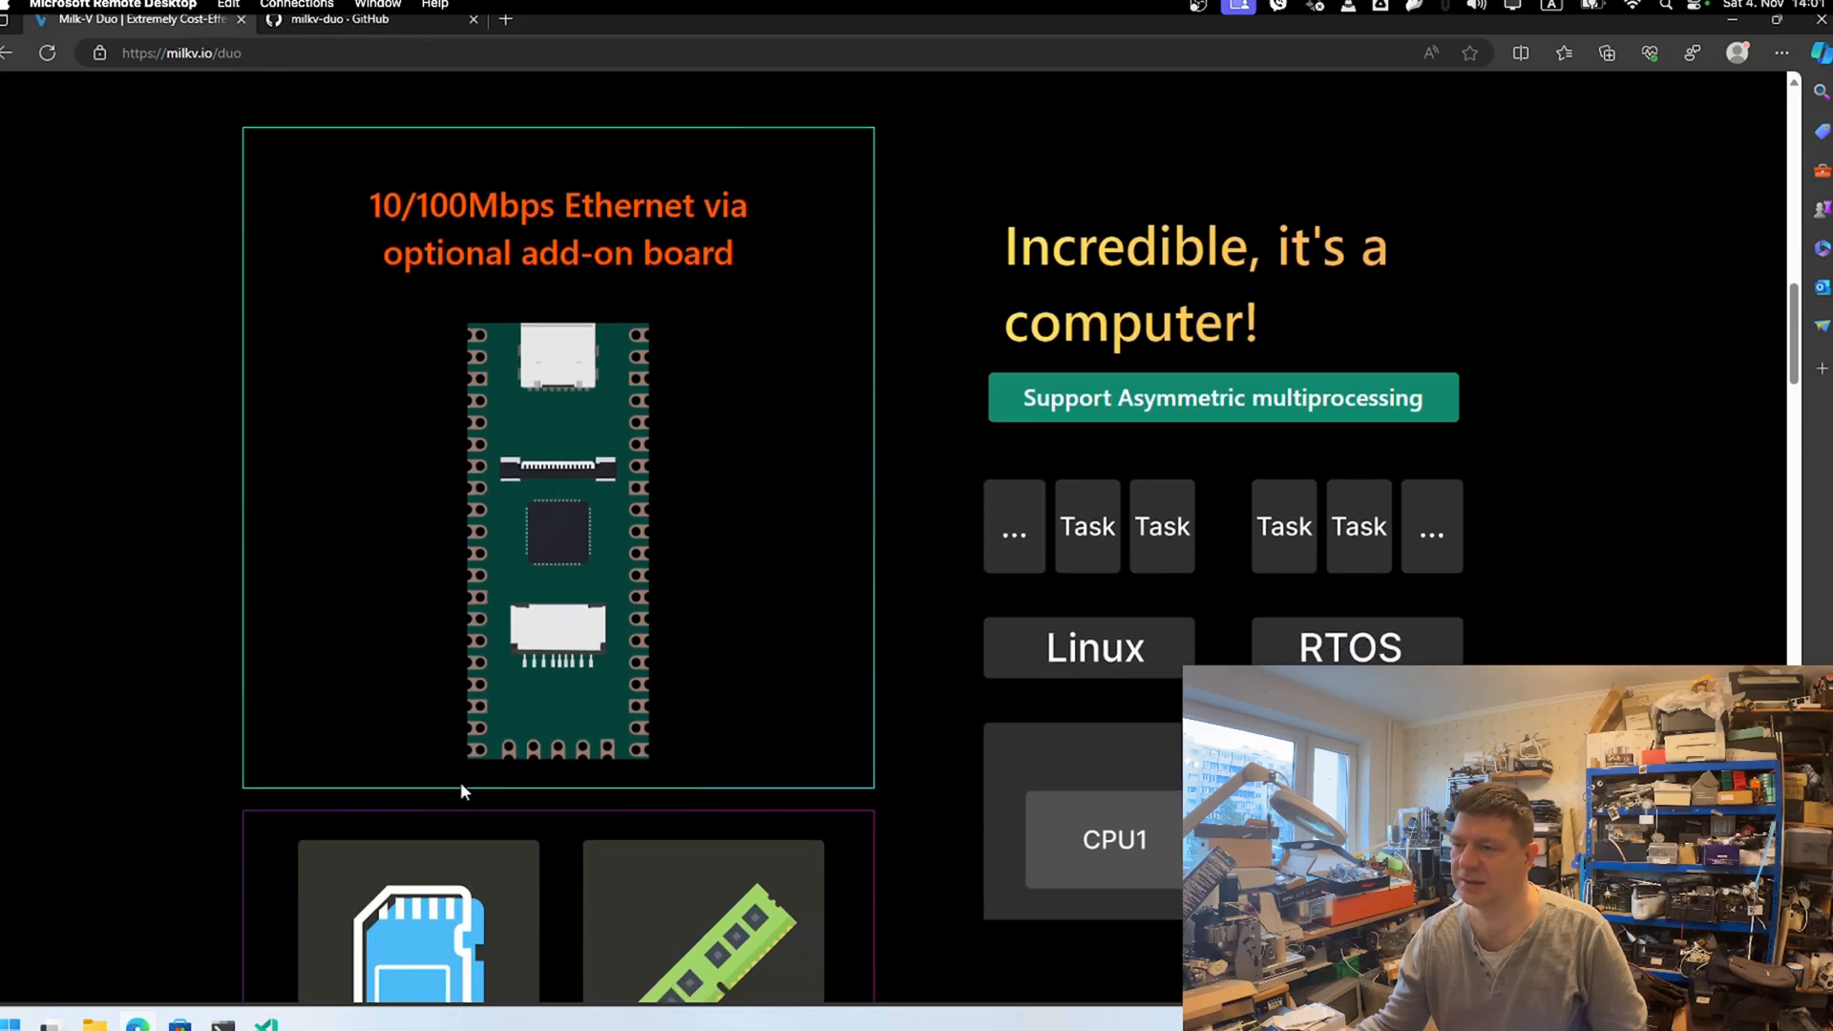
mouse_move(607, 749)
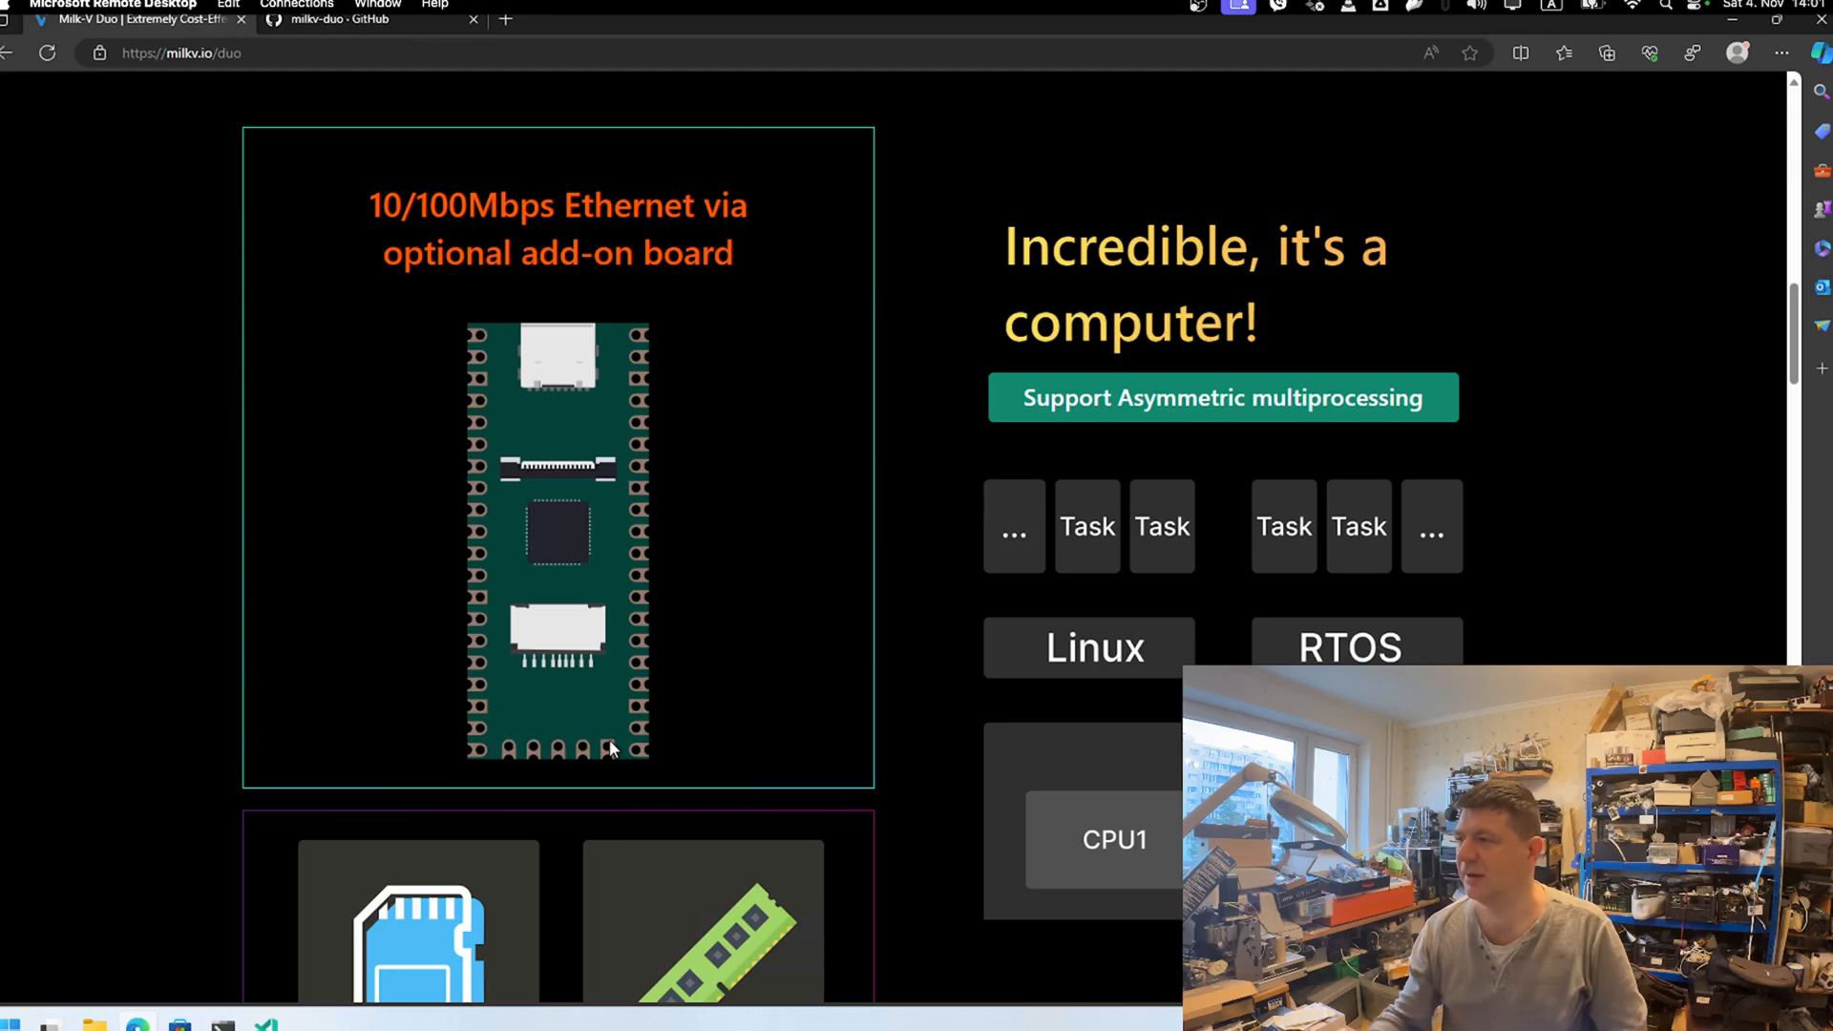
scroll(down, 3)
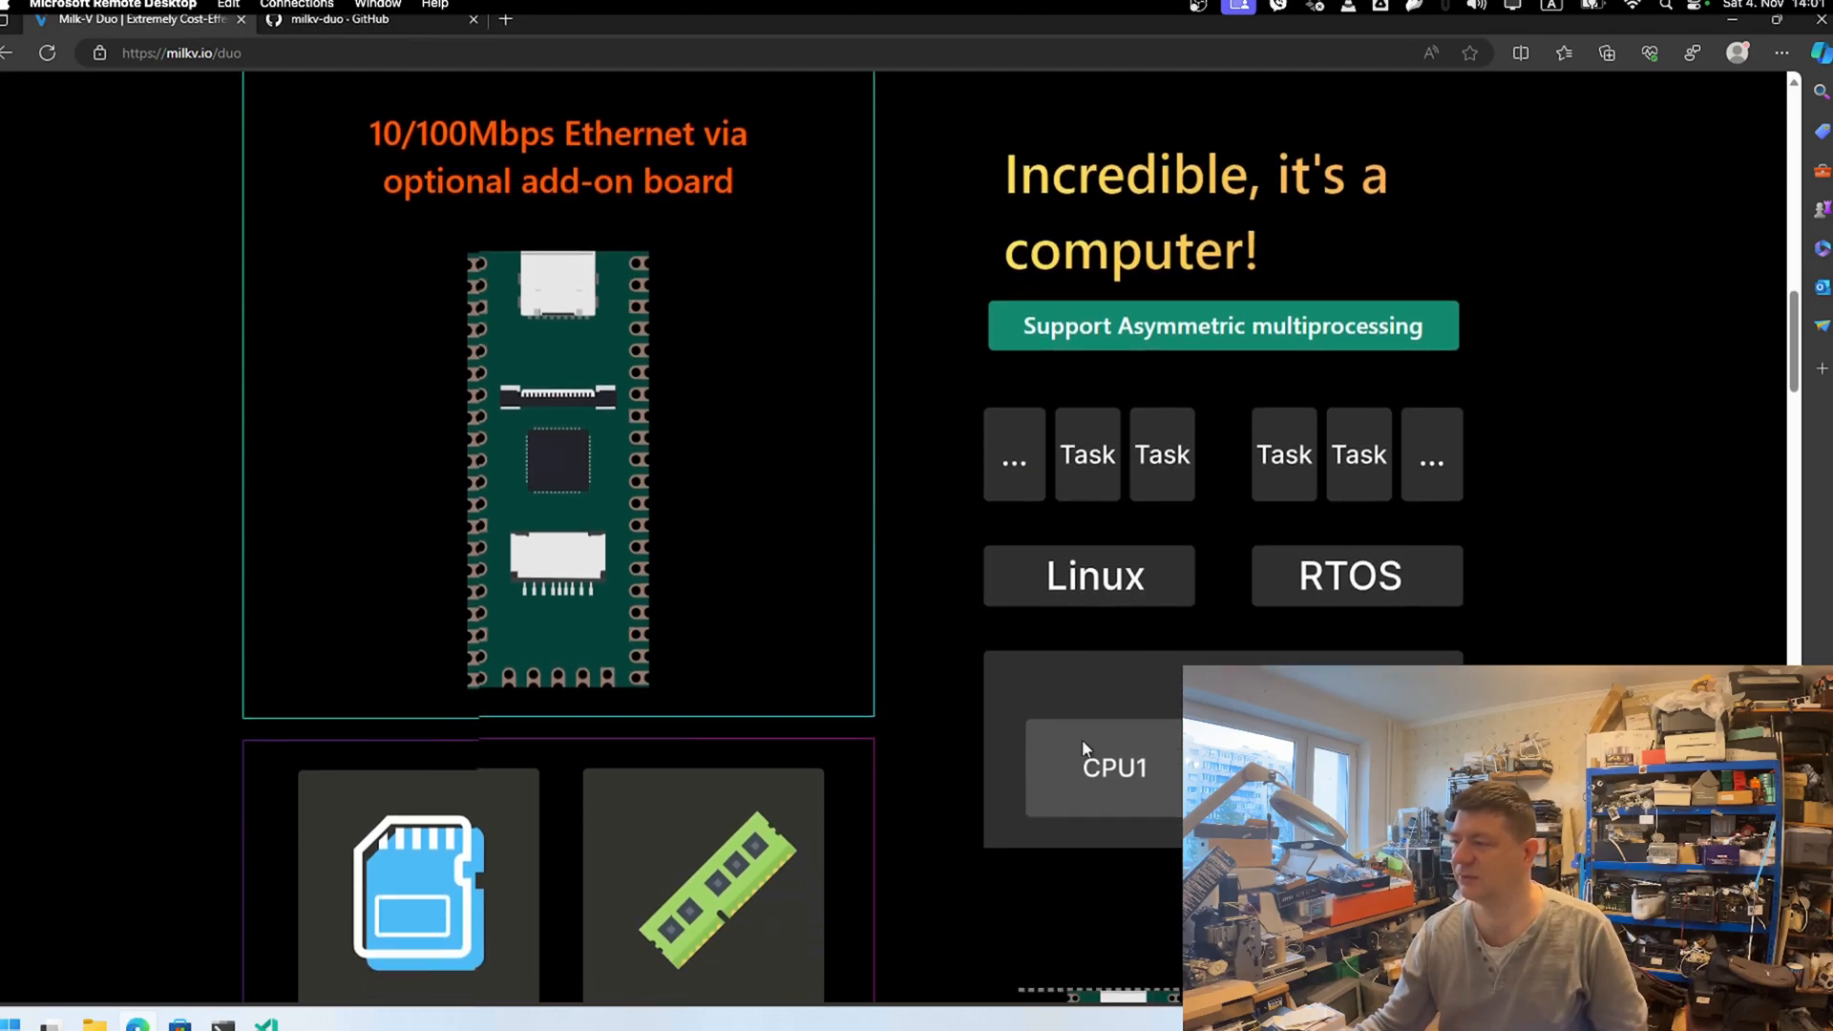
mouse_move(913, 598)
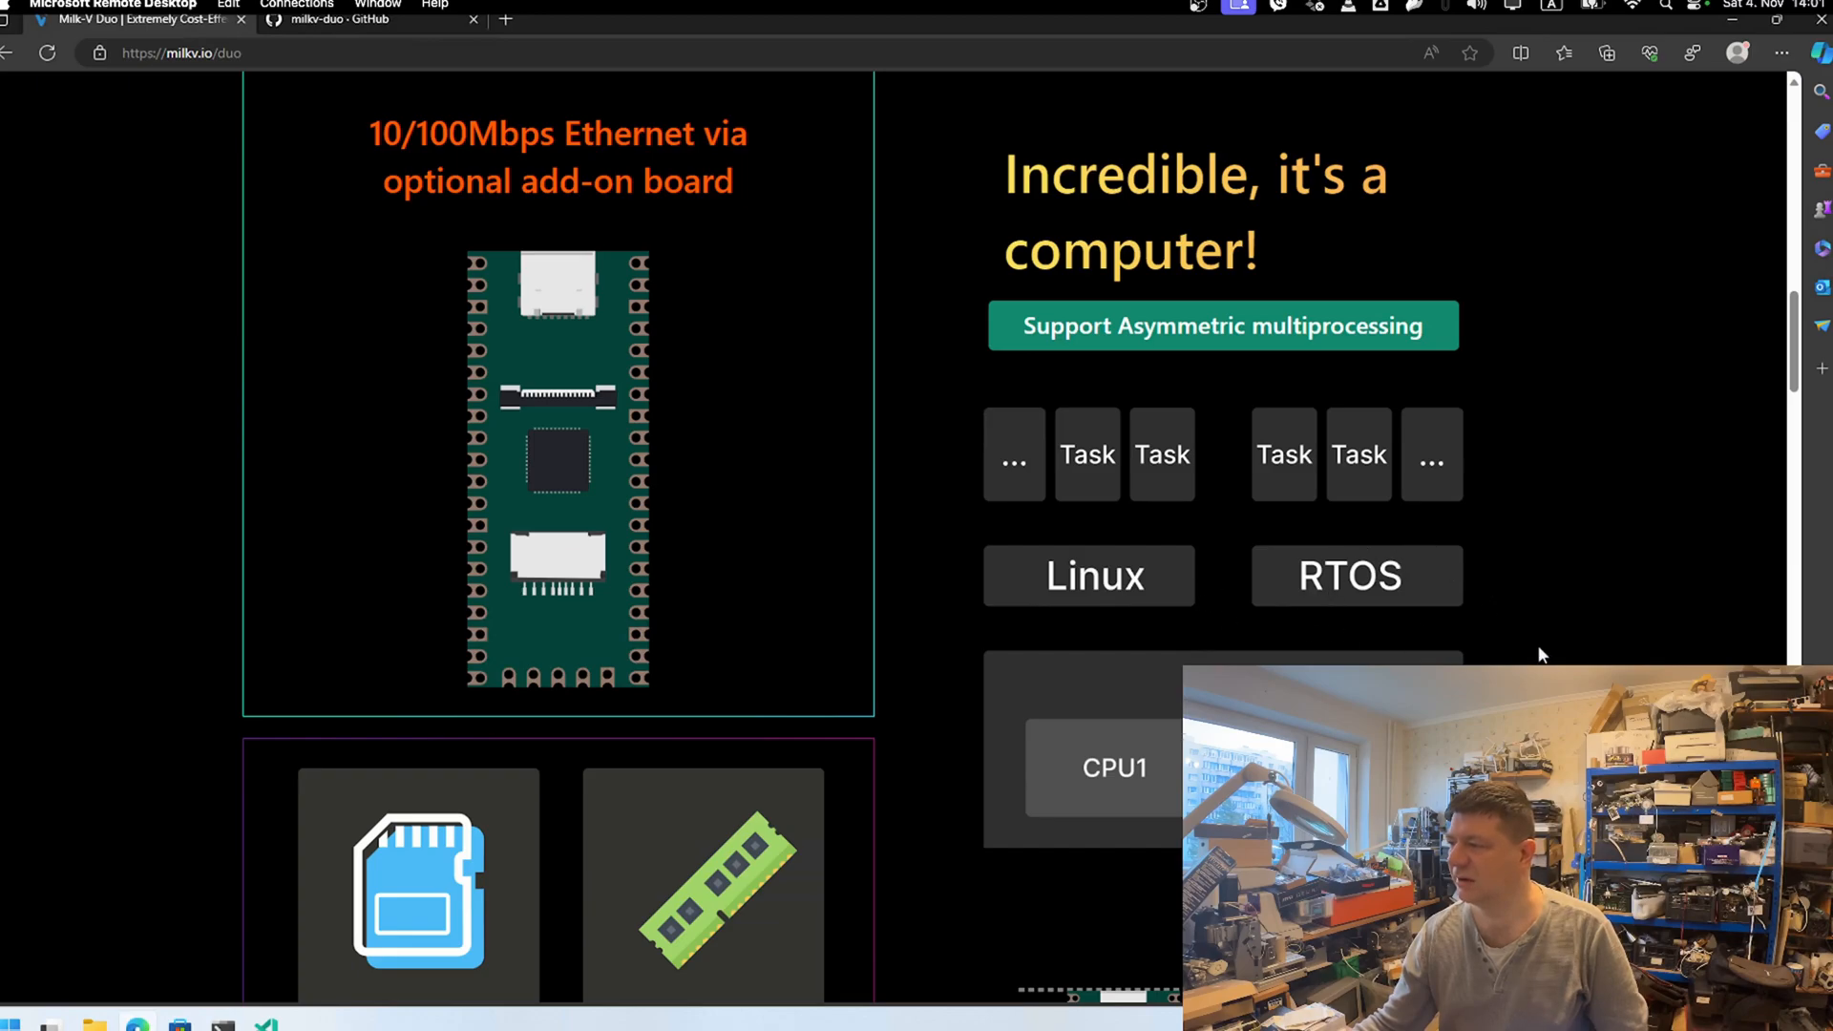
scroll(down, 3)
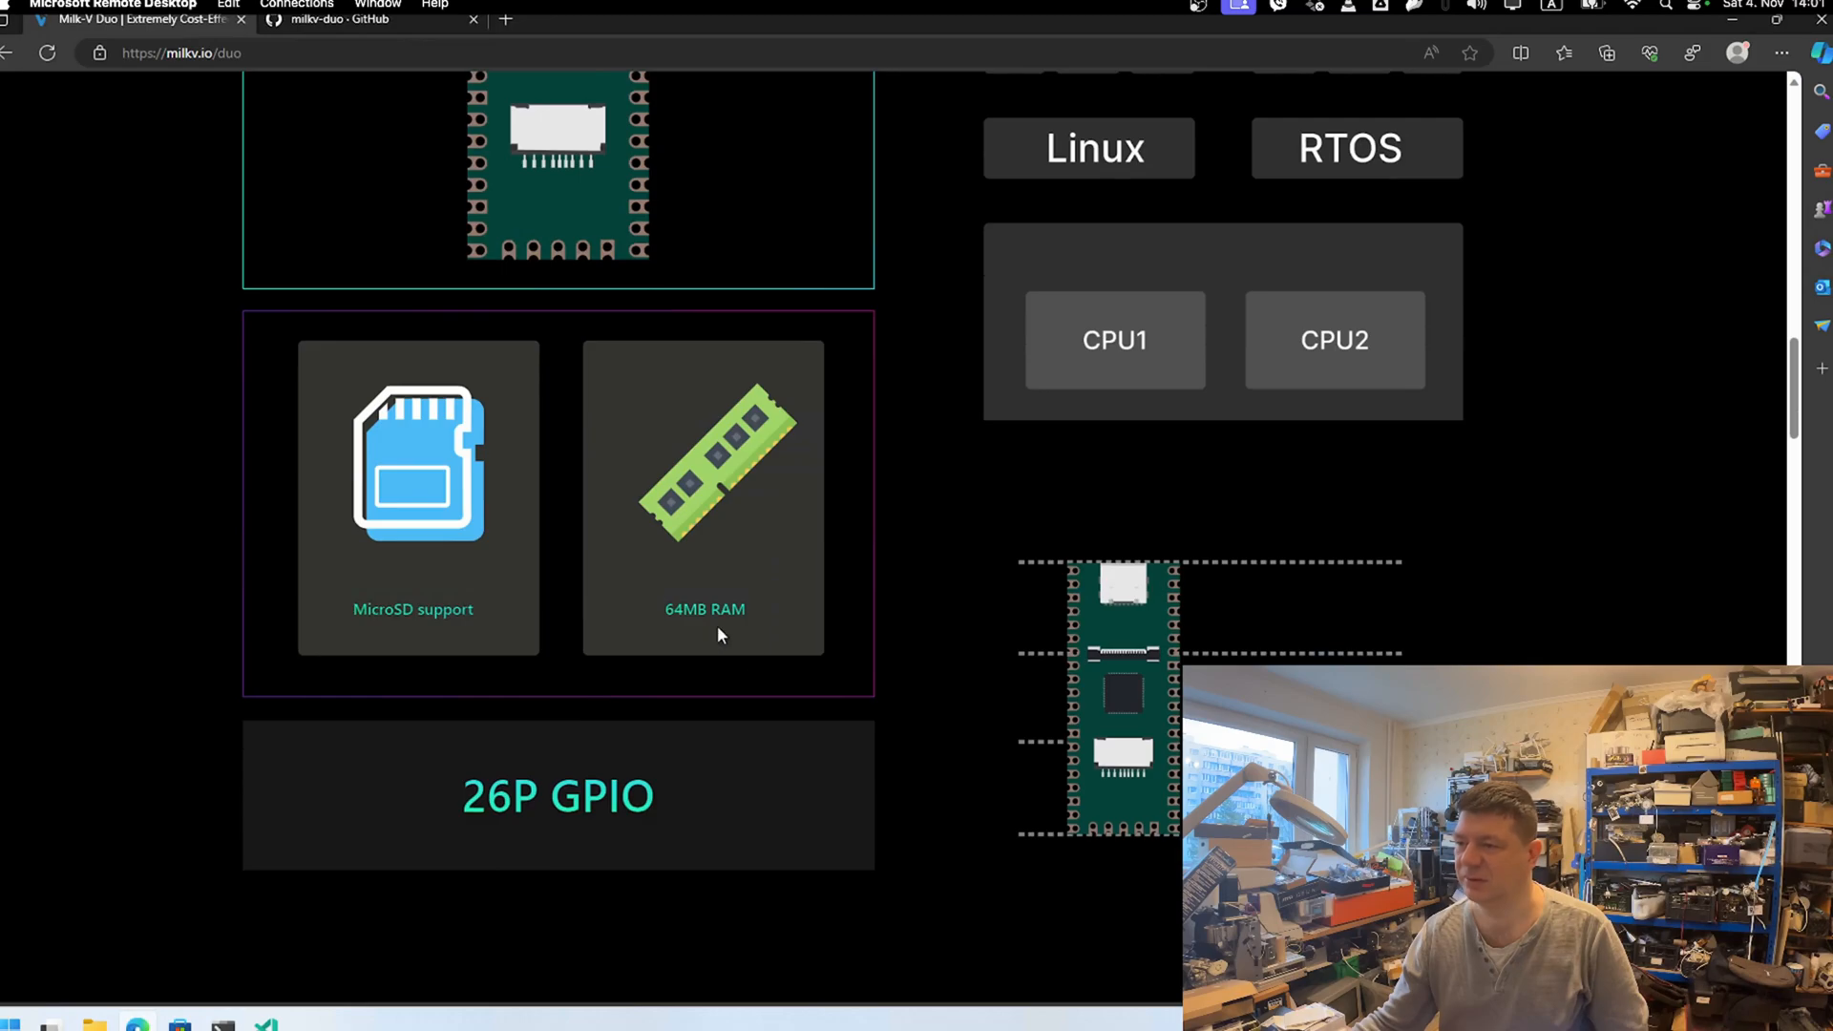
scroll(down, 3)
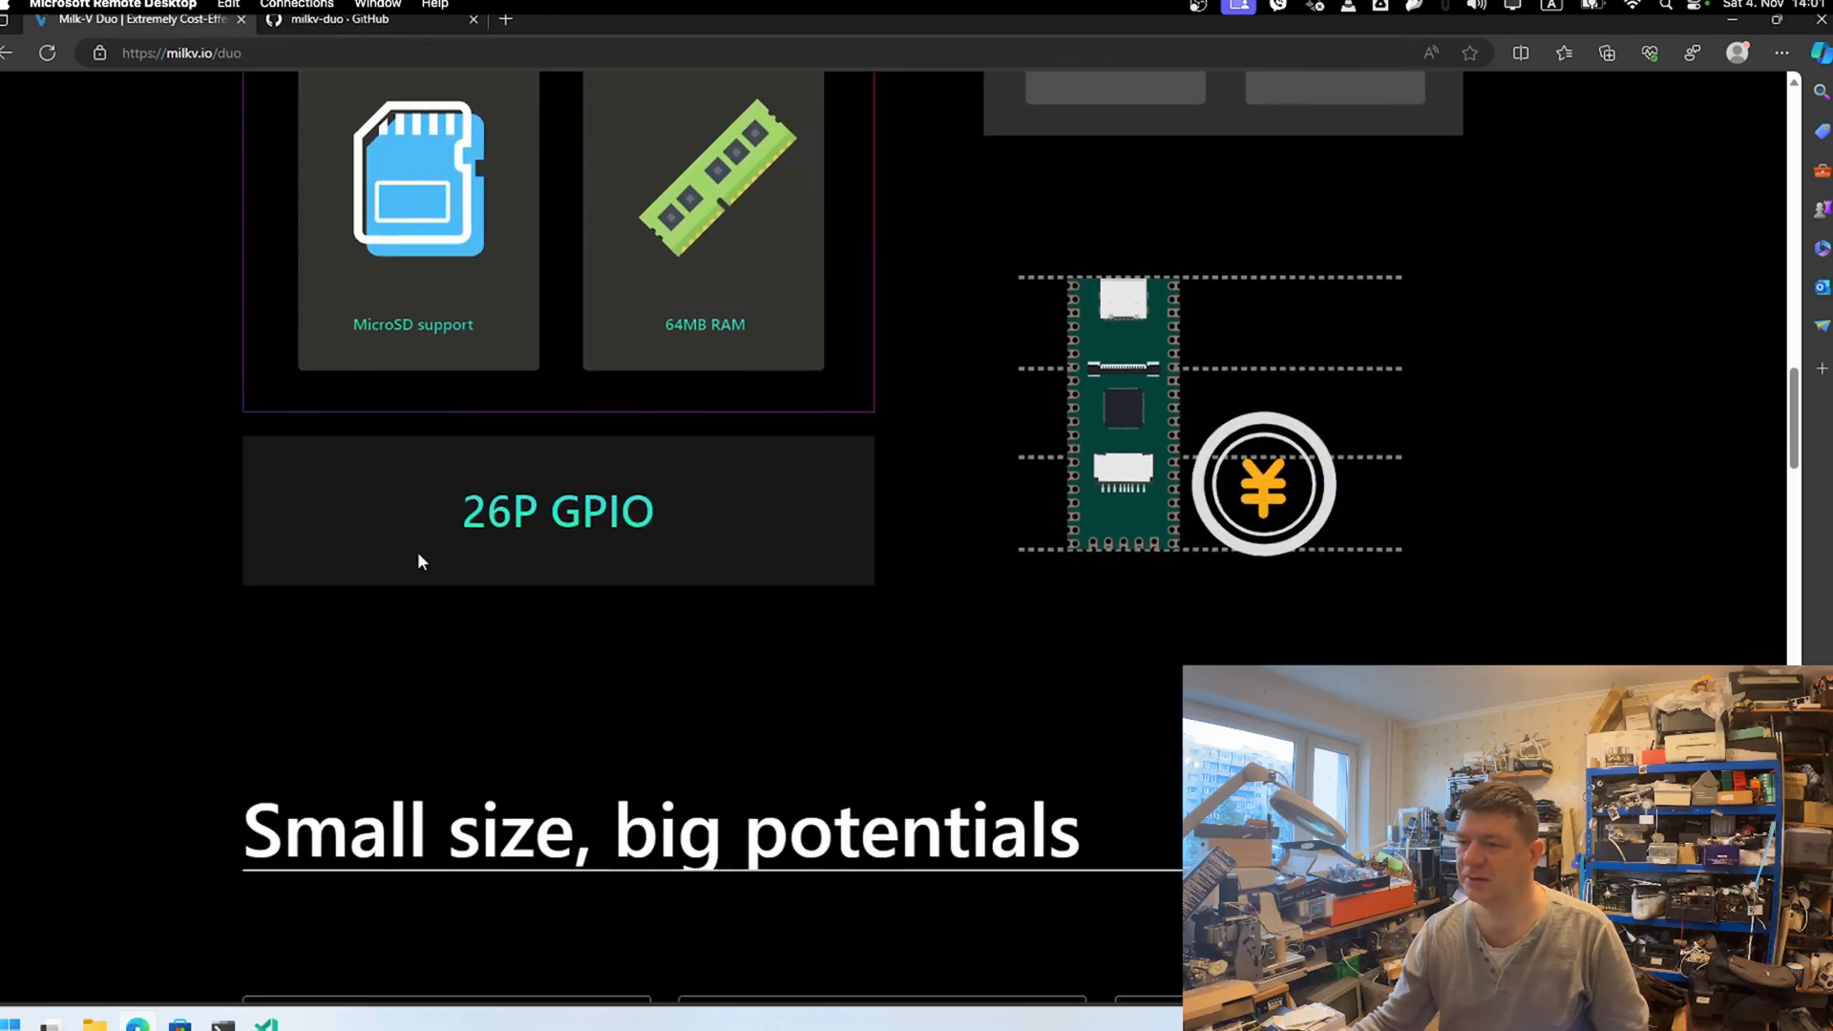
scroll(down, 3)
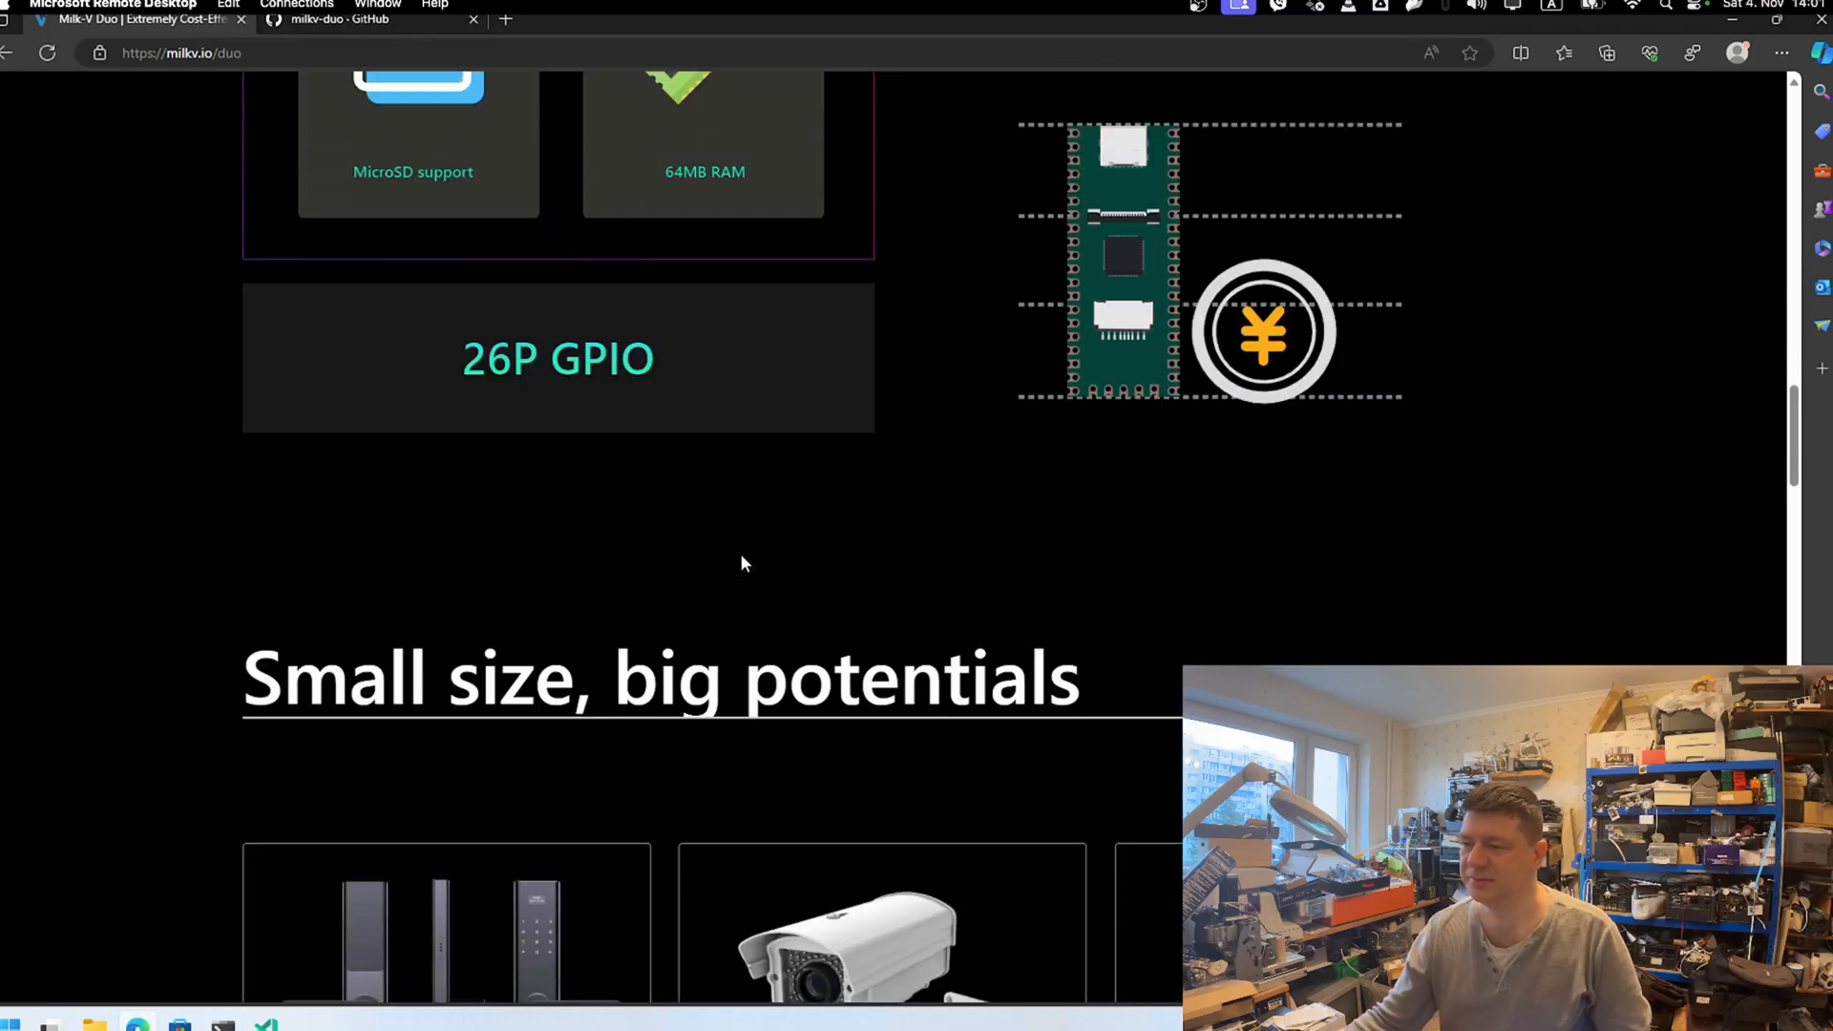
scroll(down, 3)
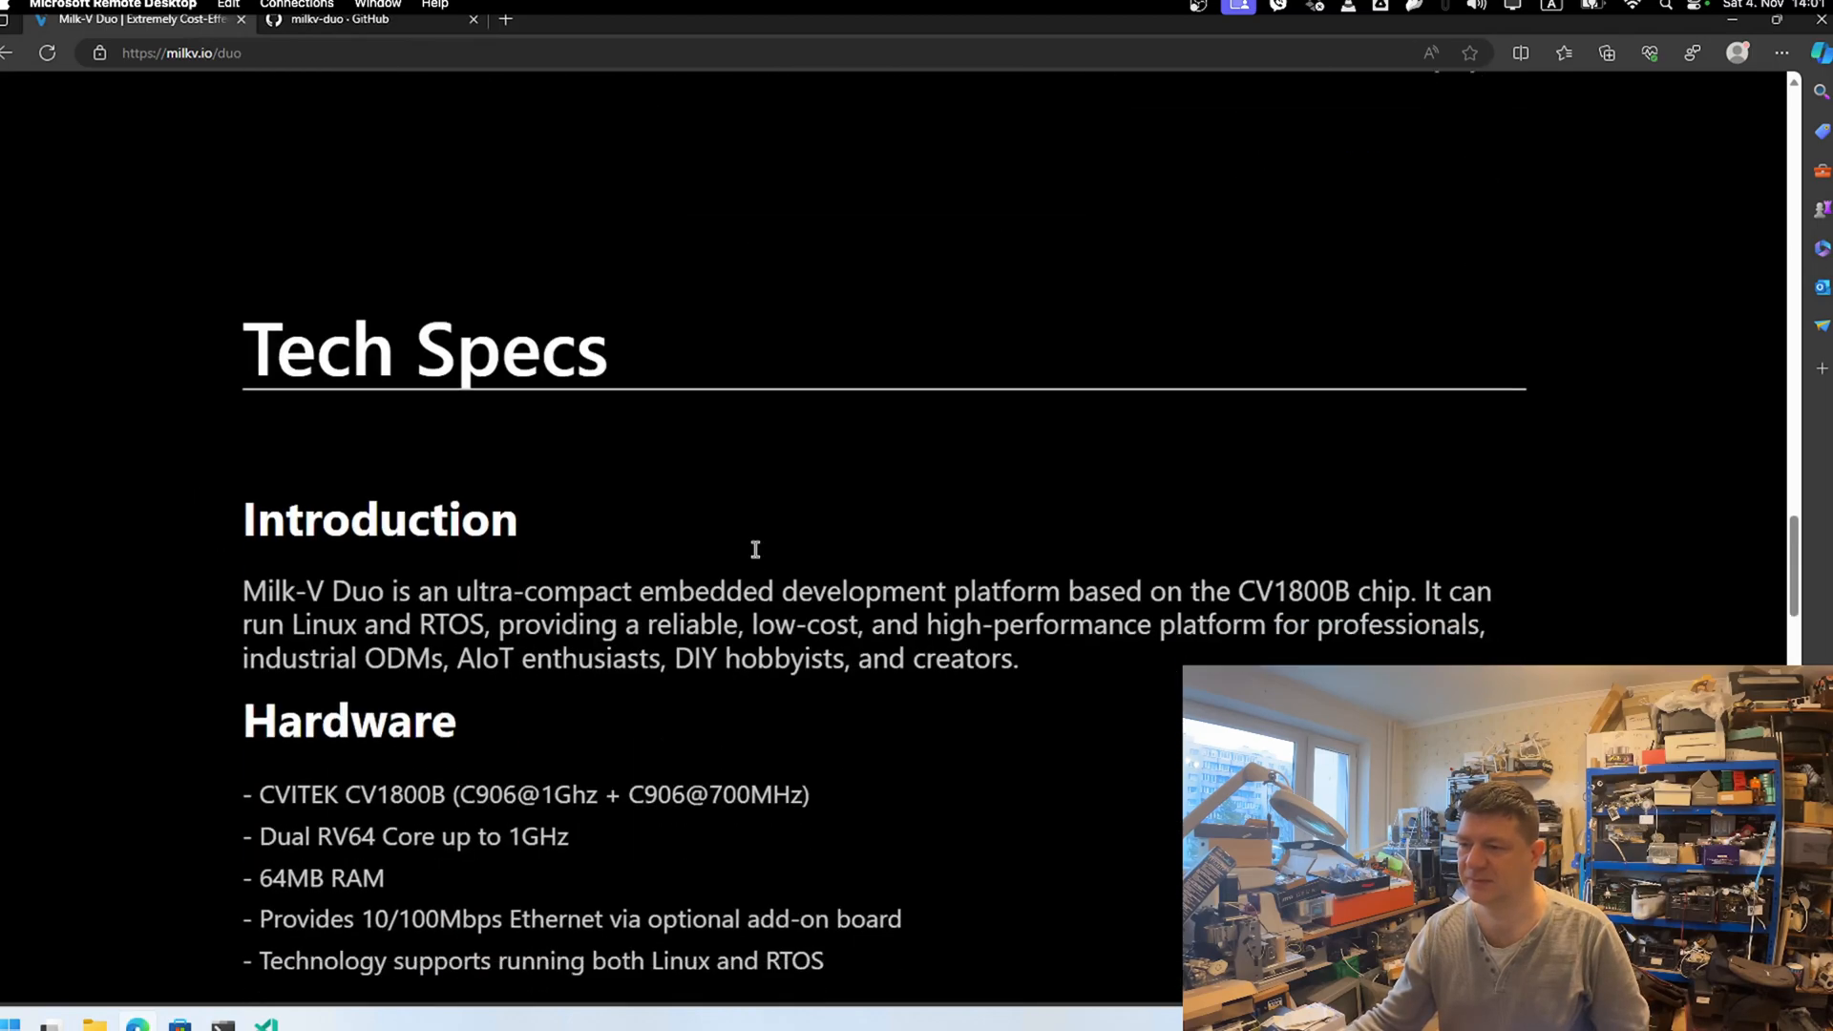
Step: Scroll through the Pin Out diagram, Documents downloads and contact section, then back toward the top banner
scroll(down, 3)
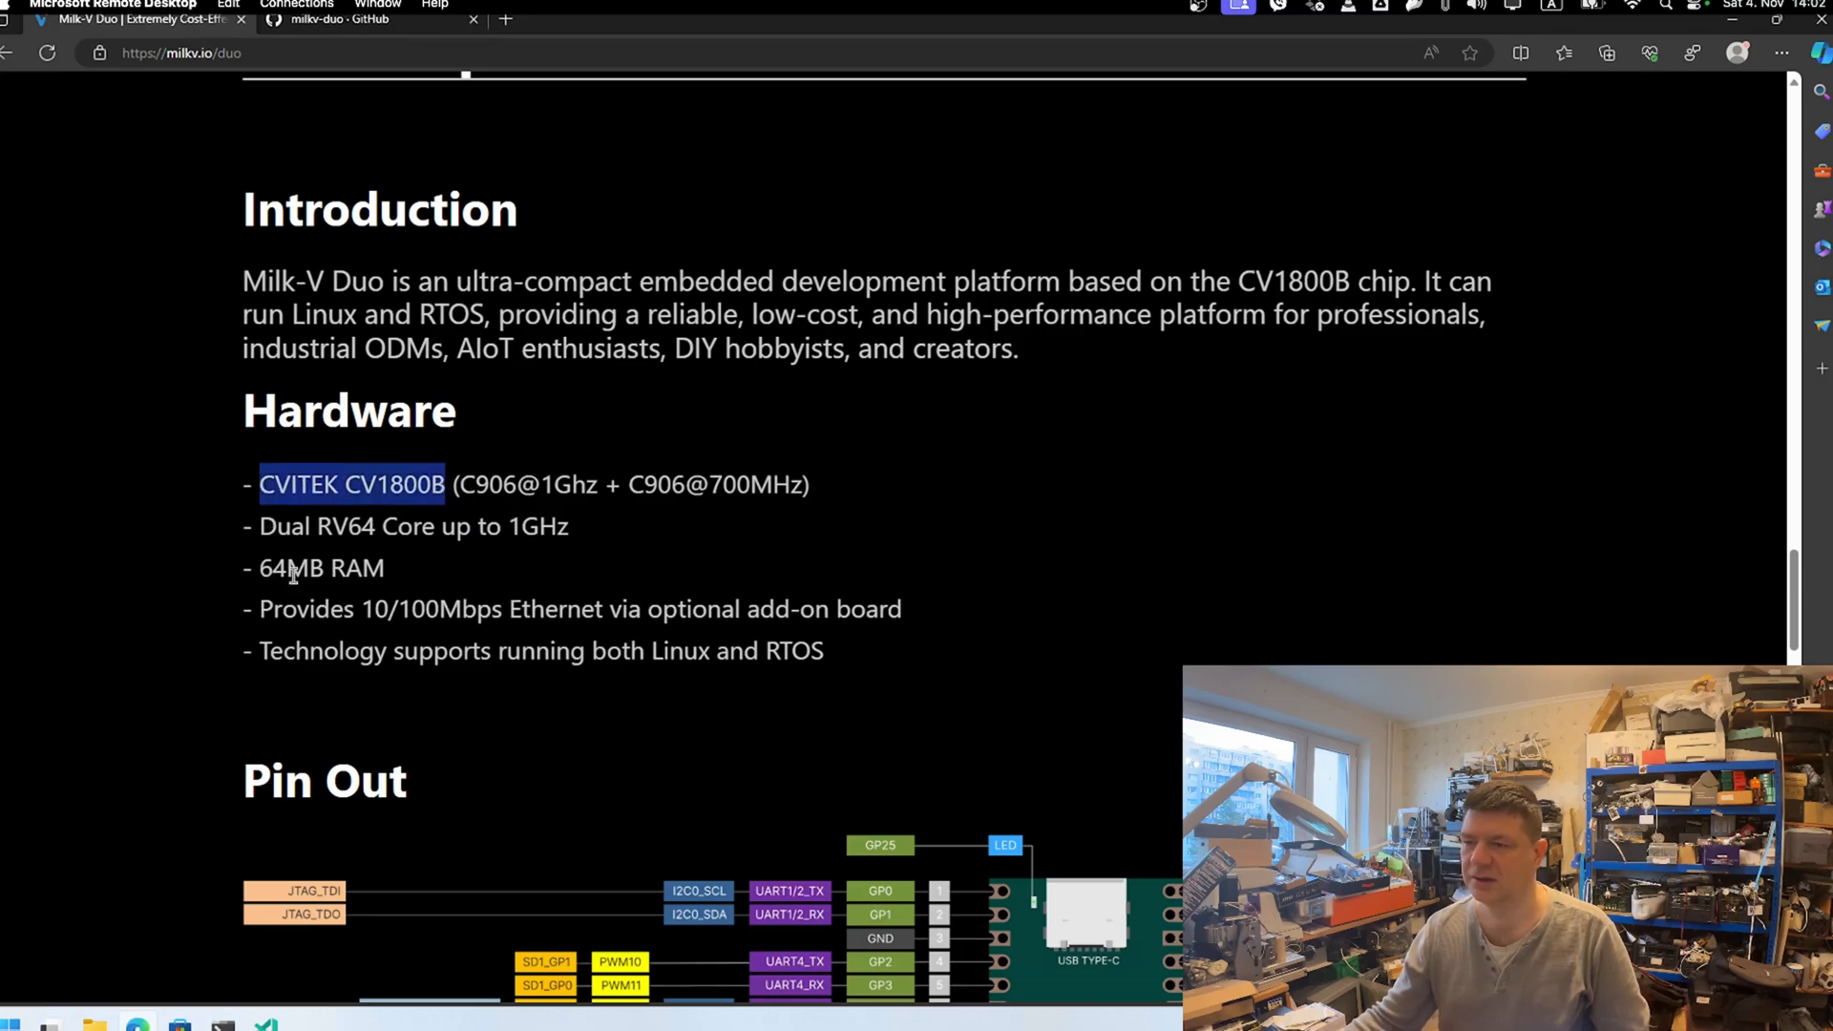
scroll(down, 3)
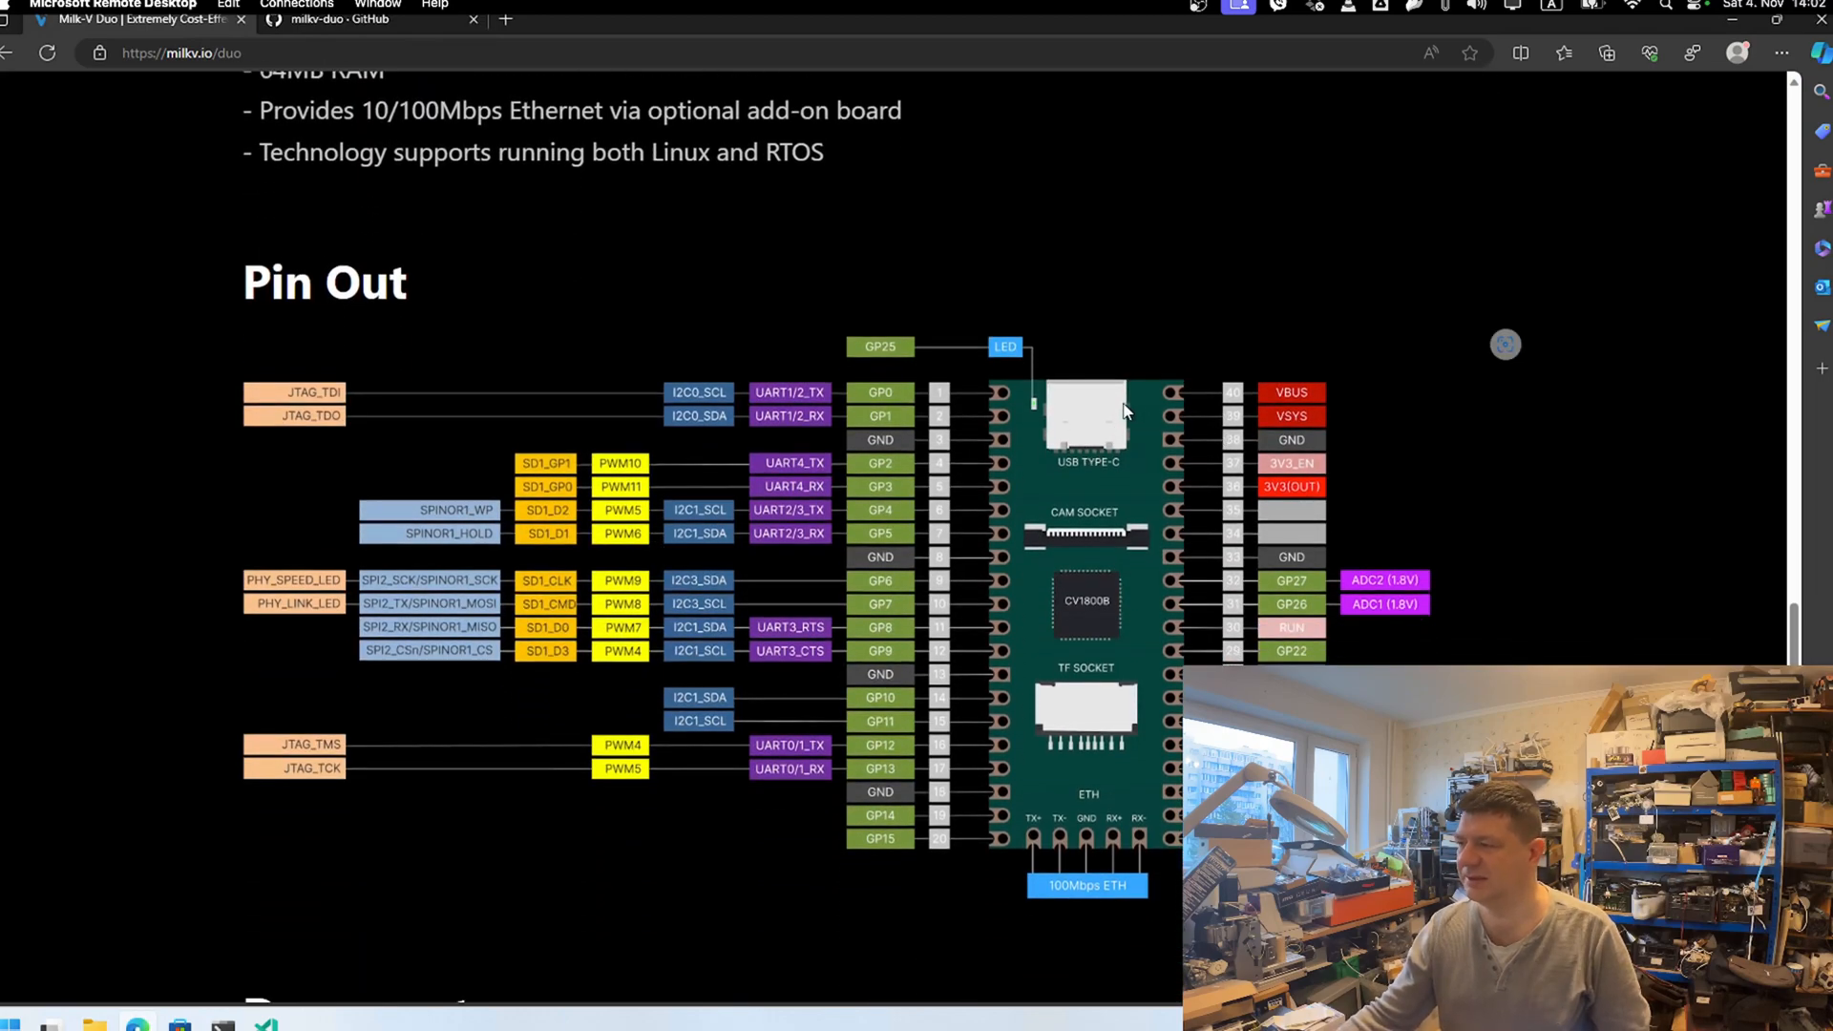
mouse_move(1036, 688)
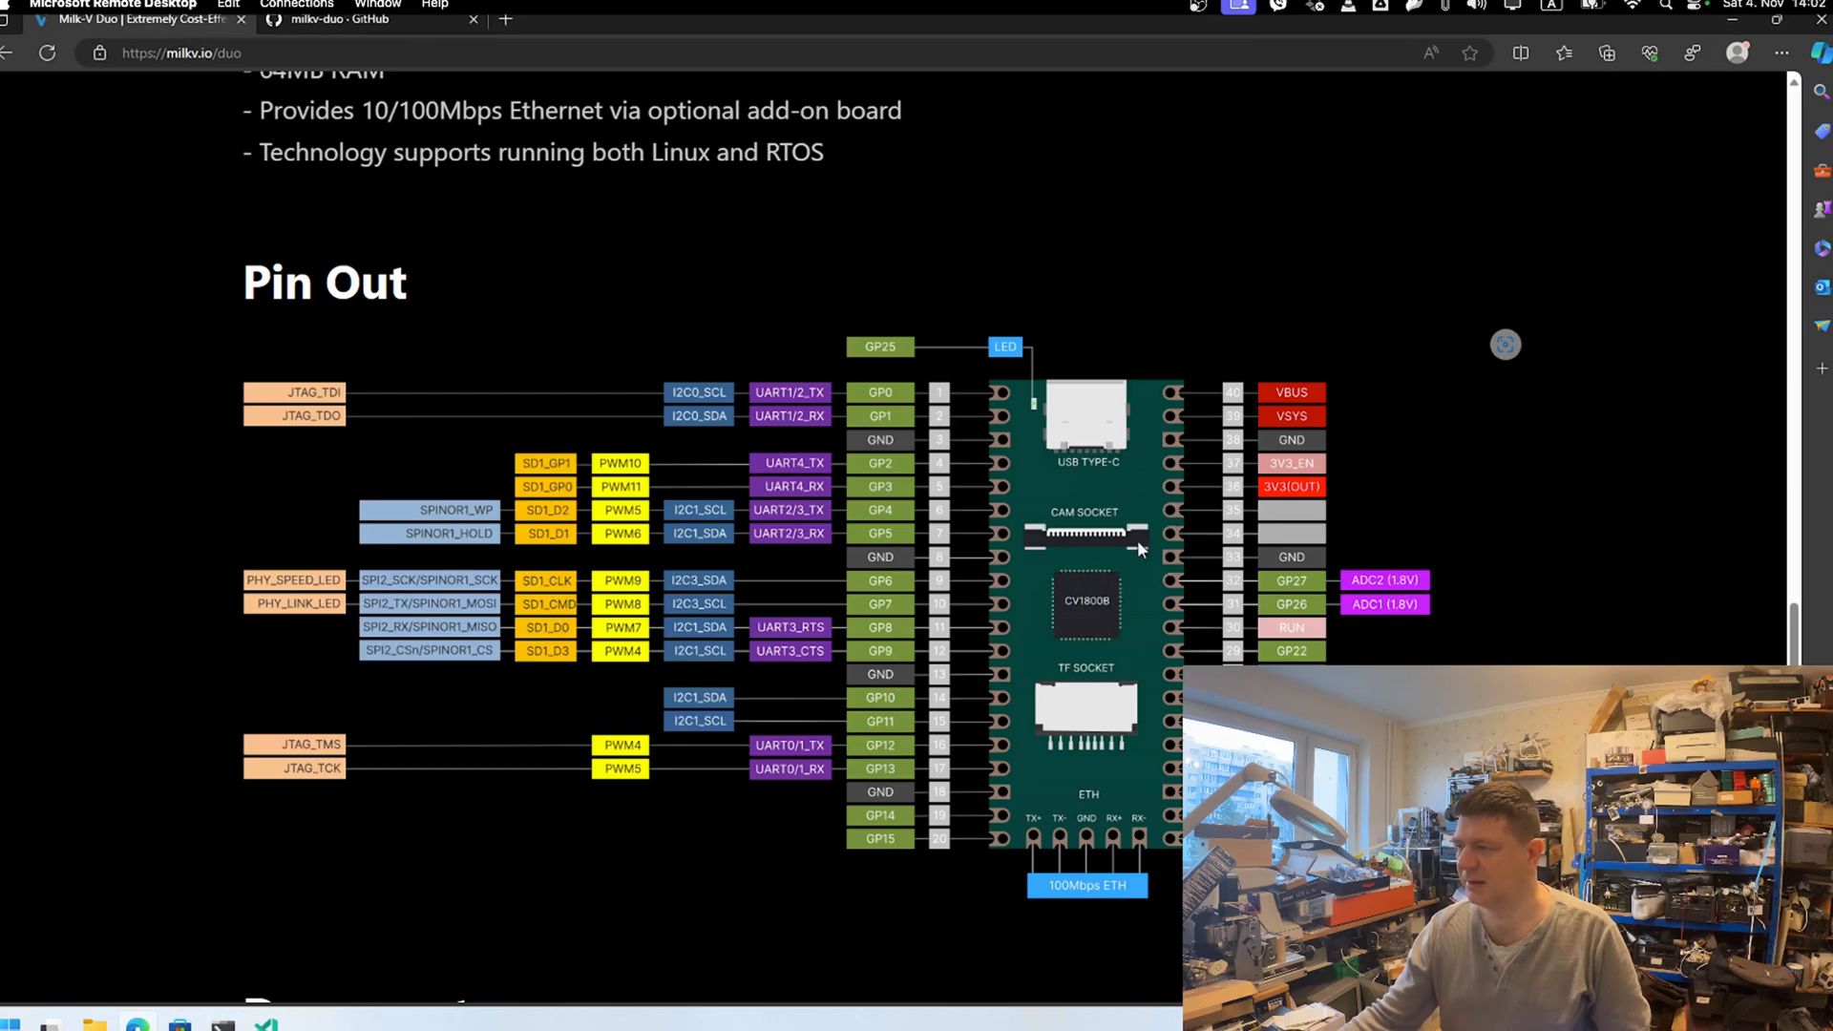
mouse_move(1081, 737)
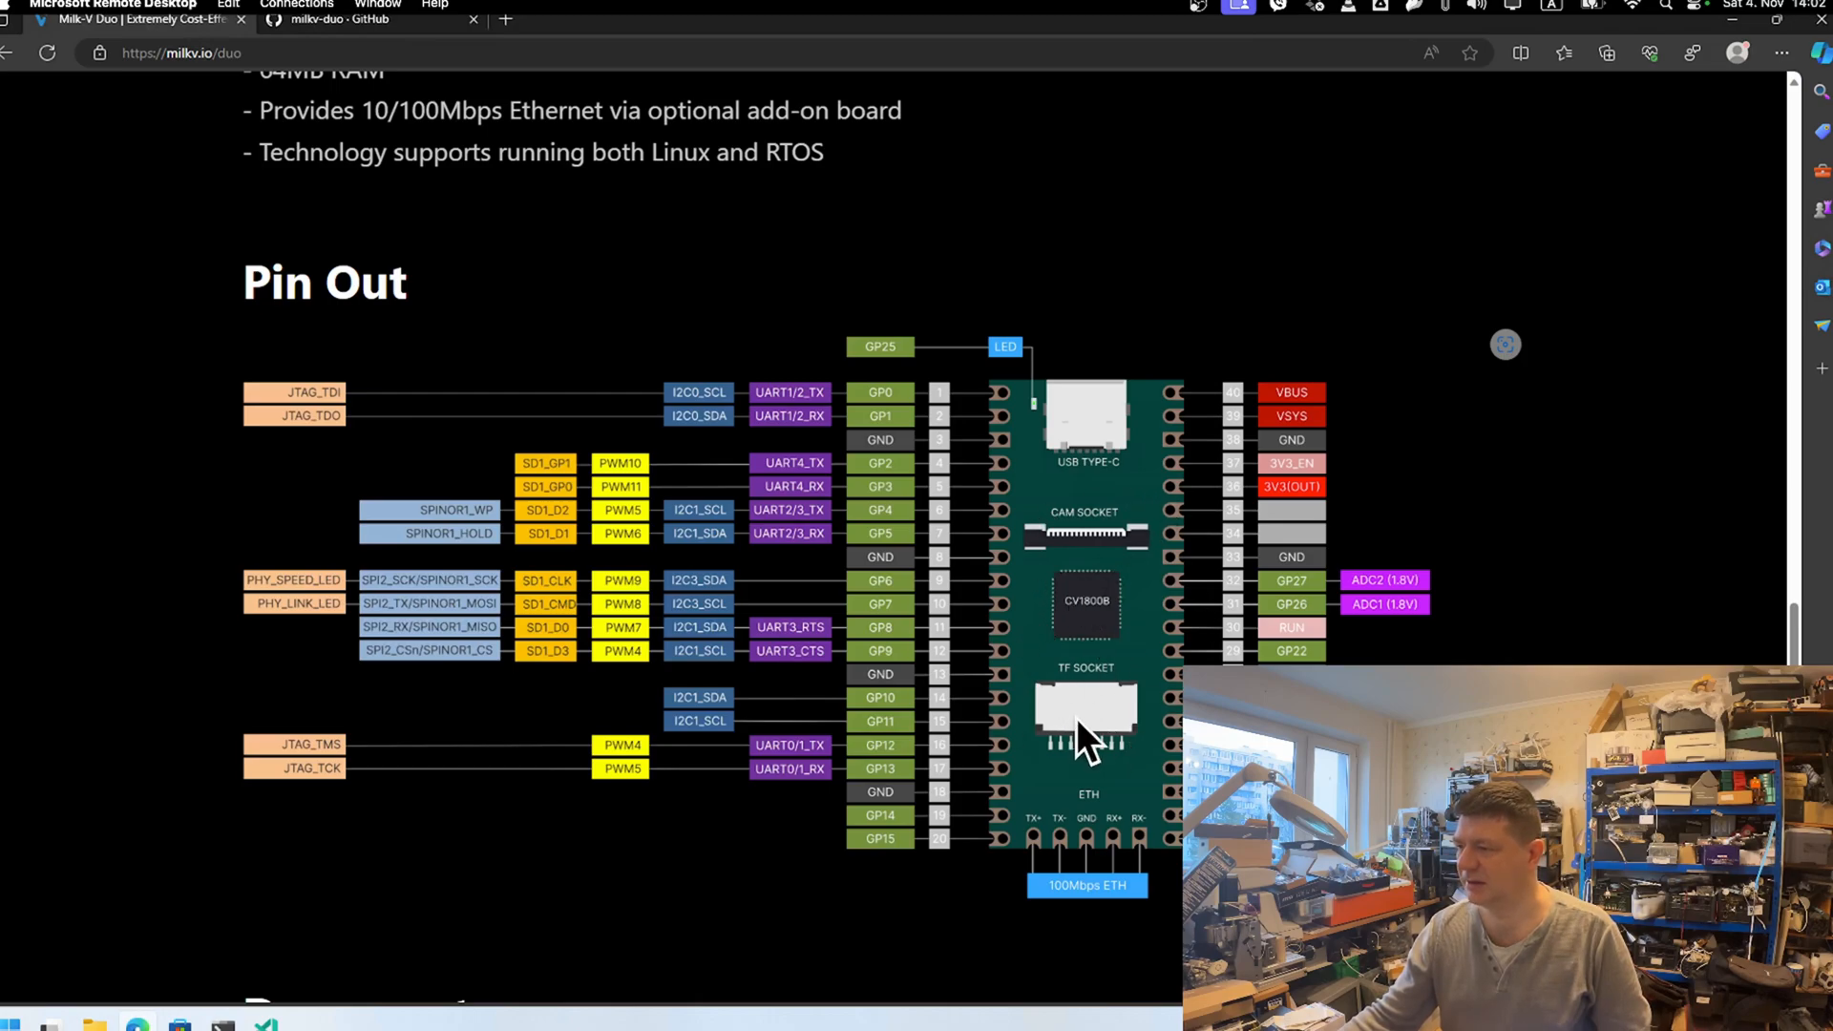
scroll(down, 3)
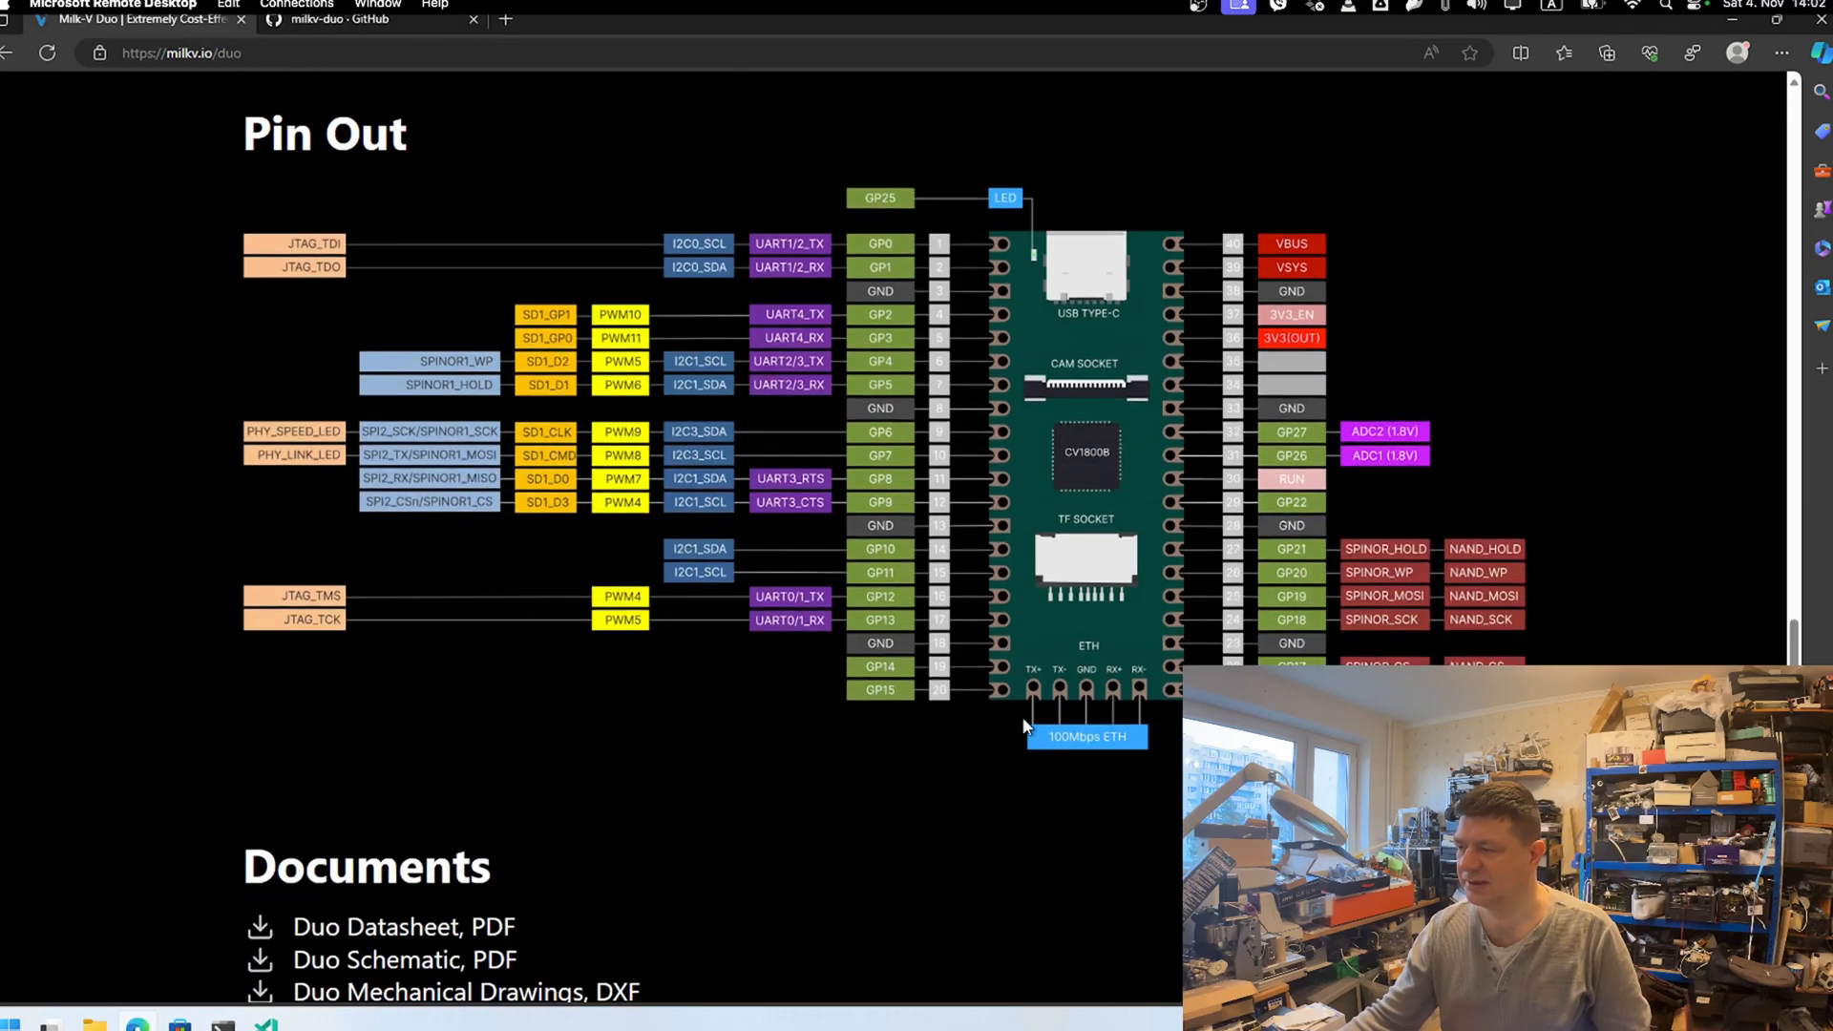
scroll(down, 3)
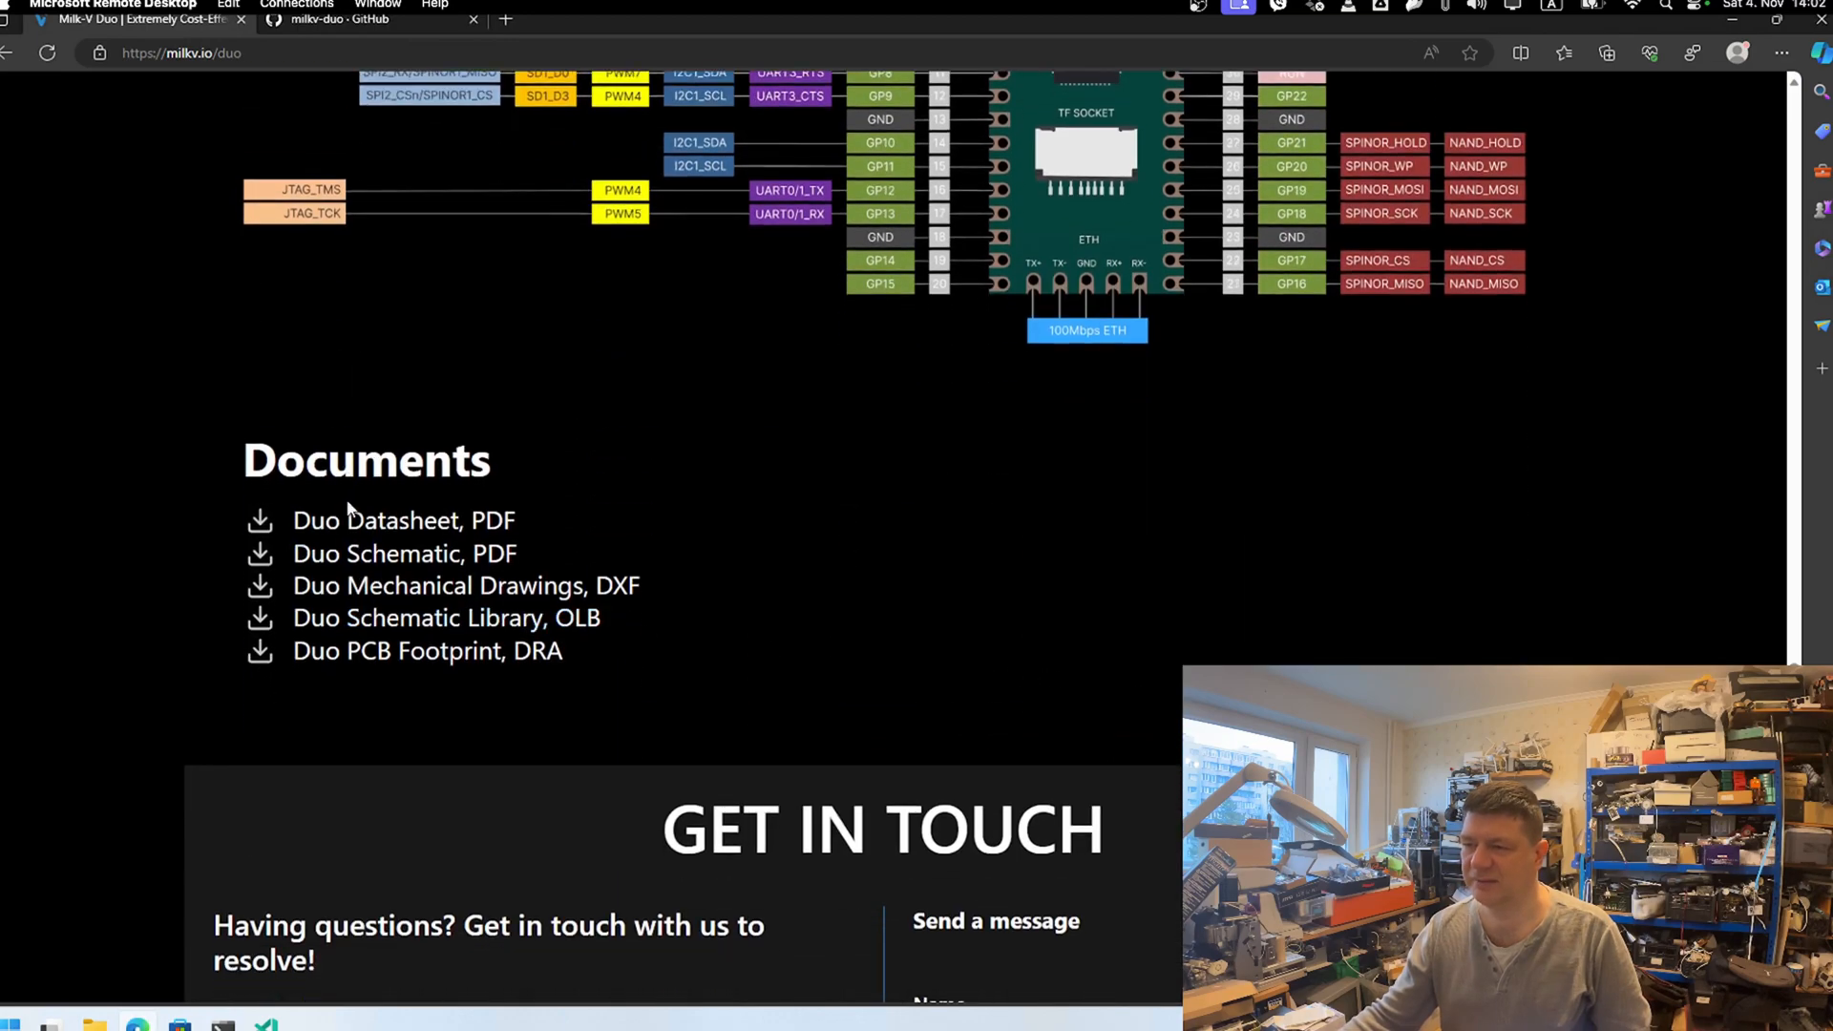
scroll(down, 3)
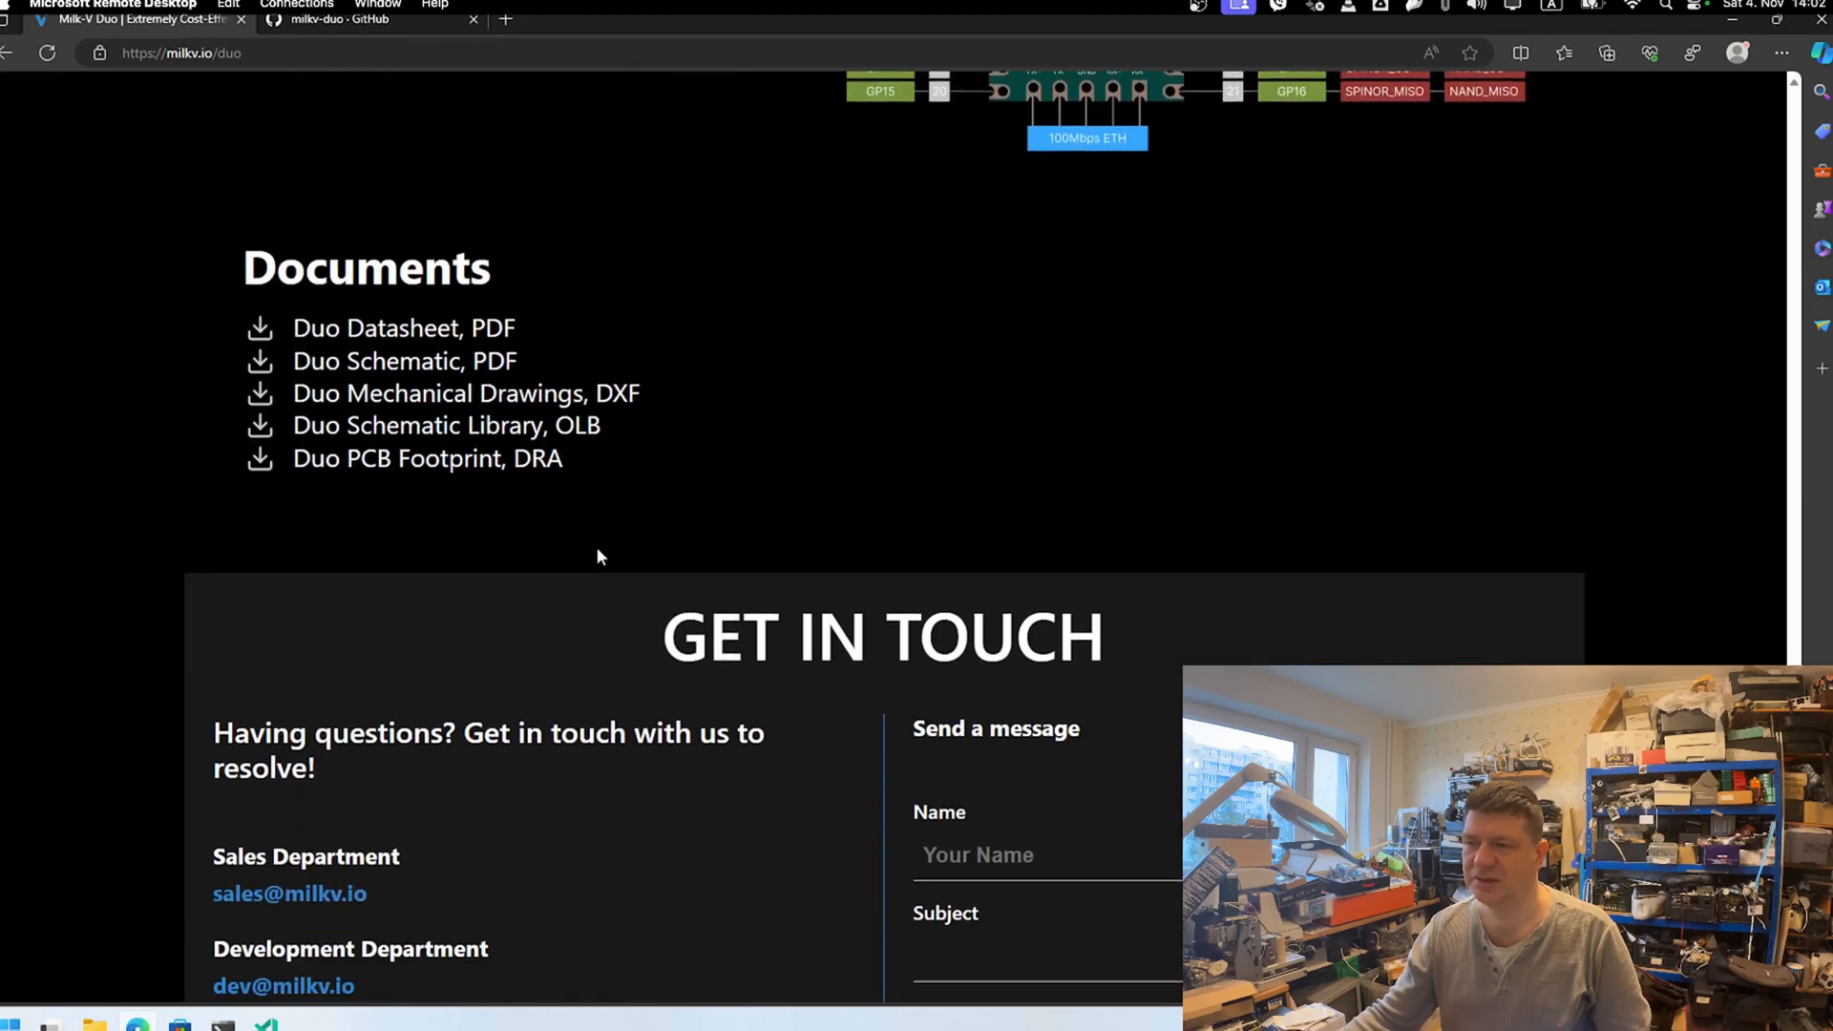
scroll(down, 3)
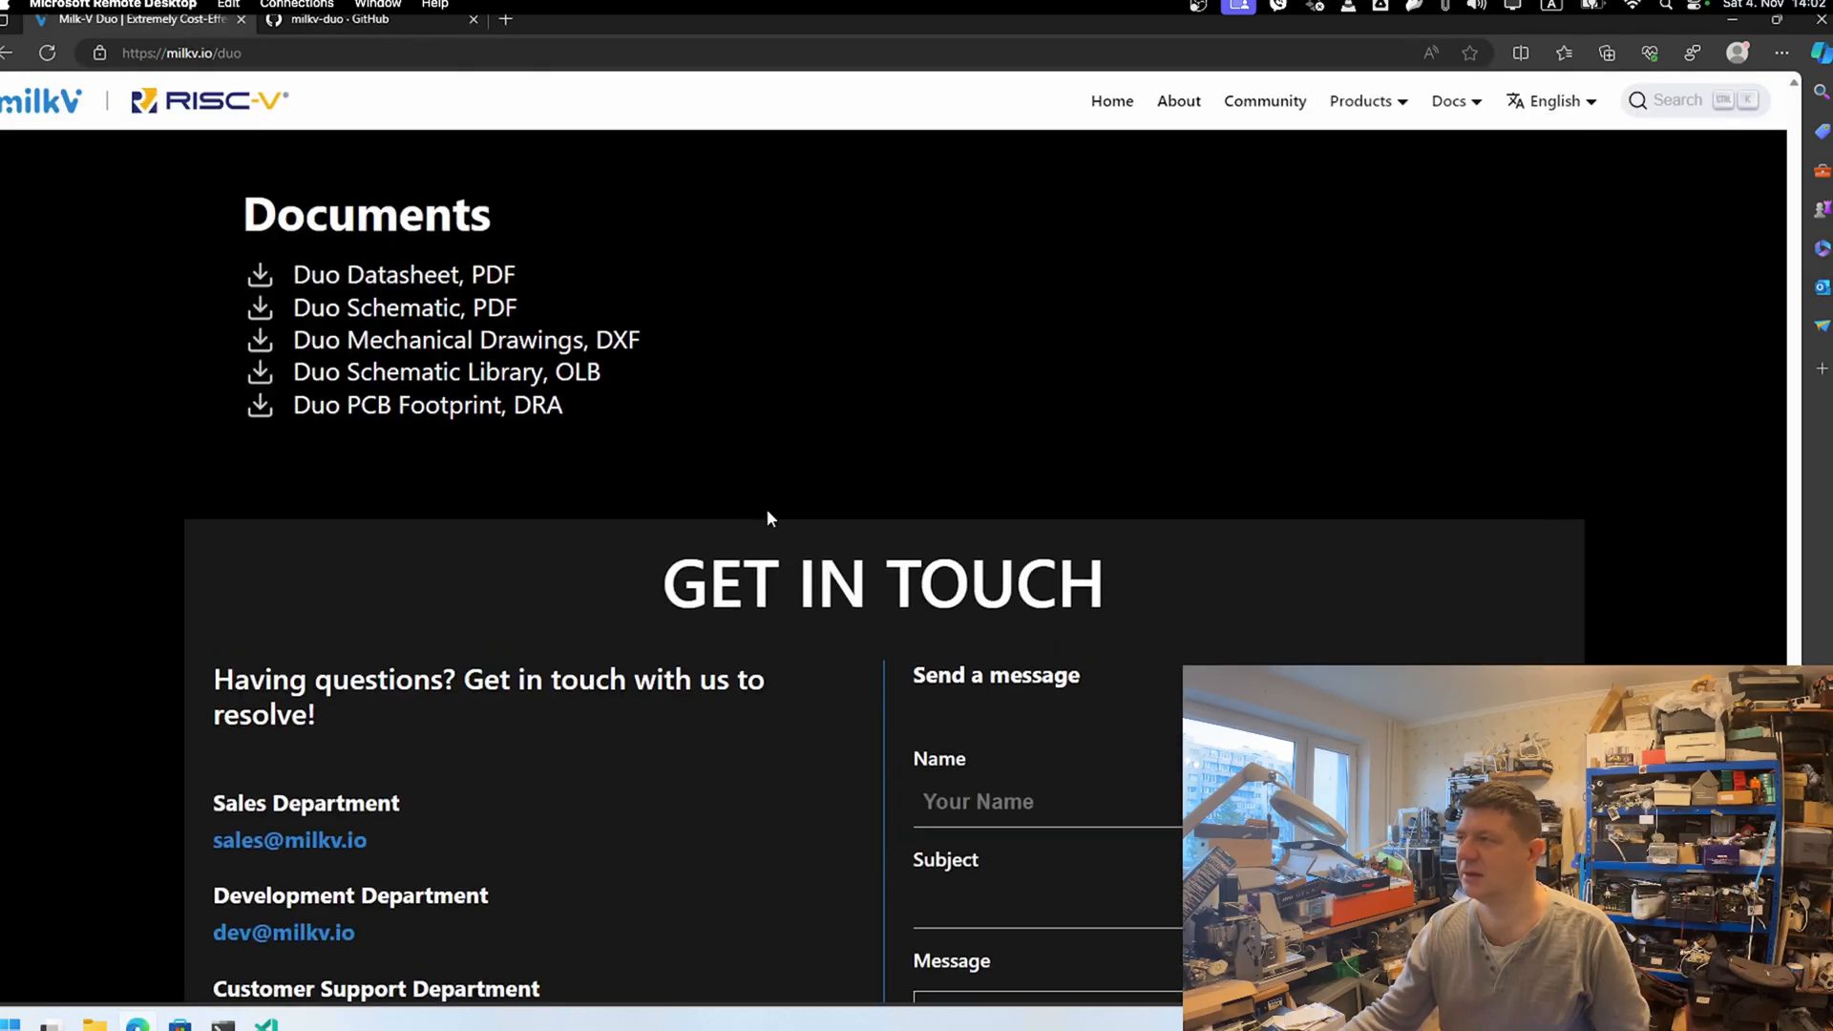
scroll(up, 3)
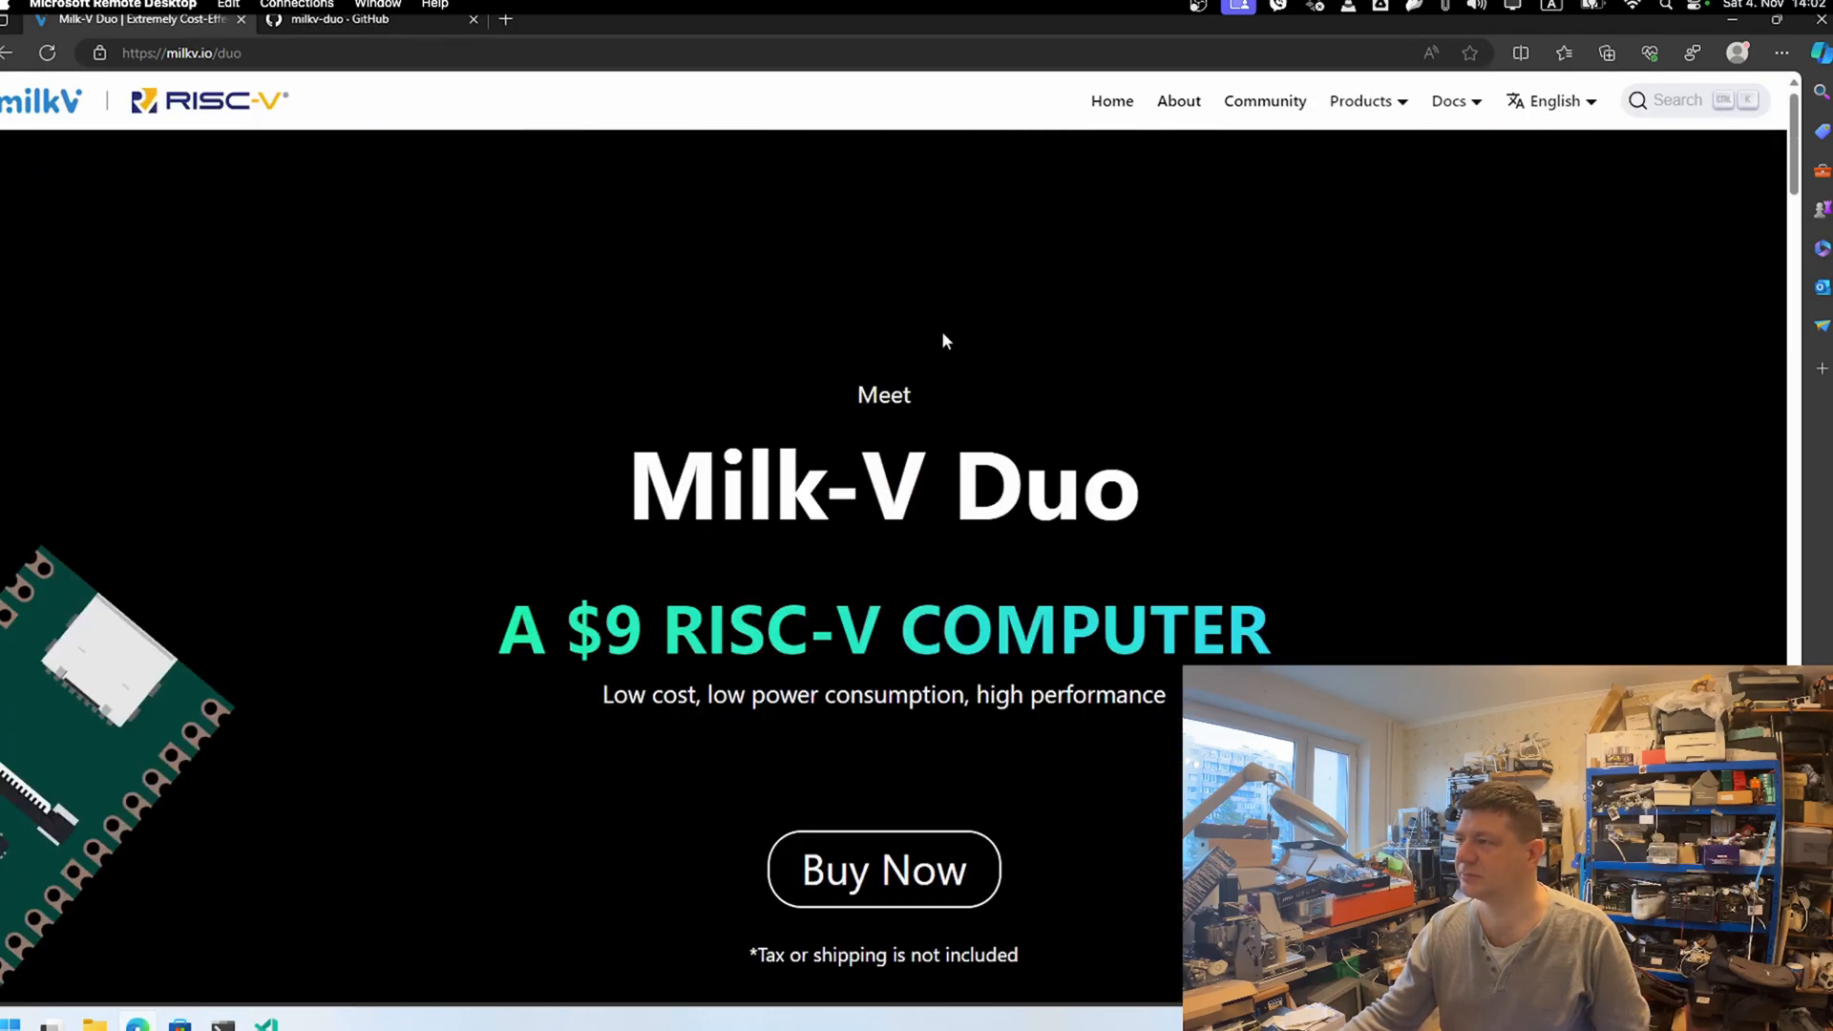
Step: Reach the Milk-V Duo documentation overview from the board docs list and skim it
click(1507, 111)
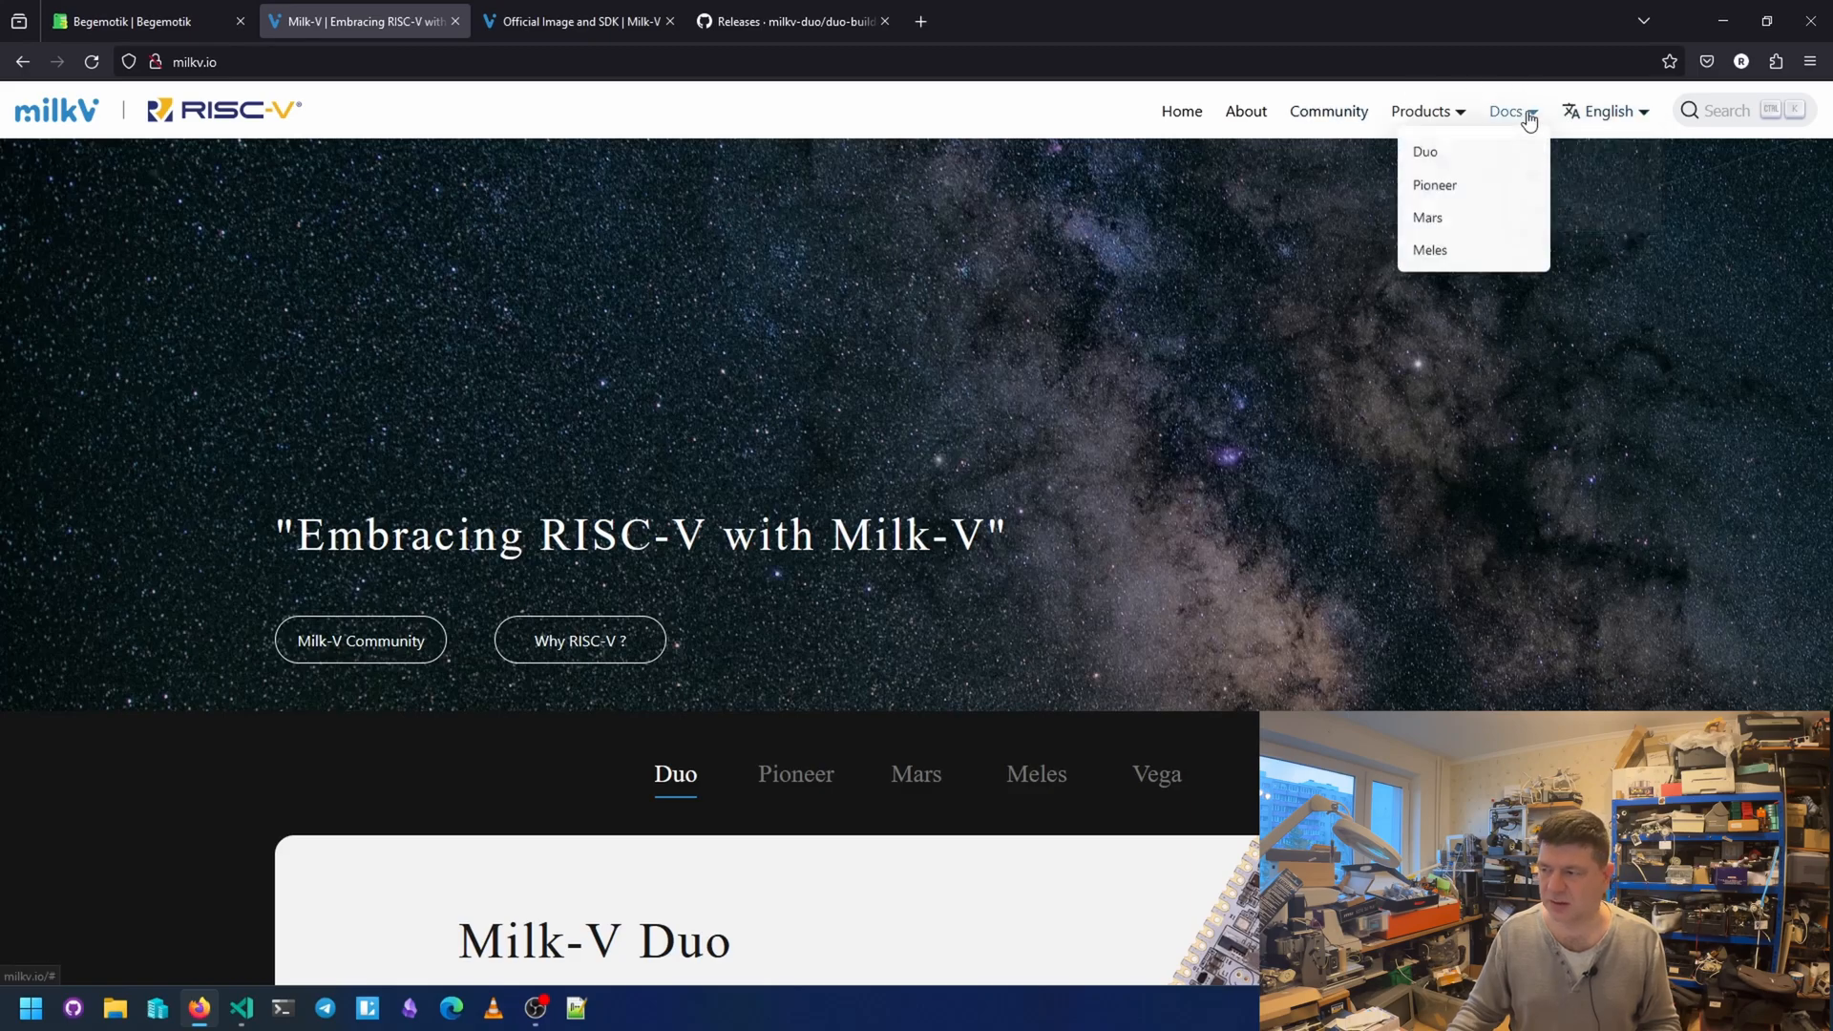
click(794, 774)
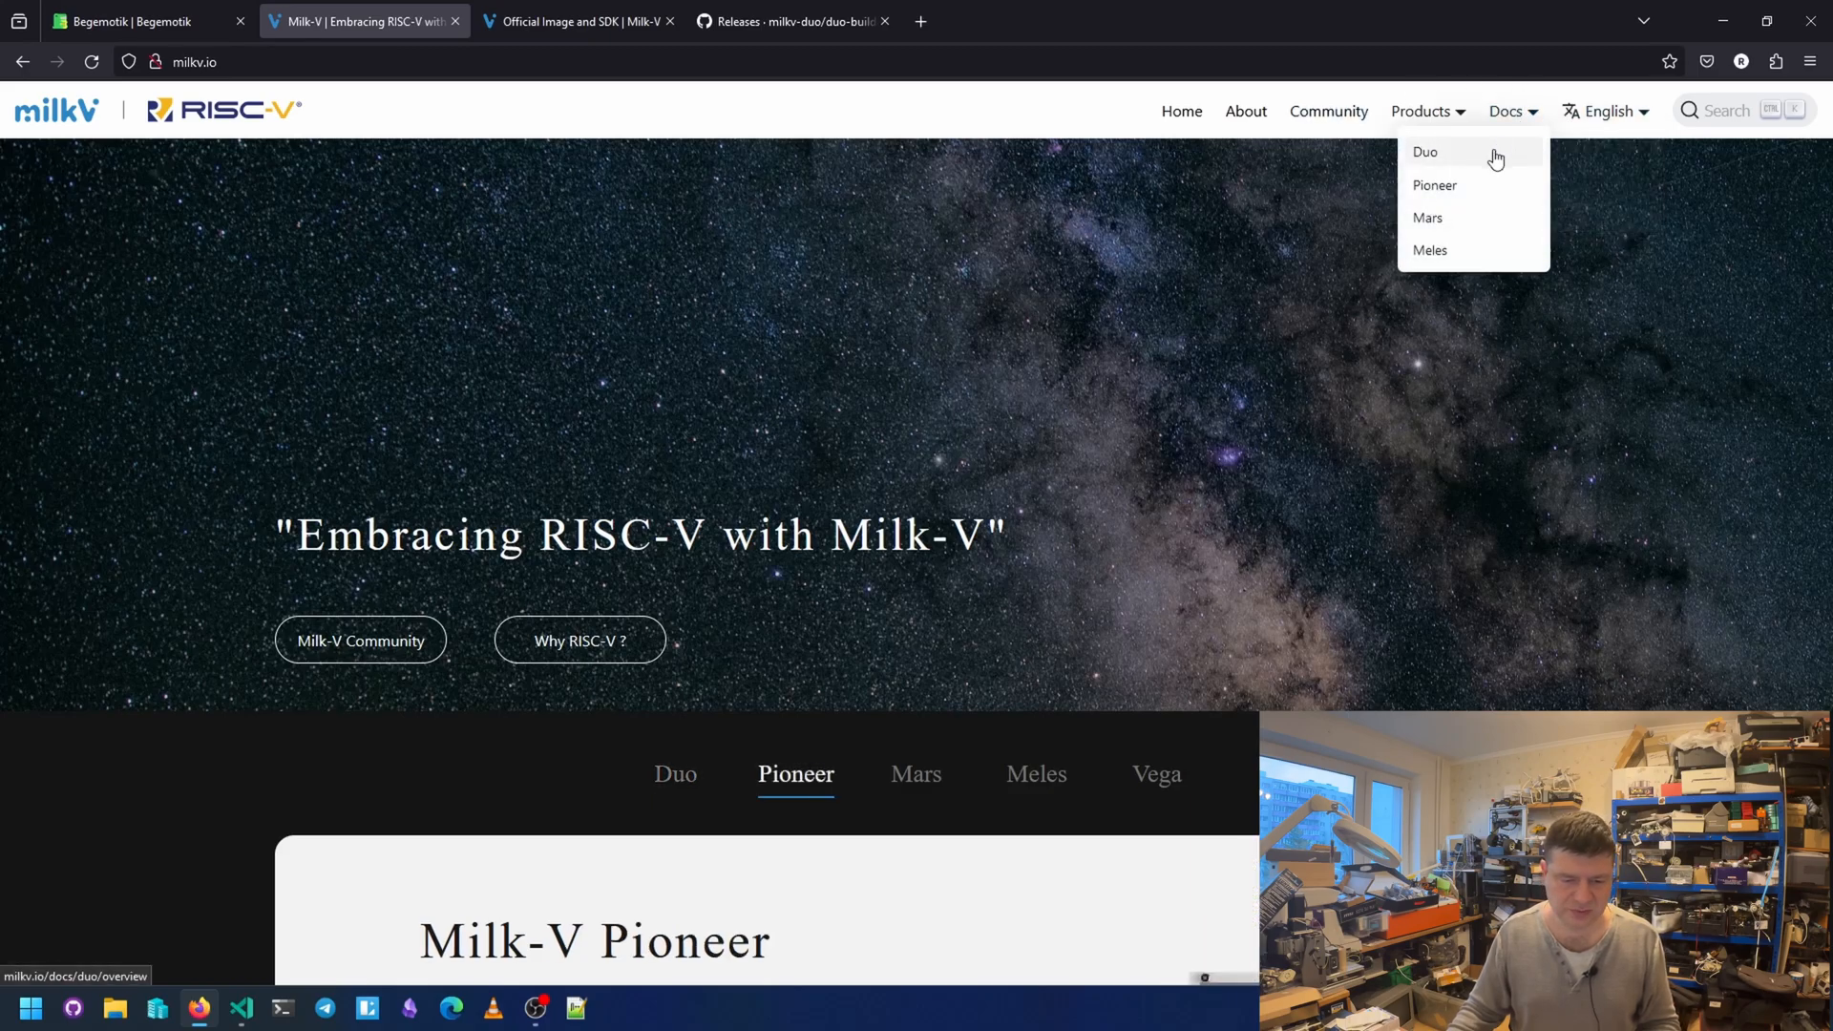
click(1425, 153)
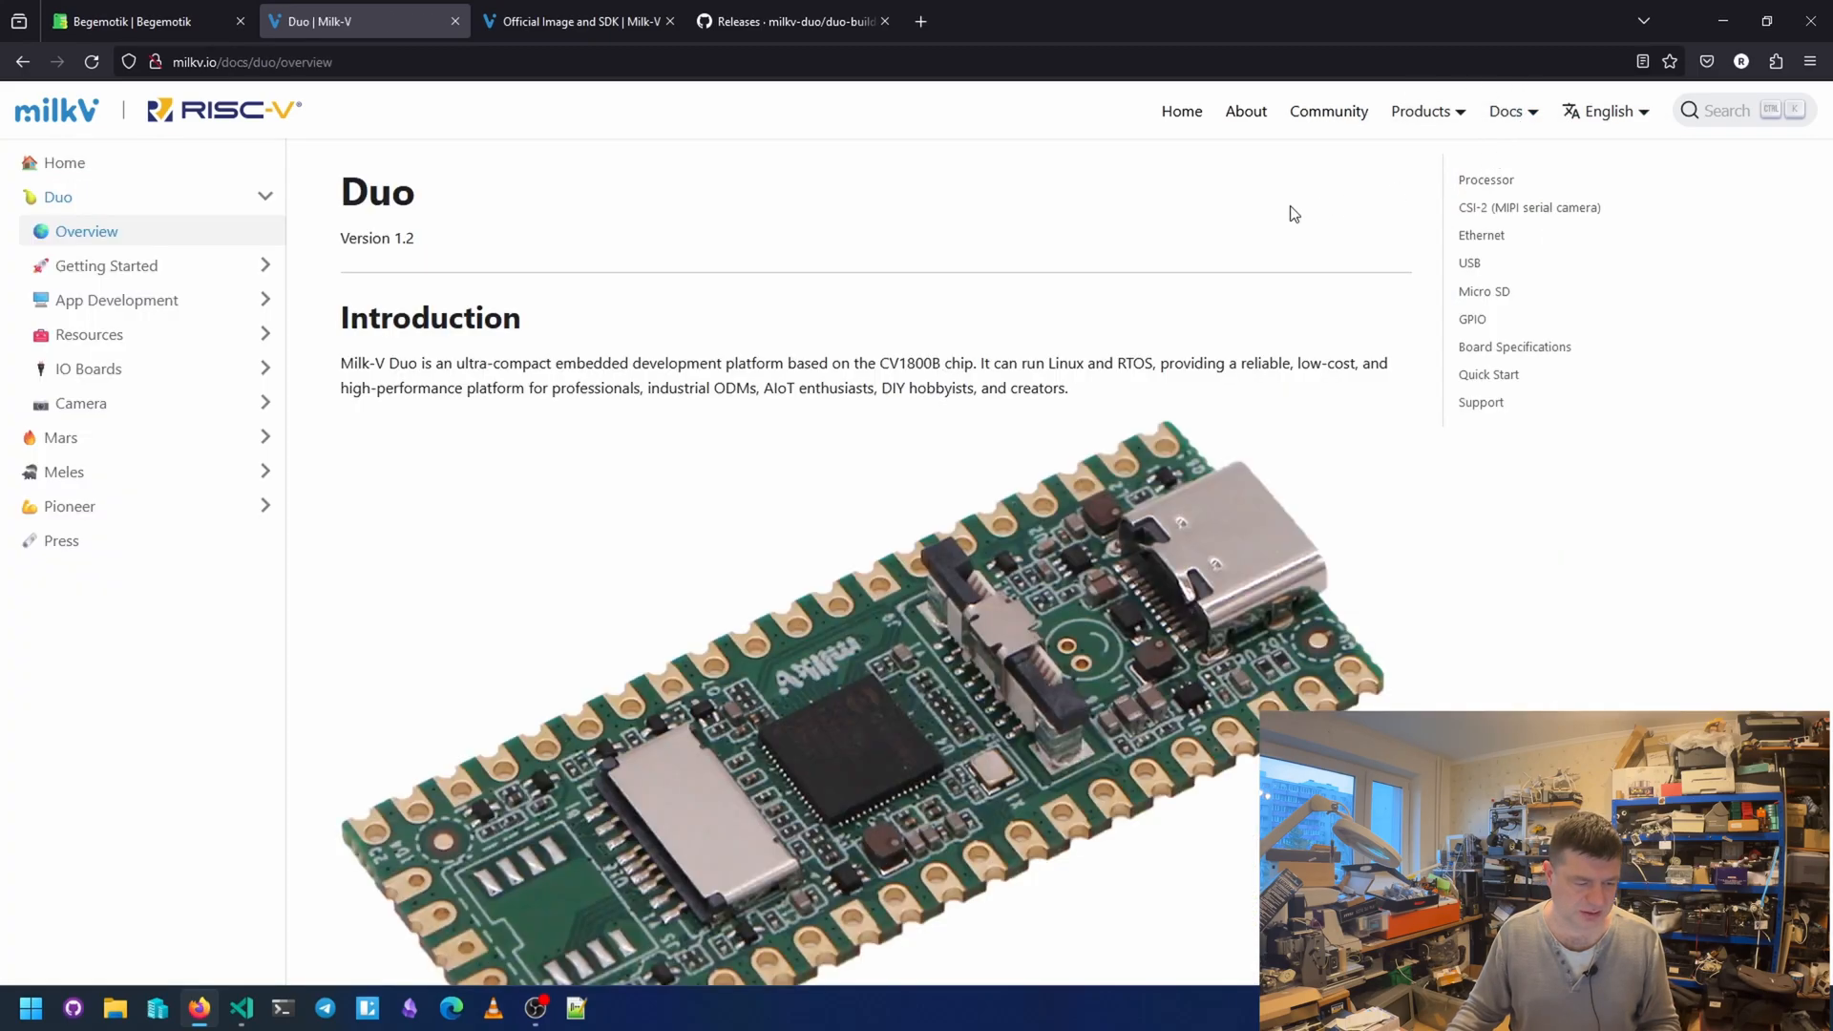
scroll(down, 3)
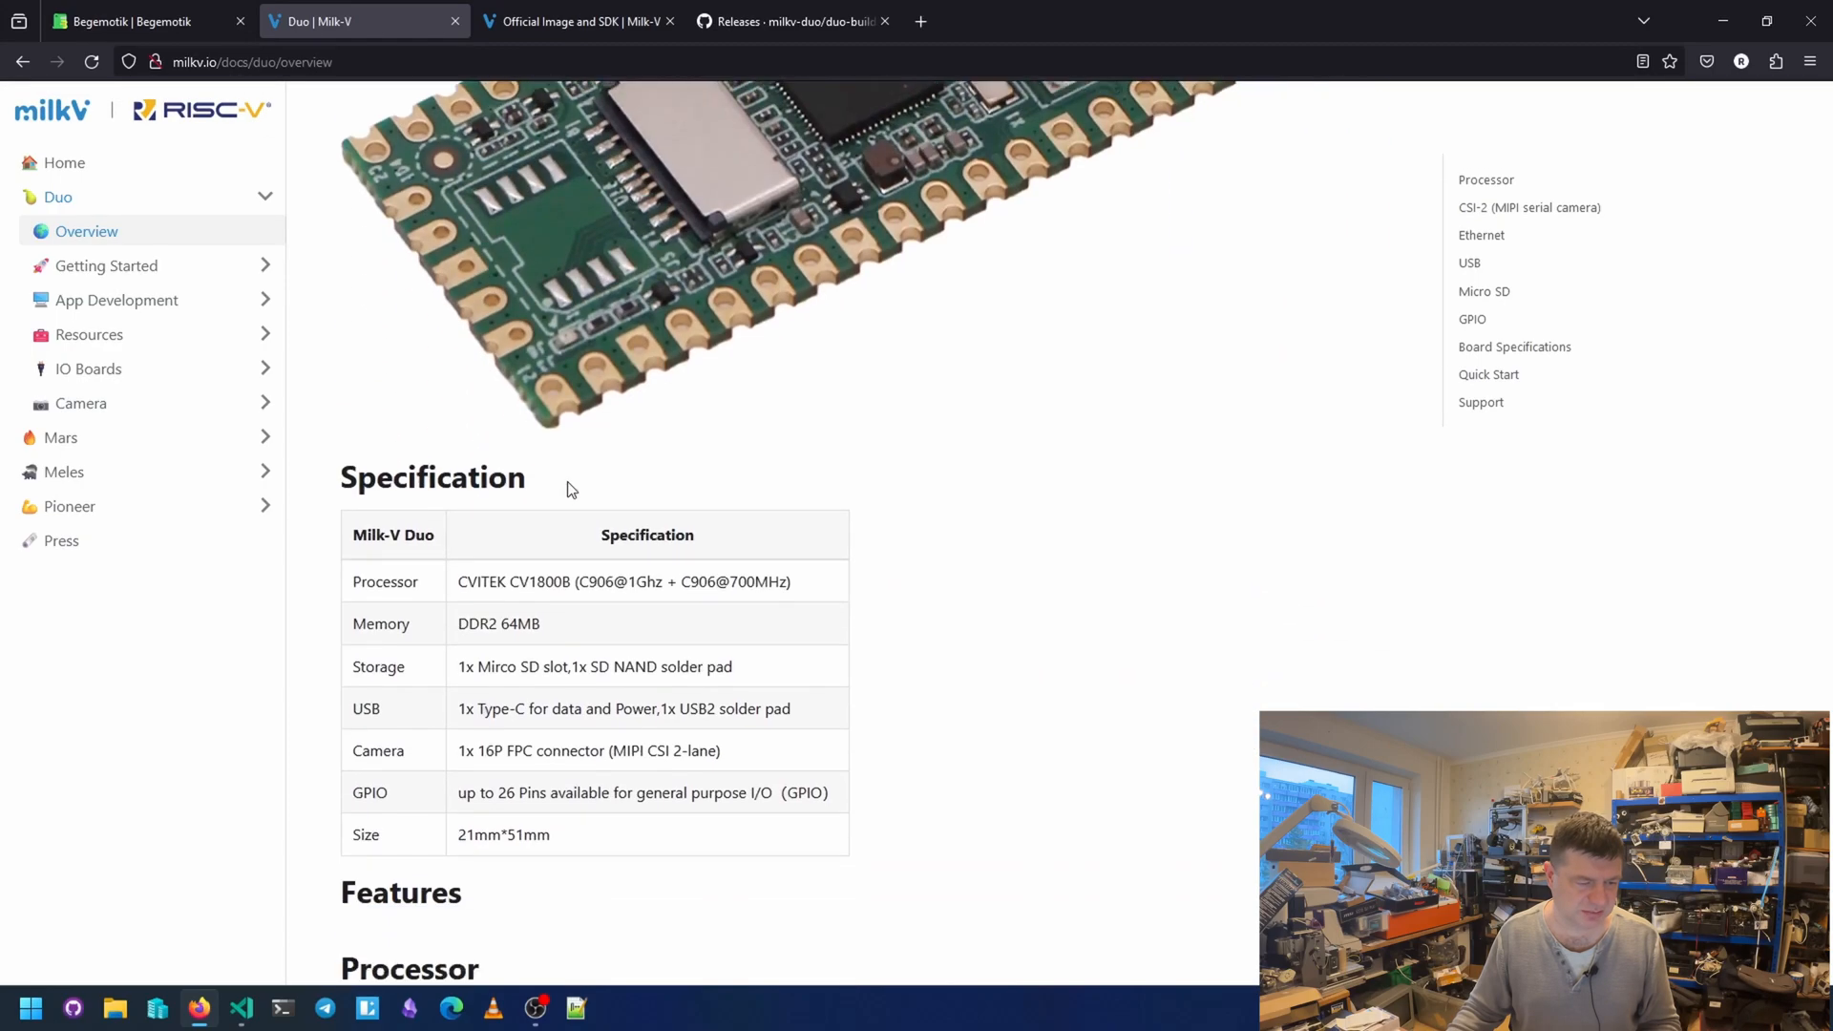
scroll(down, 3)
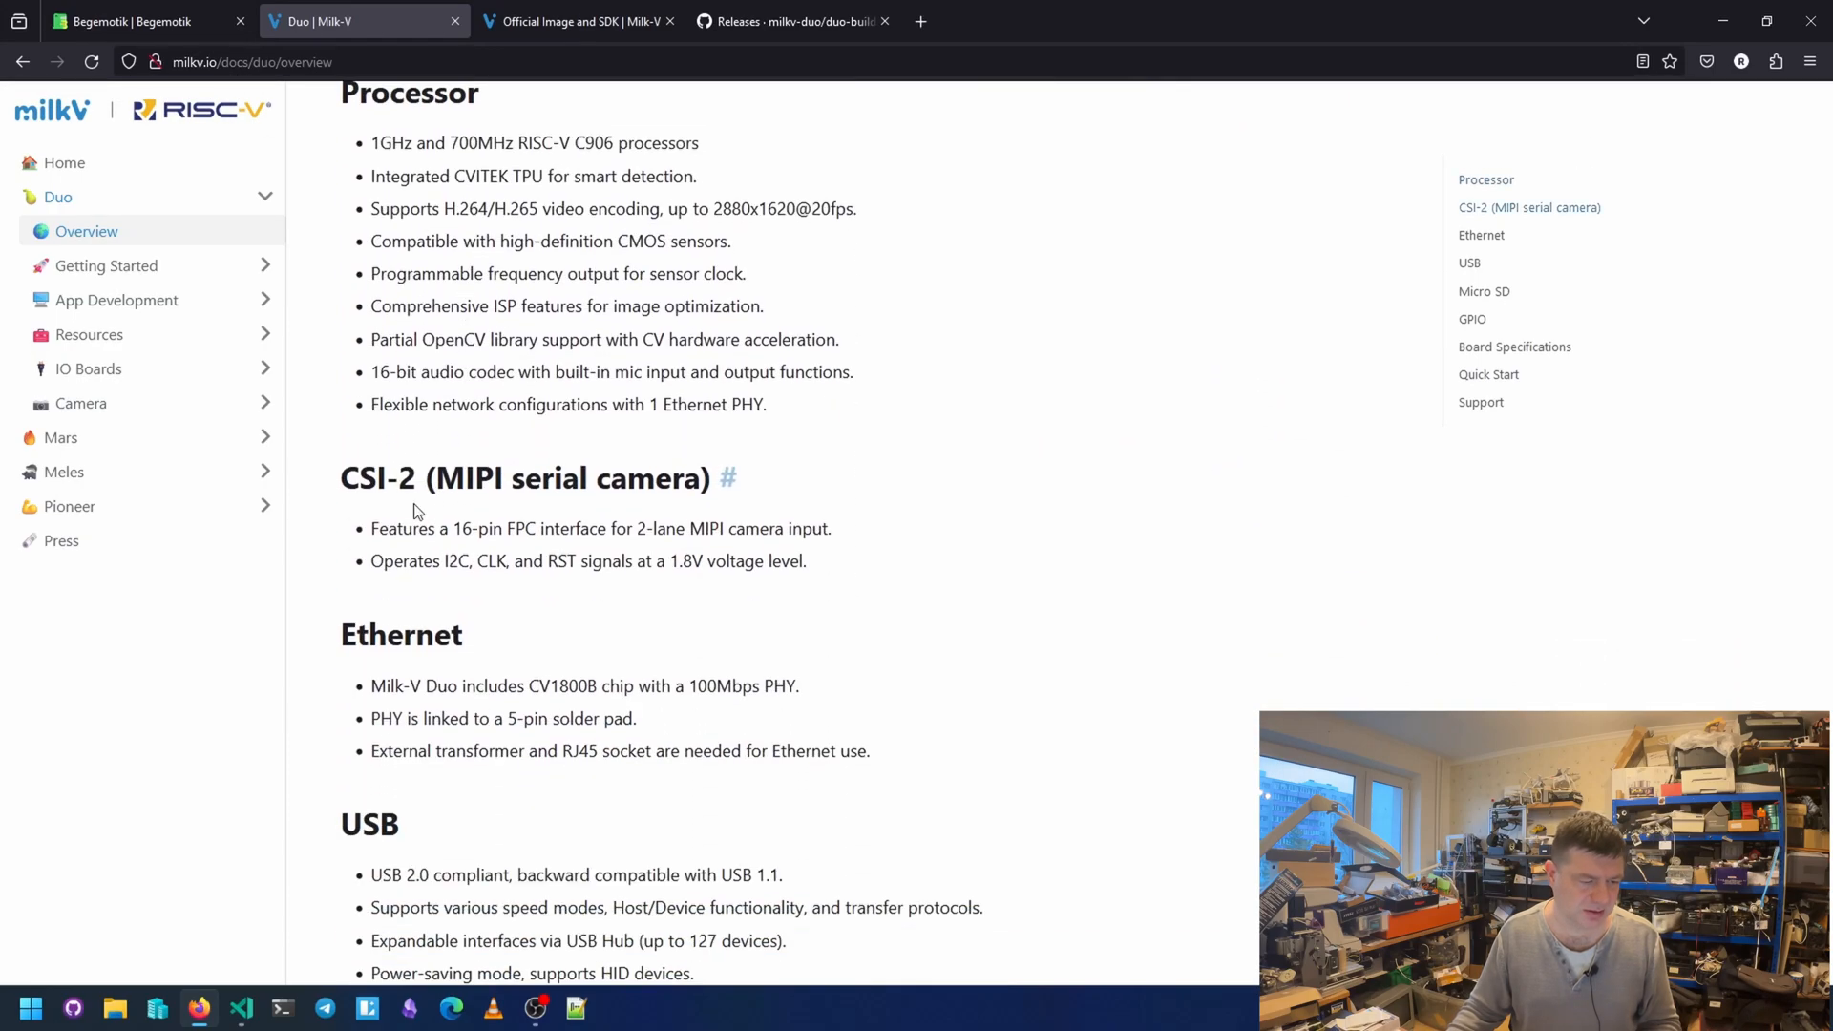
scroll(down, 3)
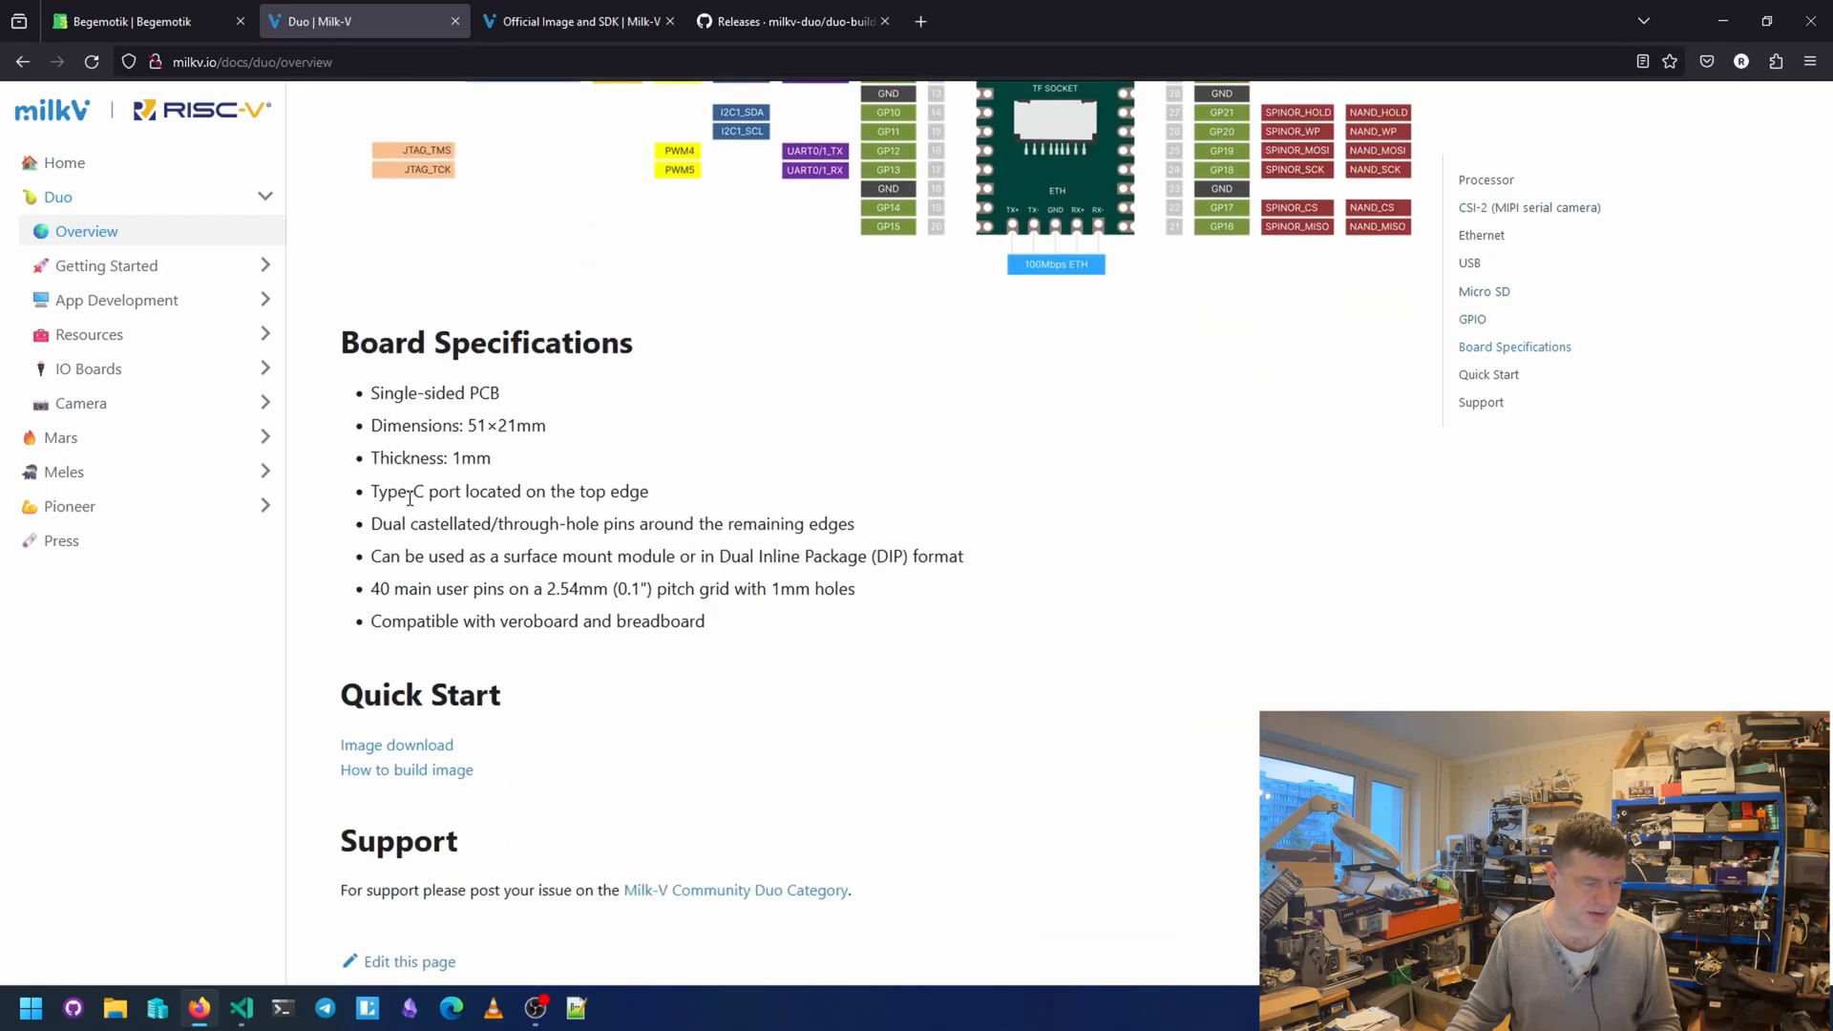
Step: Expand the Getting Started section and open its CV1800B introduction page
click(103, 266)
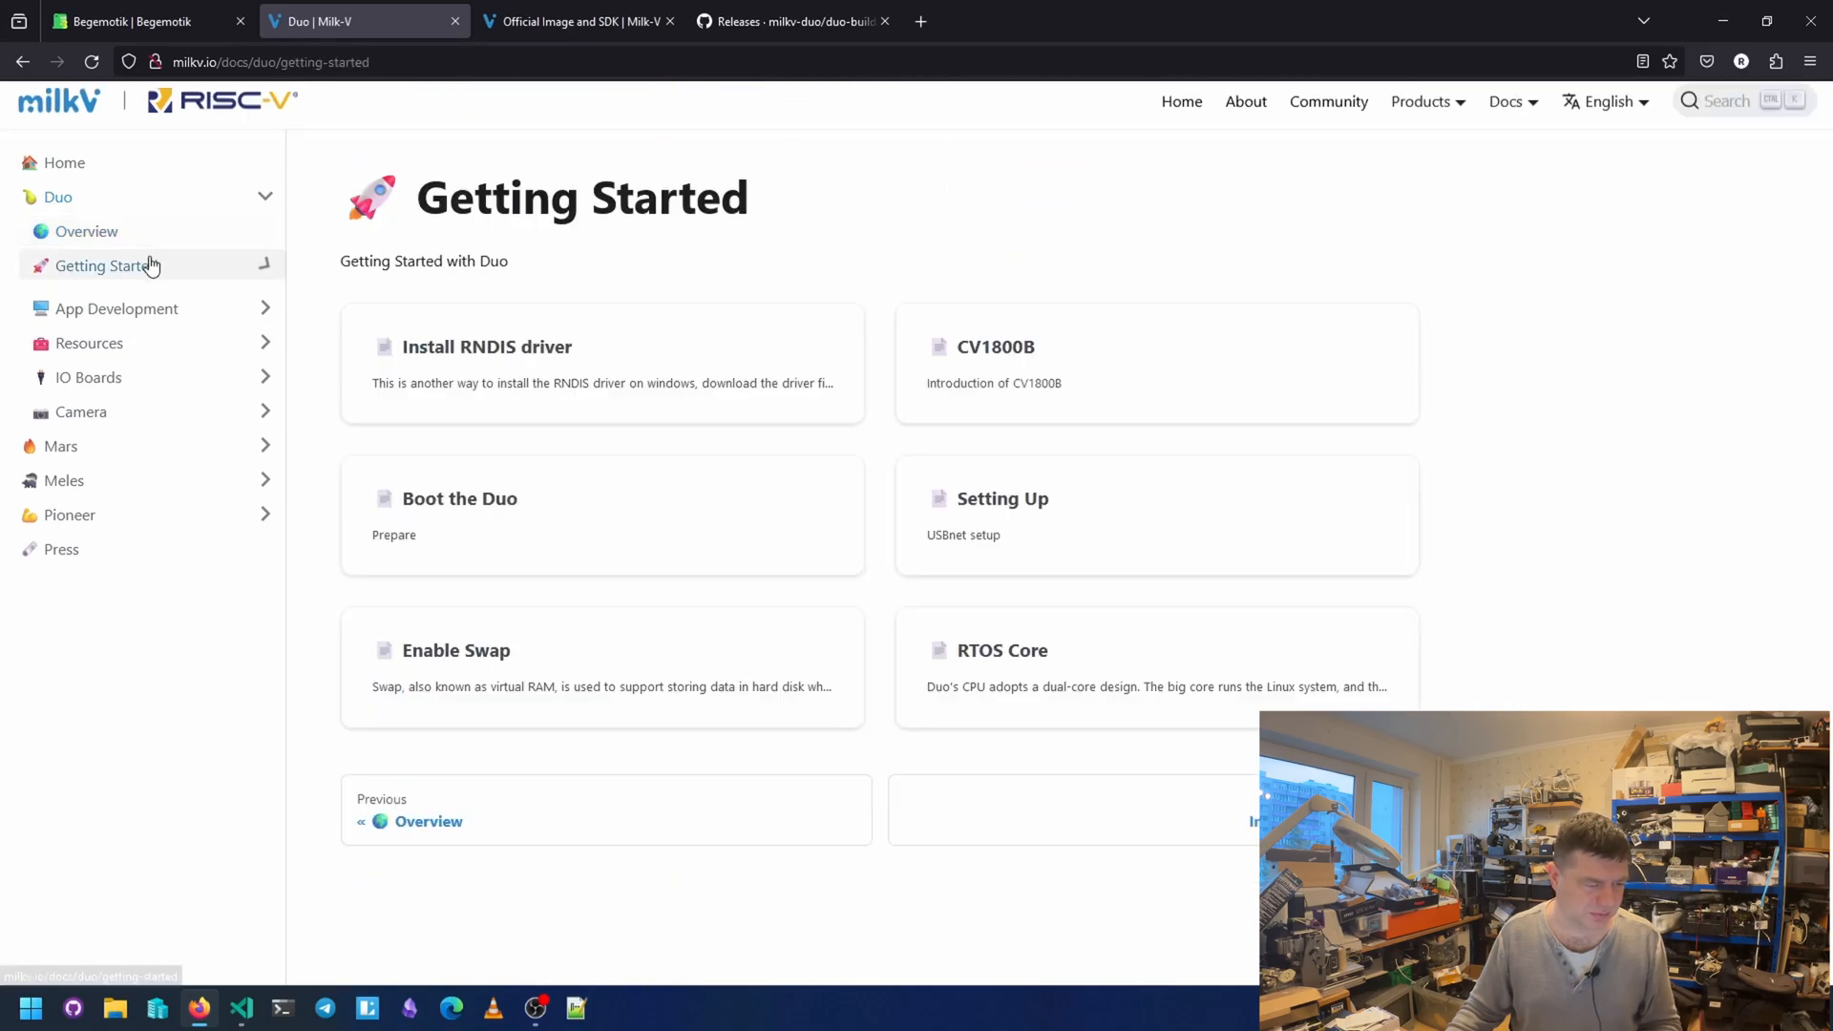
click(105, 266)
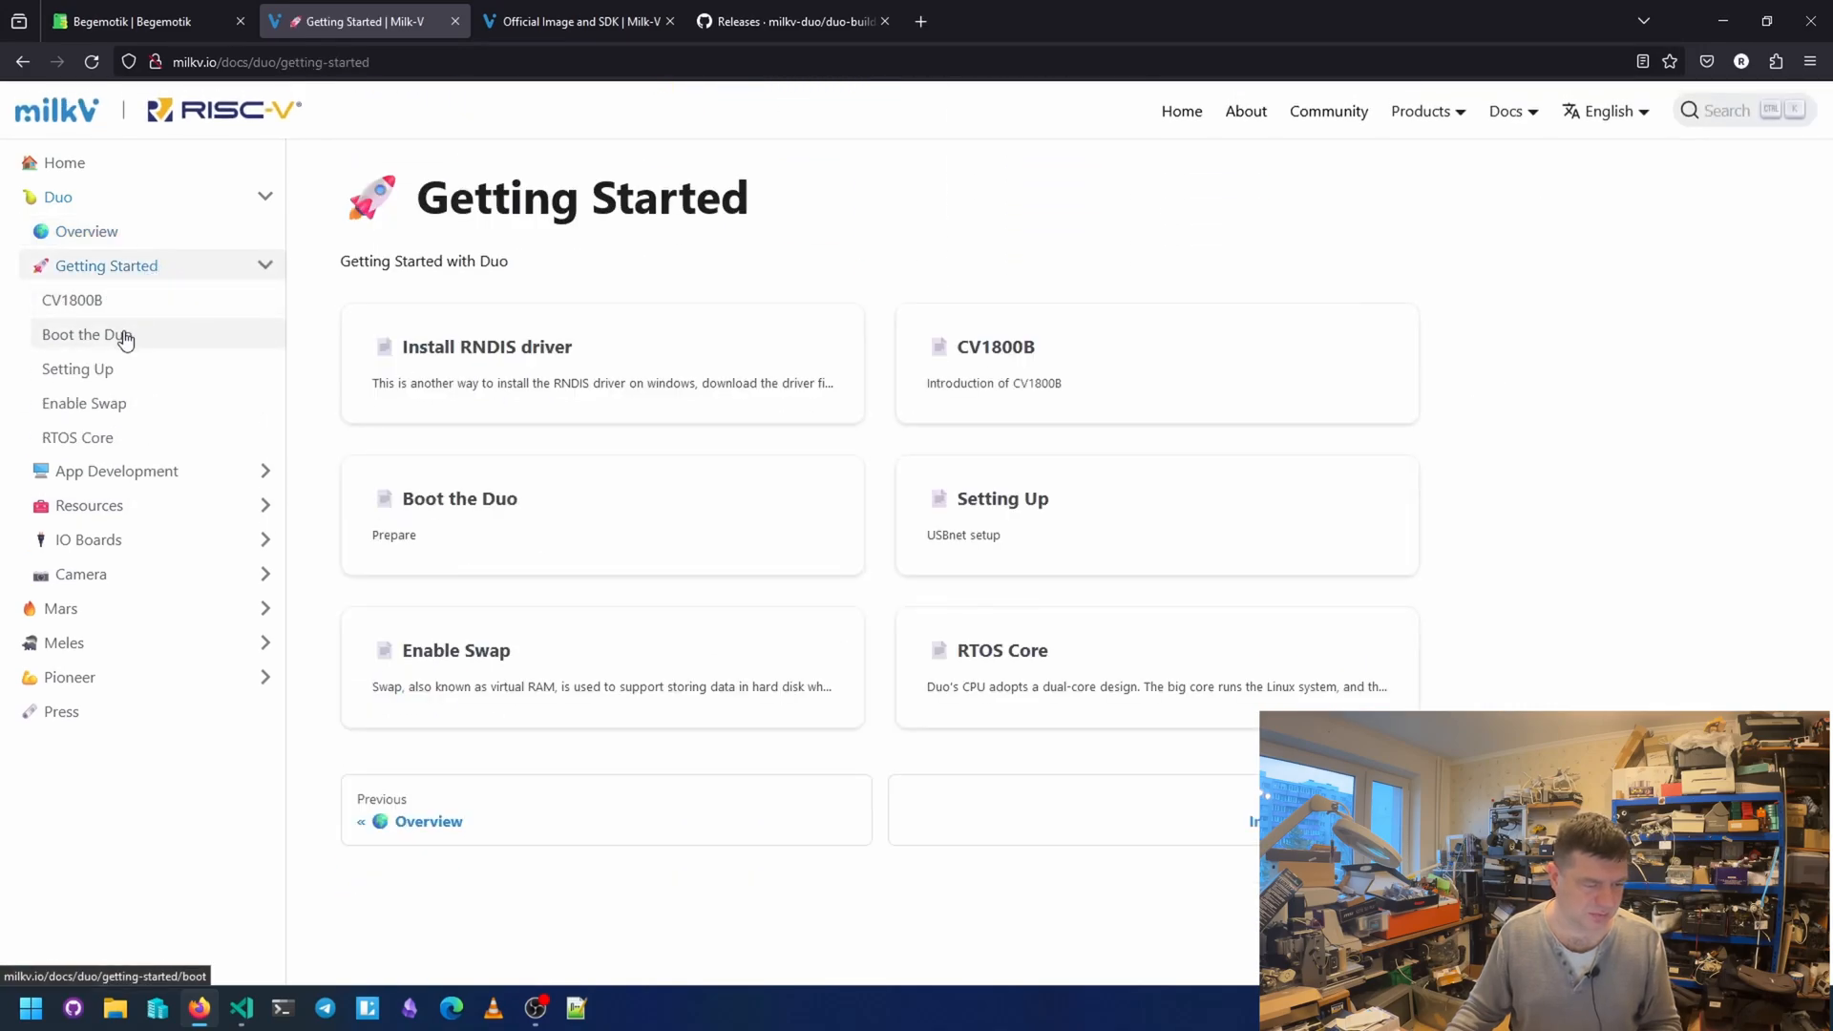
click(70, 300)
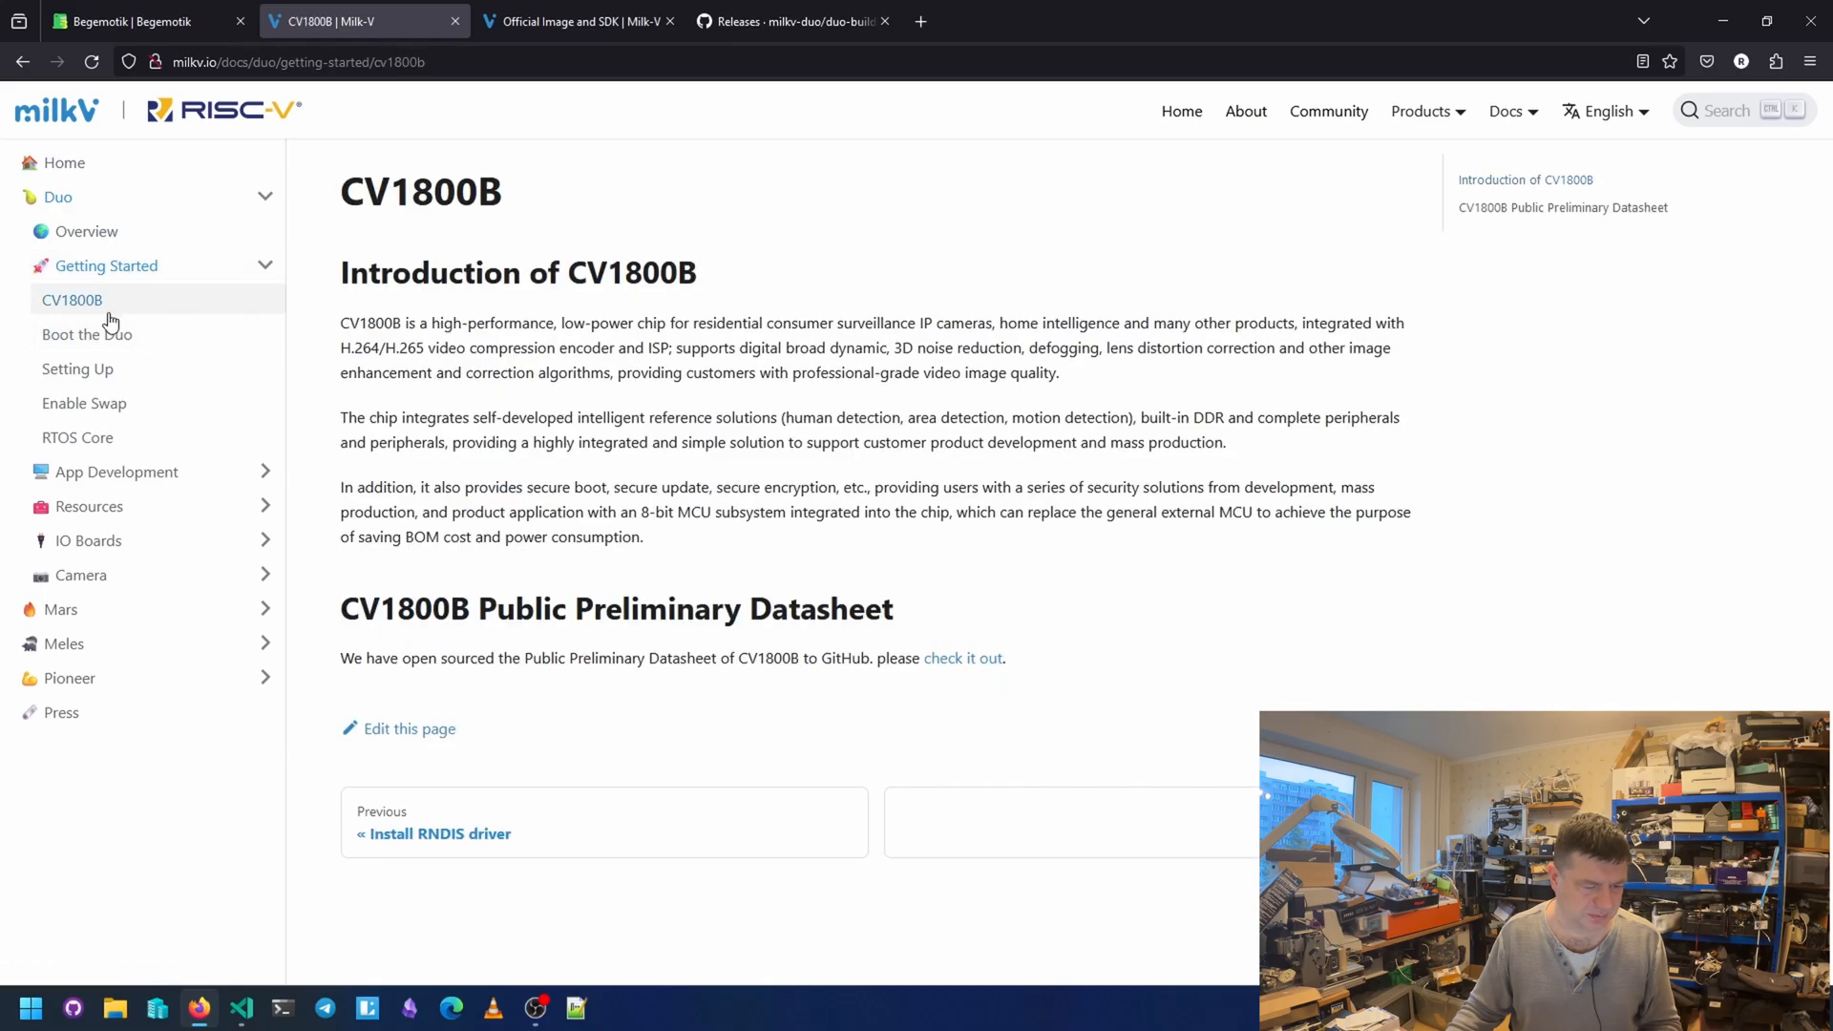
click(86, 333)
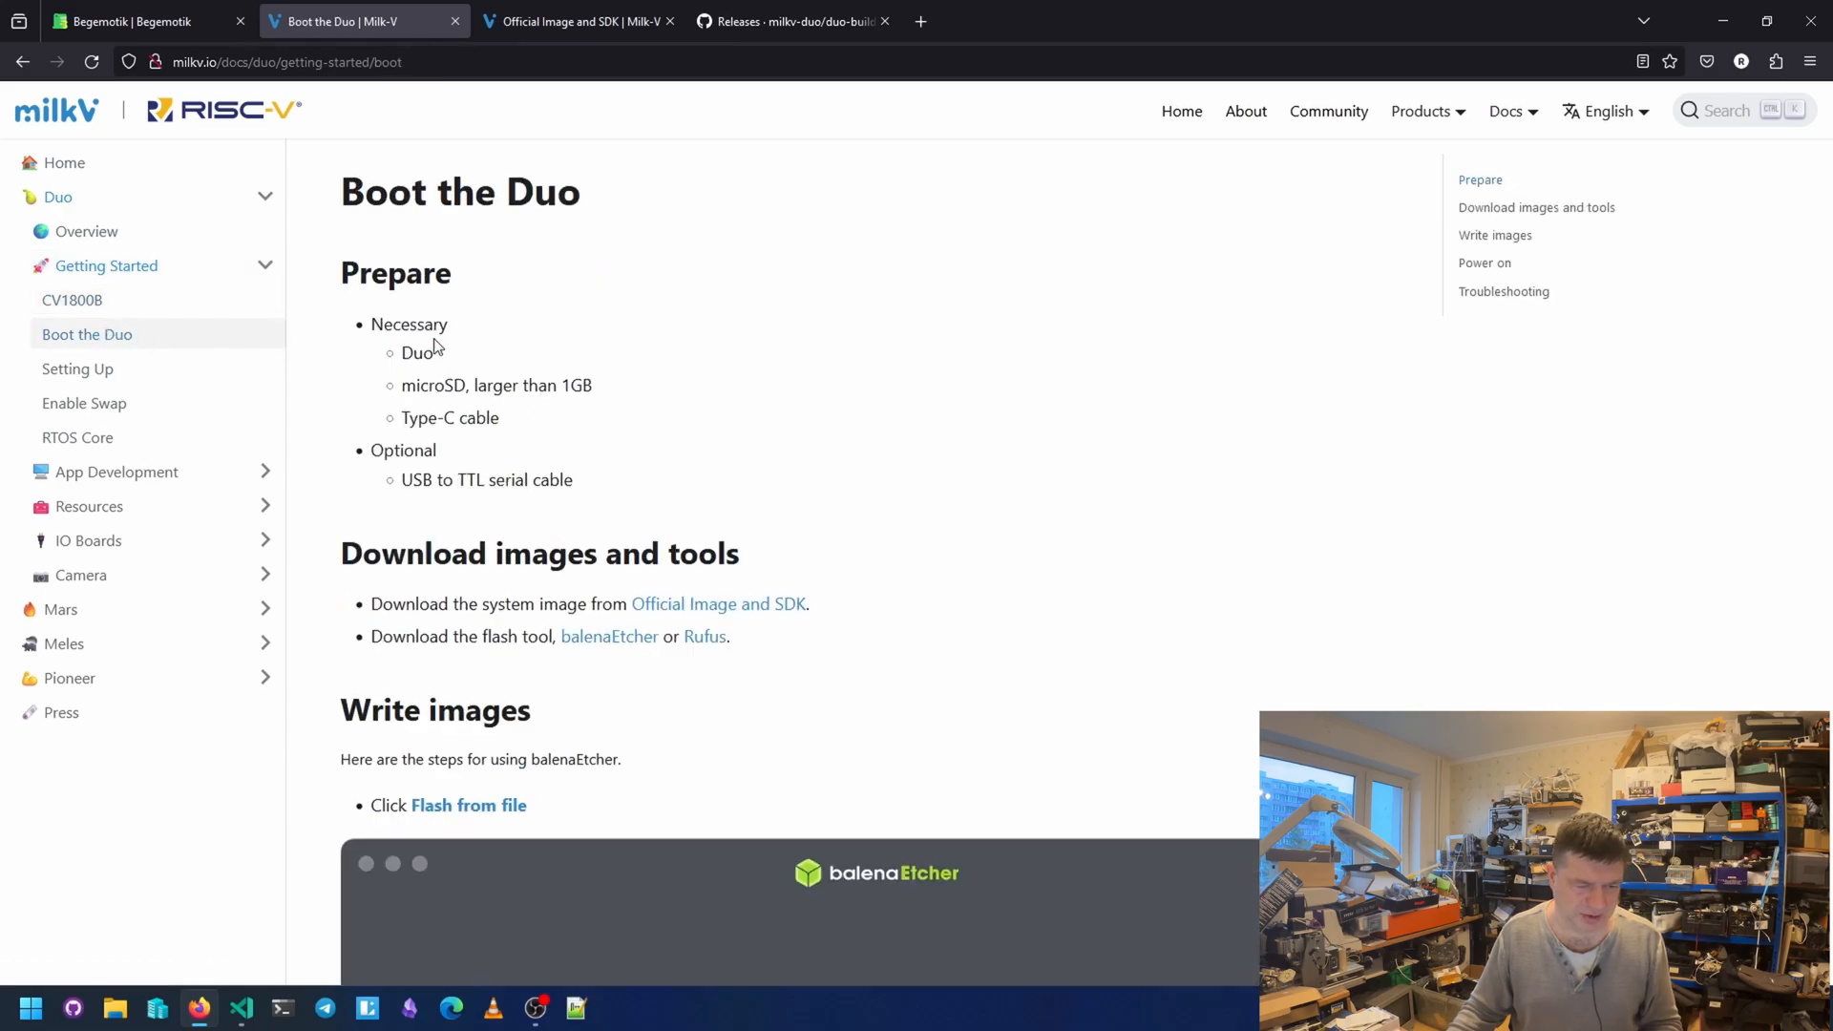
scroll(down, 3)
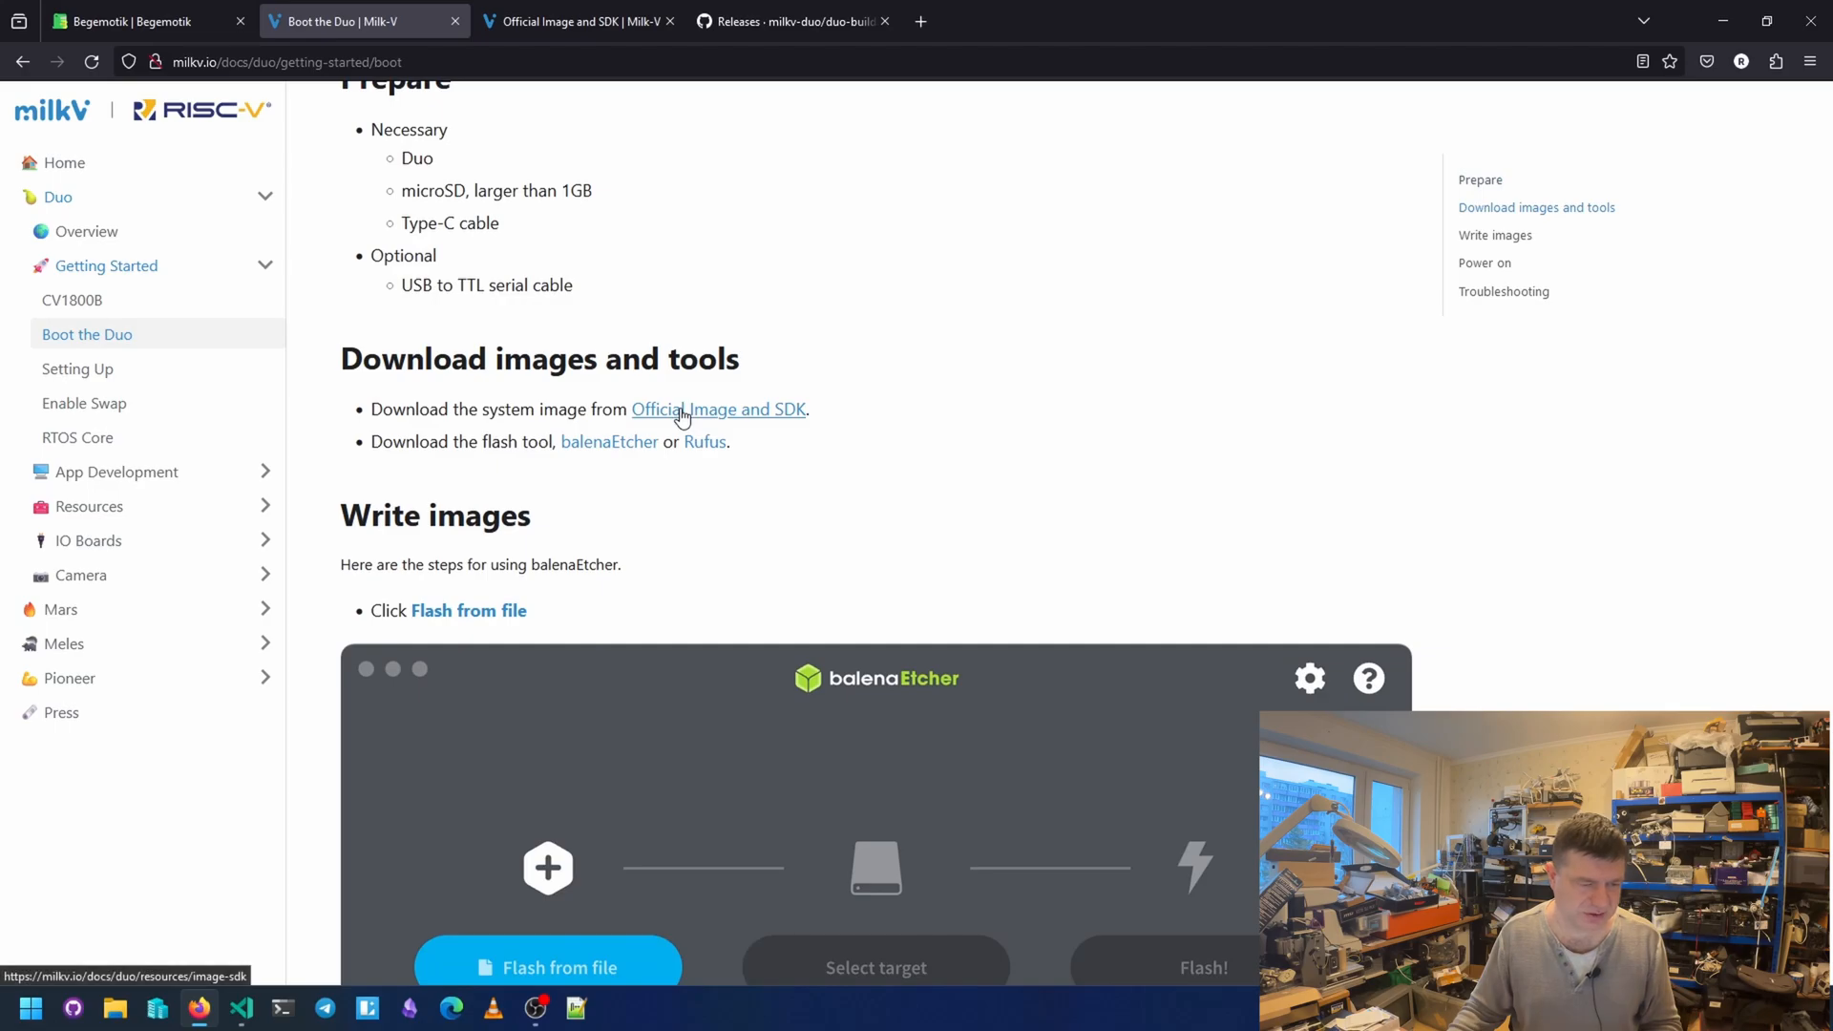
click(720, 408)
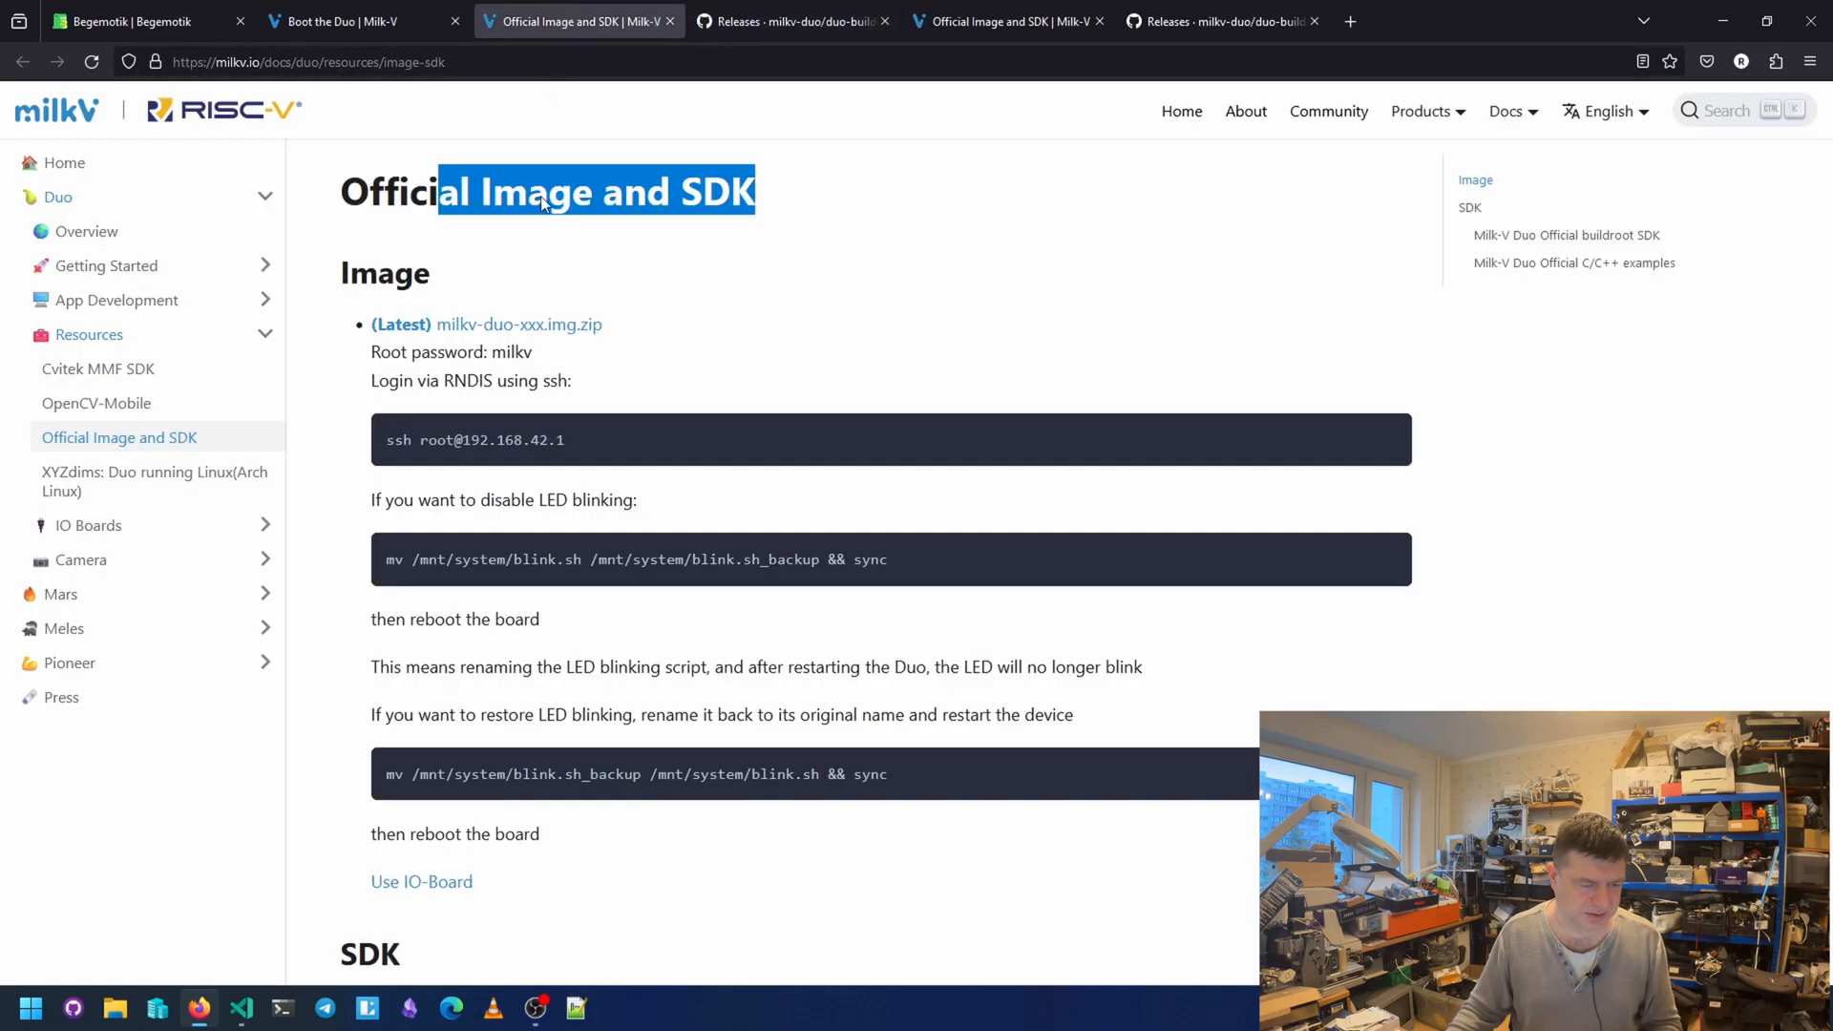
scroll(down, 3)
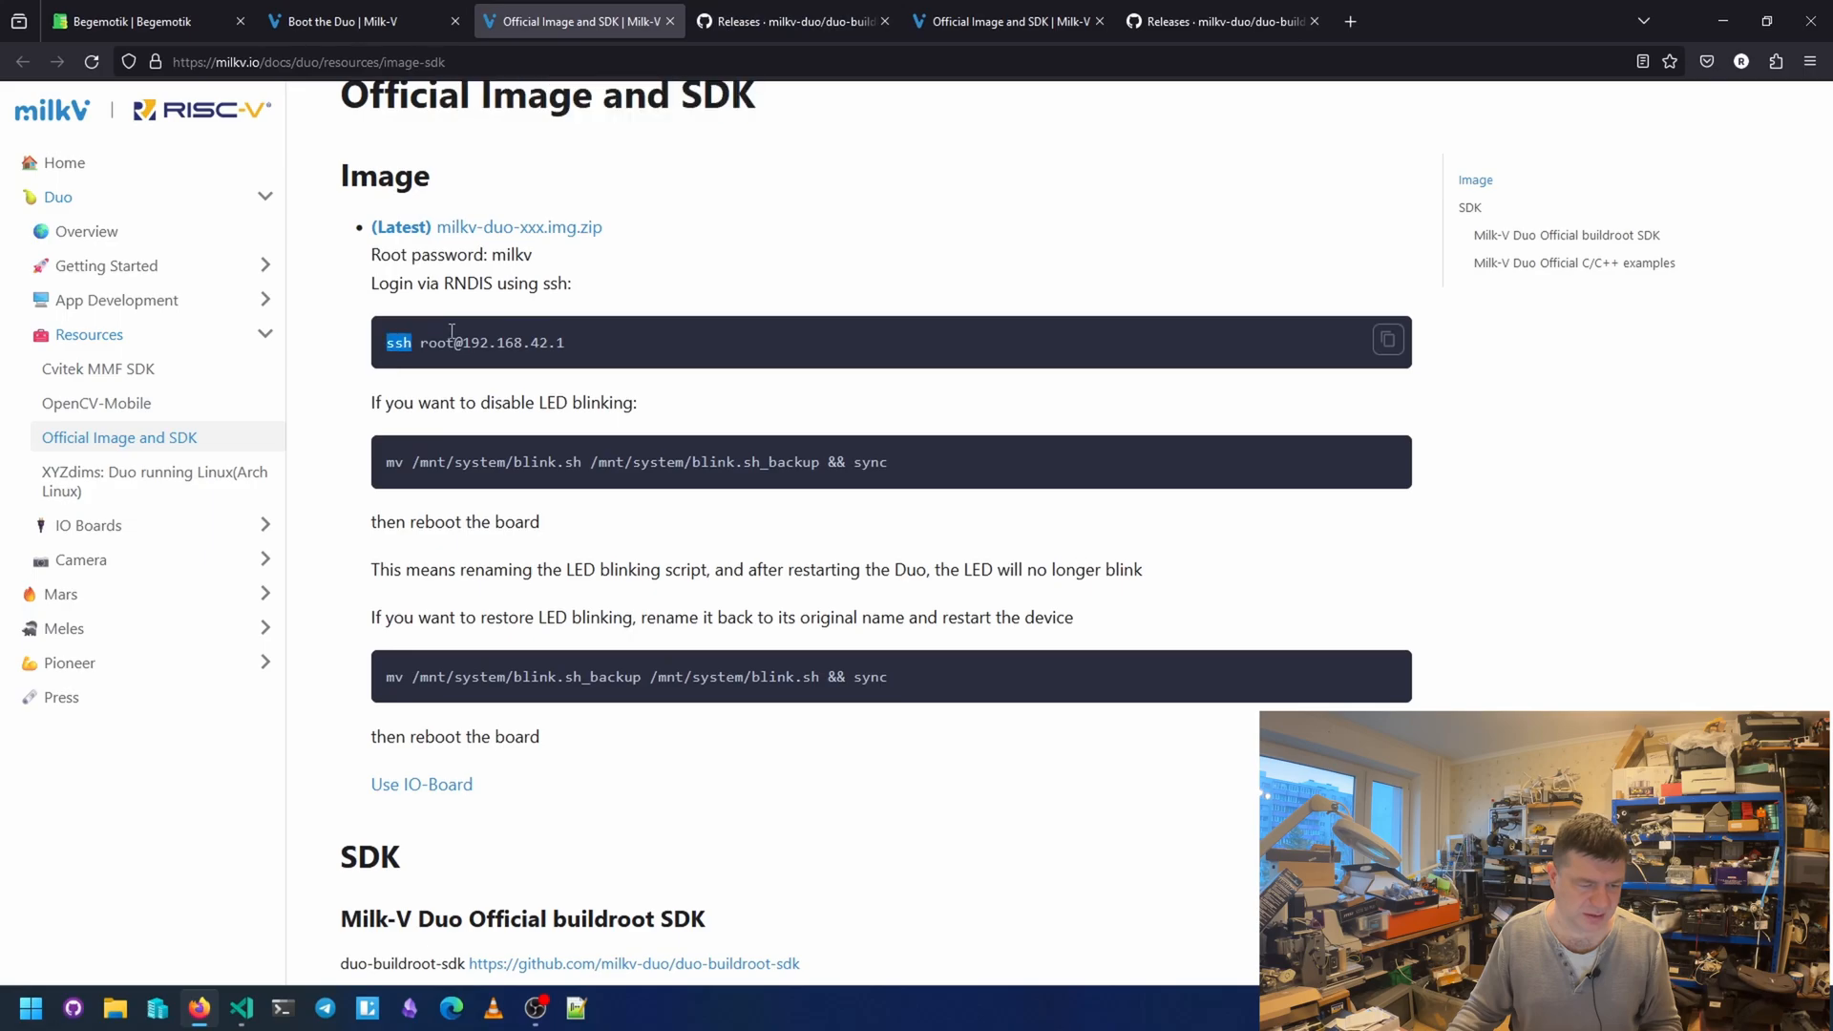
right_click(550, 342)
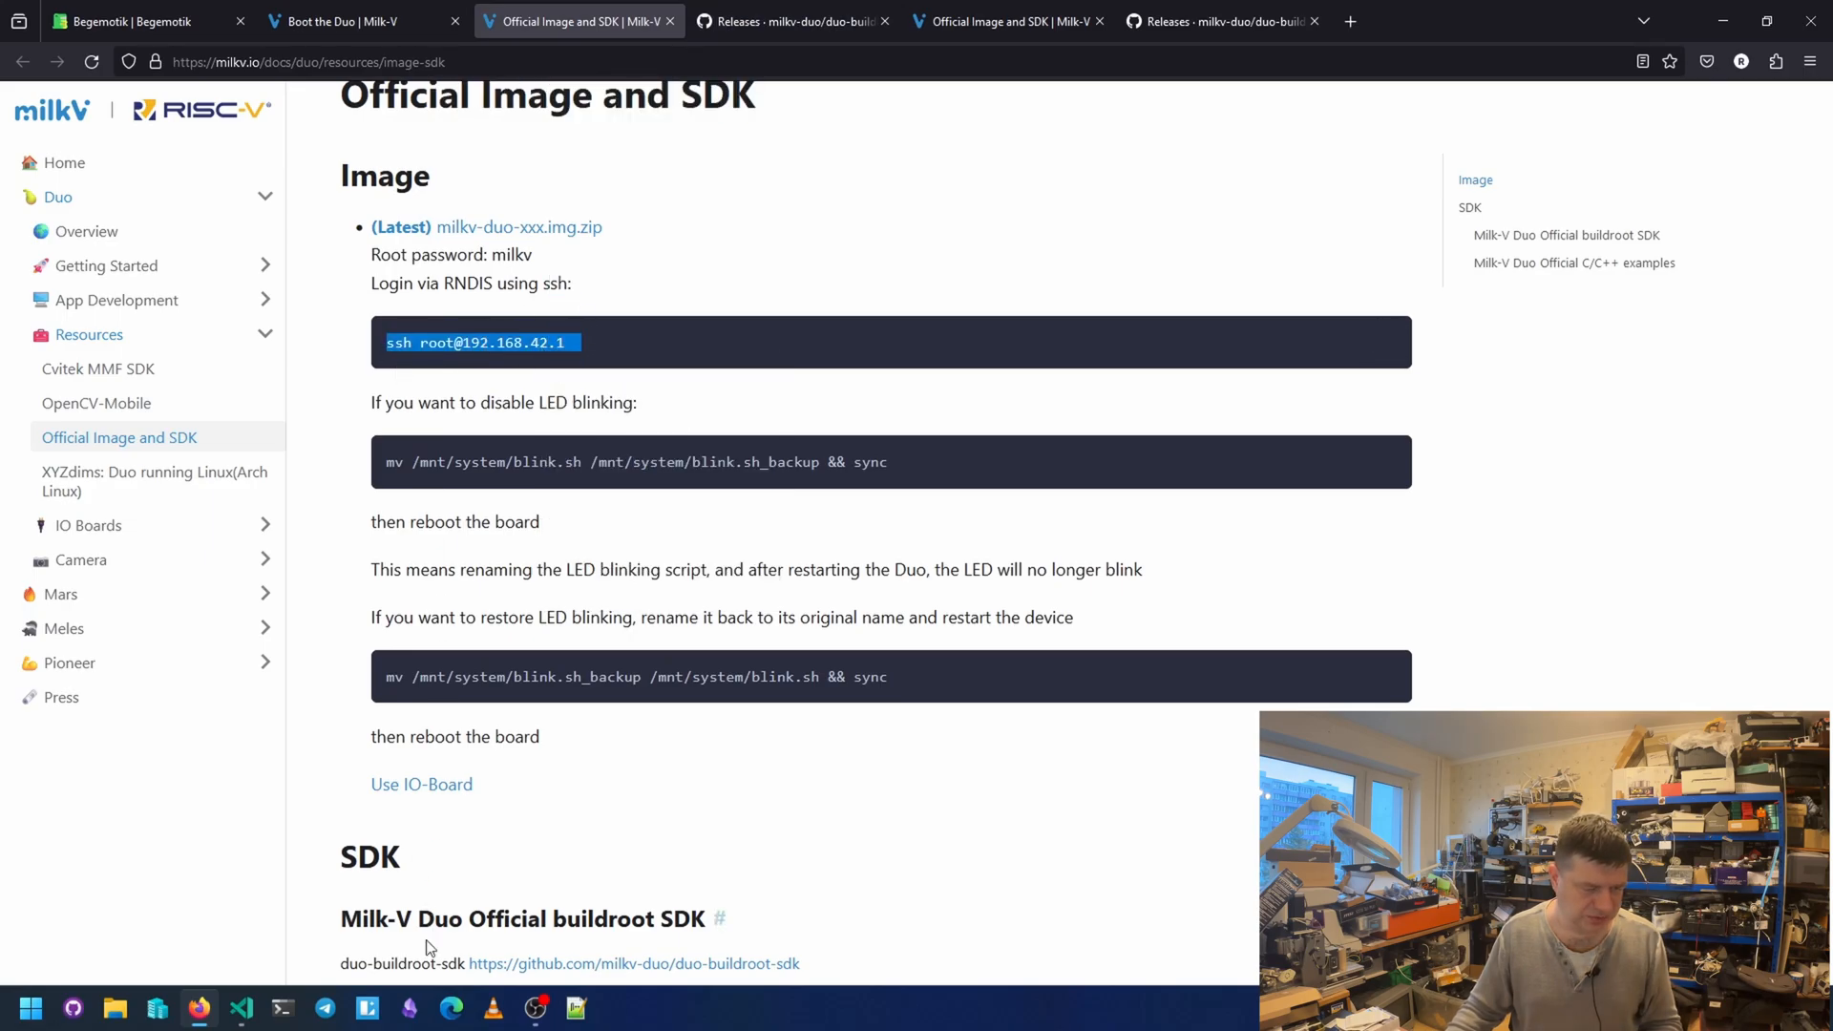
Step: Switch to the duo-examples project, start a PowerShell terminal with the ssh command, then kill it
click(241, 1008)
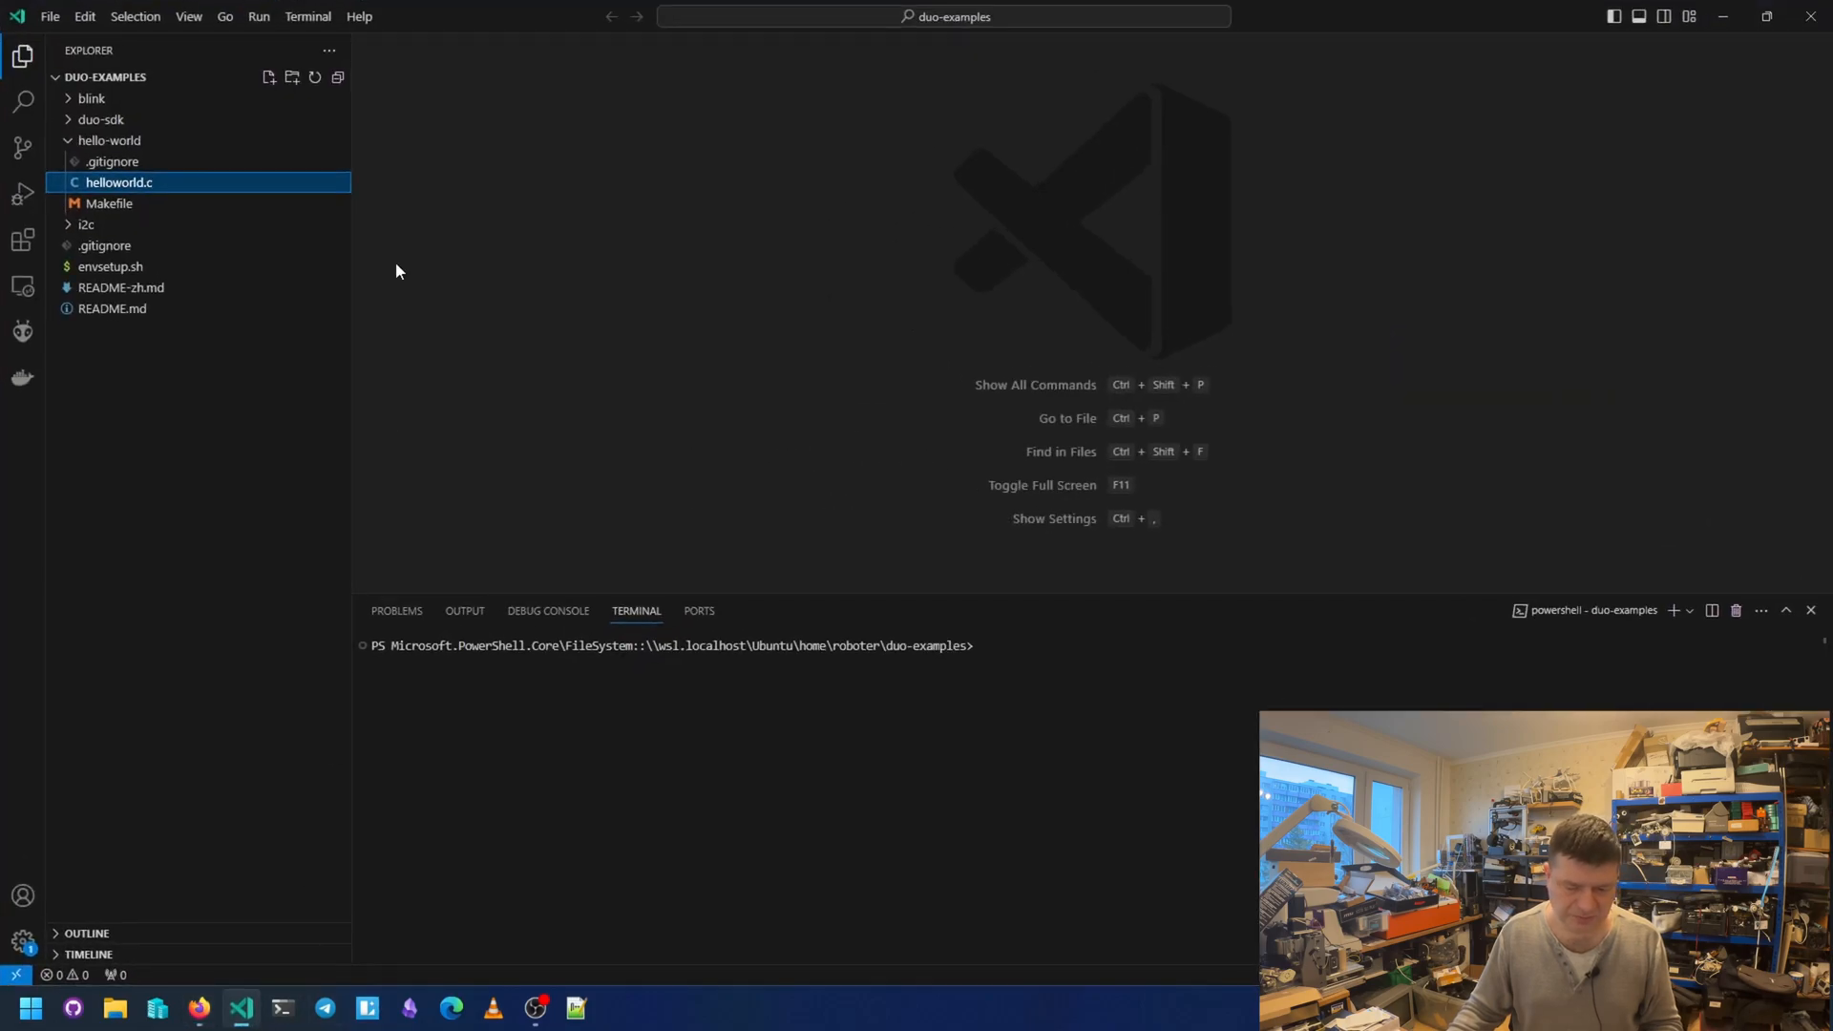
mouse_move(1665, 622)
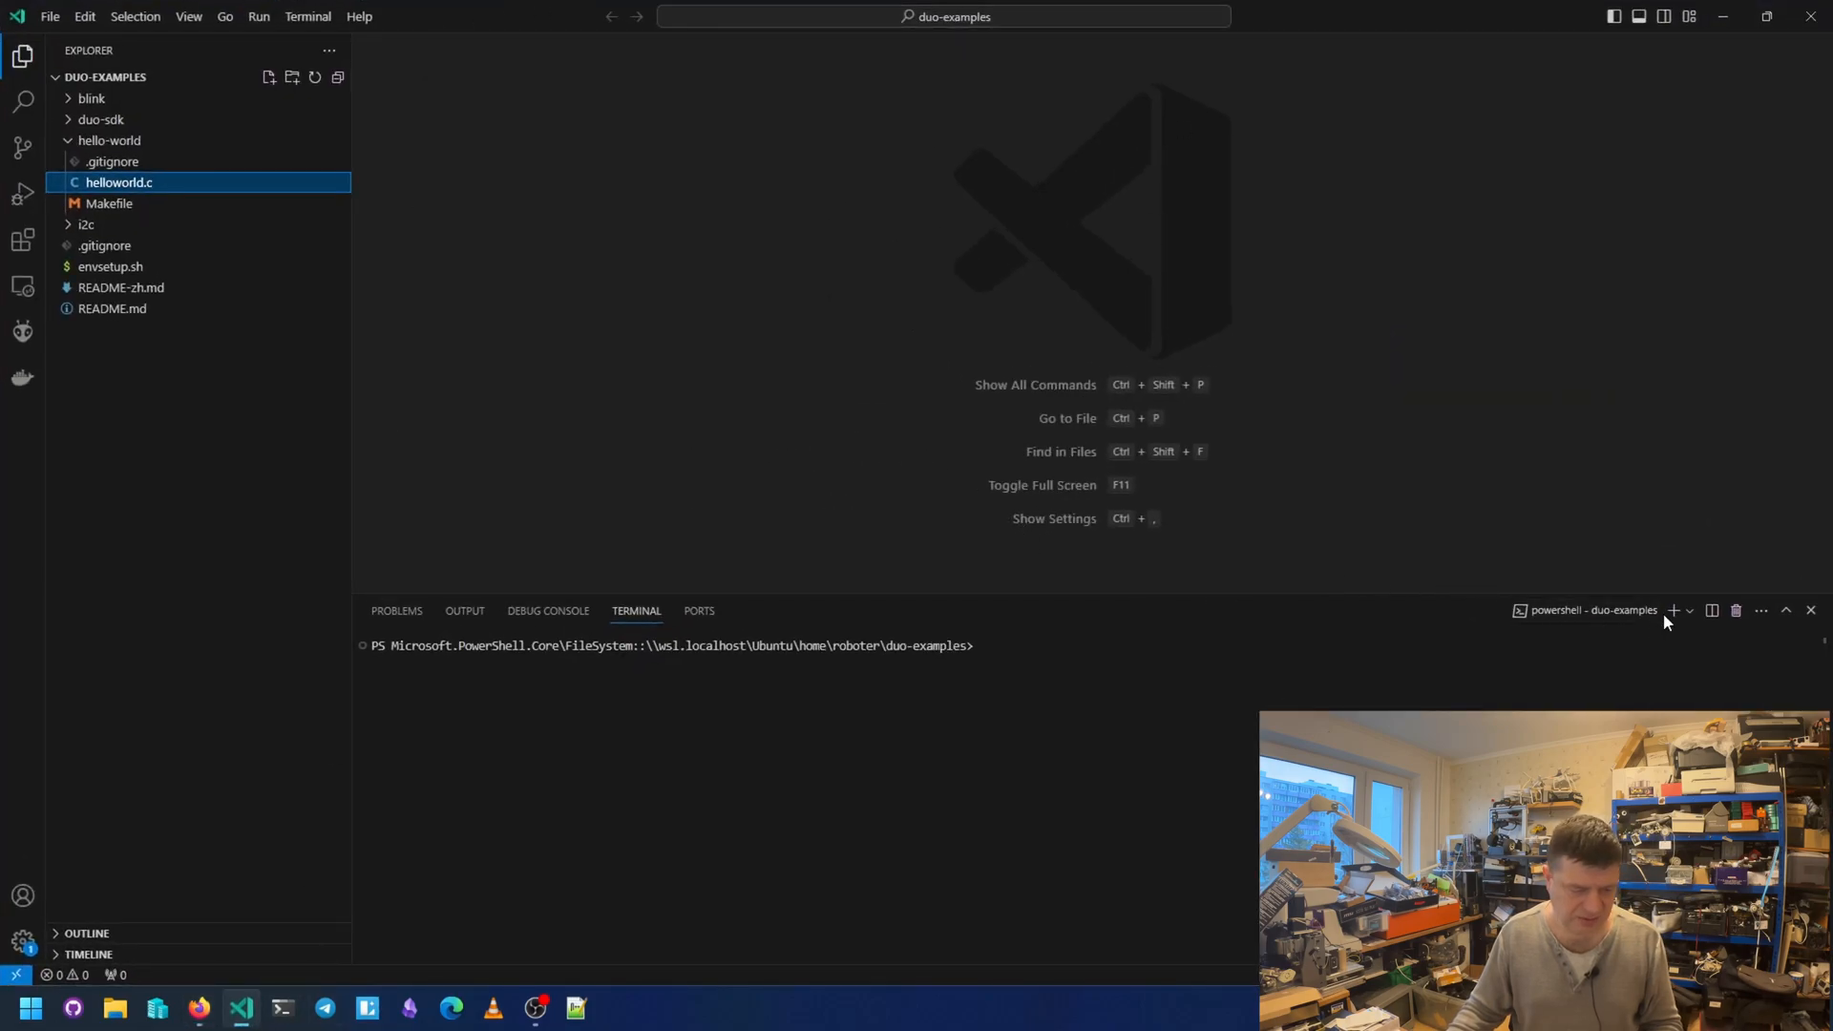
click(1675, 611)
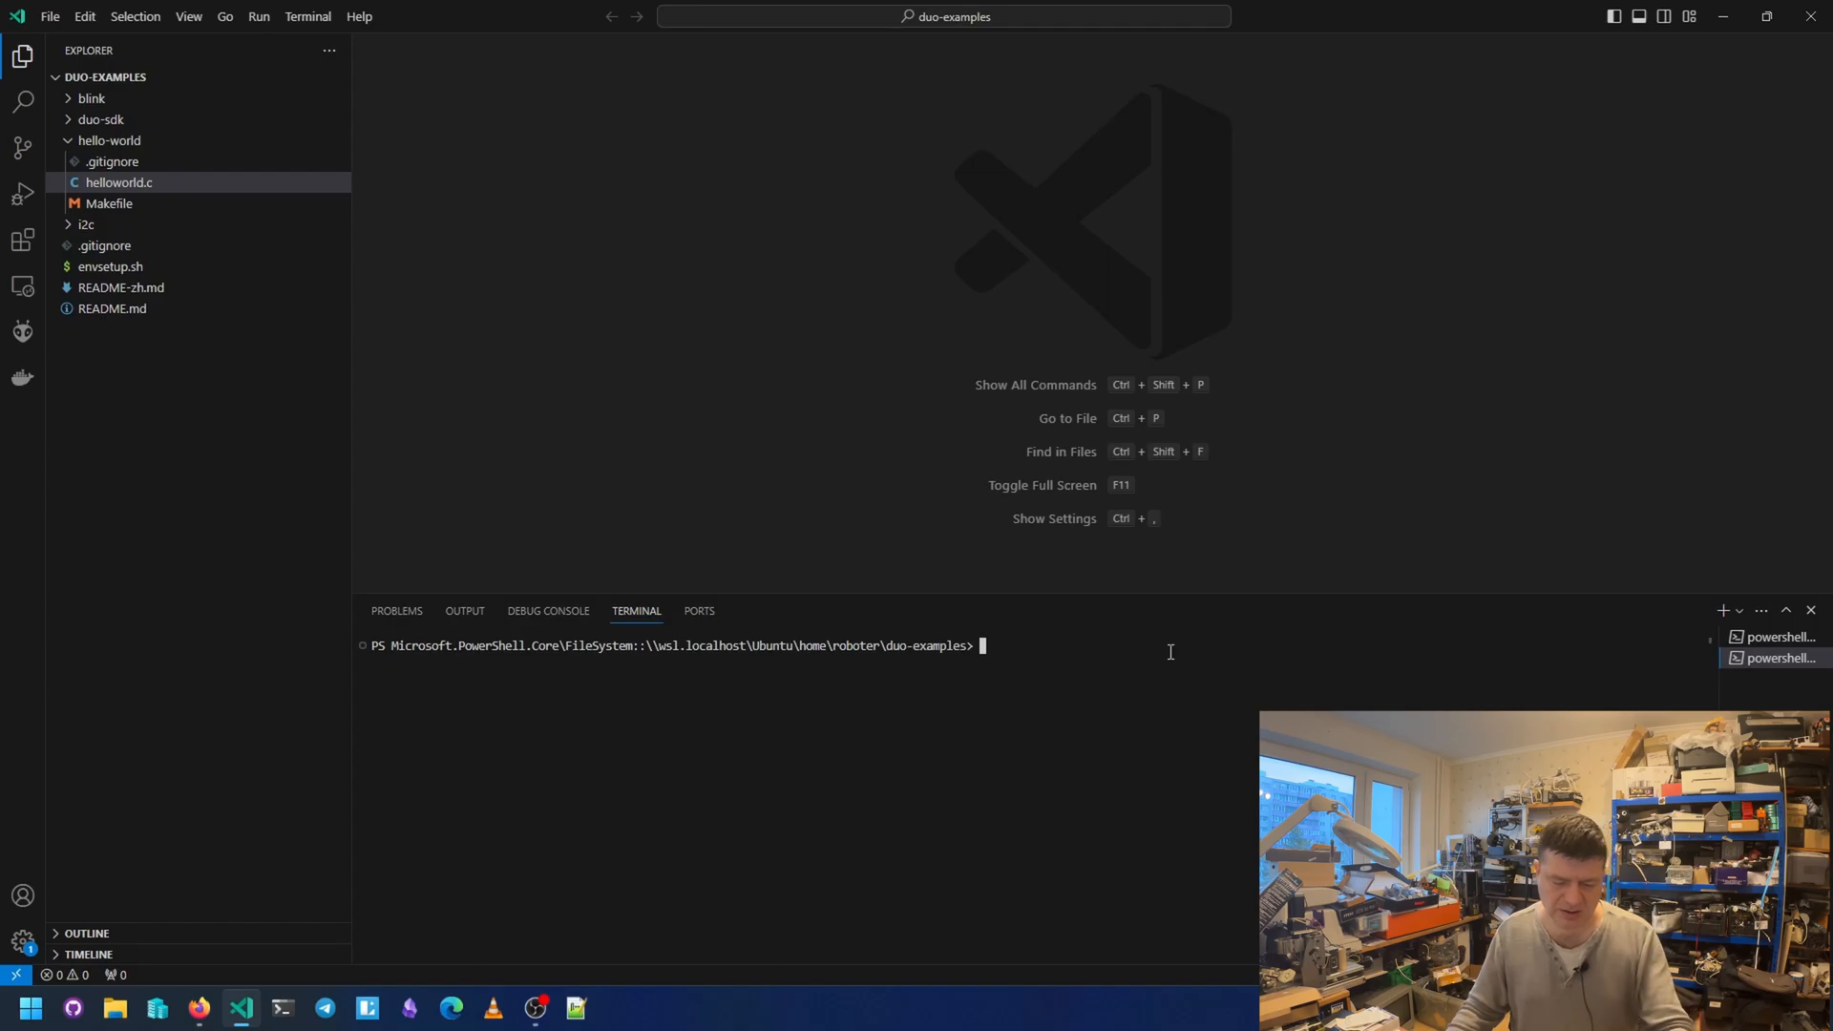
text(ssh root@192.168.42.1)
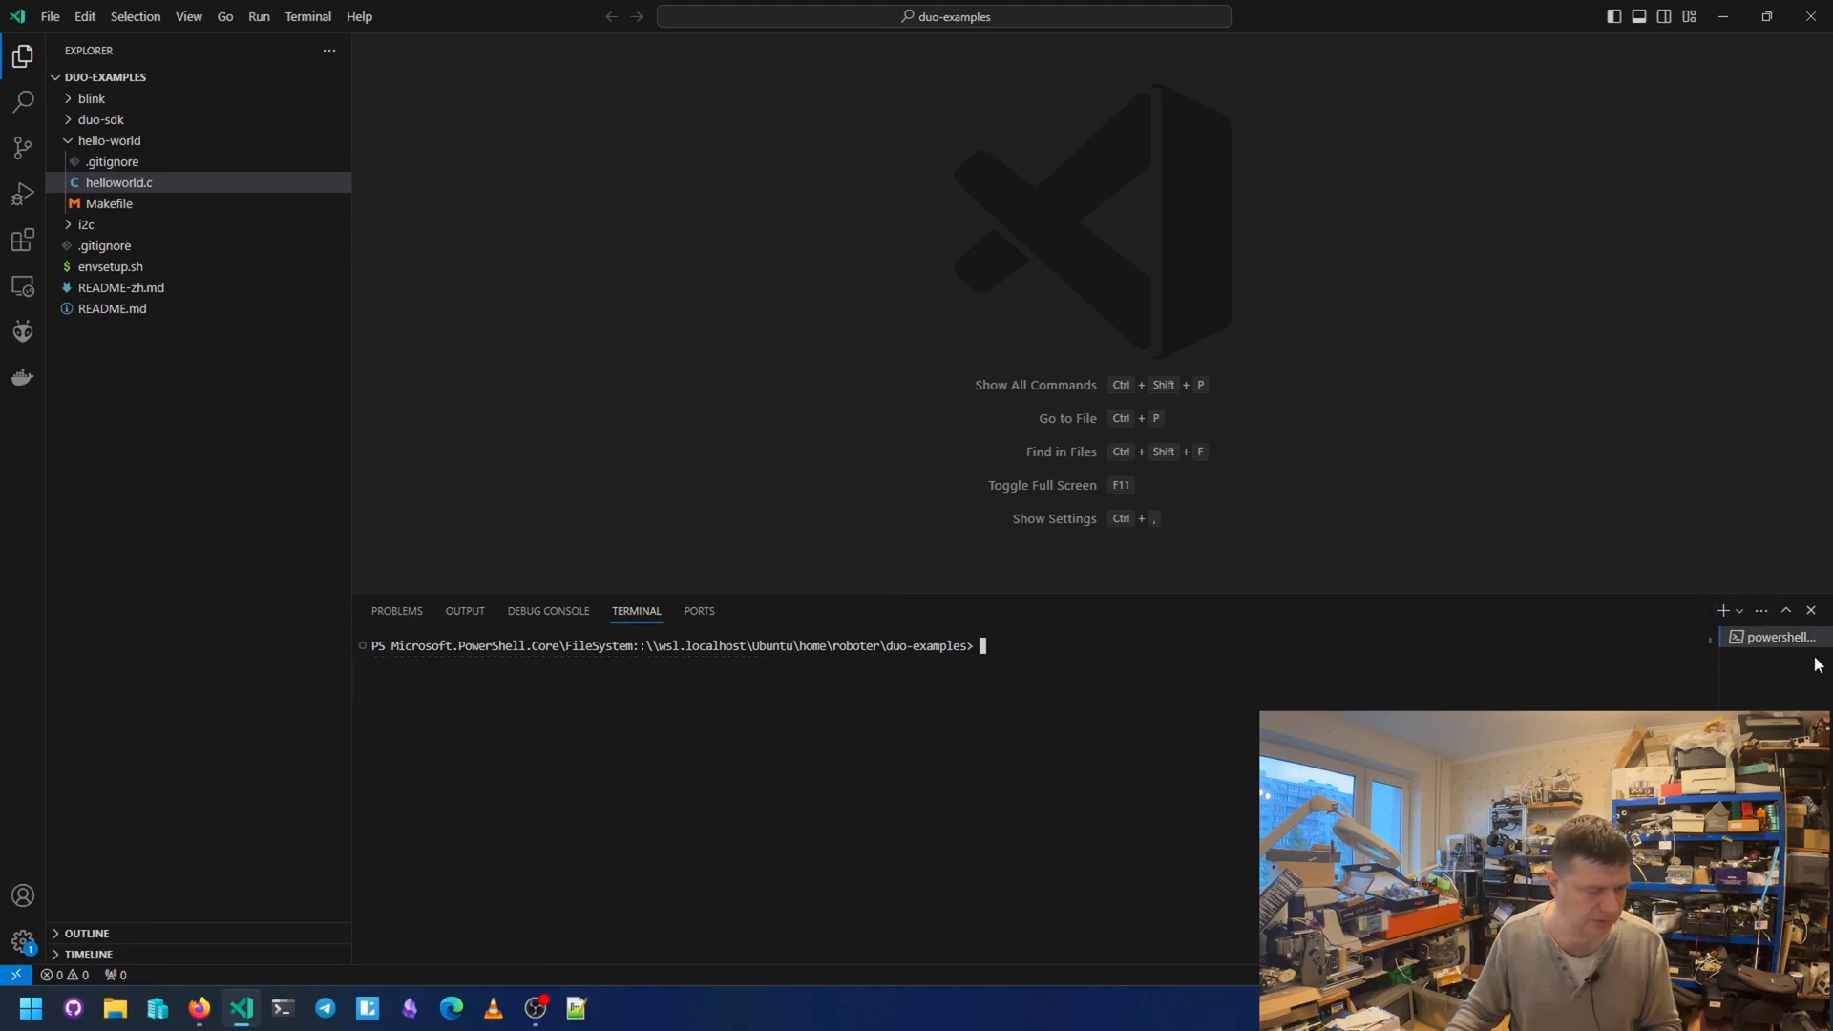
click(1811, 611)
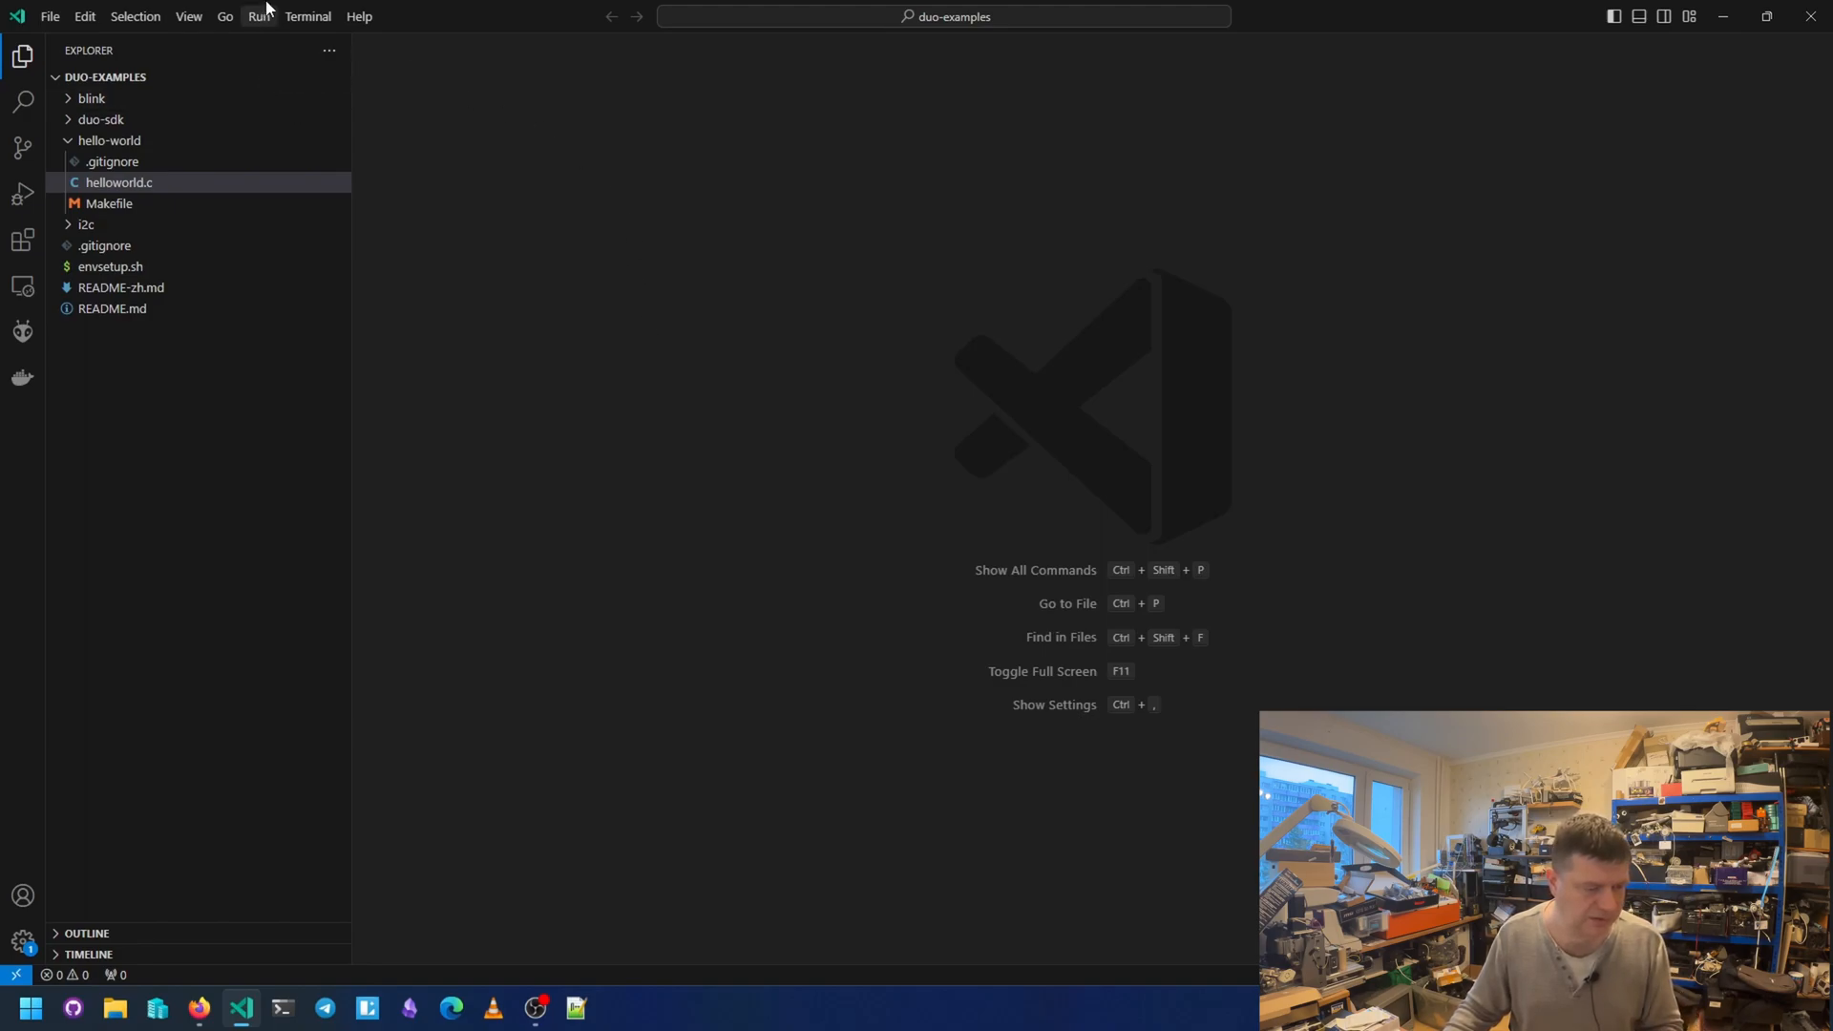
click(307, 18)
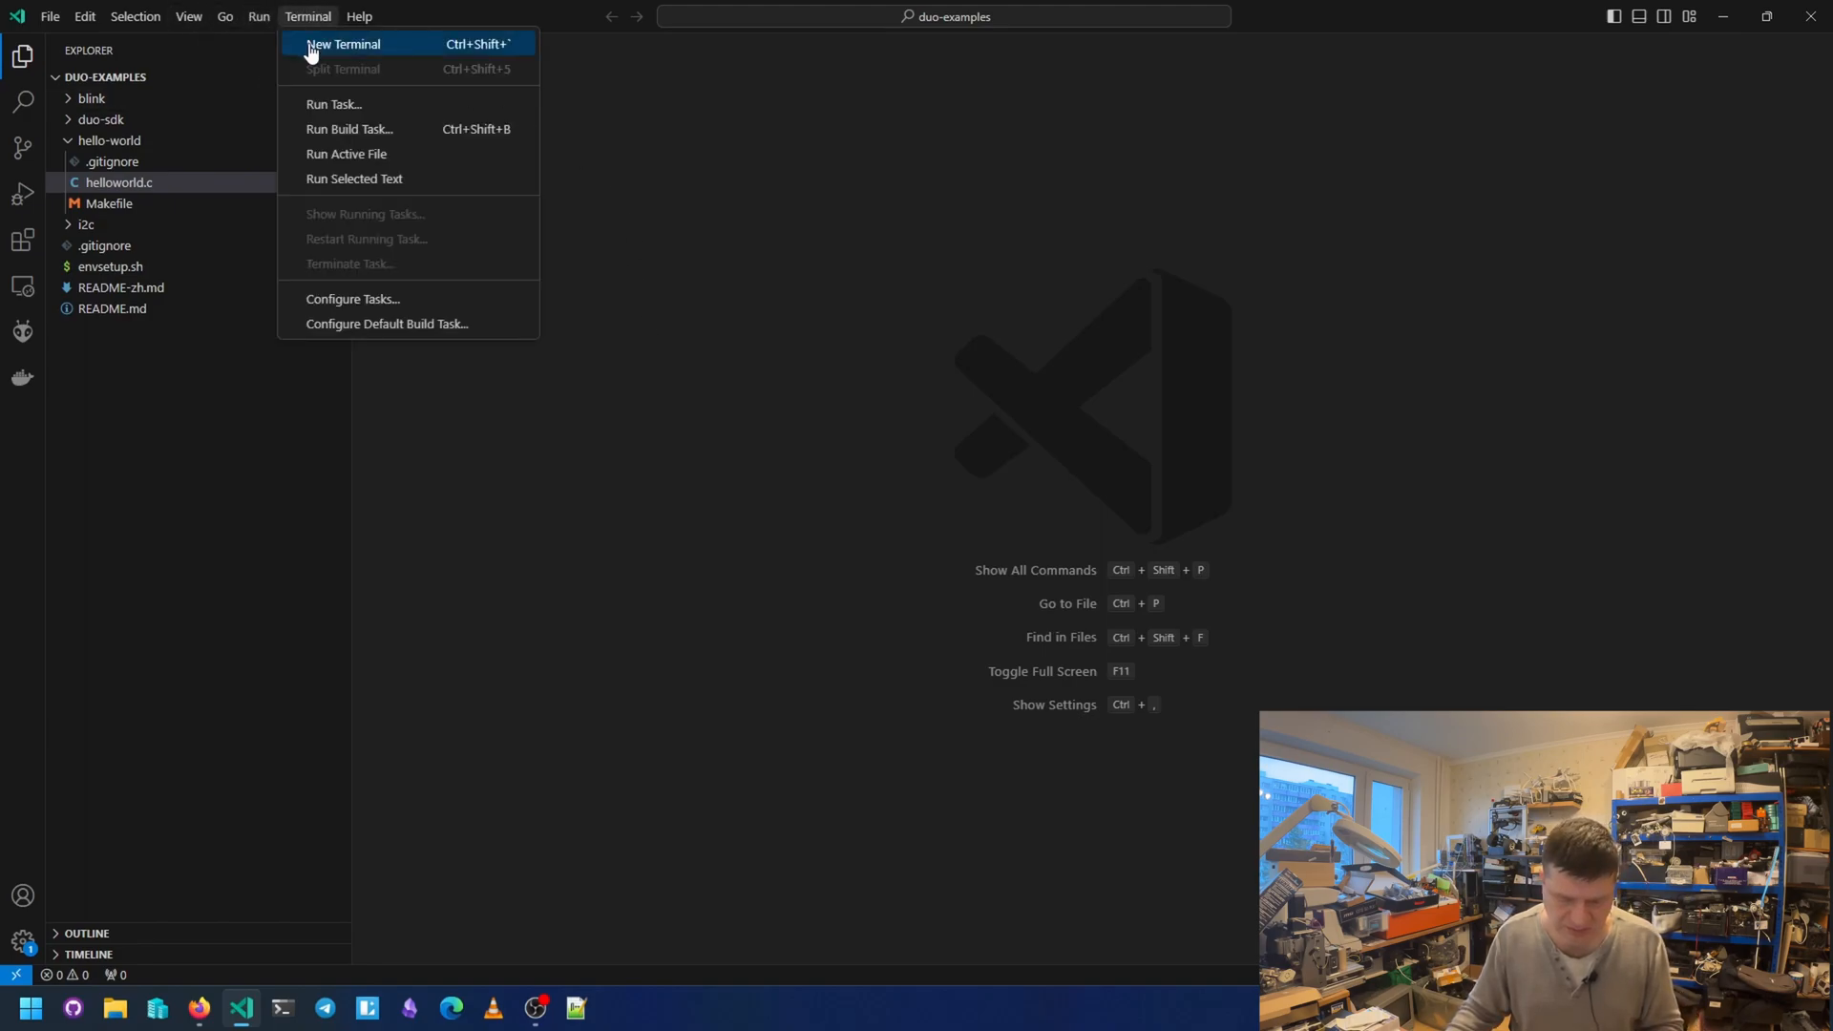
click(344, 44)
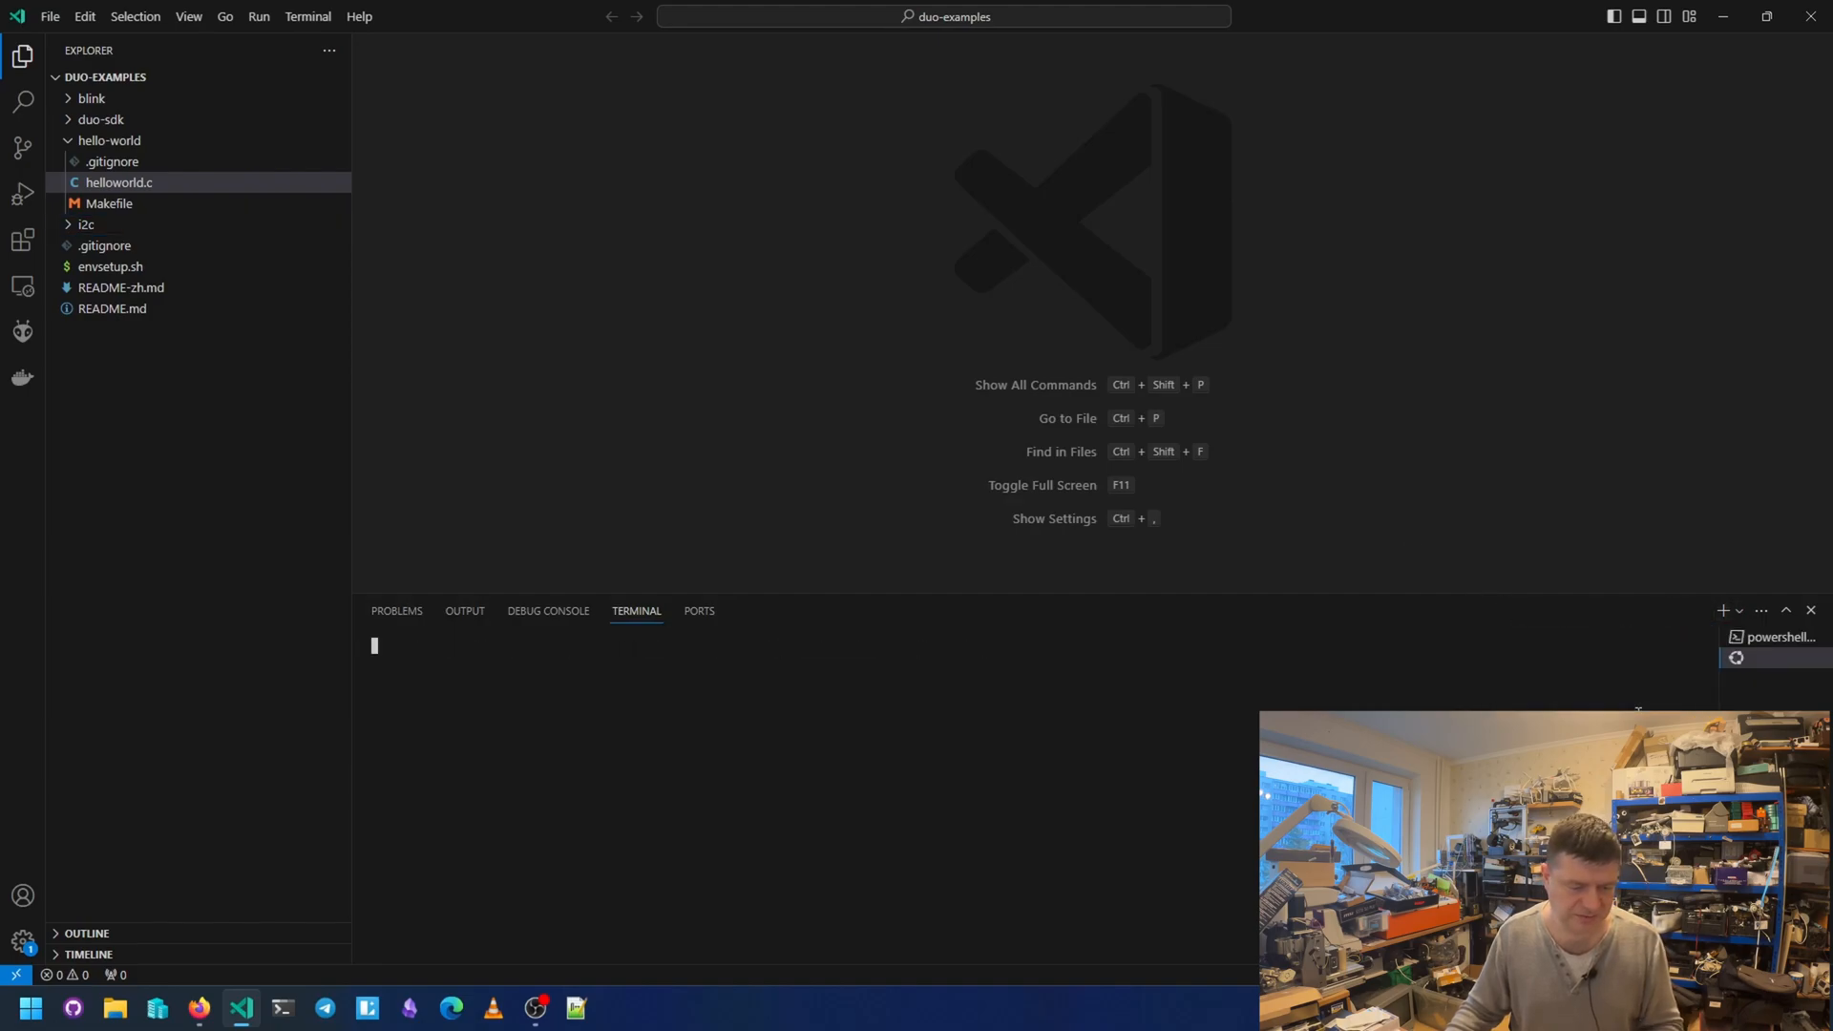
text(ssh root@192.168.42.1)
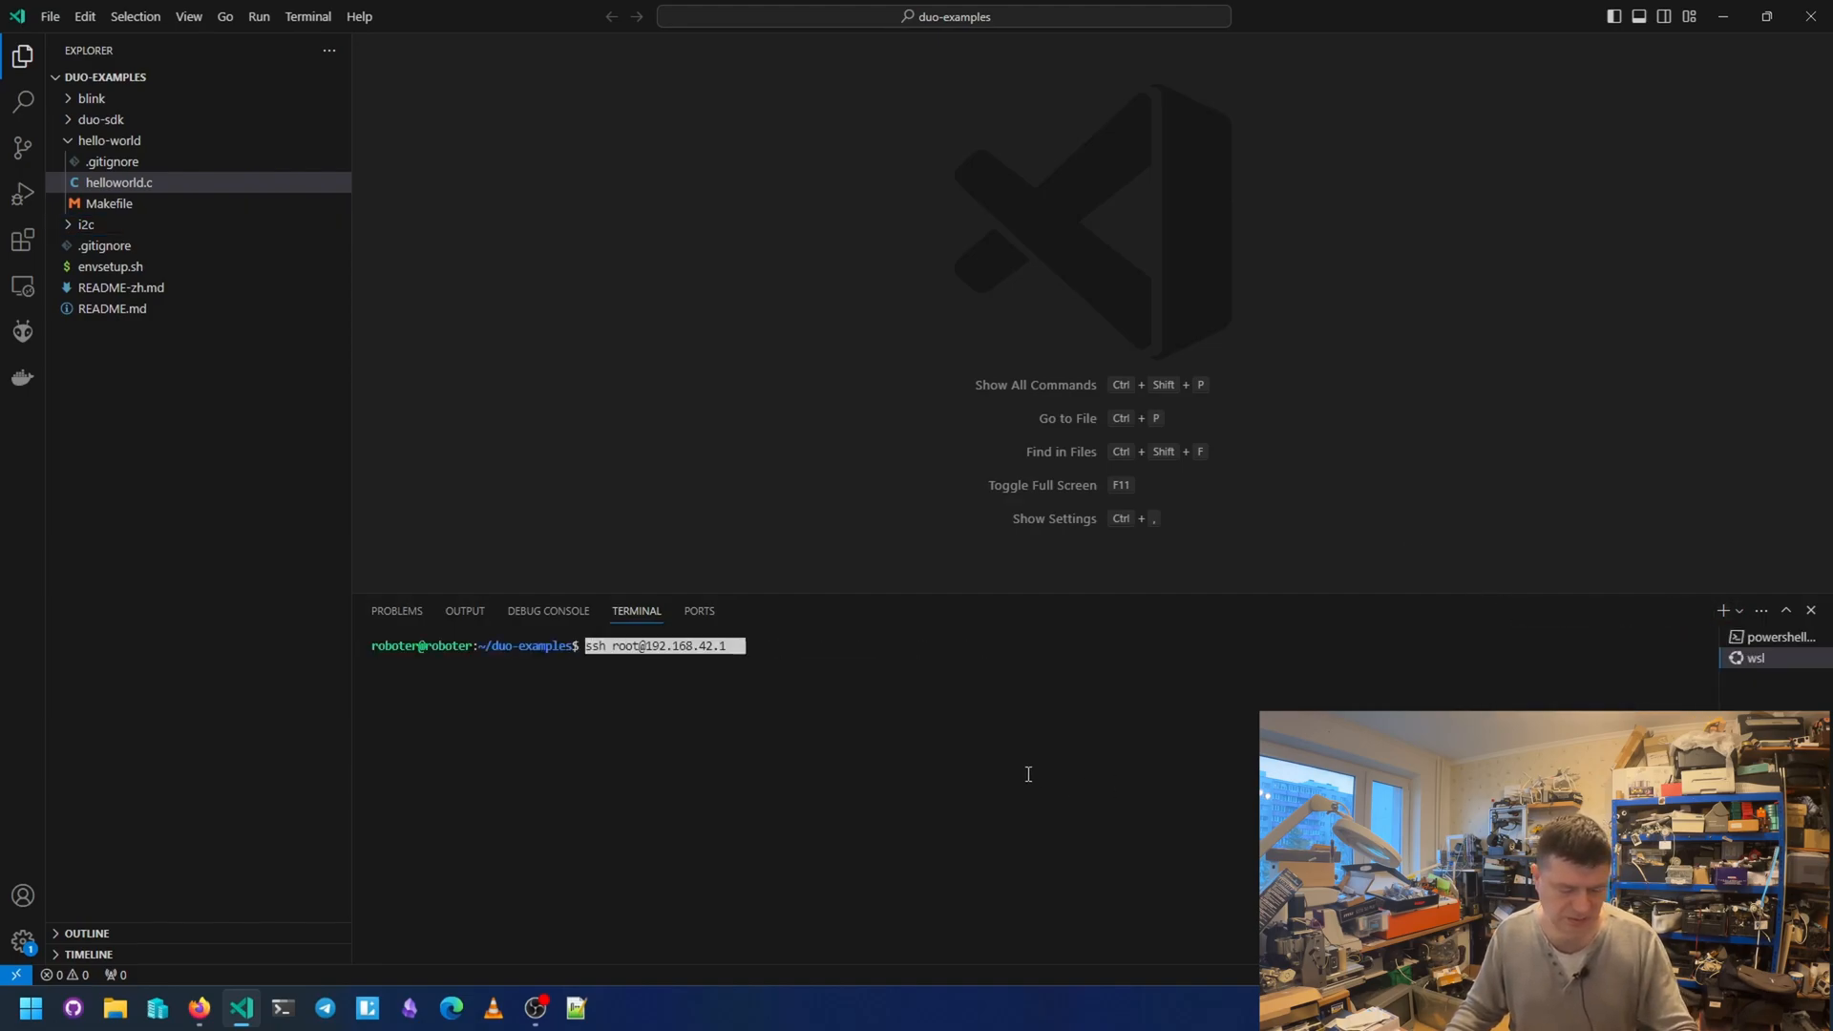
key(Enter)
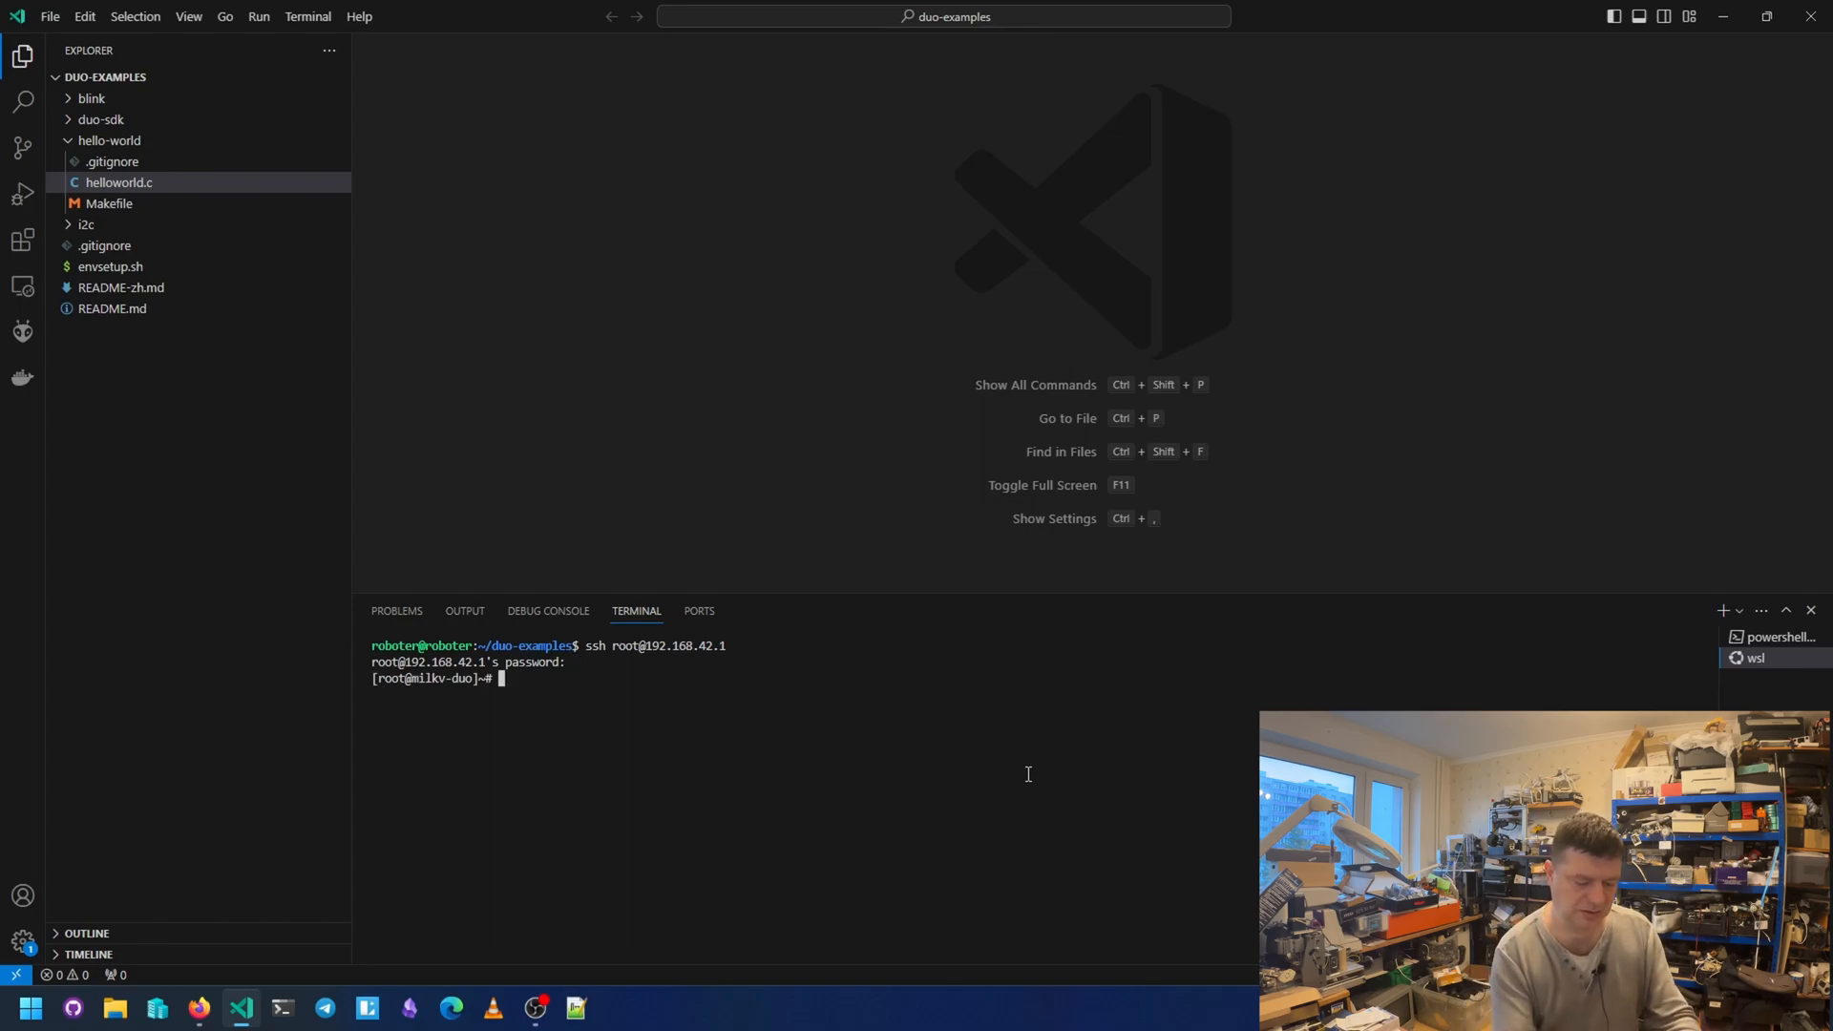
mouse_move(855, 740)
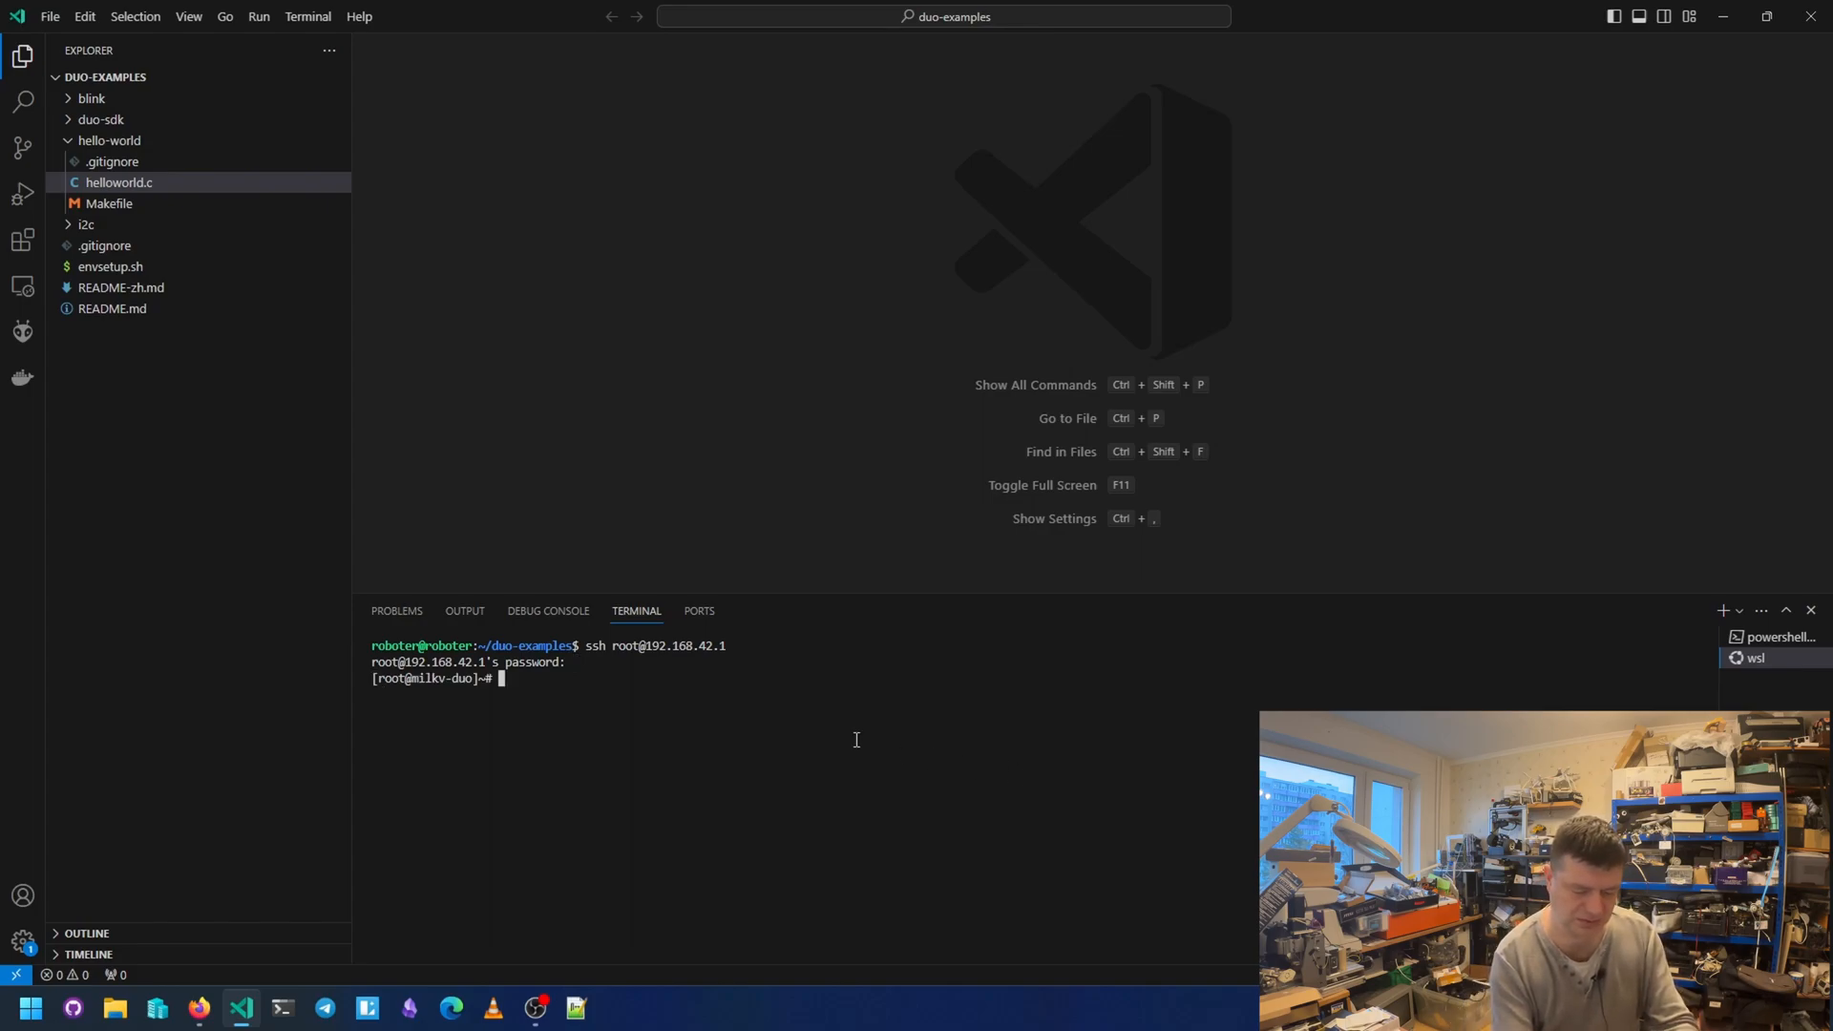
text(ls -la)
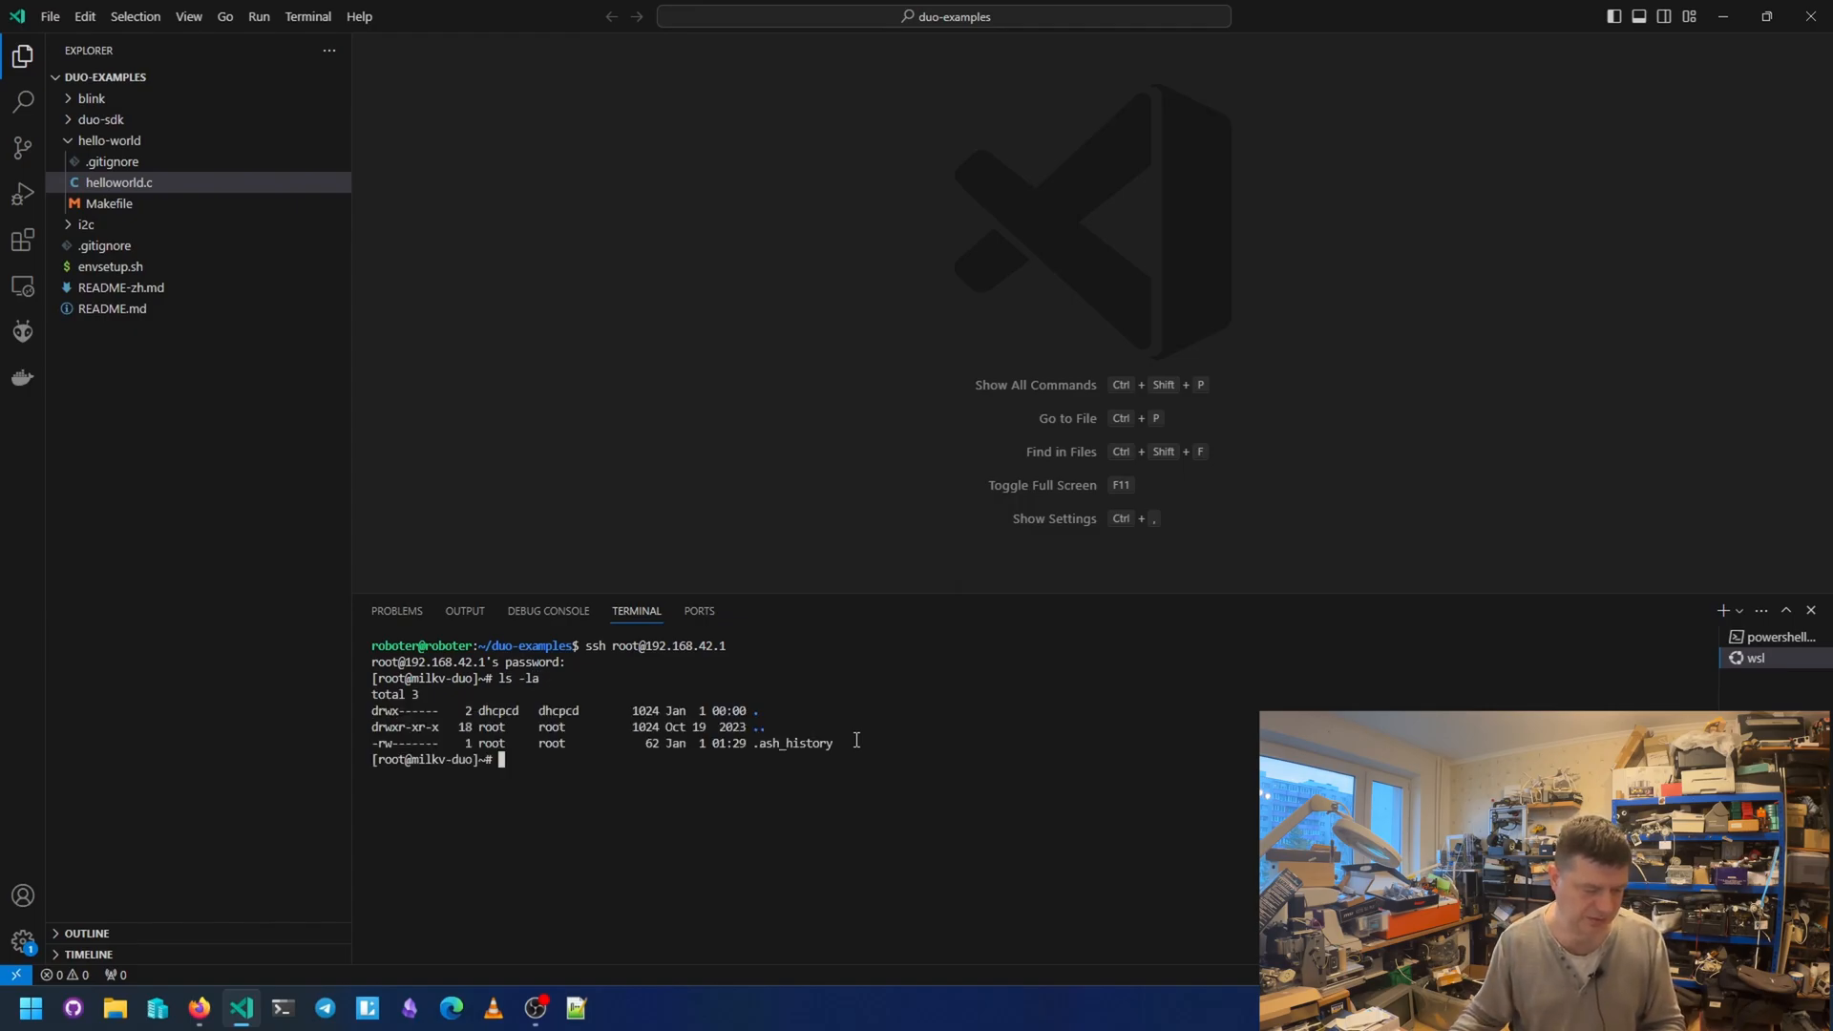
mouse_move(770, 710)
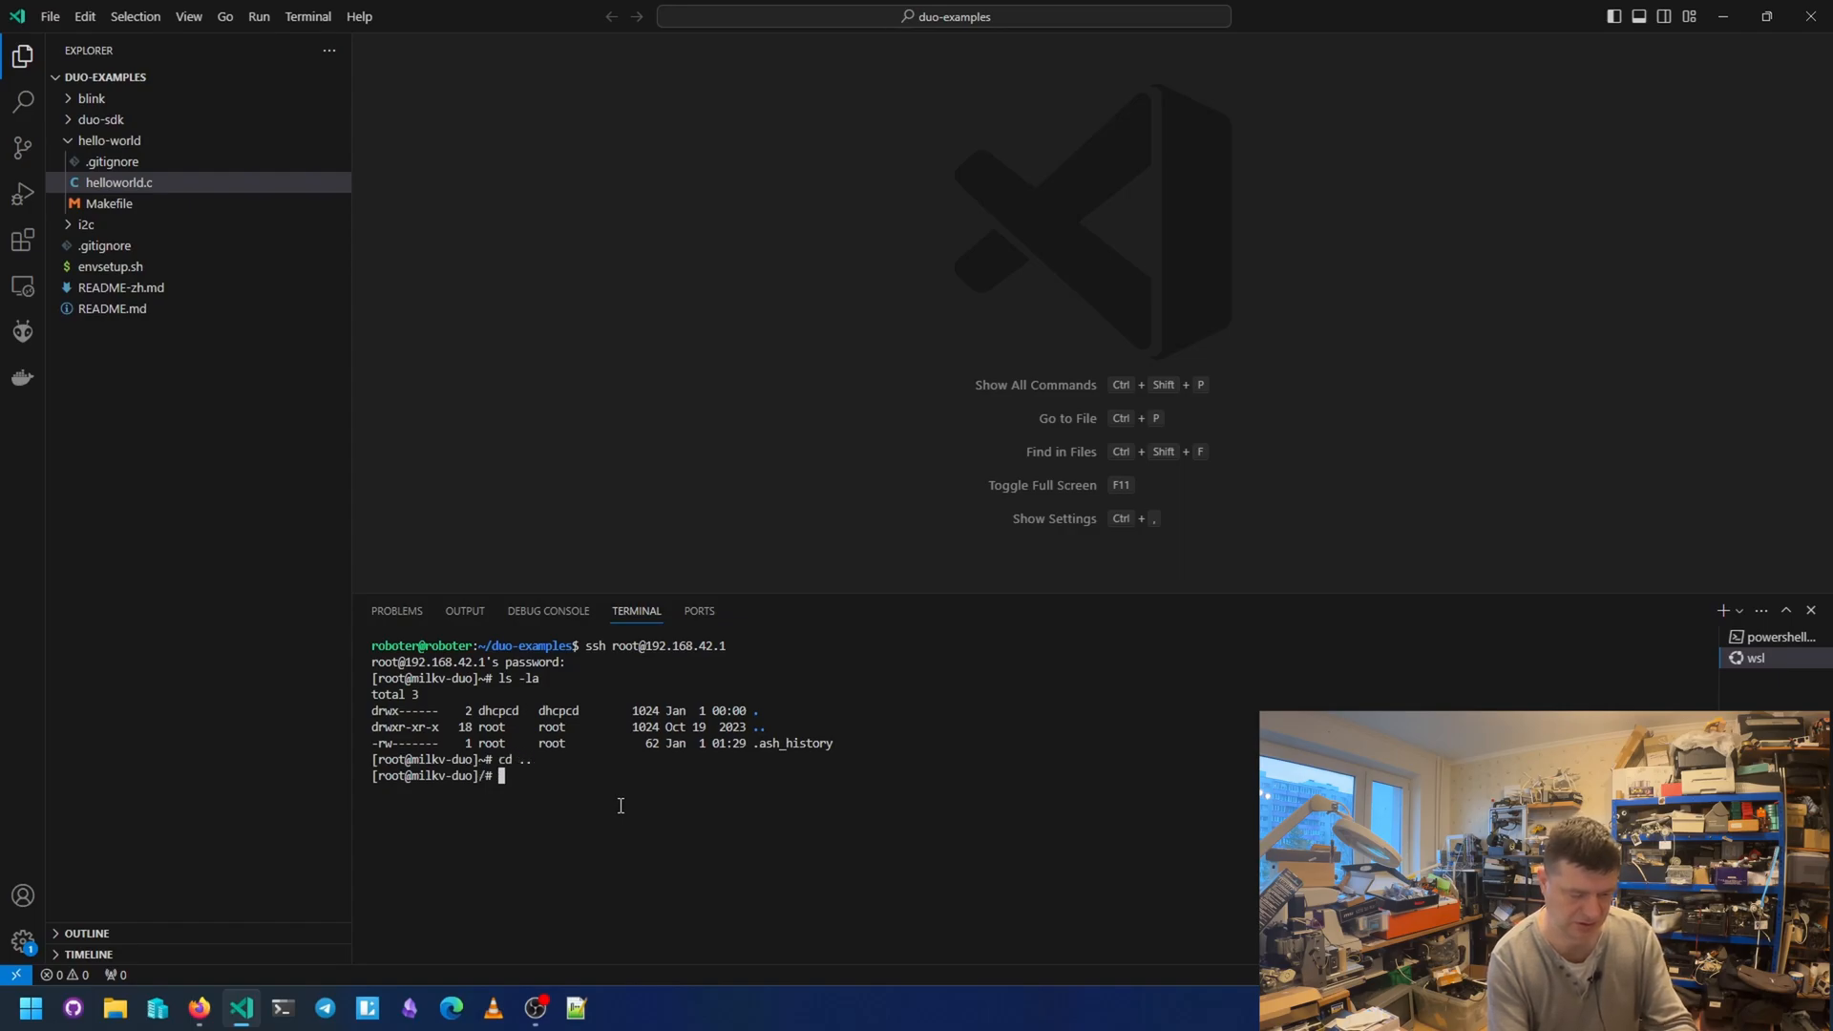
Step: Change the Duo shell's working directory to /bin
text(cd)
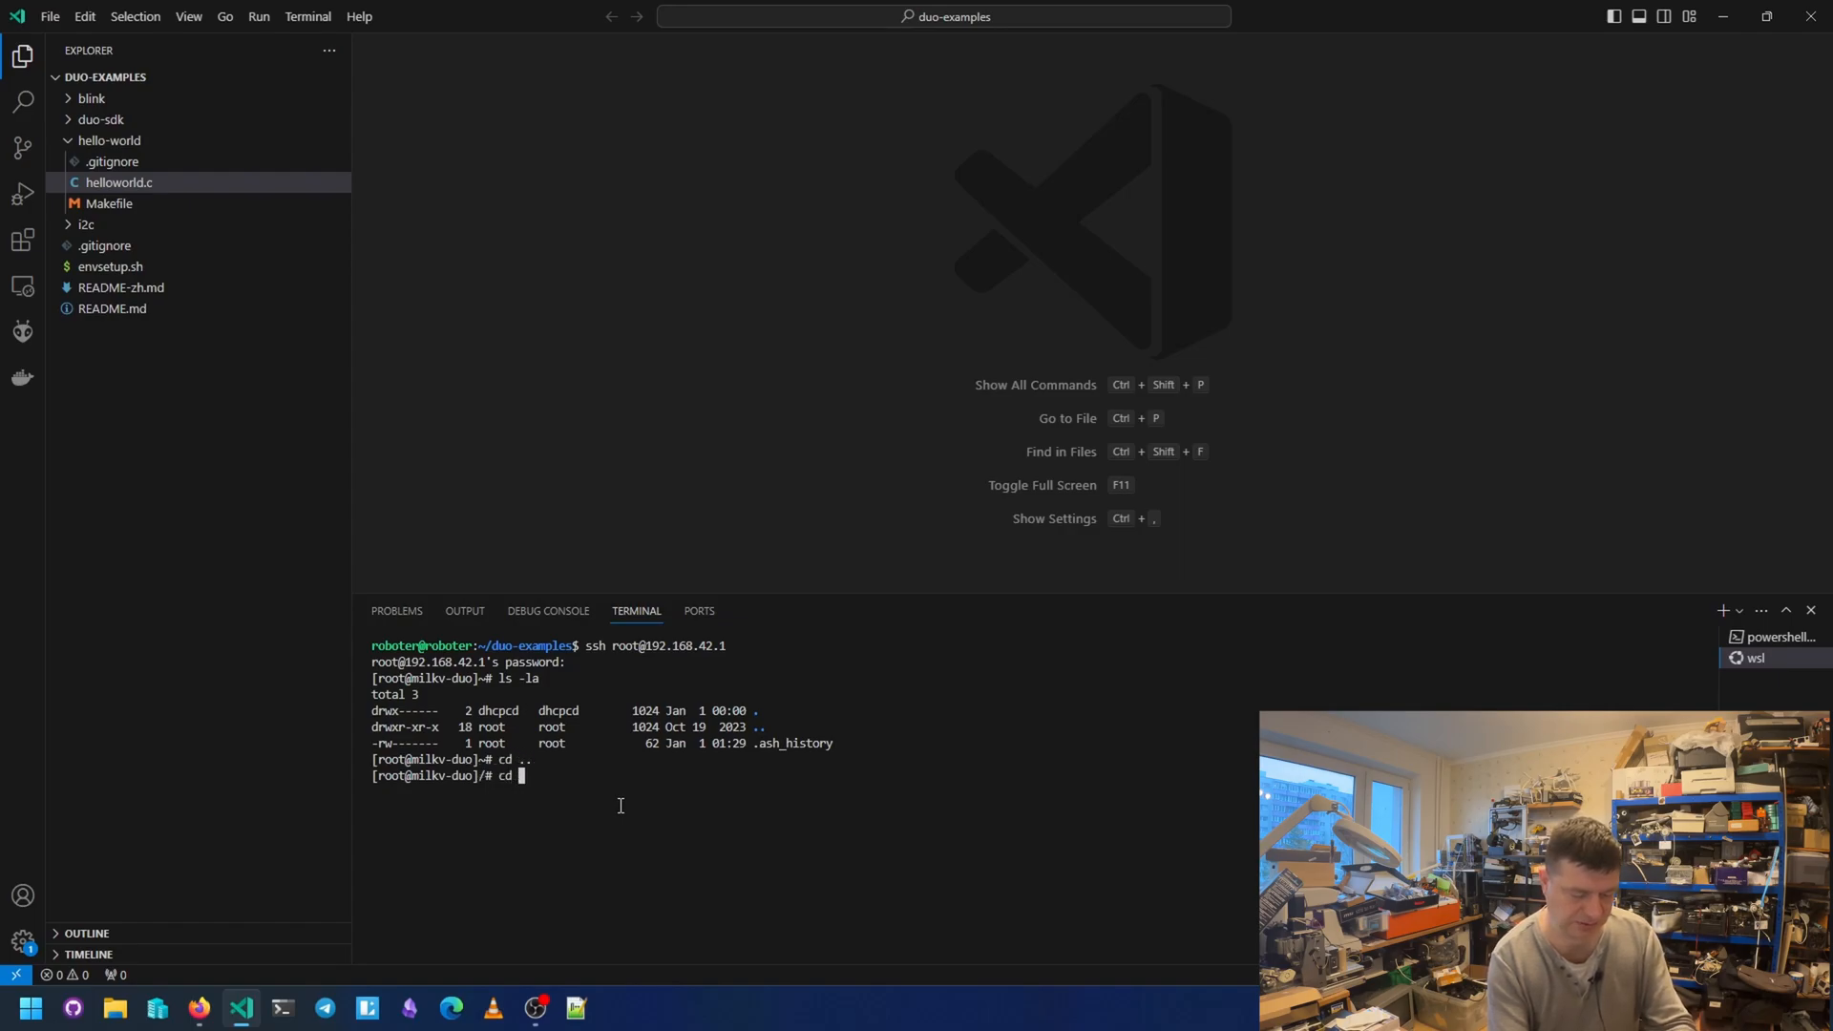
text(/bin -la)
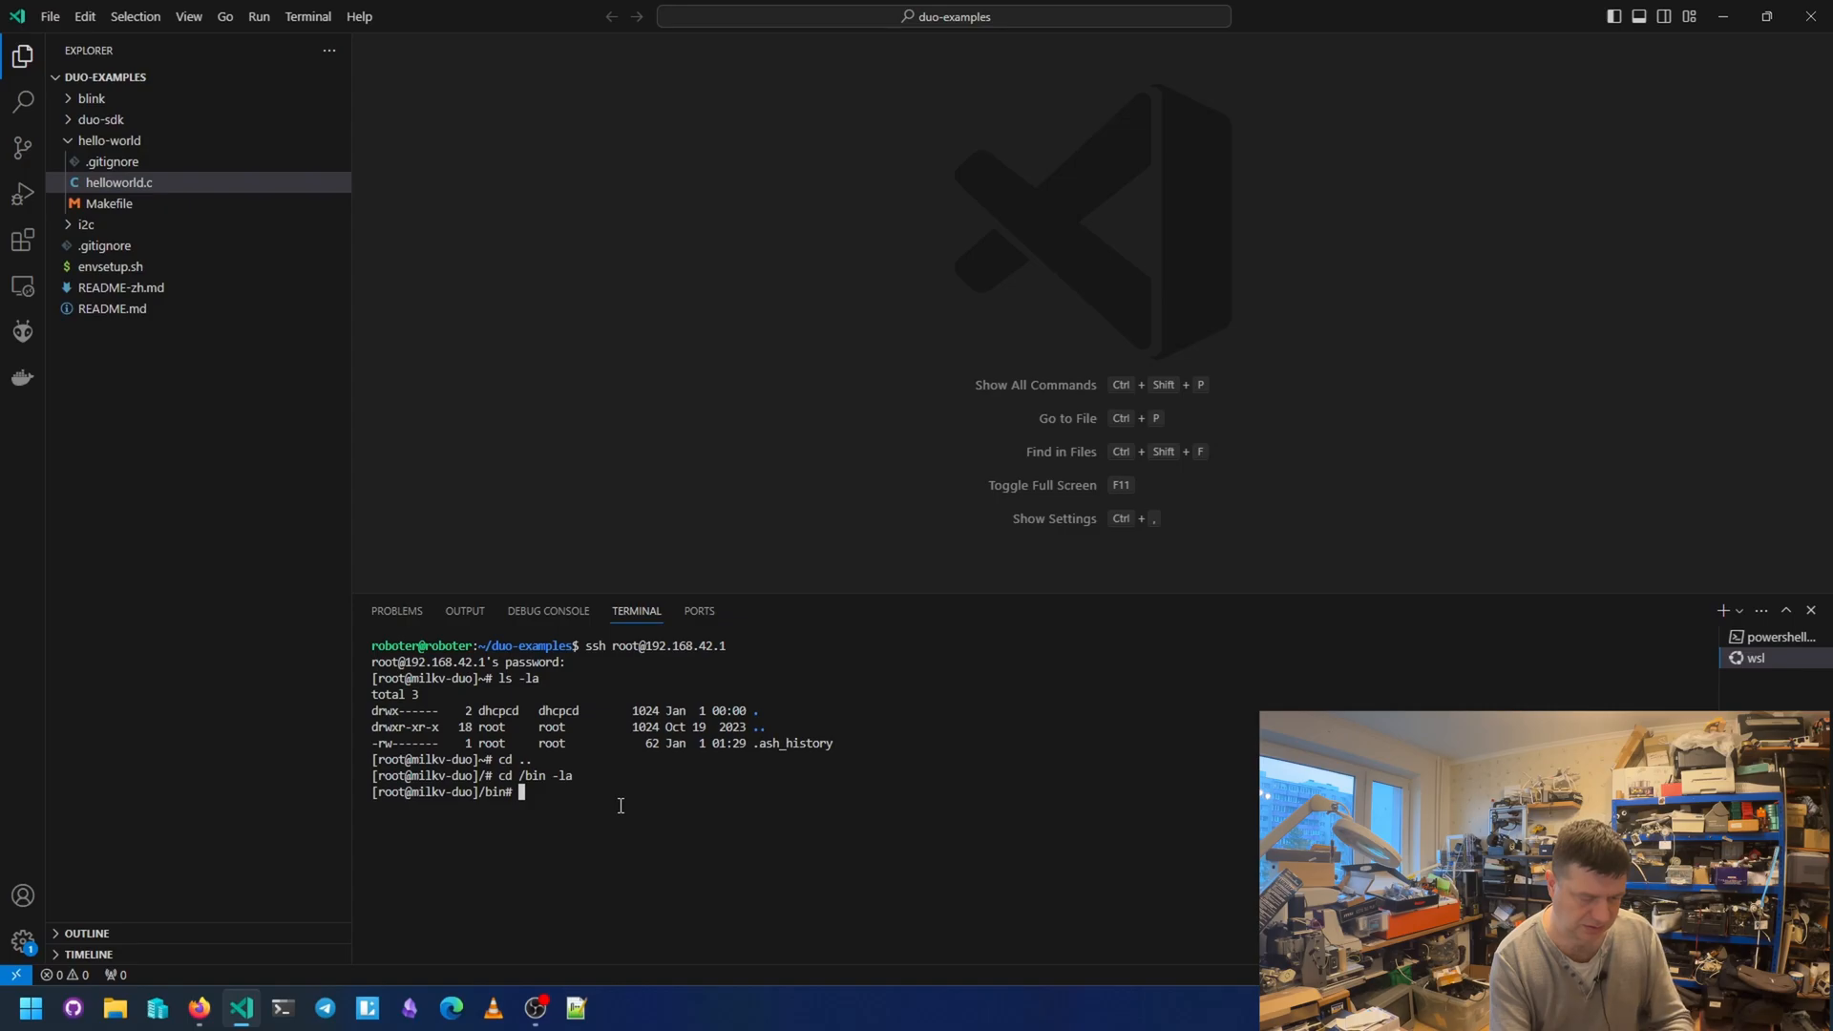
text(cd /bin -la)
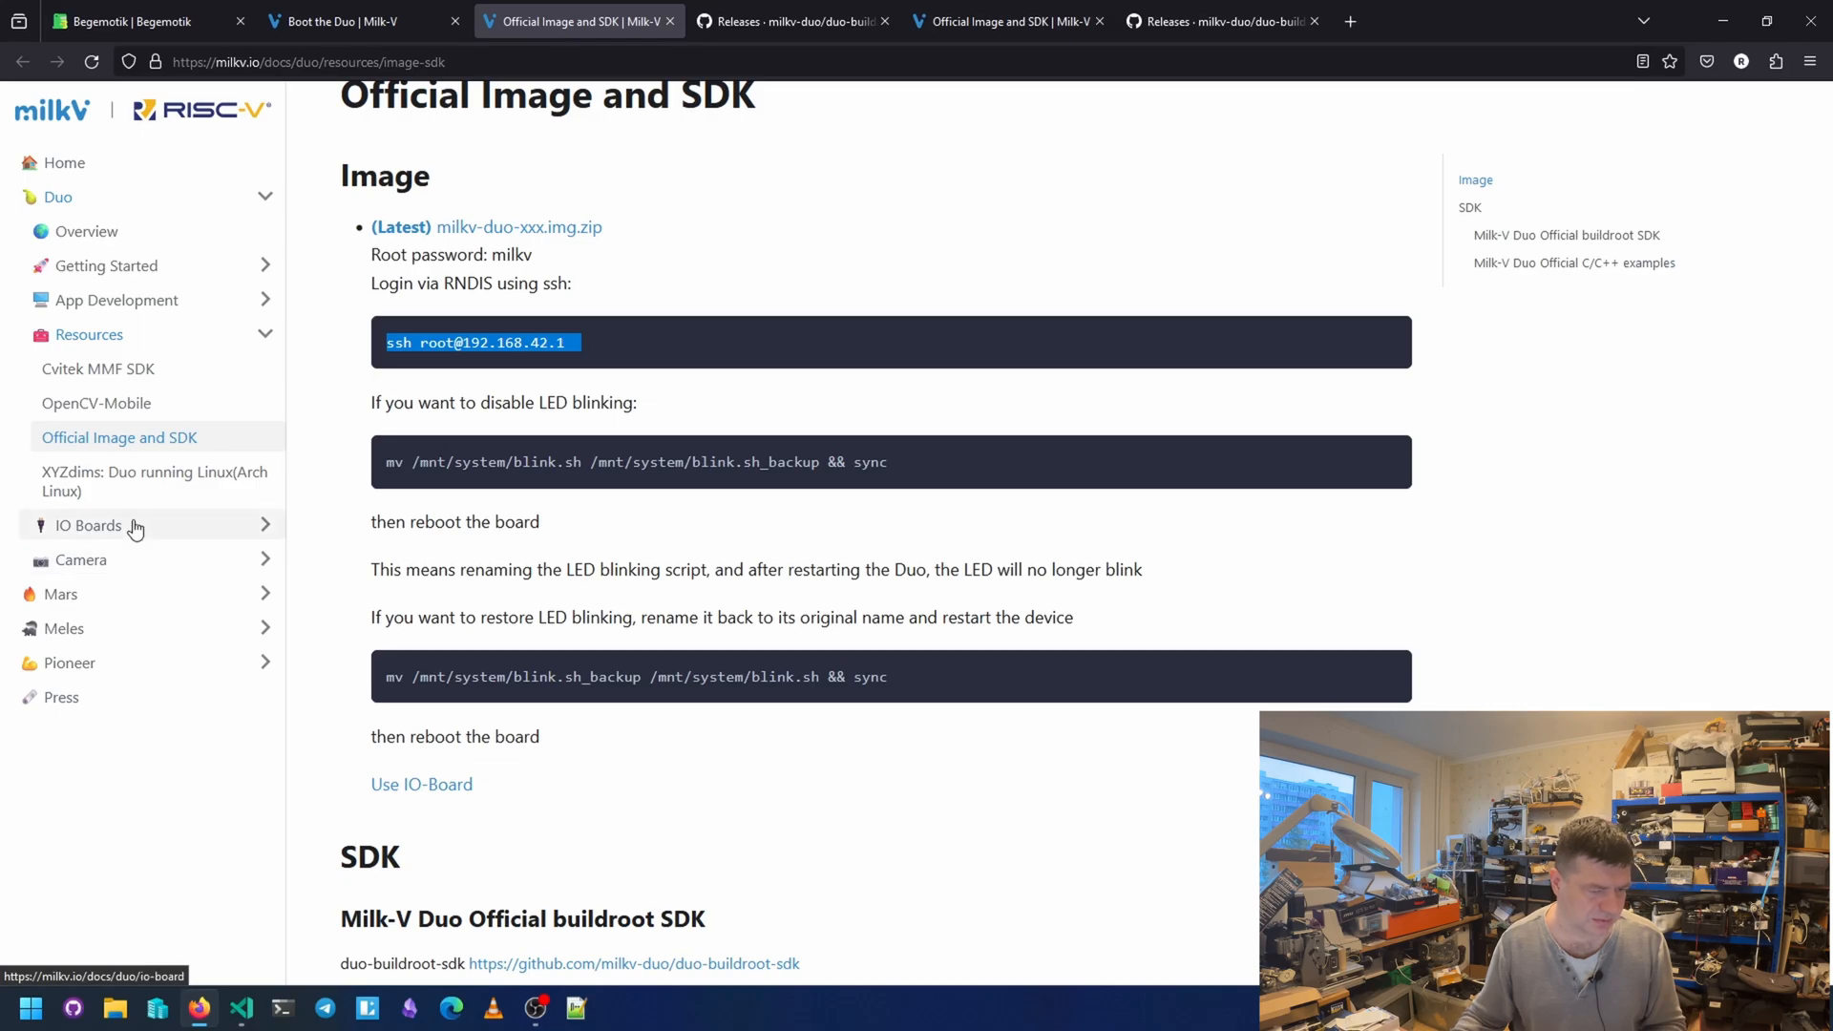
mouse_move(258, 414)
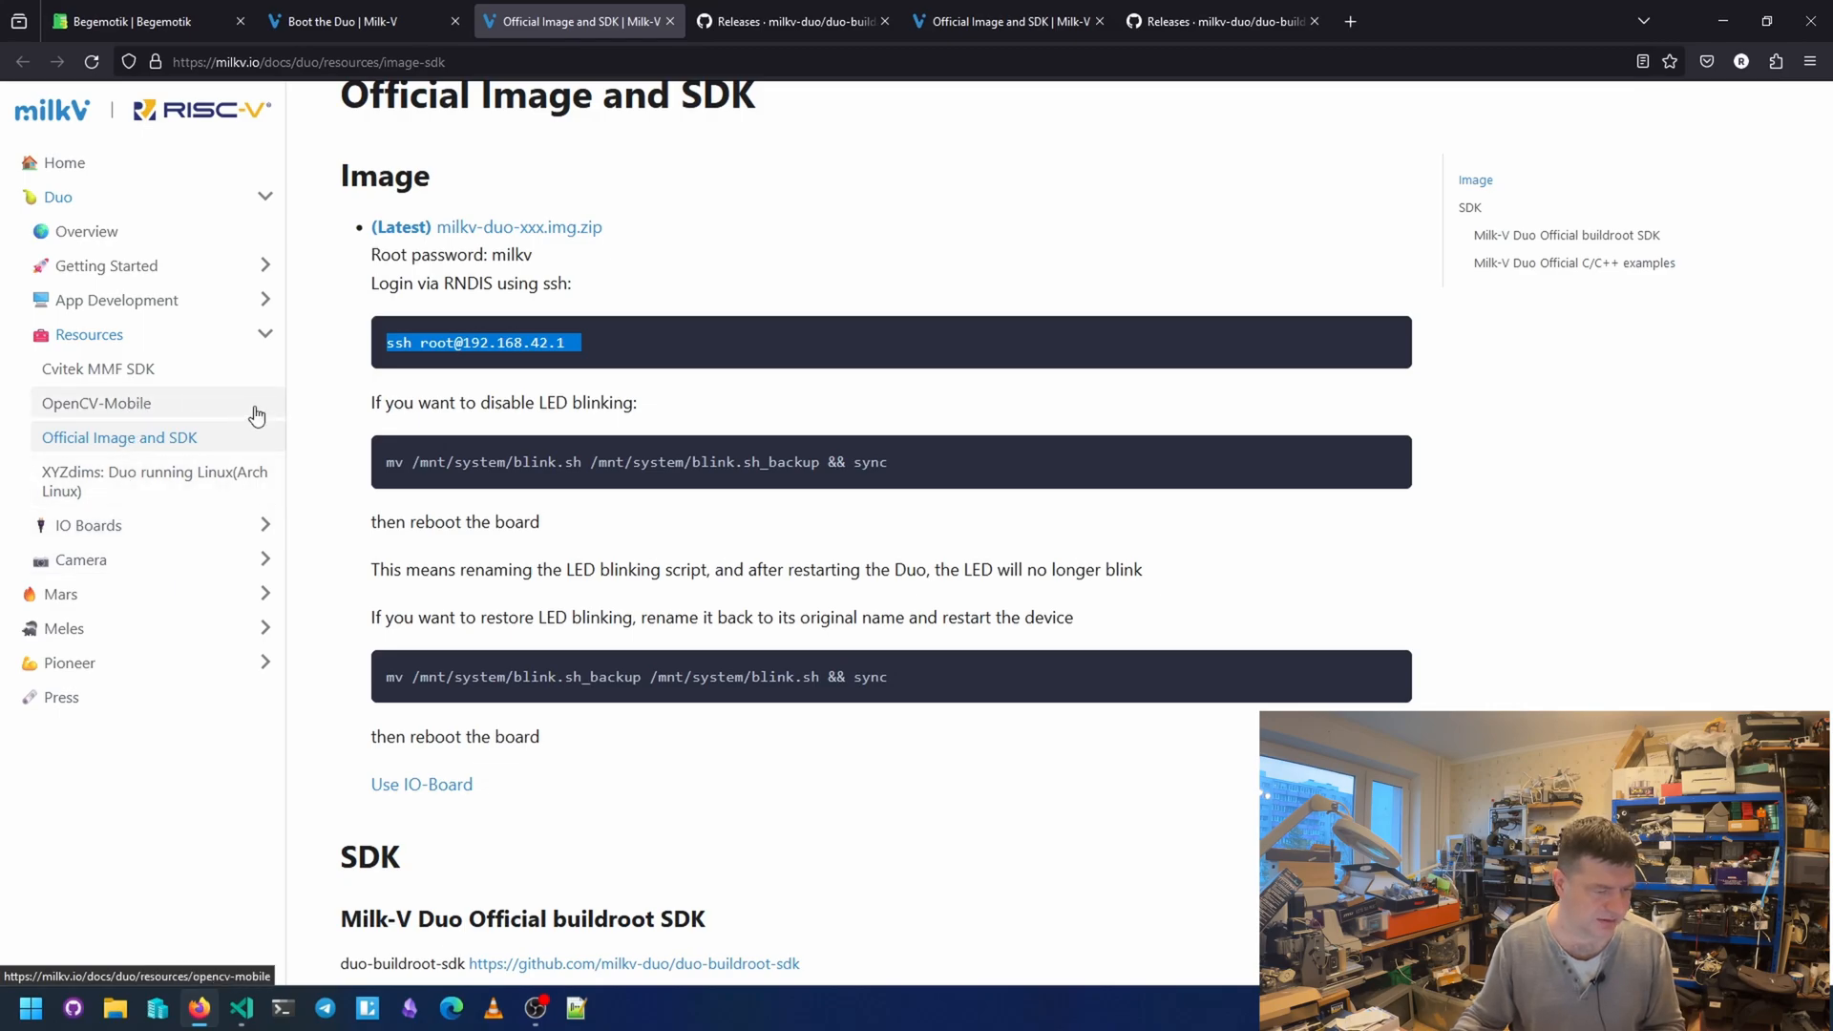
Step: Reach the wiringX library page through Getting Started and App Development
click(105, 266)
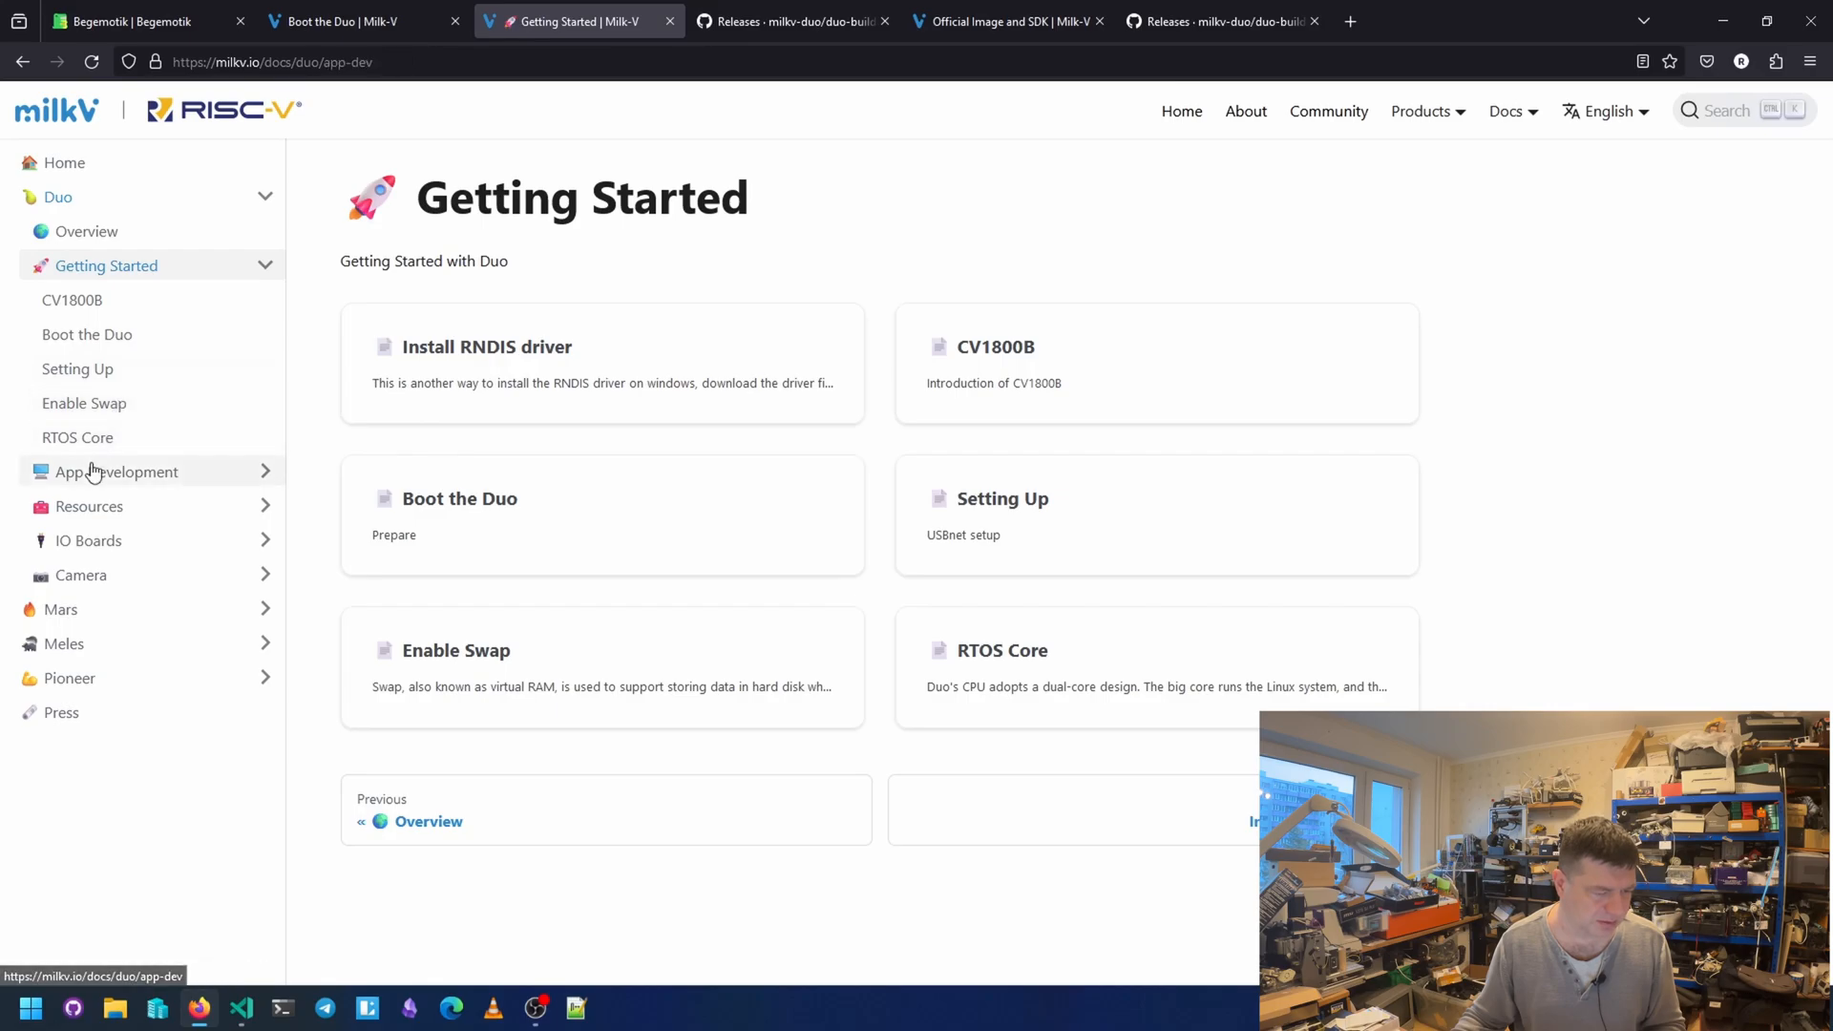
click(117, 472)
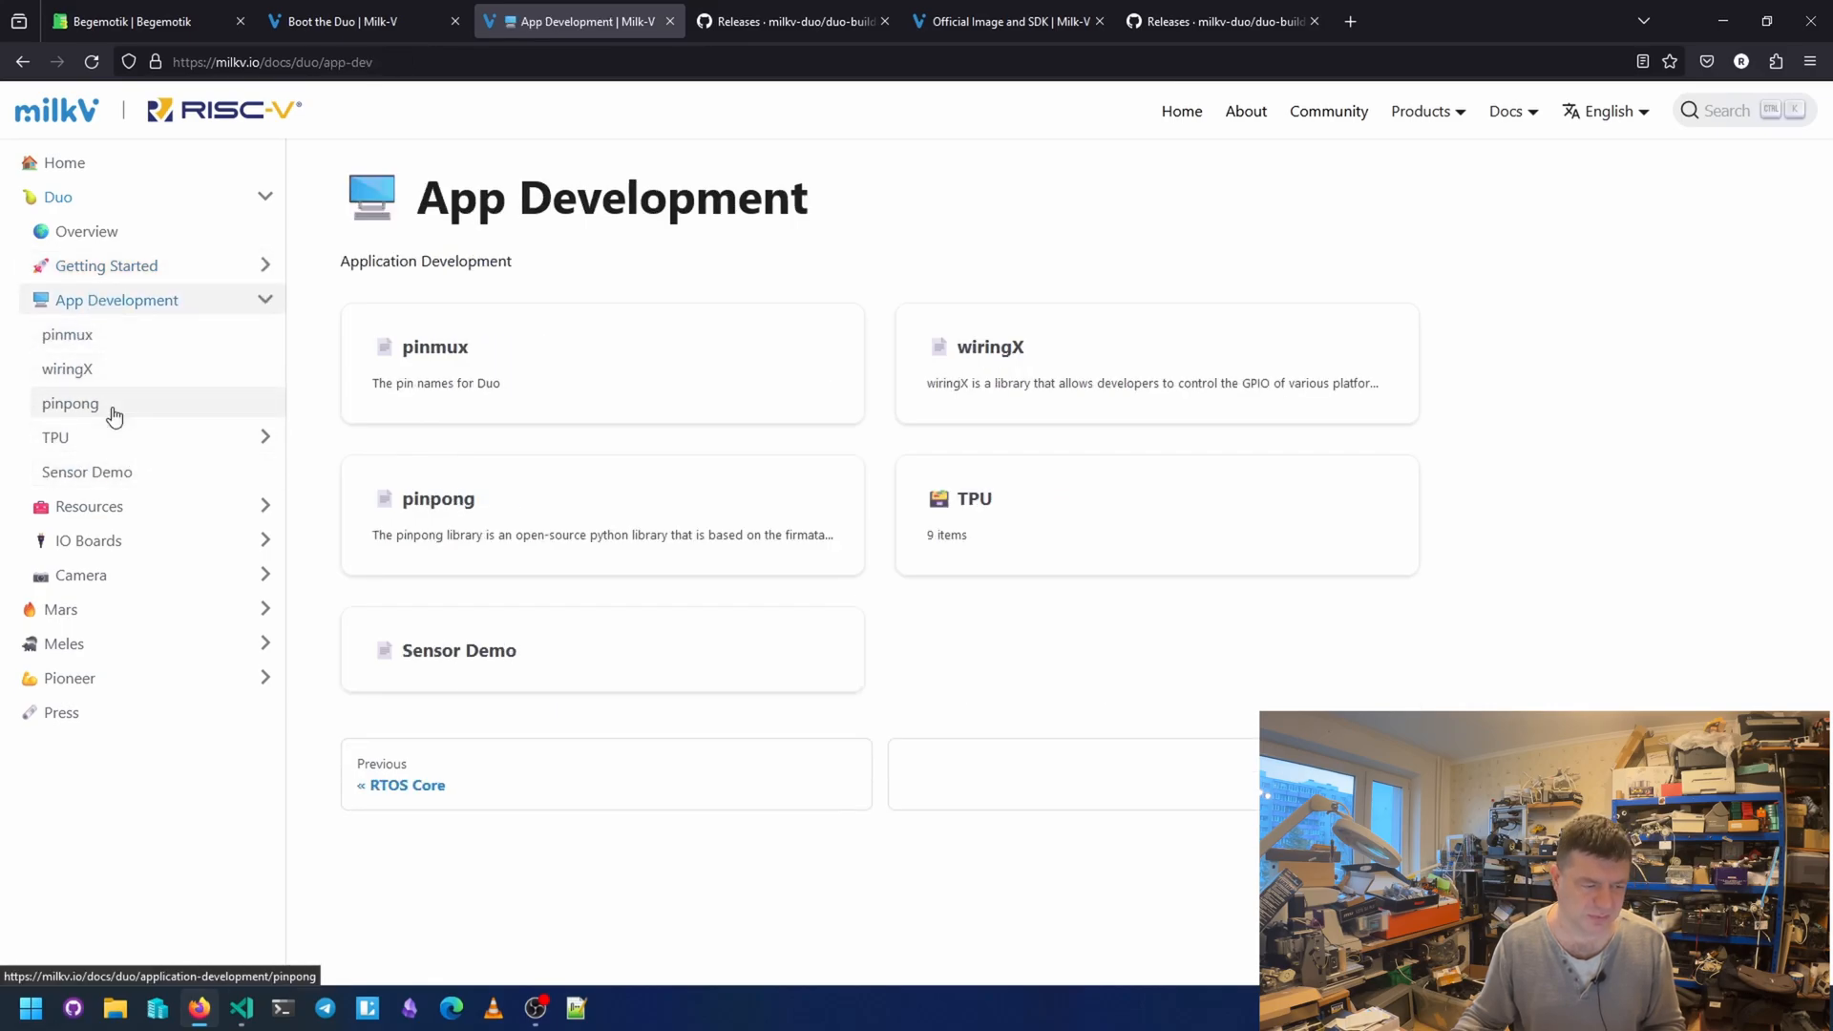
click(67, 369)
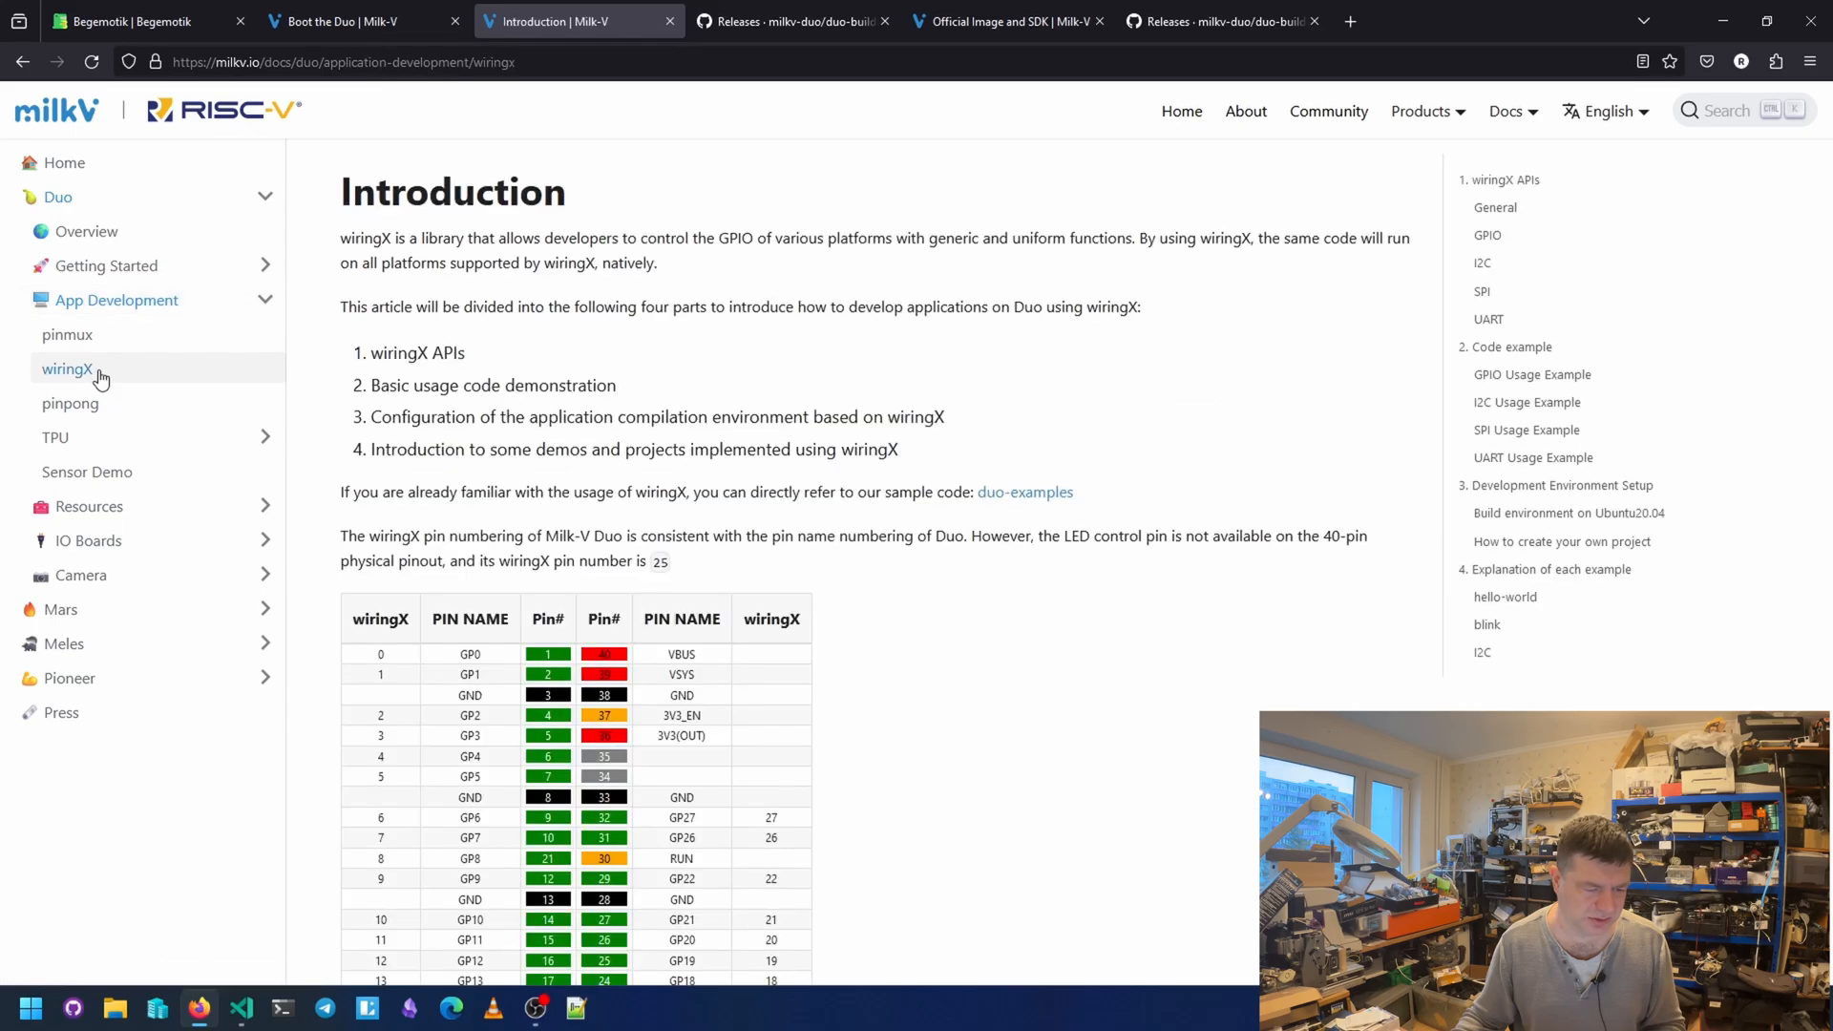
scroll(down, 3)
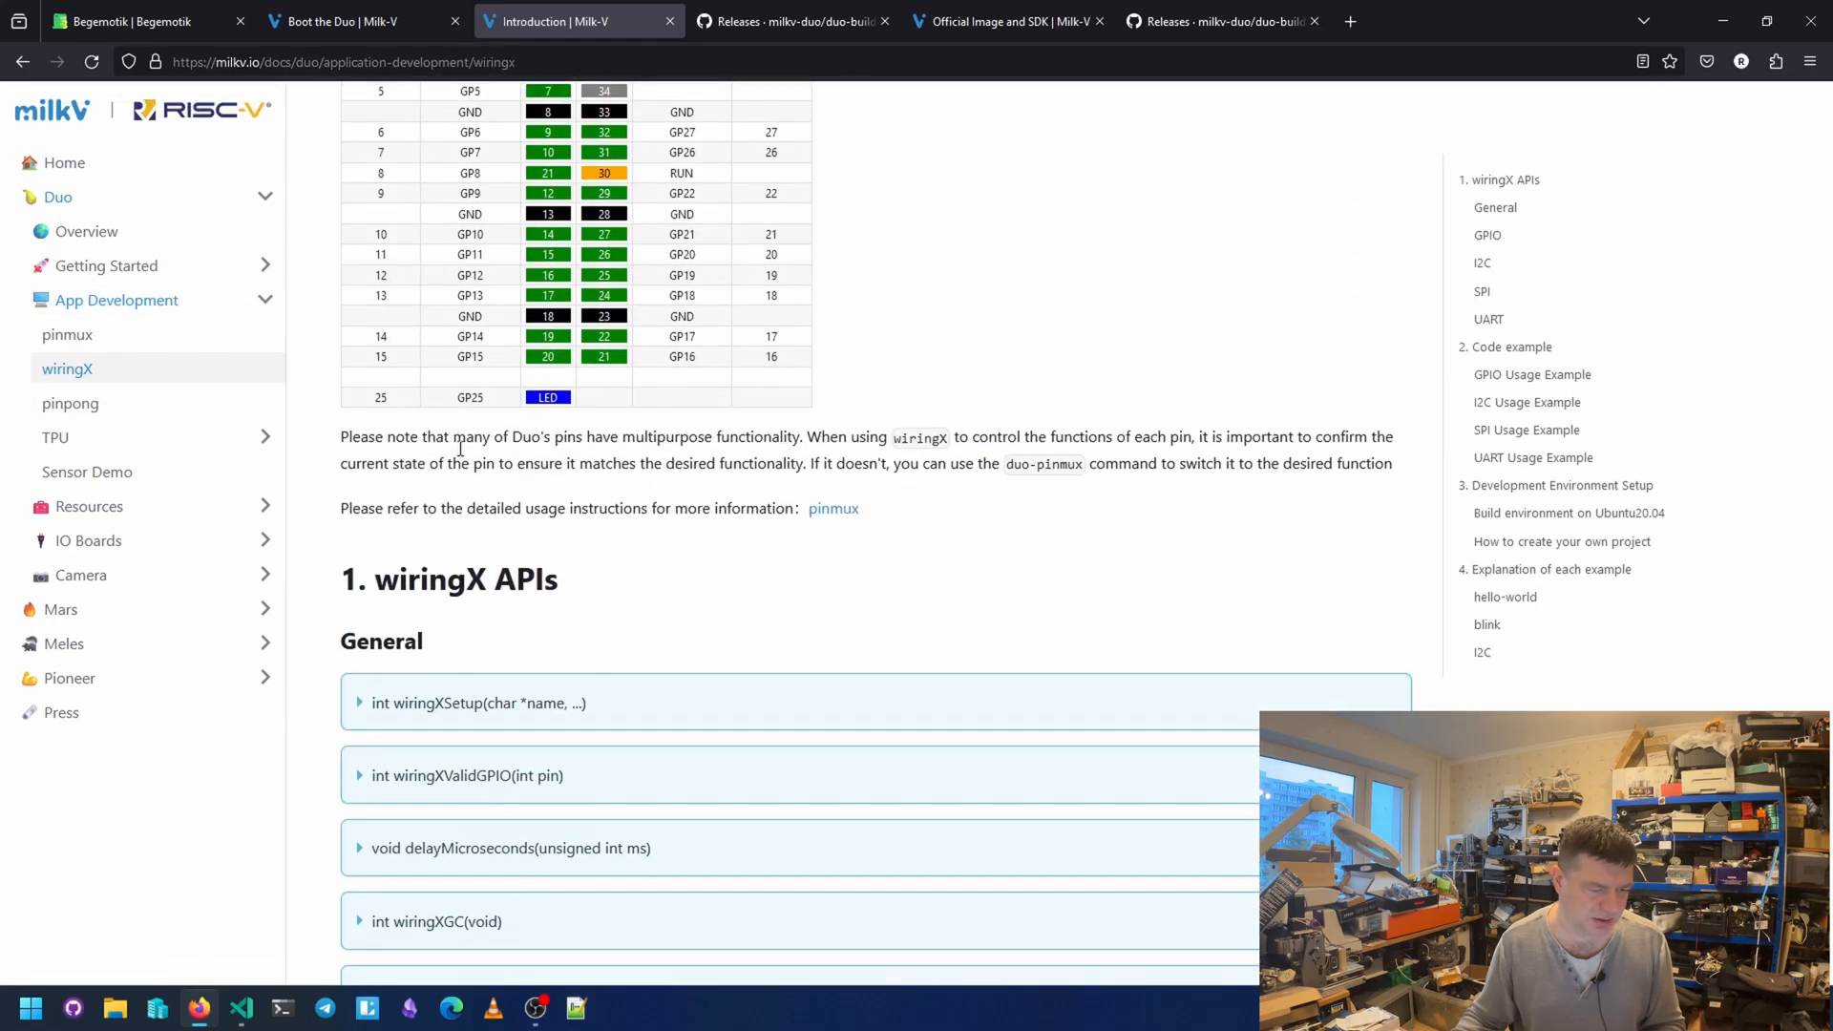
scroll(down, 3)
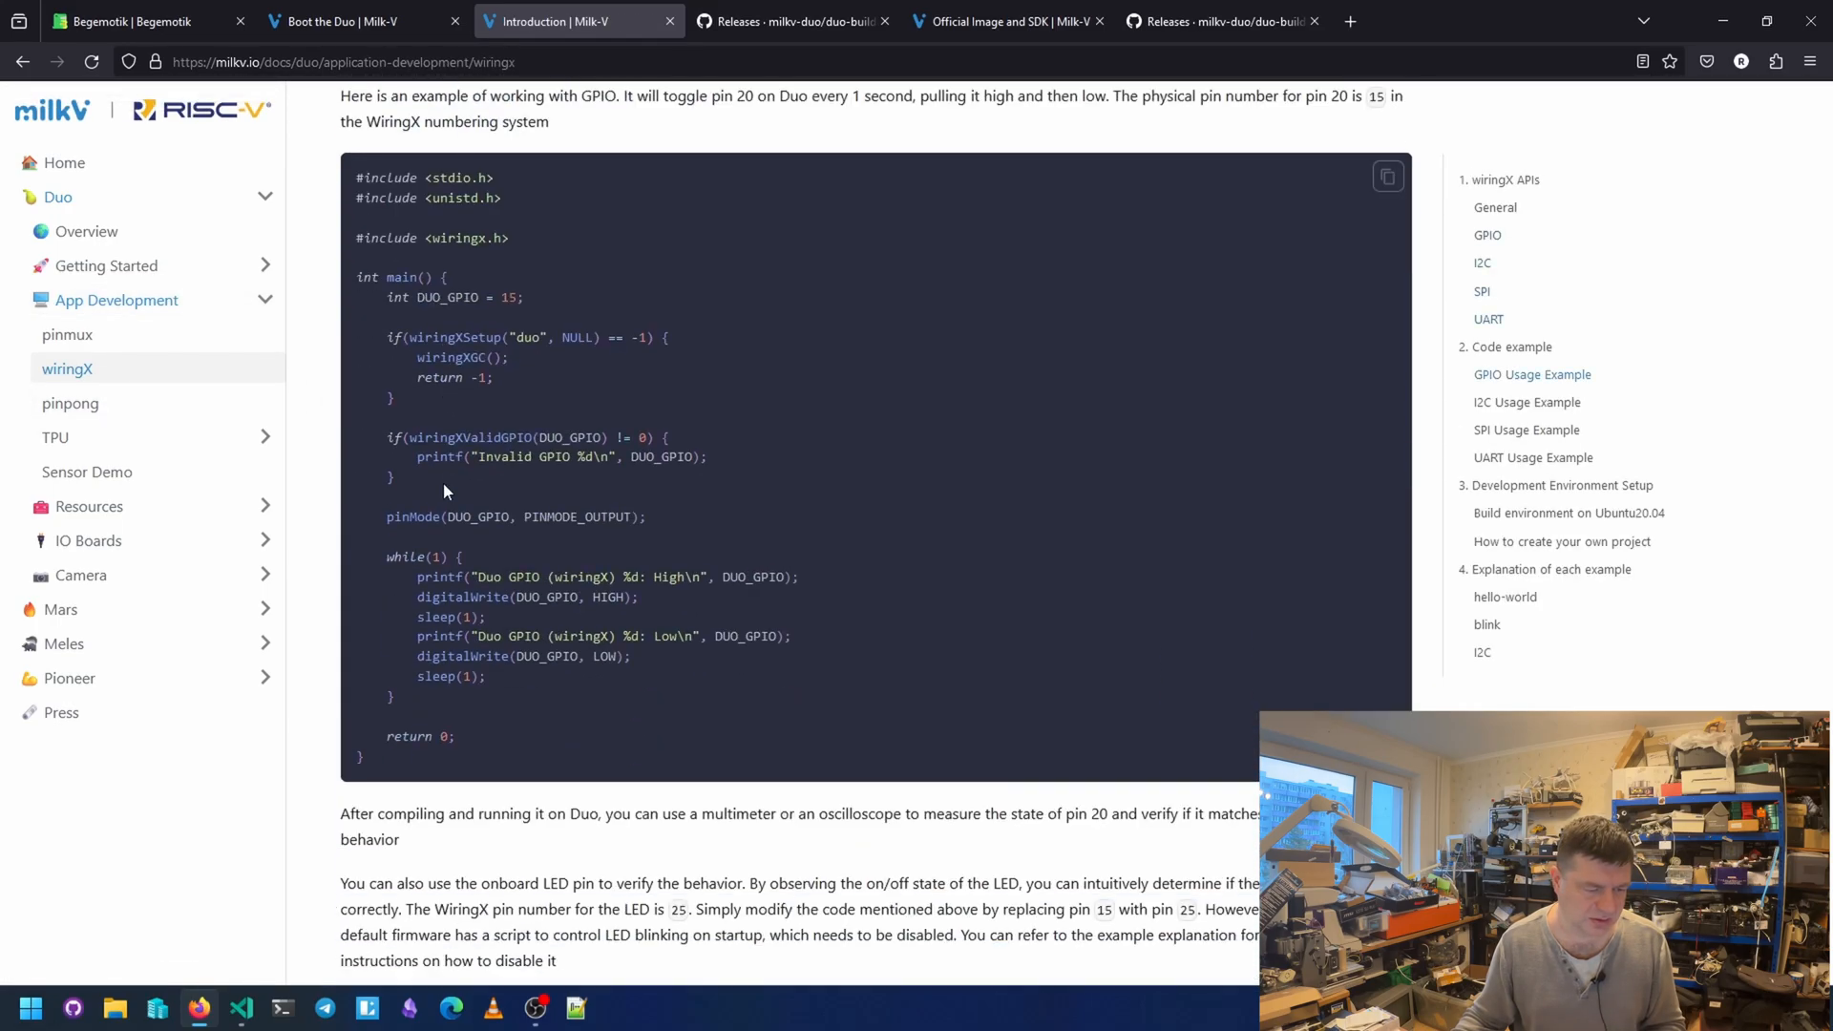
Step: Scroll to the blink example and its mv /mnt/system/blink.sh rename command
scroll(down, 3)
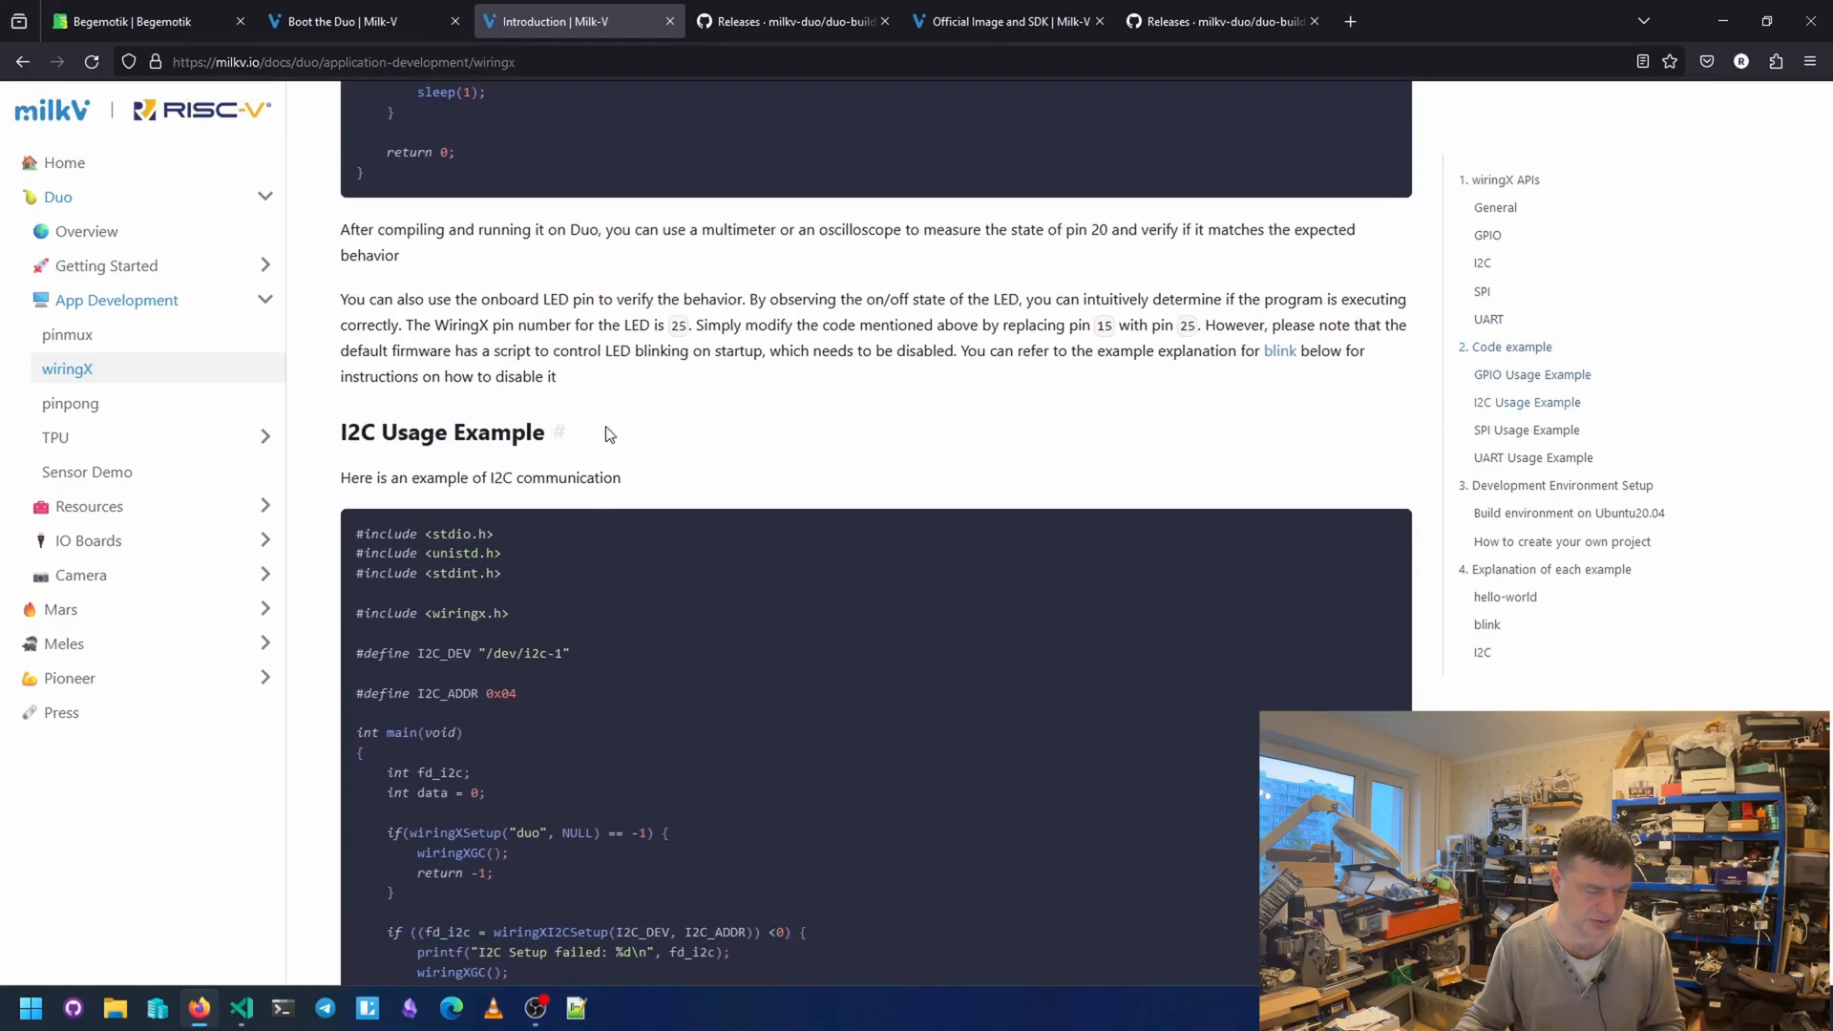
scroll(down, 3)
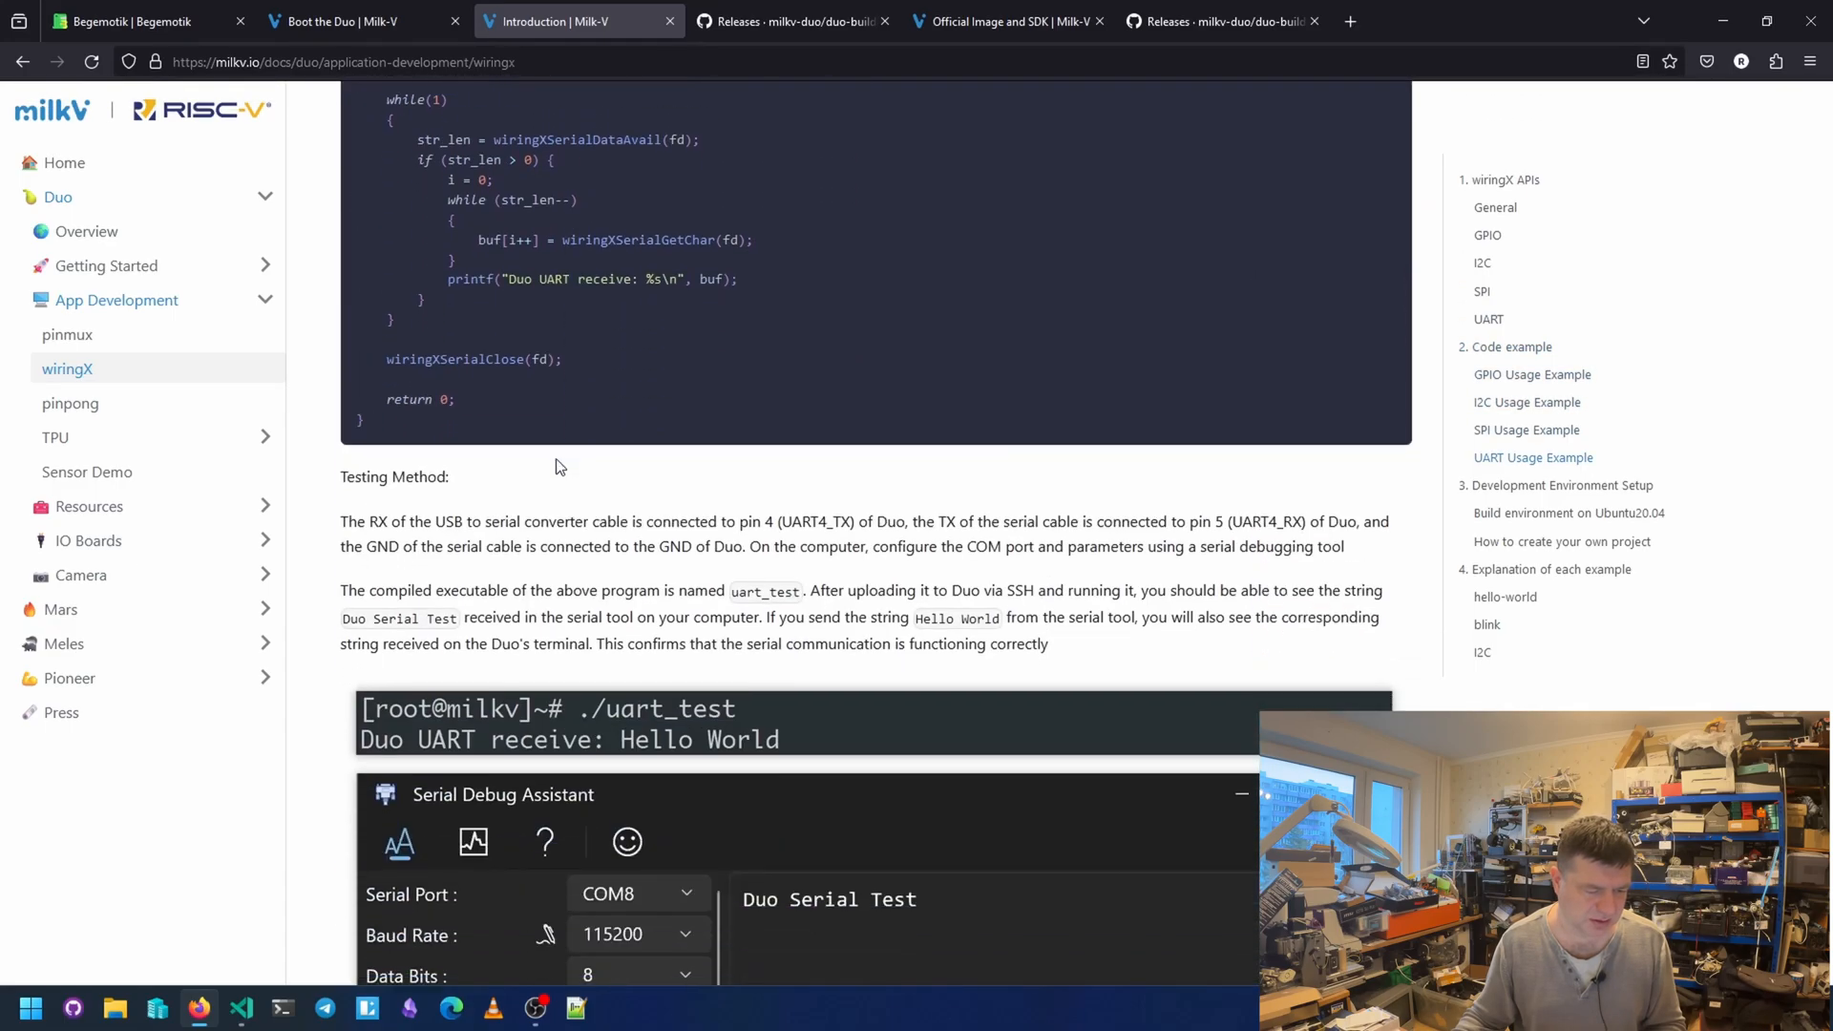
scroll(down, 3)
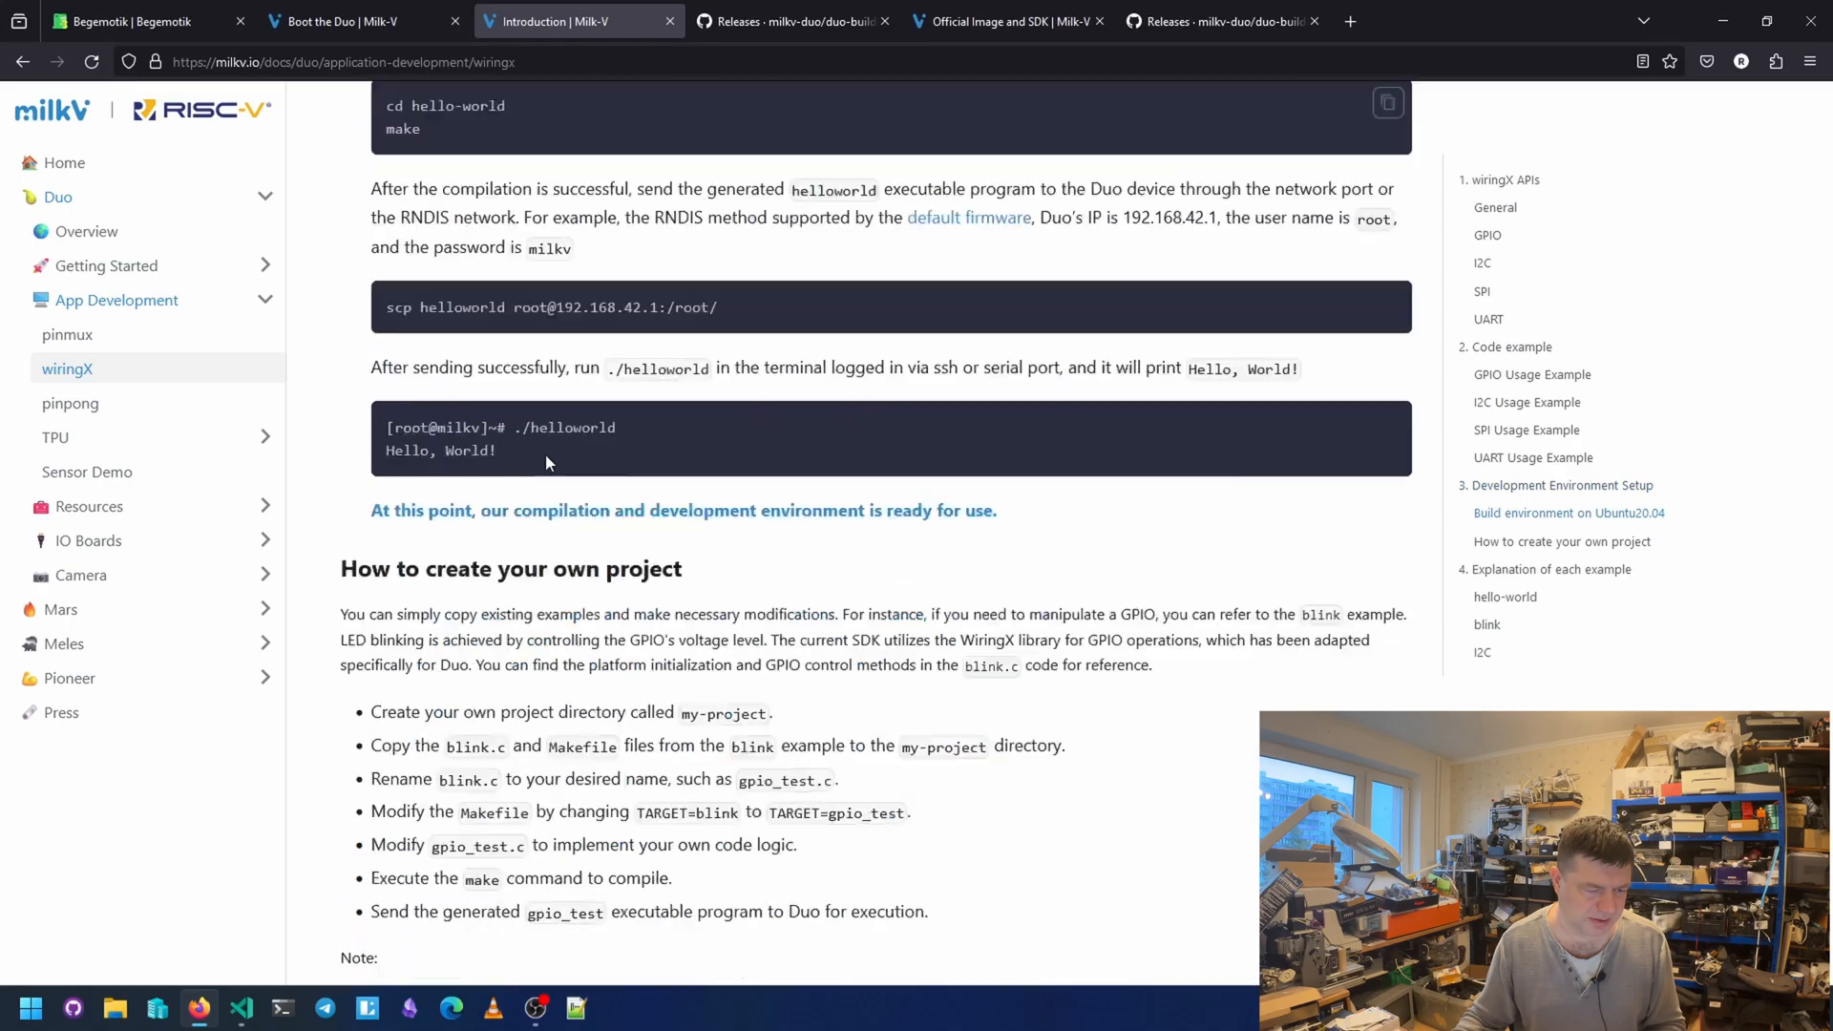
scroll(down, 3)
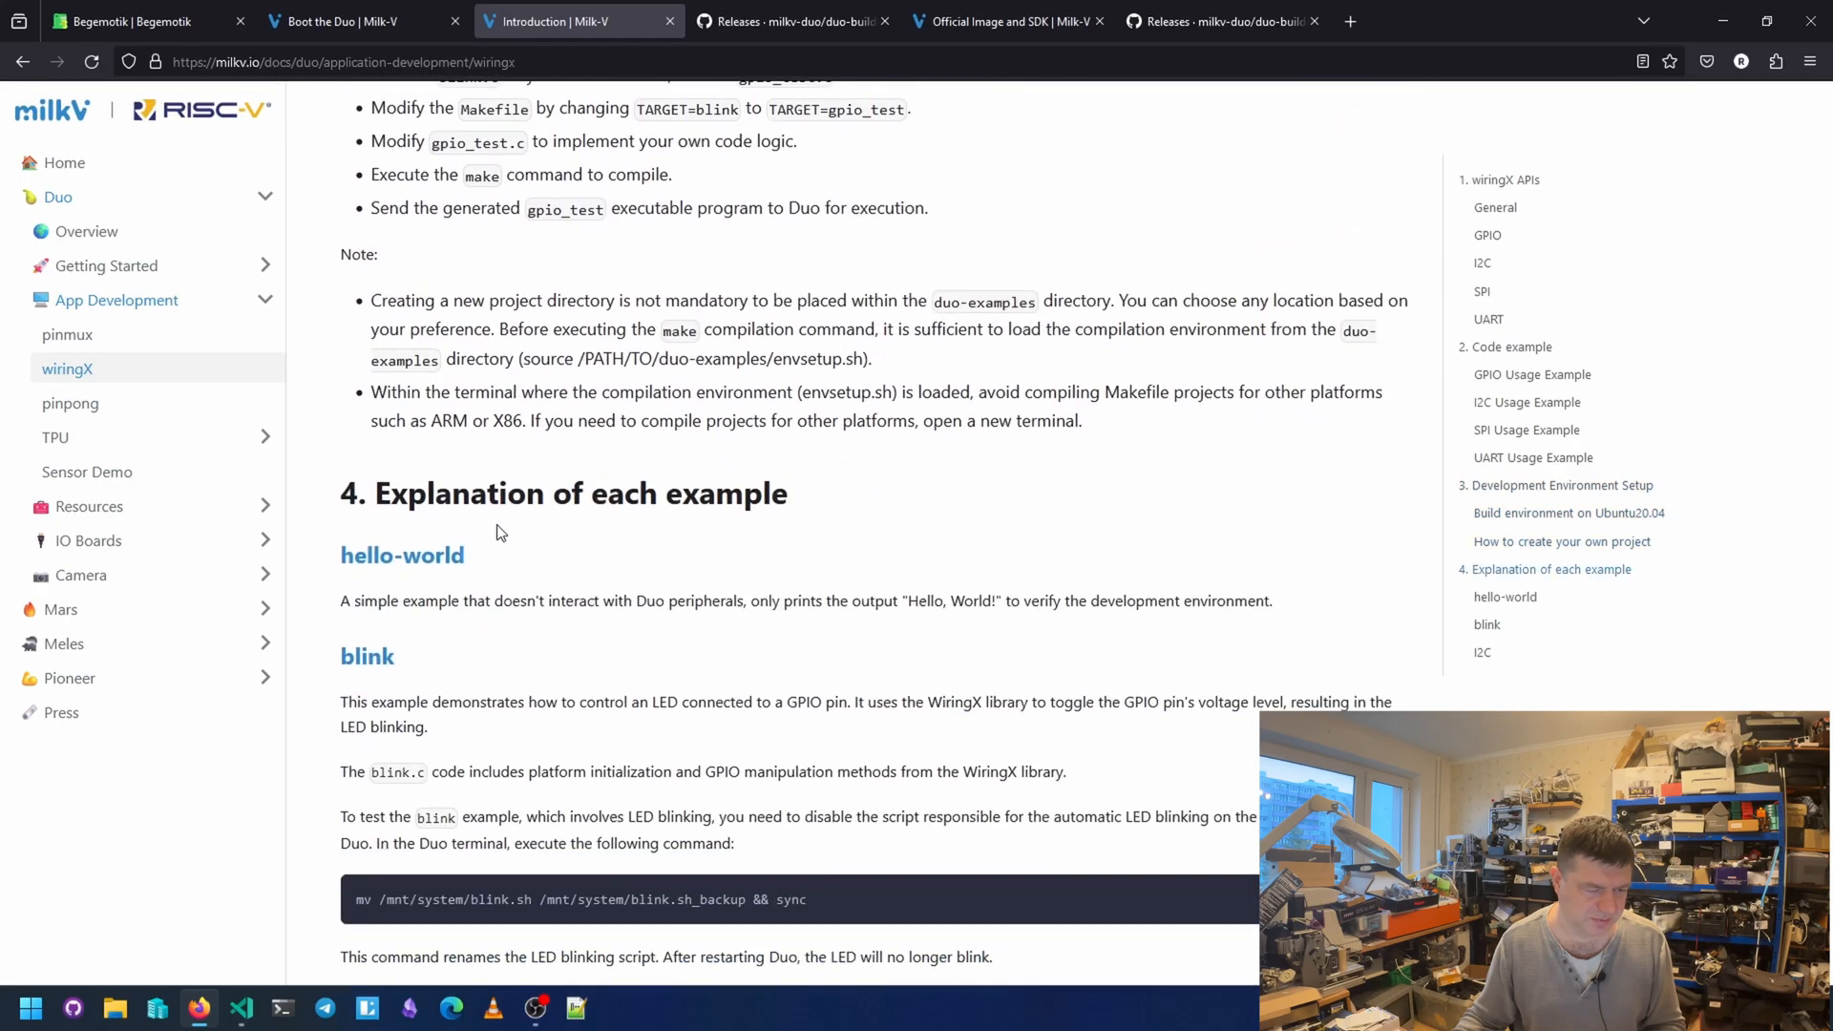
scroll(down, 3)
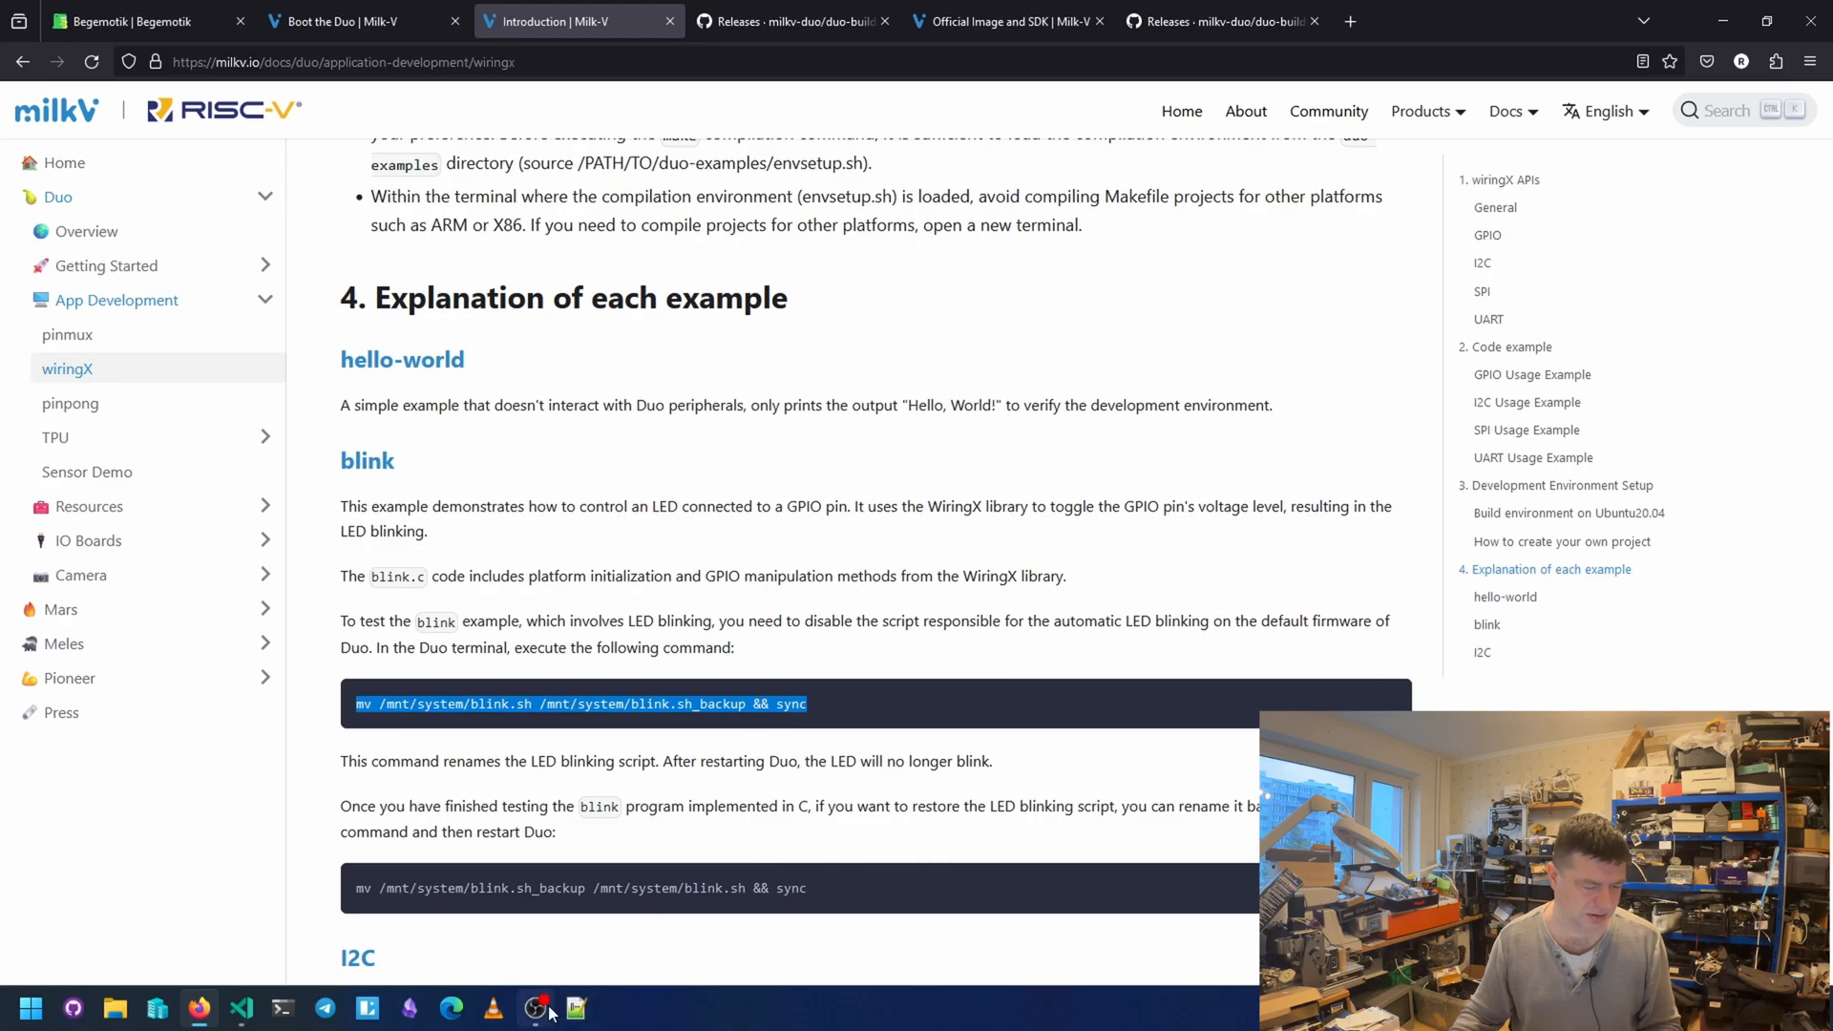
Step: Run mv /mnt/system/blink.sh /mnt/system/blink.sh_backup && sync in the Duo ssh shell
click(243, 1007)
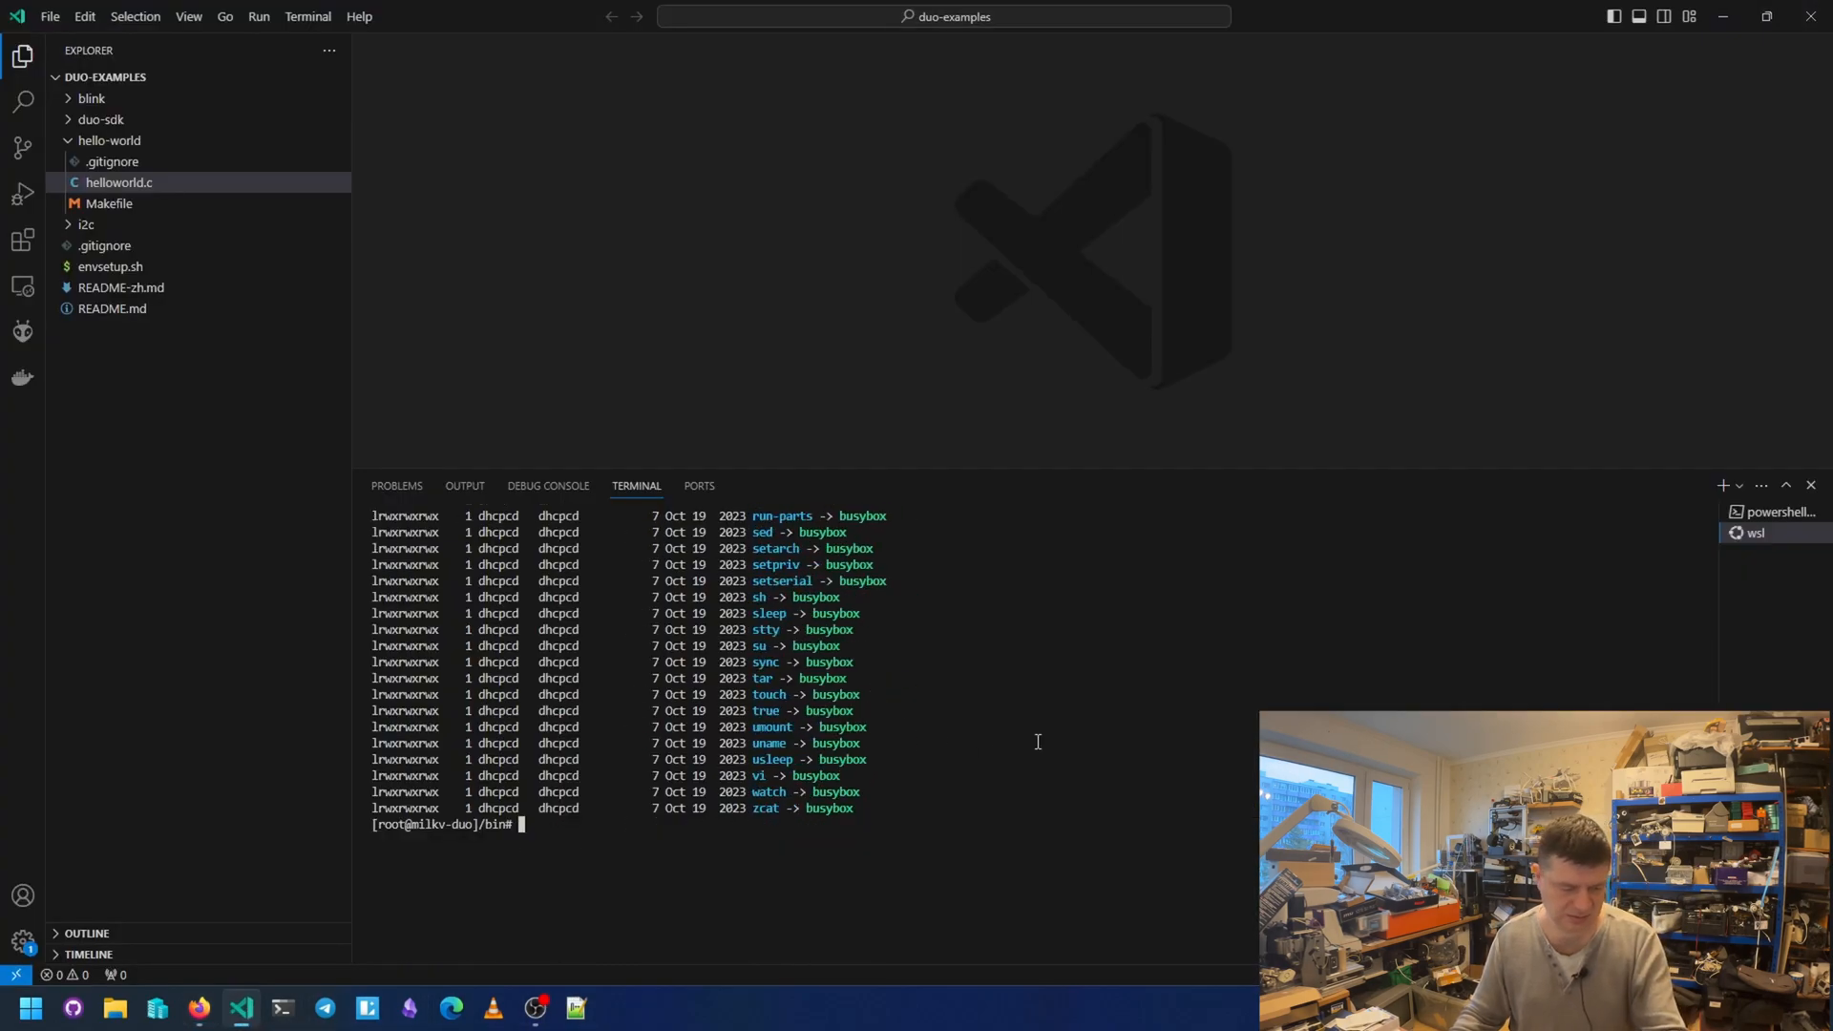
text(mv /mnt/system/blink.sh /mnt/system/blink.sh_backup && sync)
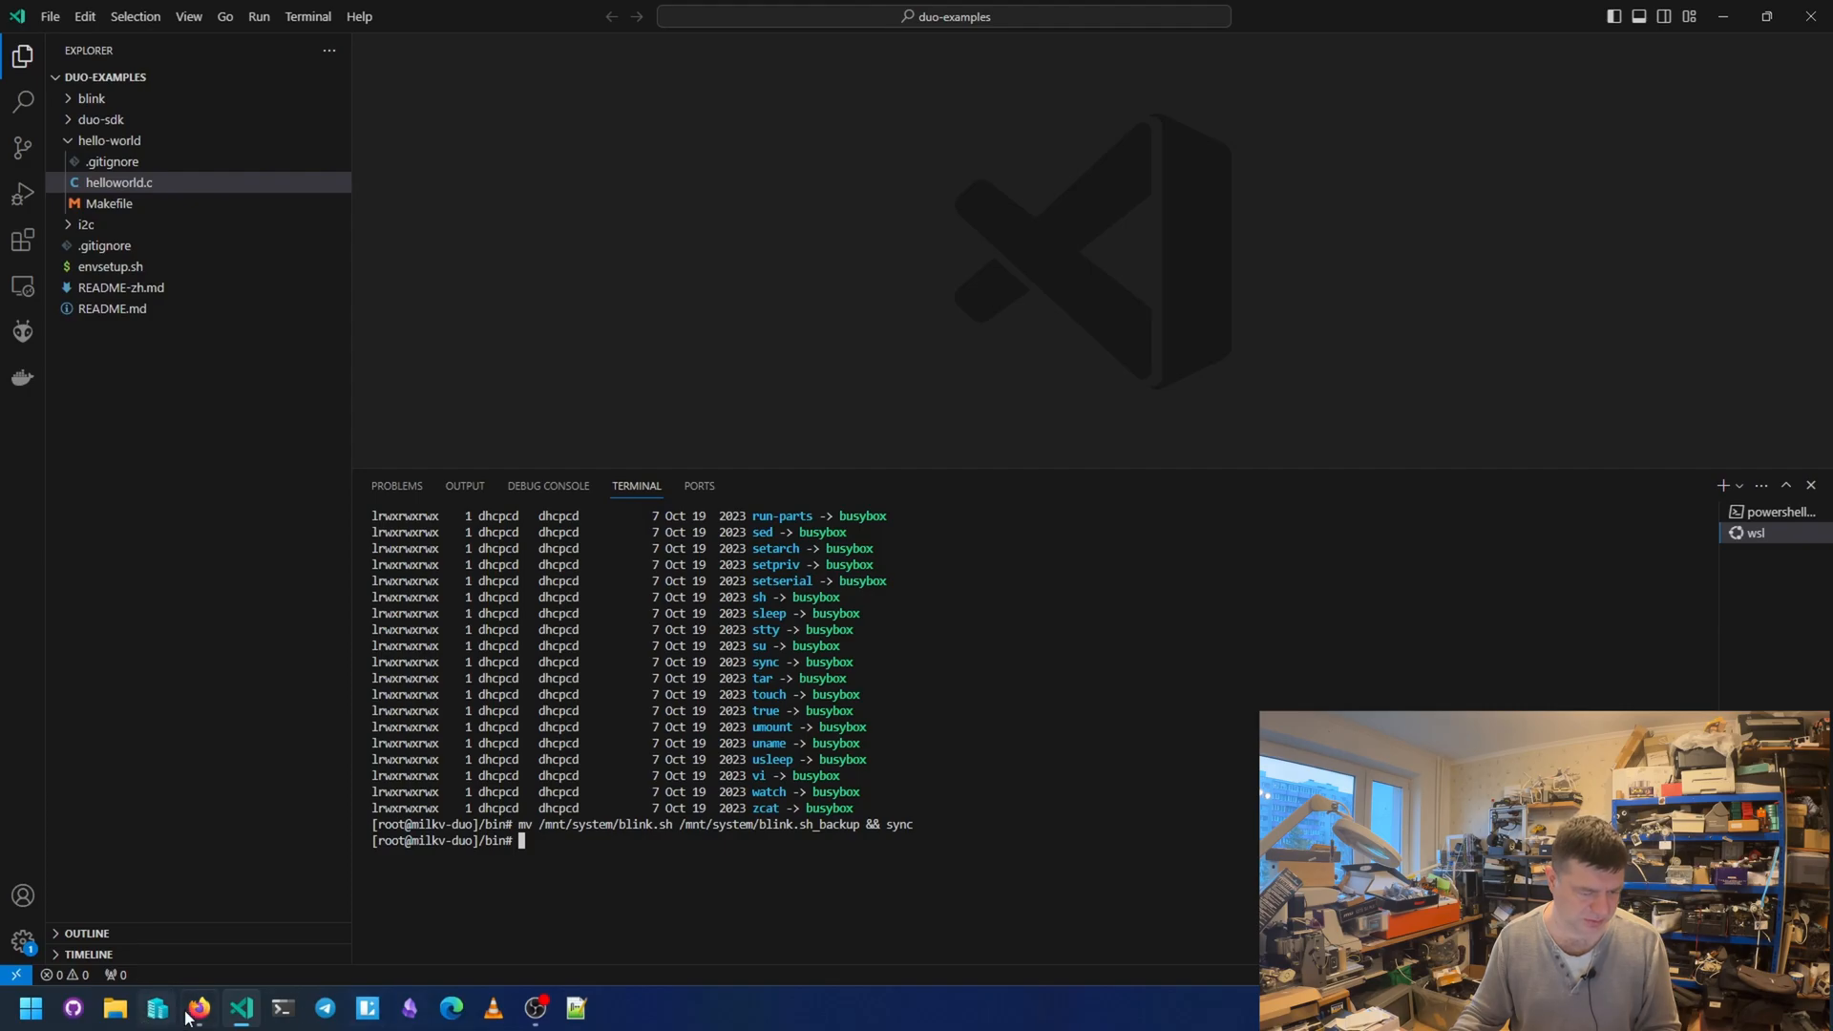
Step: Highlight the note that the LED stops blinking after restarting the Duo
click(199, 1008)
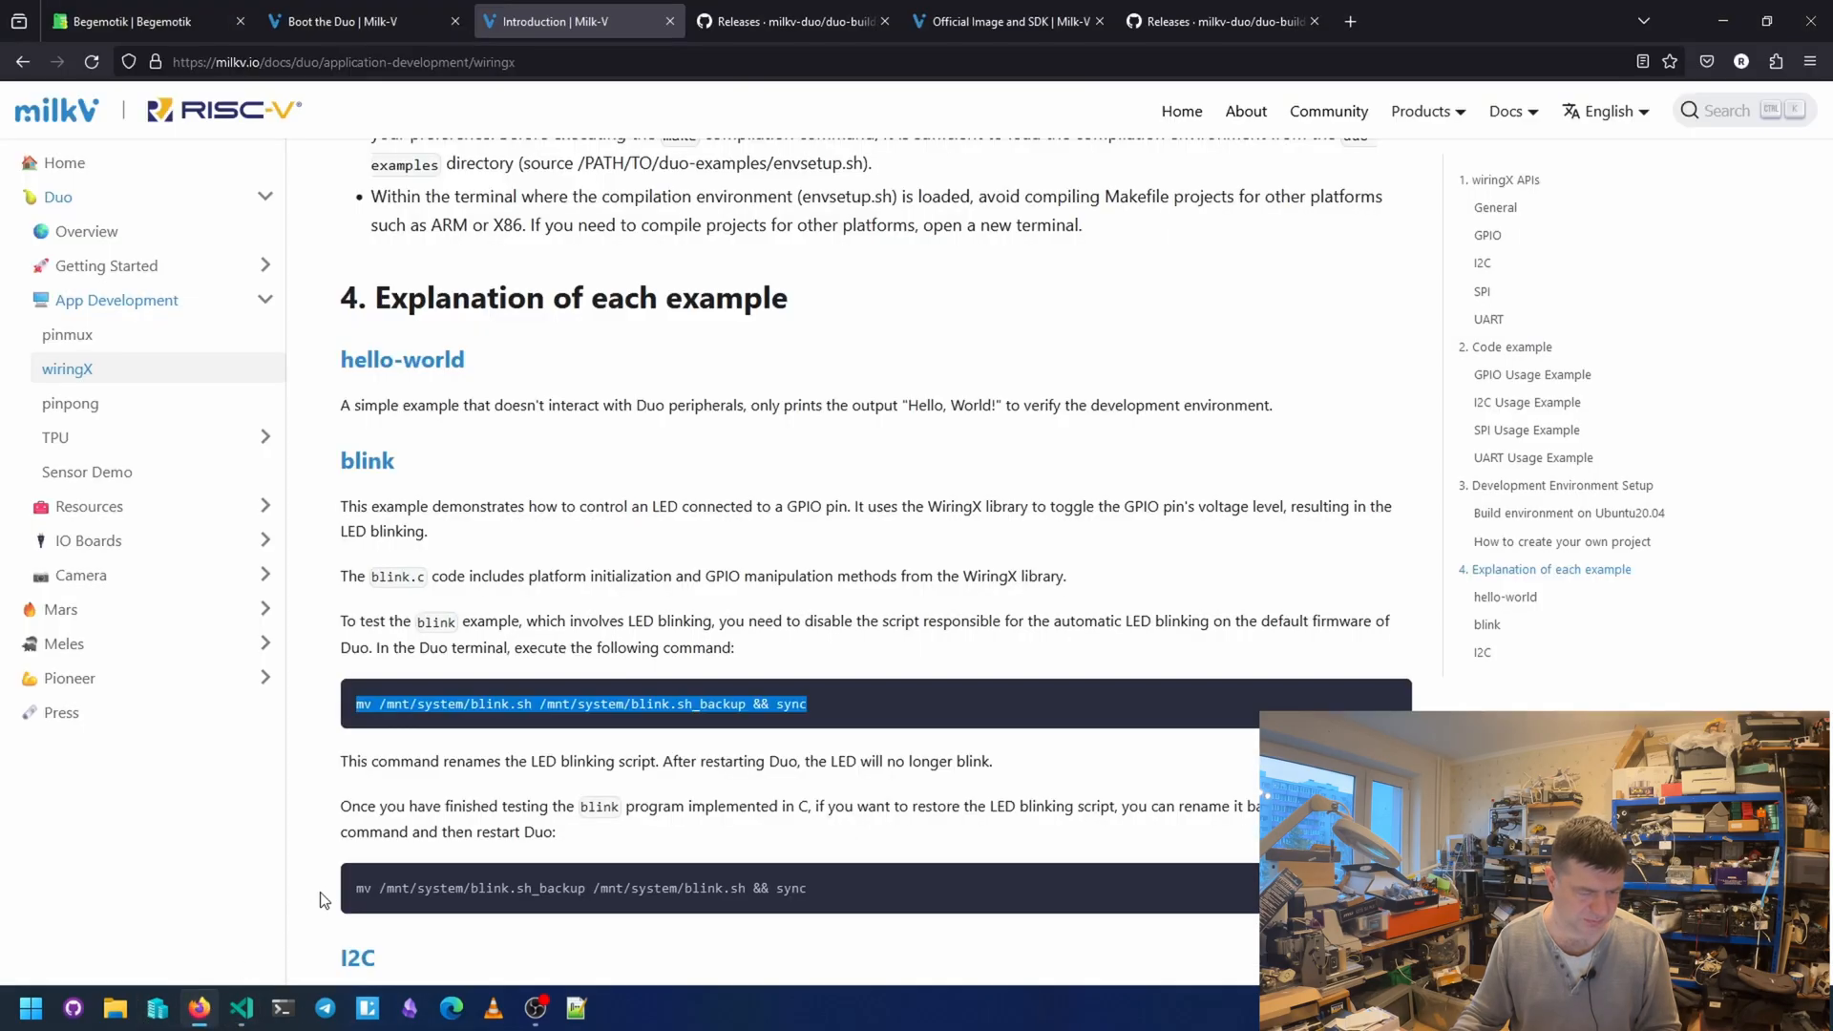
scroll(down, 3)
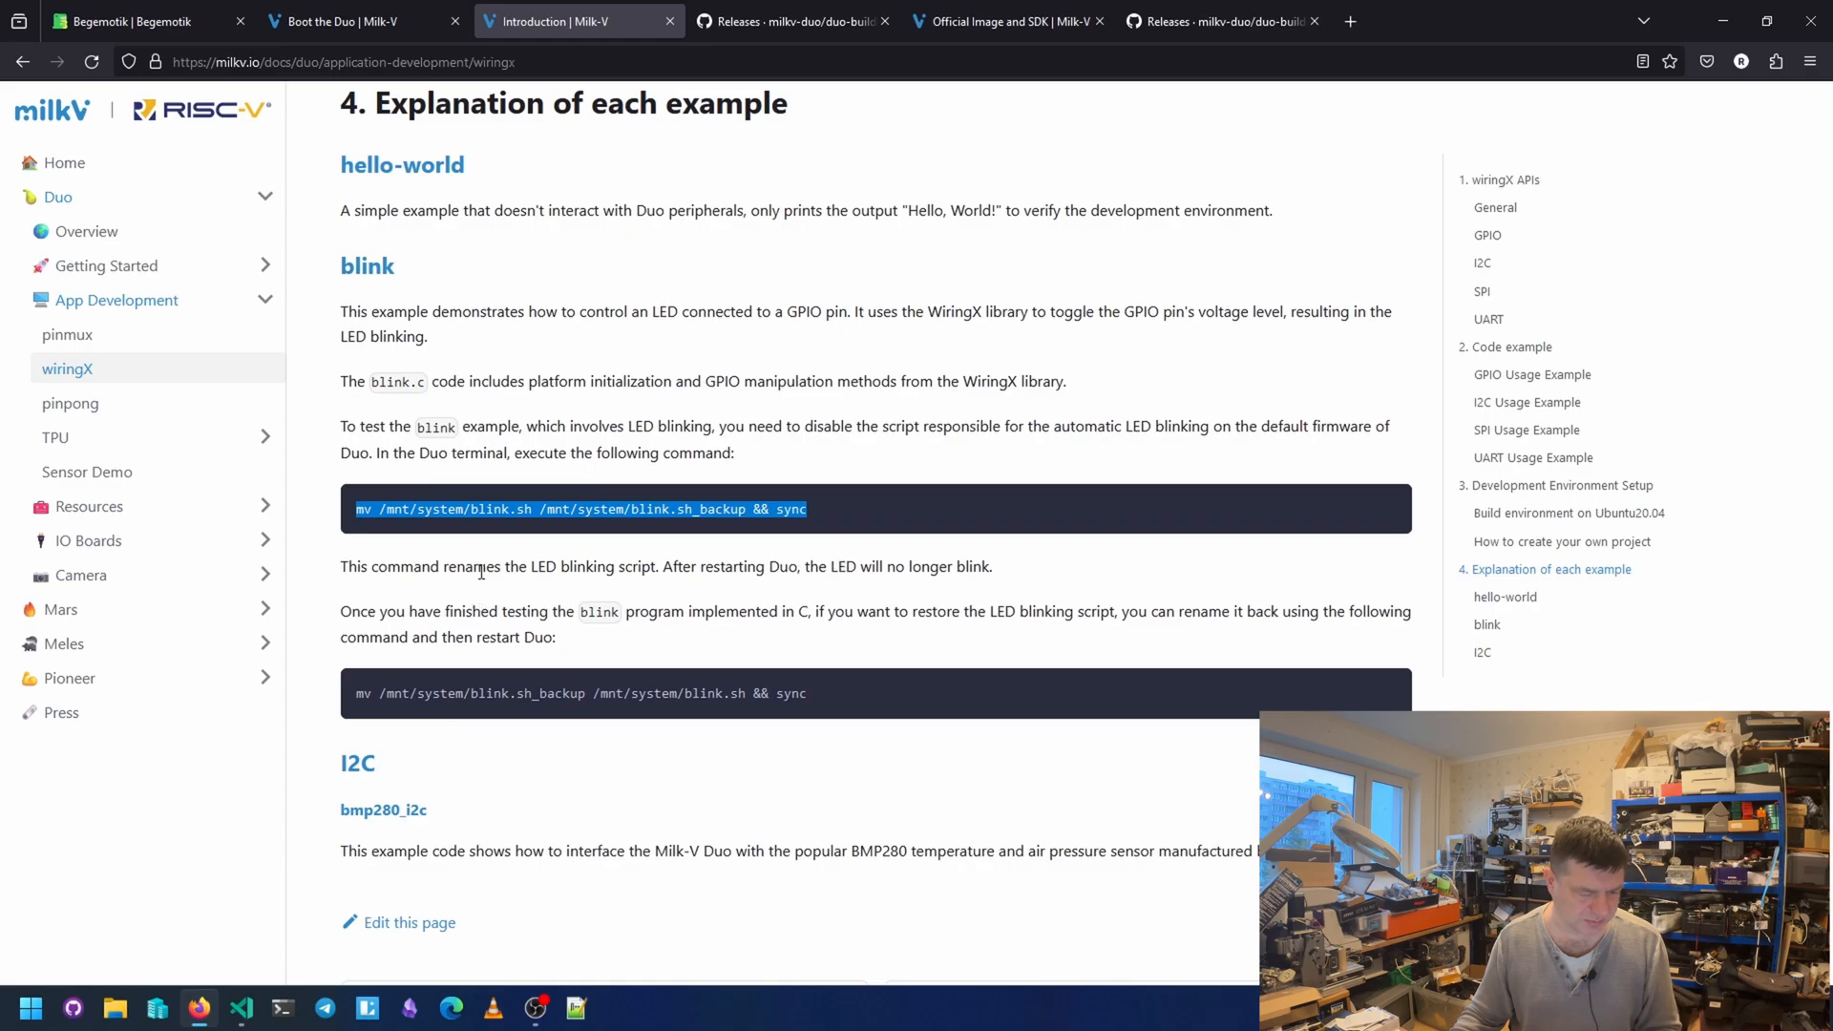
mouse_move(637, 605)
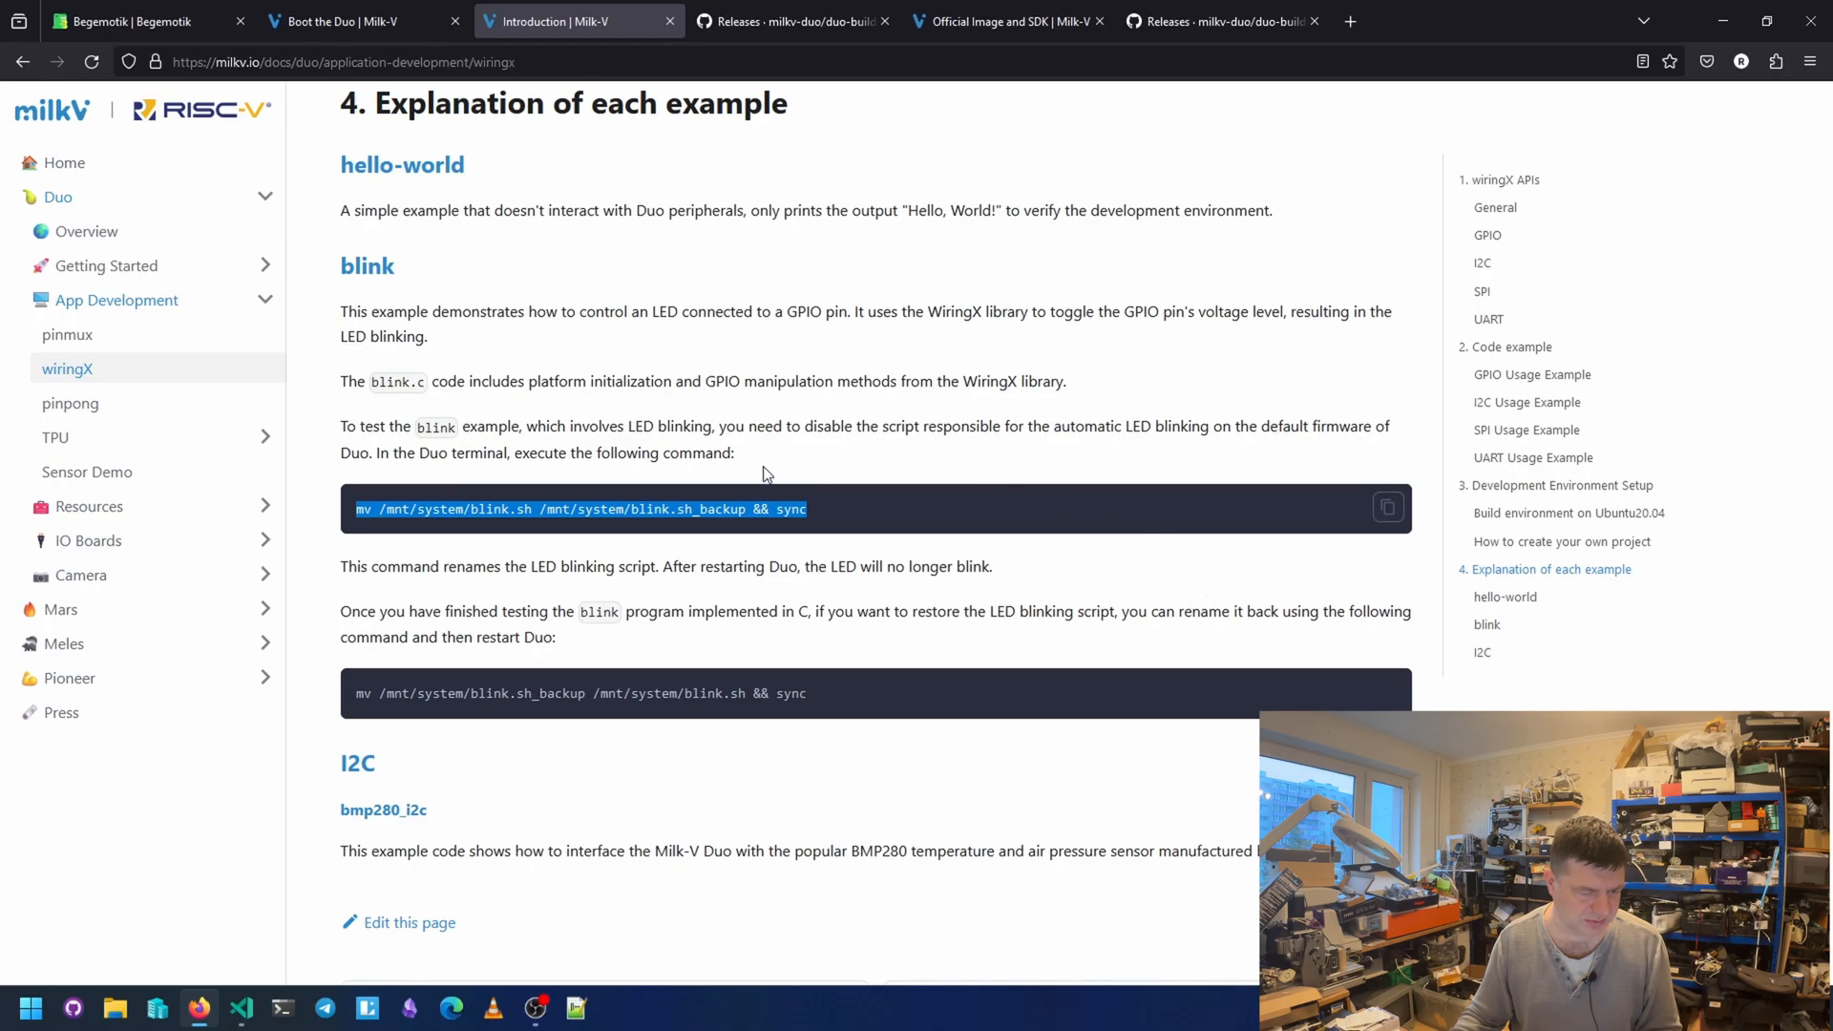
mouse_move(617, 424)
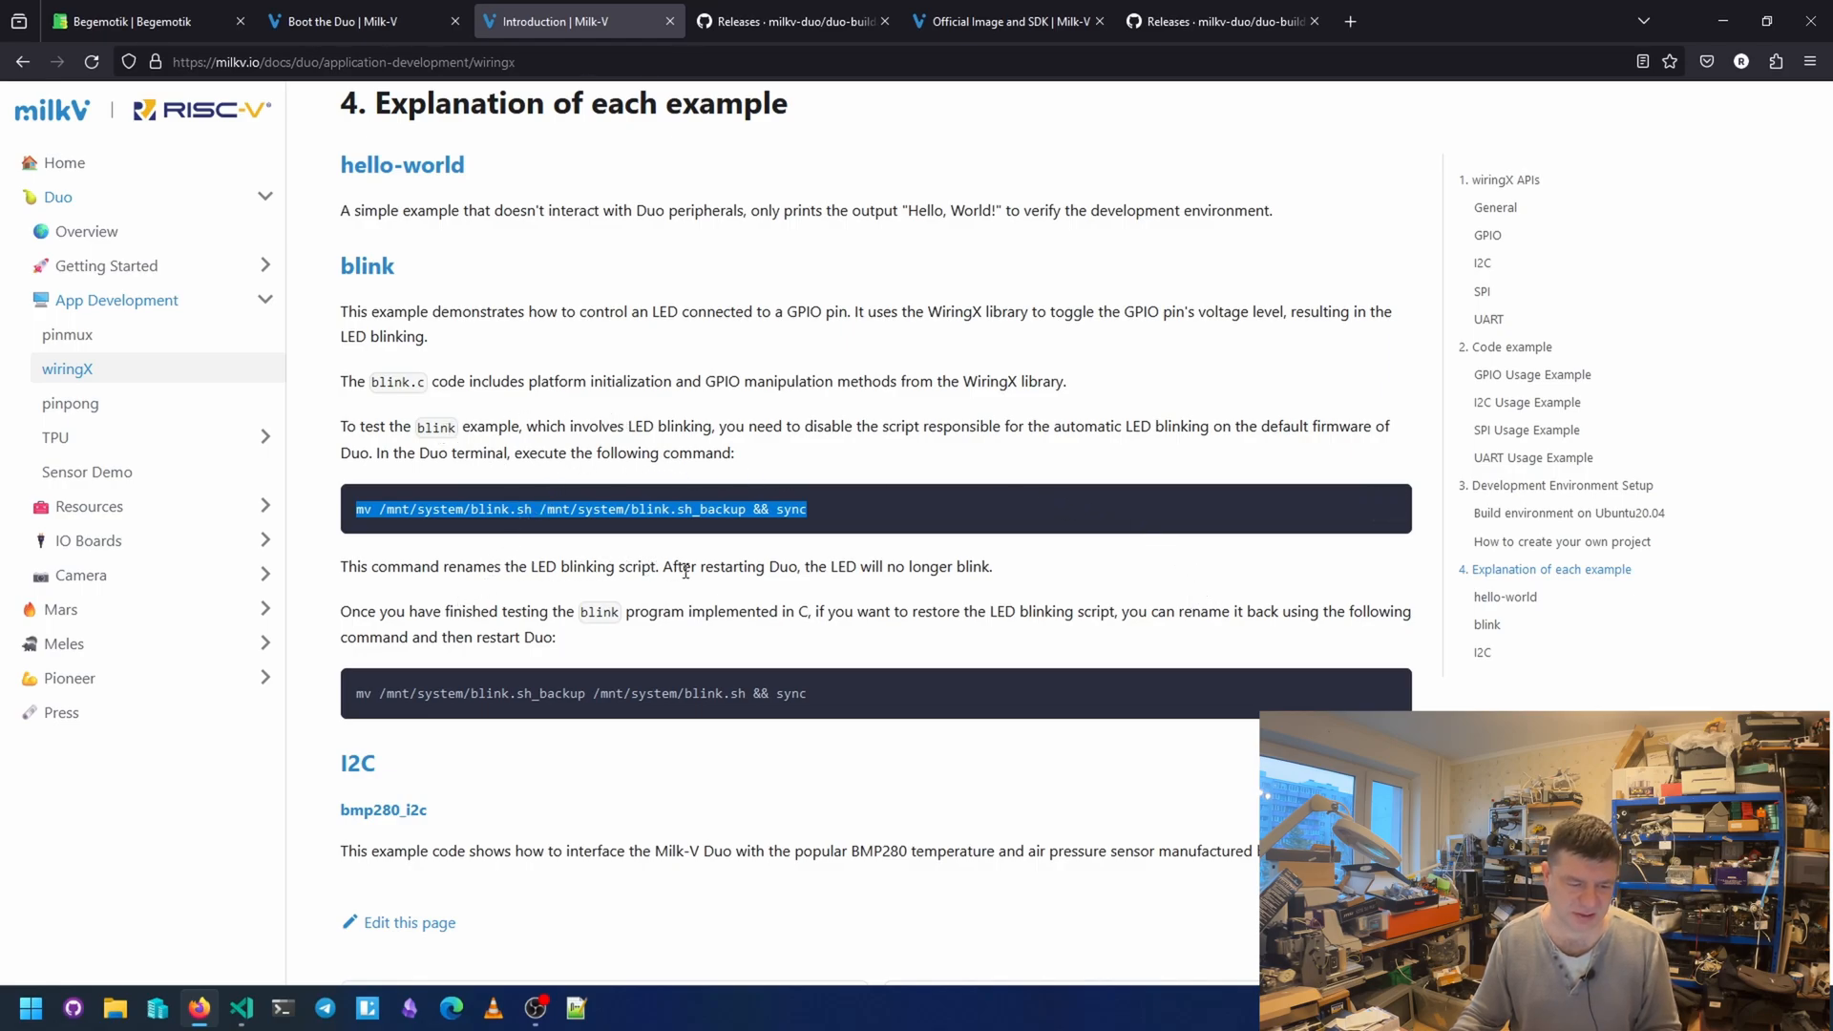
drag(659, 566, 806, 566)
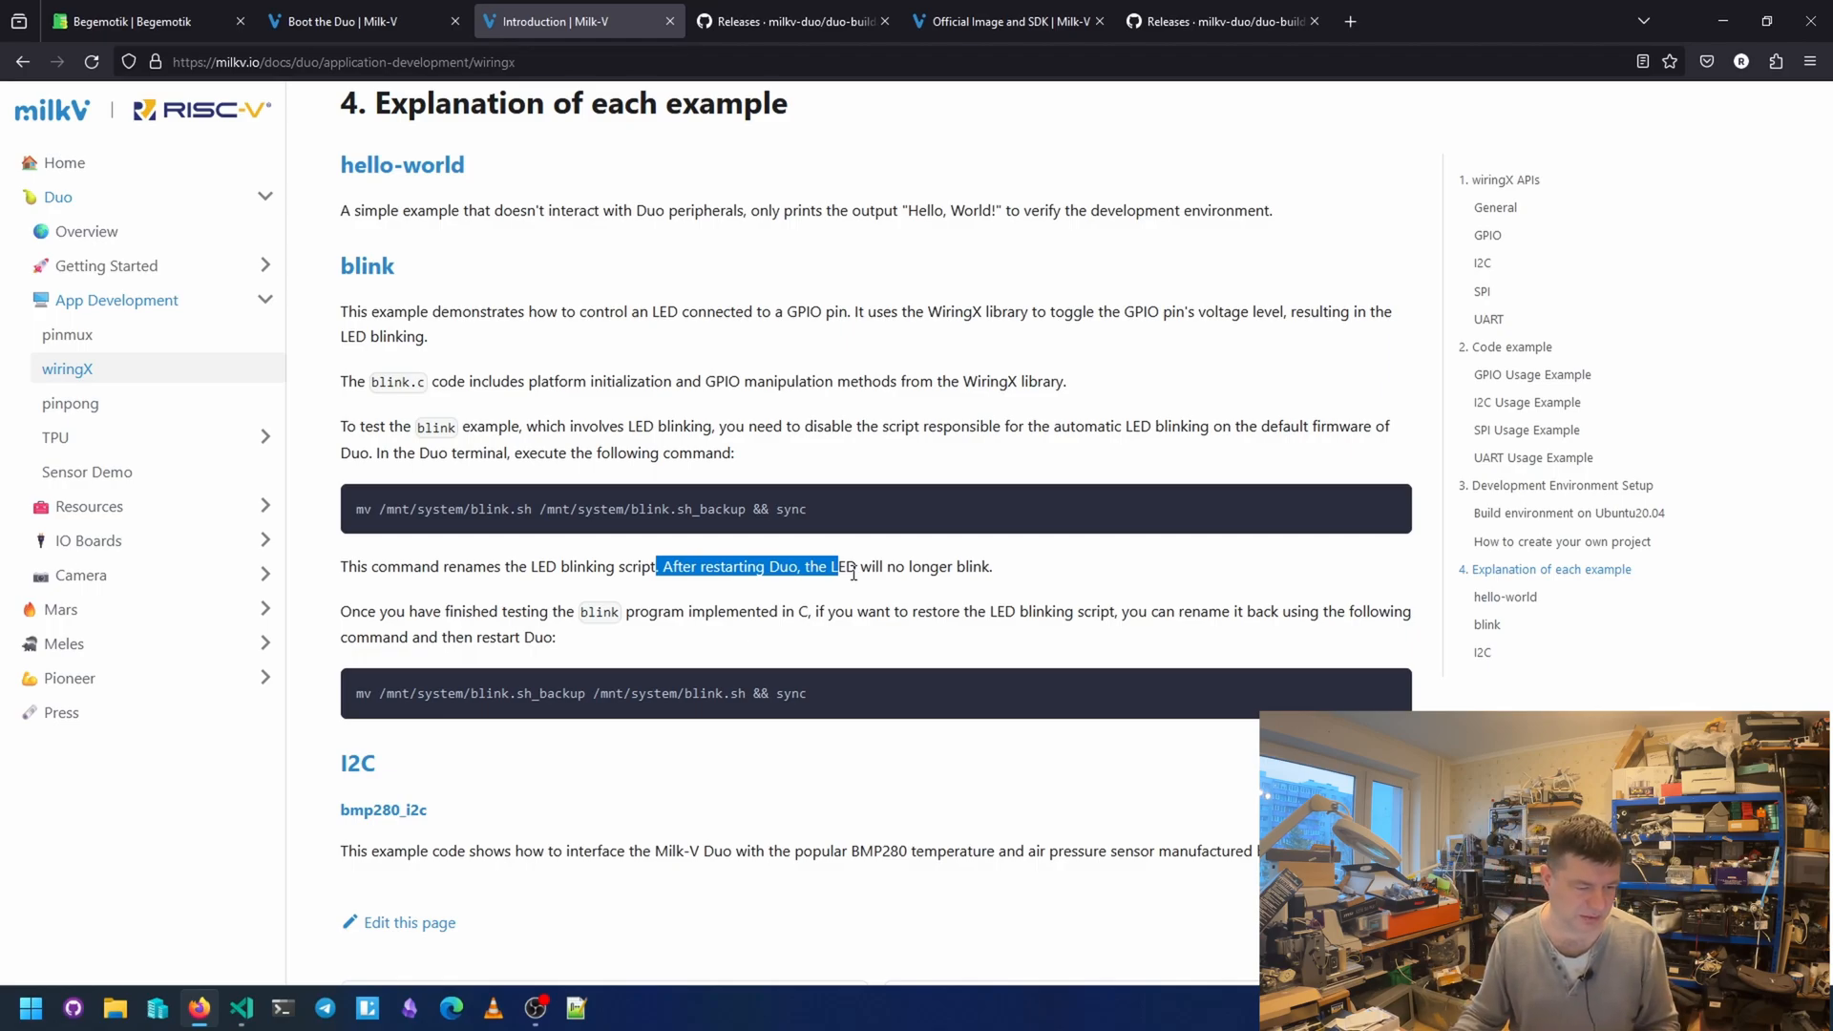
mouse_move(754, 416)
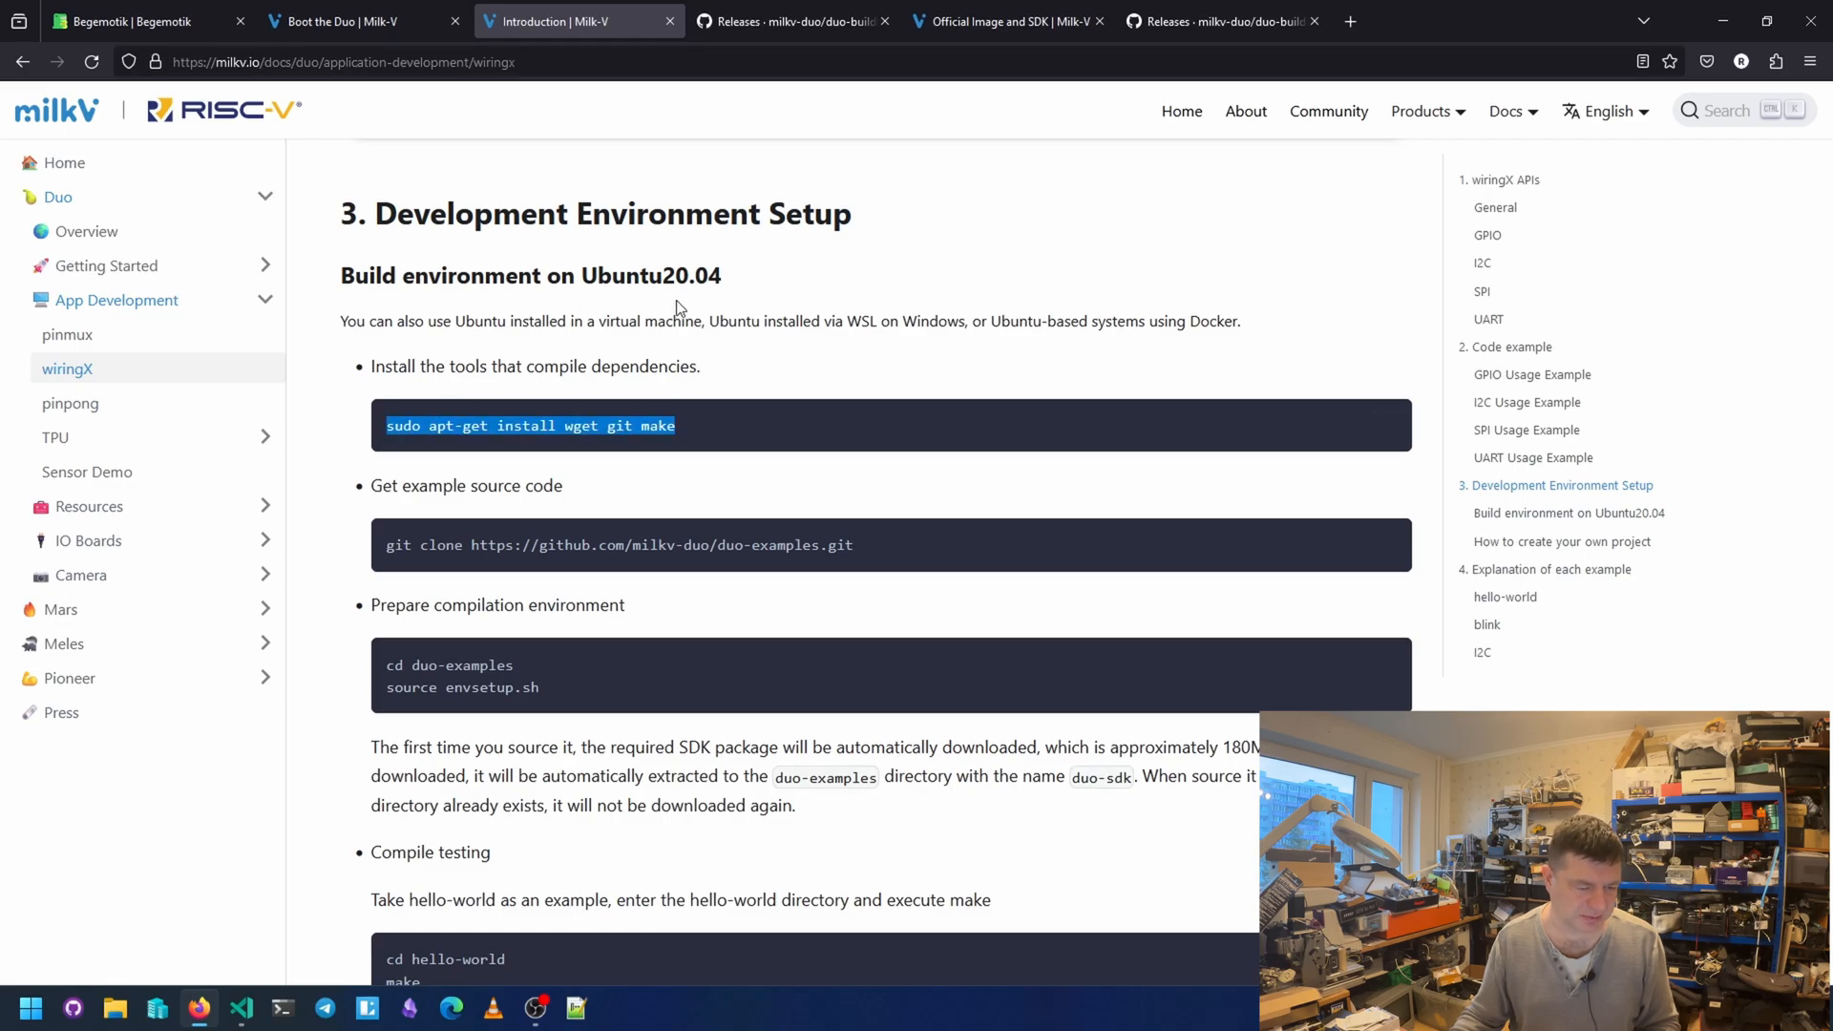
mouse_move(385, 561)
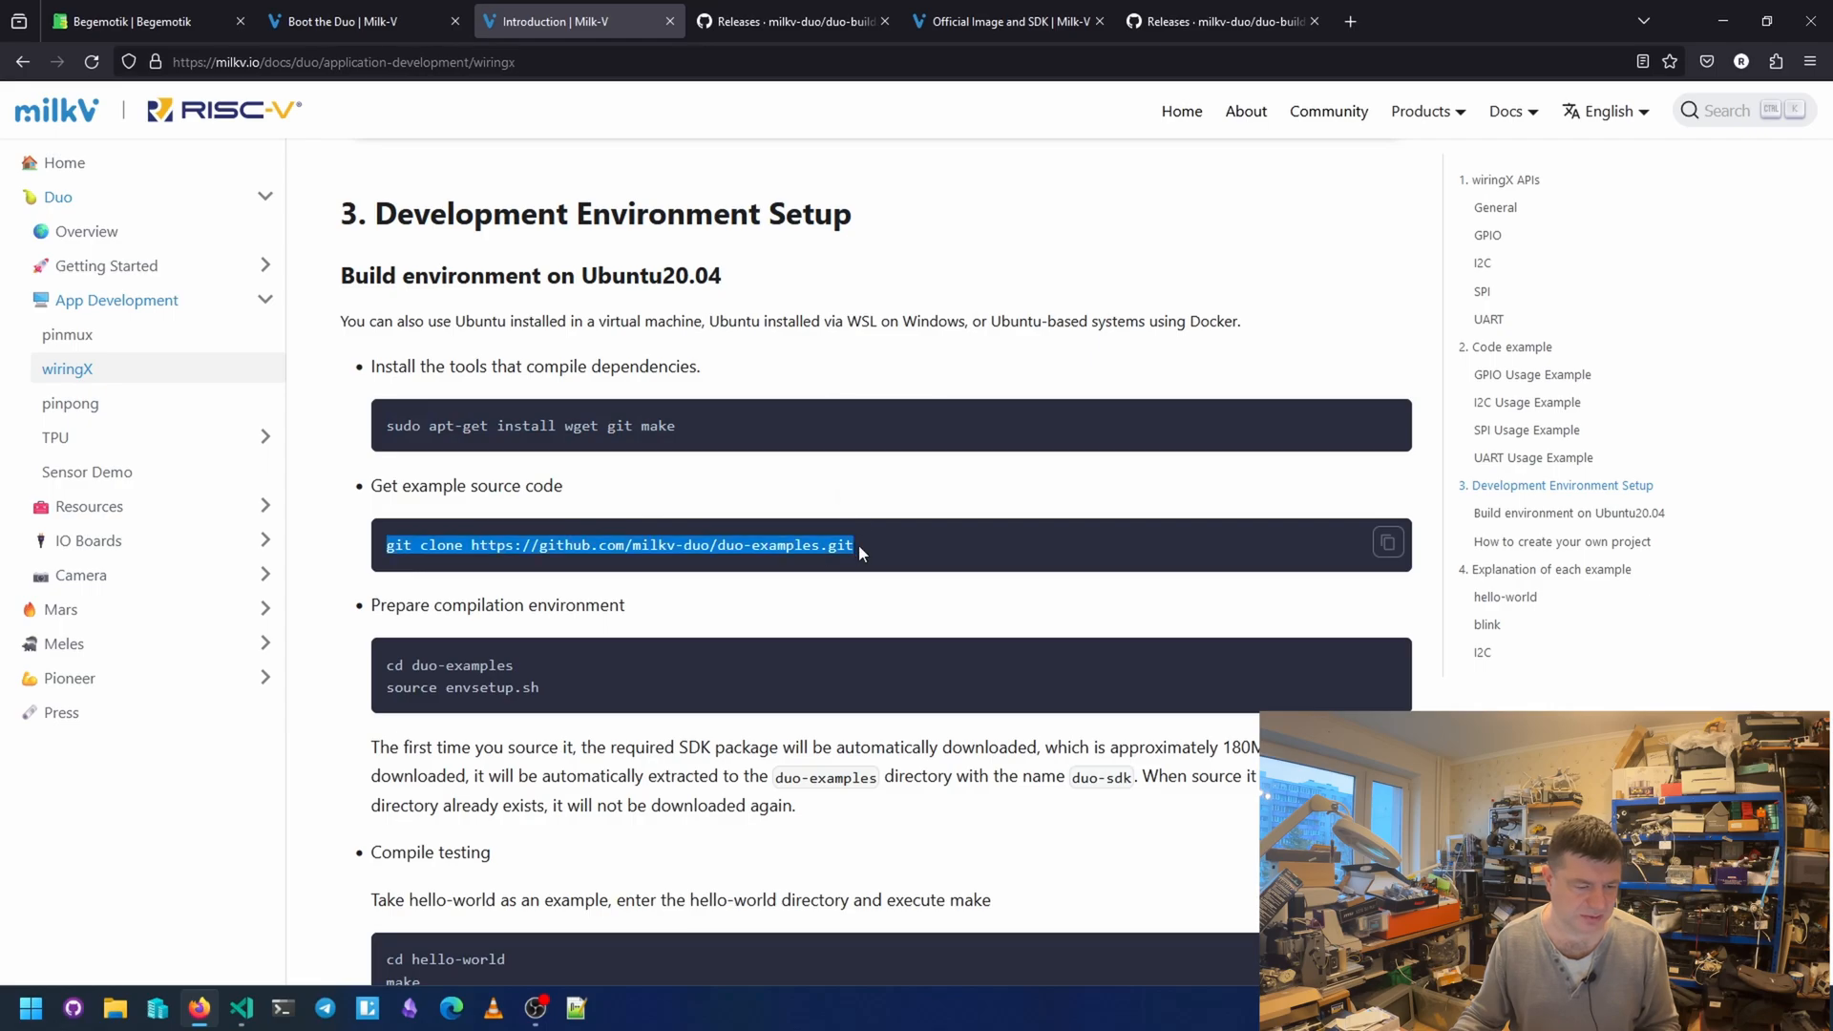
Step: Navigate from the duo-buildroot-sdk releases to the milkv-duo organization's duo-examples repository
click(793, 21)
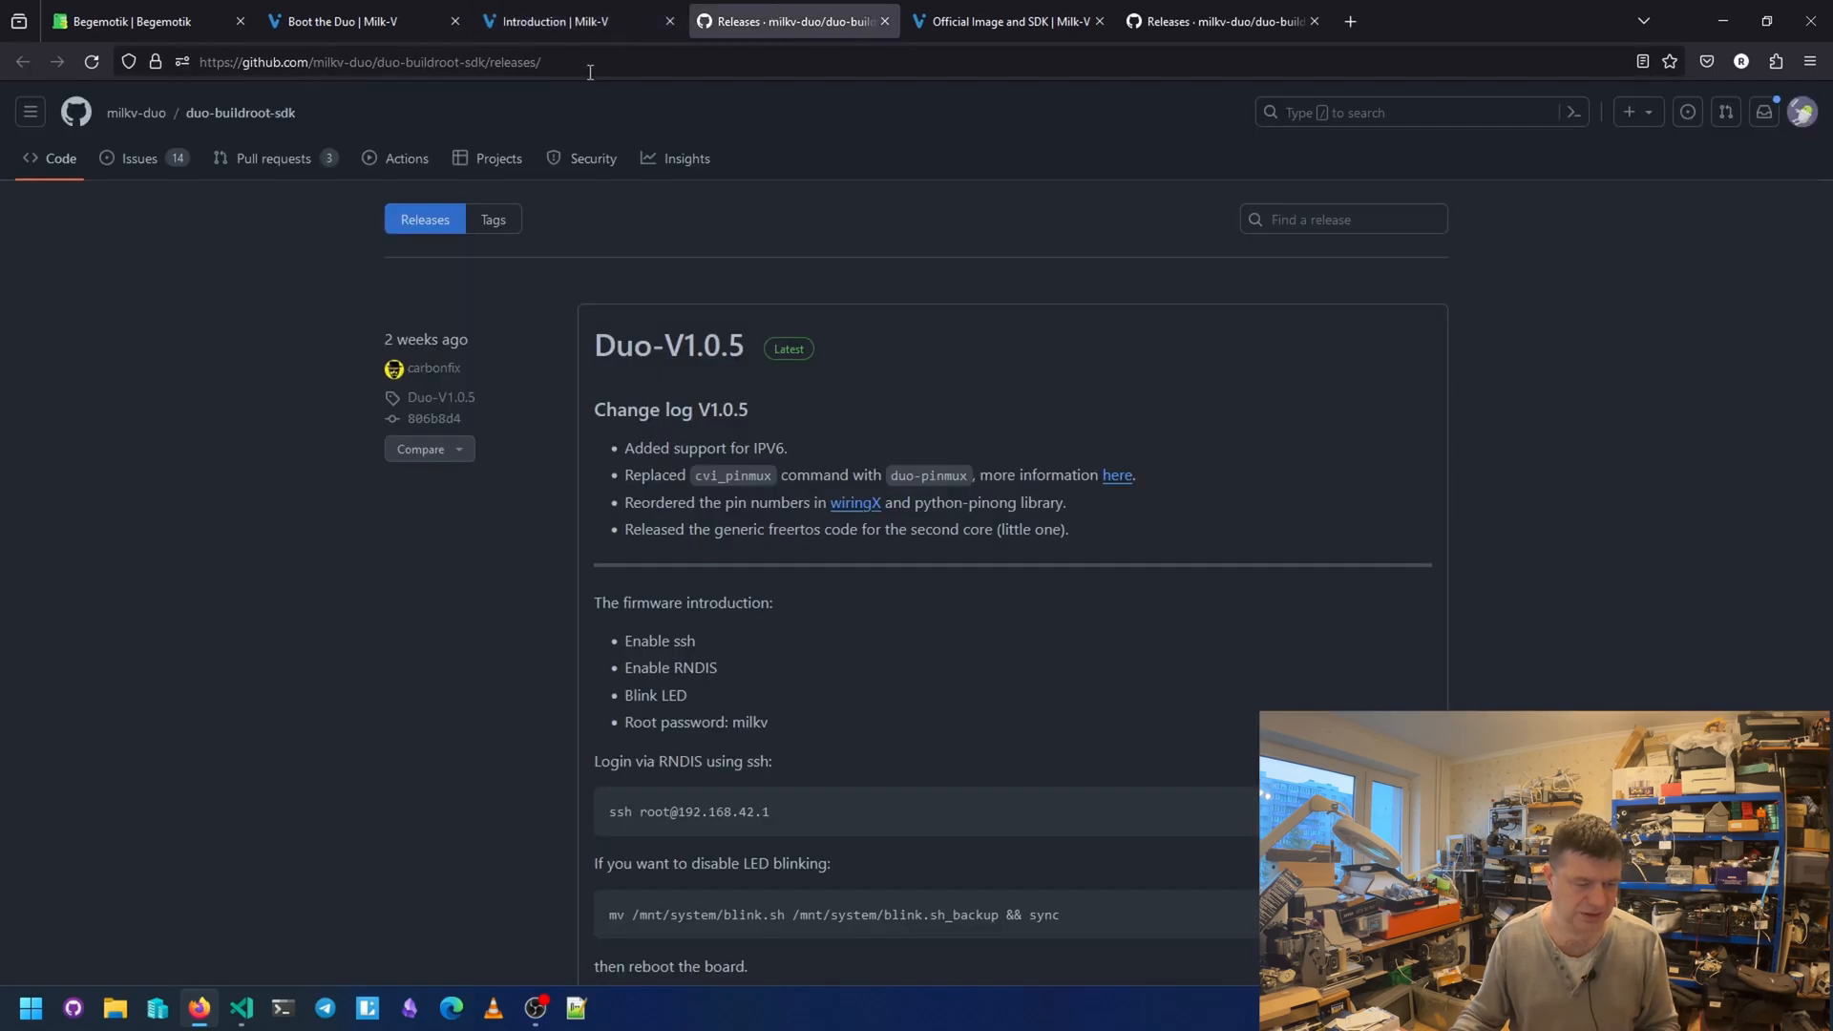
click(136, 113)
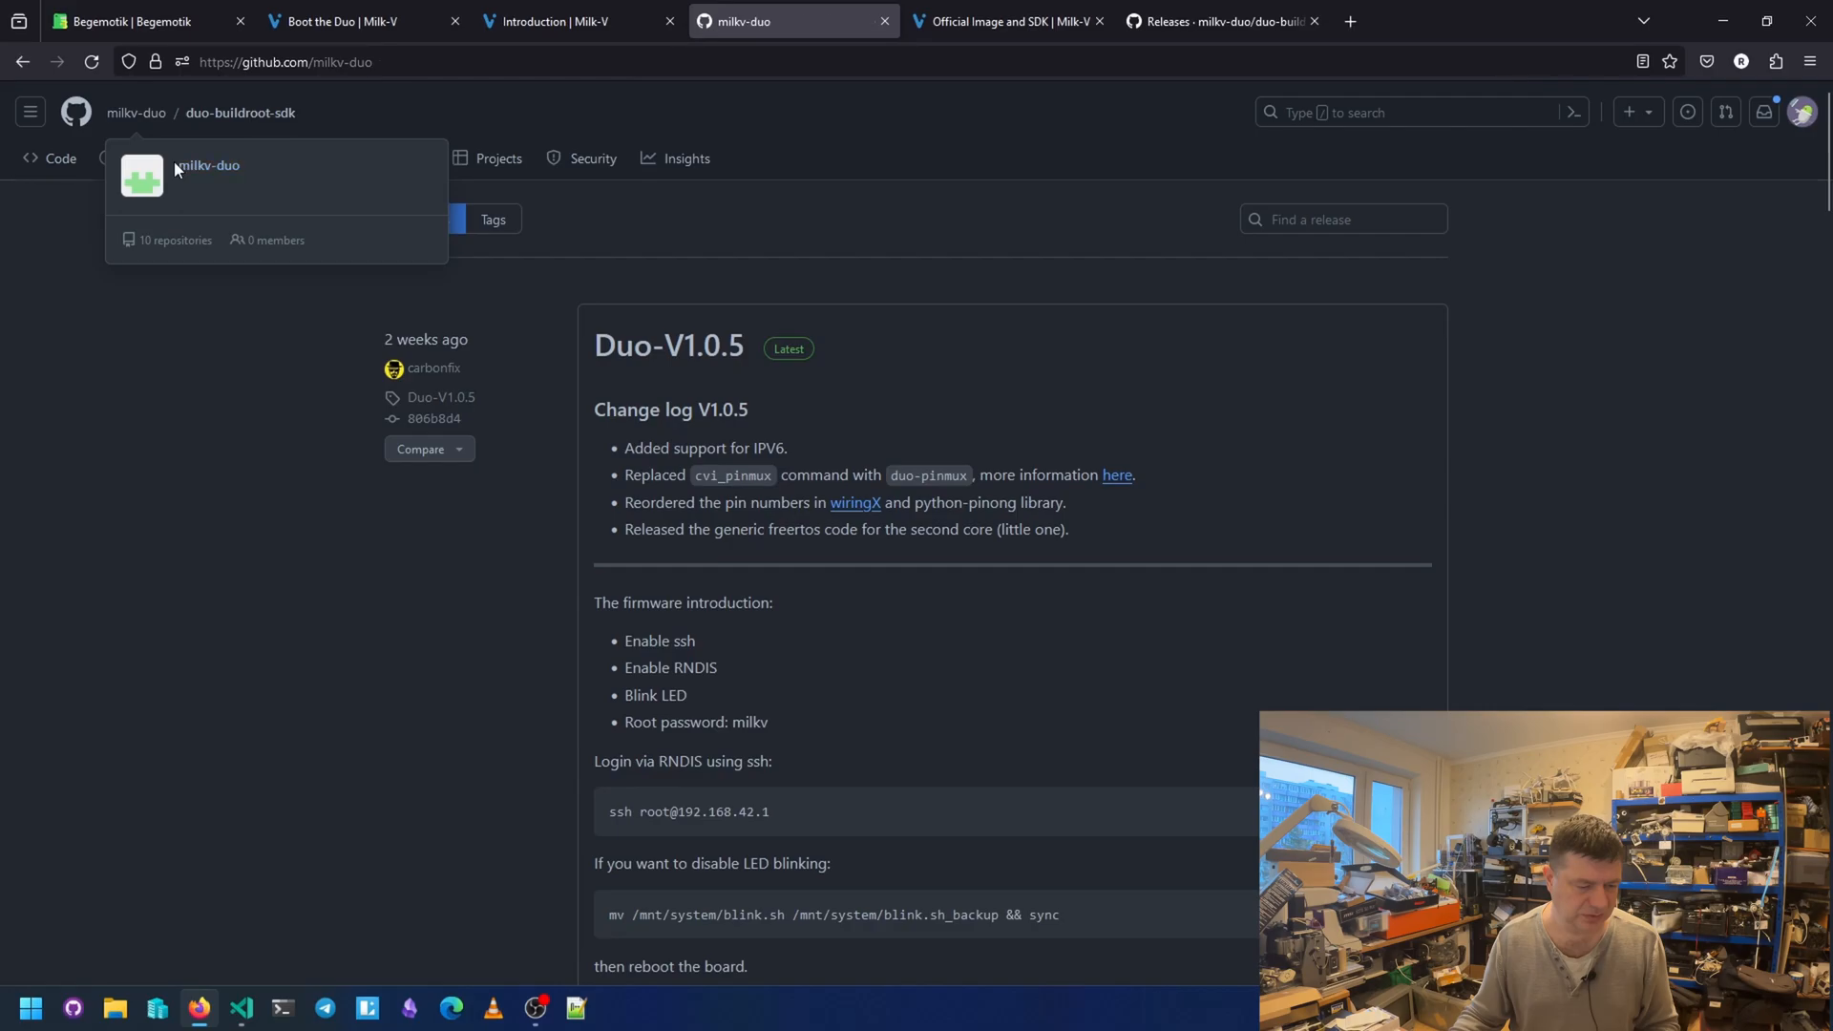
click(207, 165)
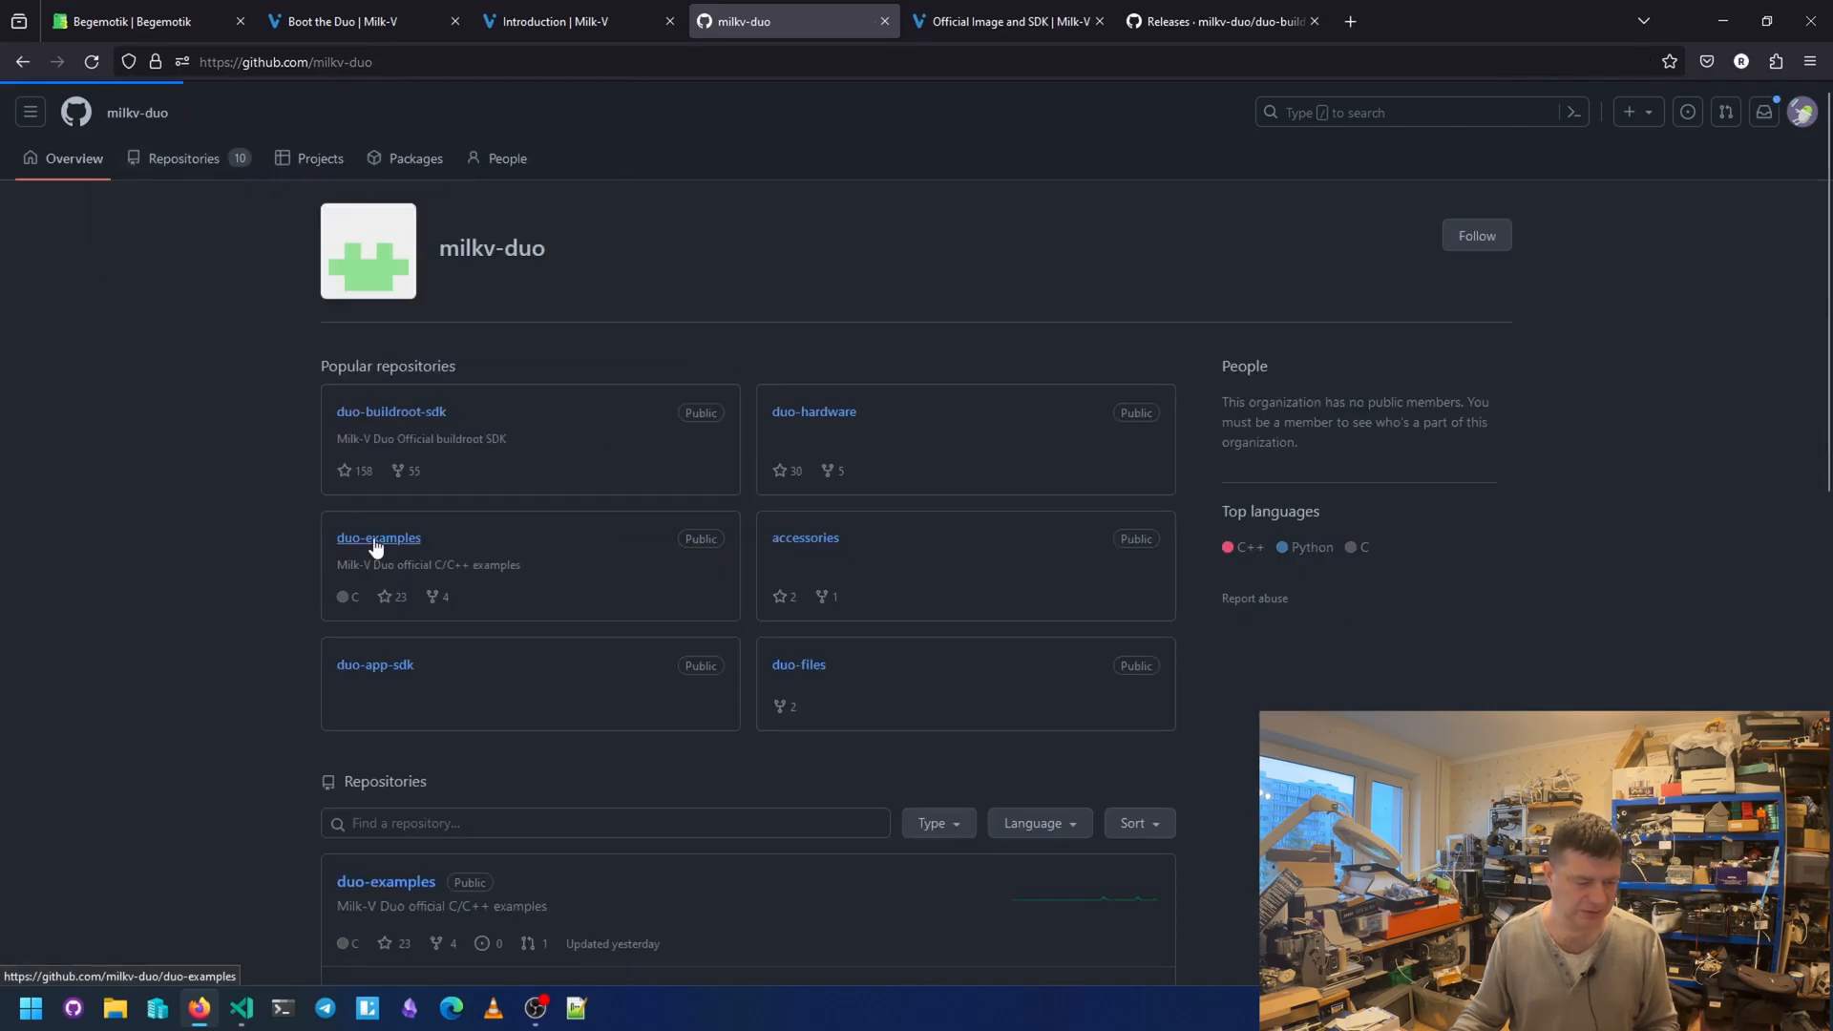
click(378, 537)
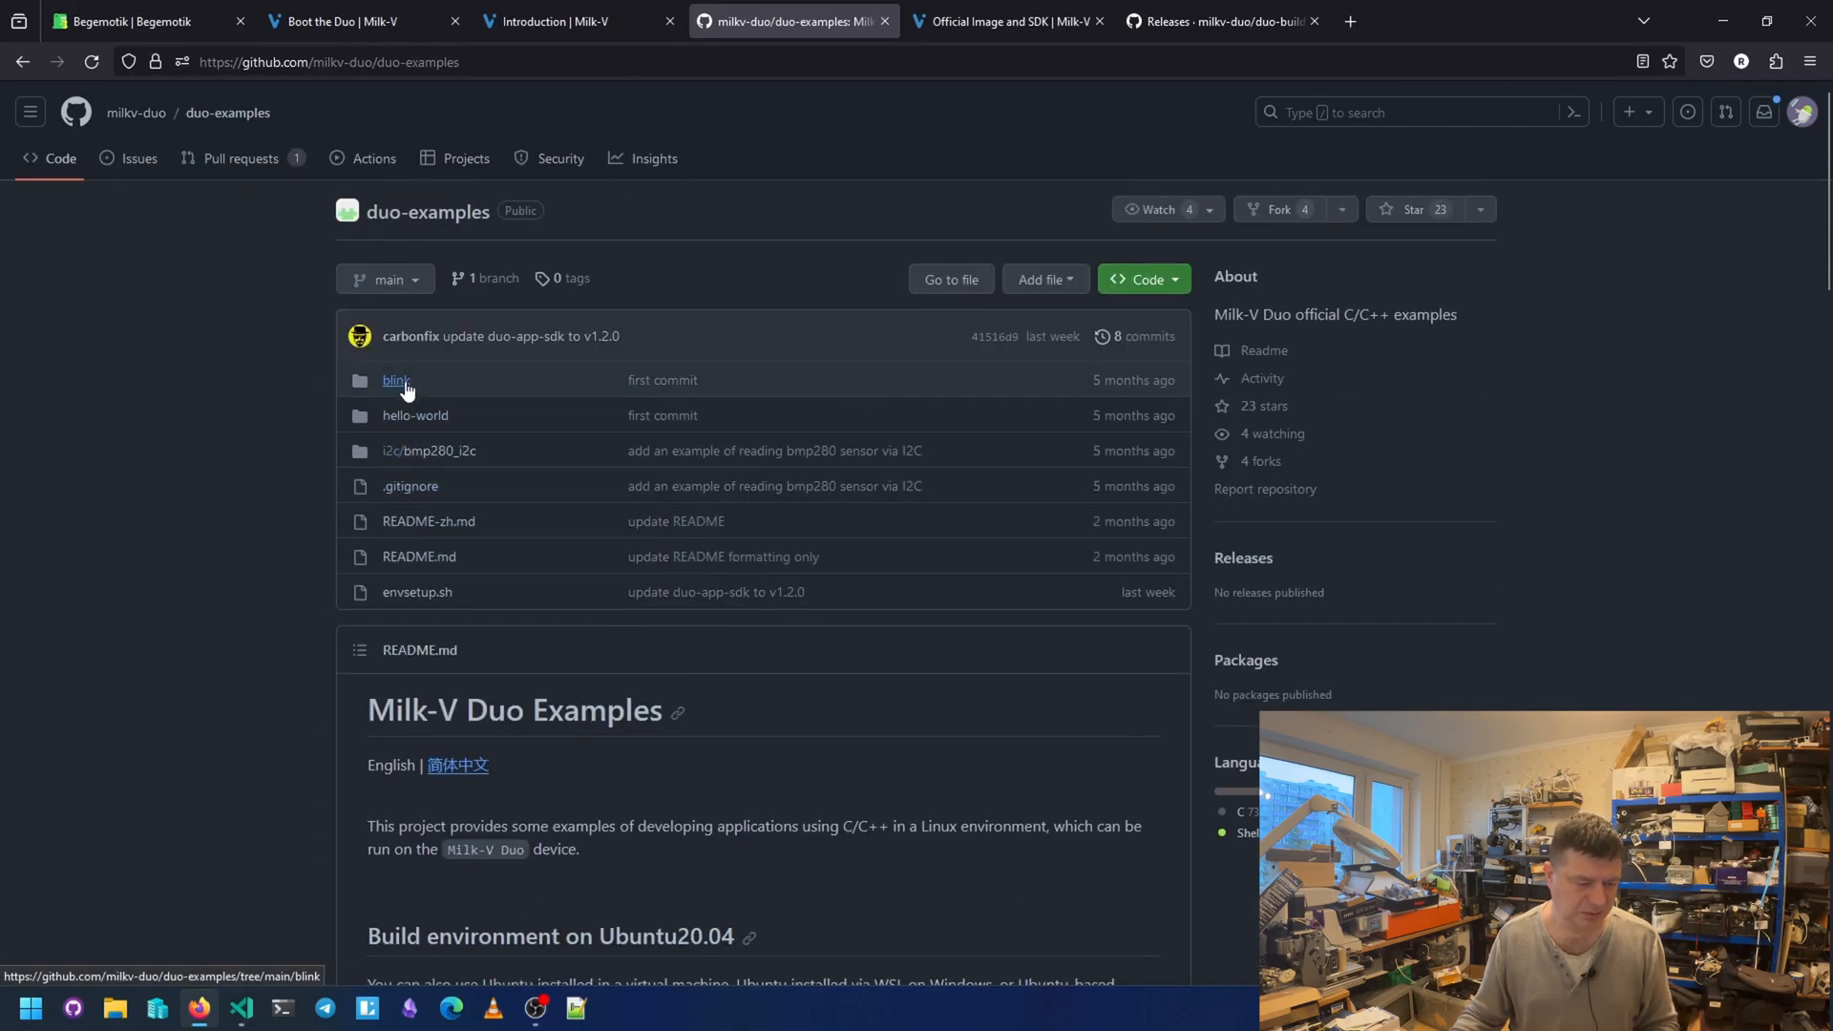
mouse_move(414, 415)
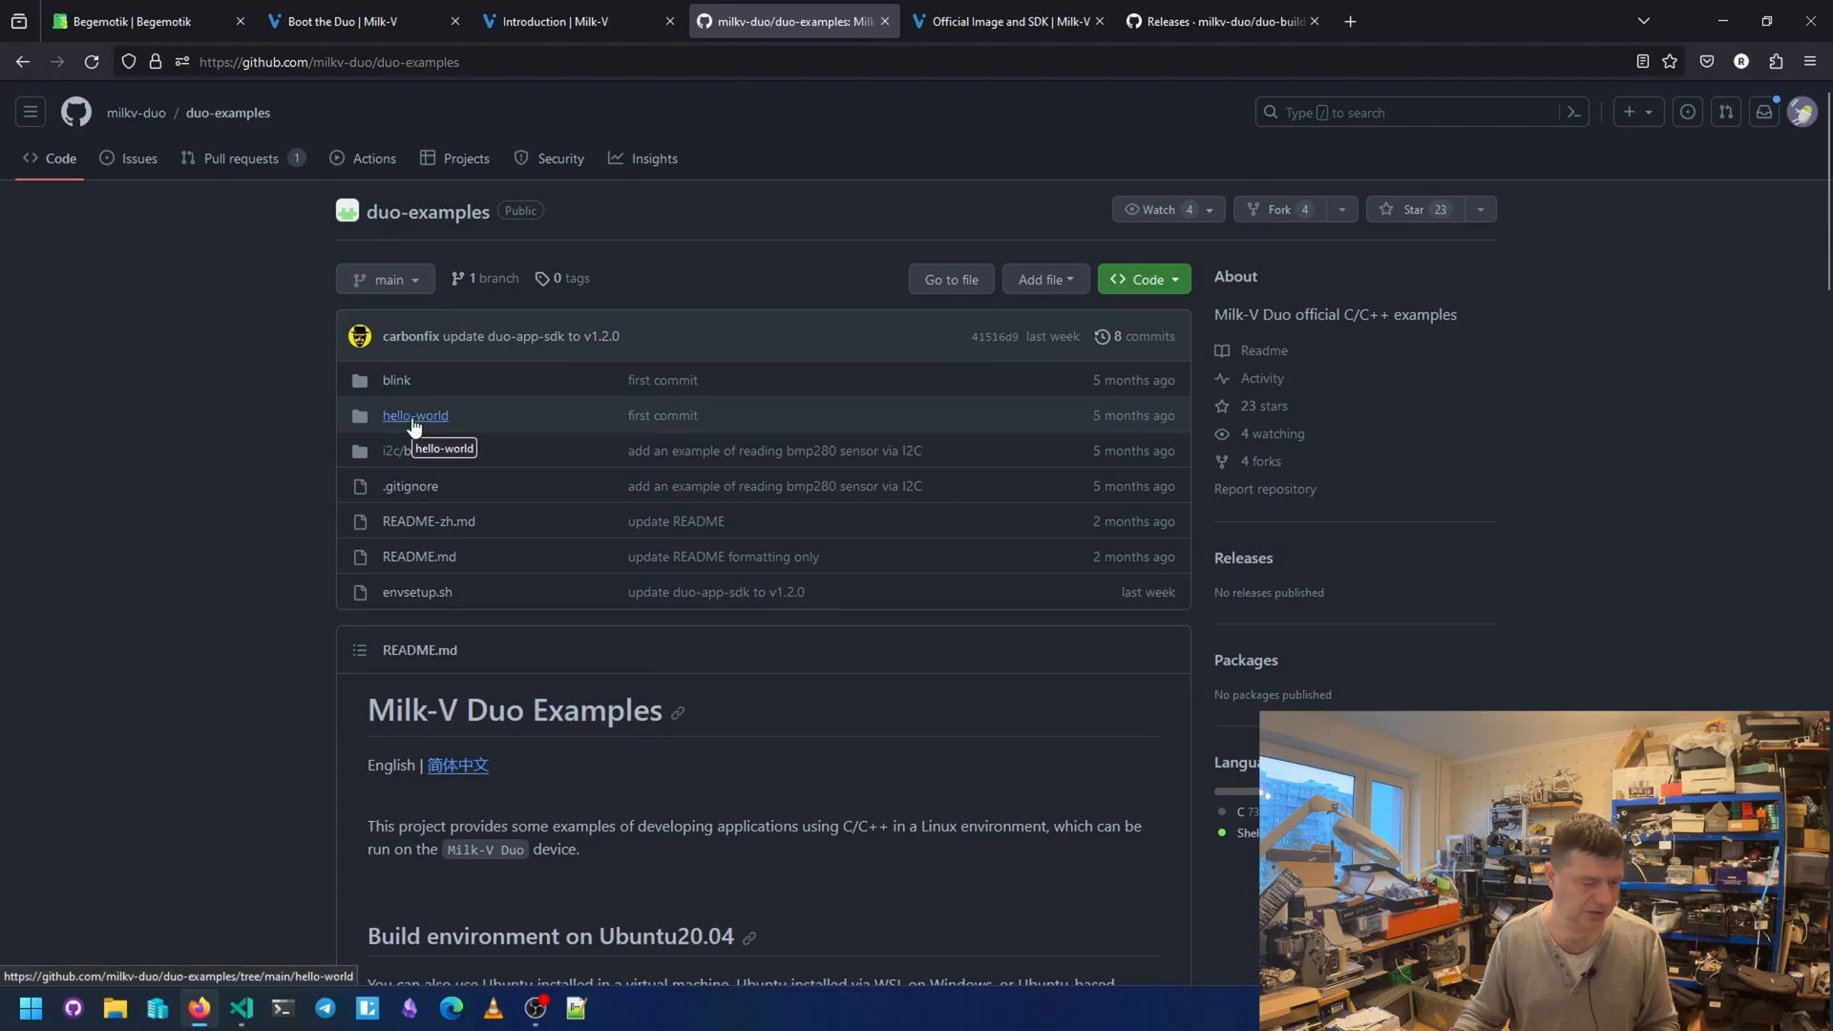
Step: Browse into the hello-world example folder and its helloworld.c source
click(415, 415)
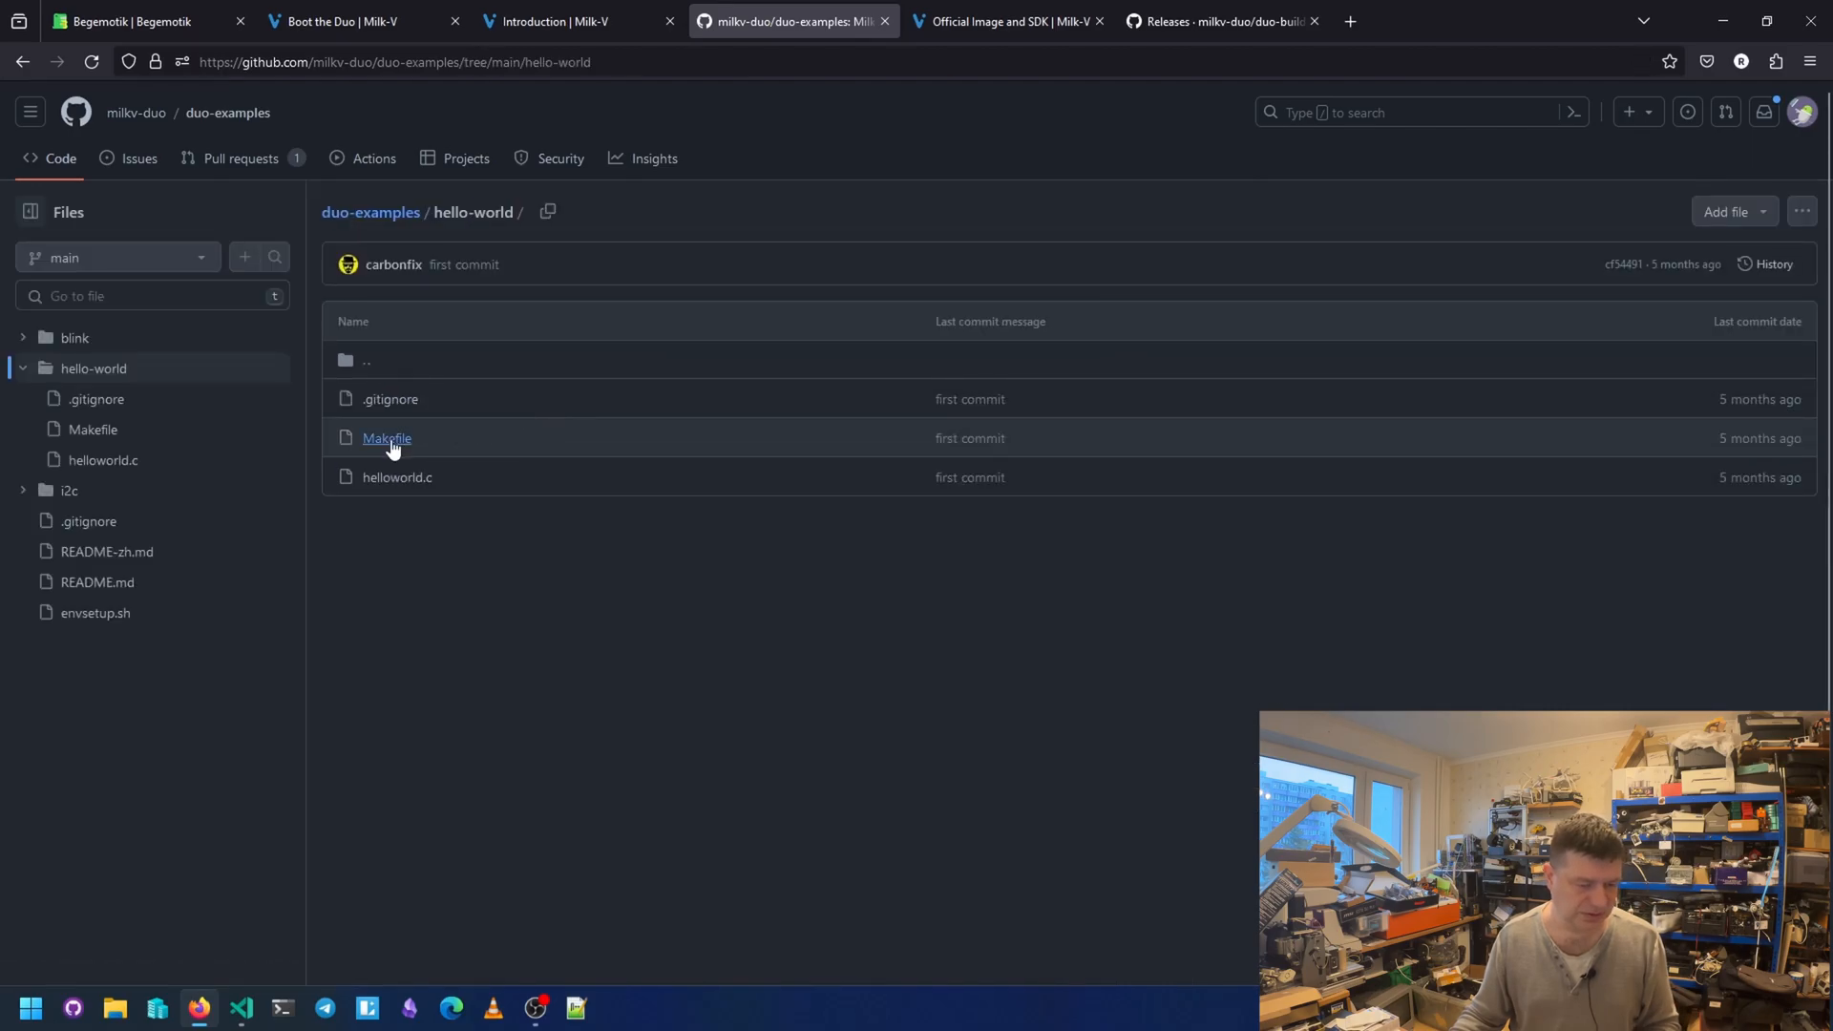
mouse_move(388, 438)
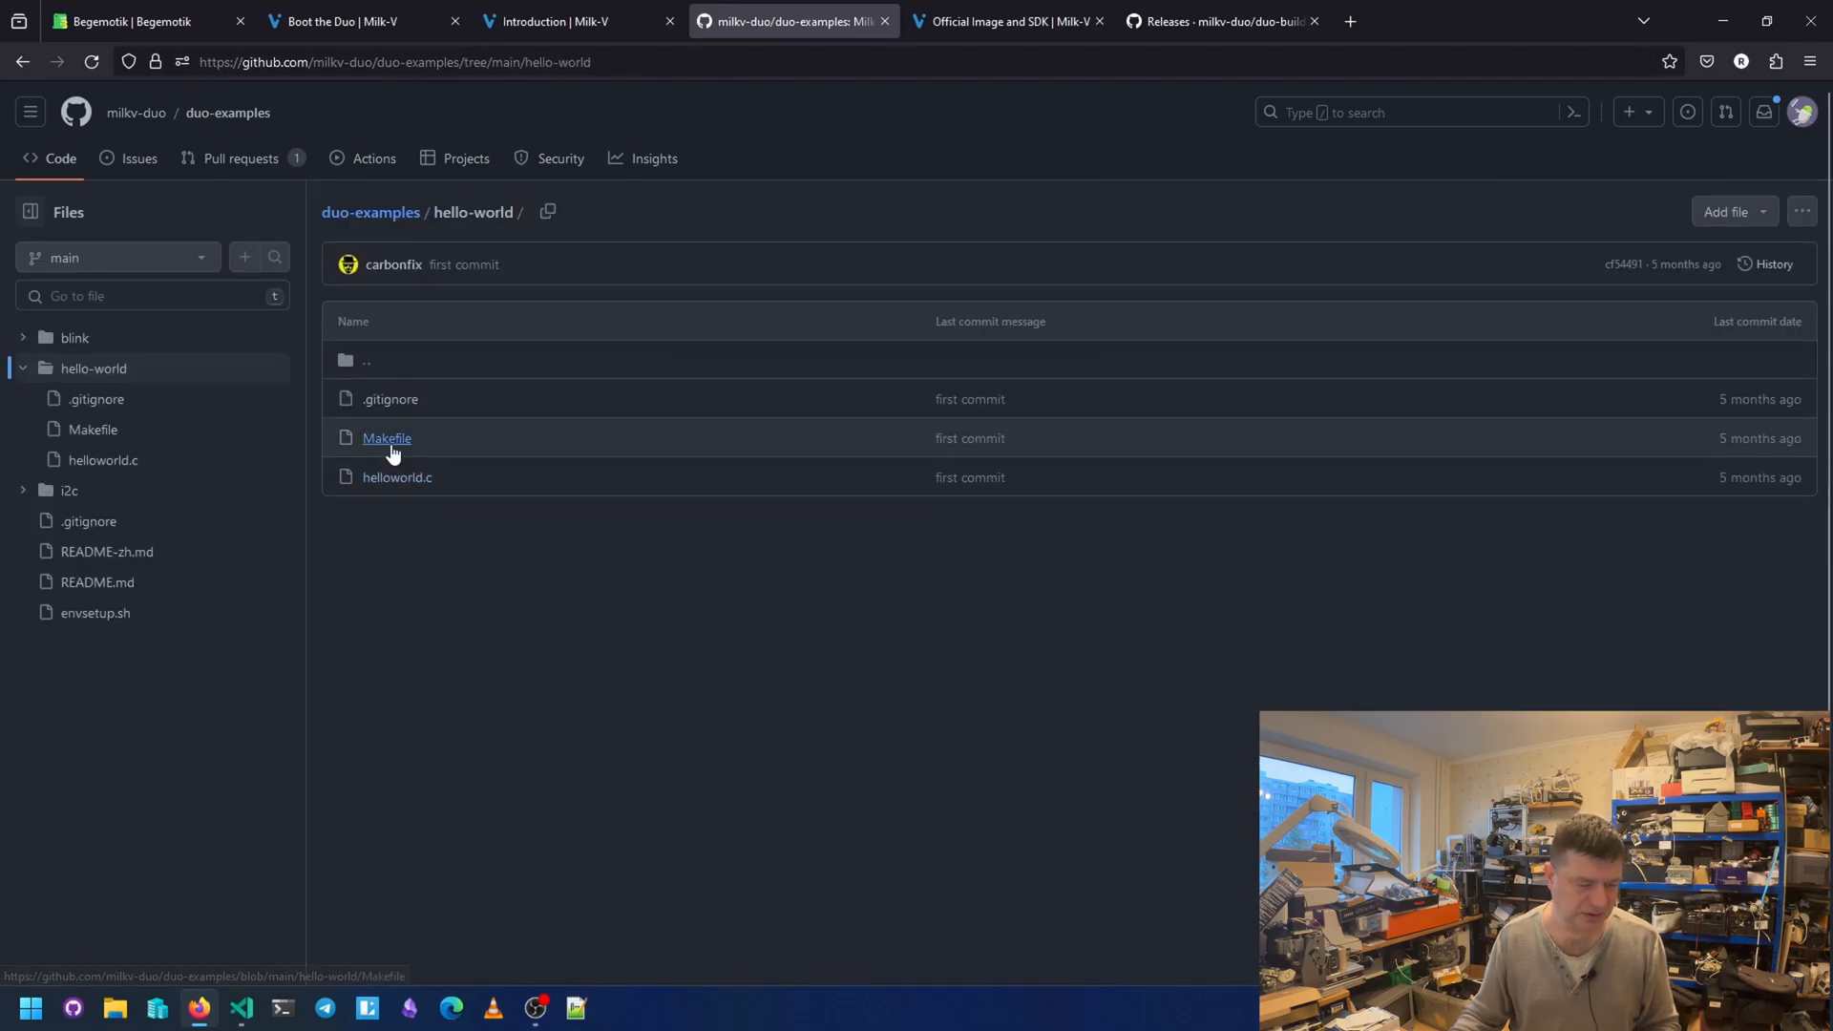
click(386, 438)
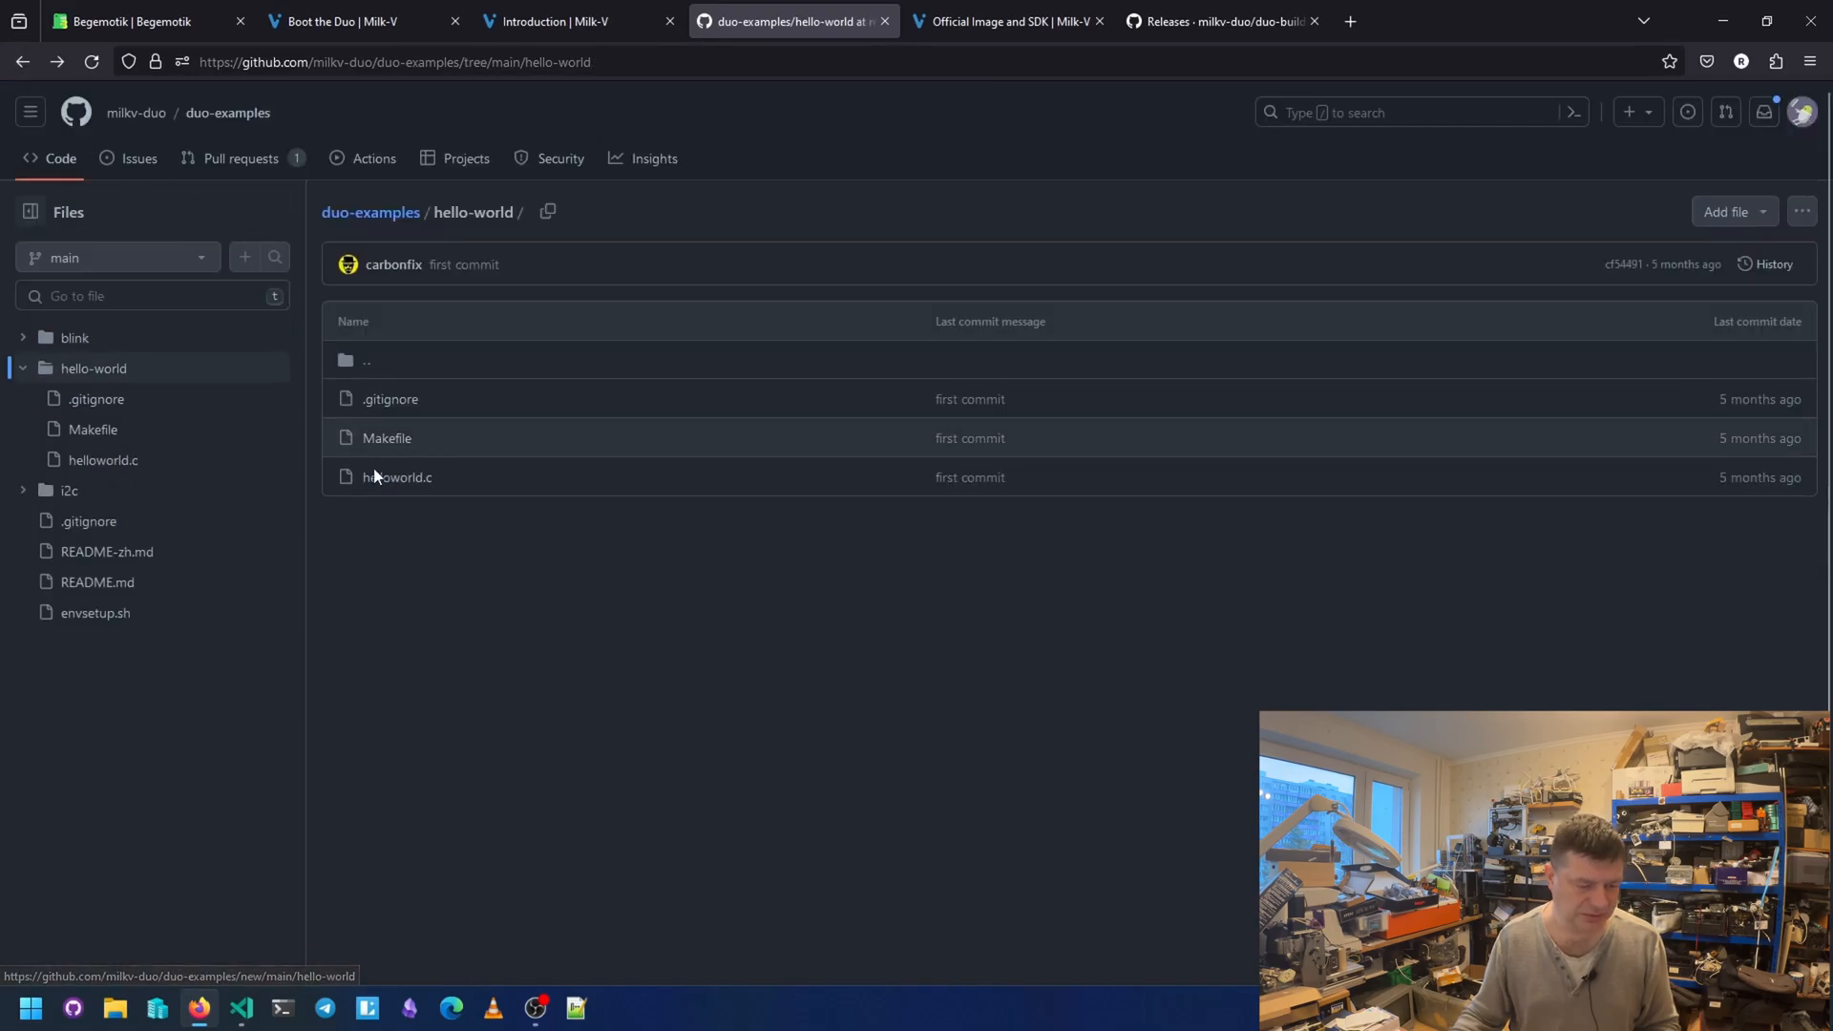
click(397, 477)
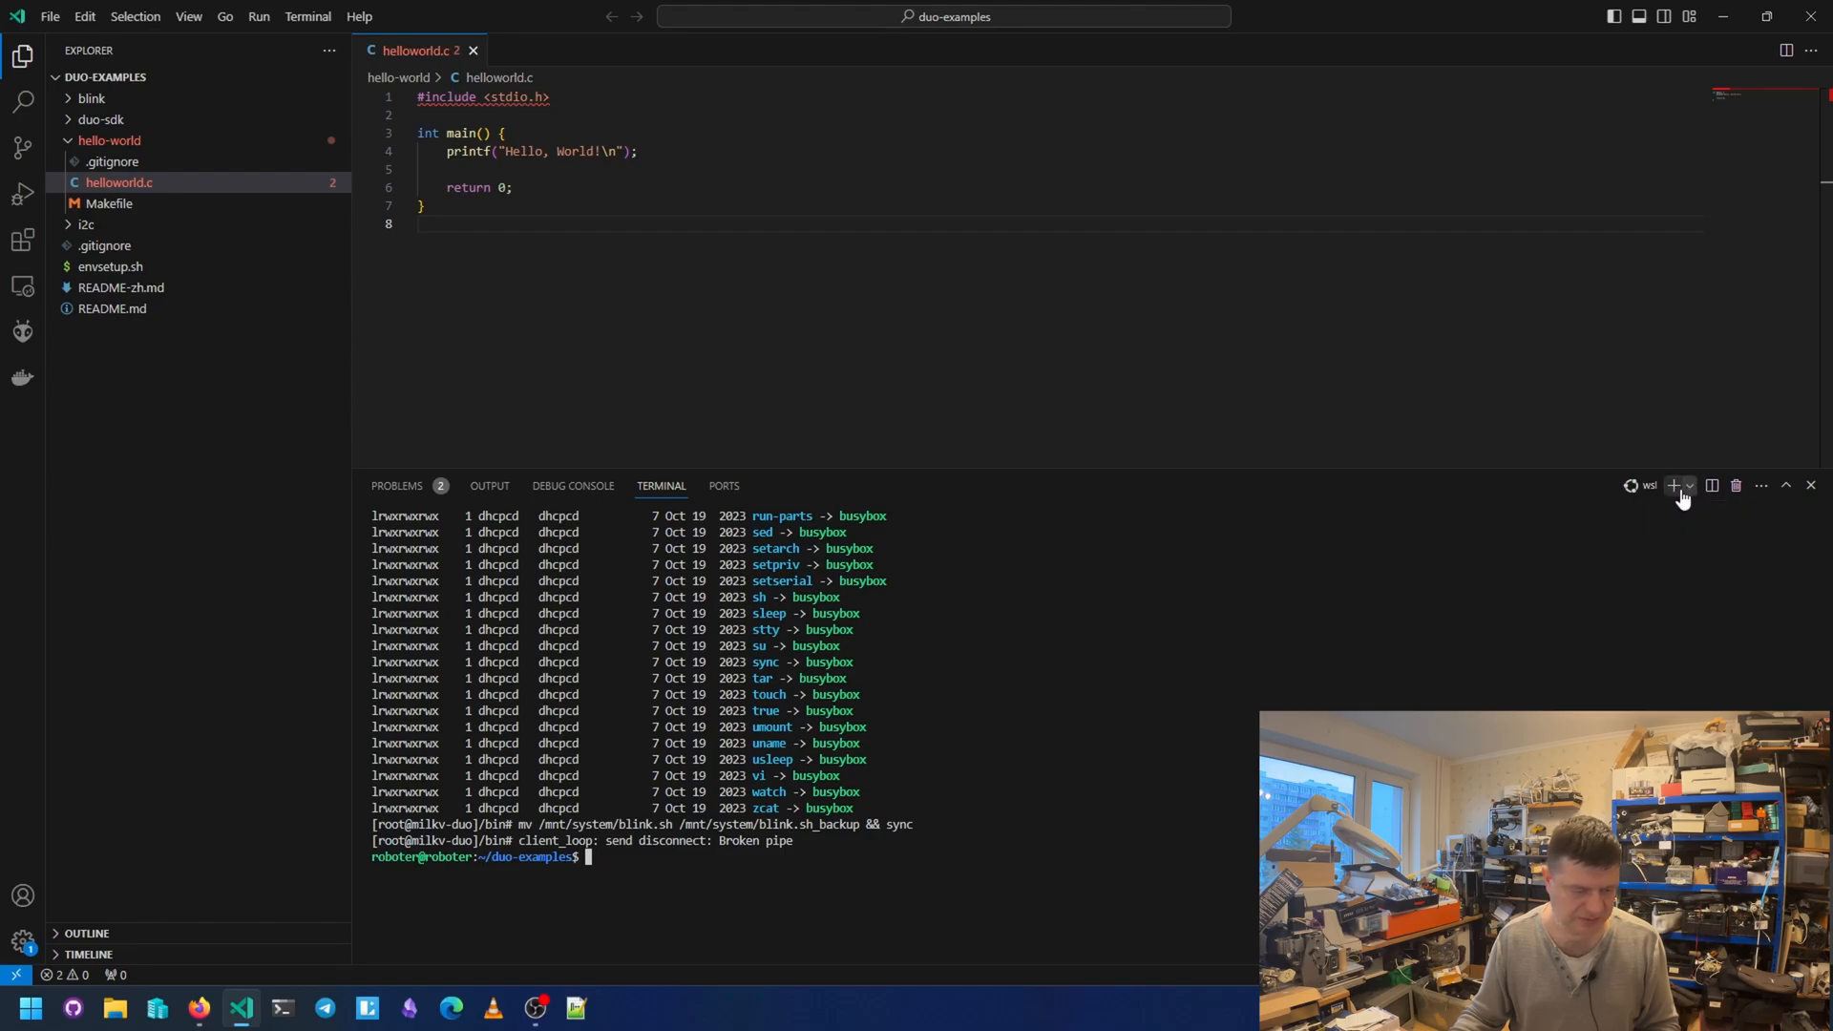
Step: Run make for hello-world in a new terminal session
click(1675, 485)
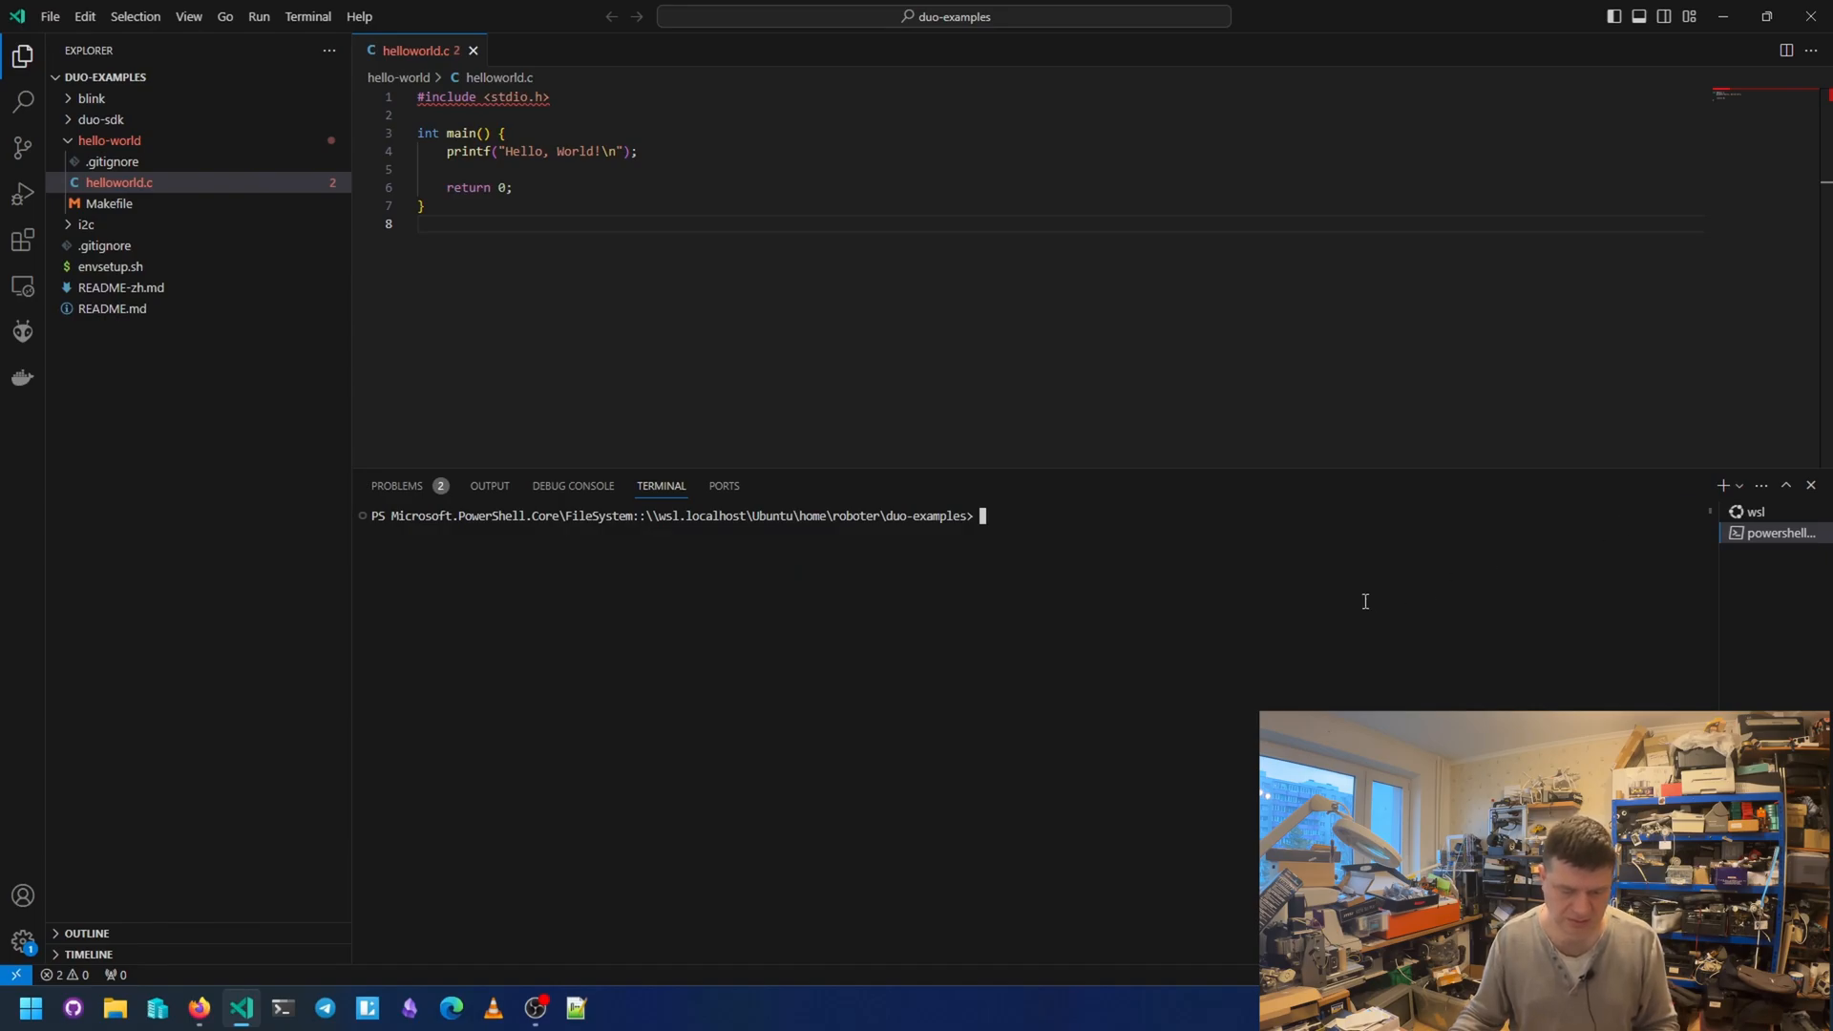
mouse_move(1286, 586)
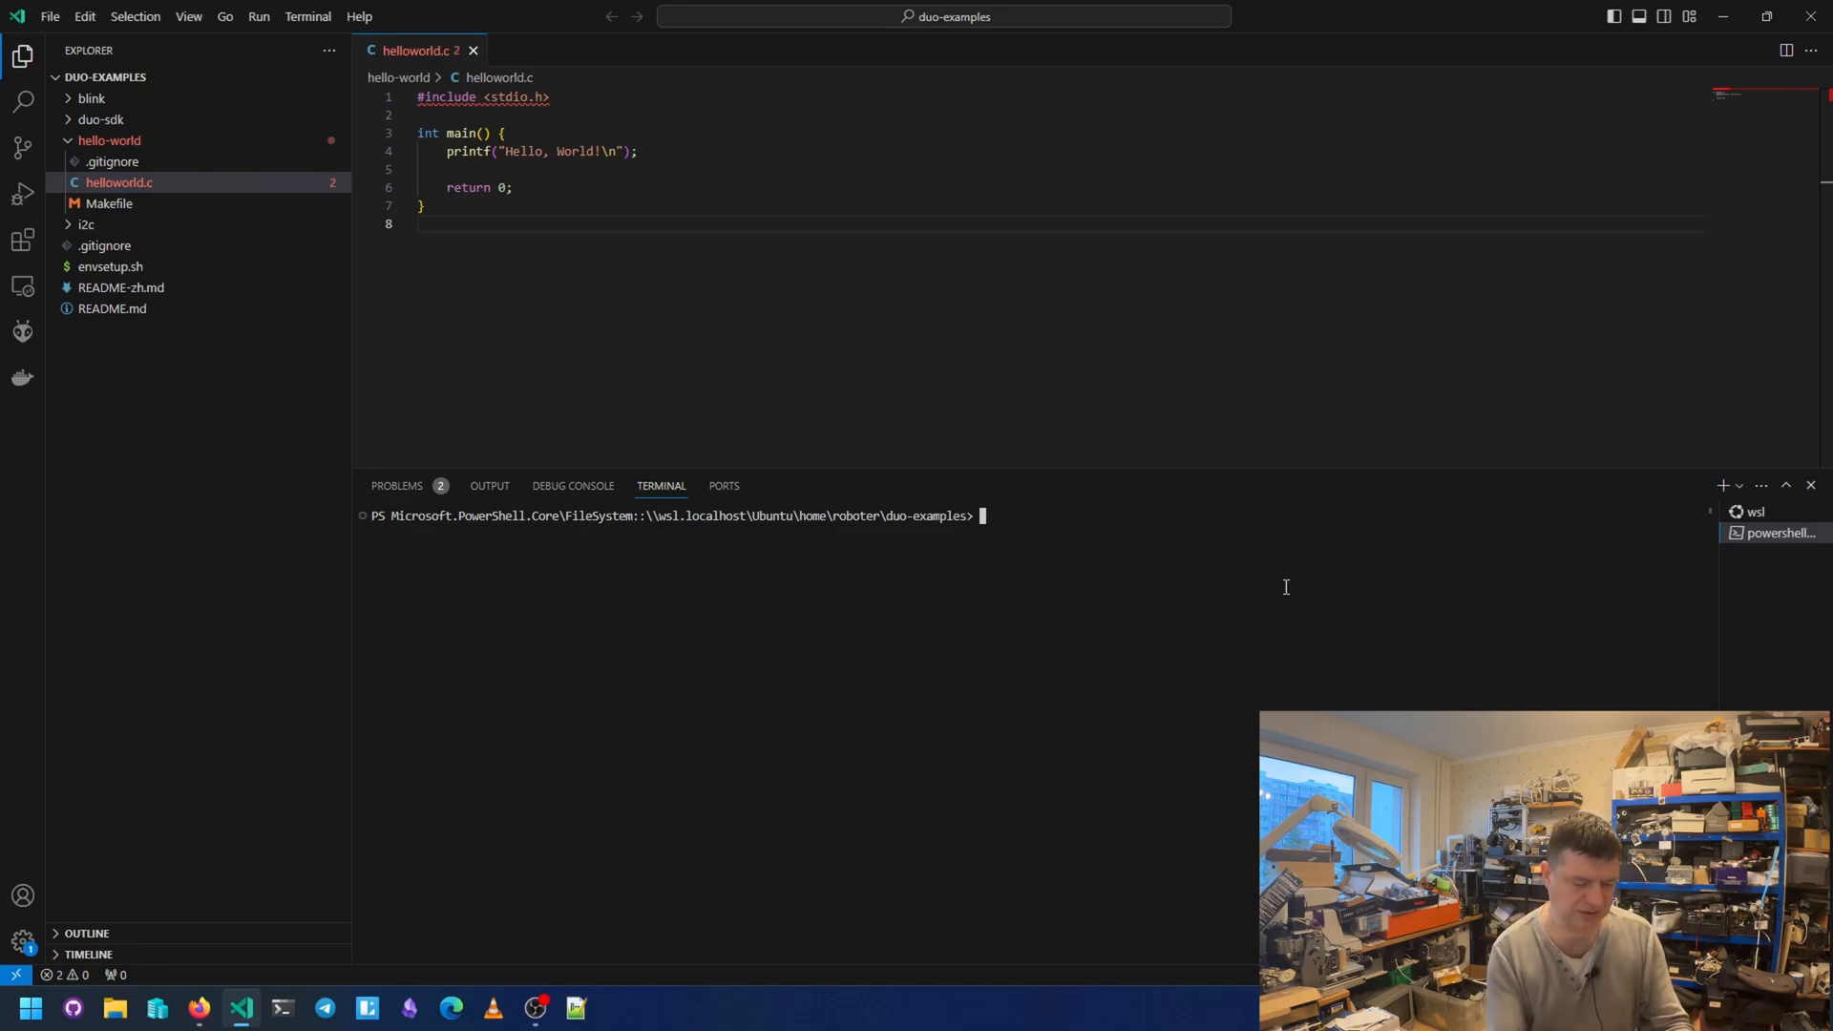
text(cd .\hello-world\)
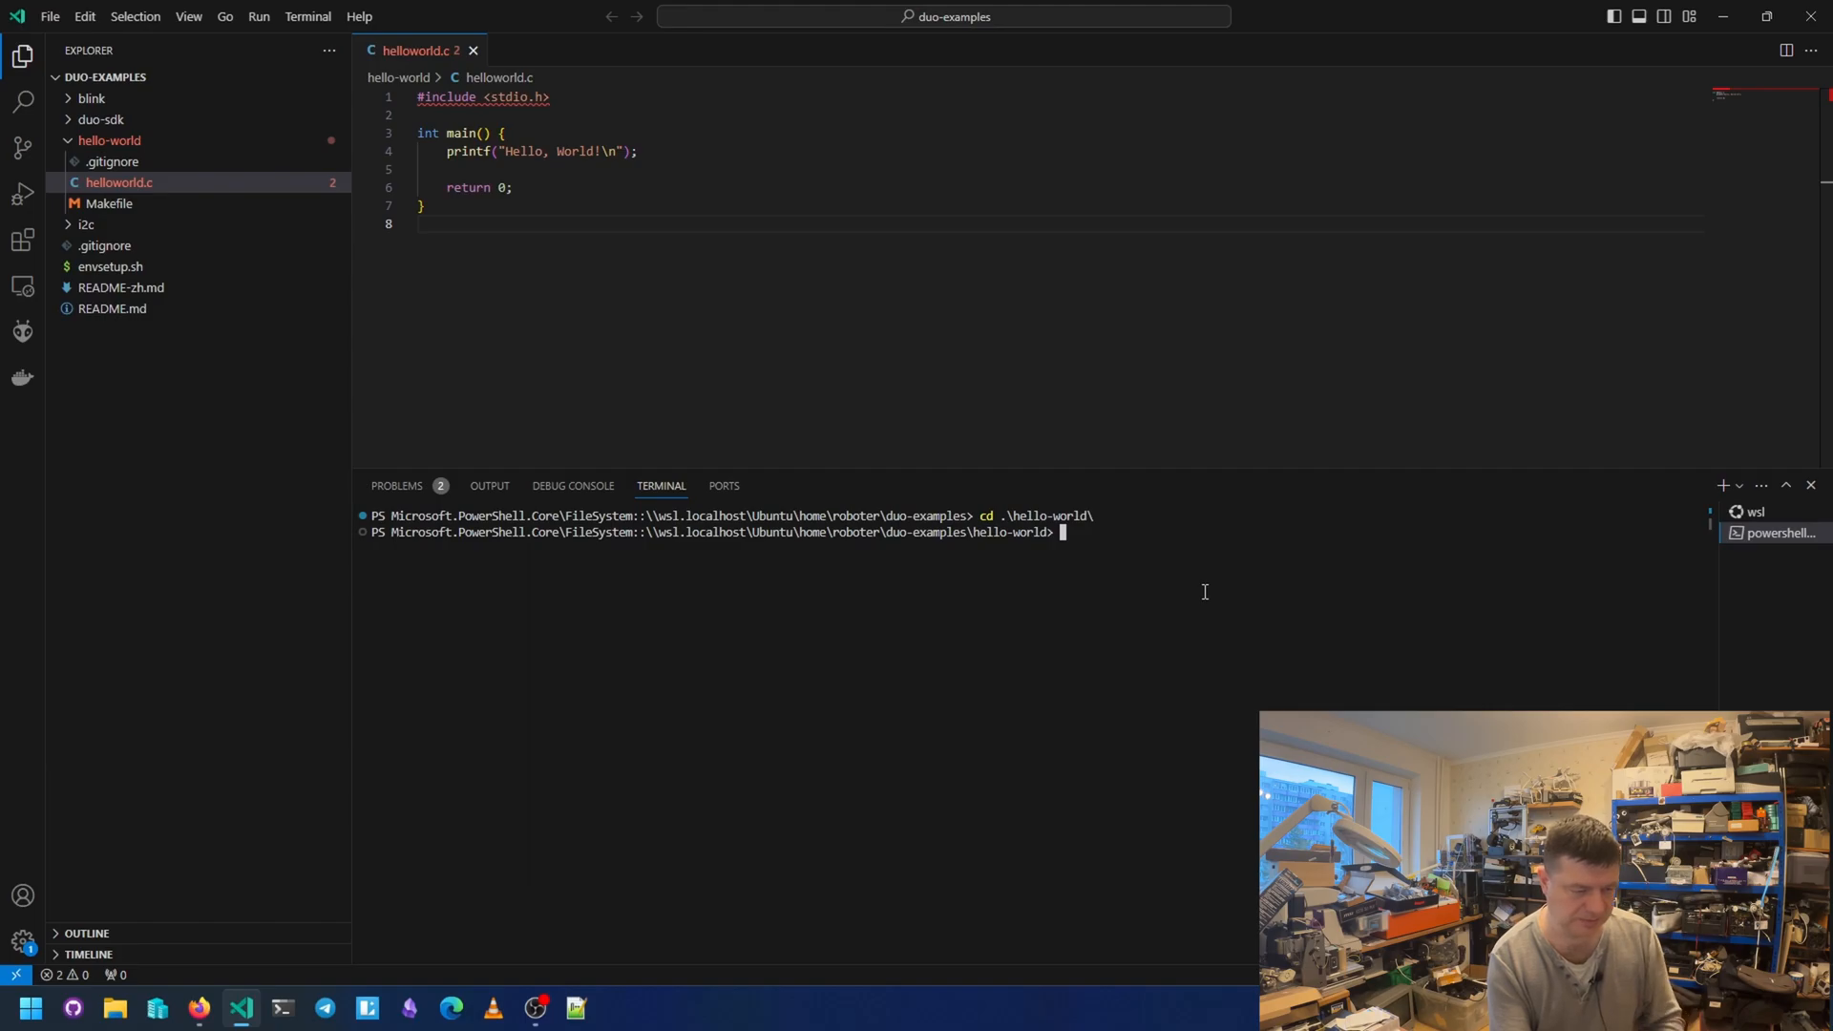
text(make)
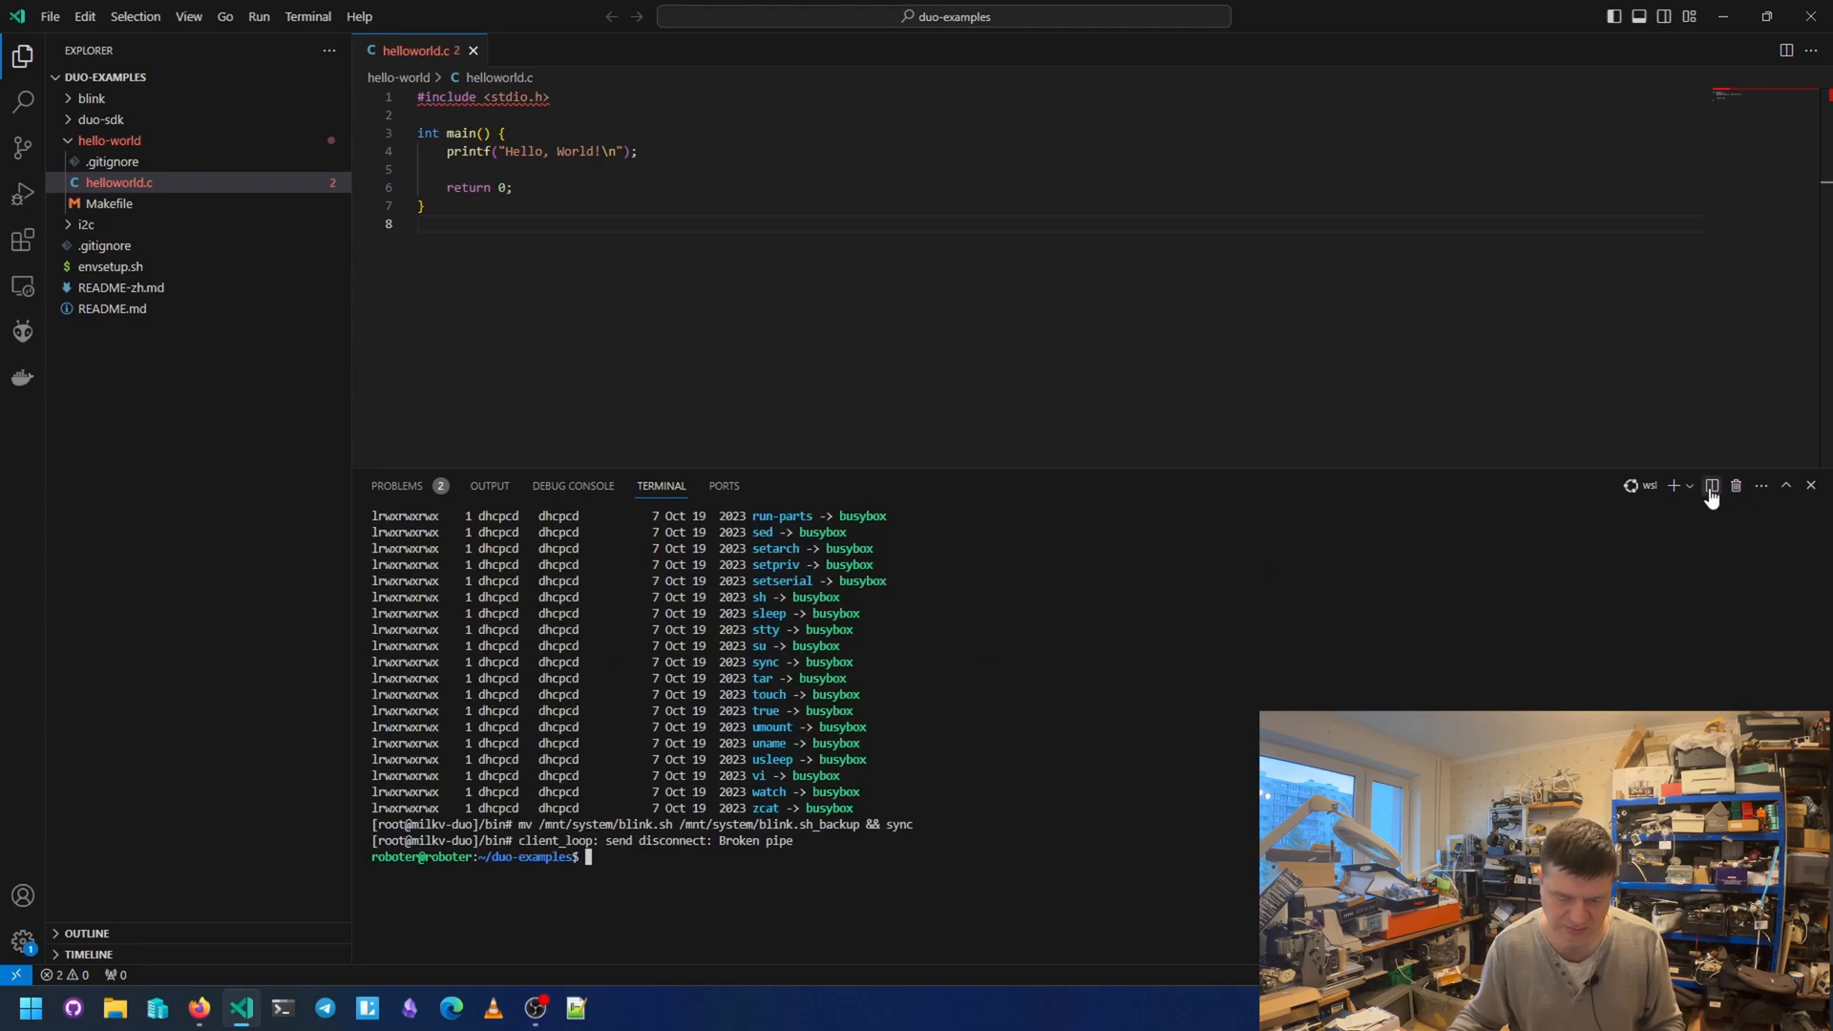
Step: In a new Ubuntu WSL terminal, cd into hello-world and run make, hitting TOOLCHAIN_PREFIX is not set
click(1686, 485)
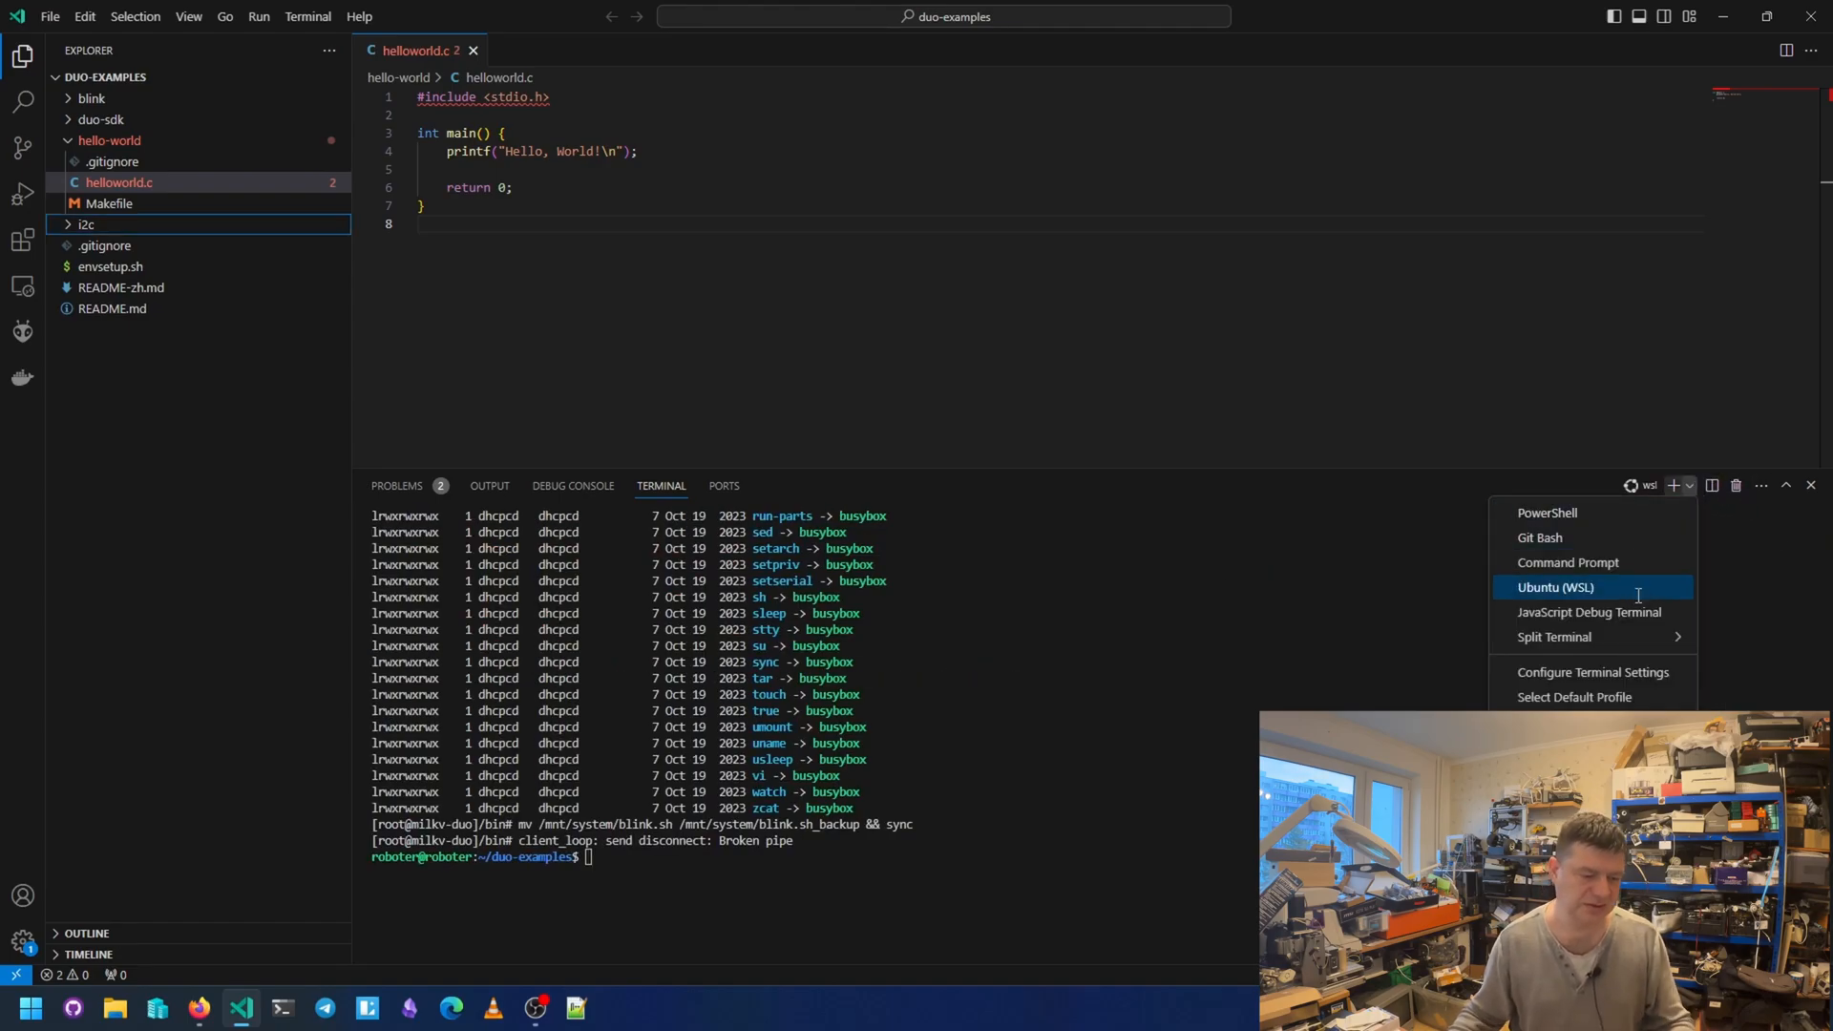
click(1555, 586)
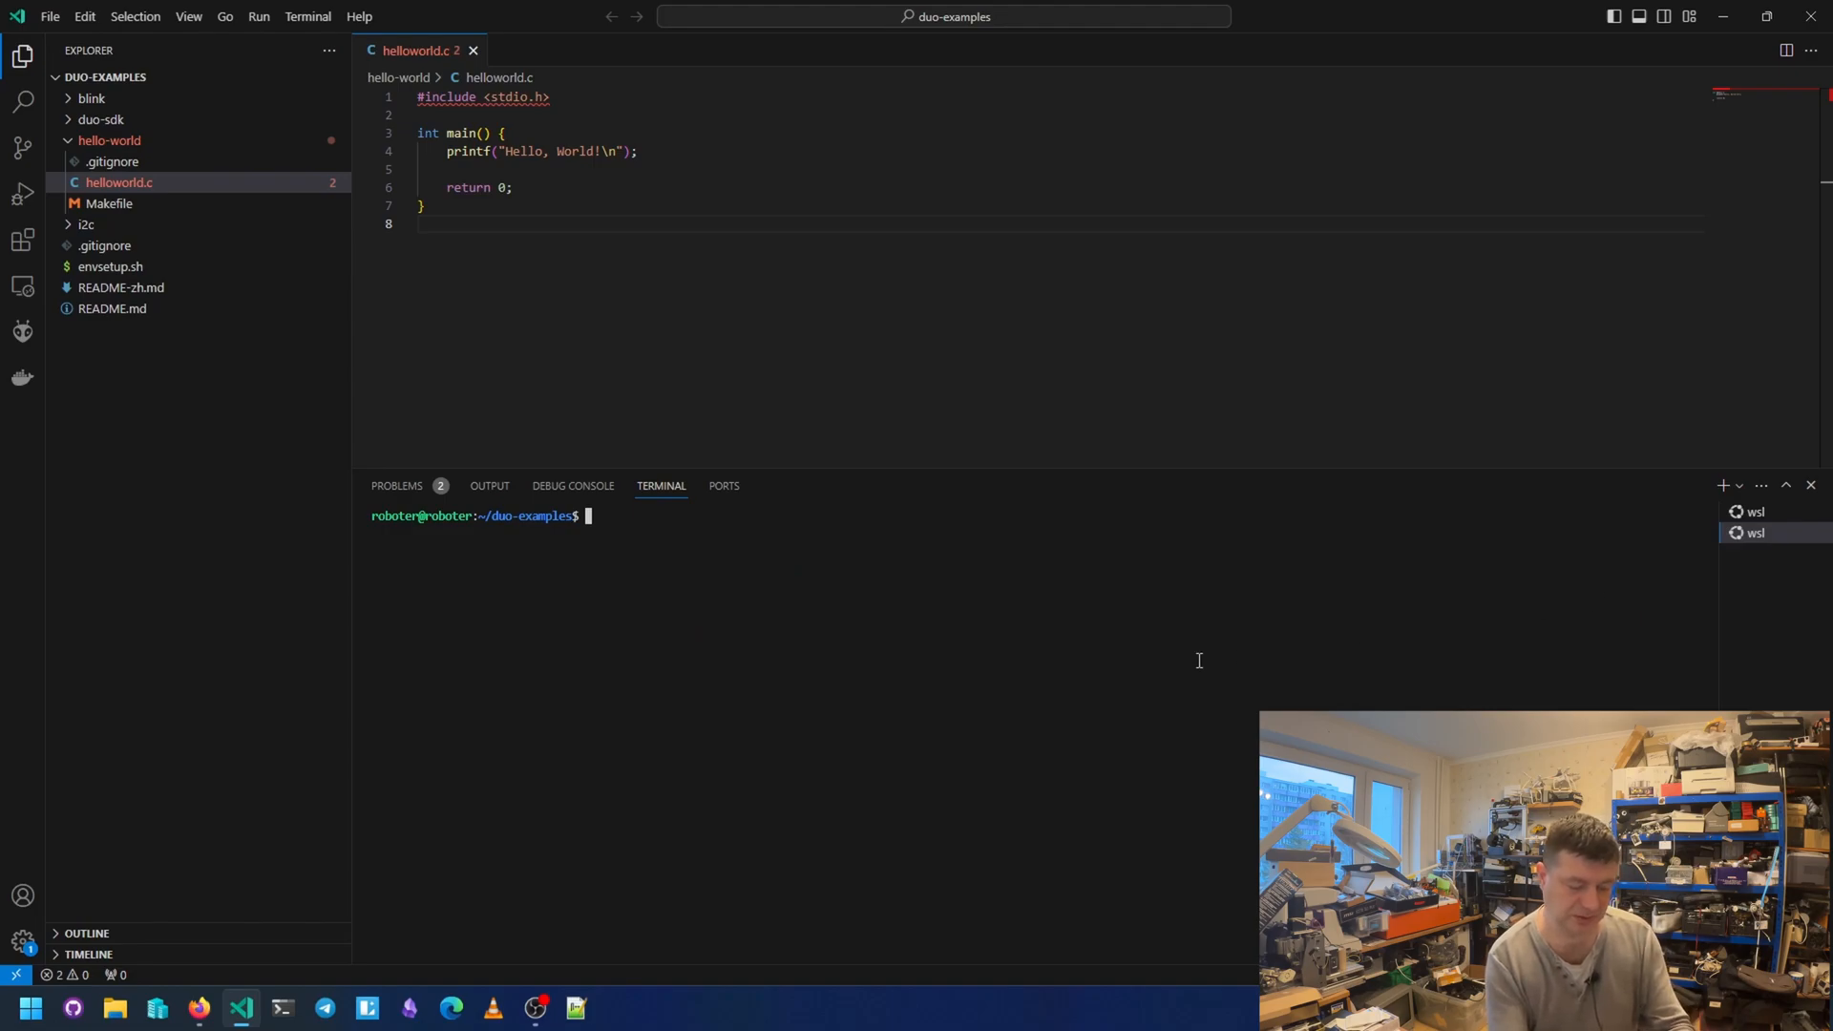
text(cd hello-world/)
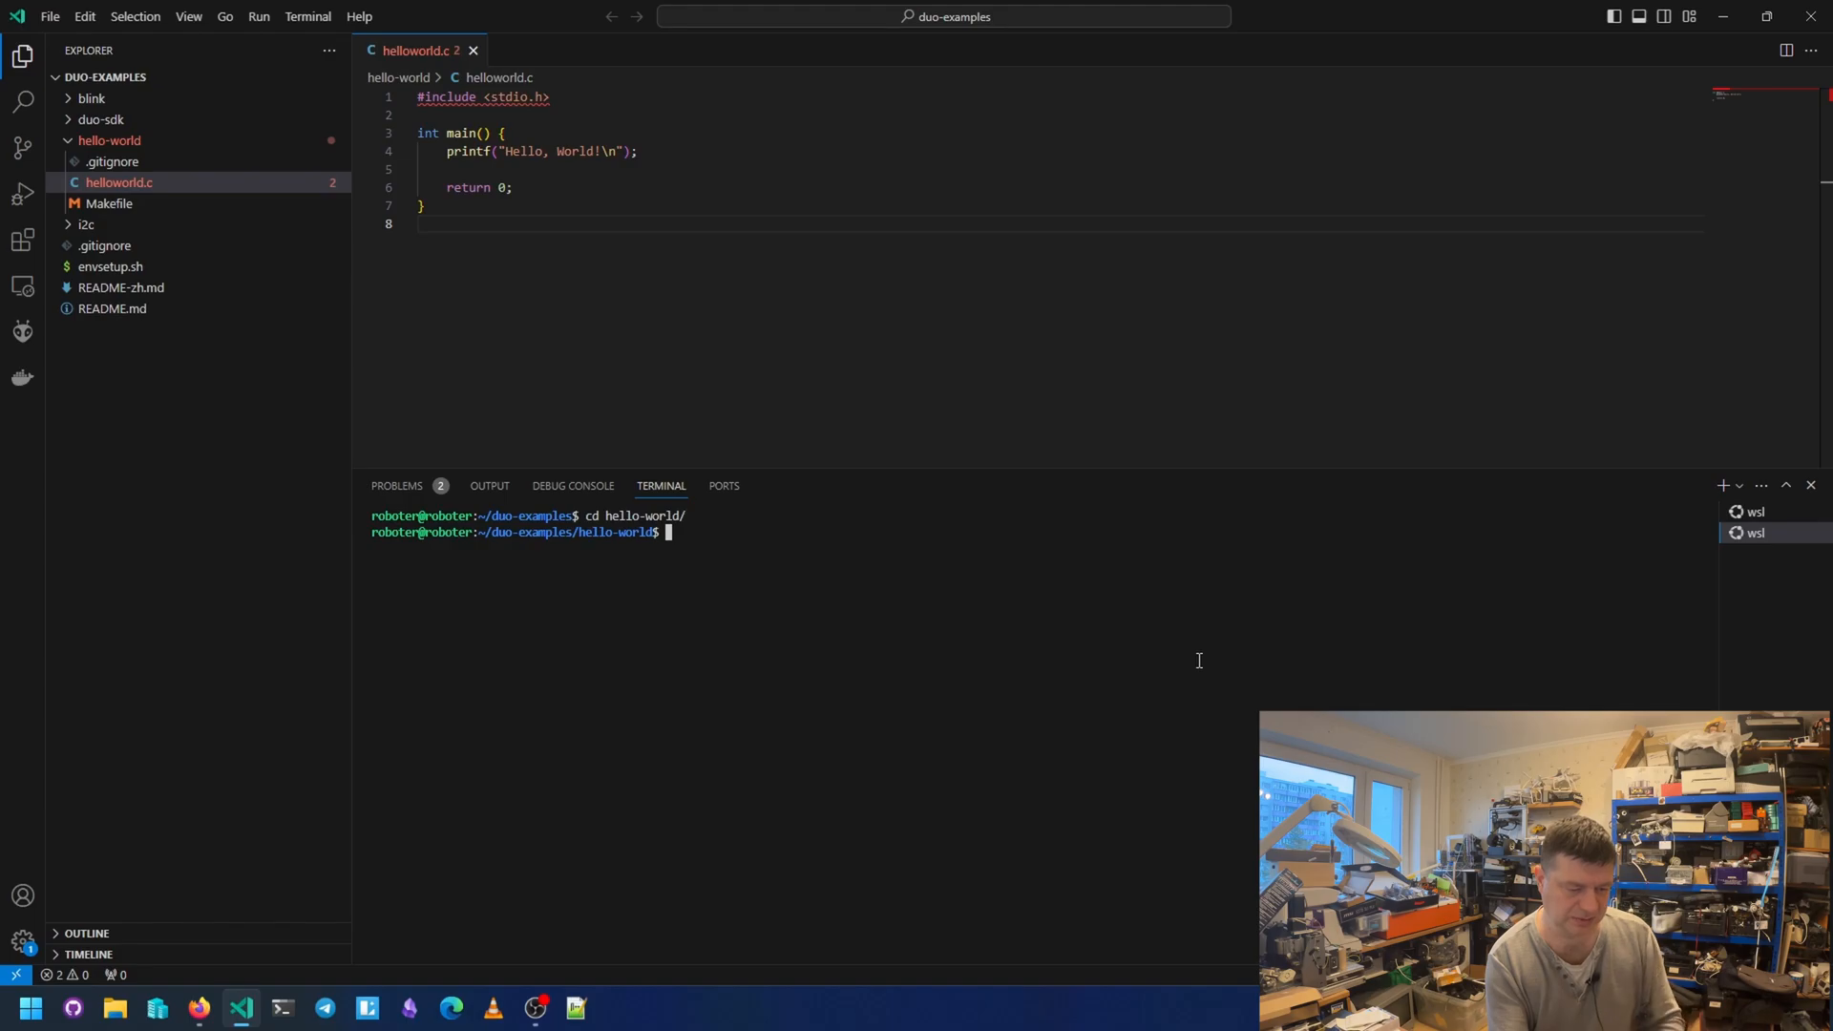
text(make)
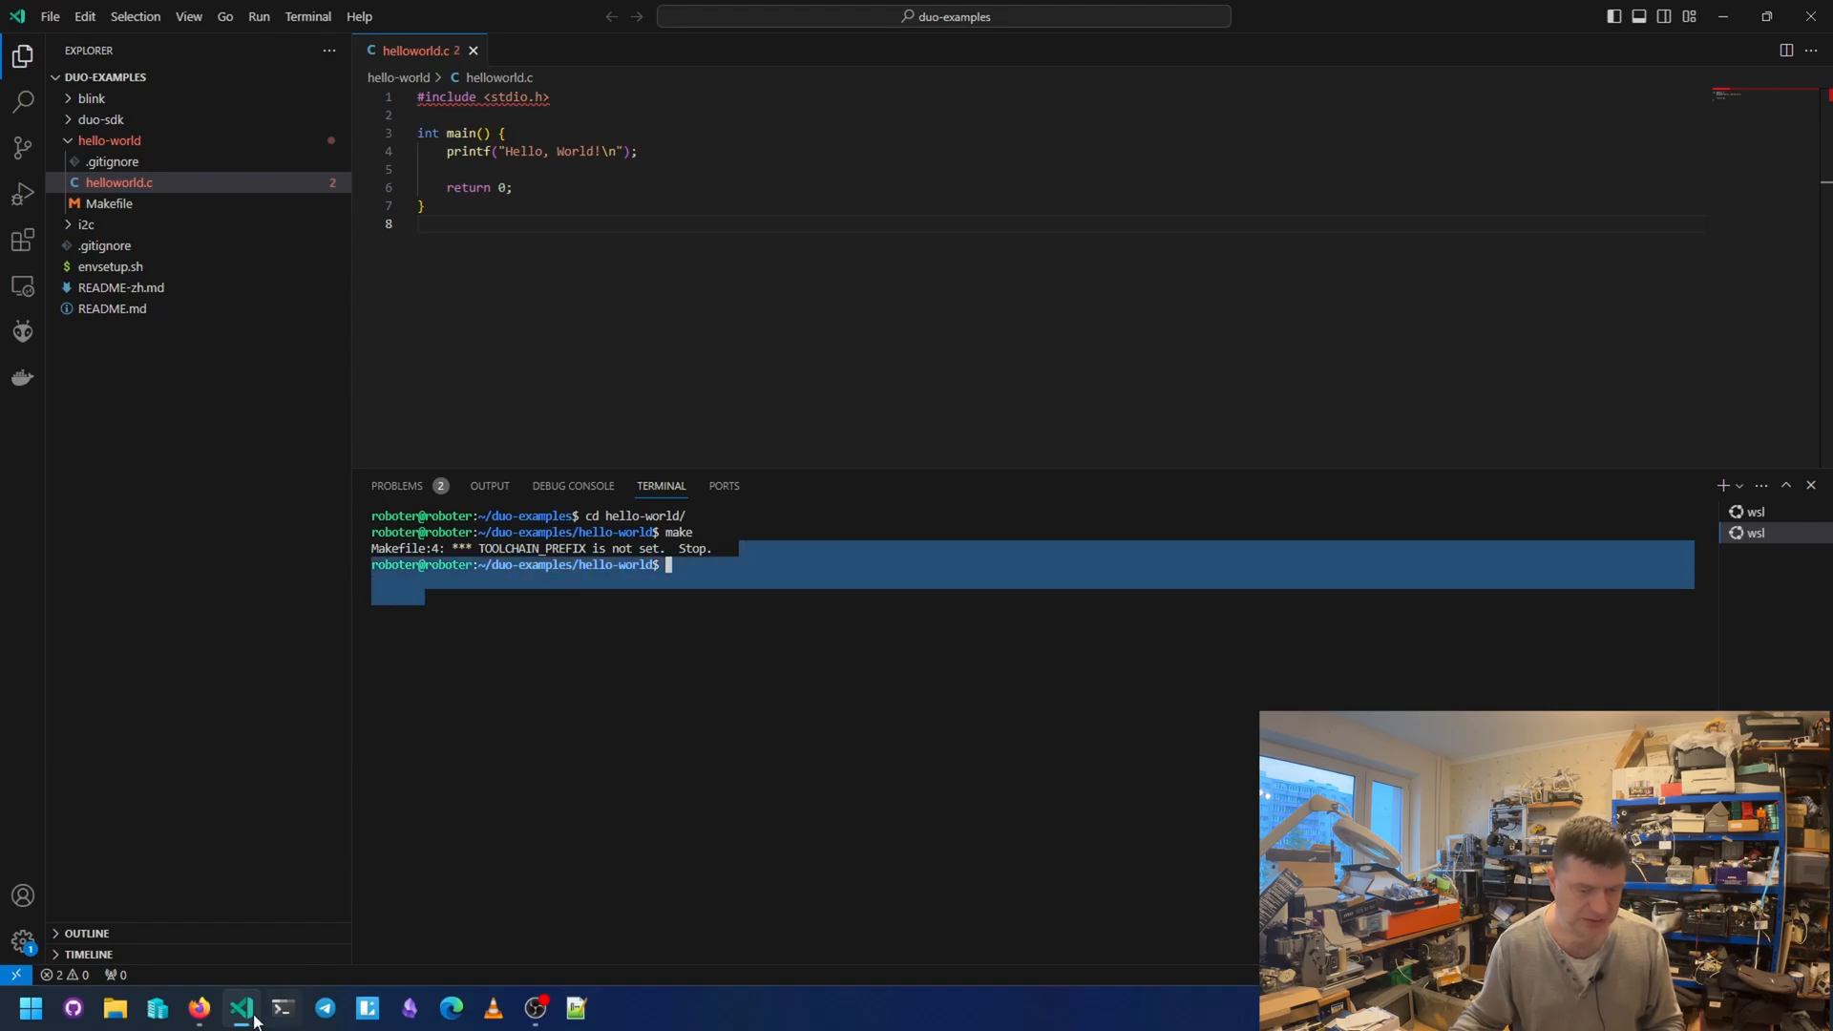
Step: Browse the Milk-V Official Image and SDK and Boot the Duo doc pages
click(198, 1006)
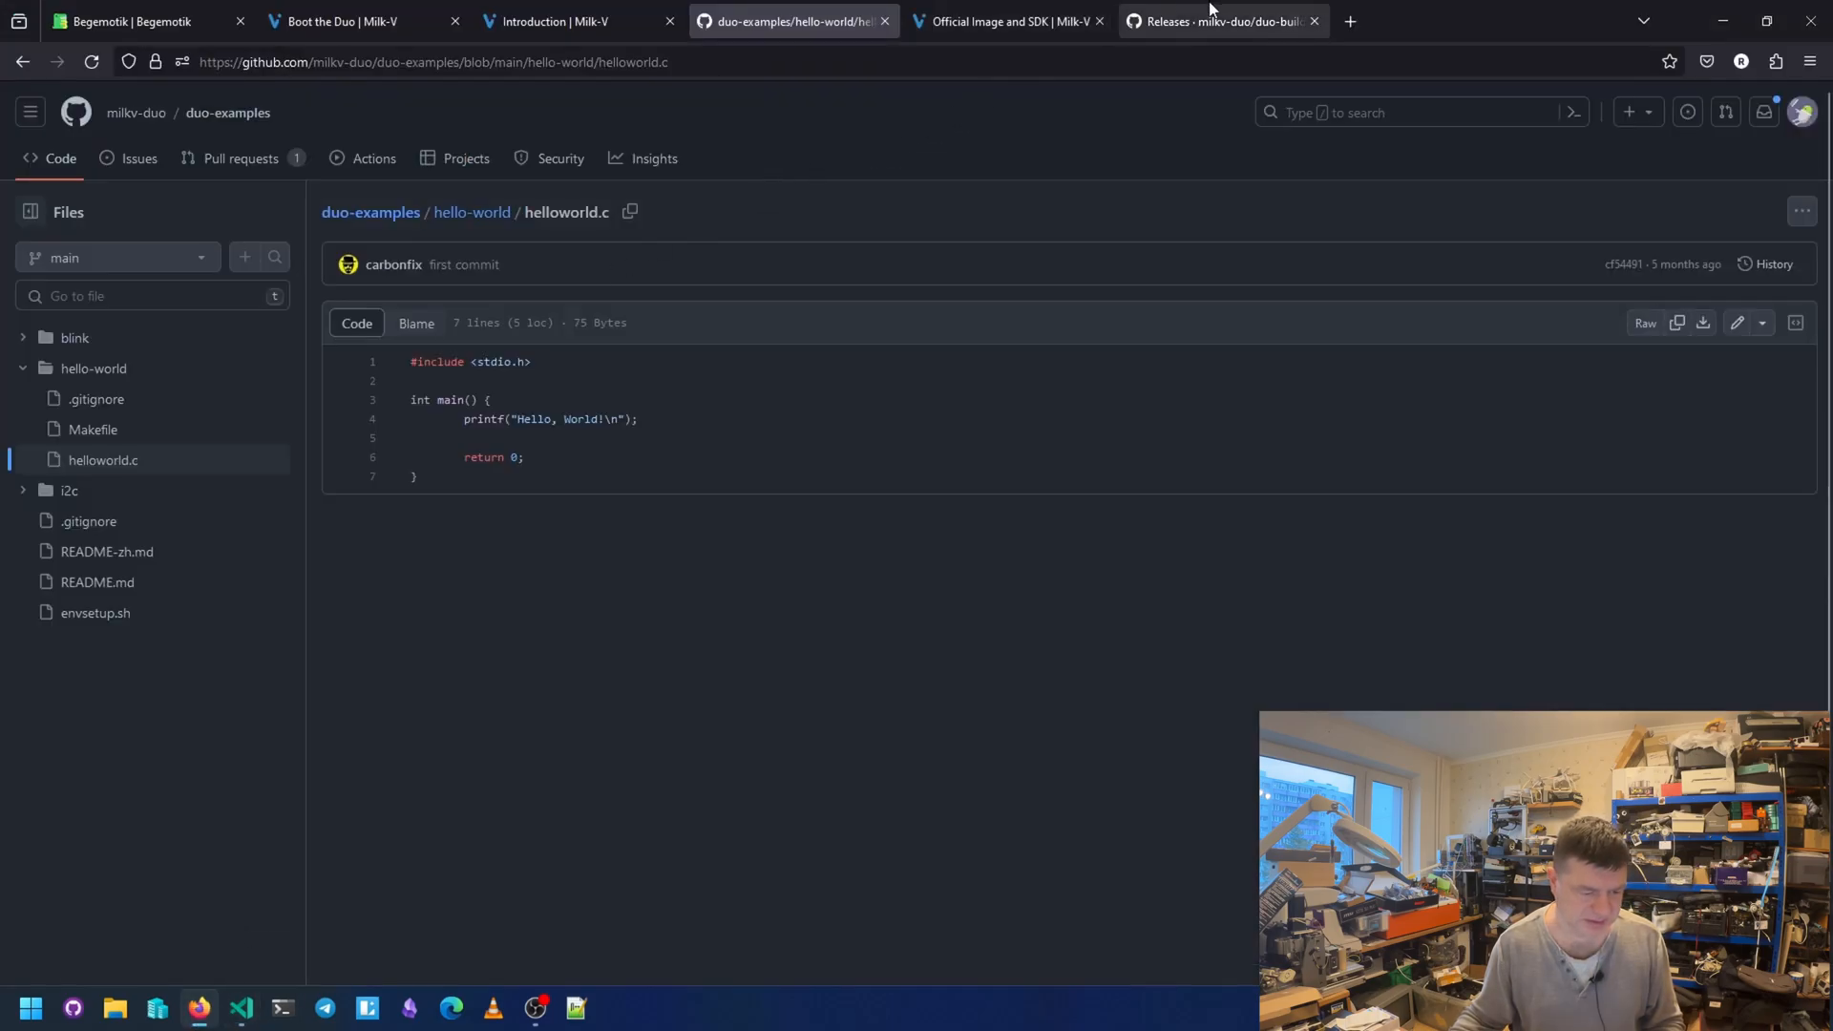
click(1007, 21)
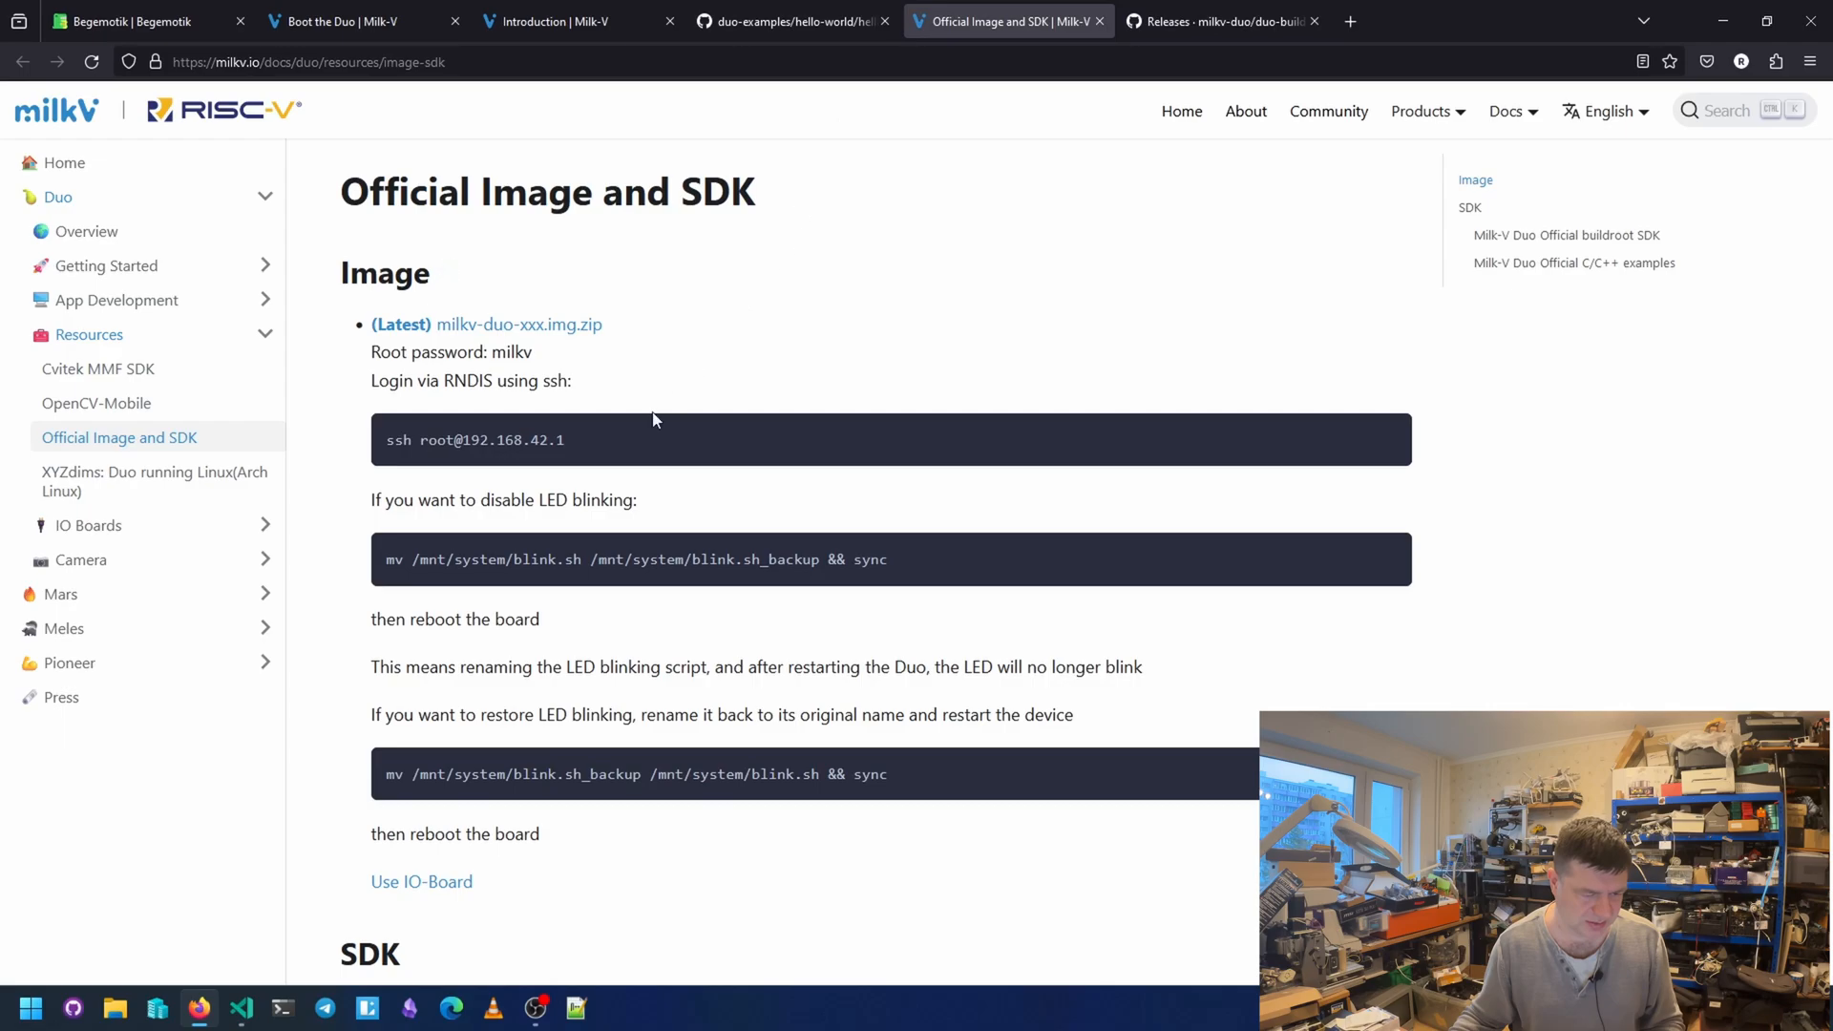
mouse_move(529, 566)
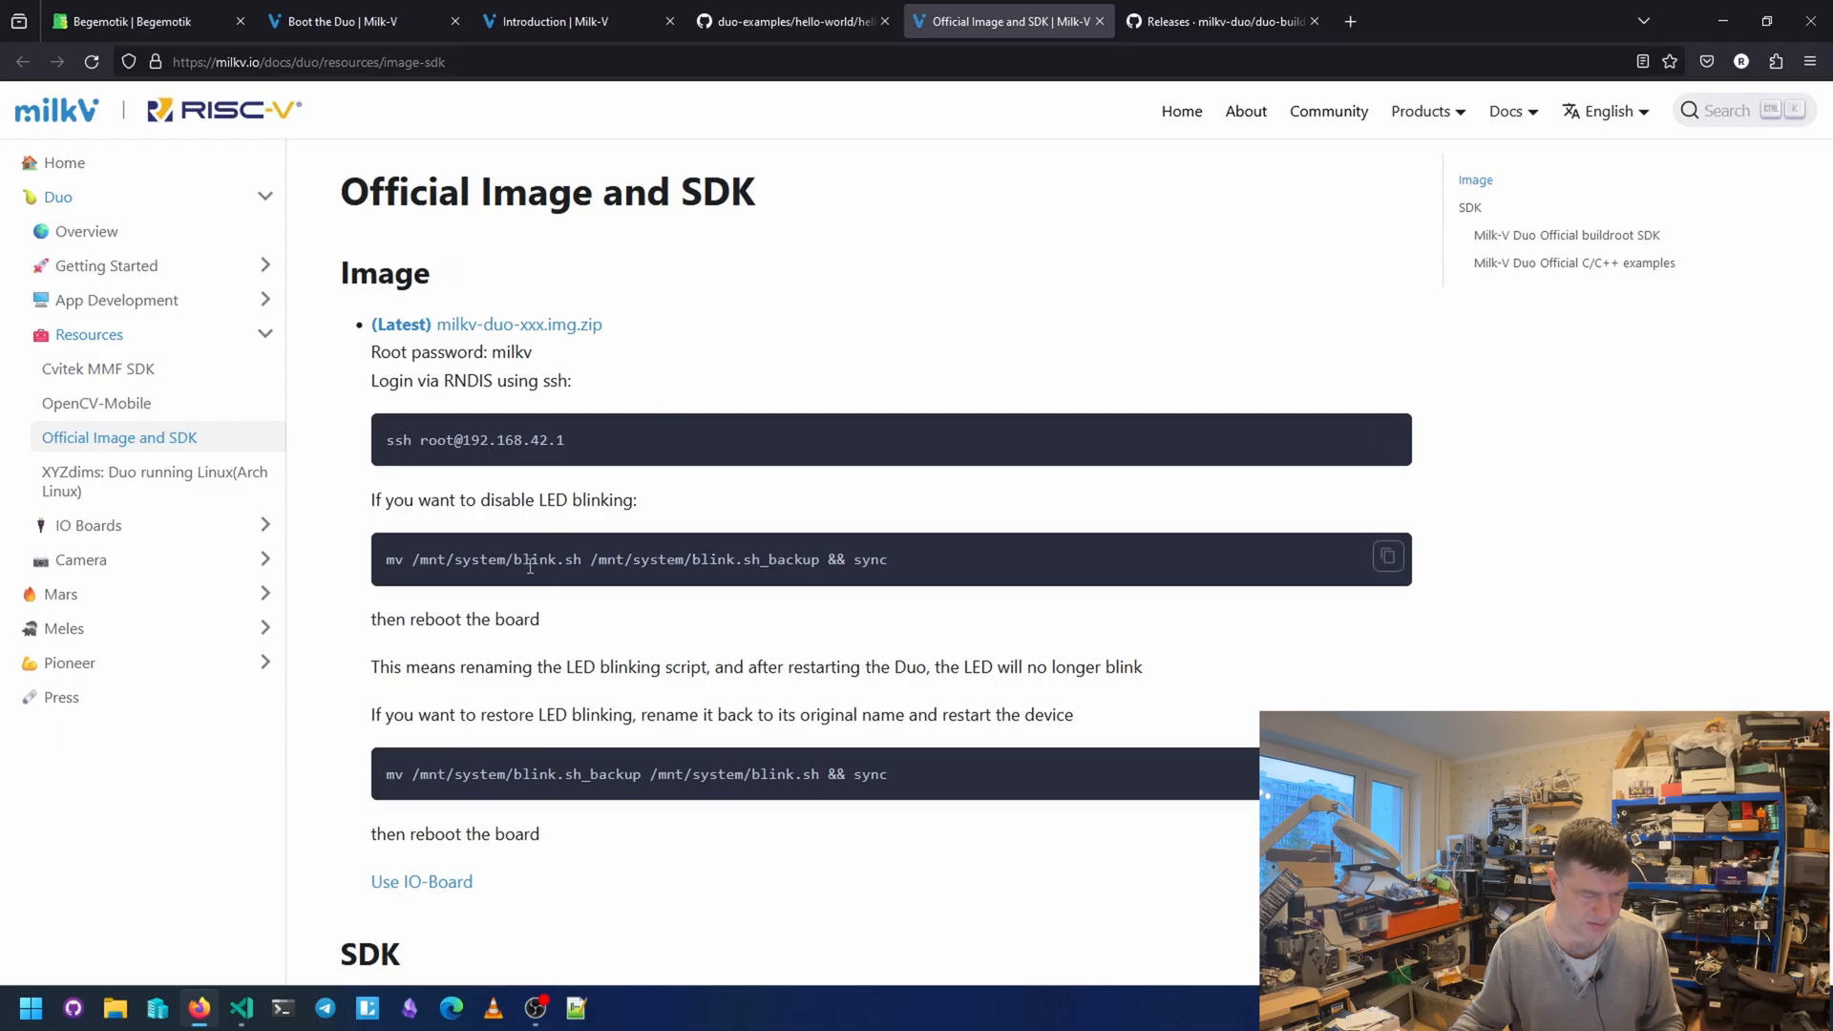
scroll(down, 3)
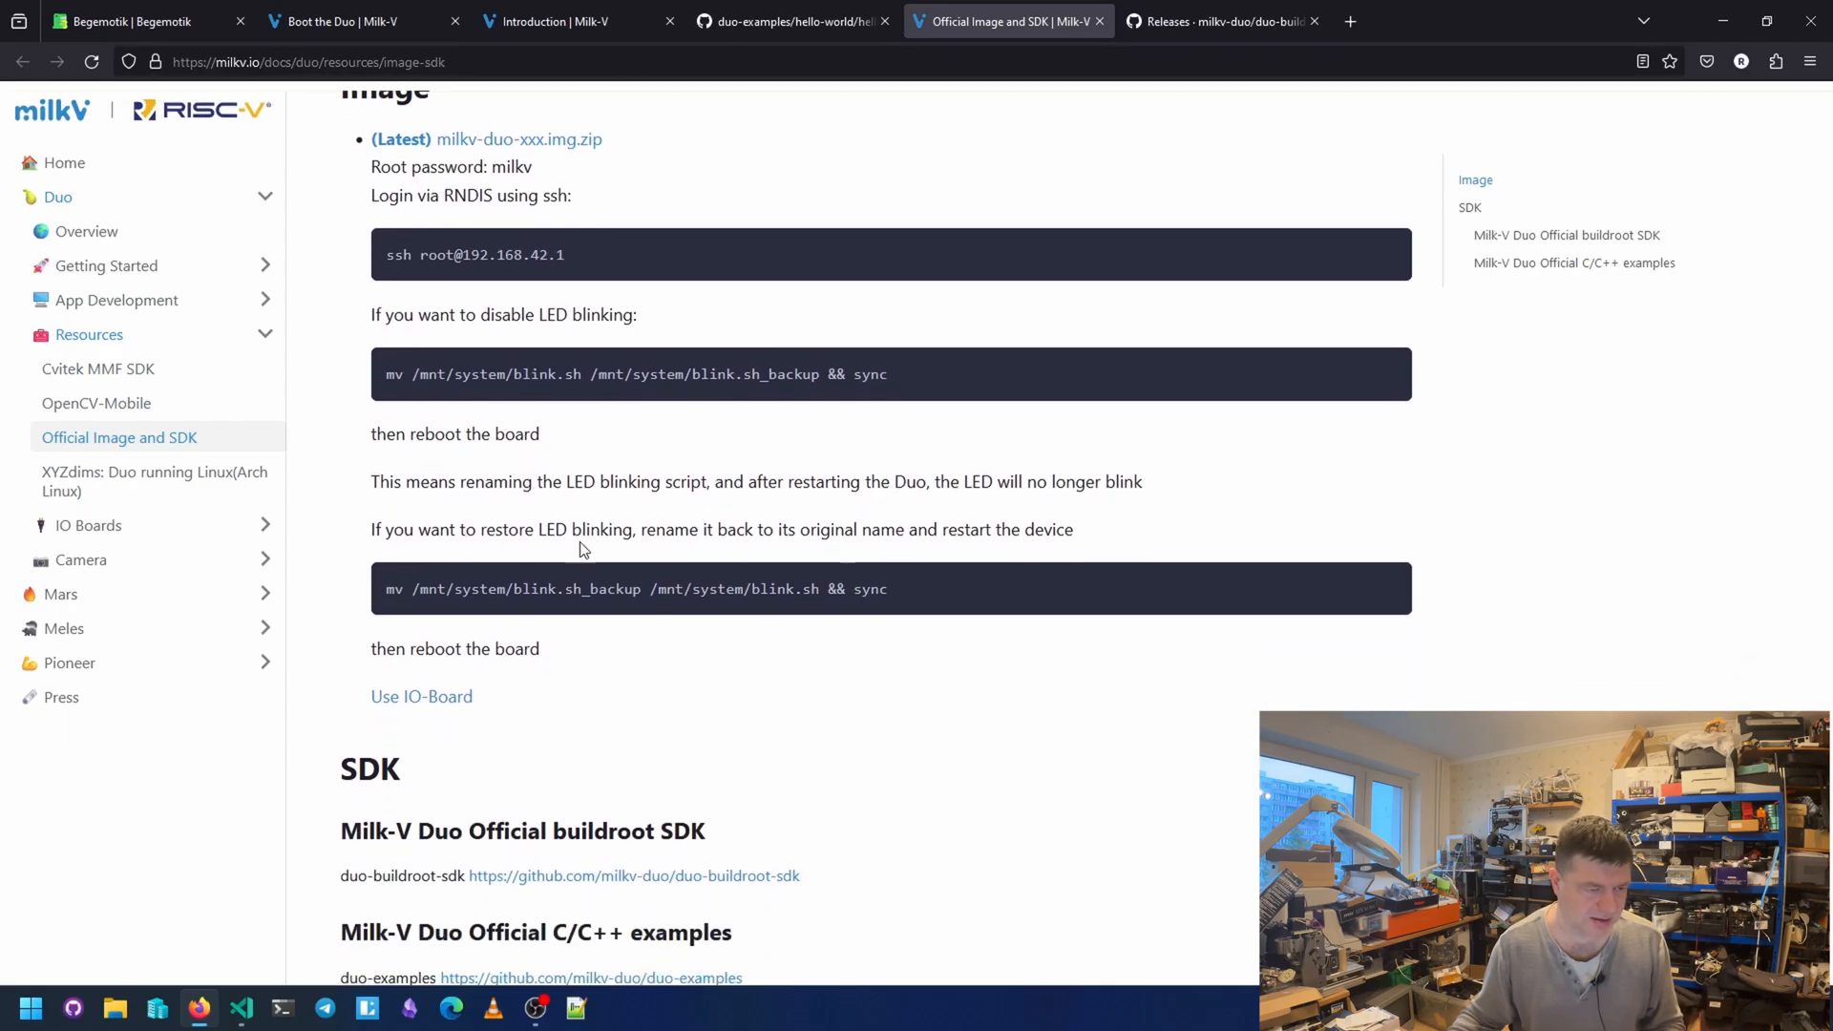
click(363, 21)
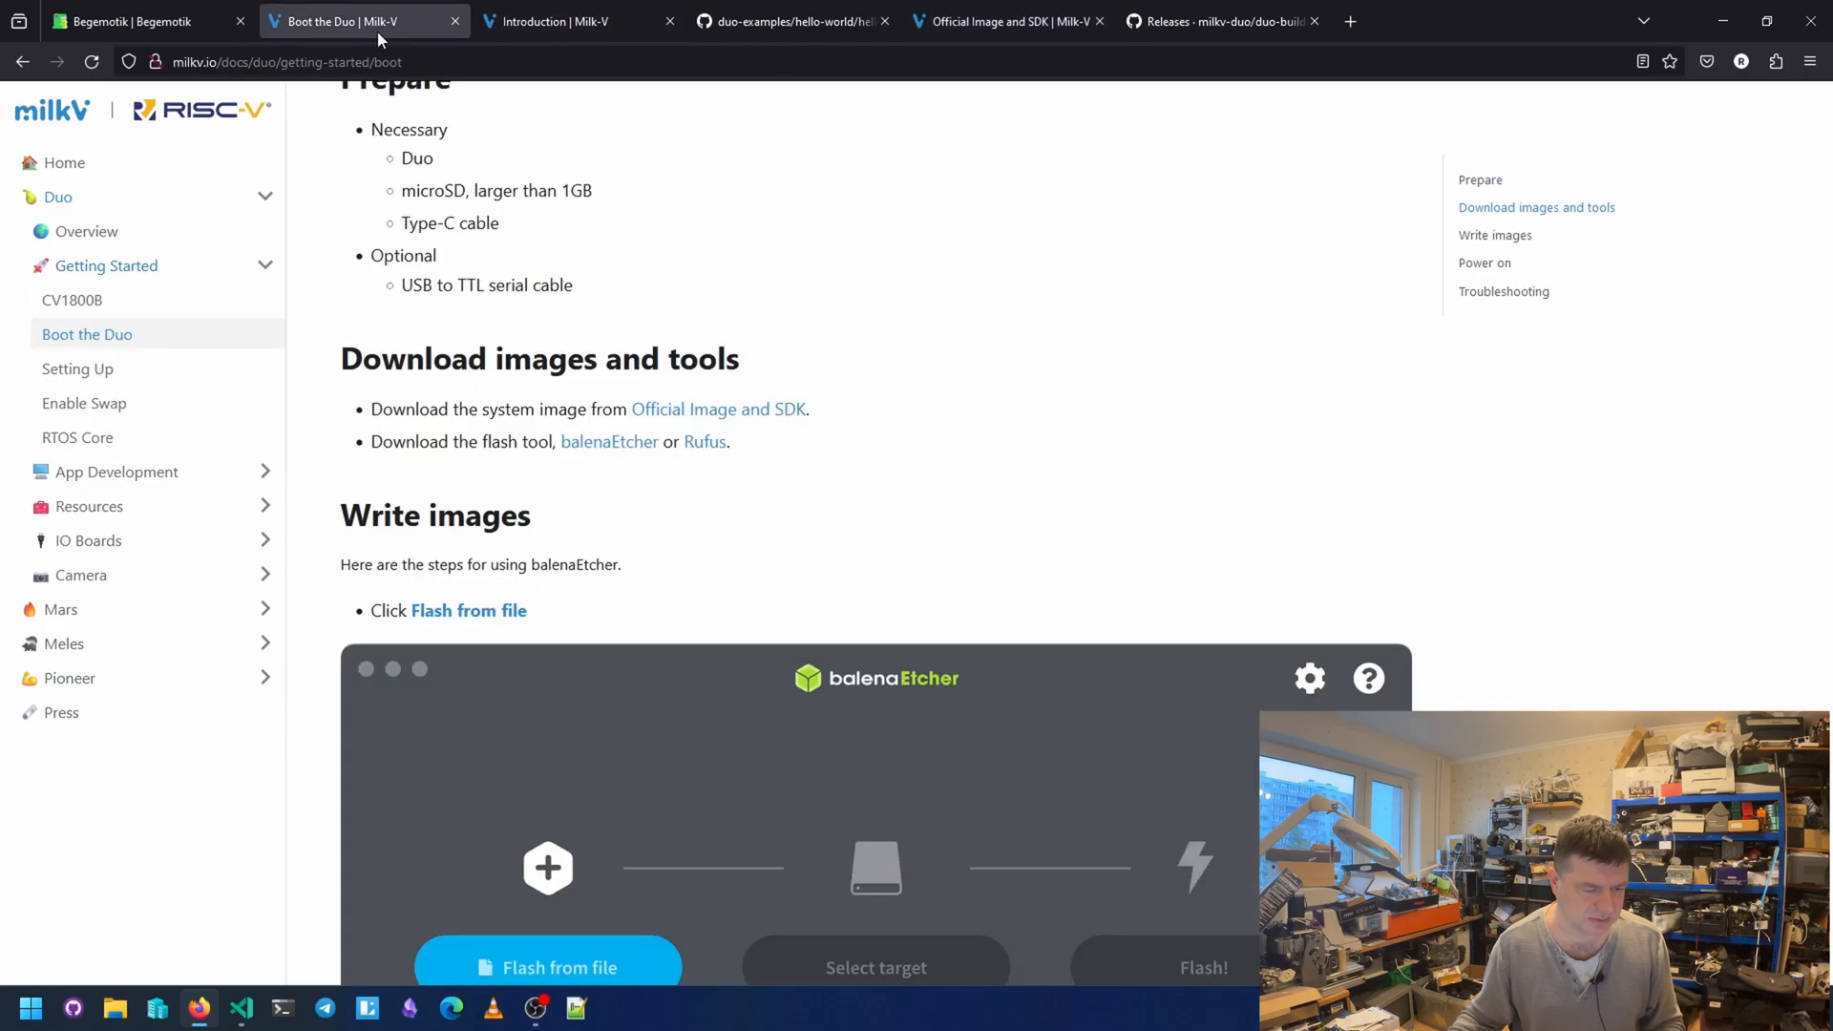
Step: Copy the 'source envsetup.sh' command from the wiringX setup guide and return to the editor
click(561, 21)
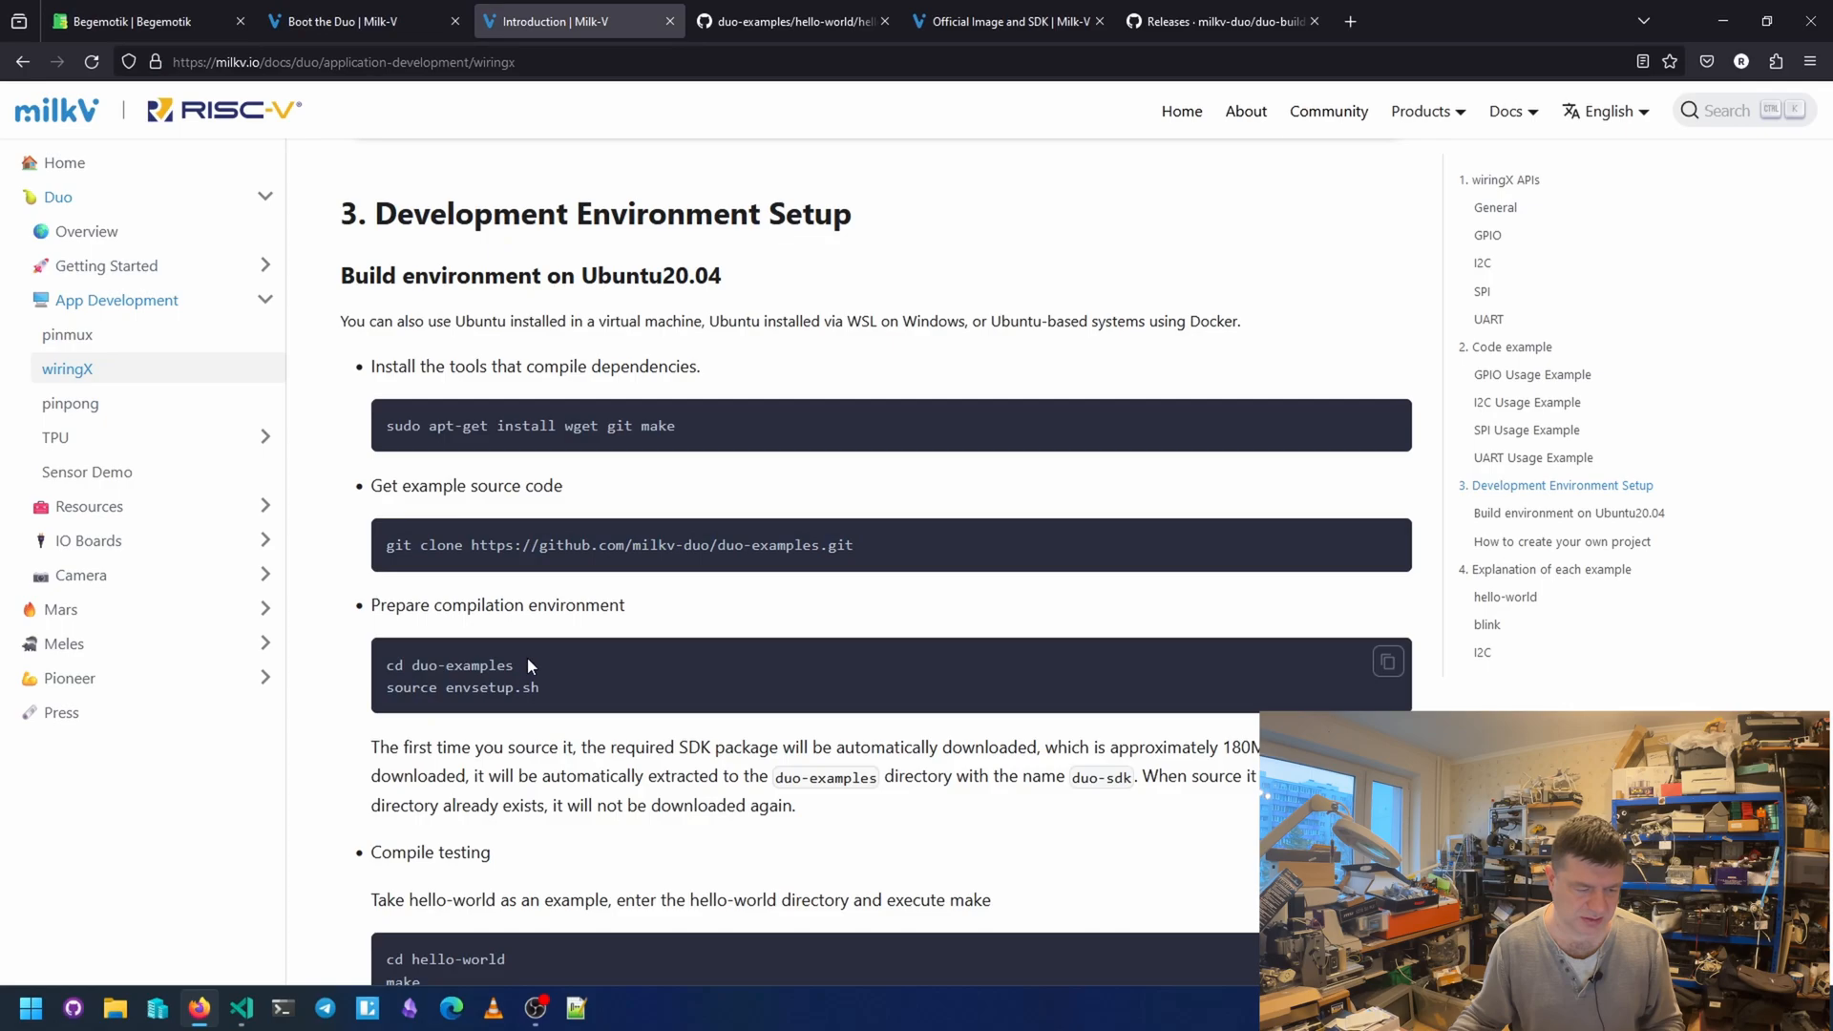
right_click(462, 686)
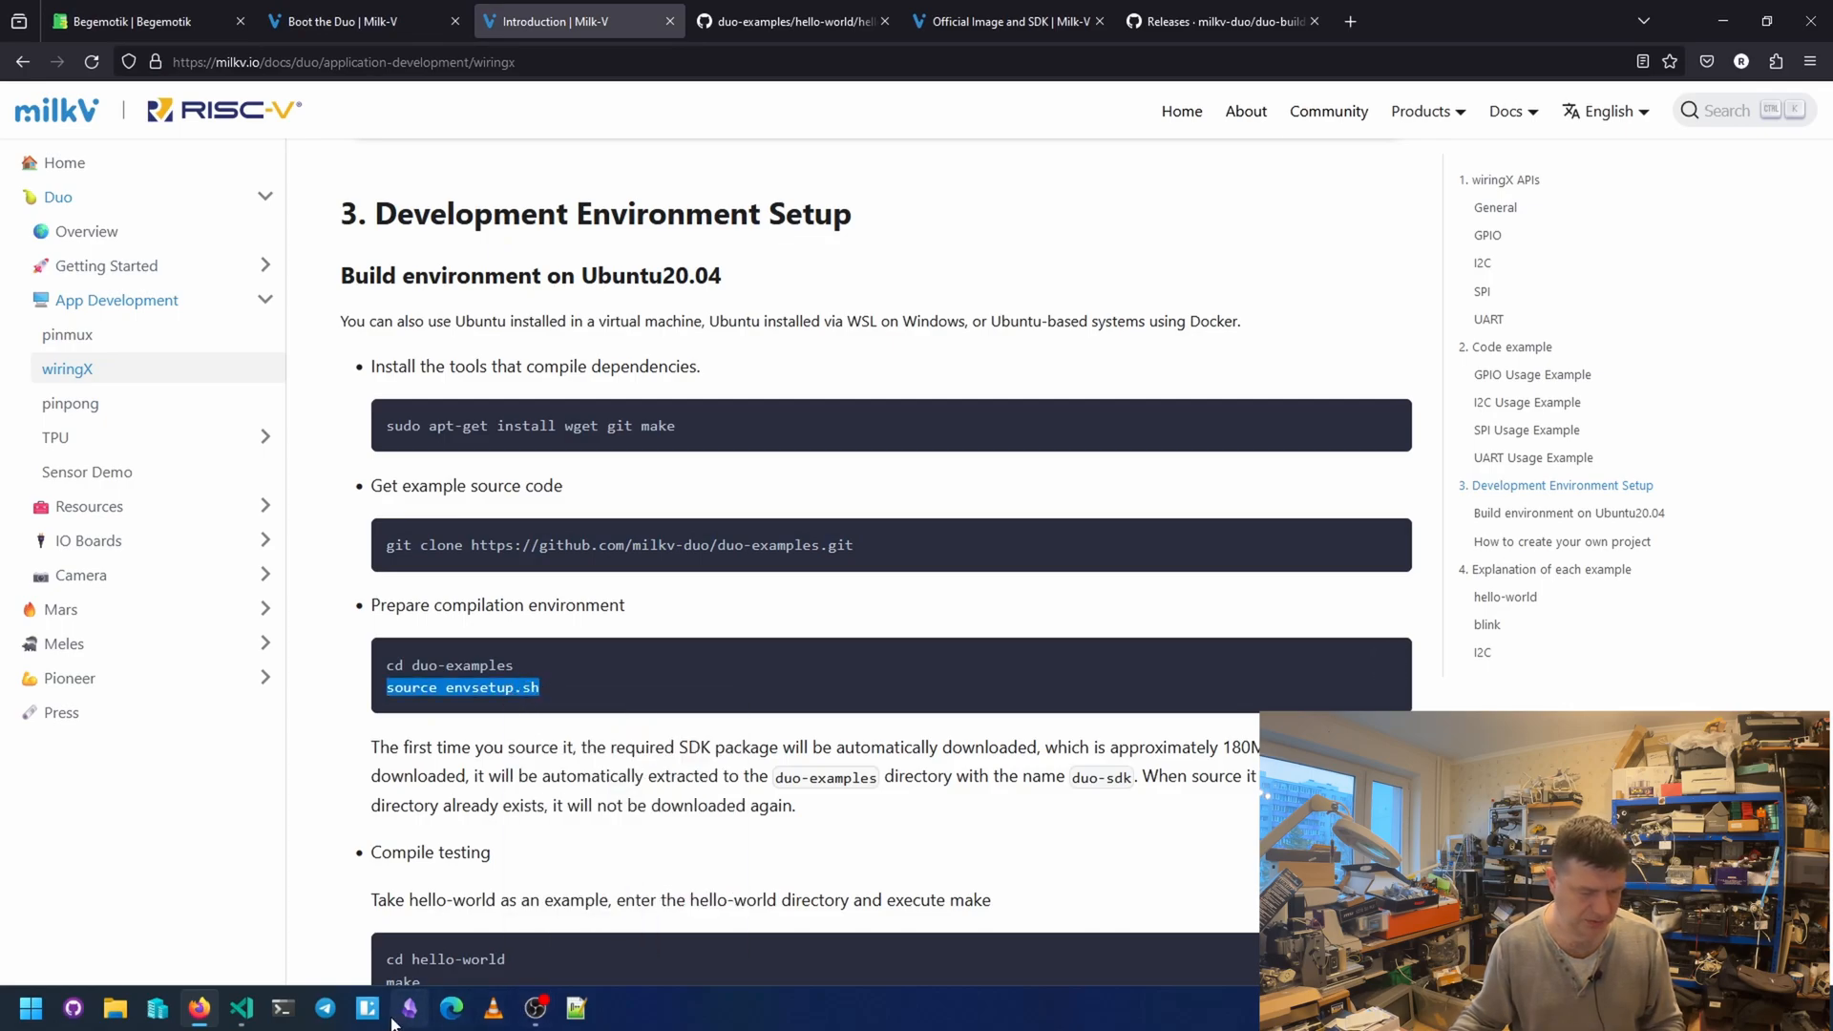
click(240, 1007)
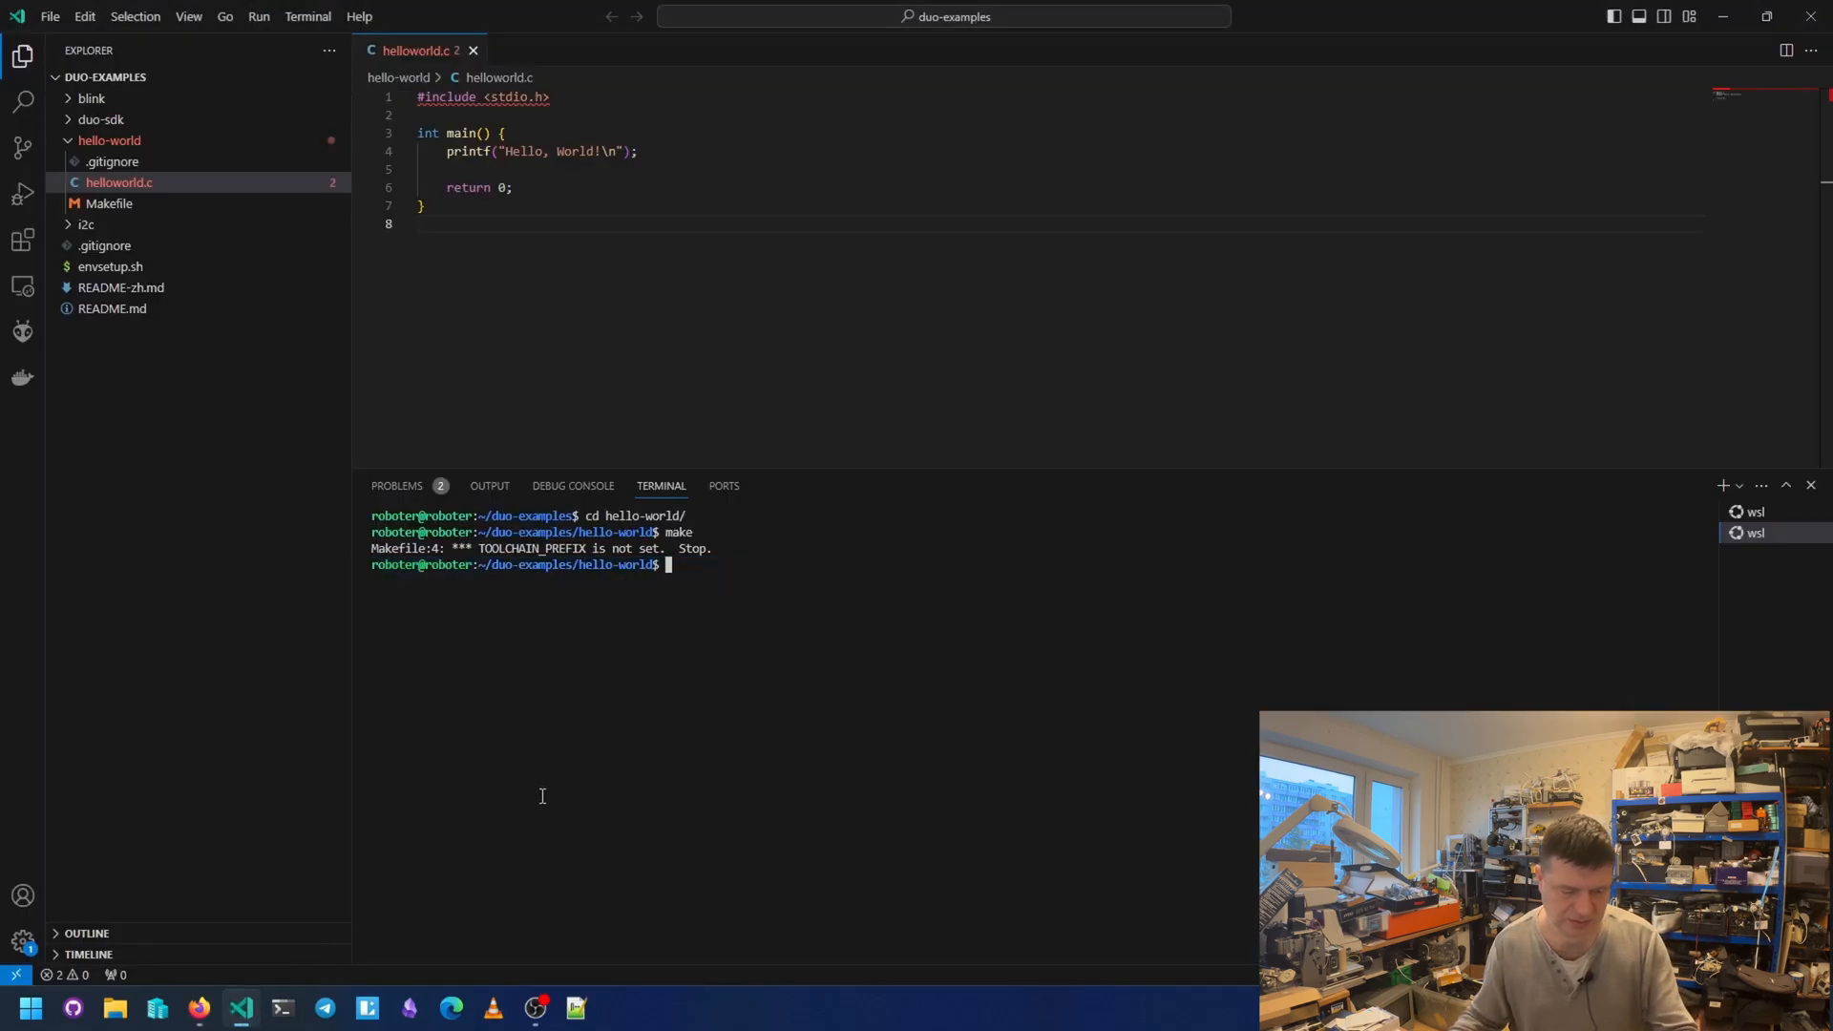
Step: Source envsetup.sh in duo-examples, cd back into hello-world and build it with make
text(cd ..)
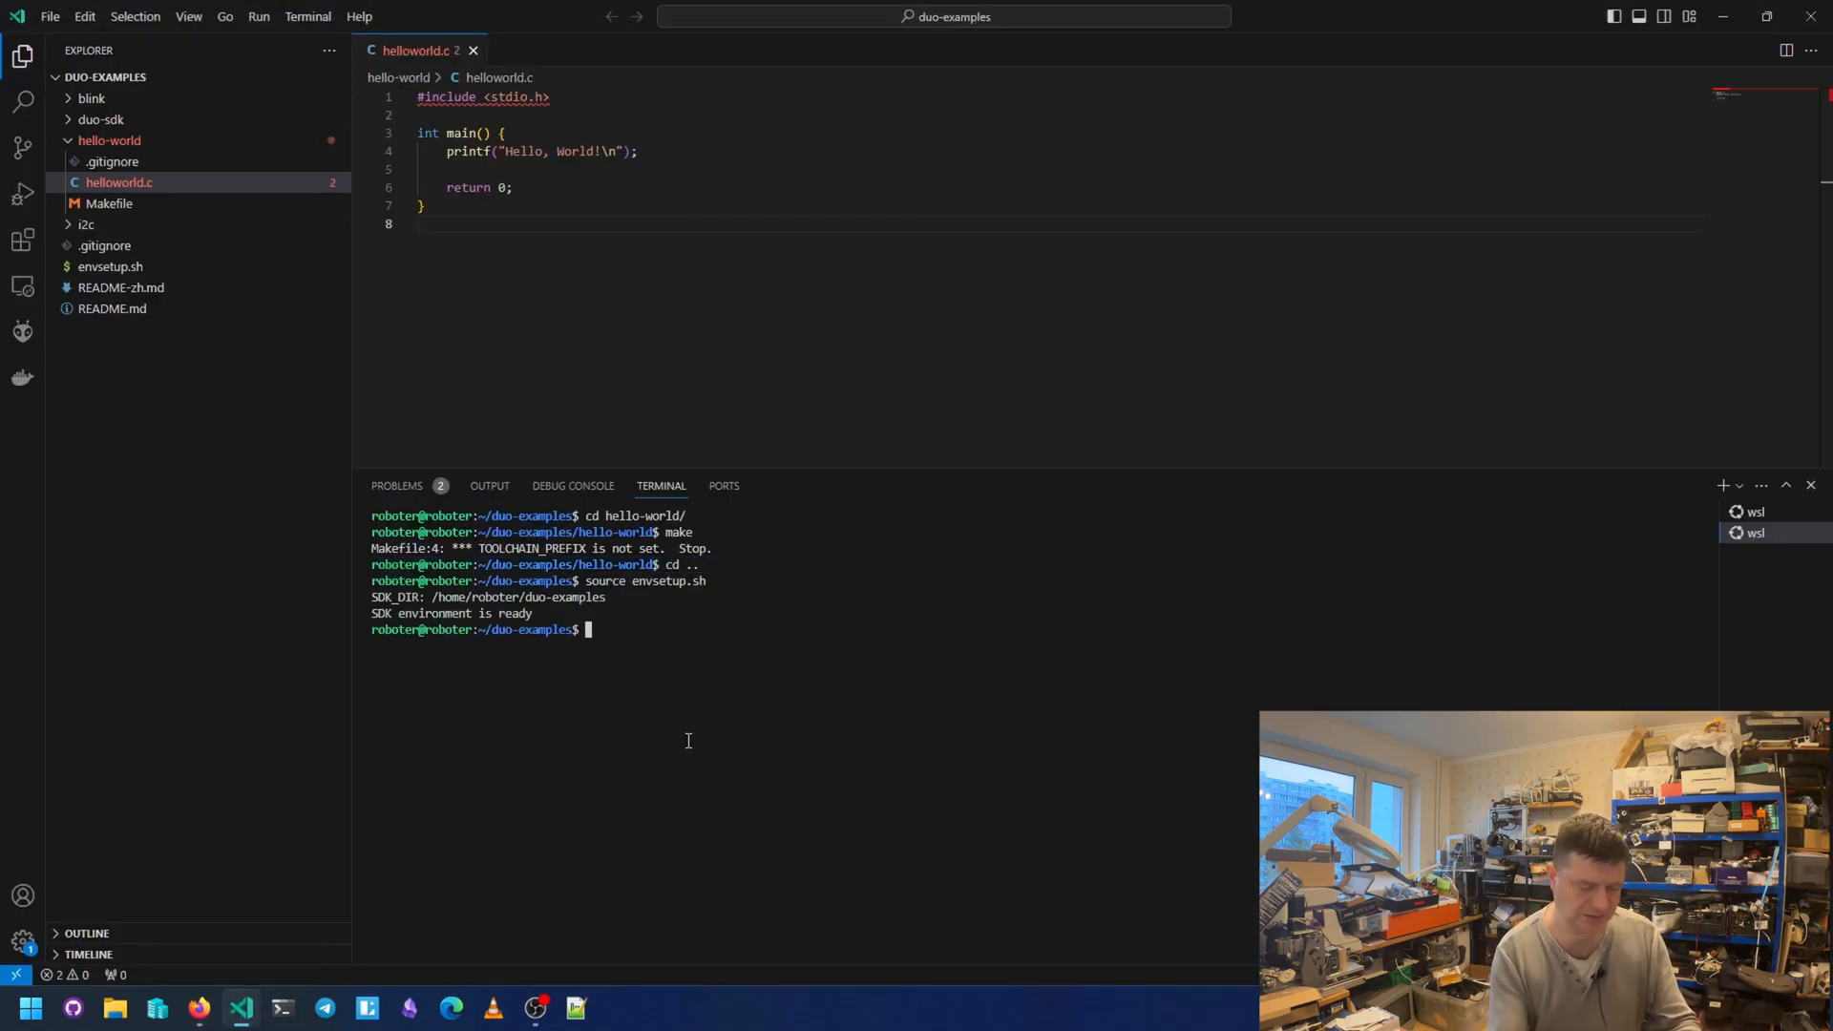
text(c)
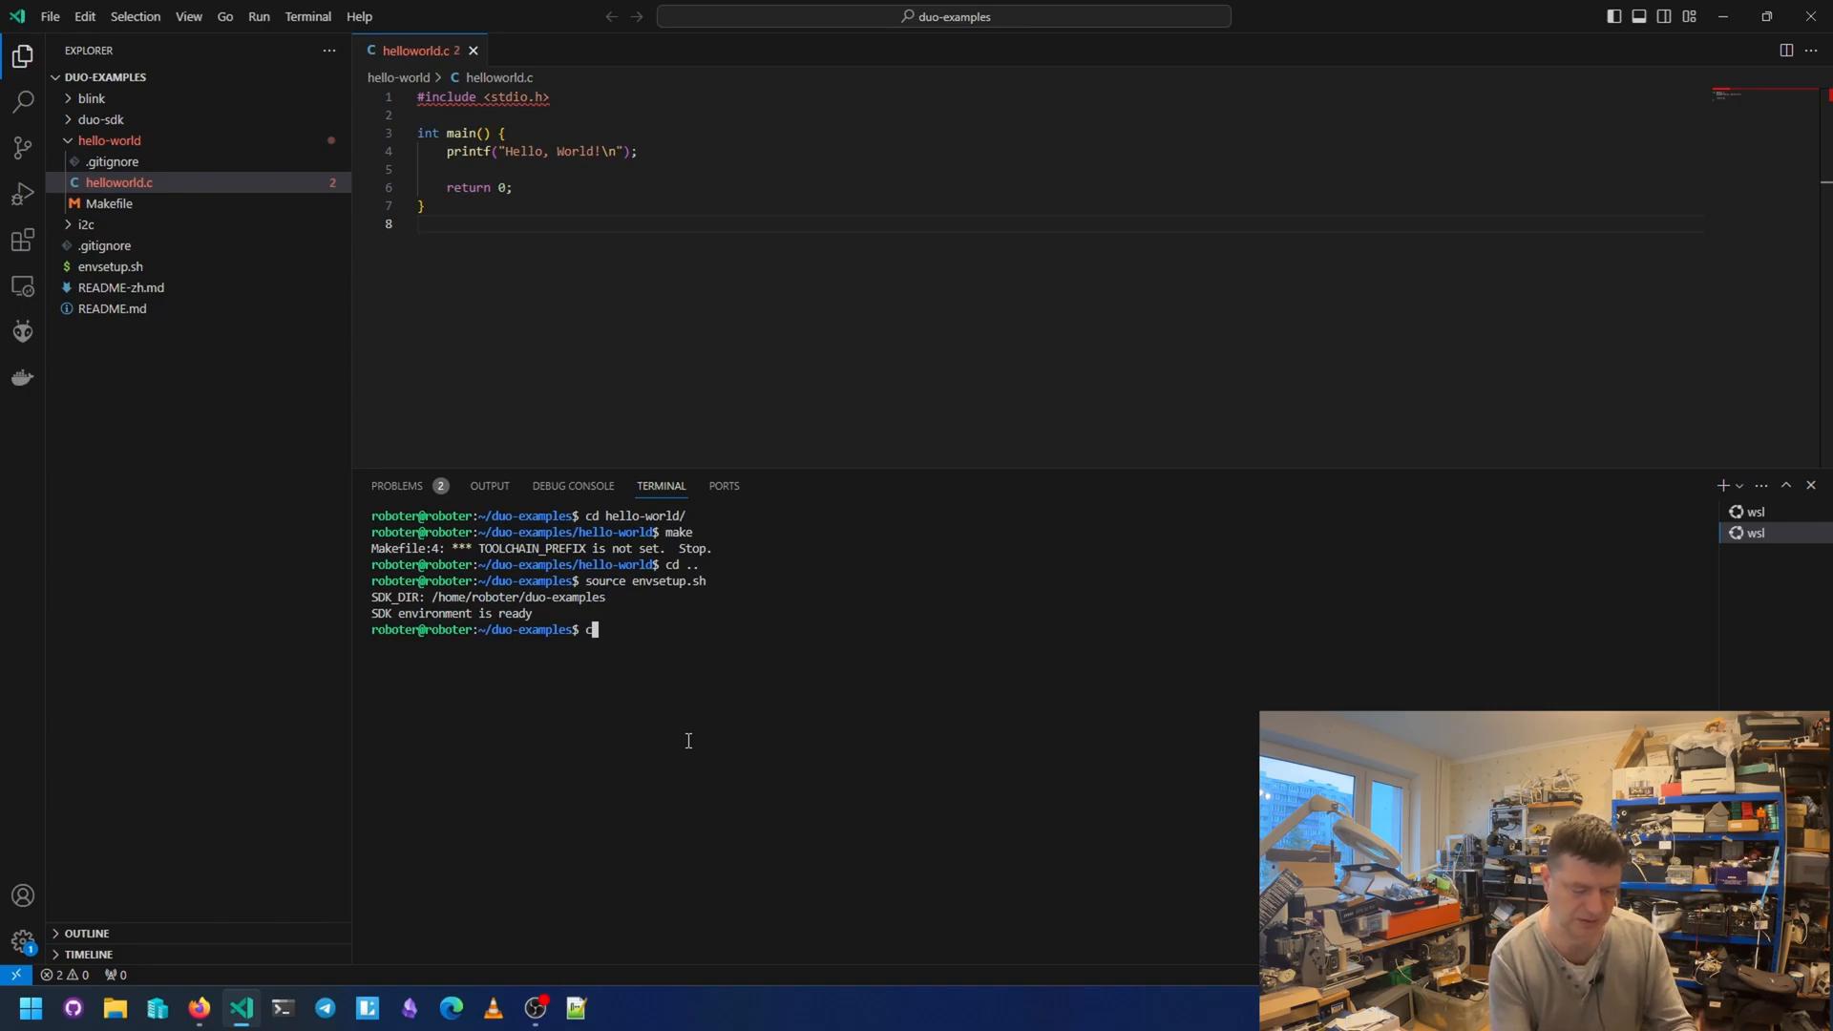
text(hel)
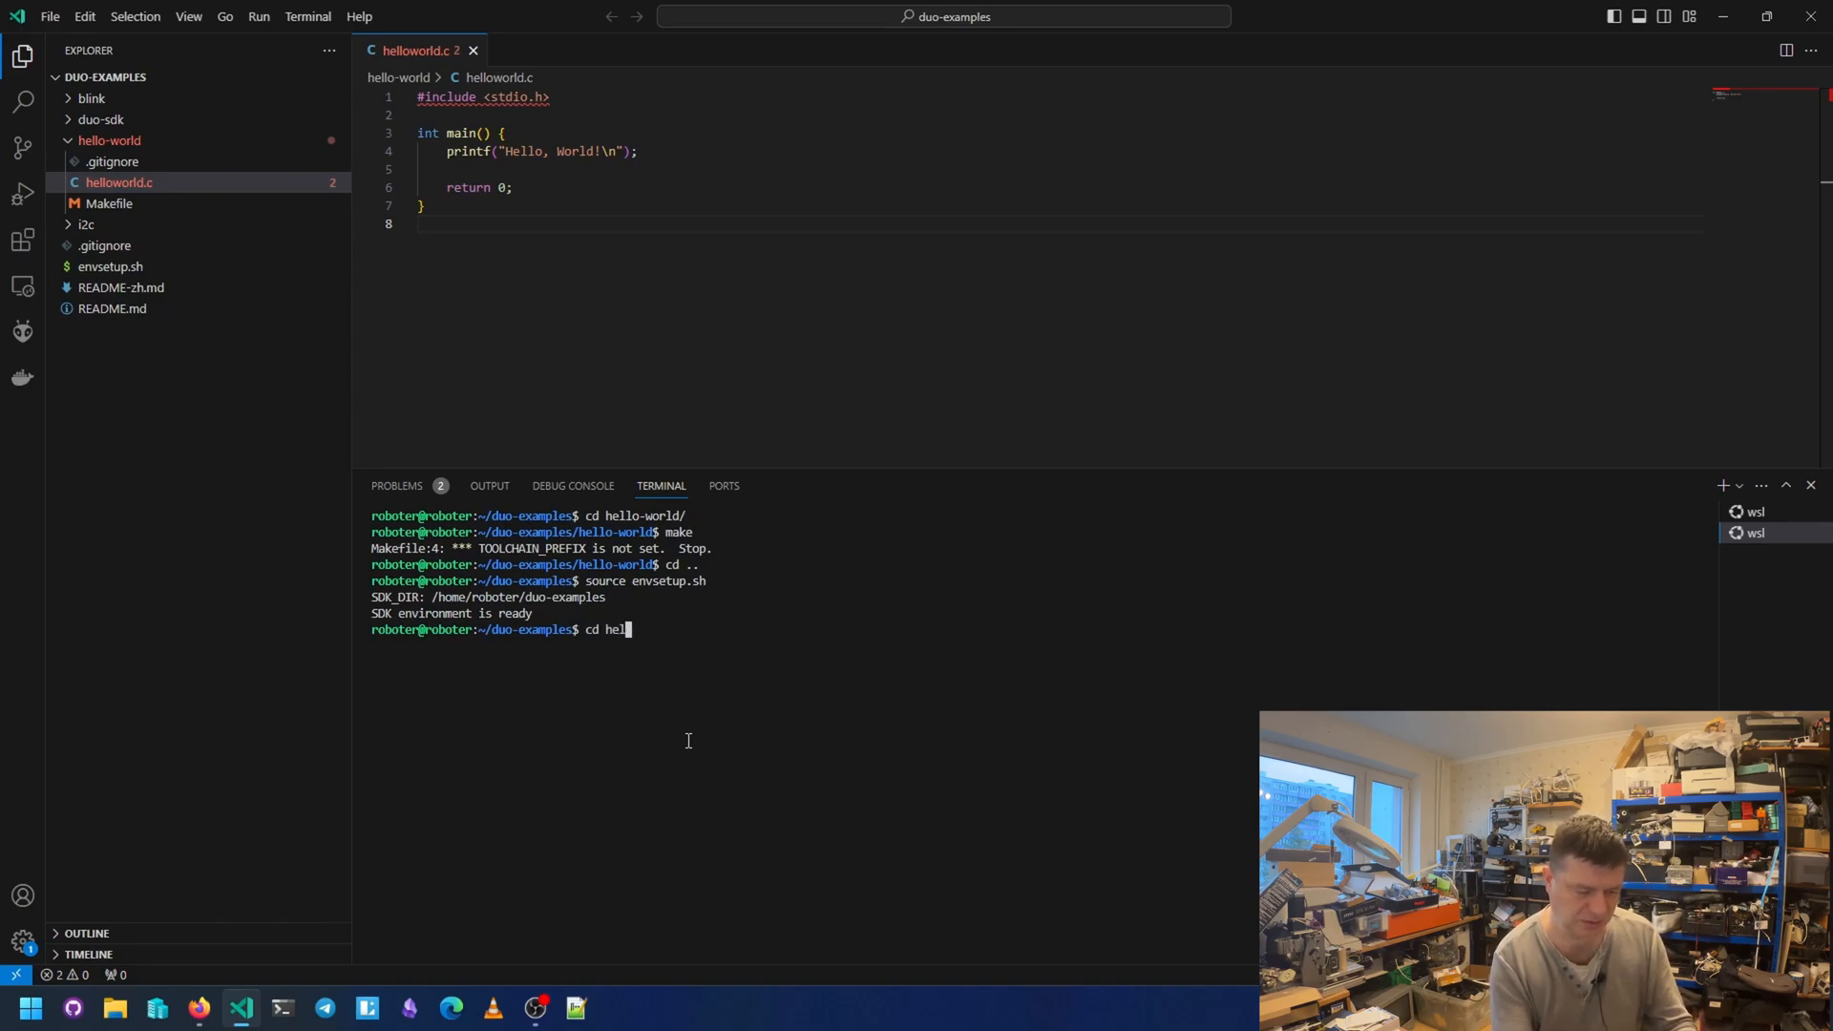
text(o-world/)
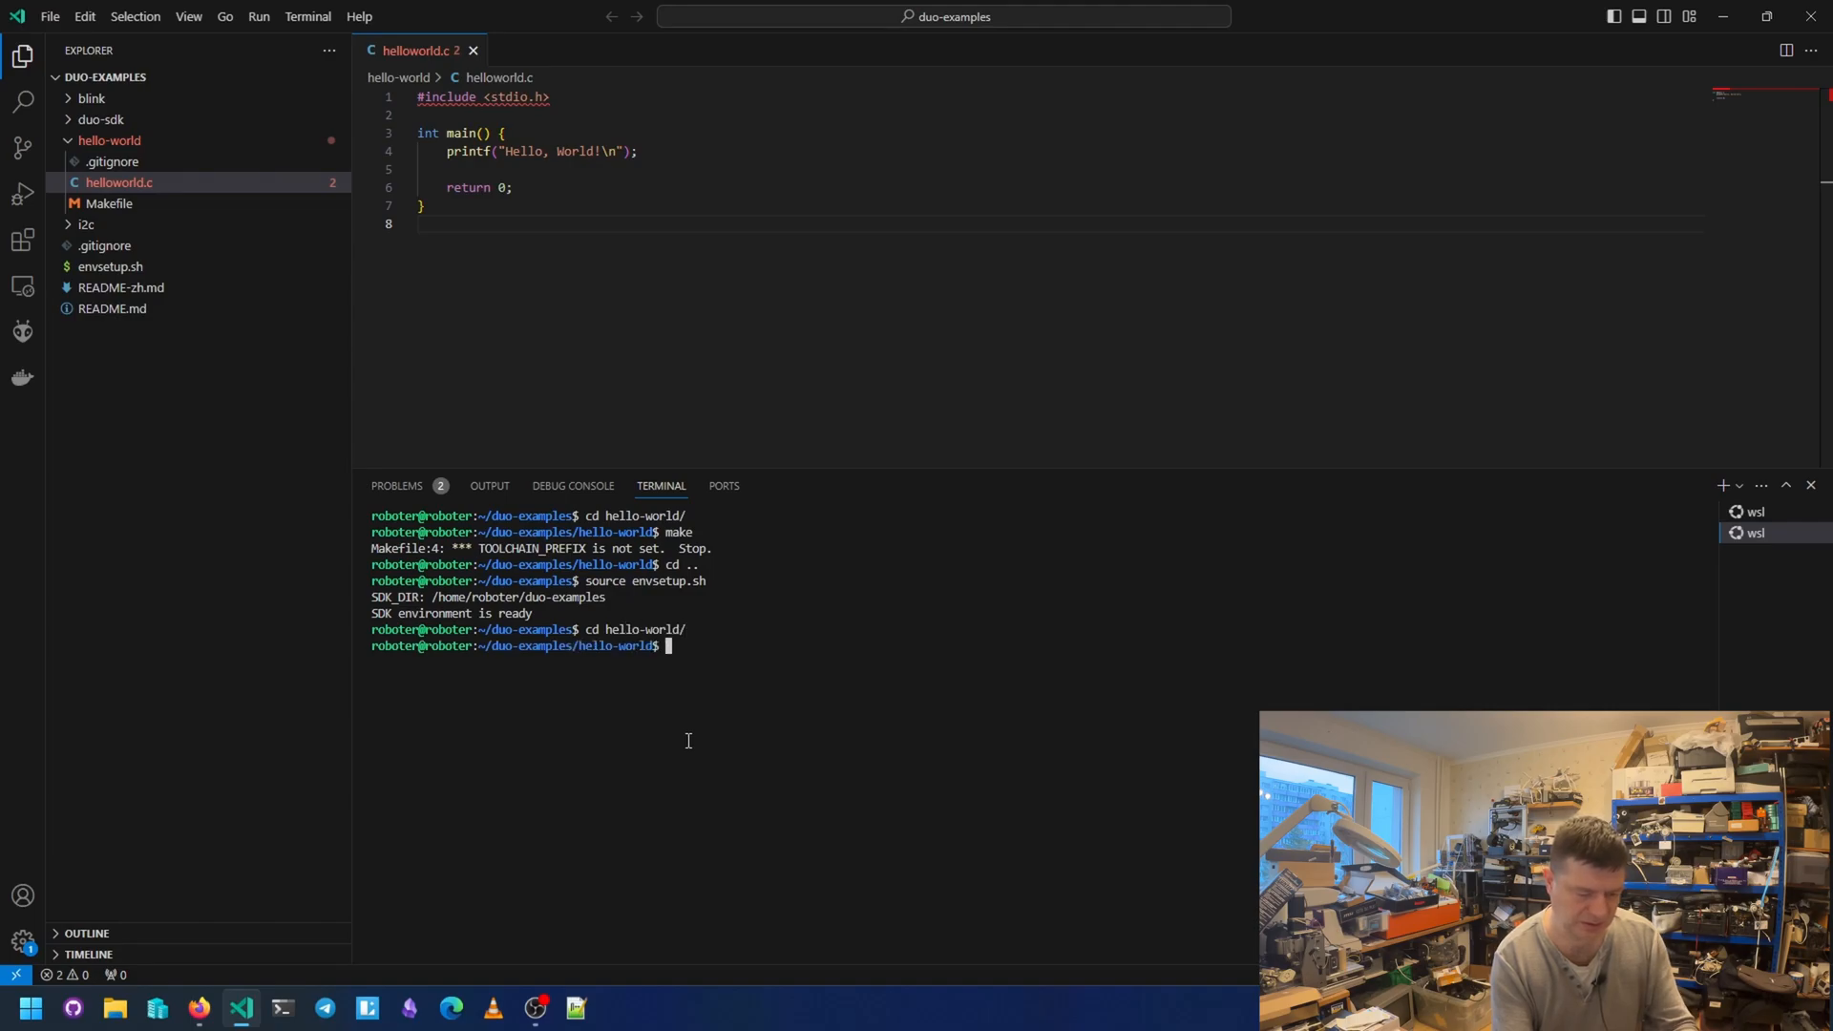
text(make)
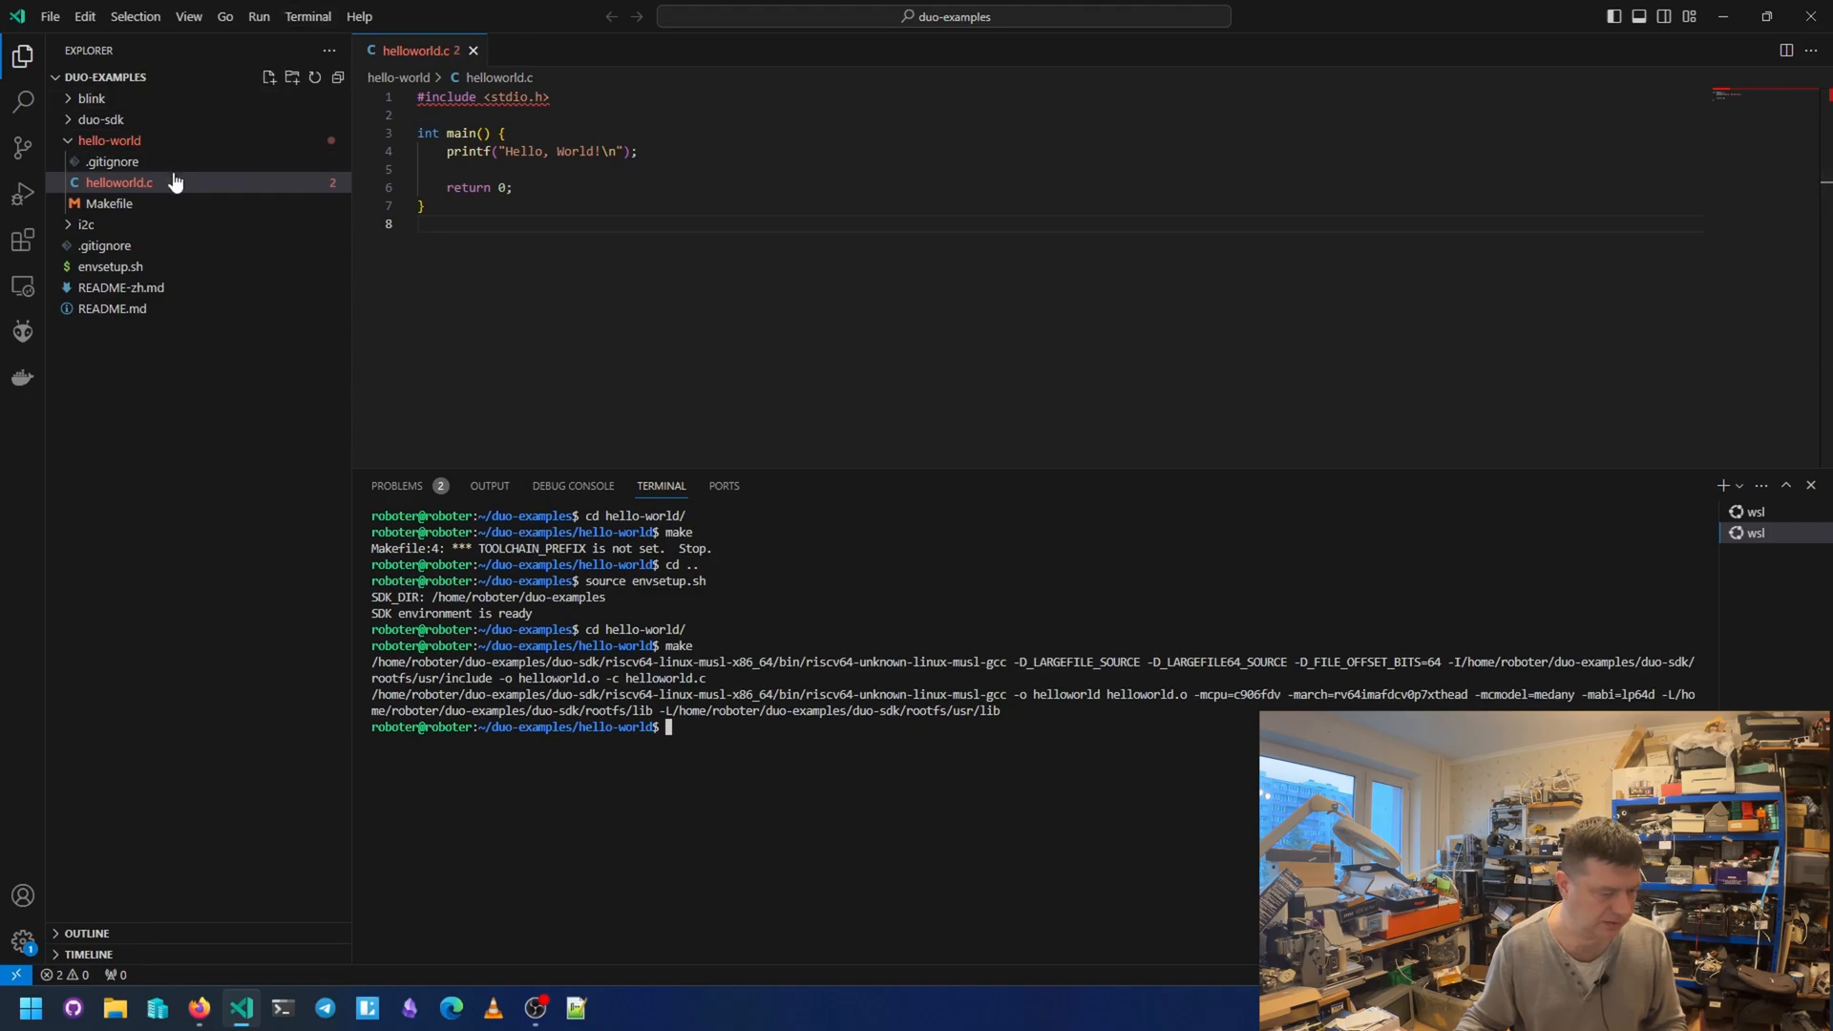
Step: View the hello-world Makefile and reveal the folder in File Explorer
click(108, 202)
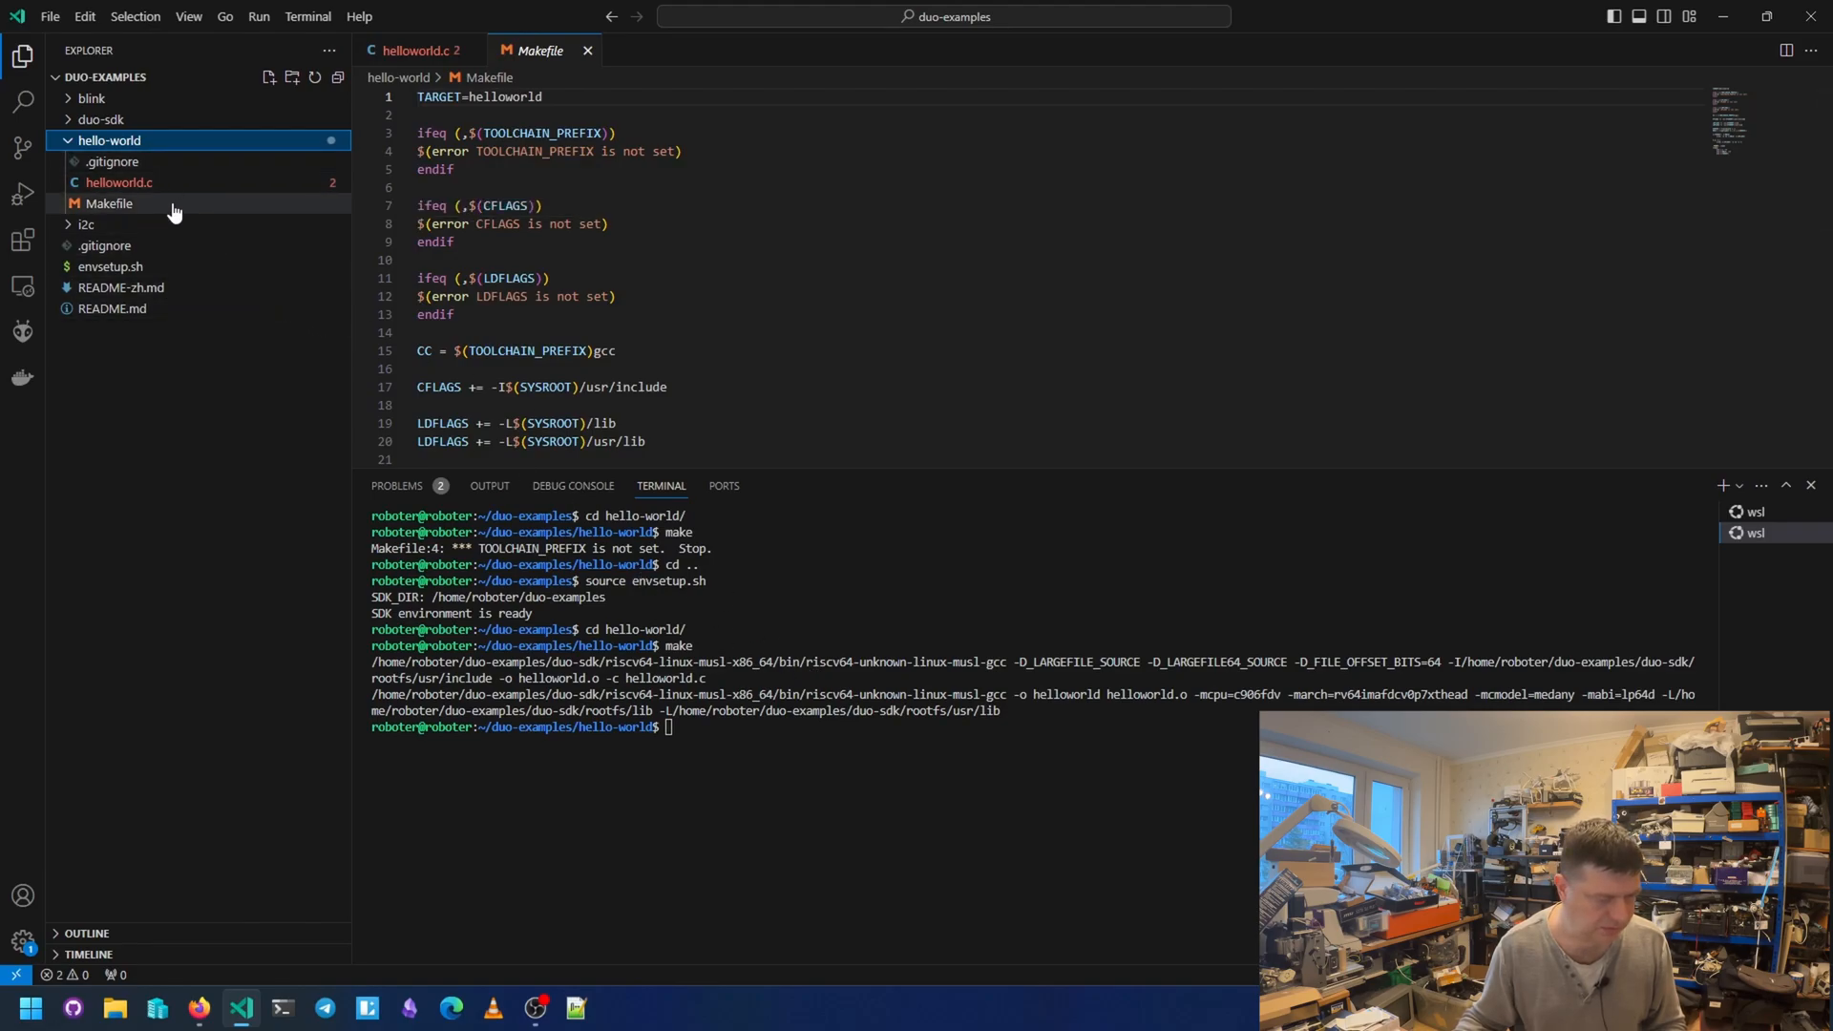
right_click(111, 139)
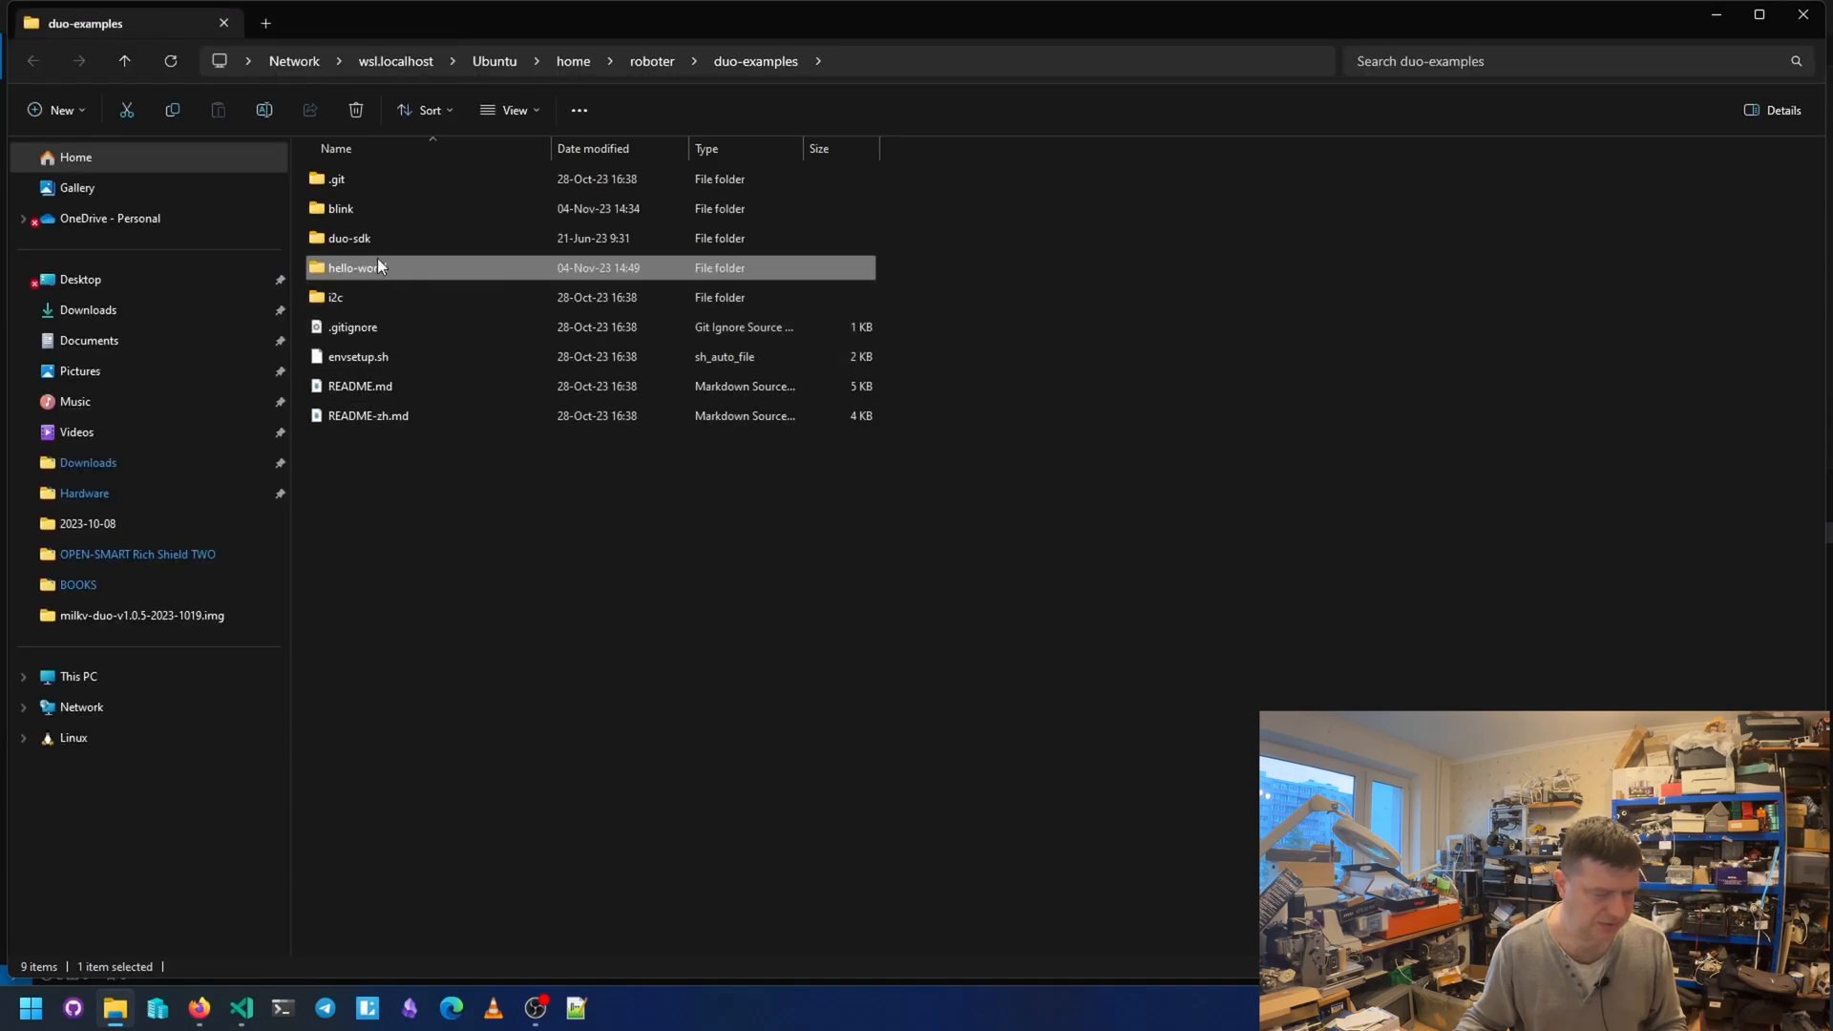
Step: Check hello-world for the built helloworld and helloworld.o files, then put File Explorer away
double_click(345, 268)
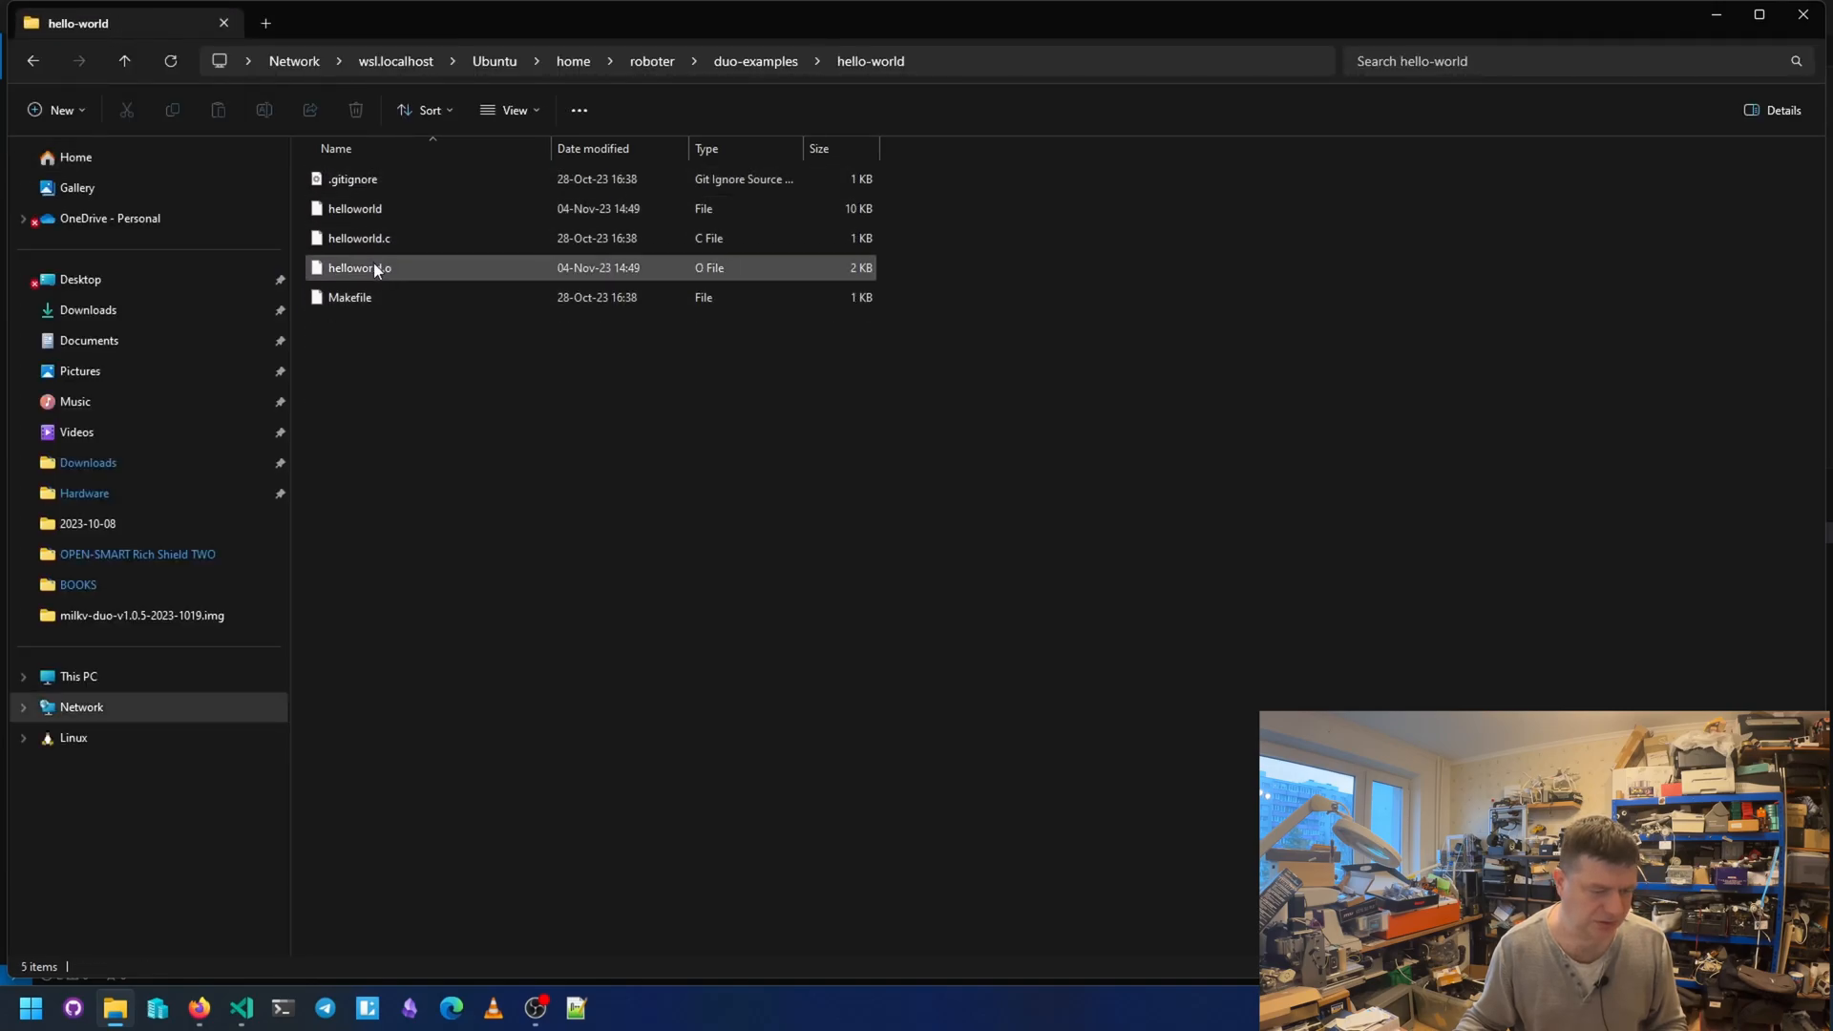
mouse_move(386, 275)
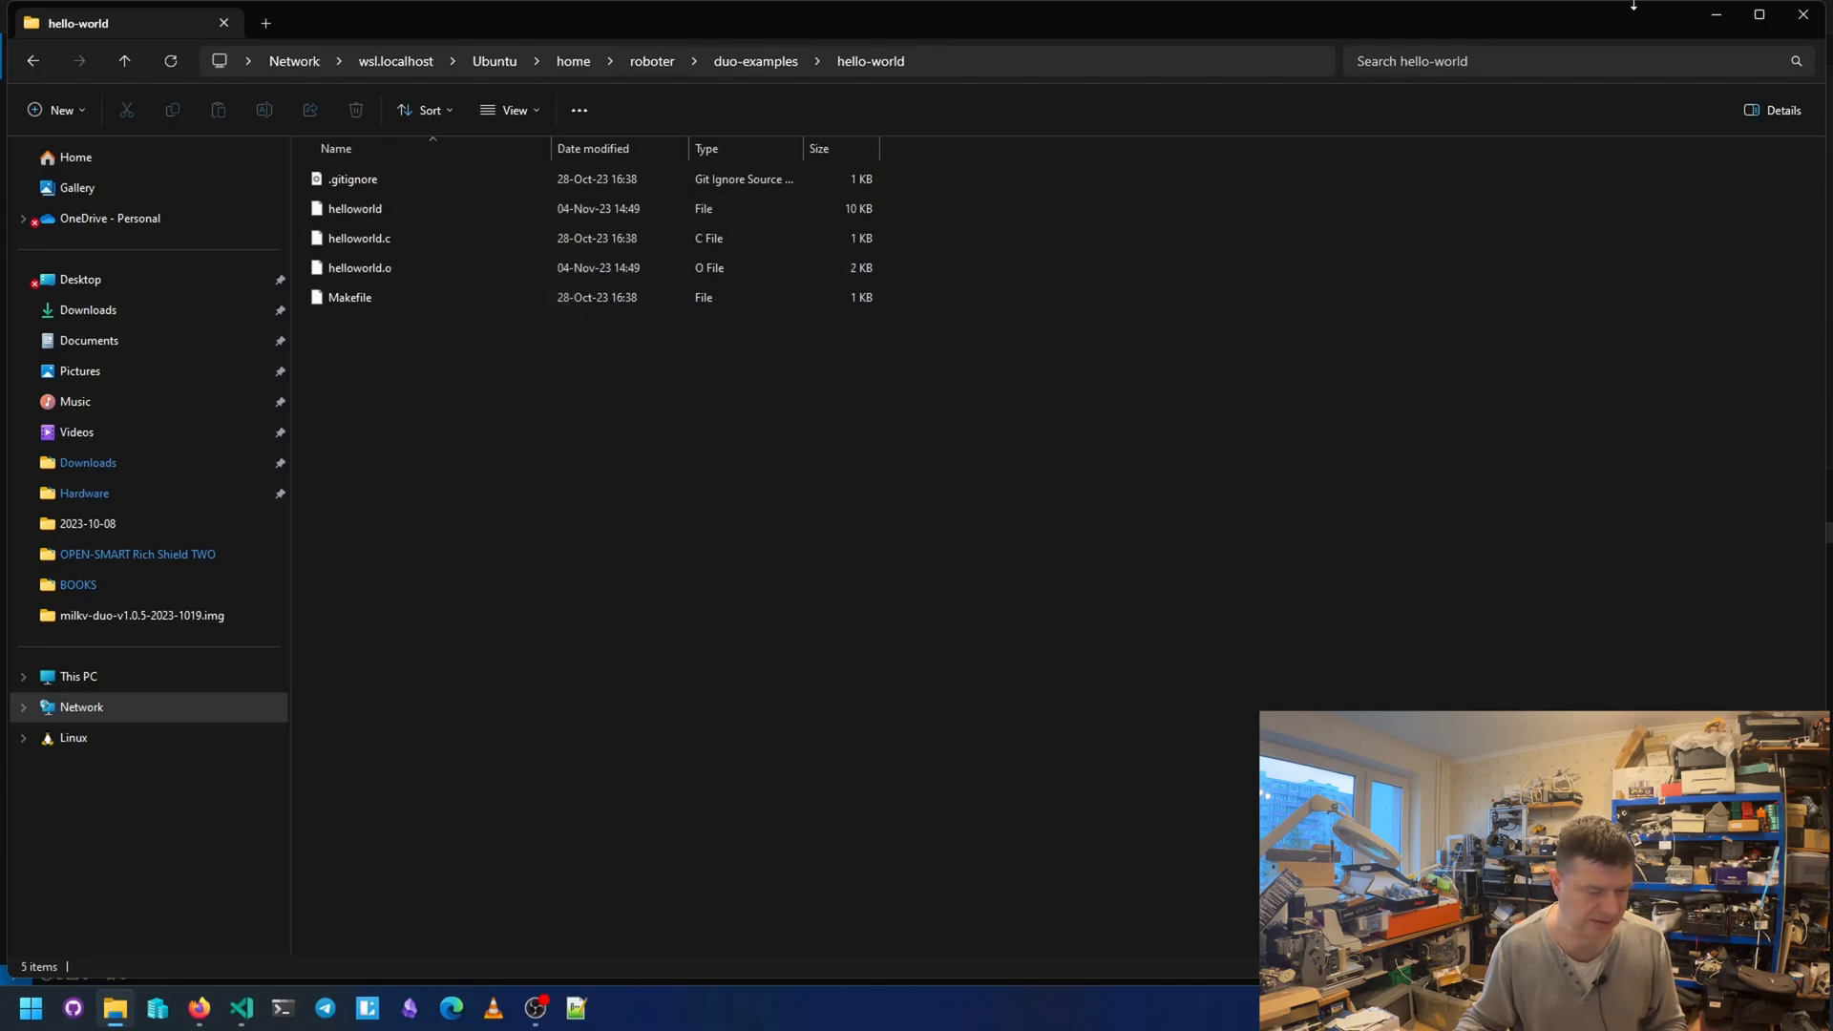
click(240, 1007)
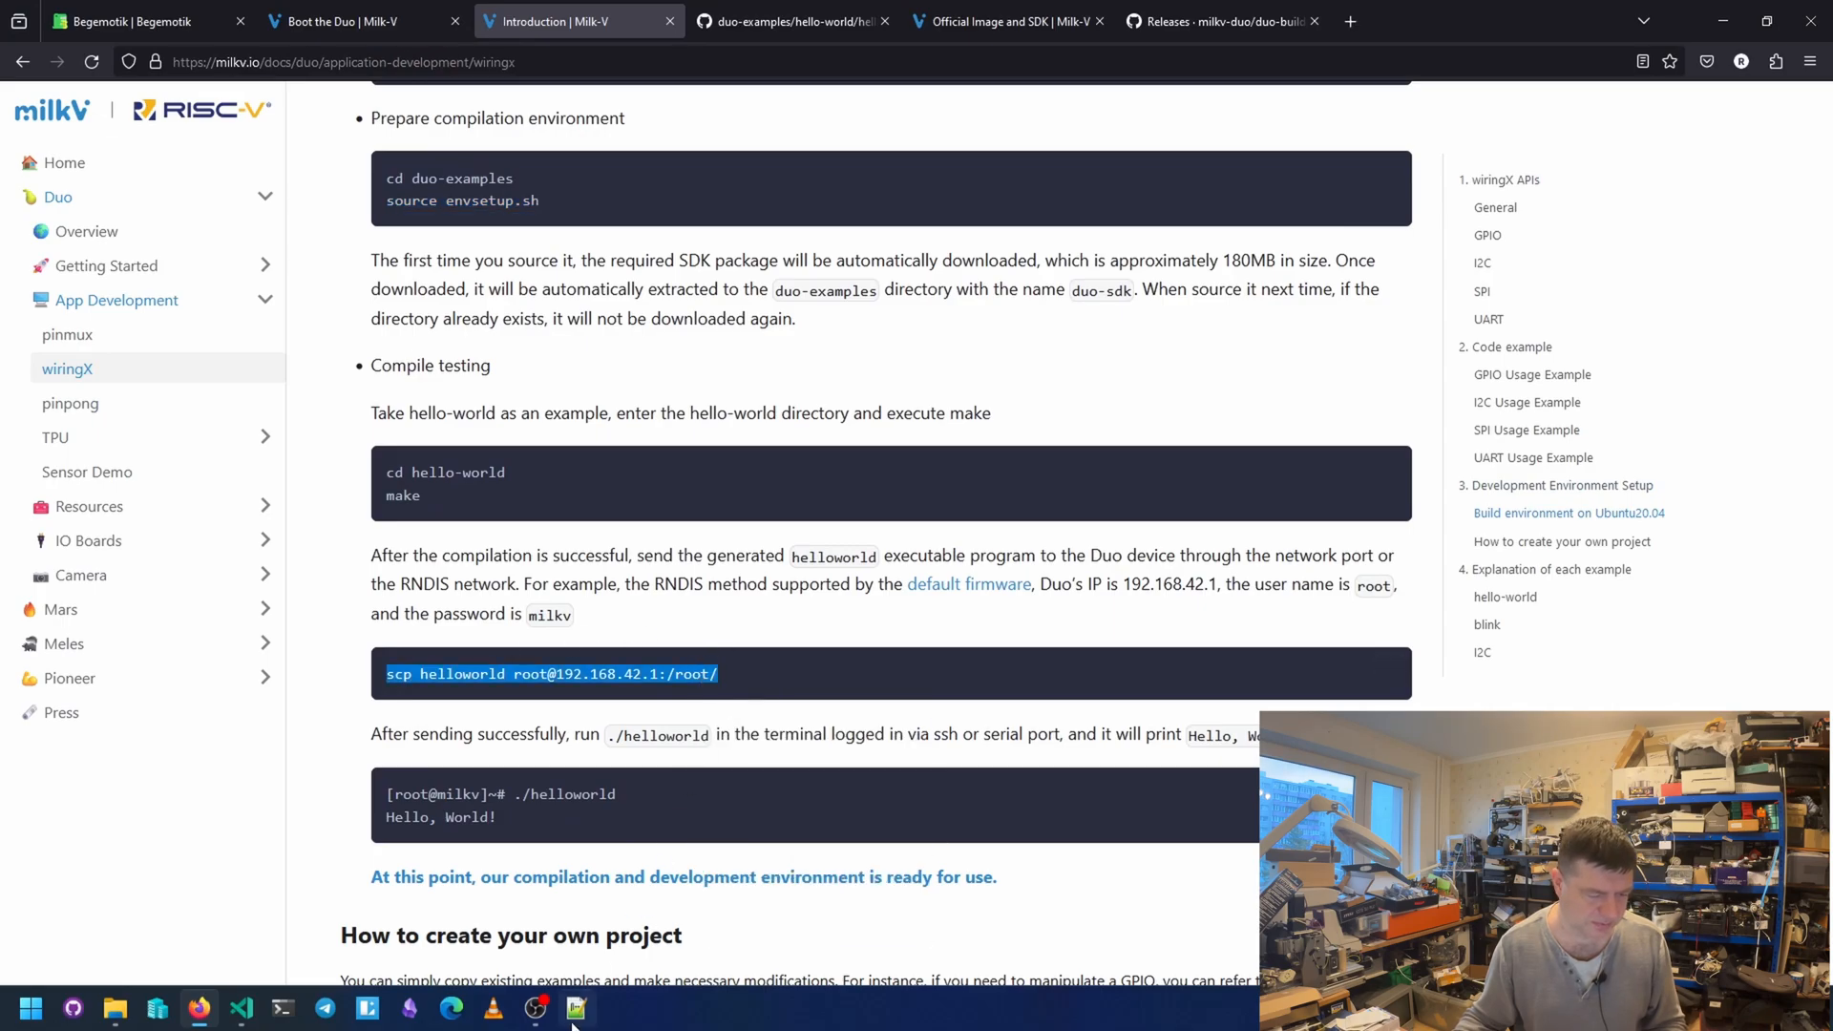
click(243, 1008)
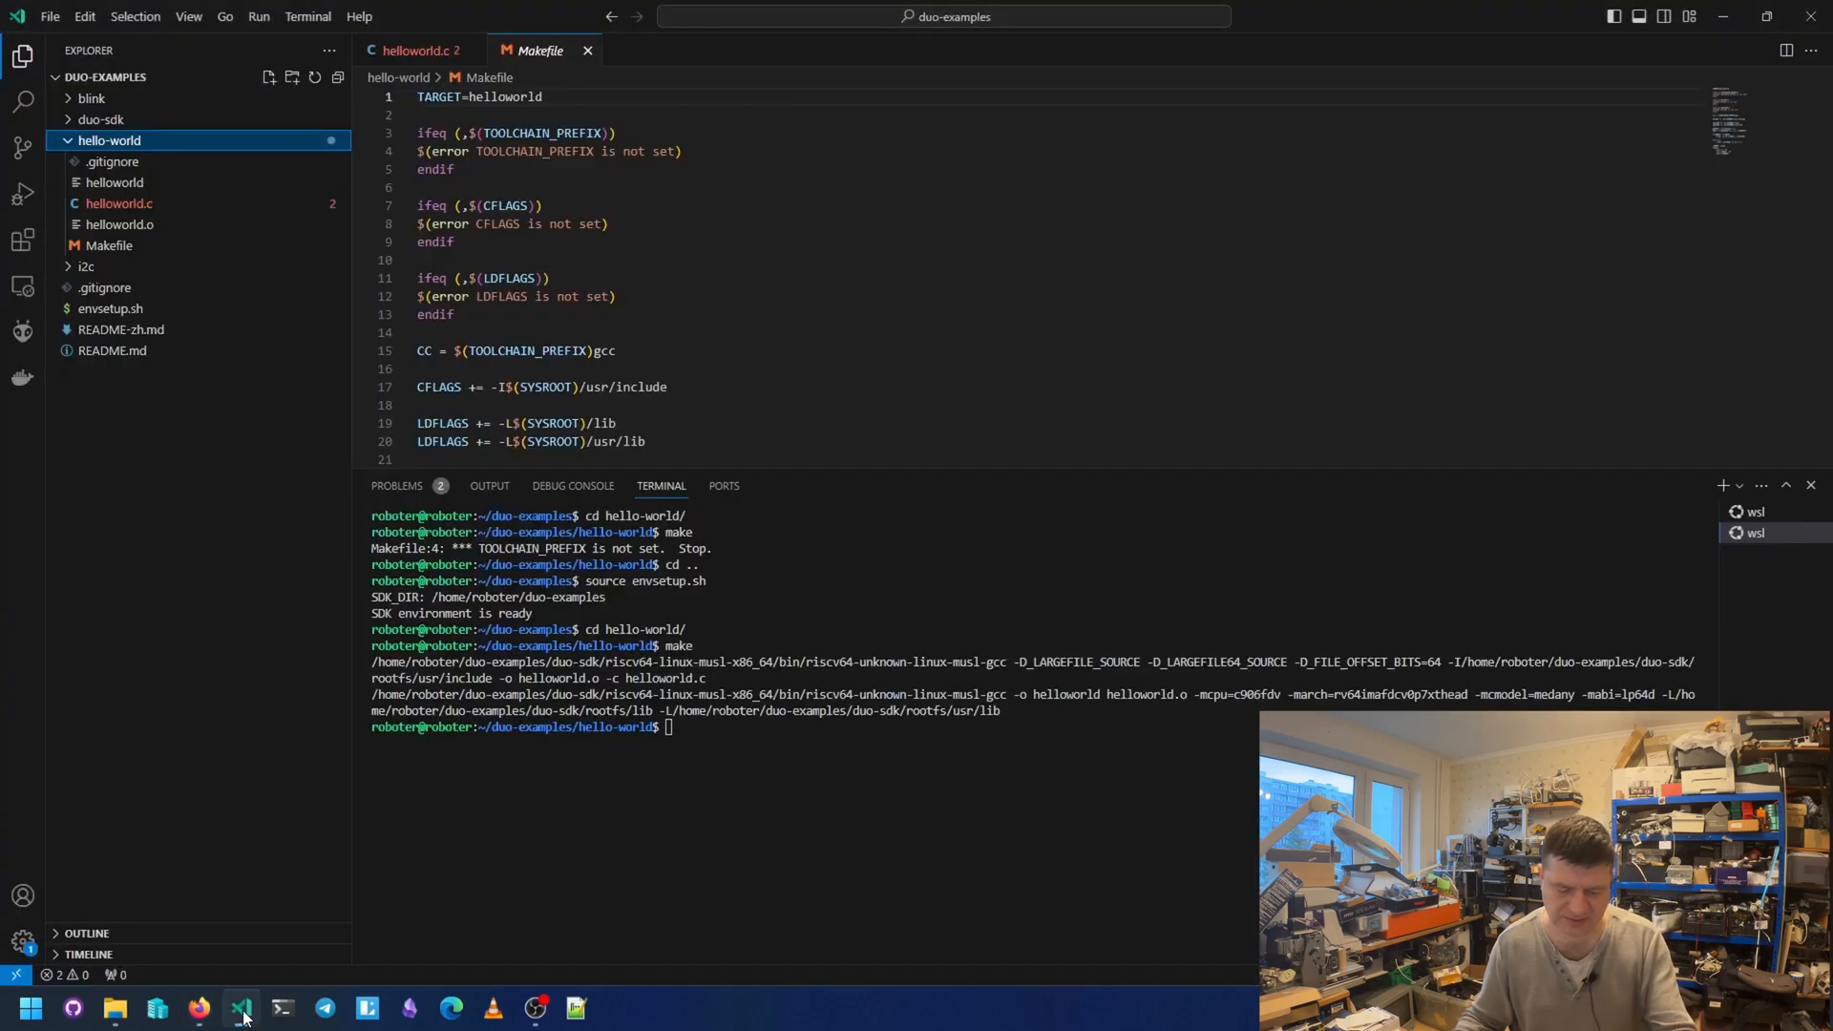
text(scp helloworld root@192.168.42.1:/root/)
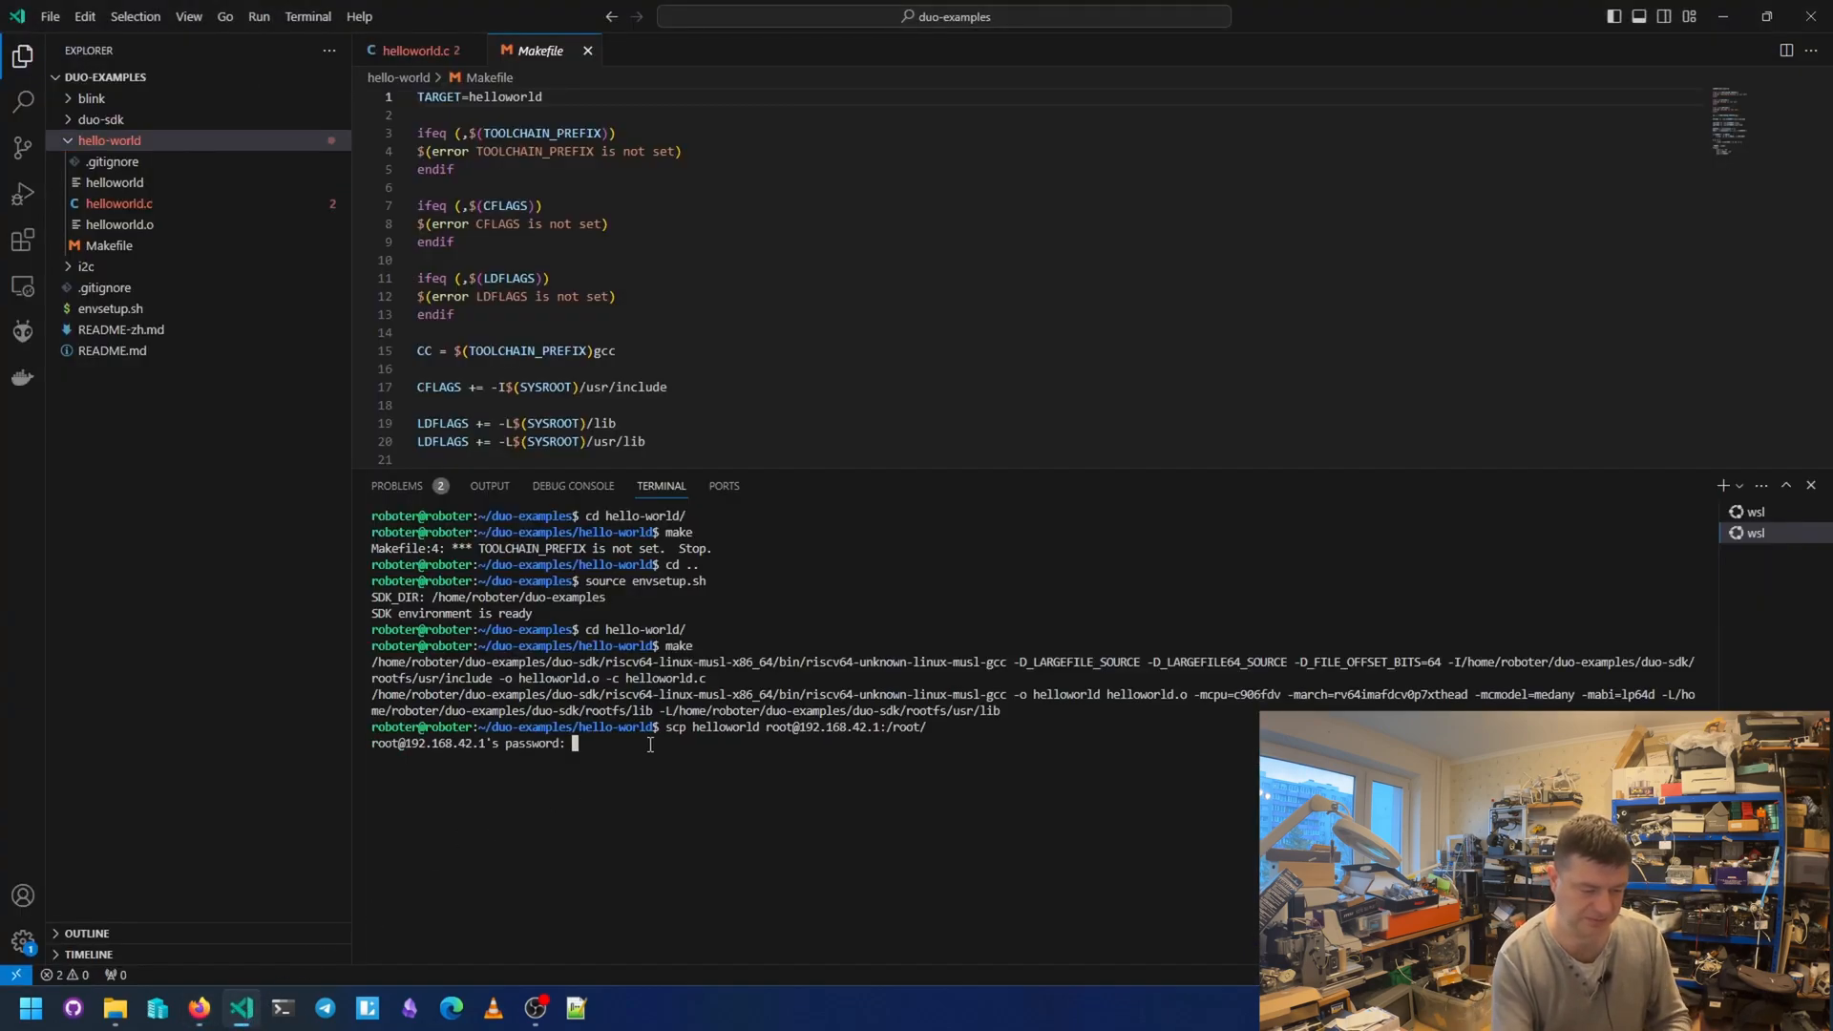
key(Enter)
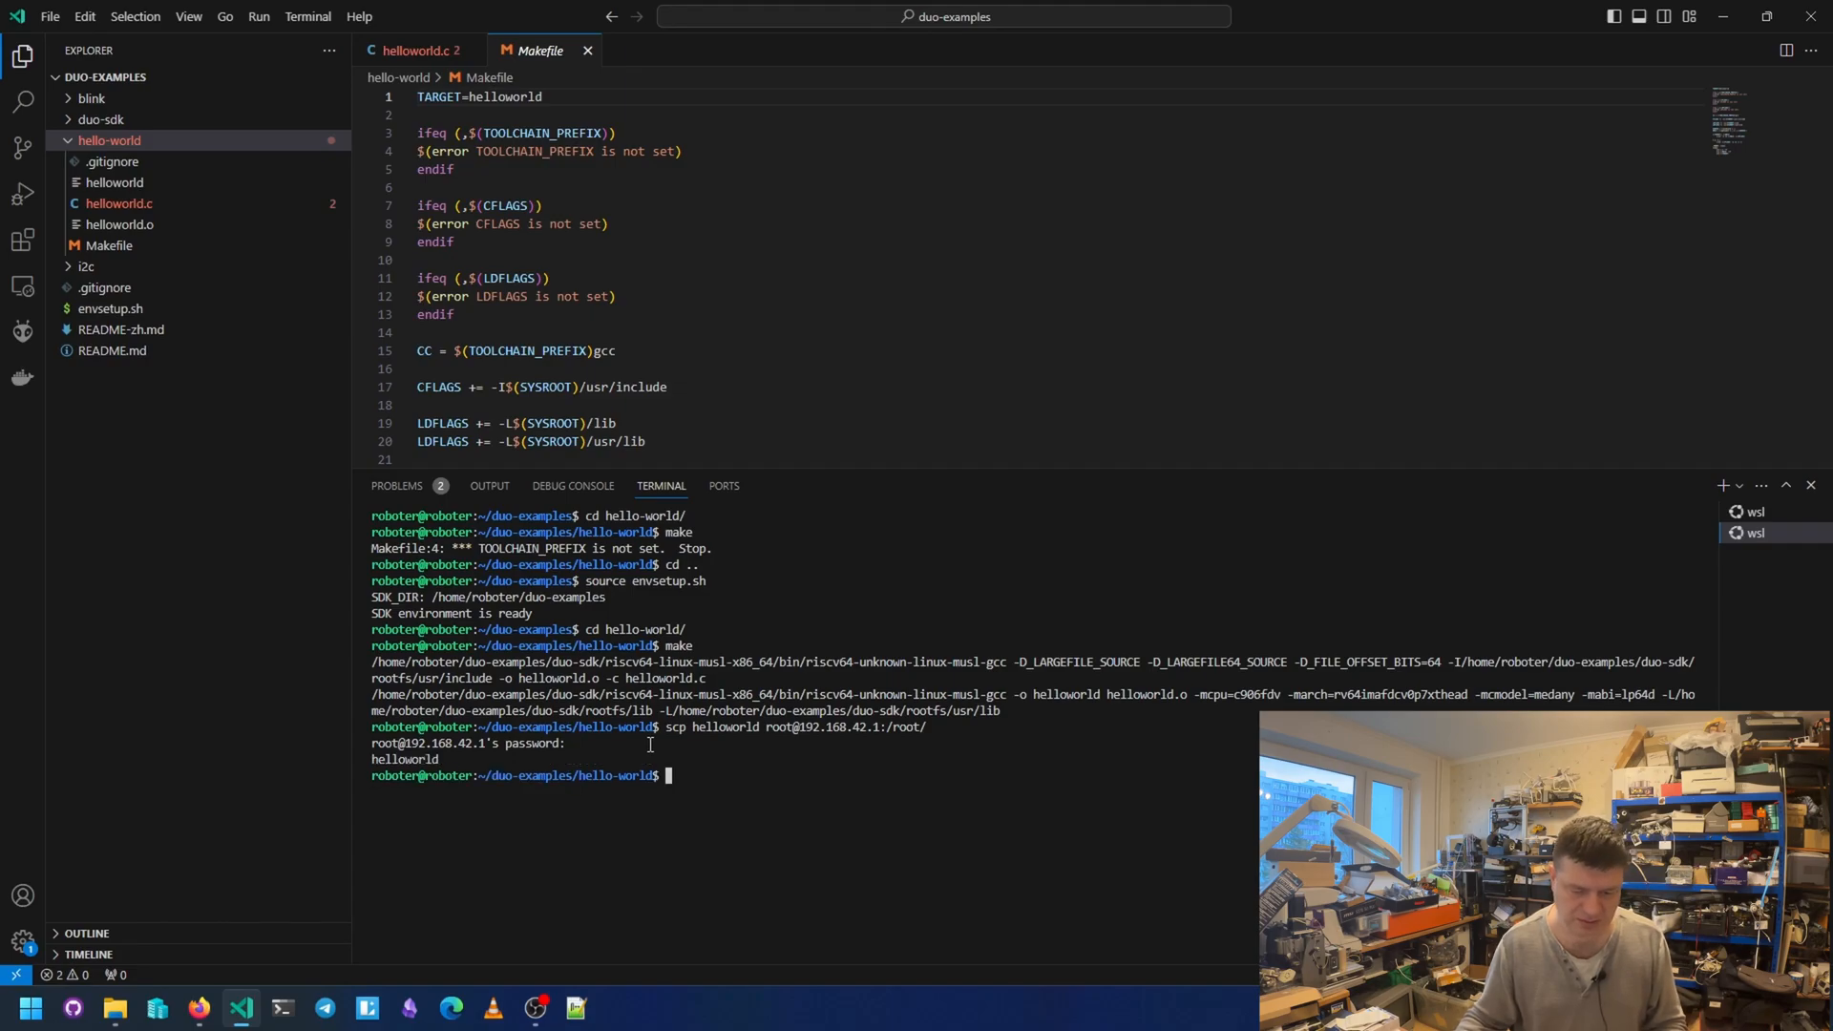
mouse_move(1738, 584)
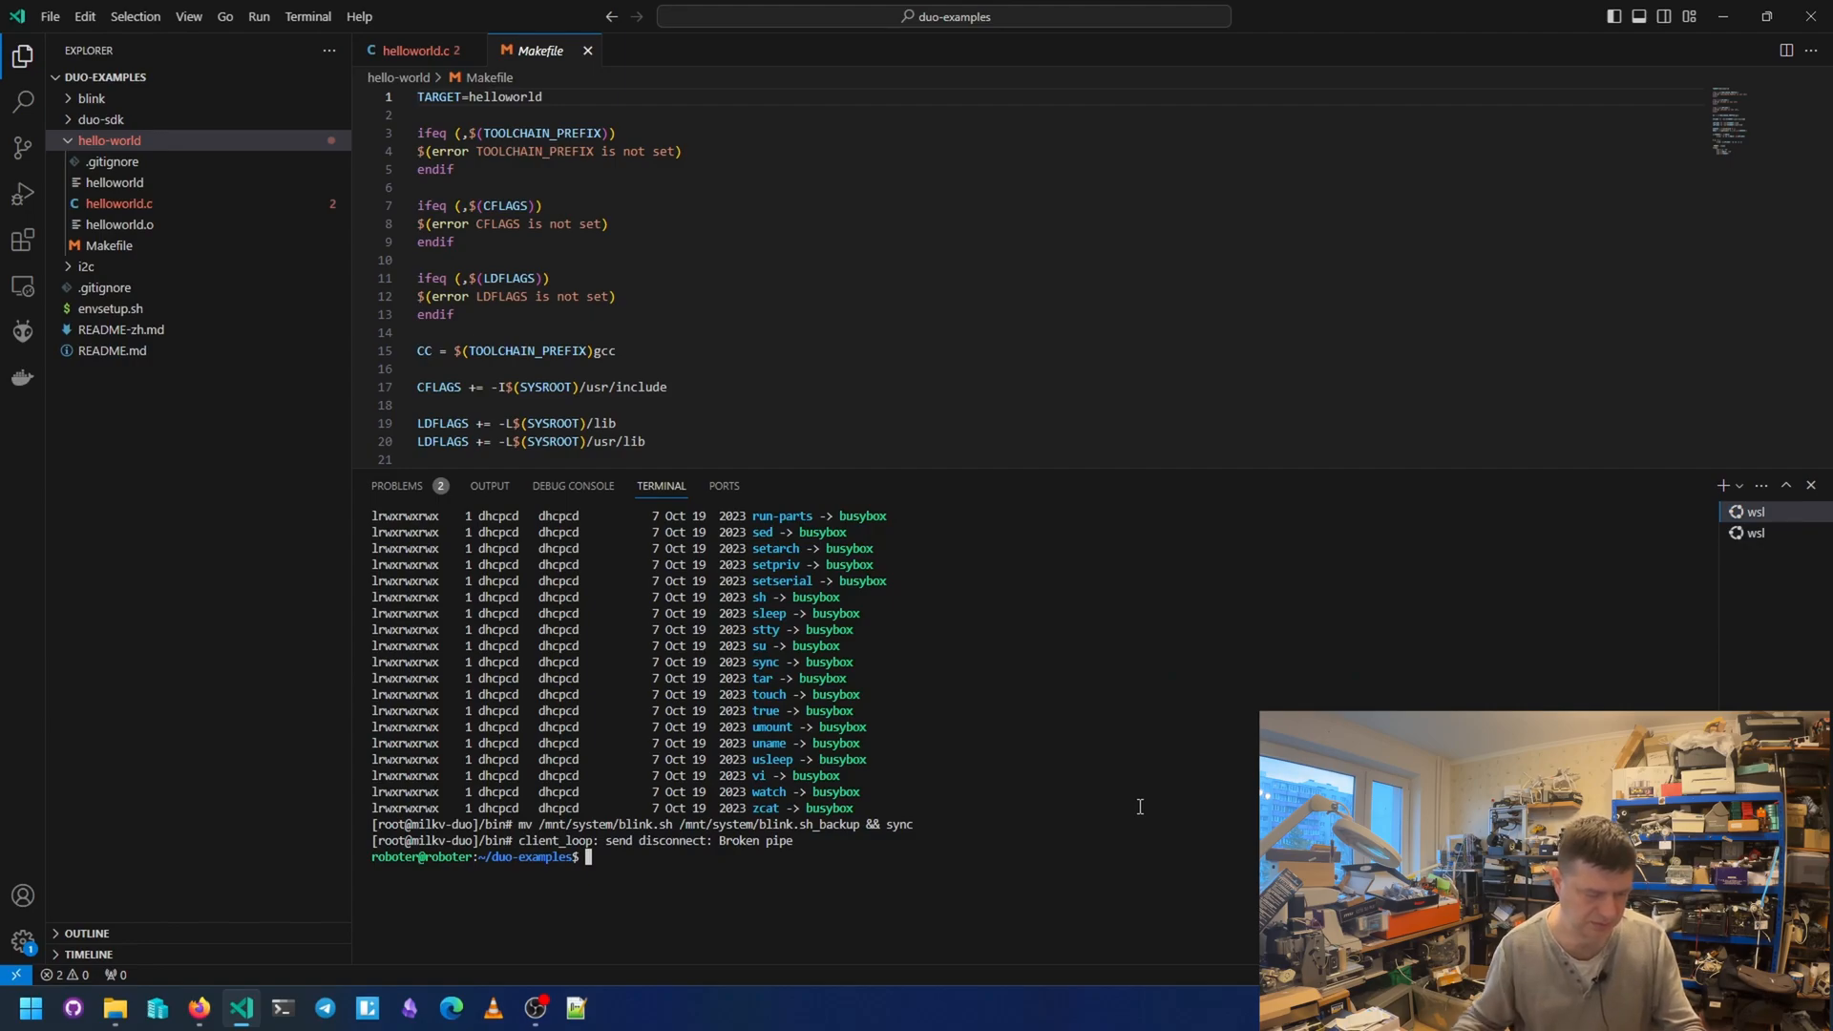
mouse_move(1014, 686)
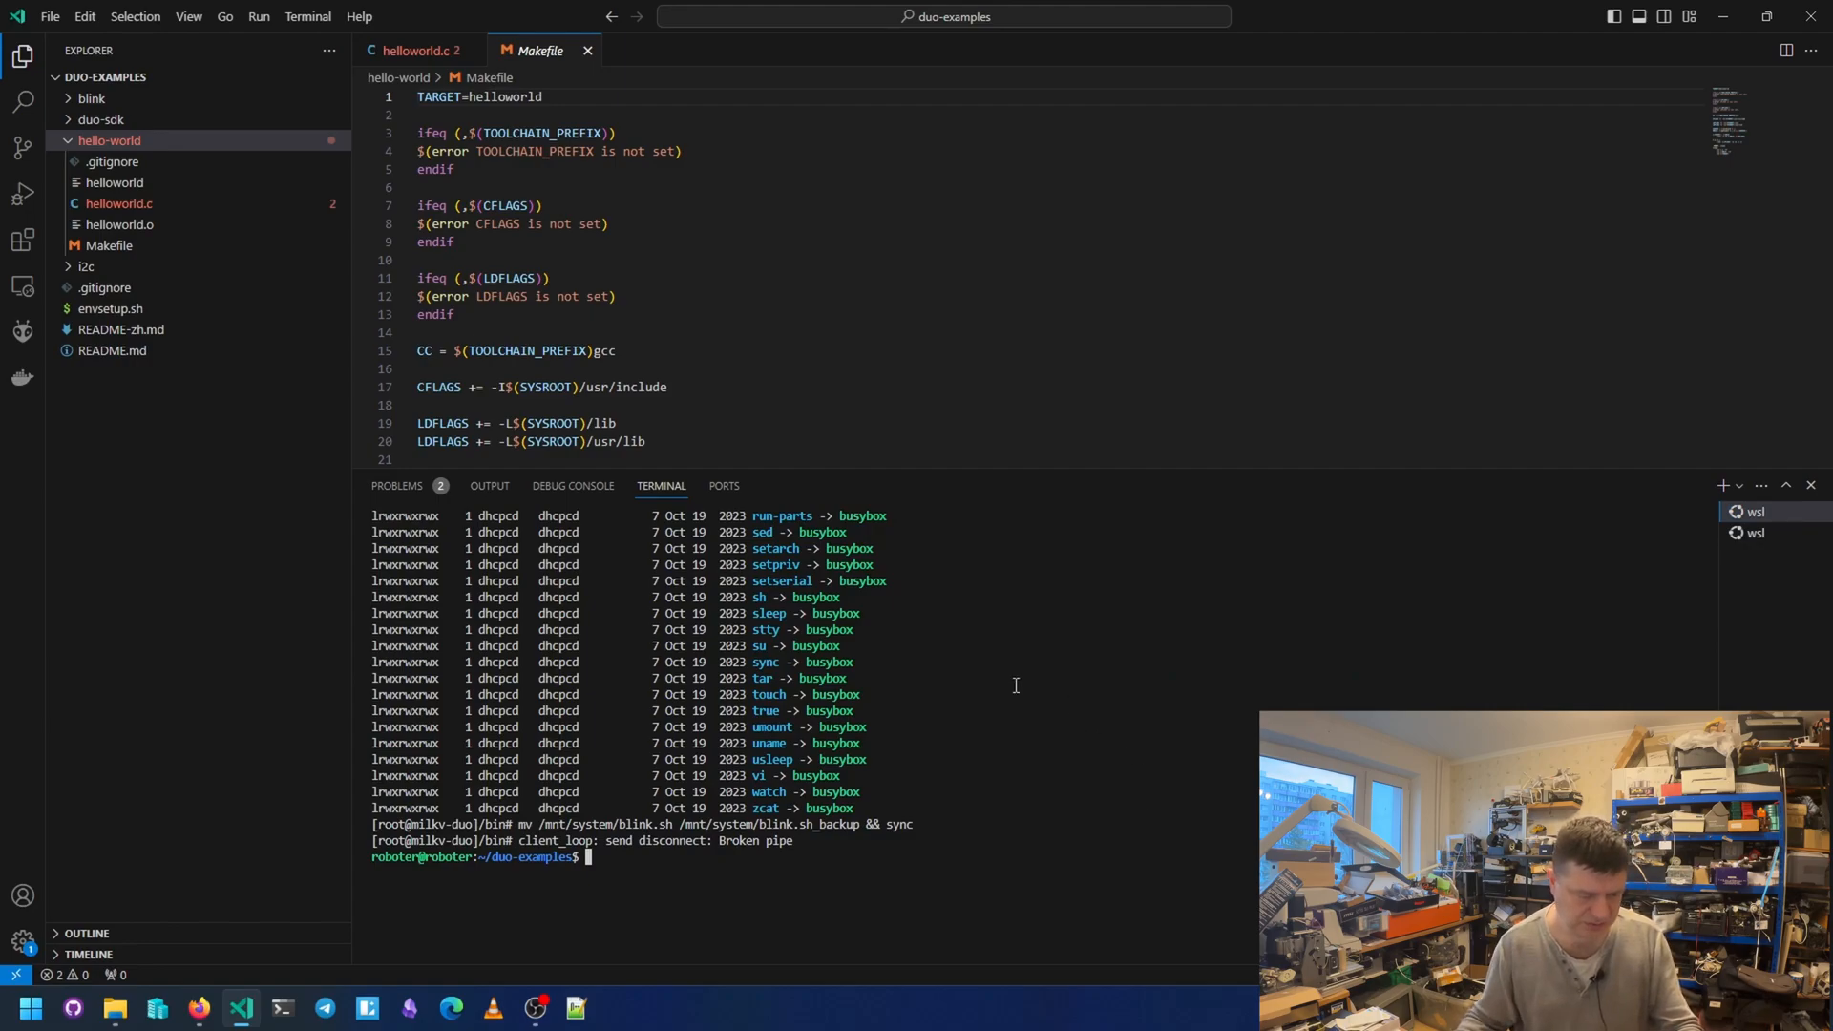
click(1751, 533)
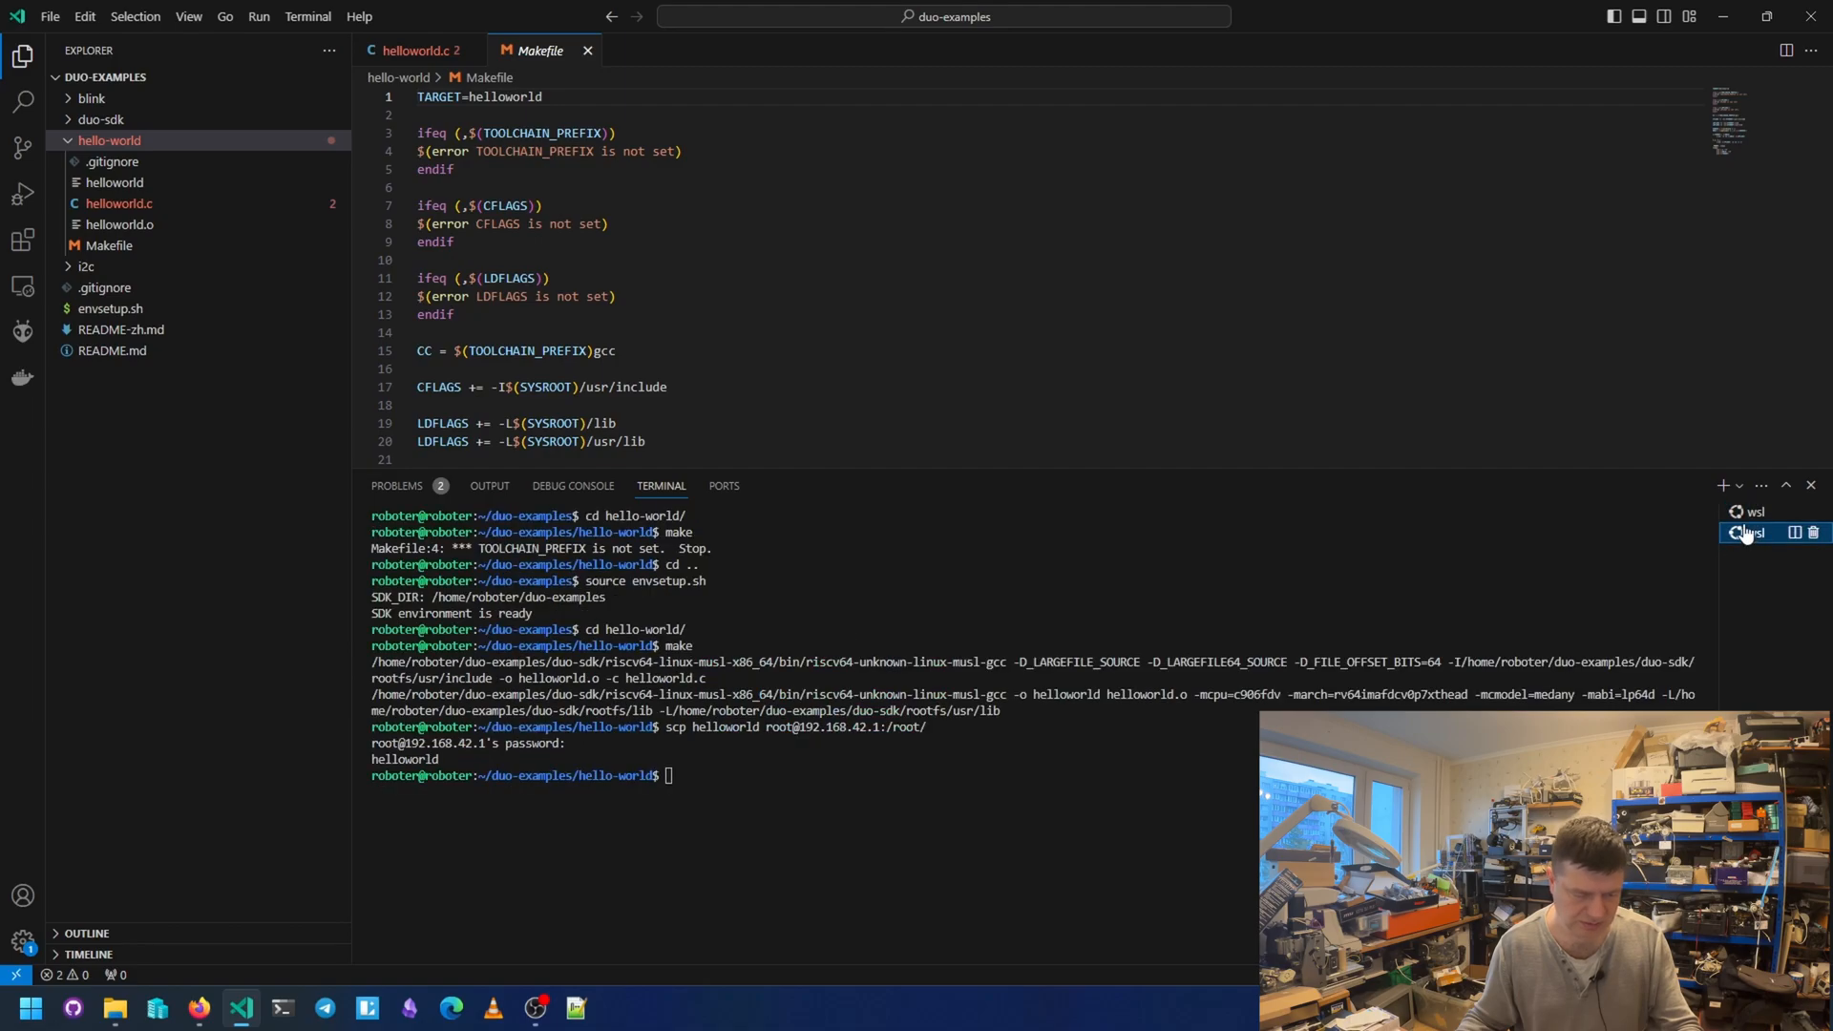
click(1753, 512)
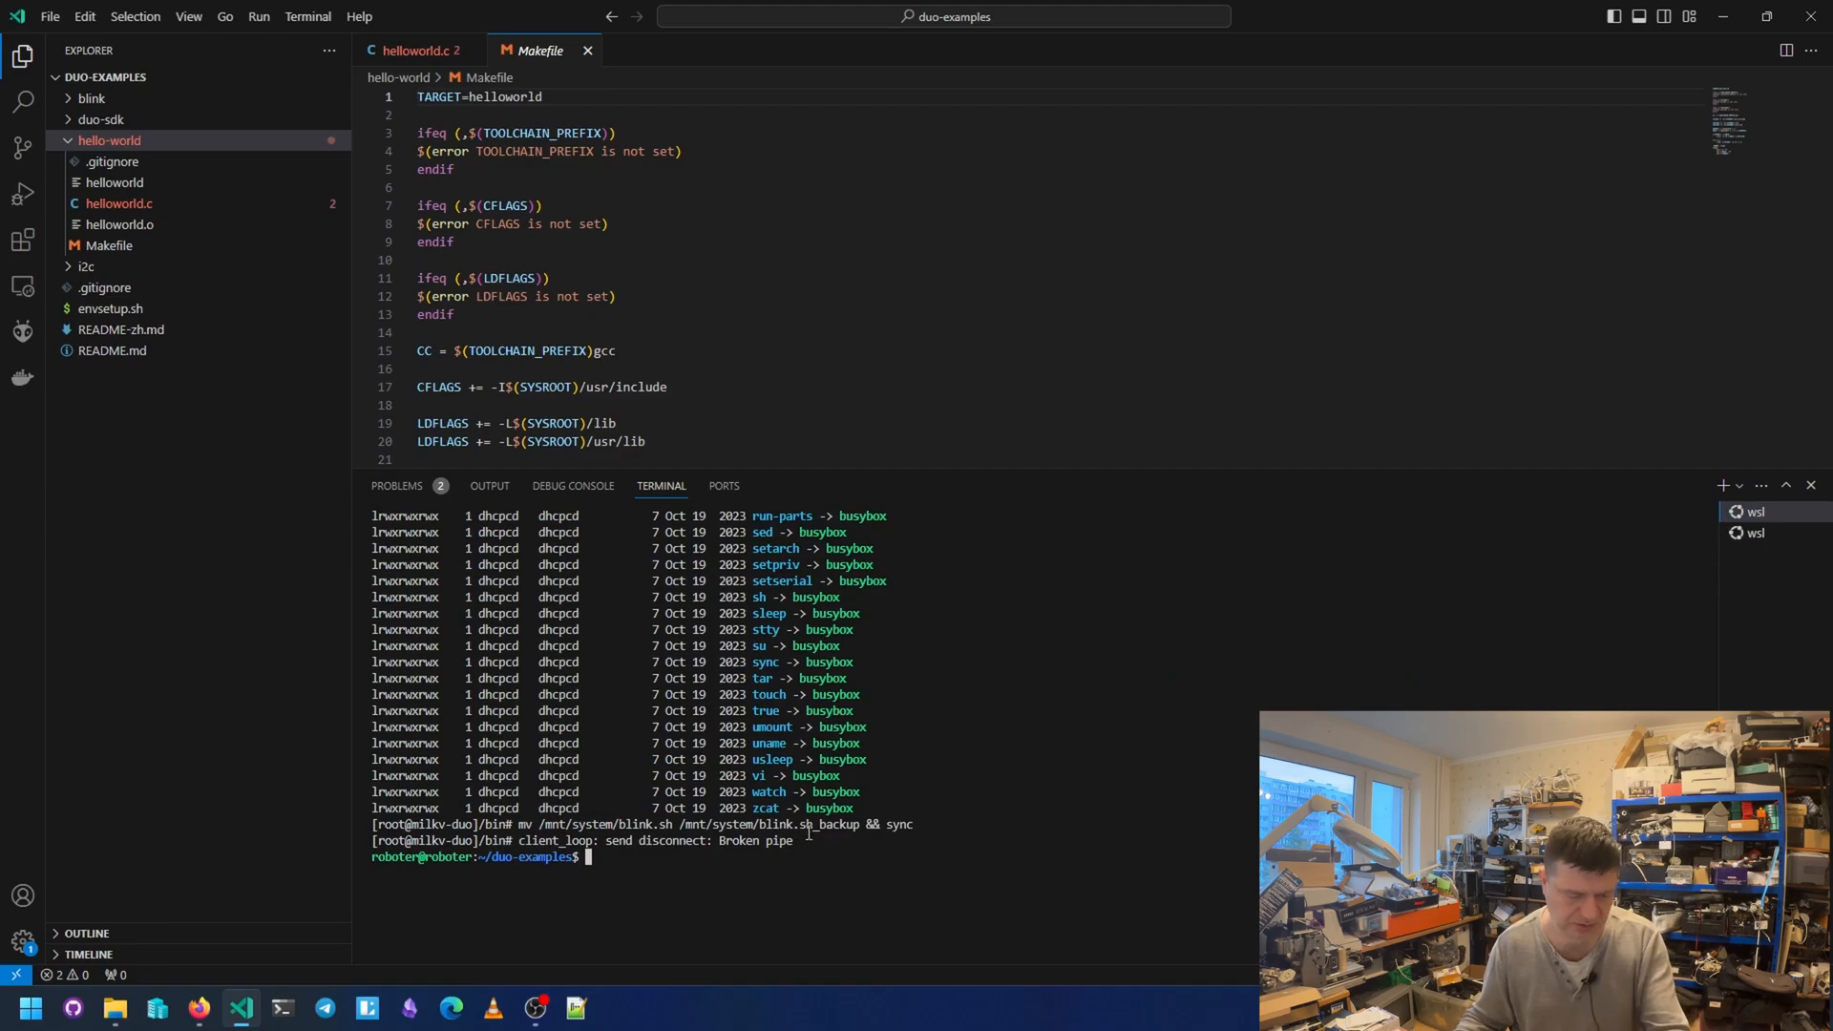
text(ssh root@192.168.42.1)
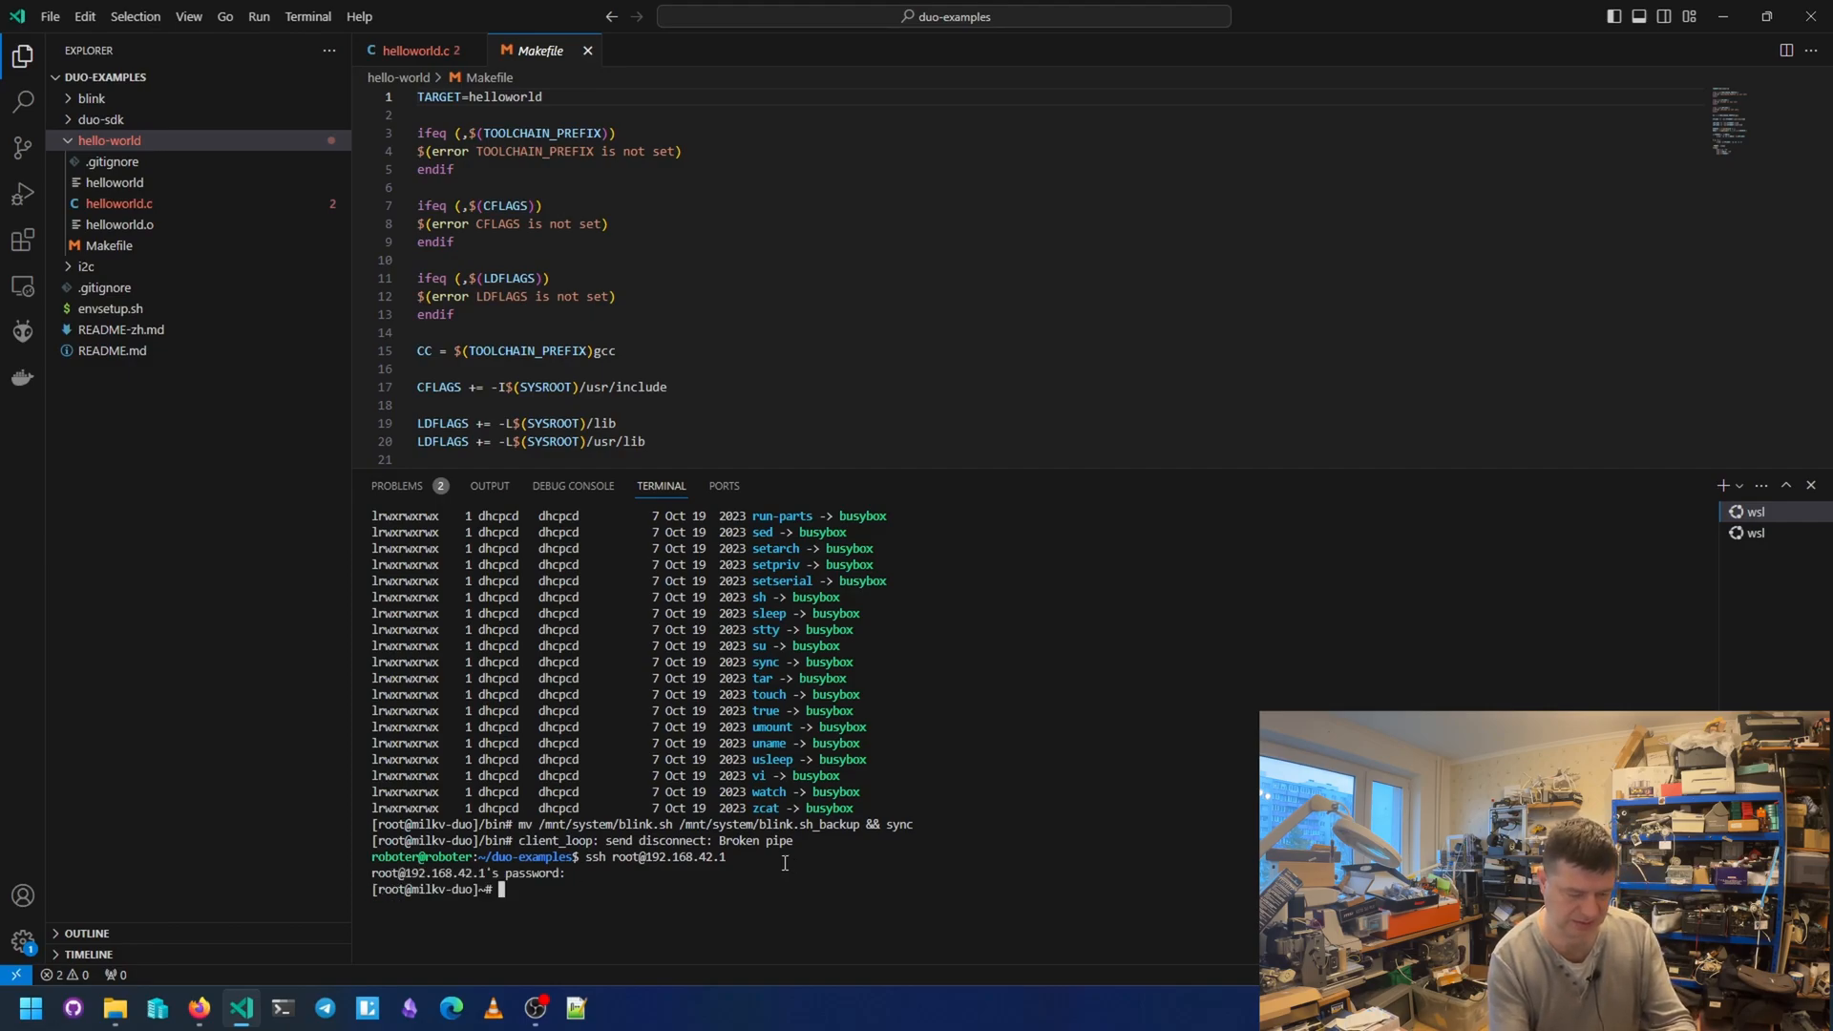
text(ls -la)
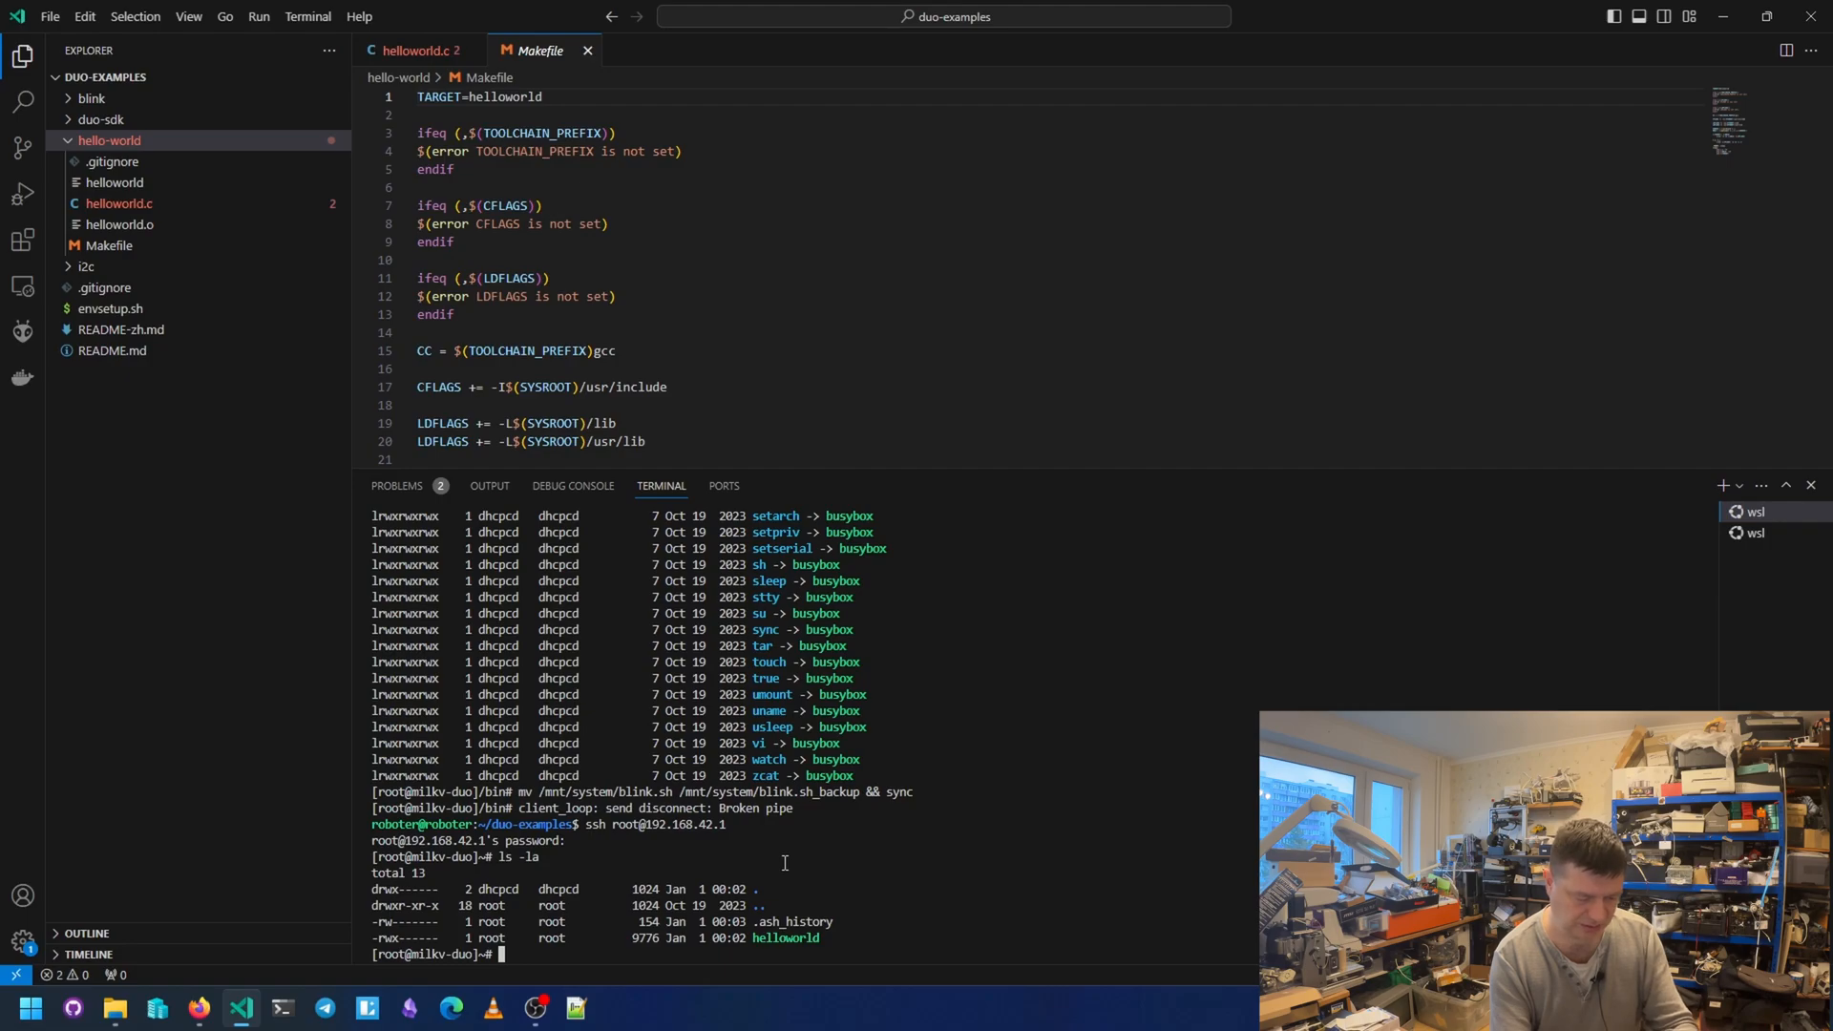
text(./helloworld)
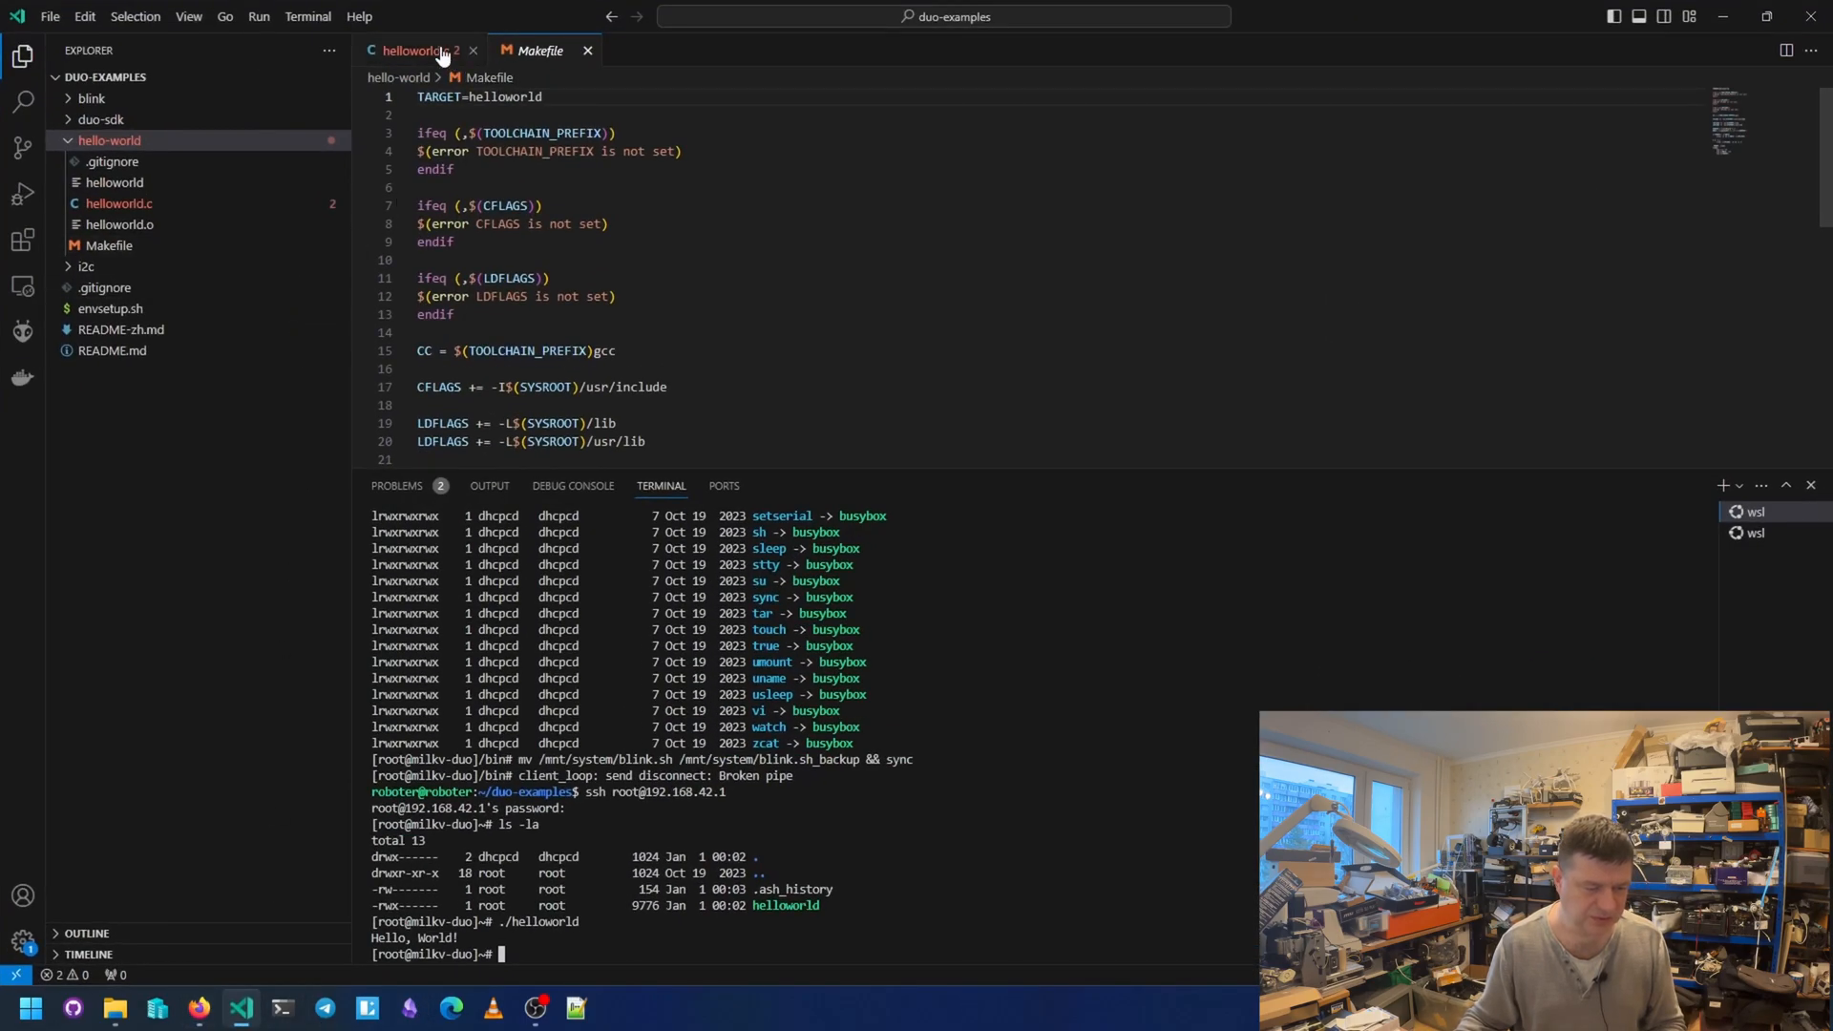
Step: Change helloworld.c's greeting to MILK-V and run the current helloworld on the Duo
click(414, 50)
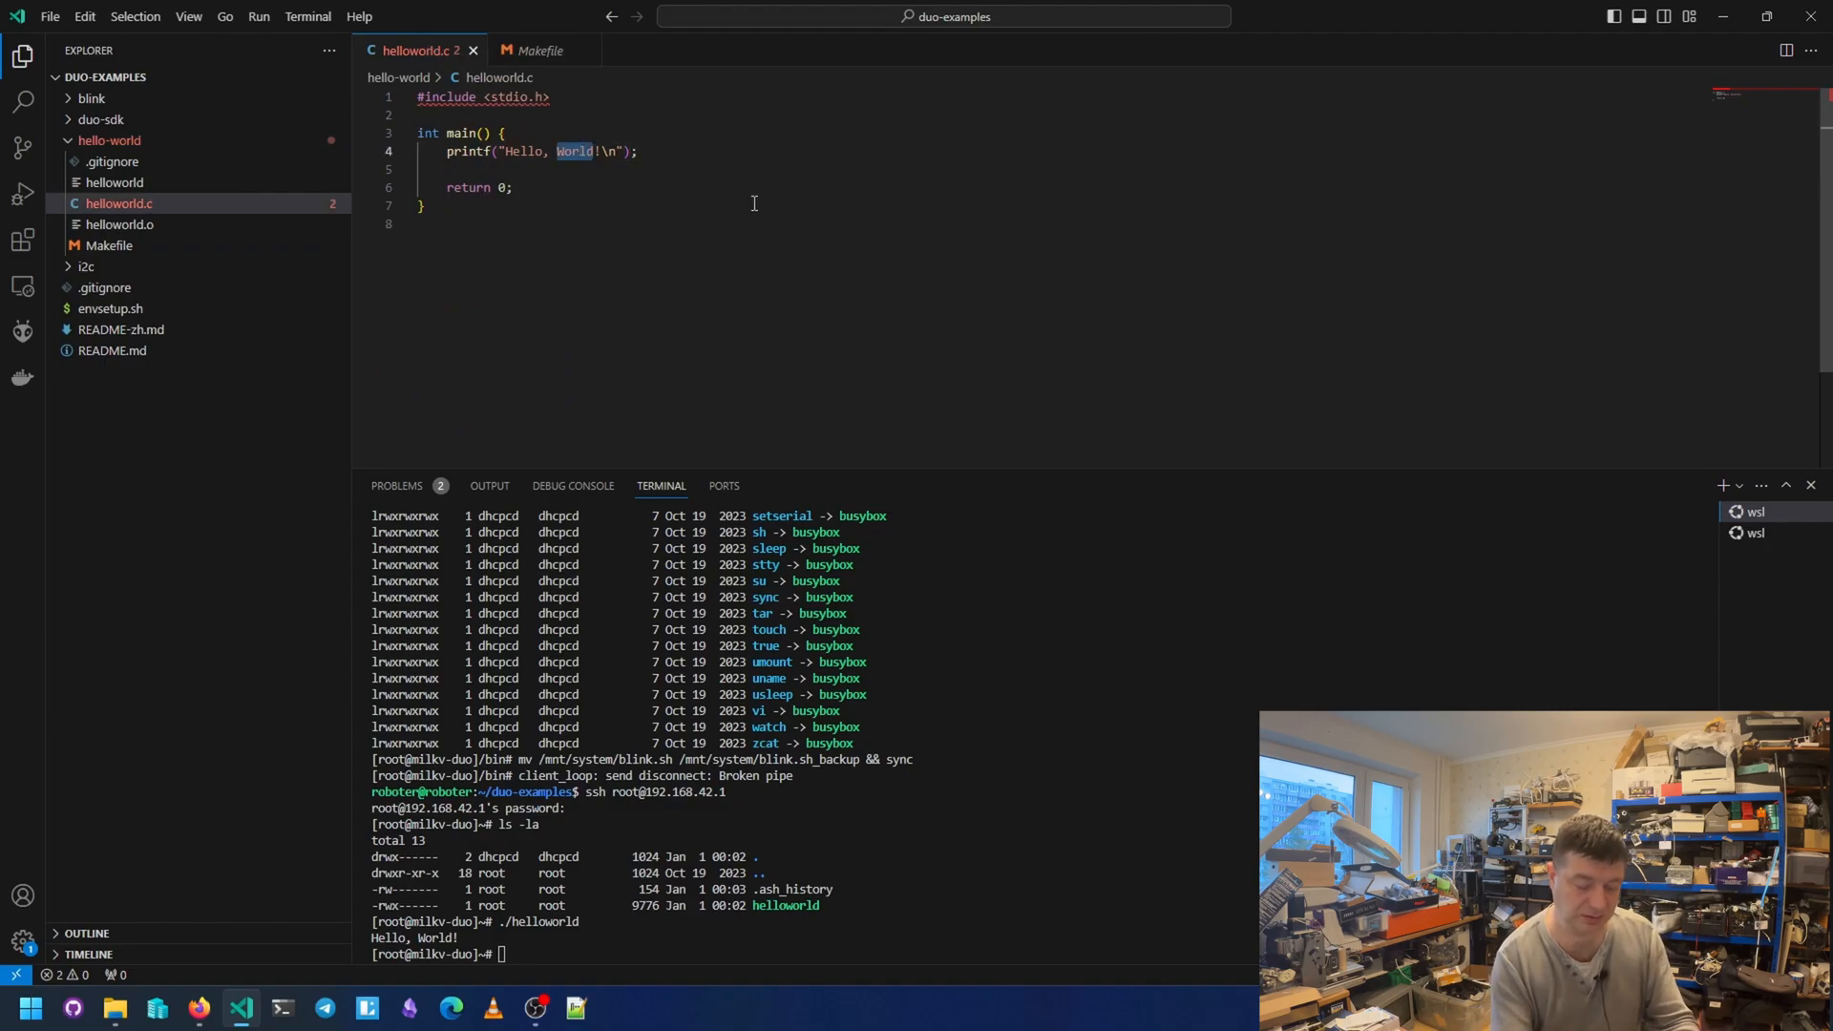
text(MILK-V)
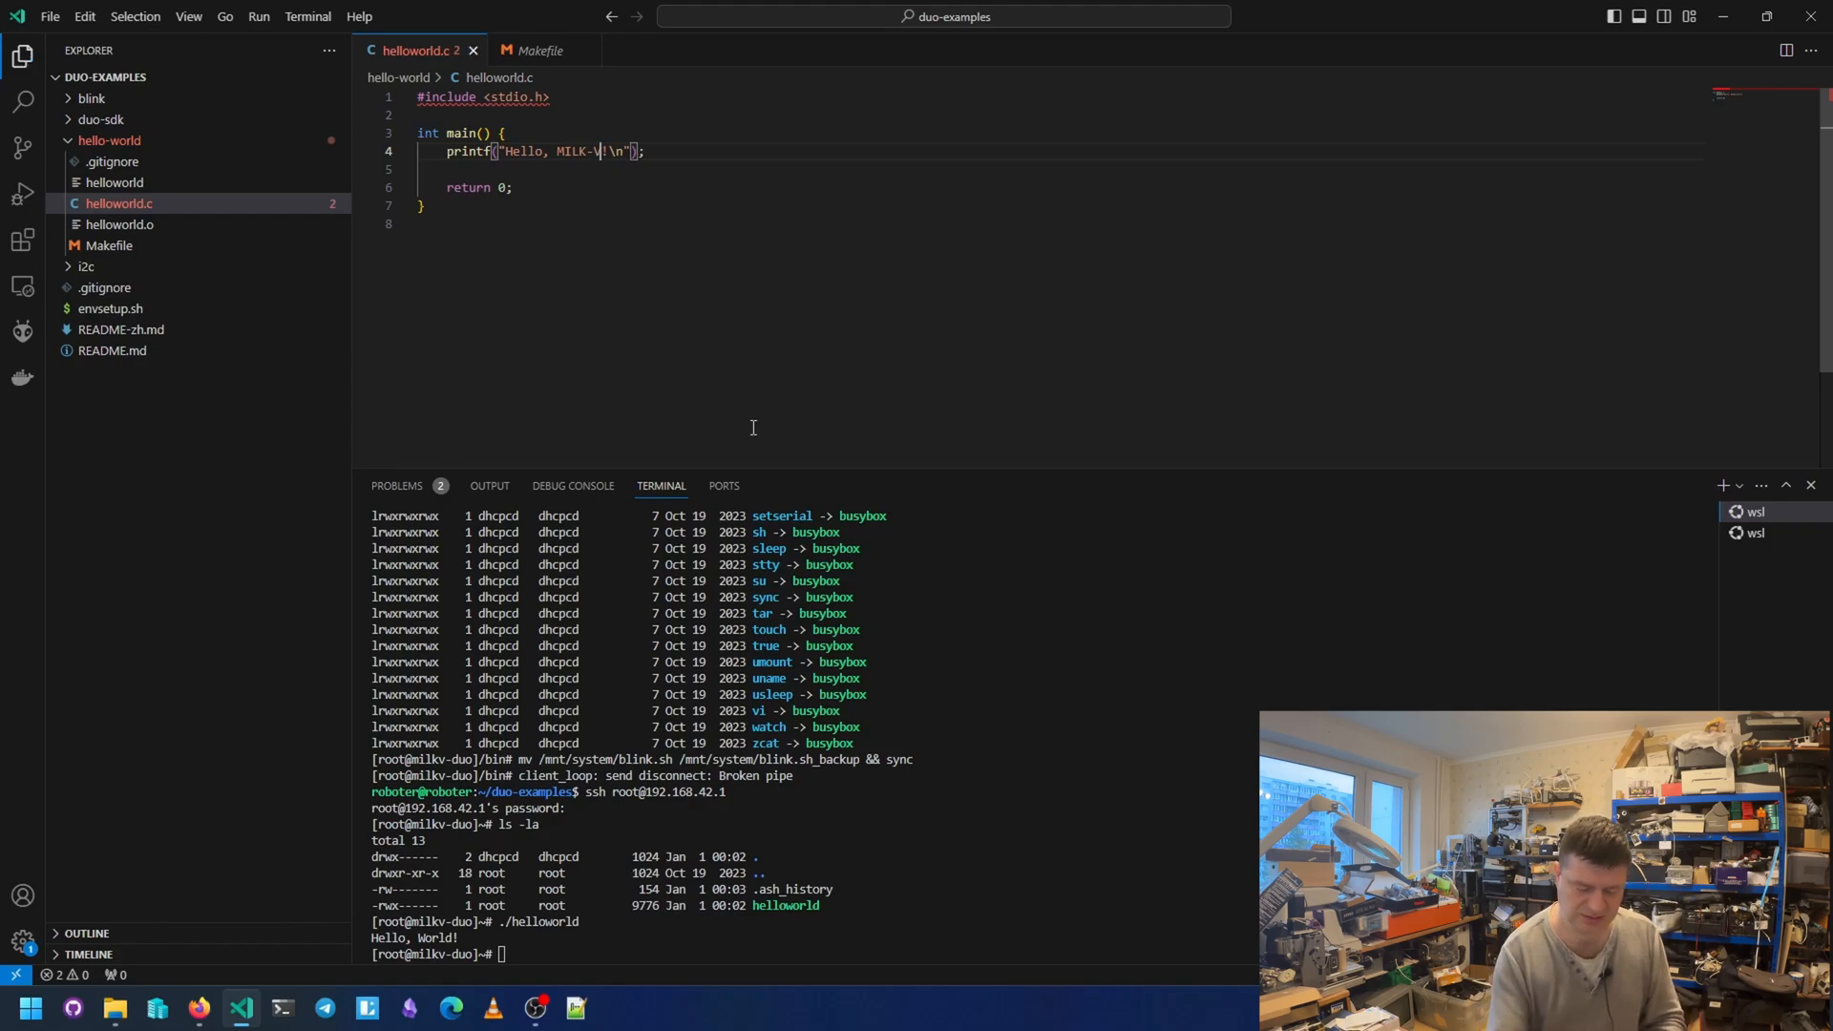
text(./helloworld)
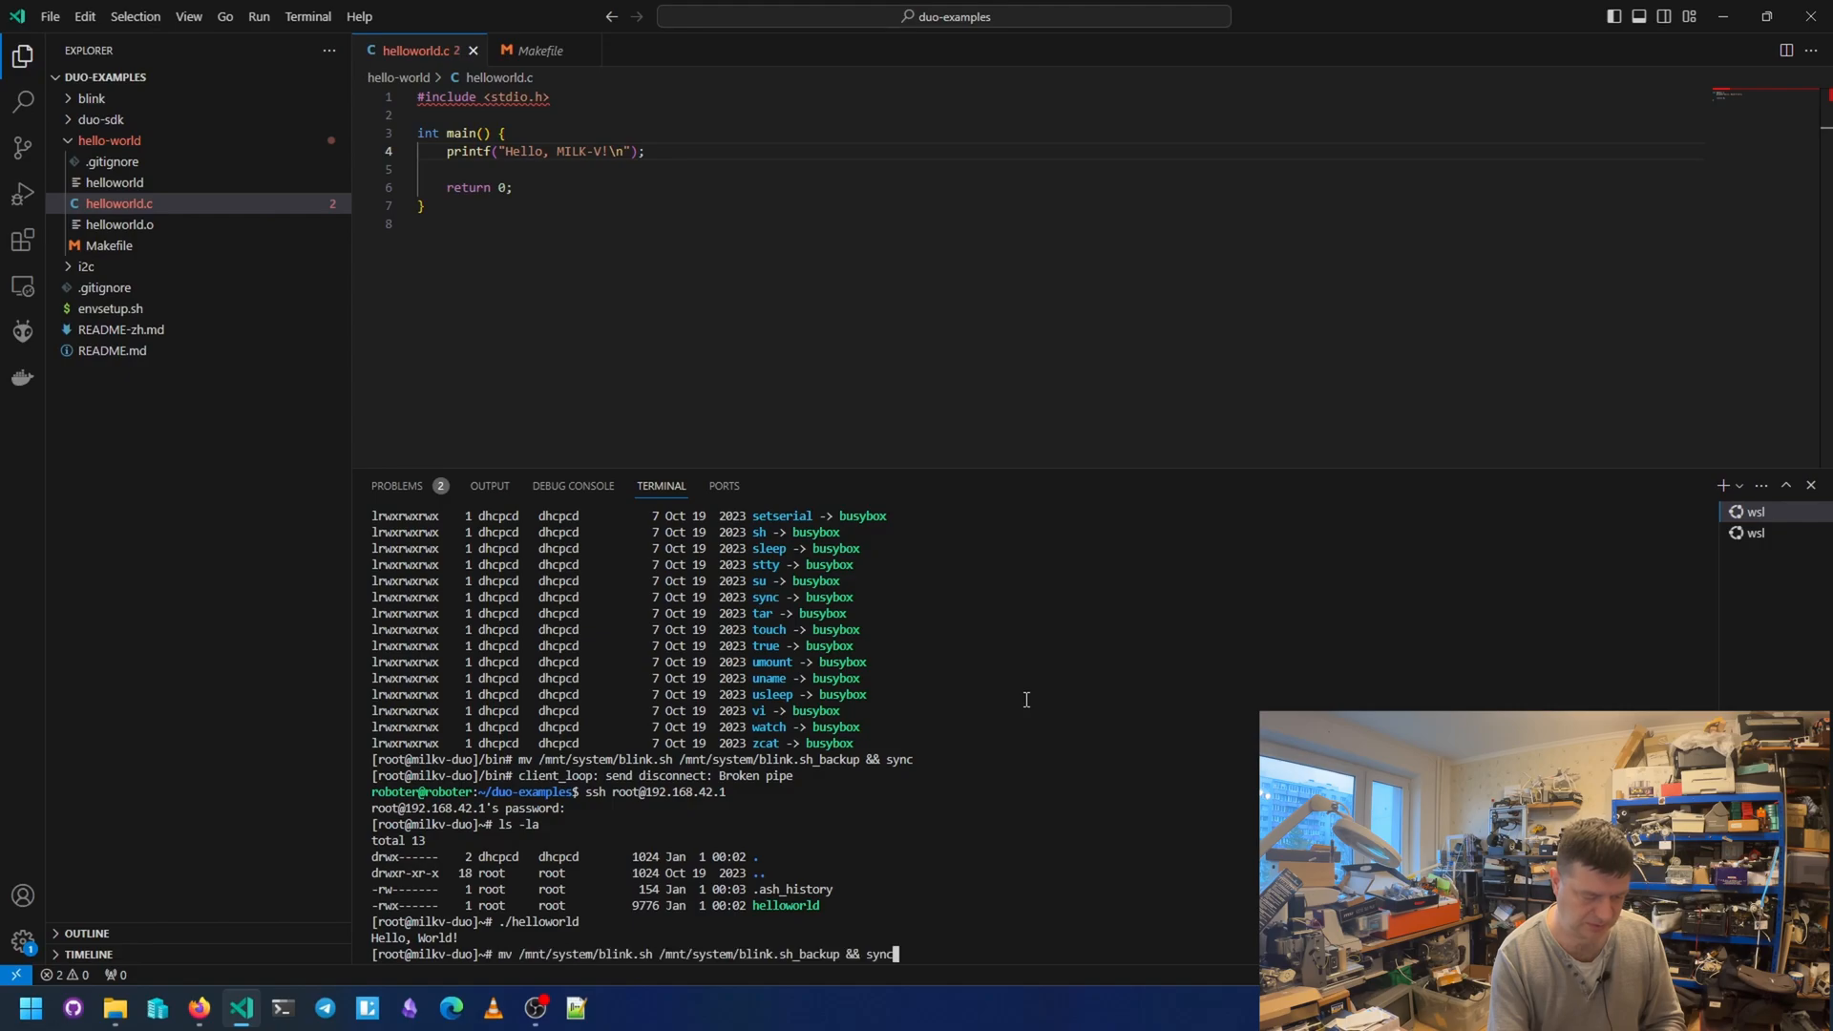
text(ls -la)
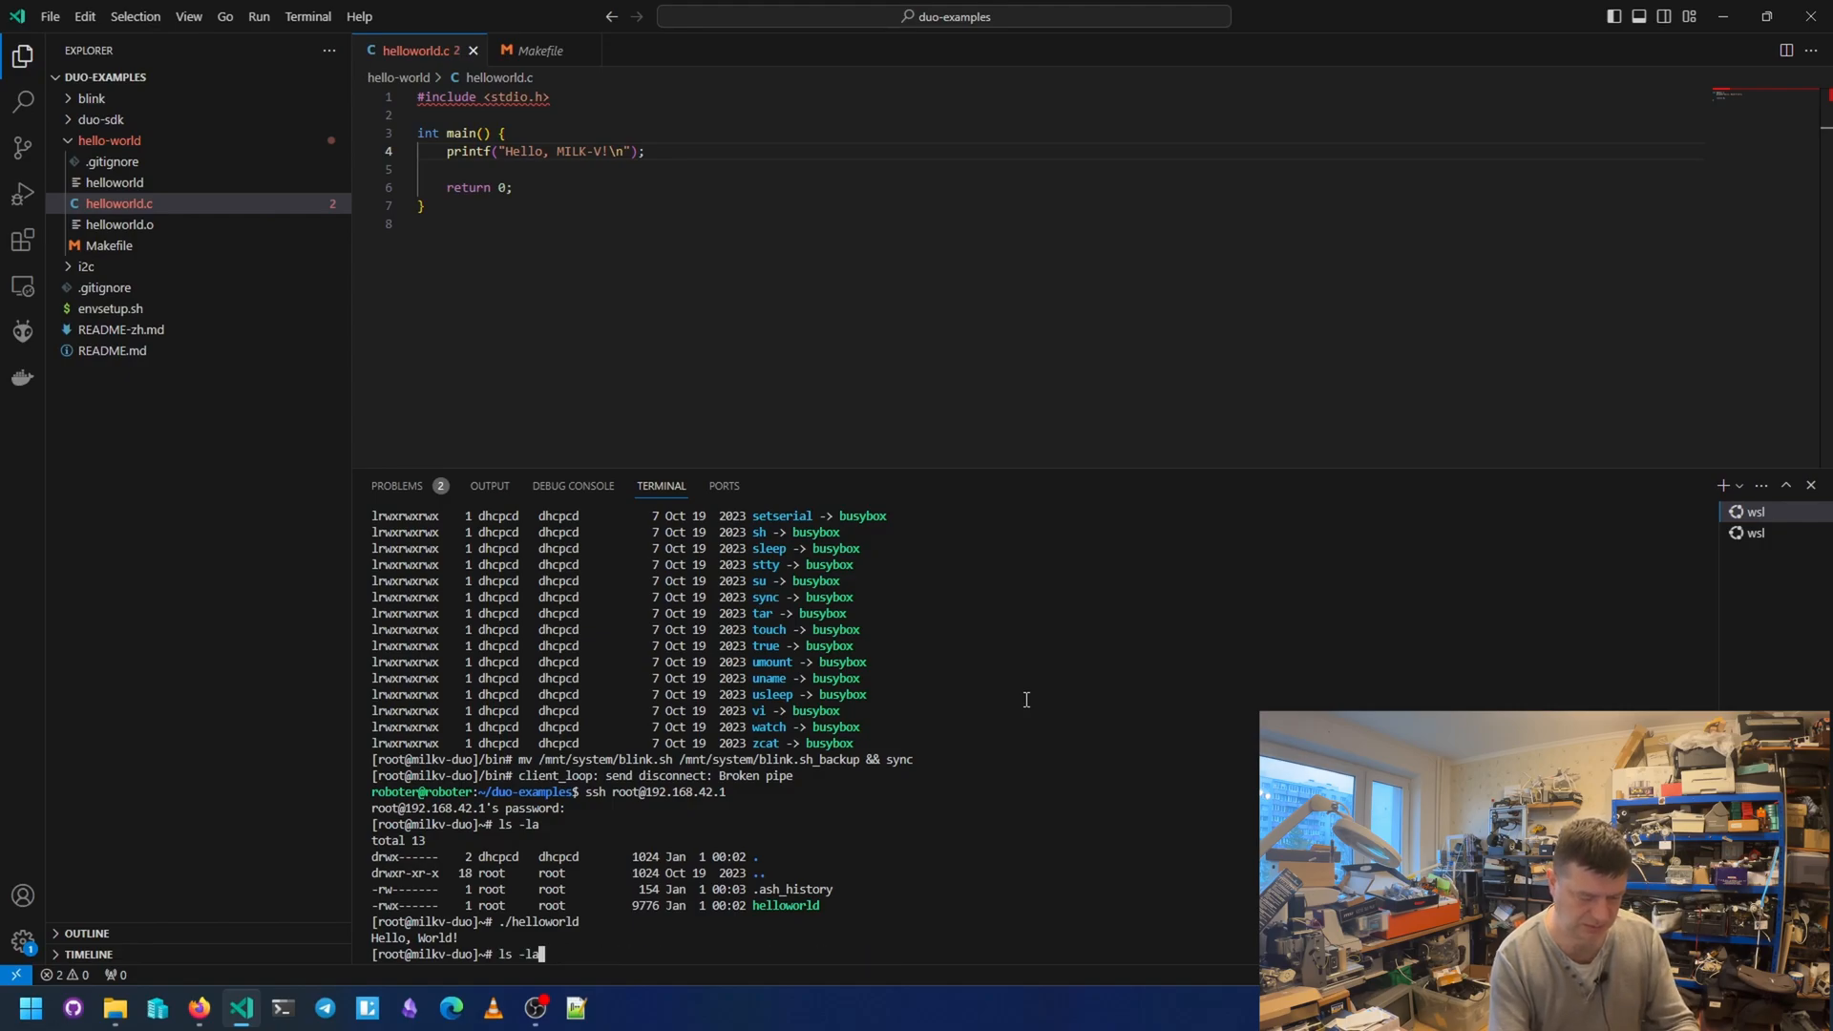
Step: Rebuild hello-world with make and re-upload it so the Duo run prints Hello, MILK-V!
text(ma)
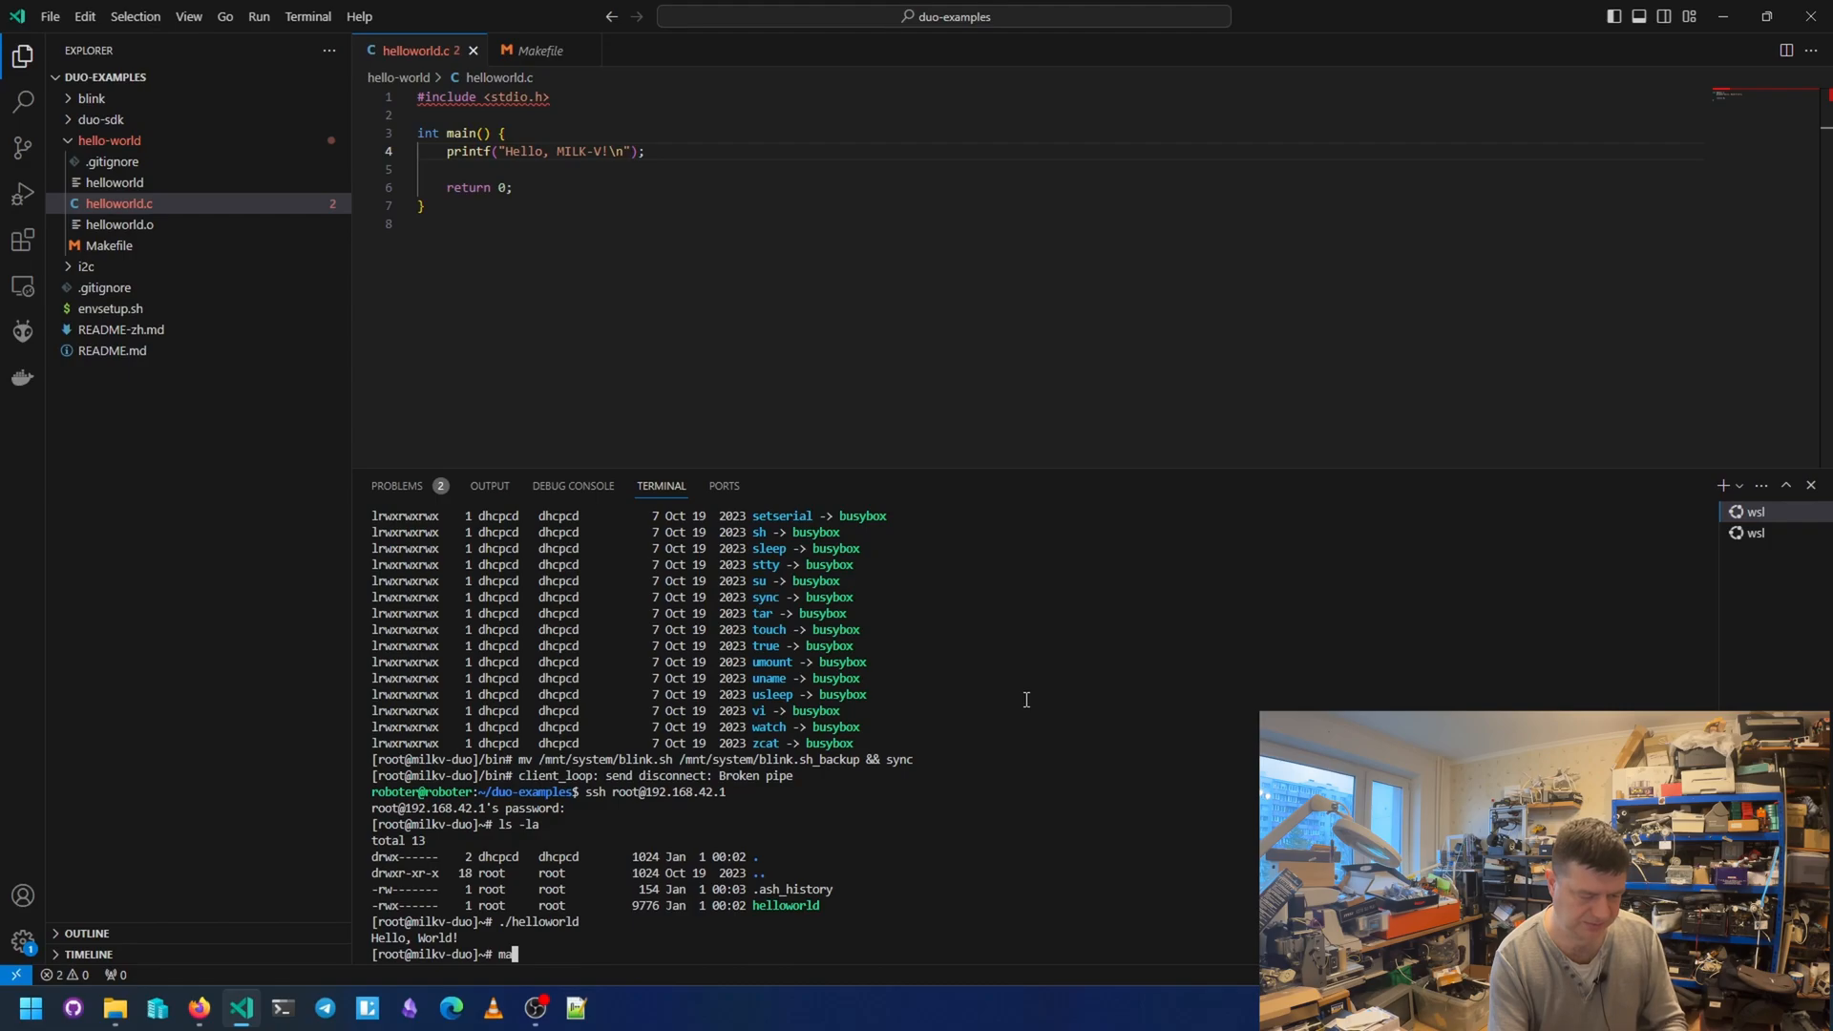
text(ke)
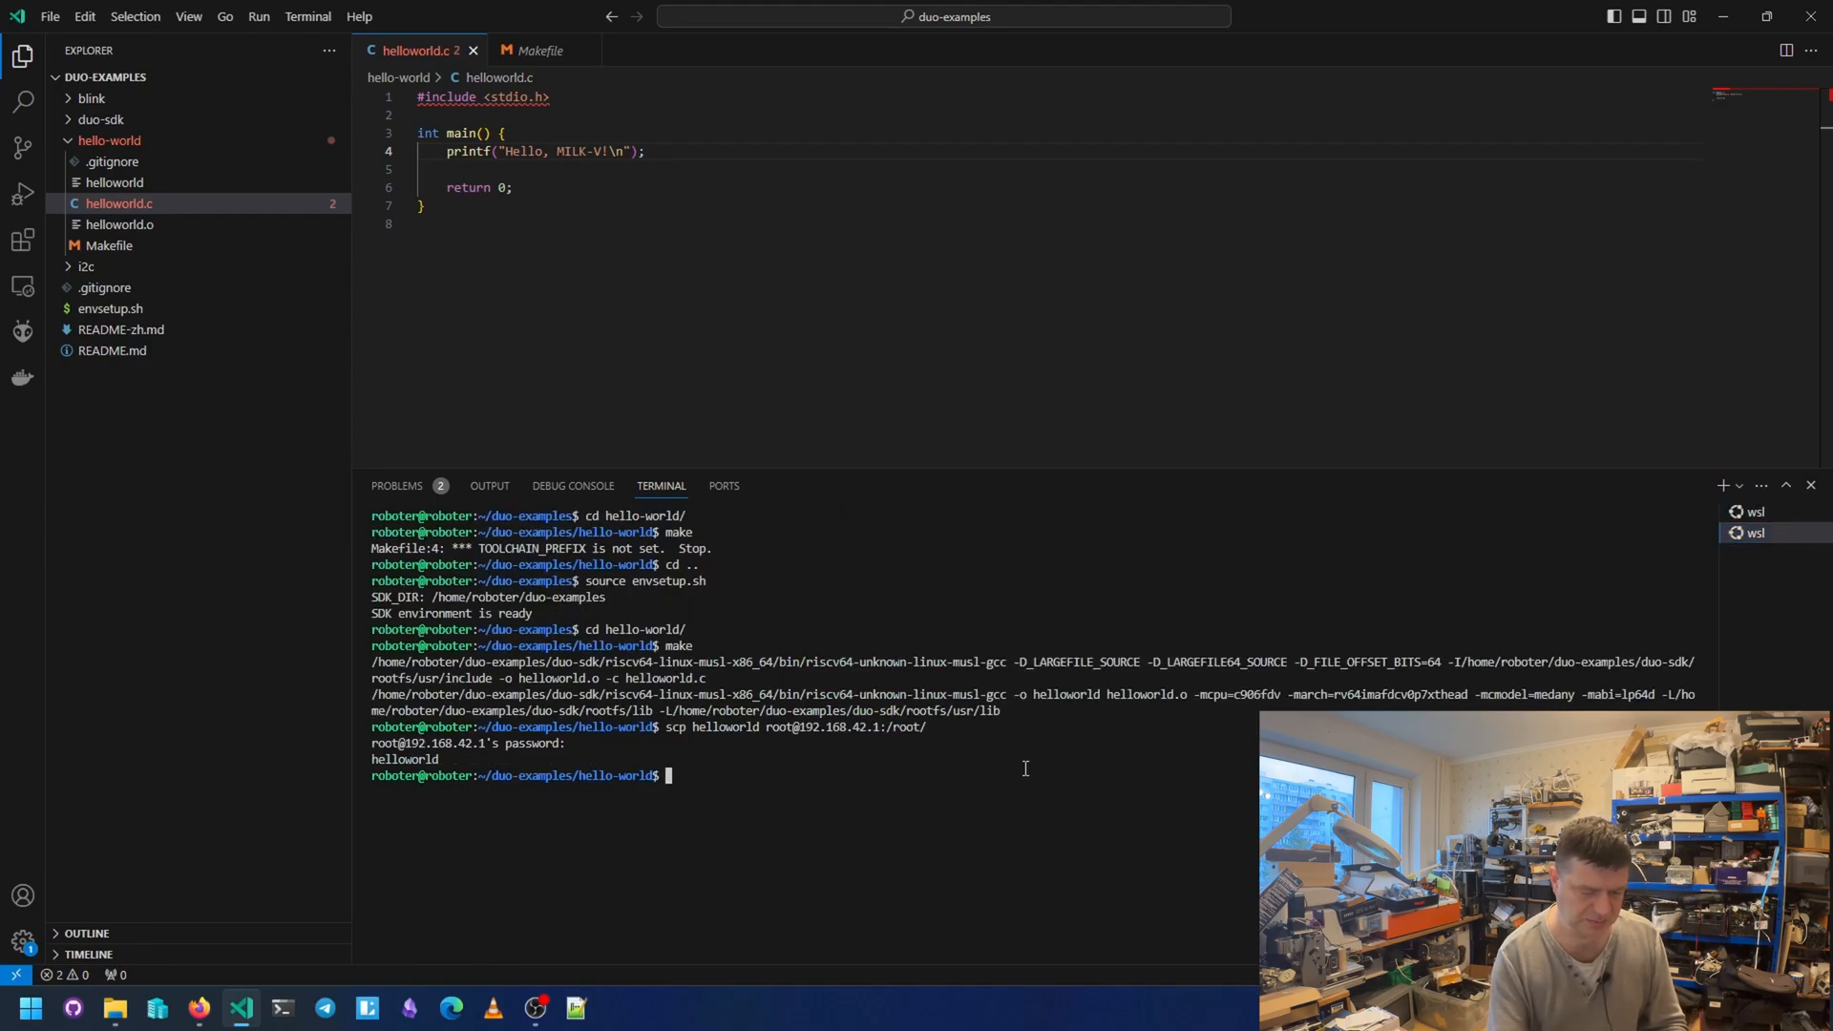
text(make)
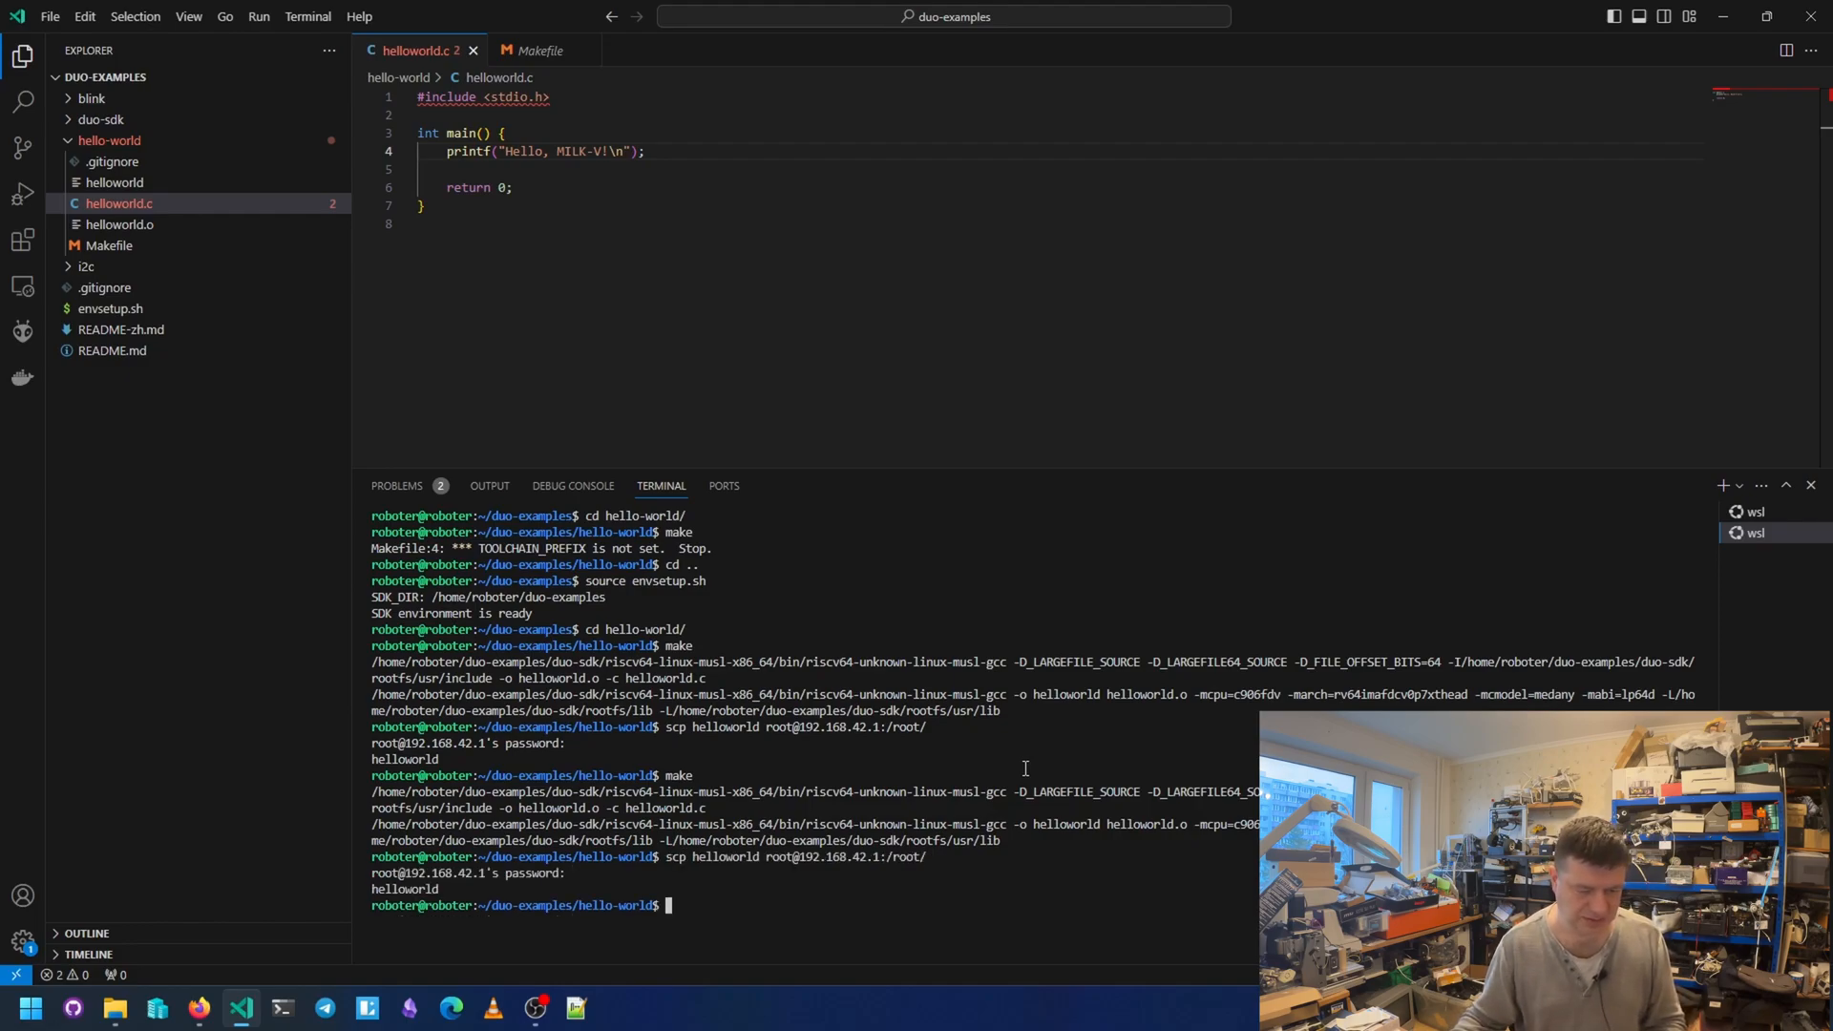
mouse_move(1555, 489)
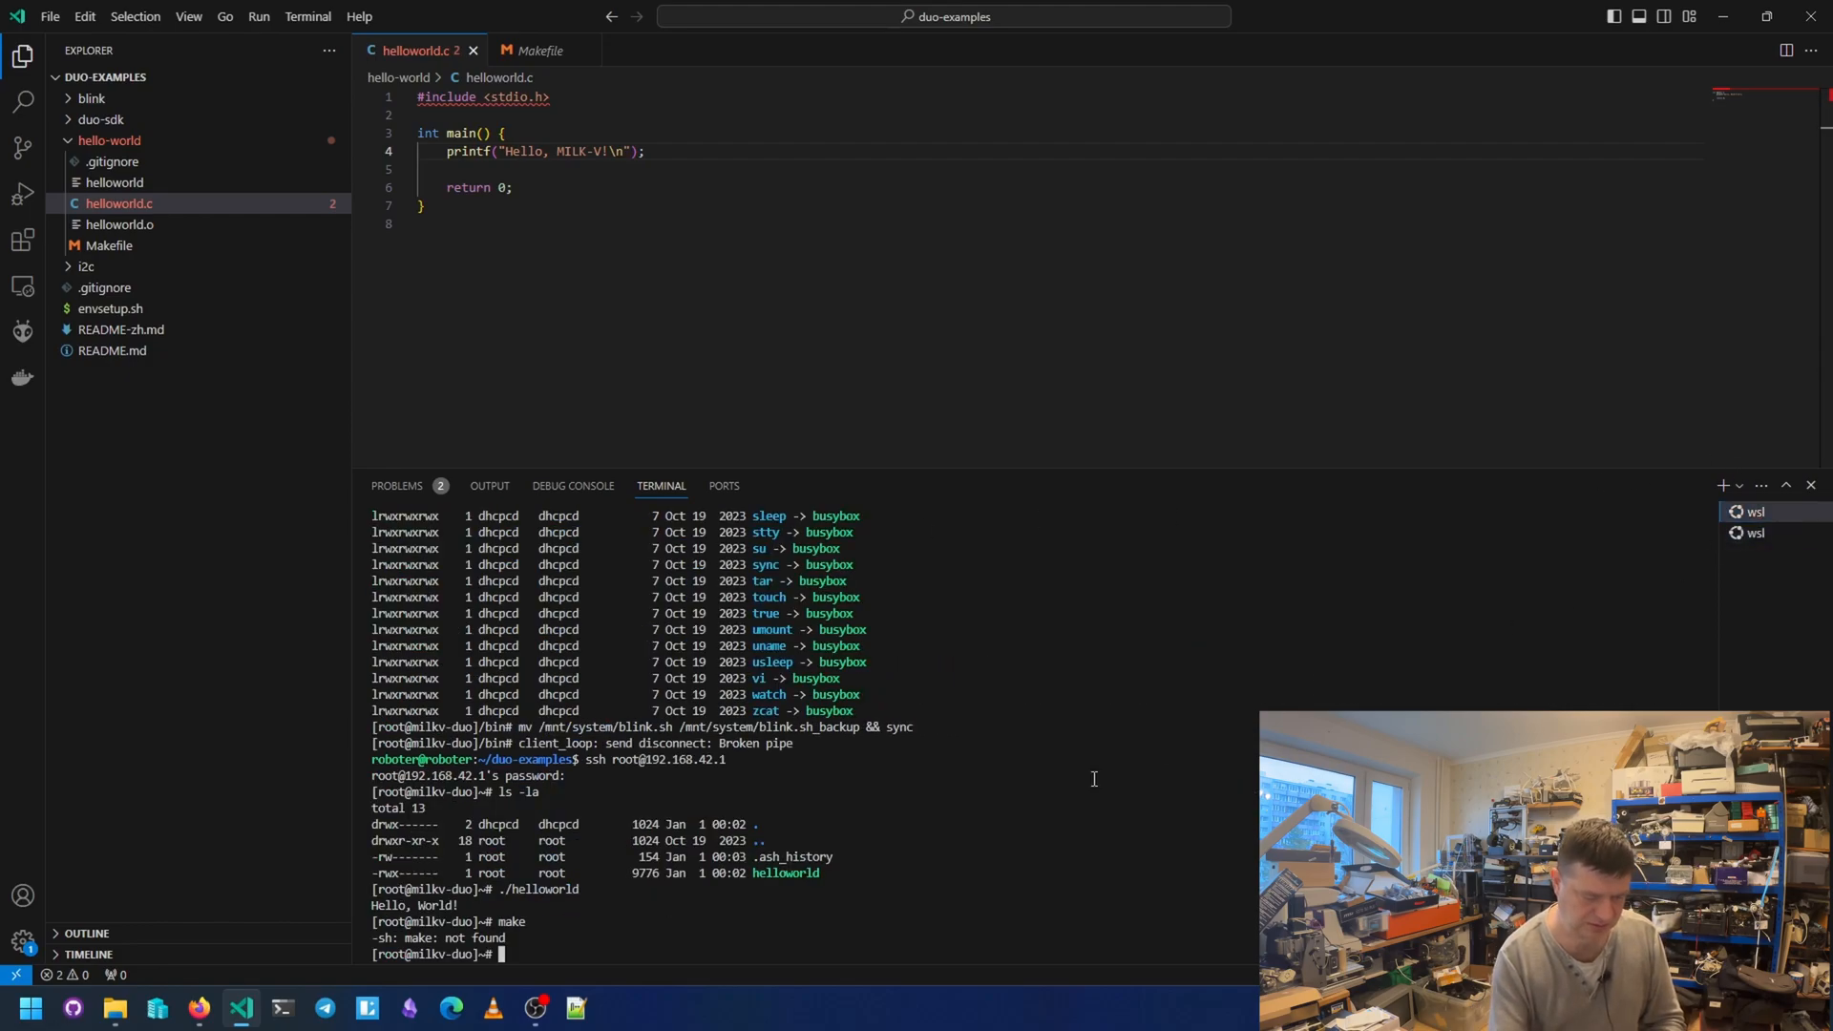
text(make)
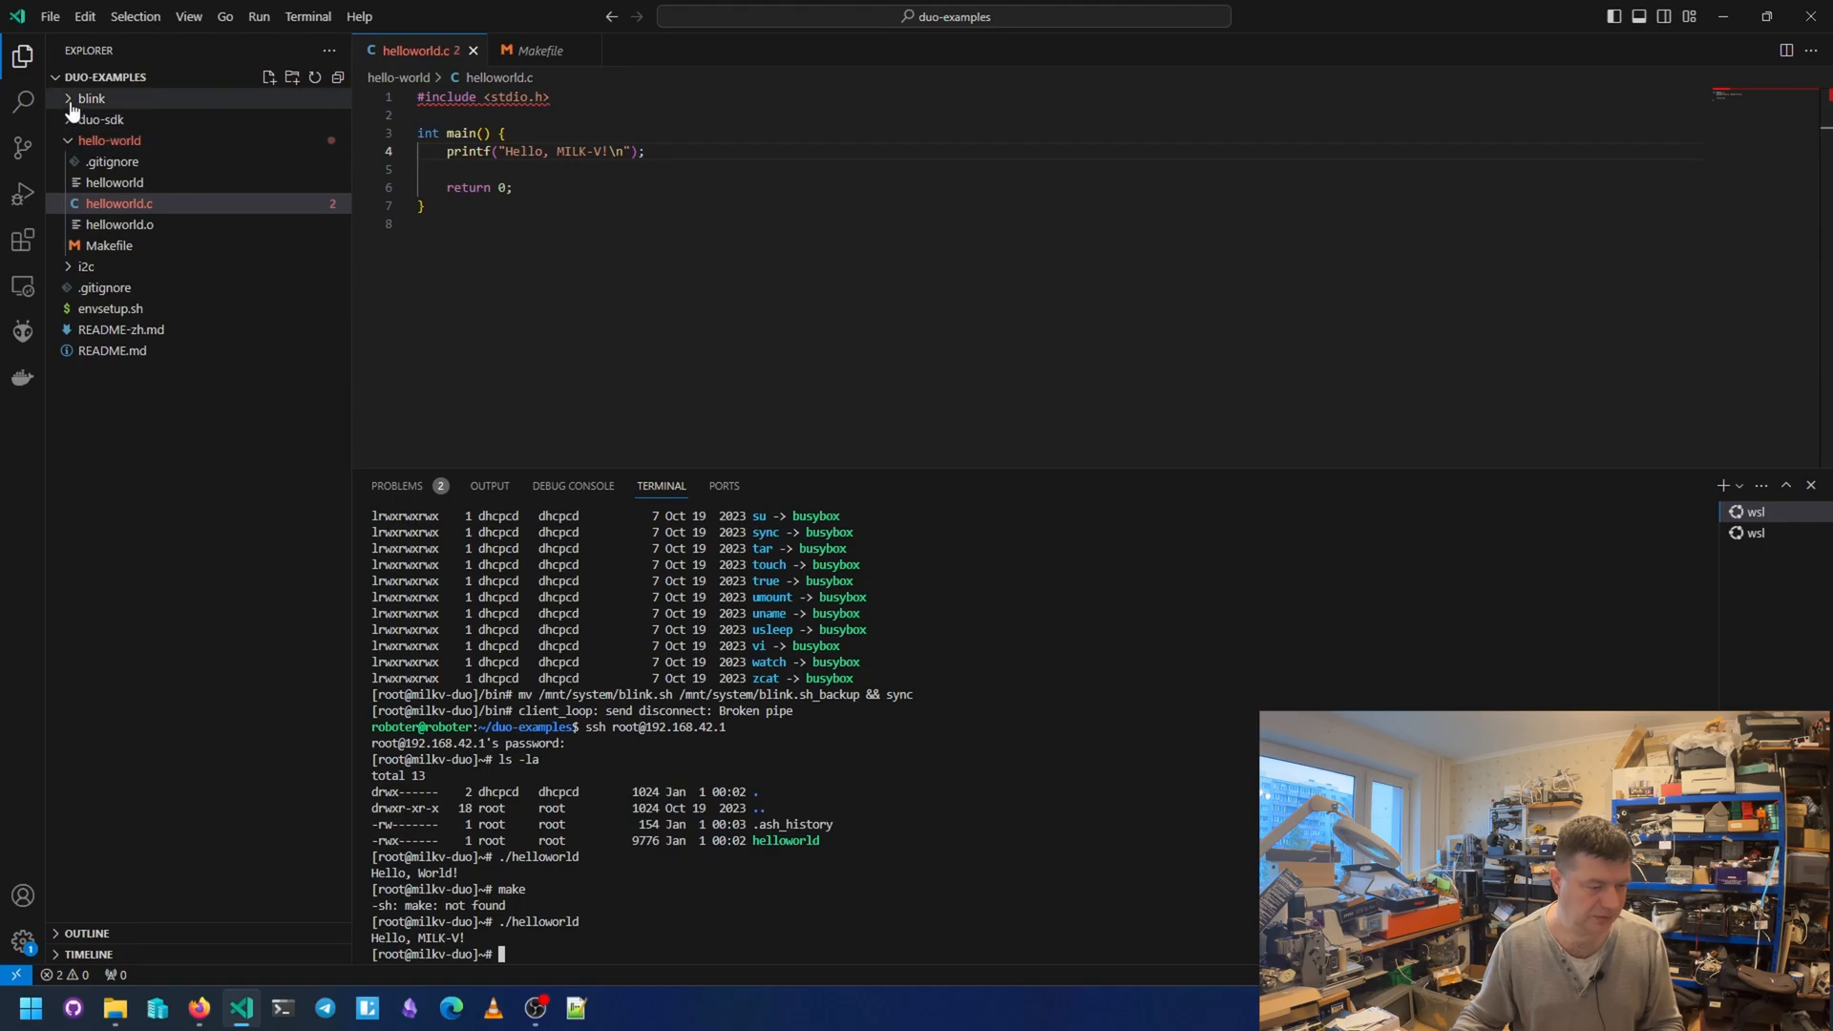
Step: Open blink.c from the blink folder and cd the WSL terminal up to duo-examples
click(92, 98)
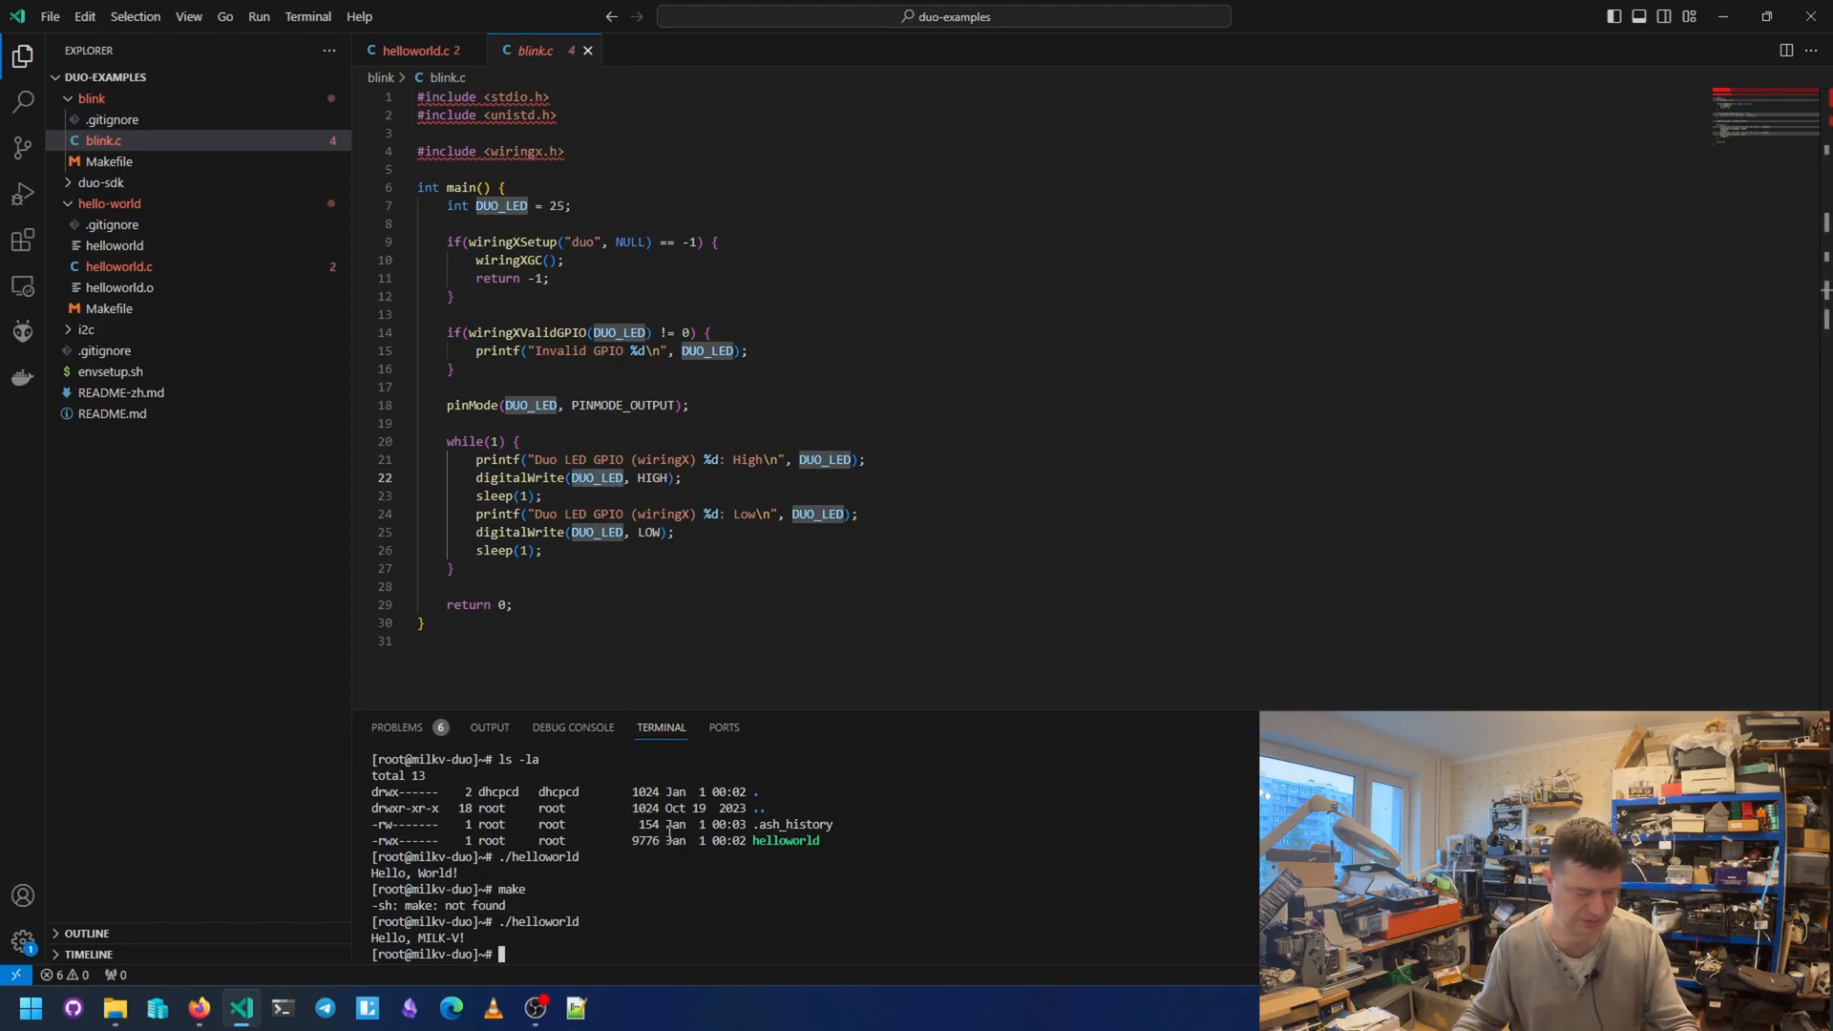
text(c)
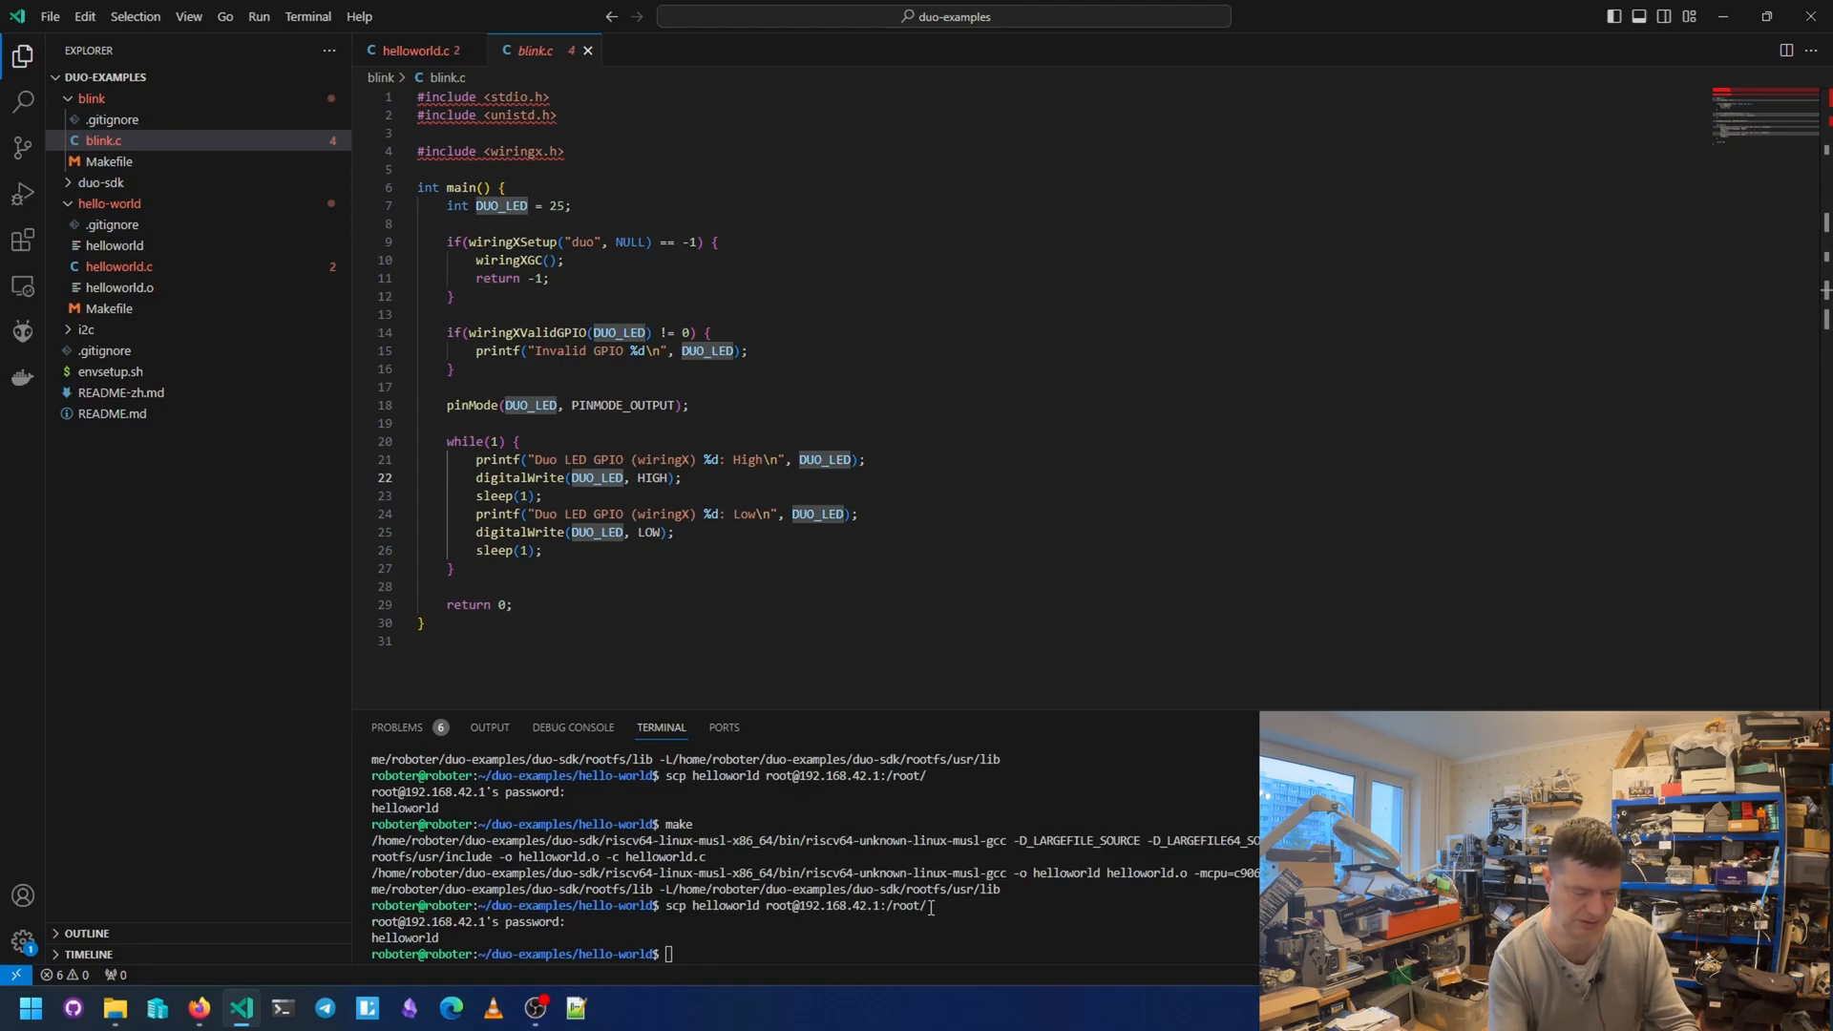
text(cd ..)
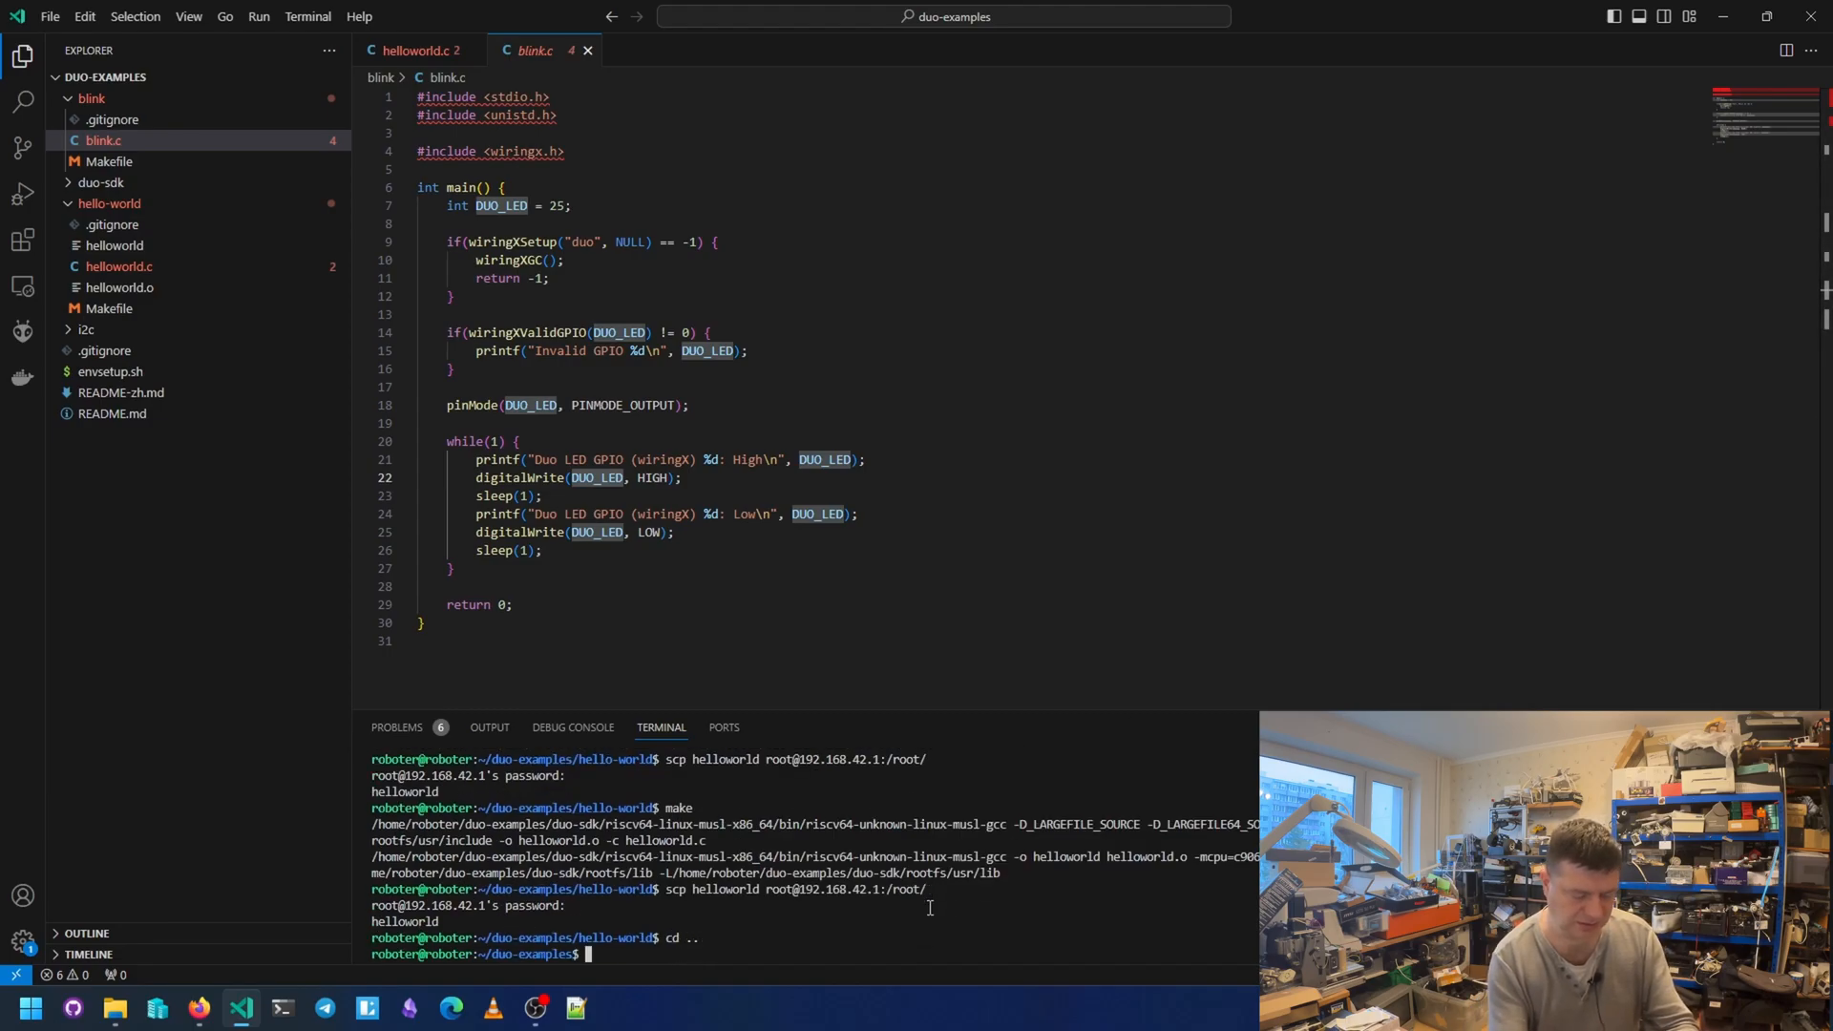
Step: Scroll the wiringX docs past the scp command to 'How to create your own project'
text(cd)
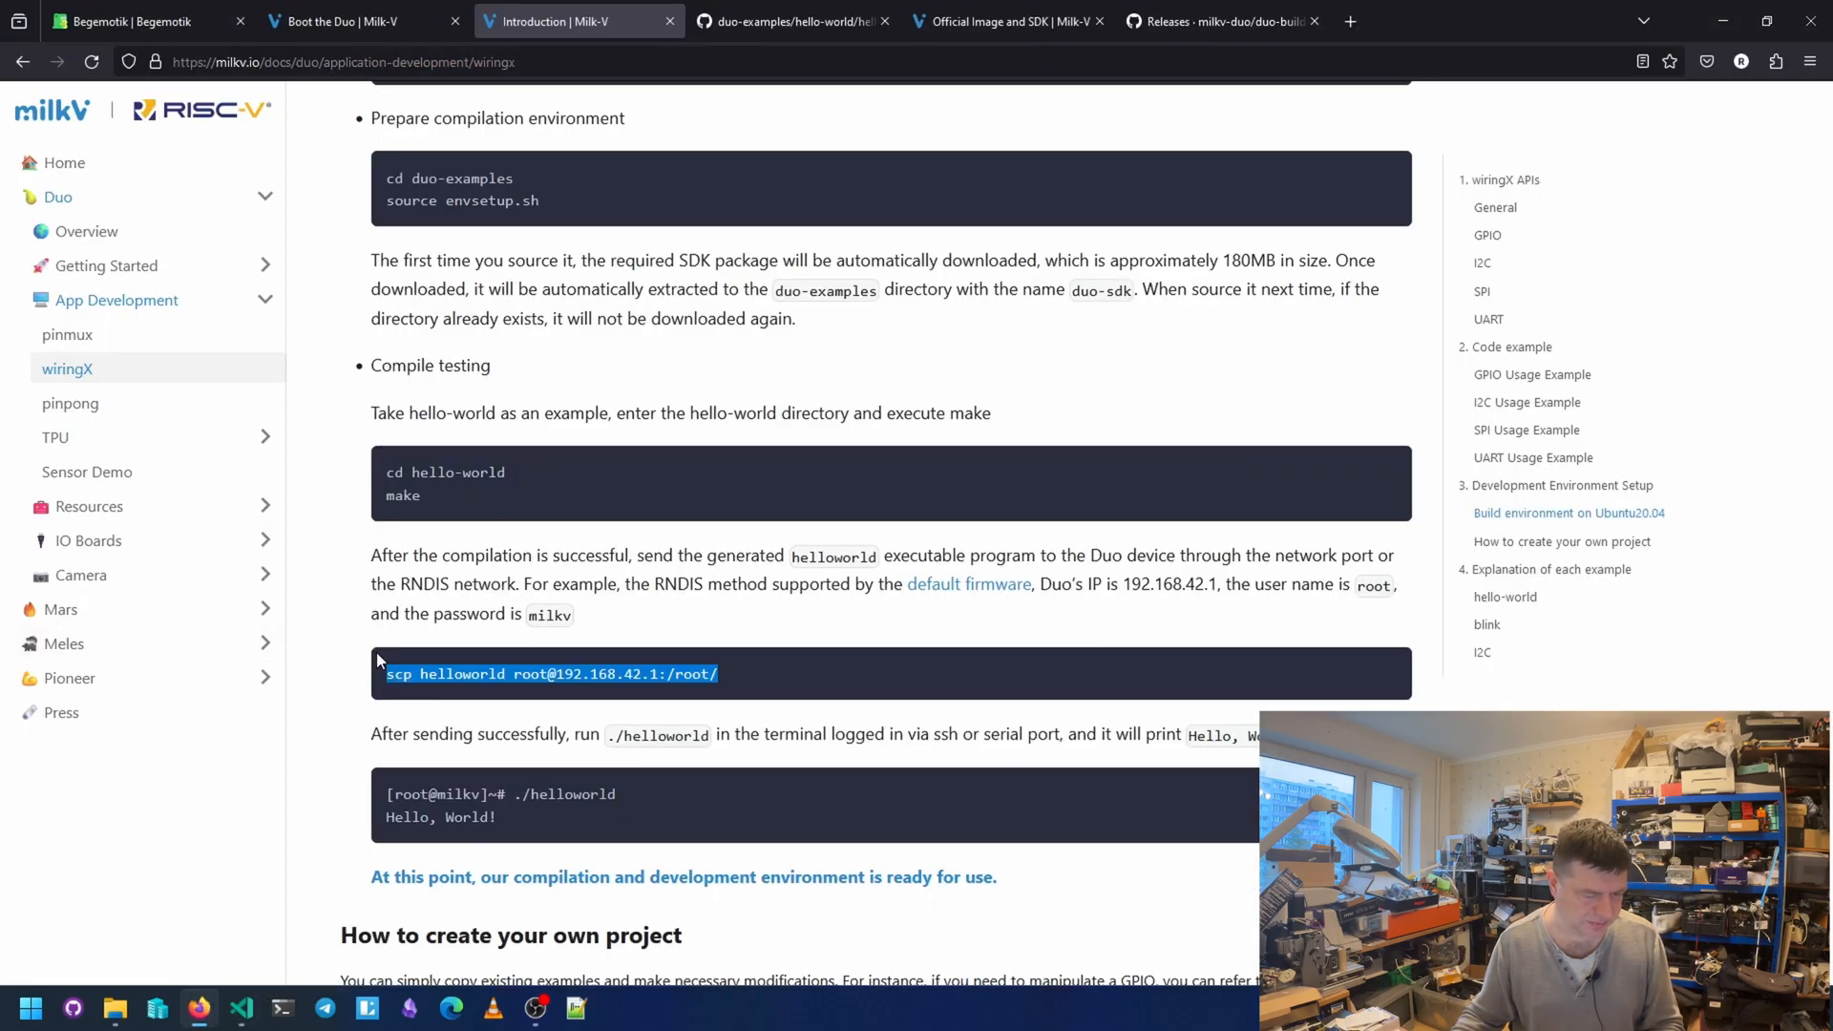
scroll(down, 3)
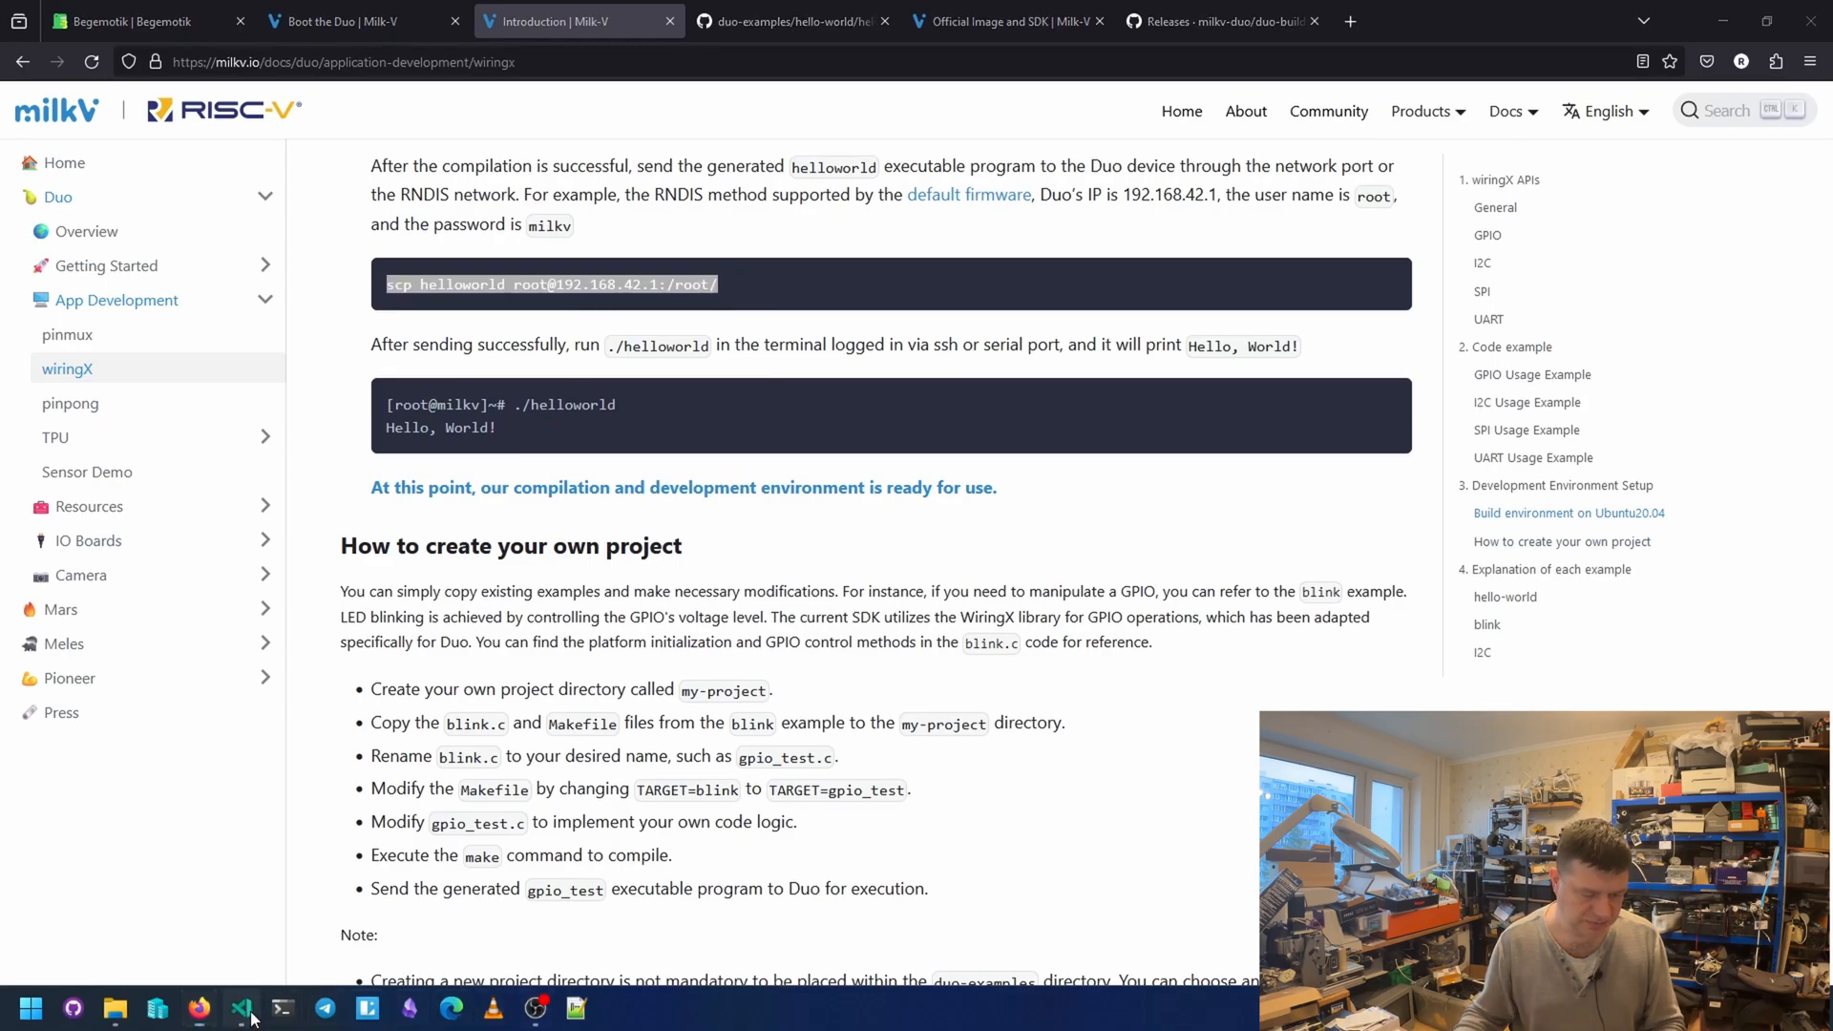
Step: Build blink in WSL, scp it to the Duo, run ./blink over SSH, then stop it with Ctrl+C
click(242, 1009)
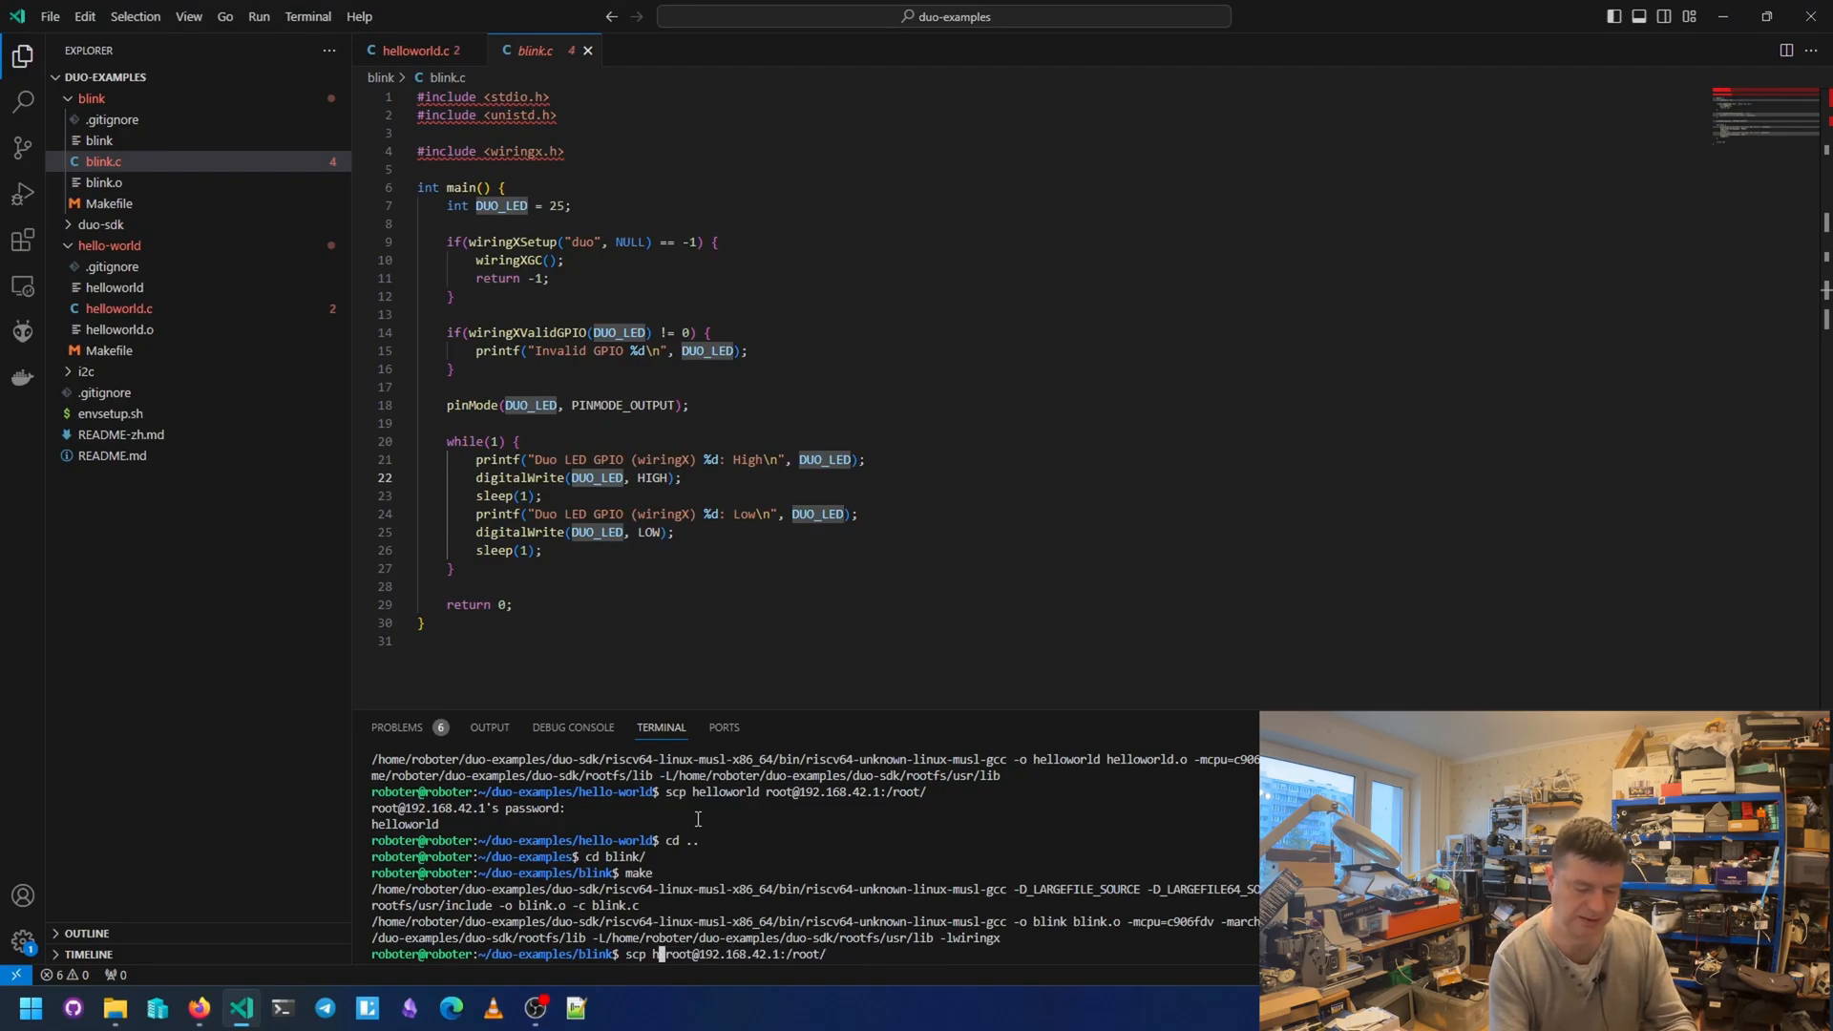
text(blink)
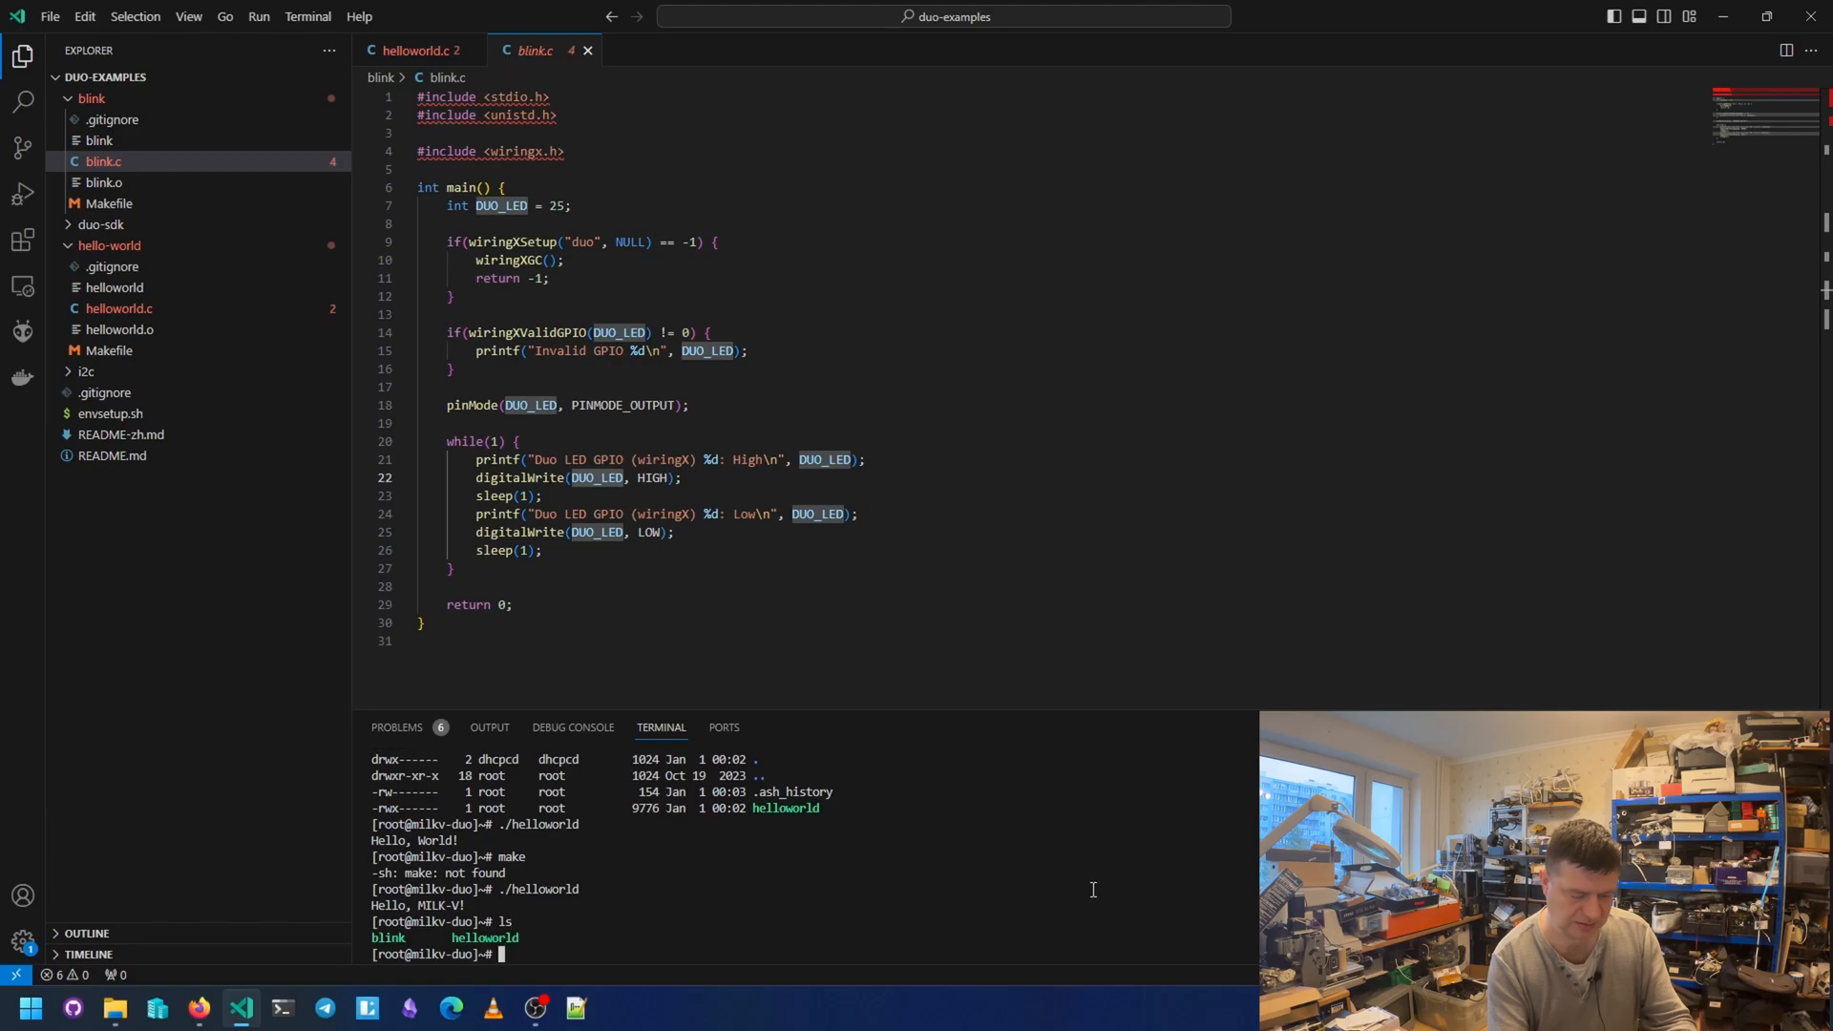
text(./)
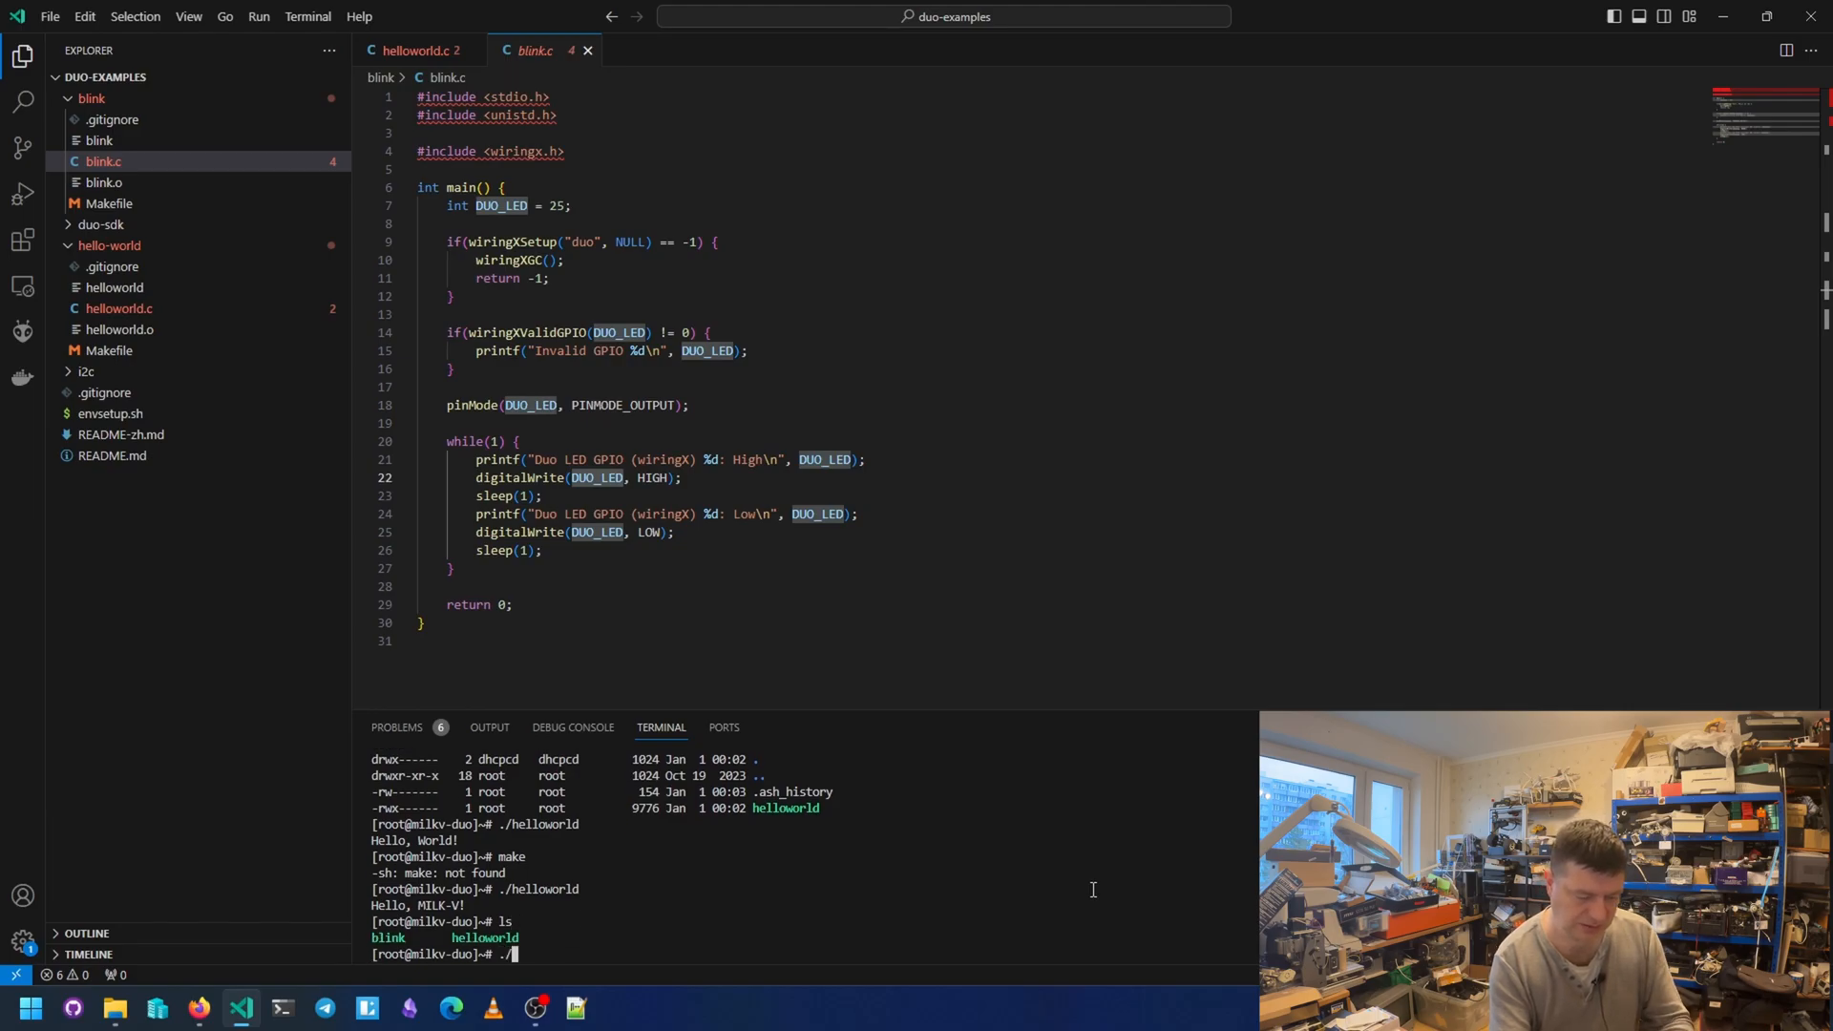
text(blink)
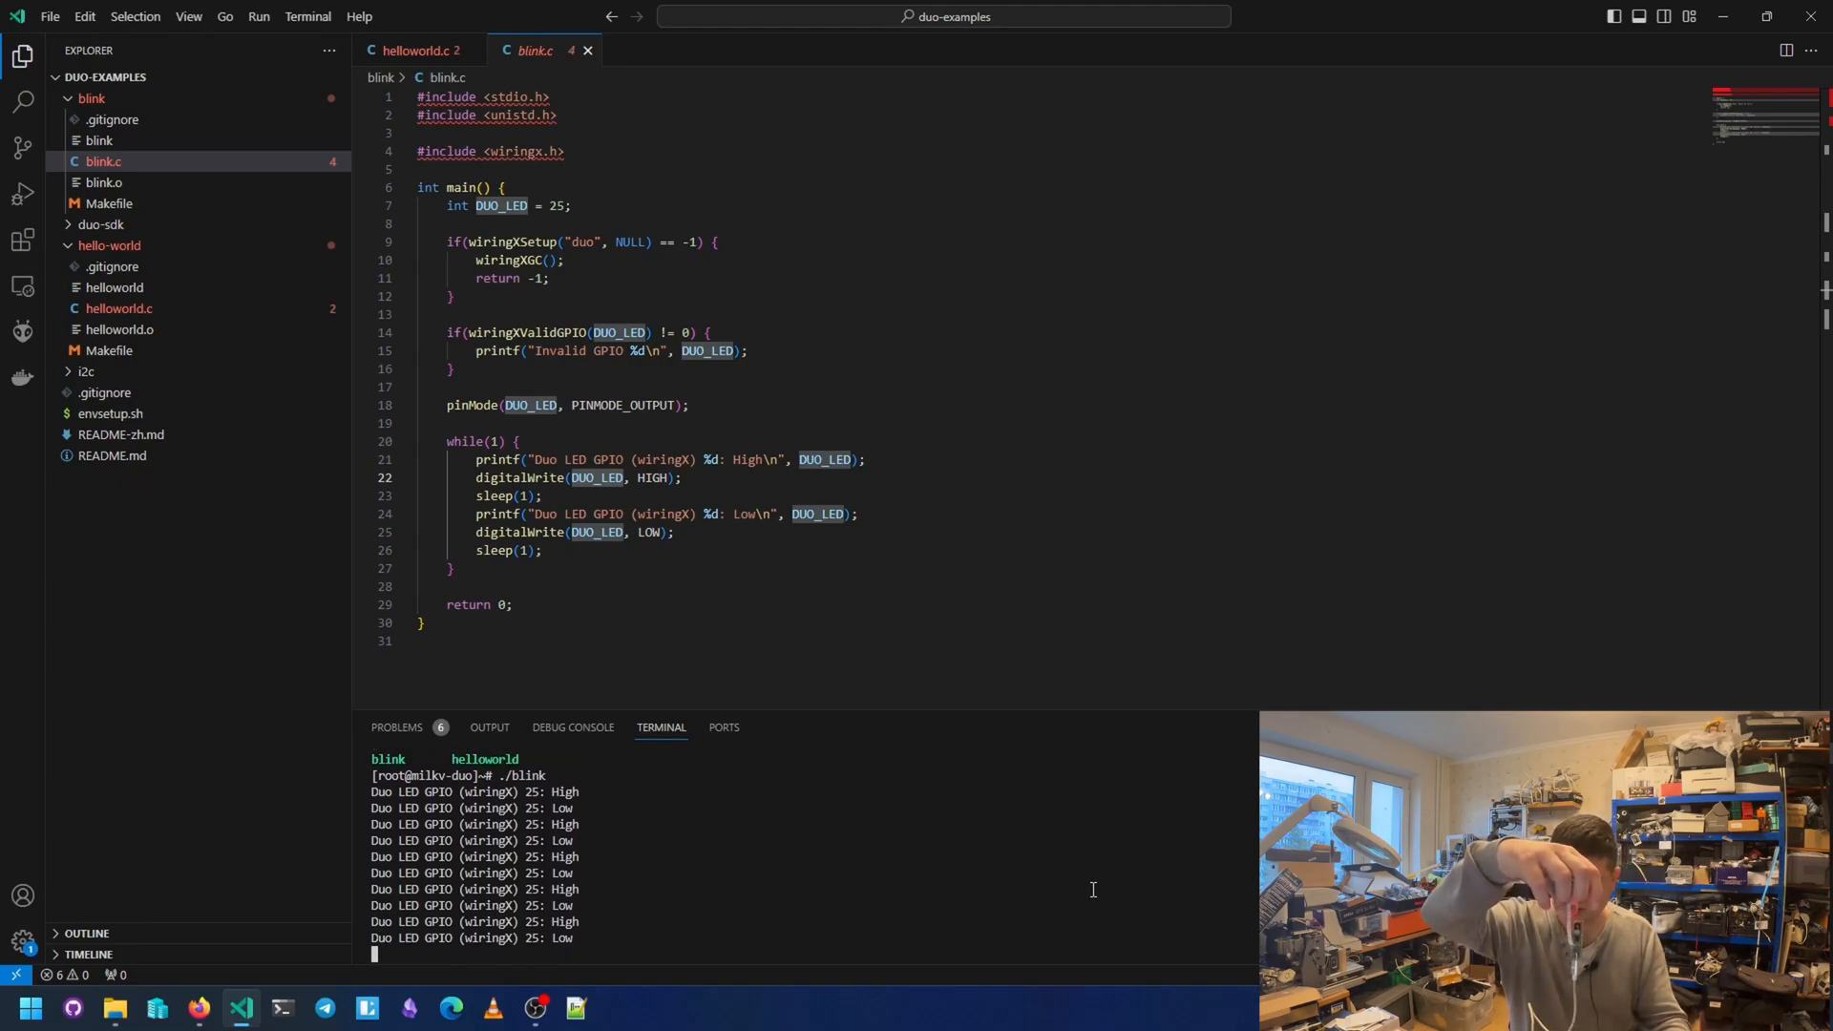
key(ctrl+c)
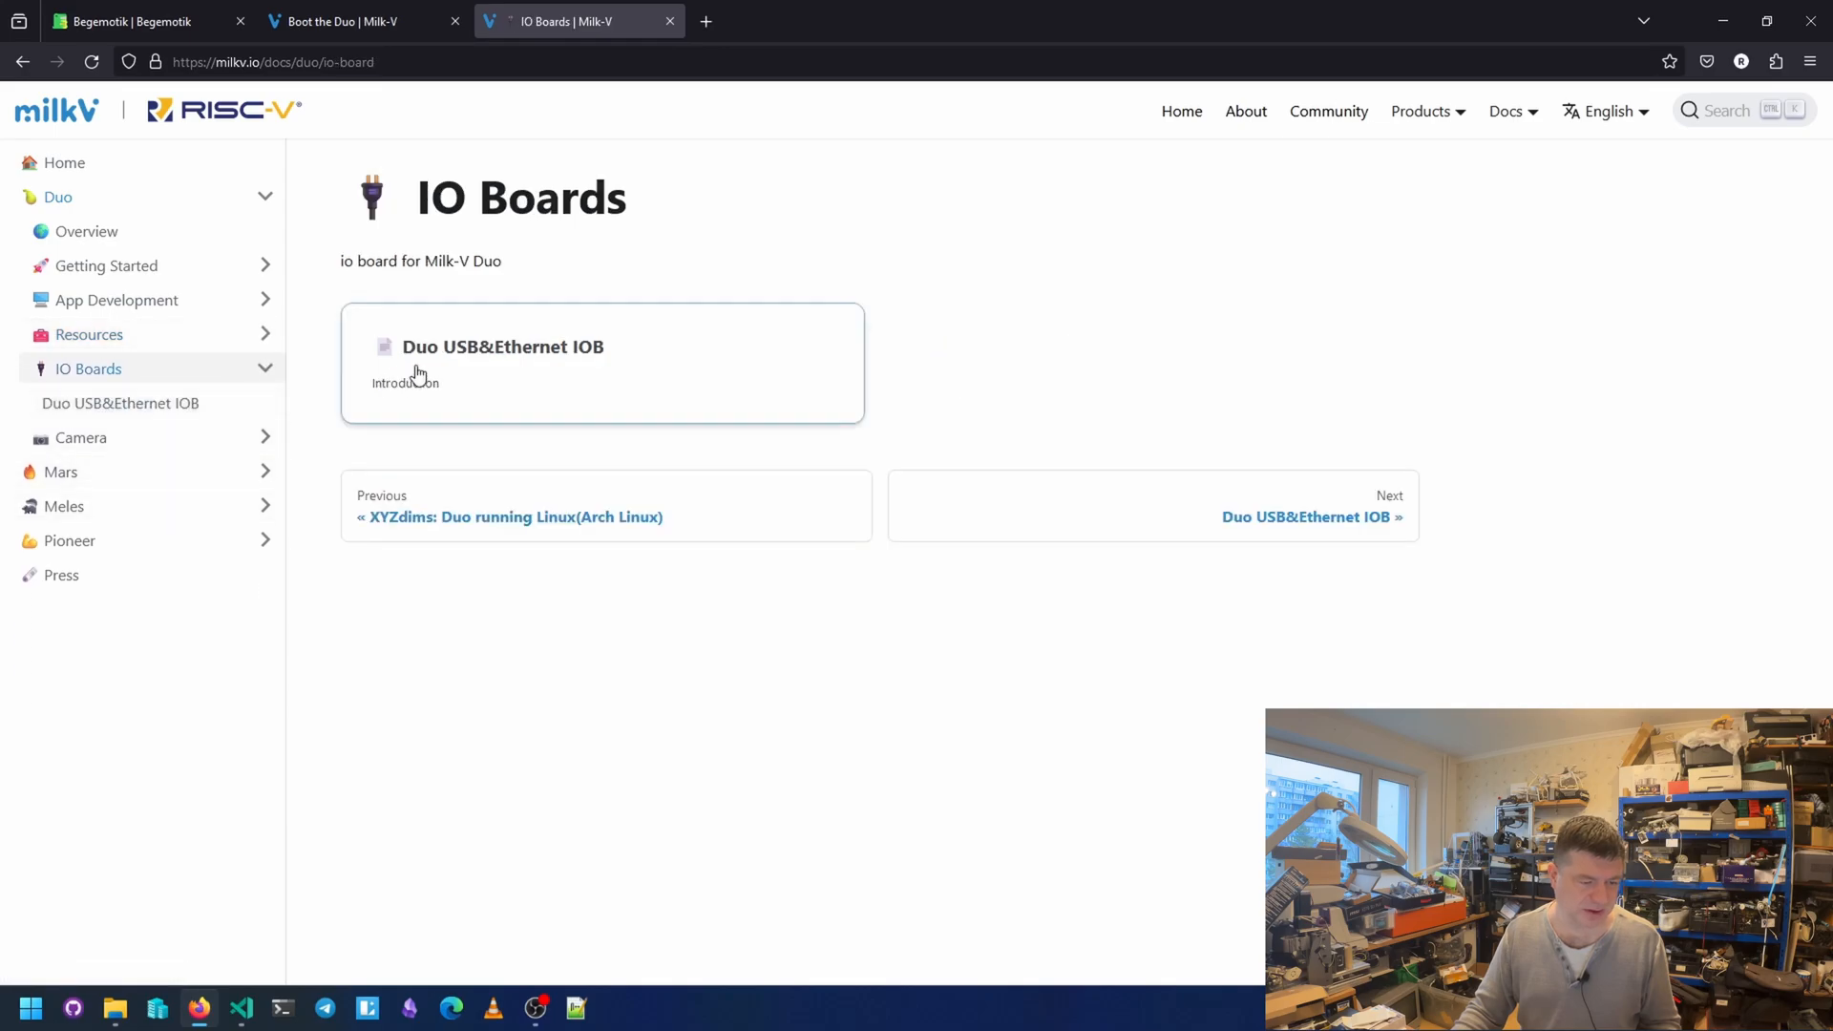
Step: Read the Duo USB&Ethernet IOB page from its RJ45 introduction and specs down to hardware schematics
click(502, 347)
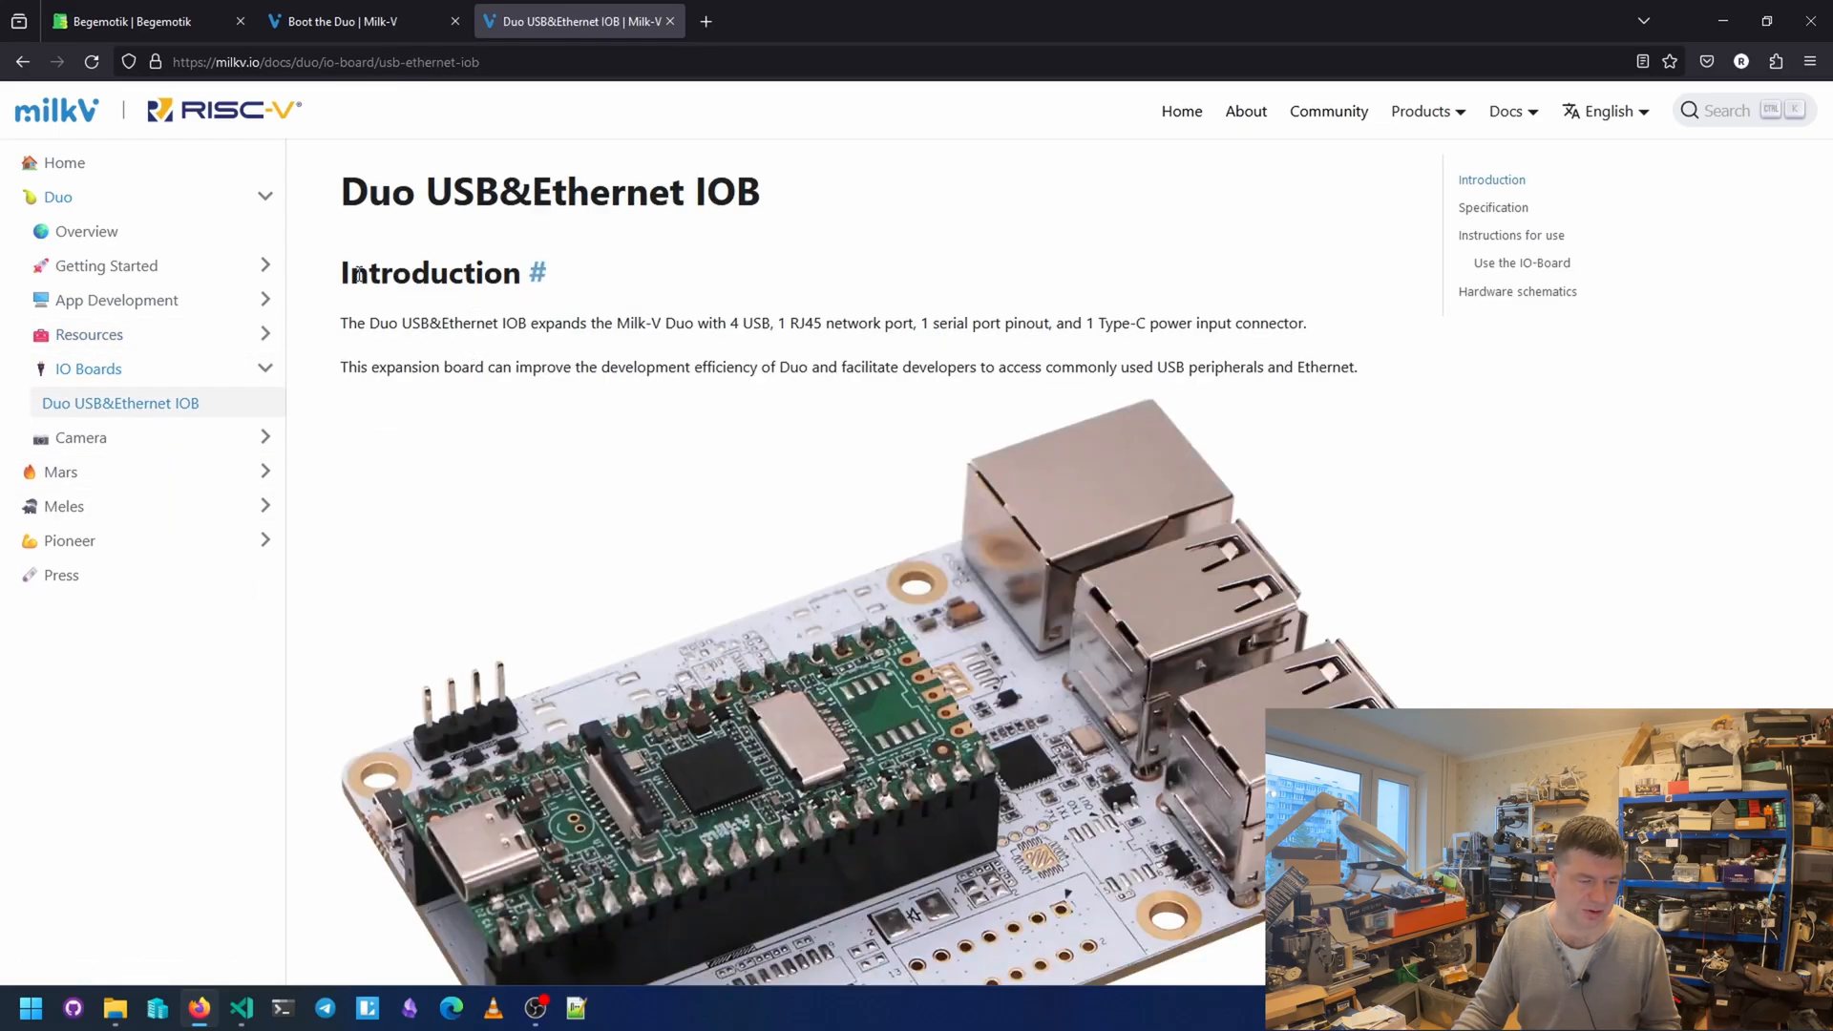
scroll(down, 3)
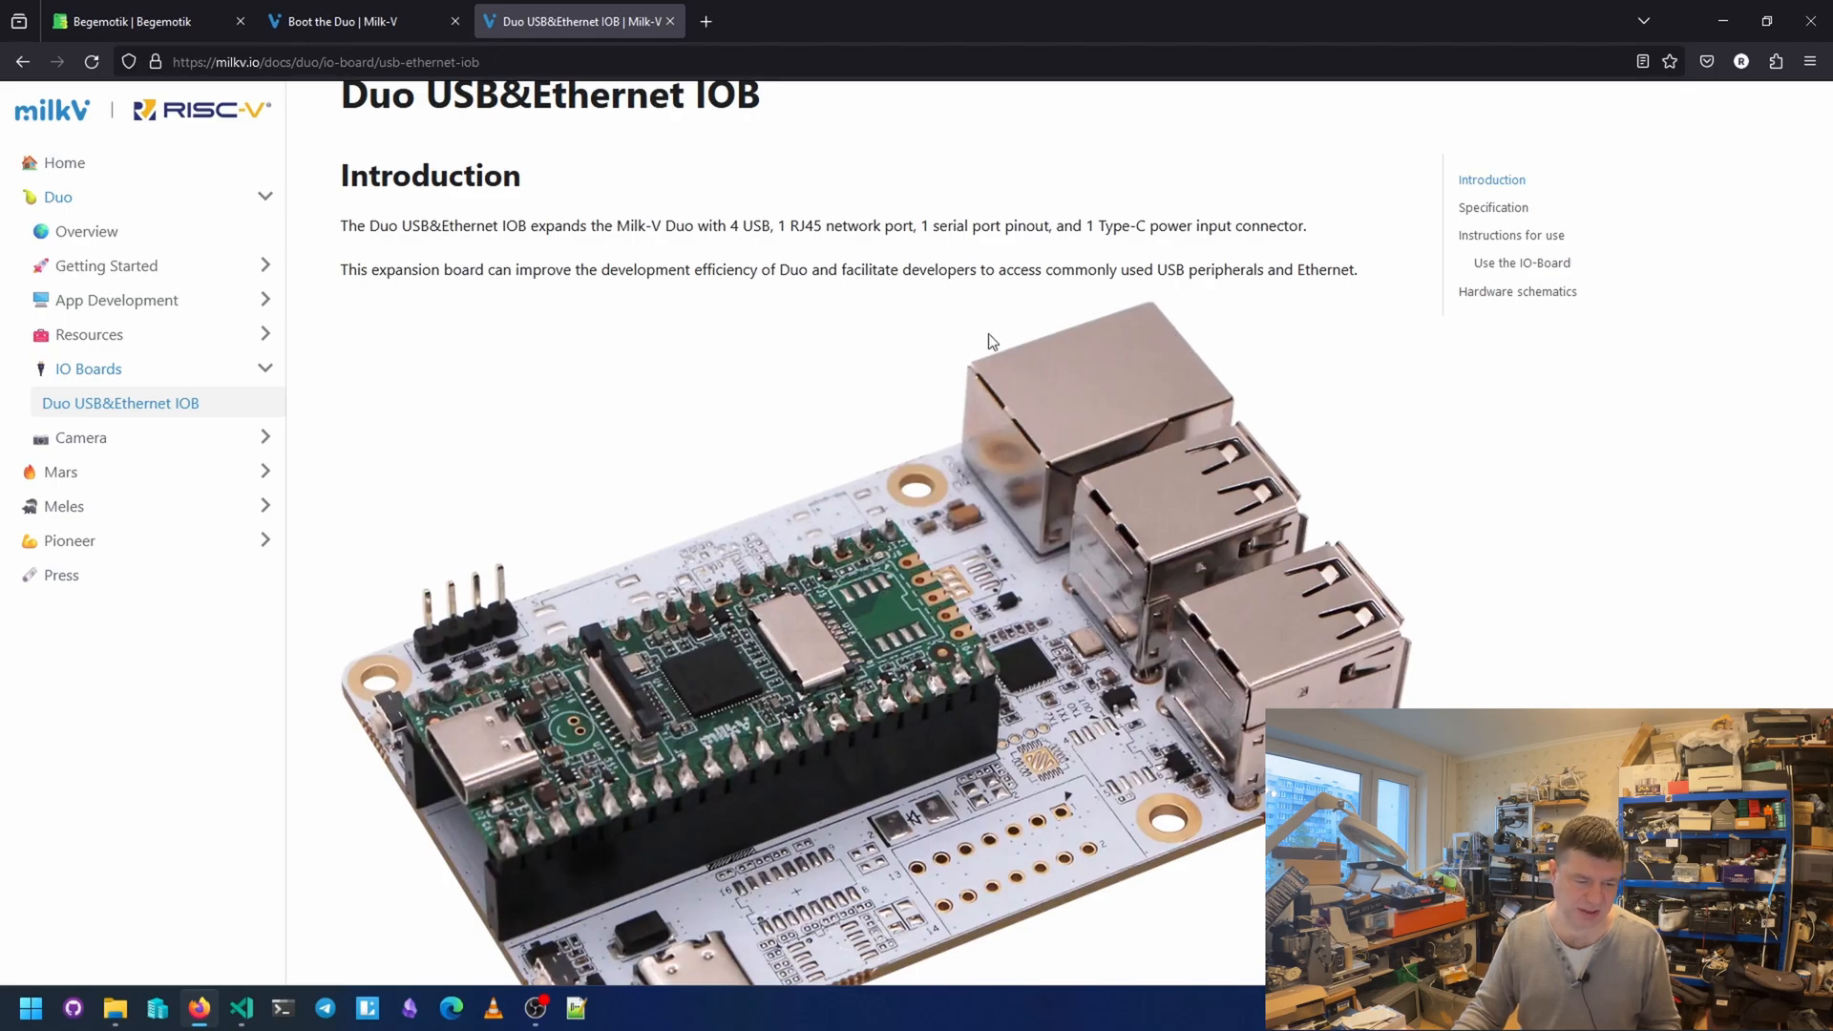
double_click(804, 226)
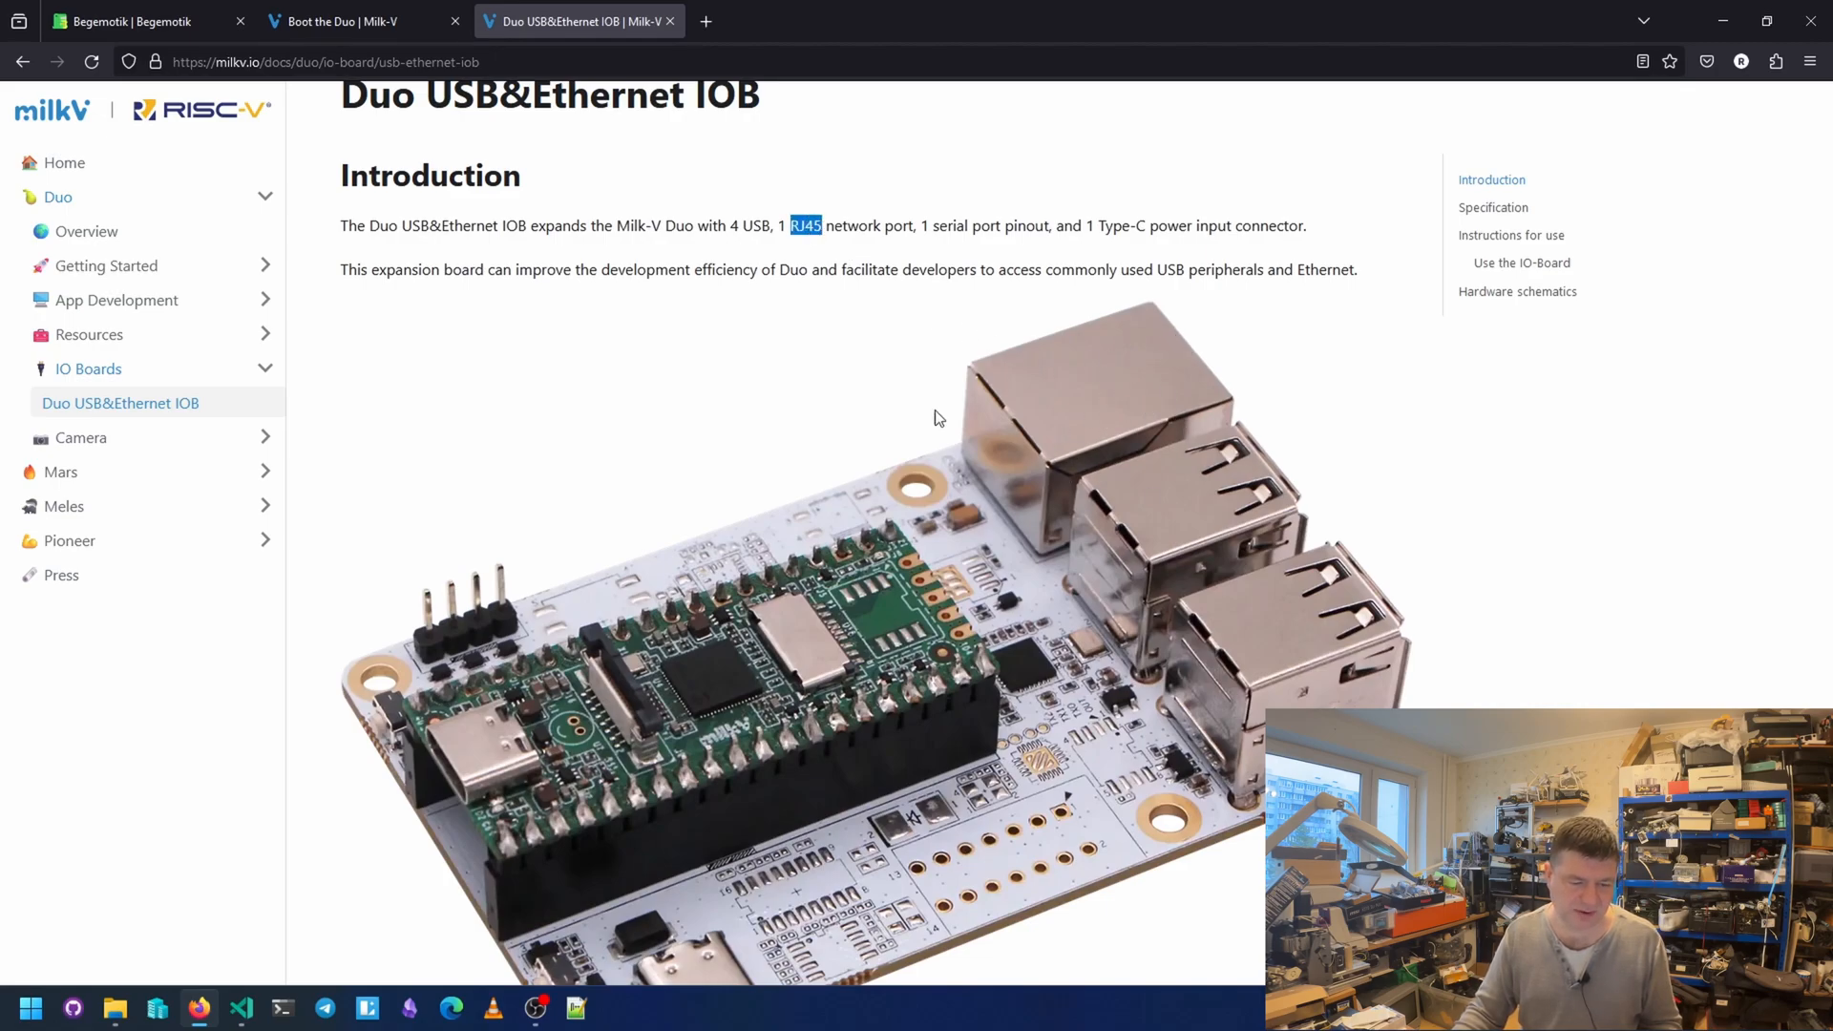
mouse_move(1051, 491)
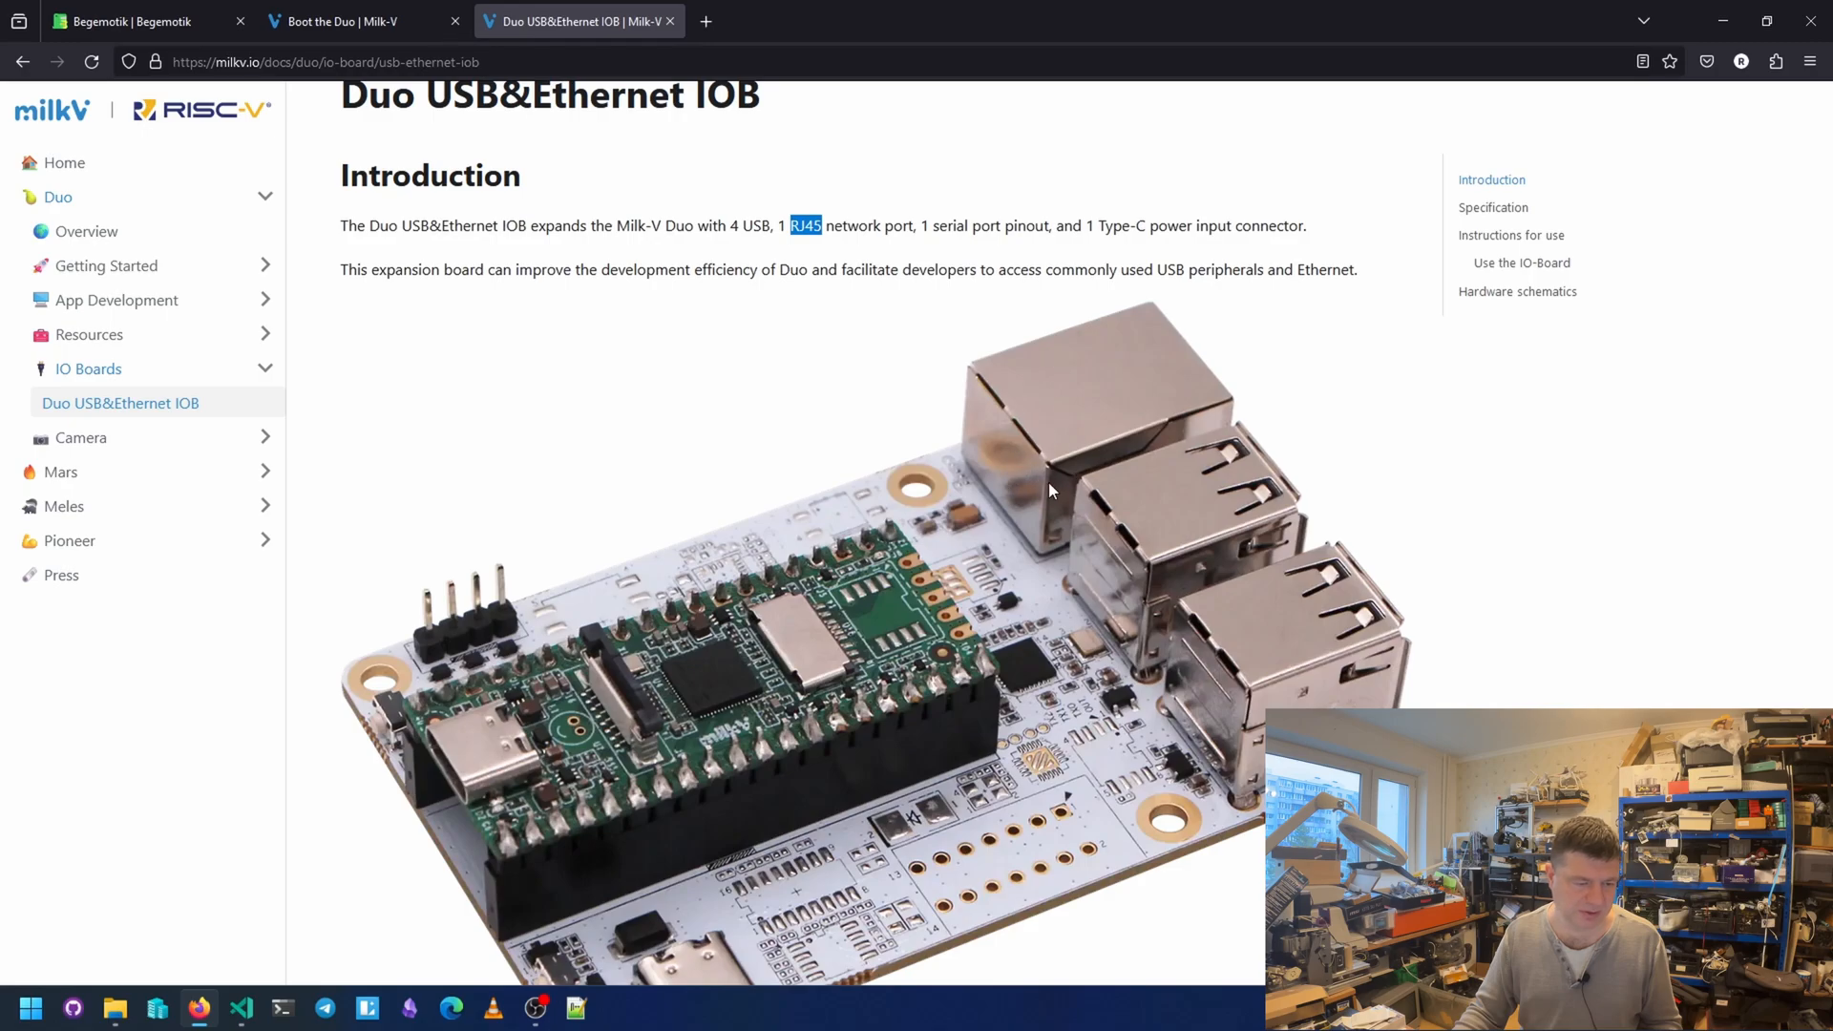
scroll(down, 3)
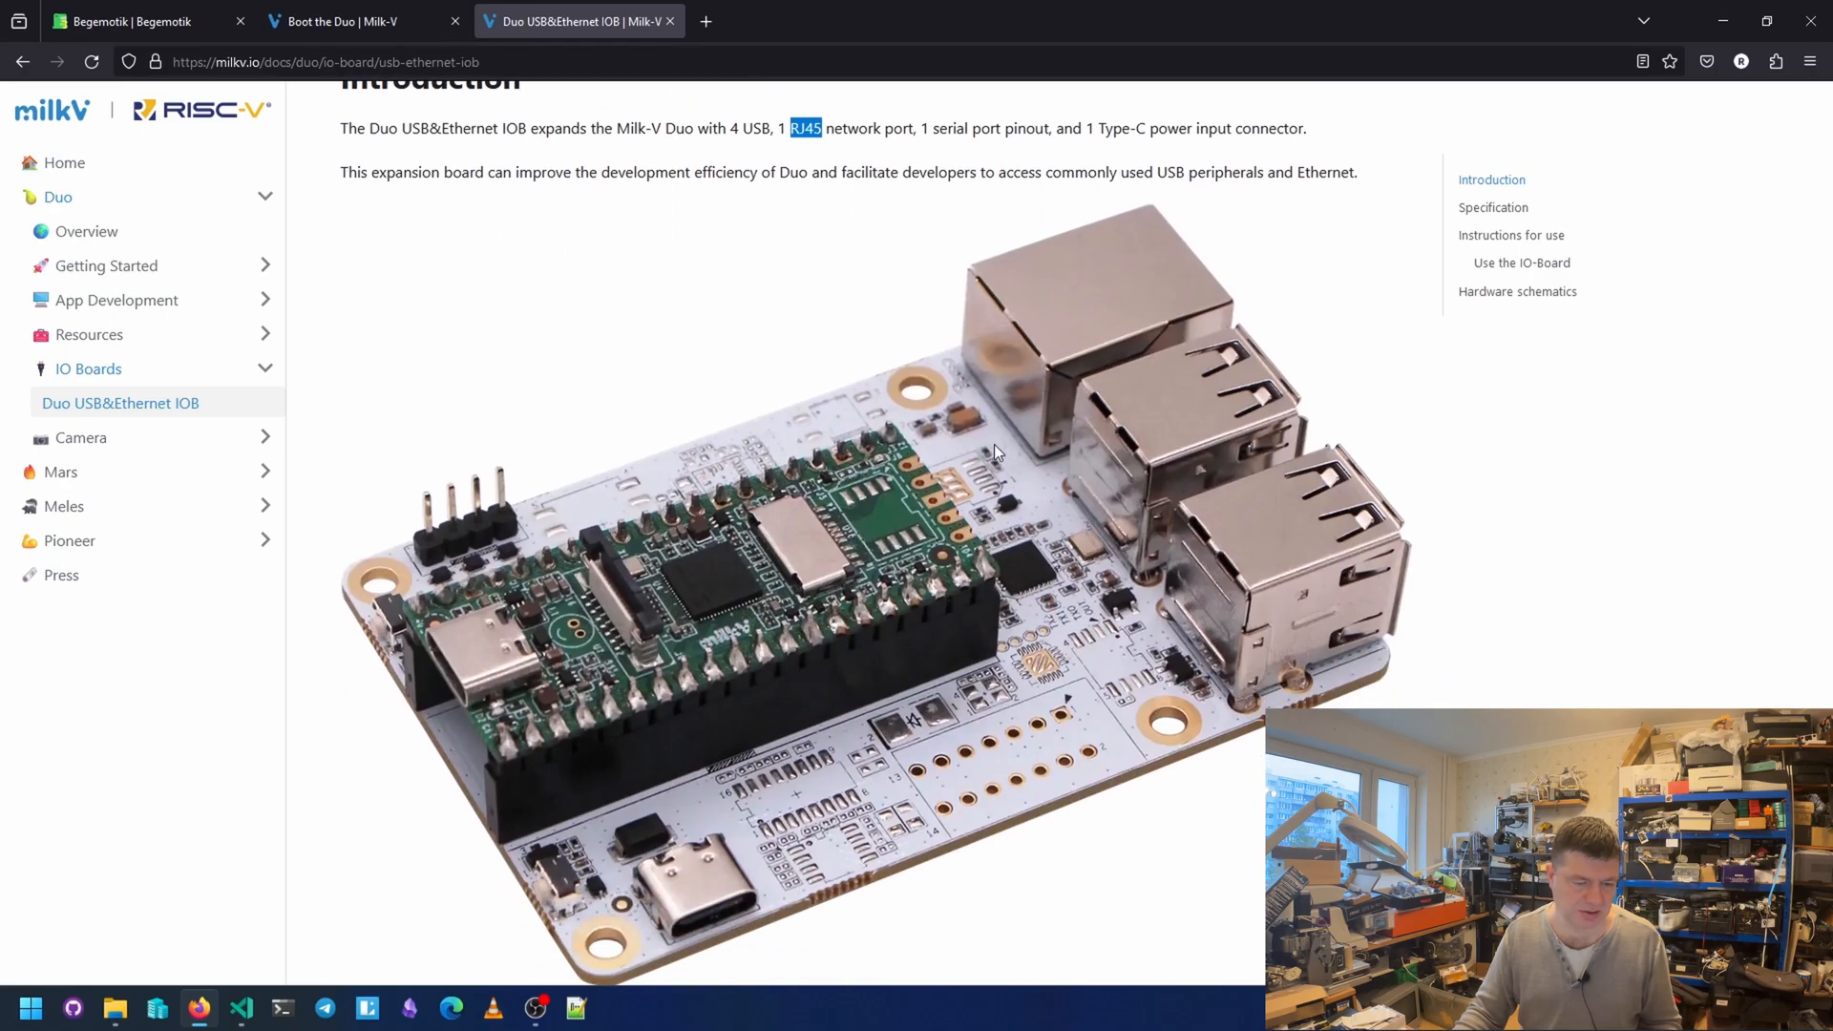
scroll(down, 3)
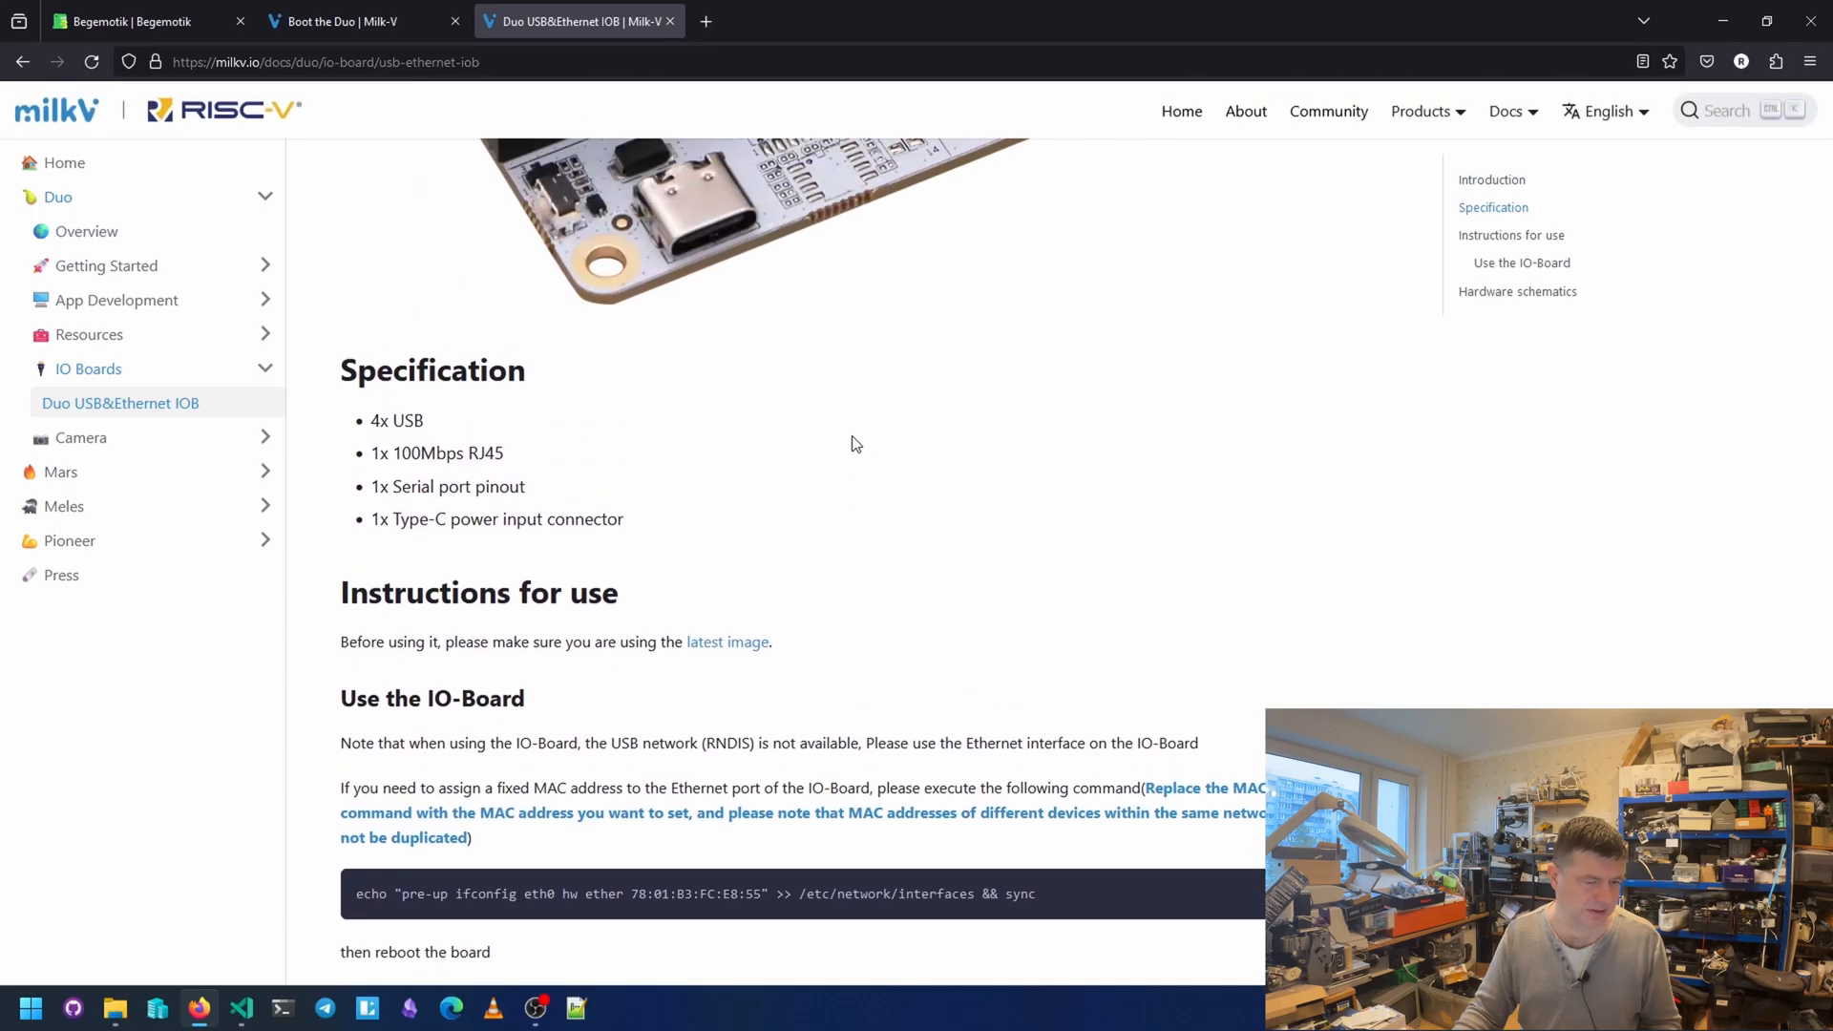
scroll(up, 3)
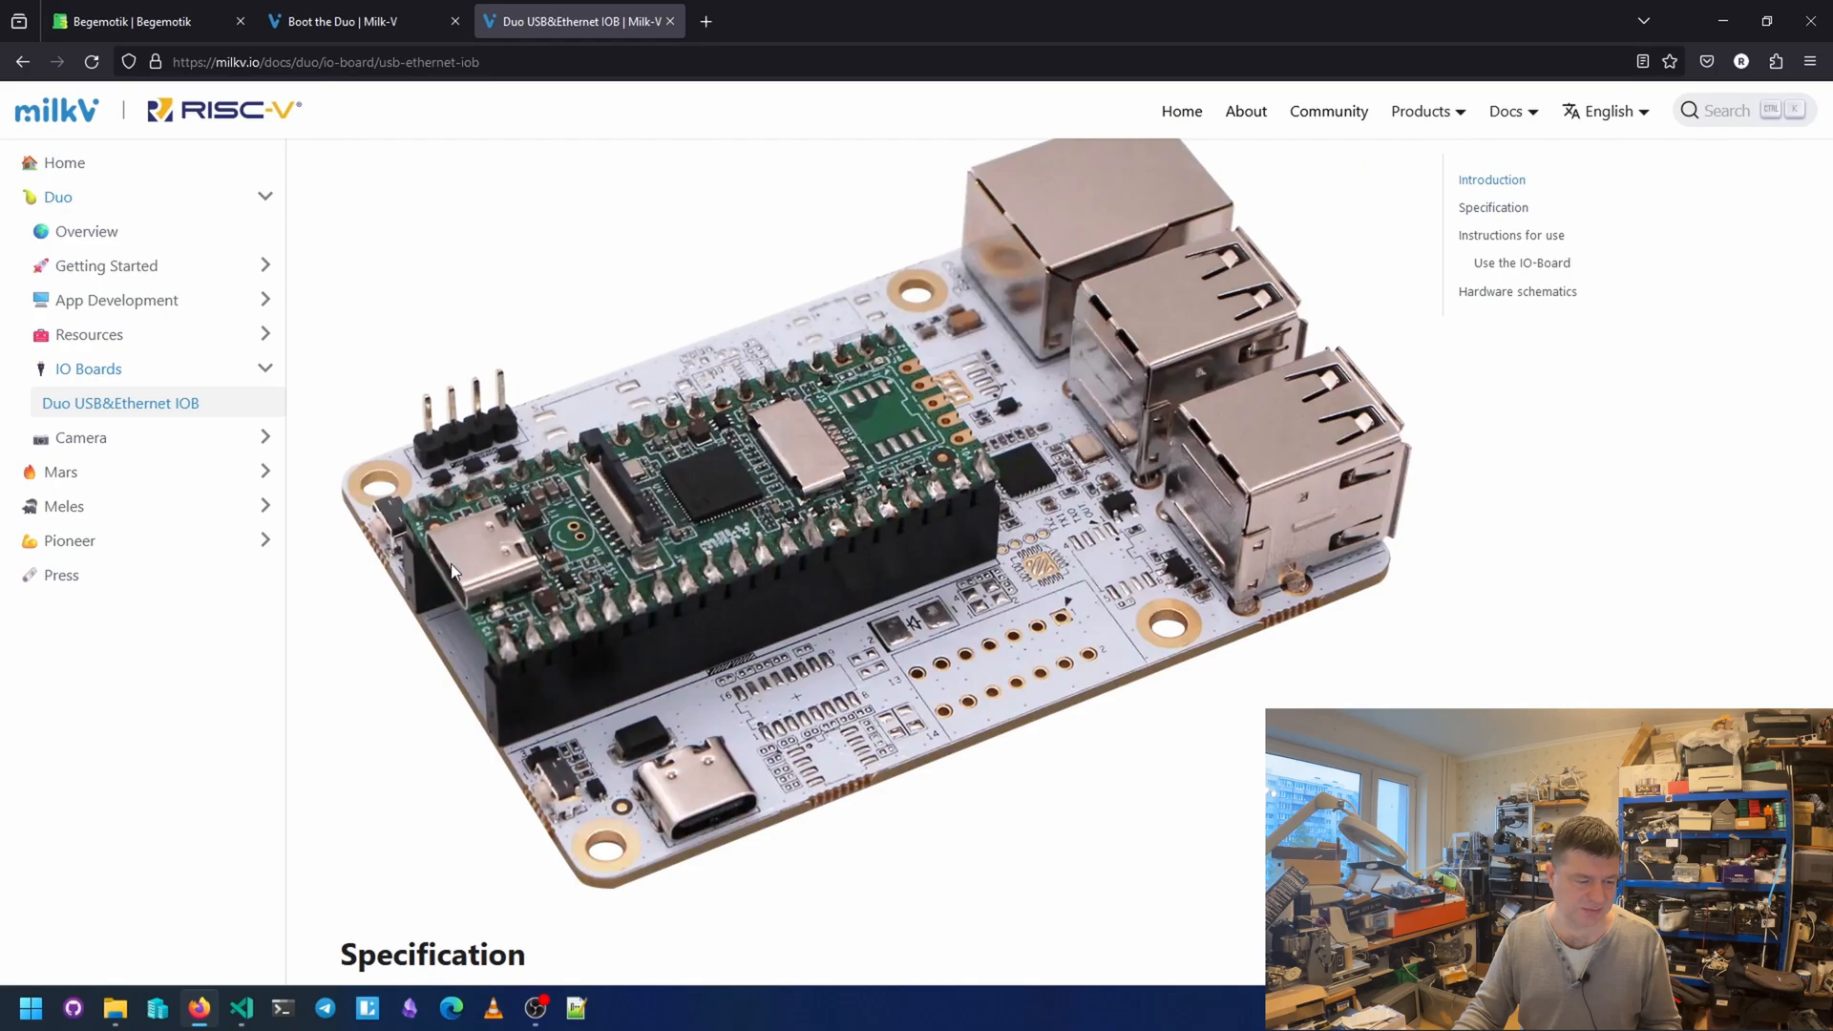
mouse_move(527, 519)
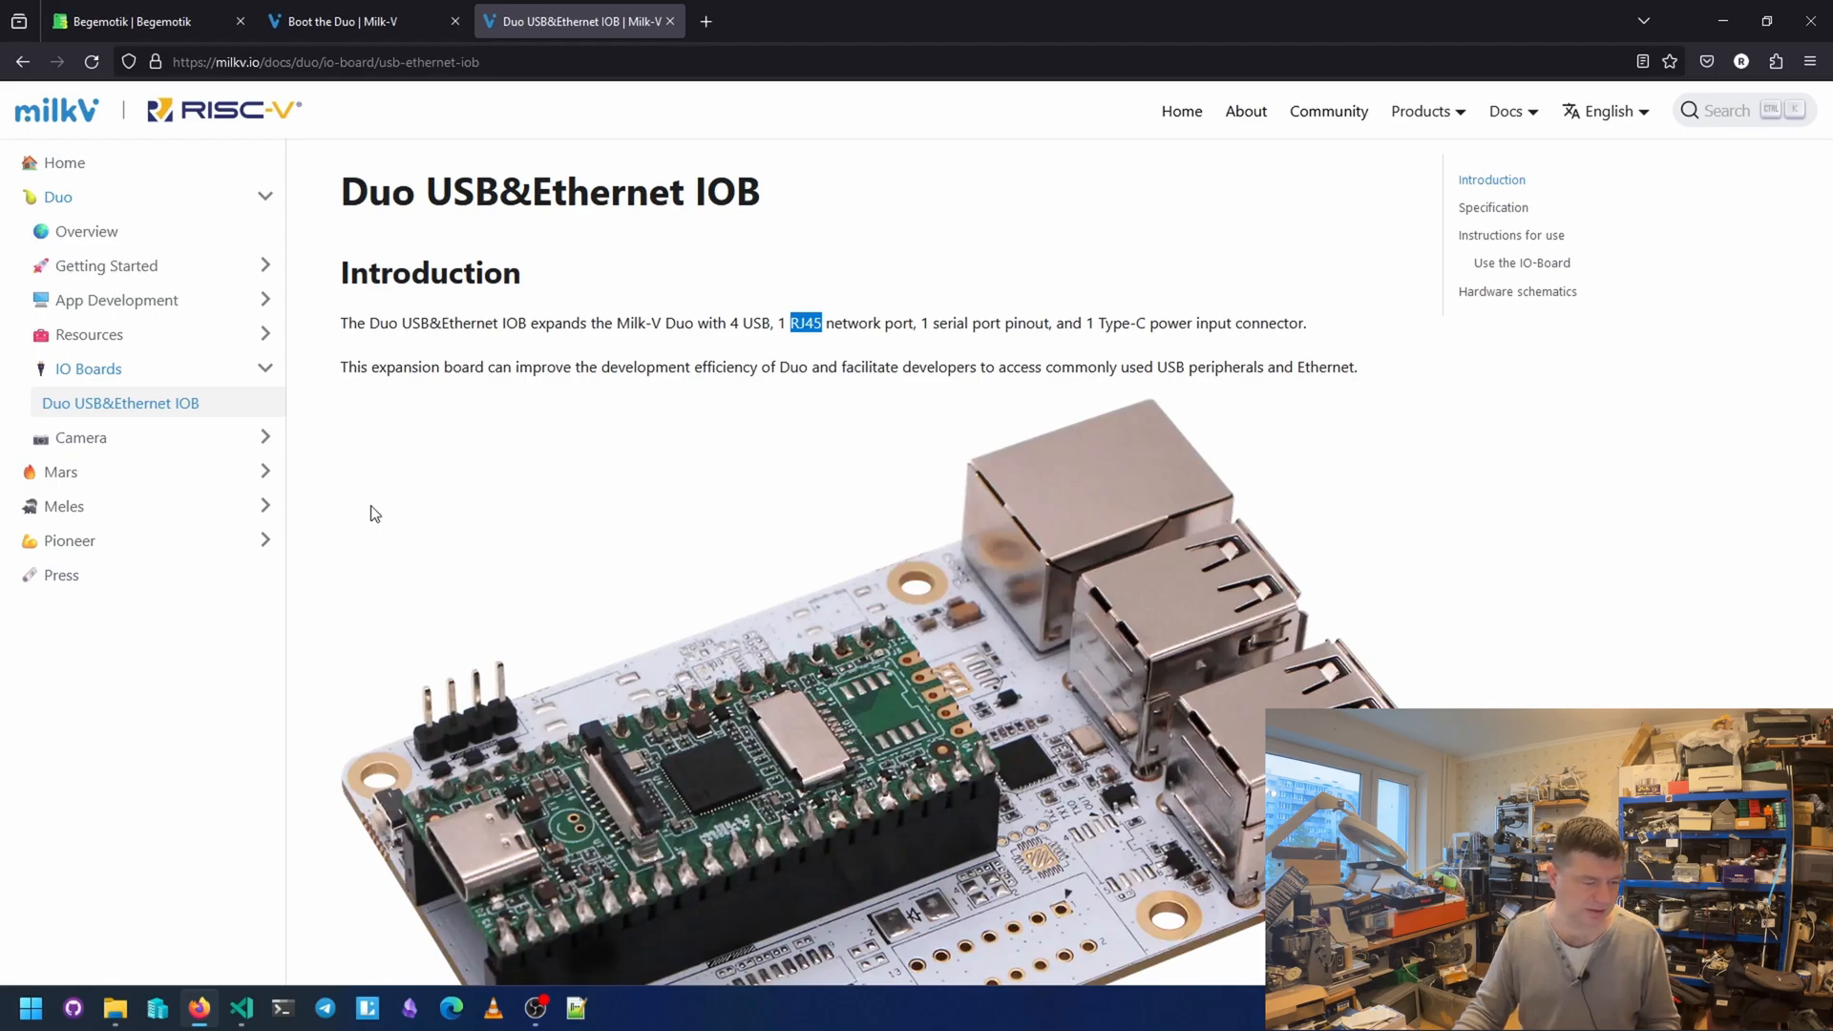
scroll(down, 3)
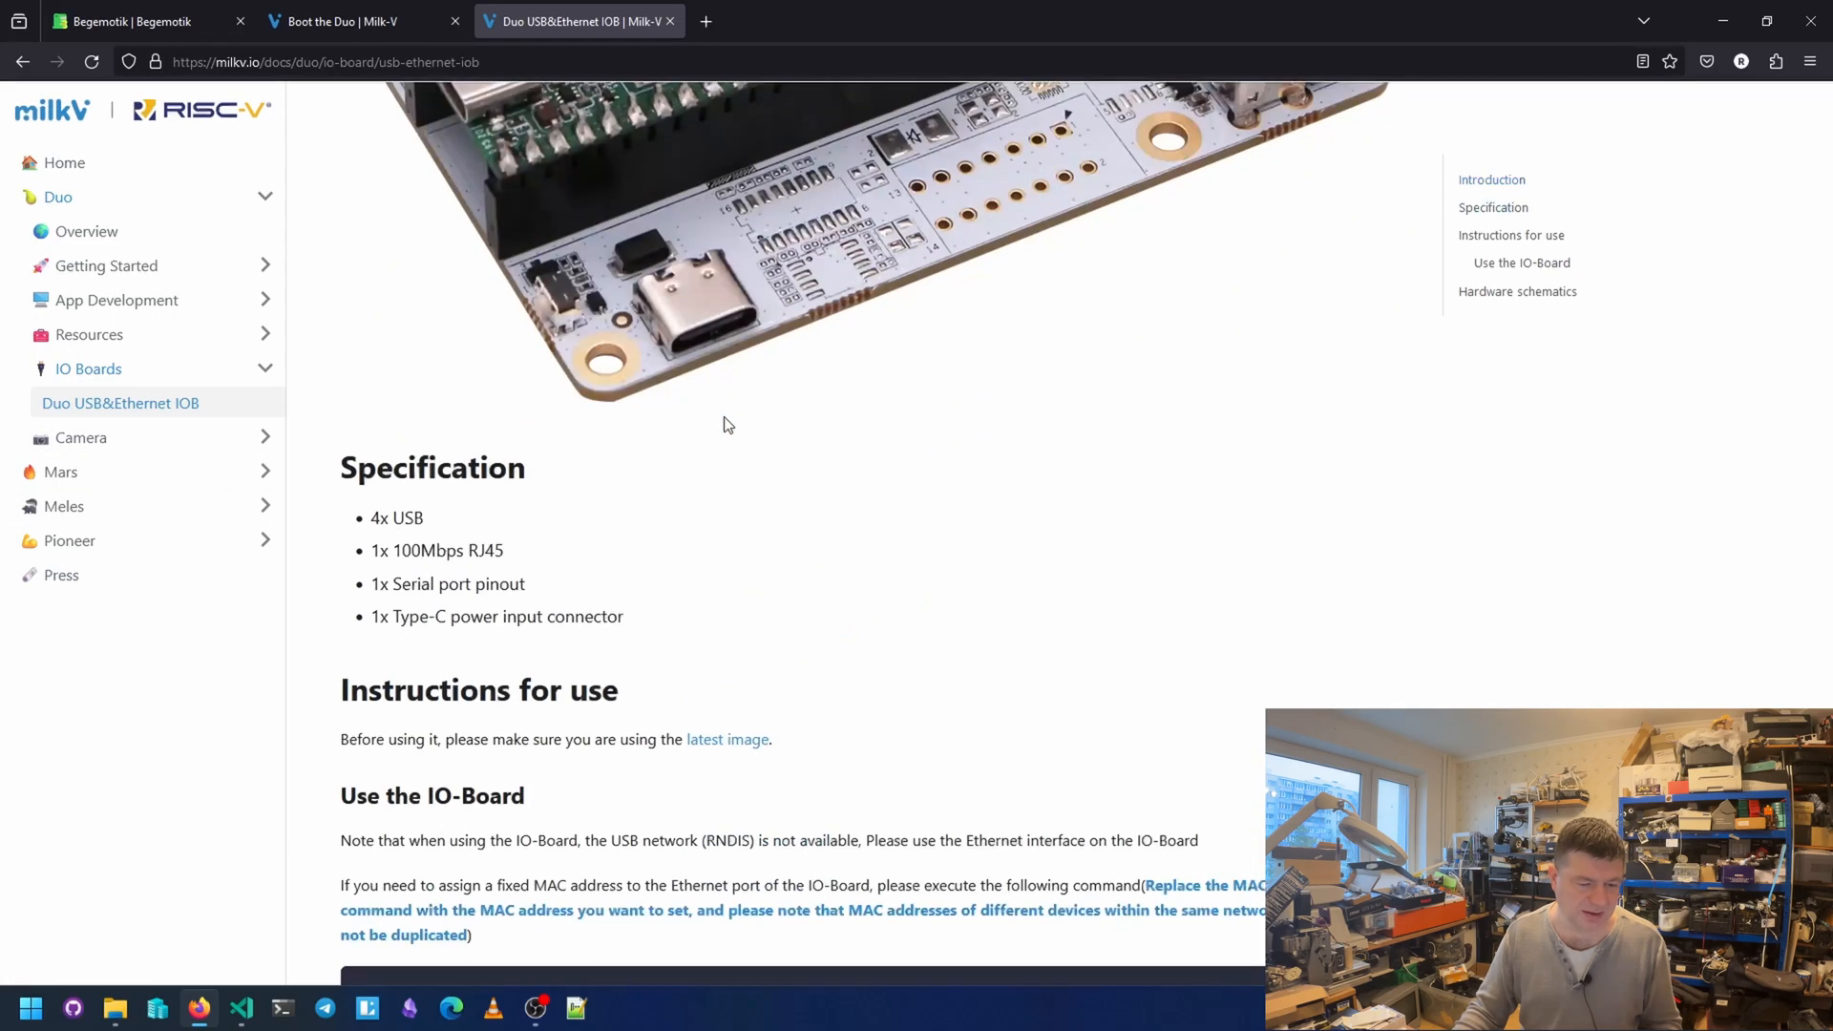
scroll(down, 3)
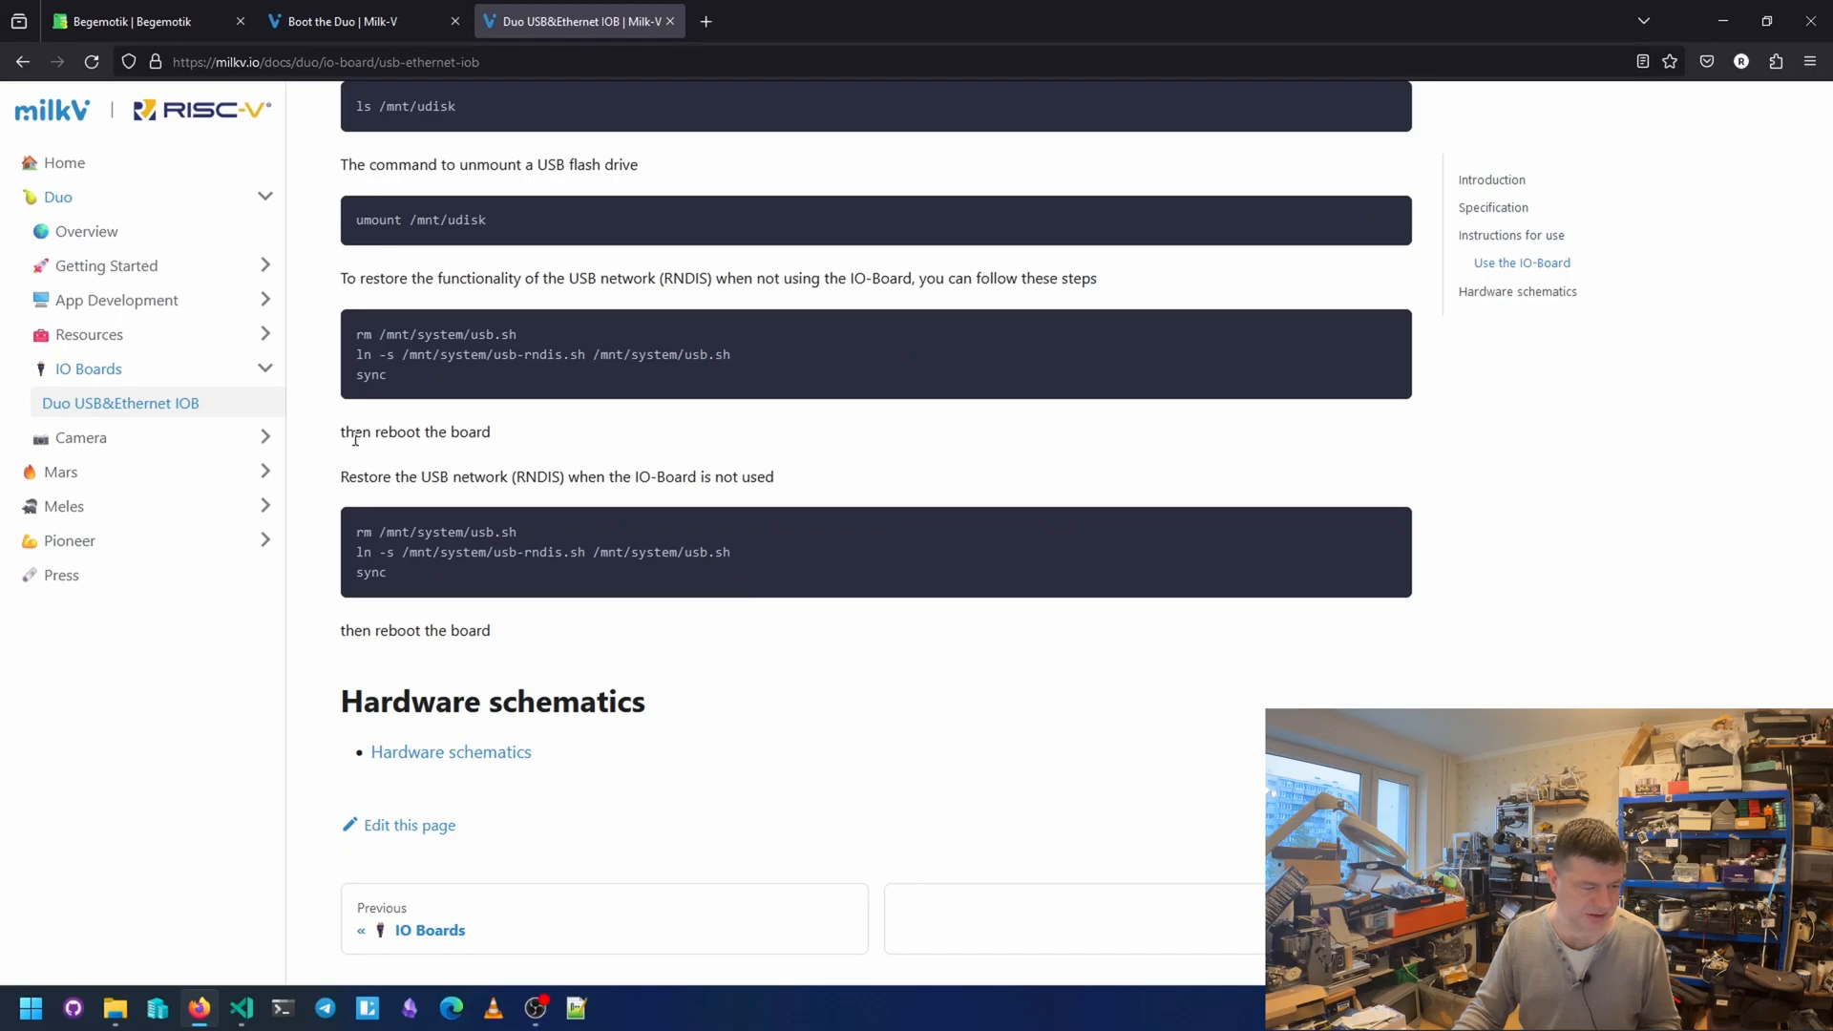
mouse_move(164, 349)
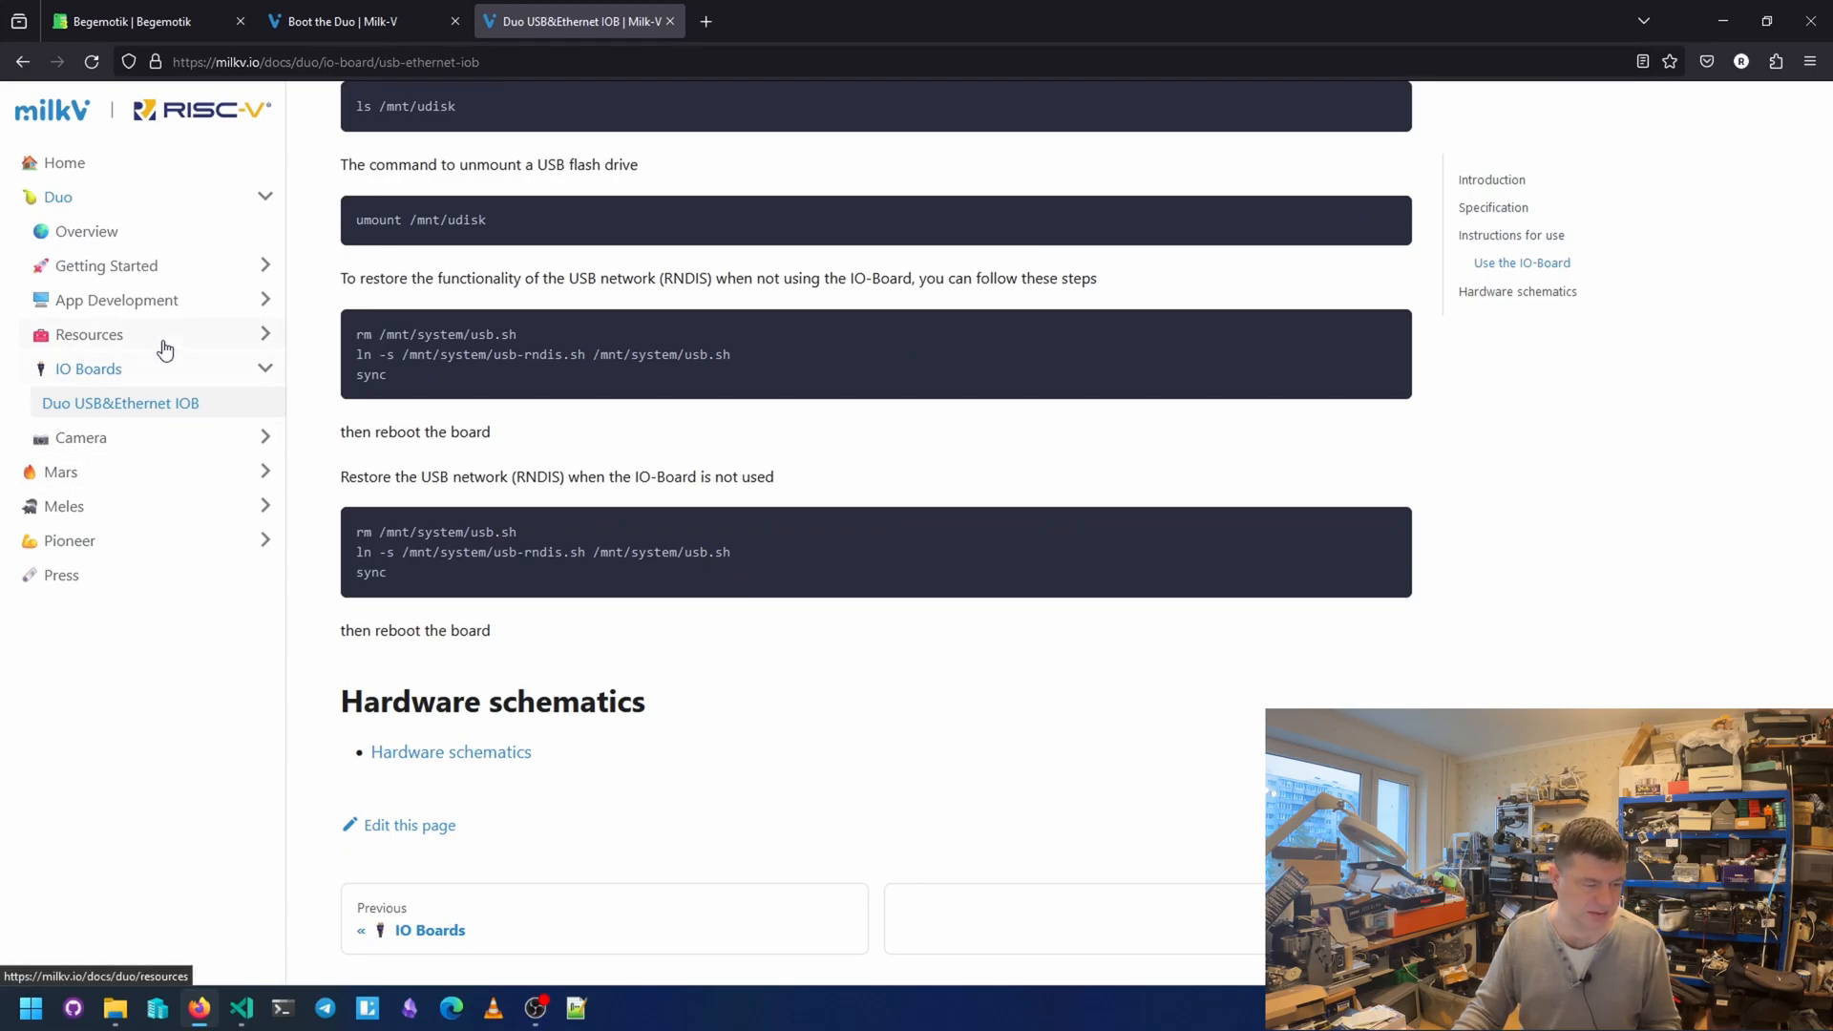
Step: From the Duo Resources page, follow the 'XYZdims.com: Milk-V Duo (RISC-V) eSBC running Linux' link
click(90, 334)
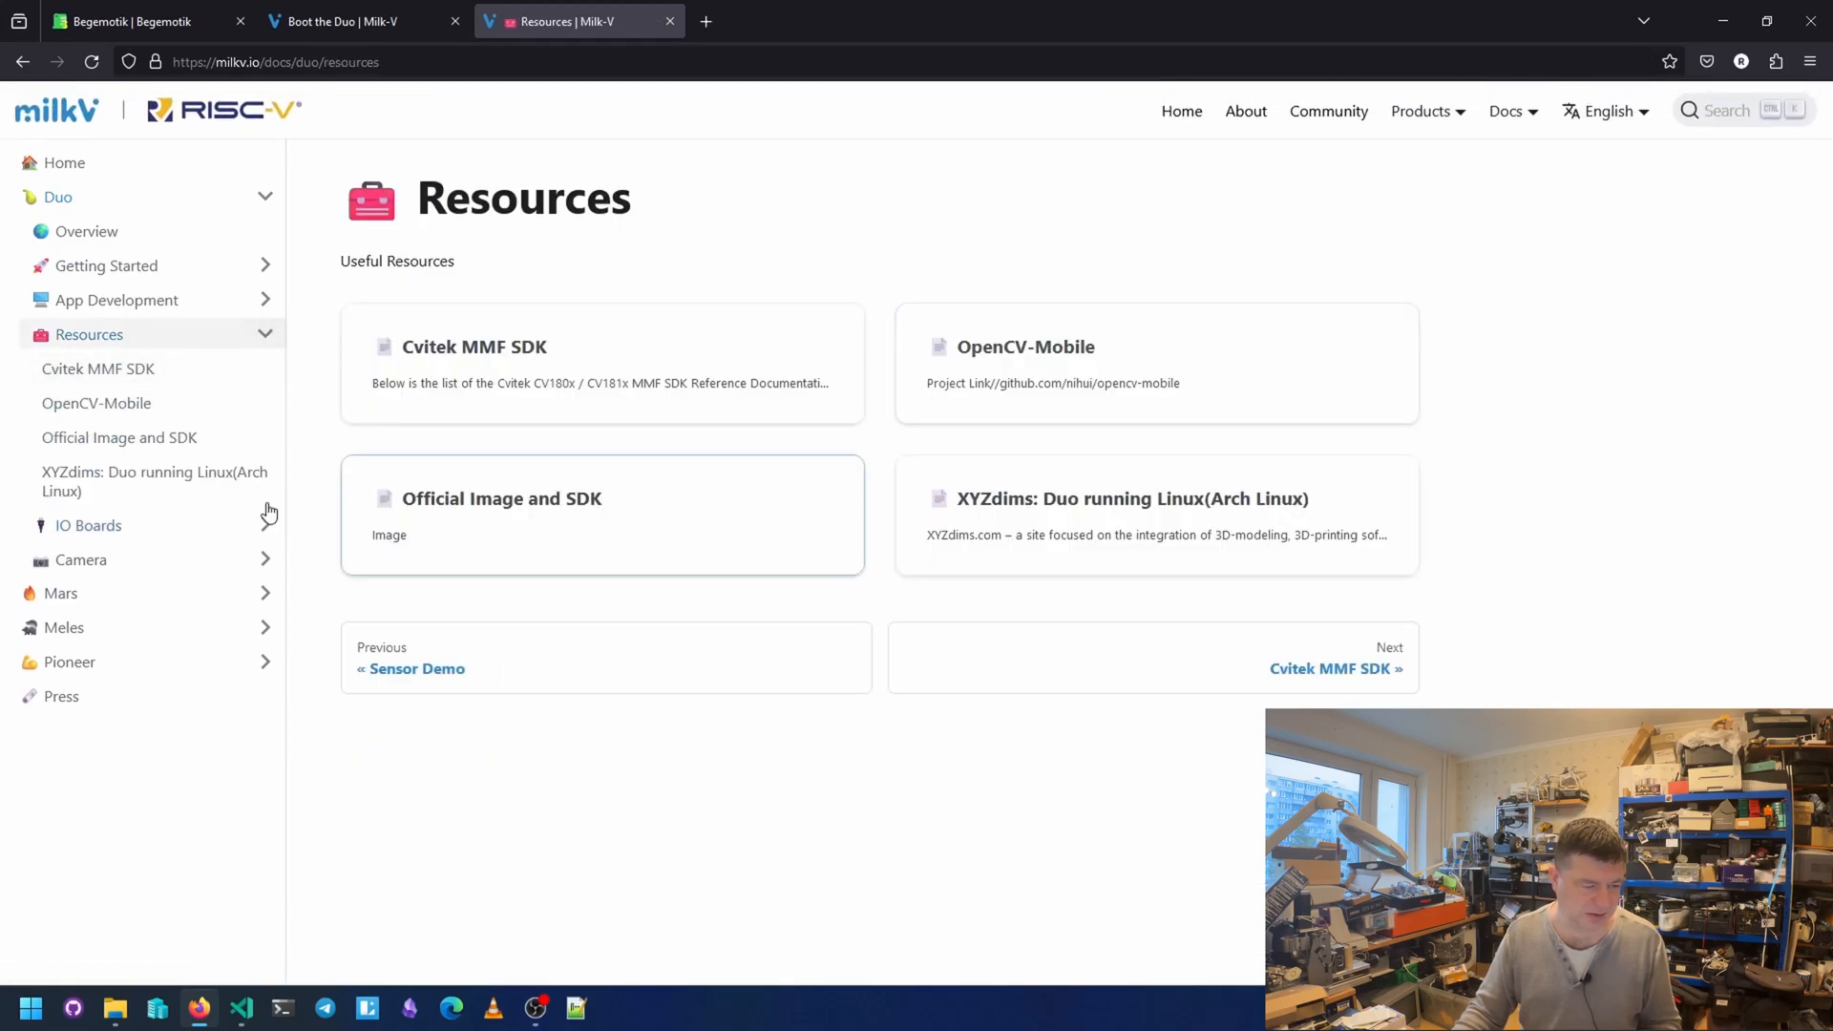
mouse_move(1058, 508)
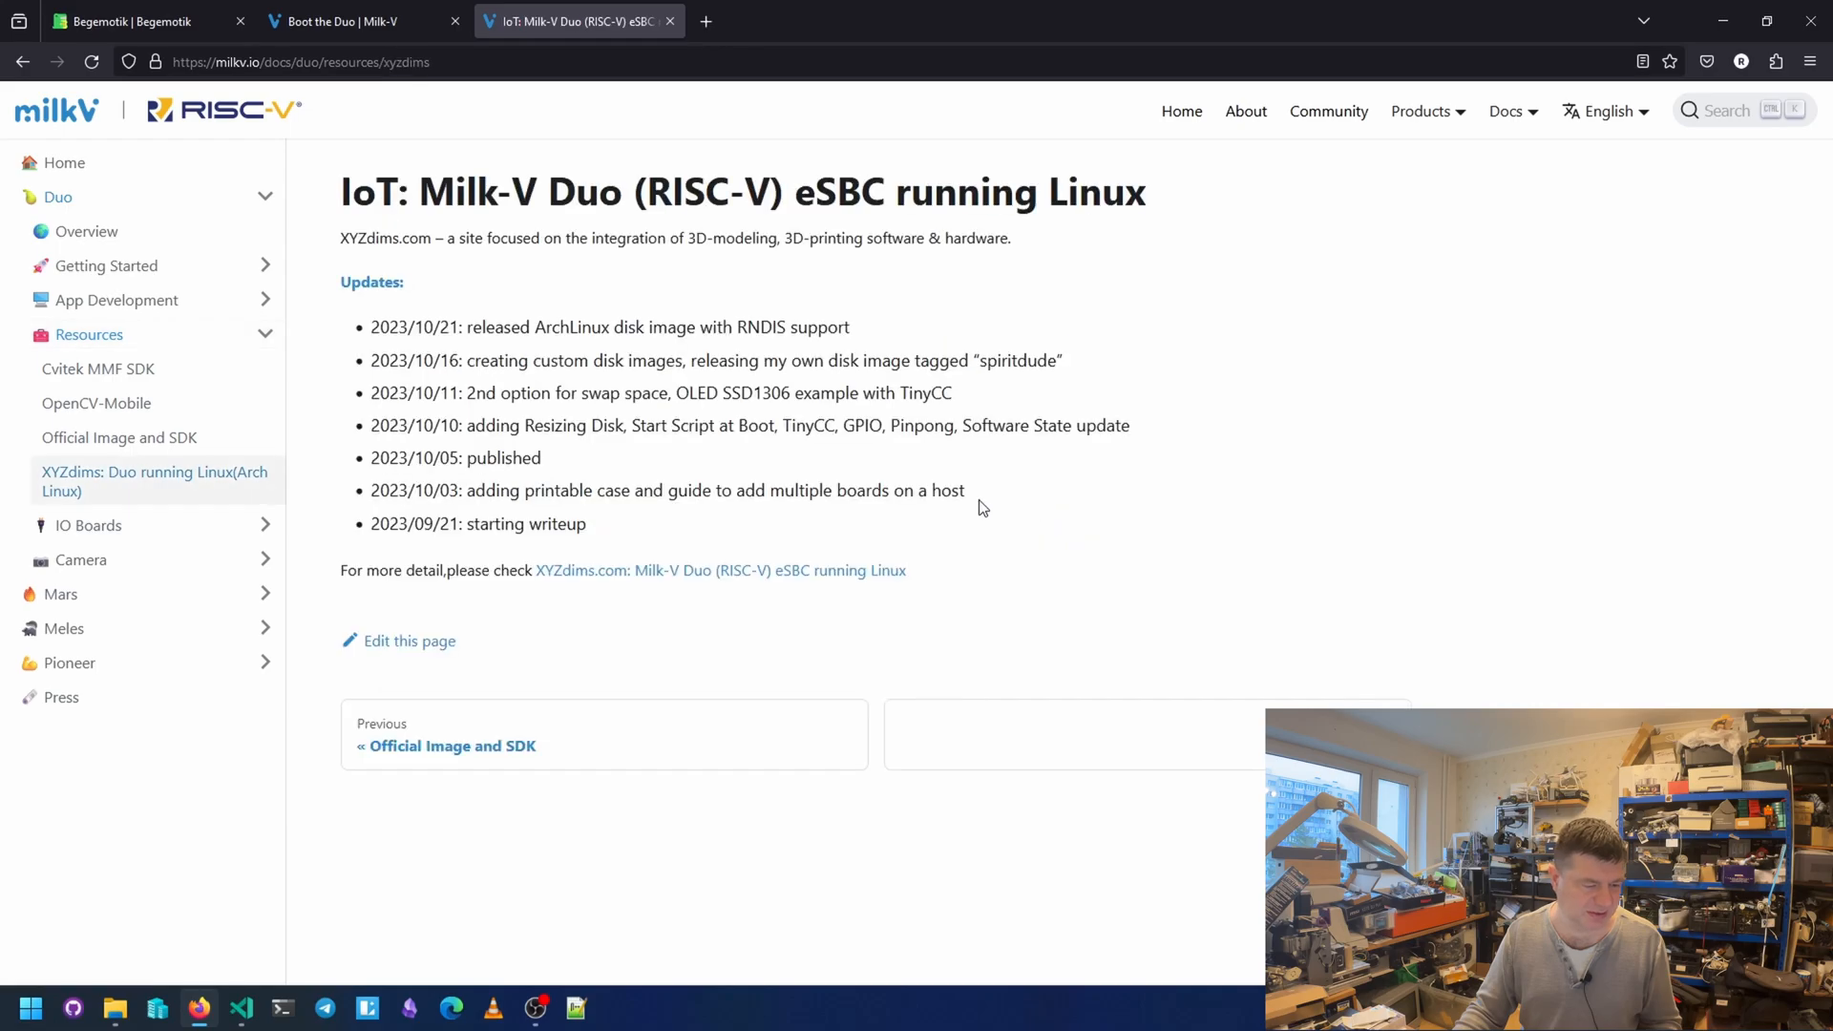
click(720, 571)
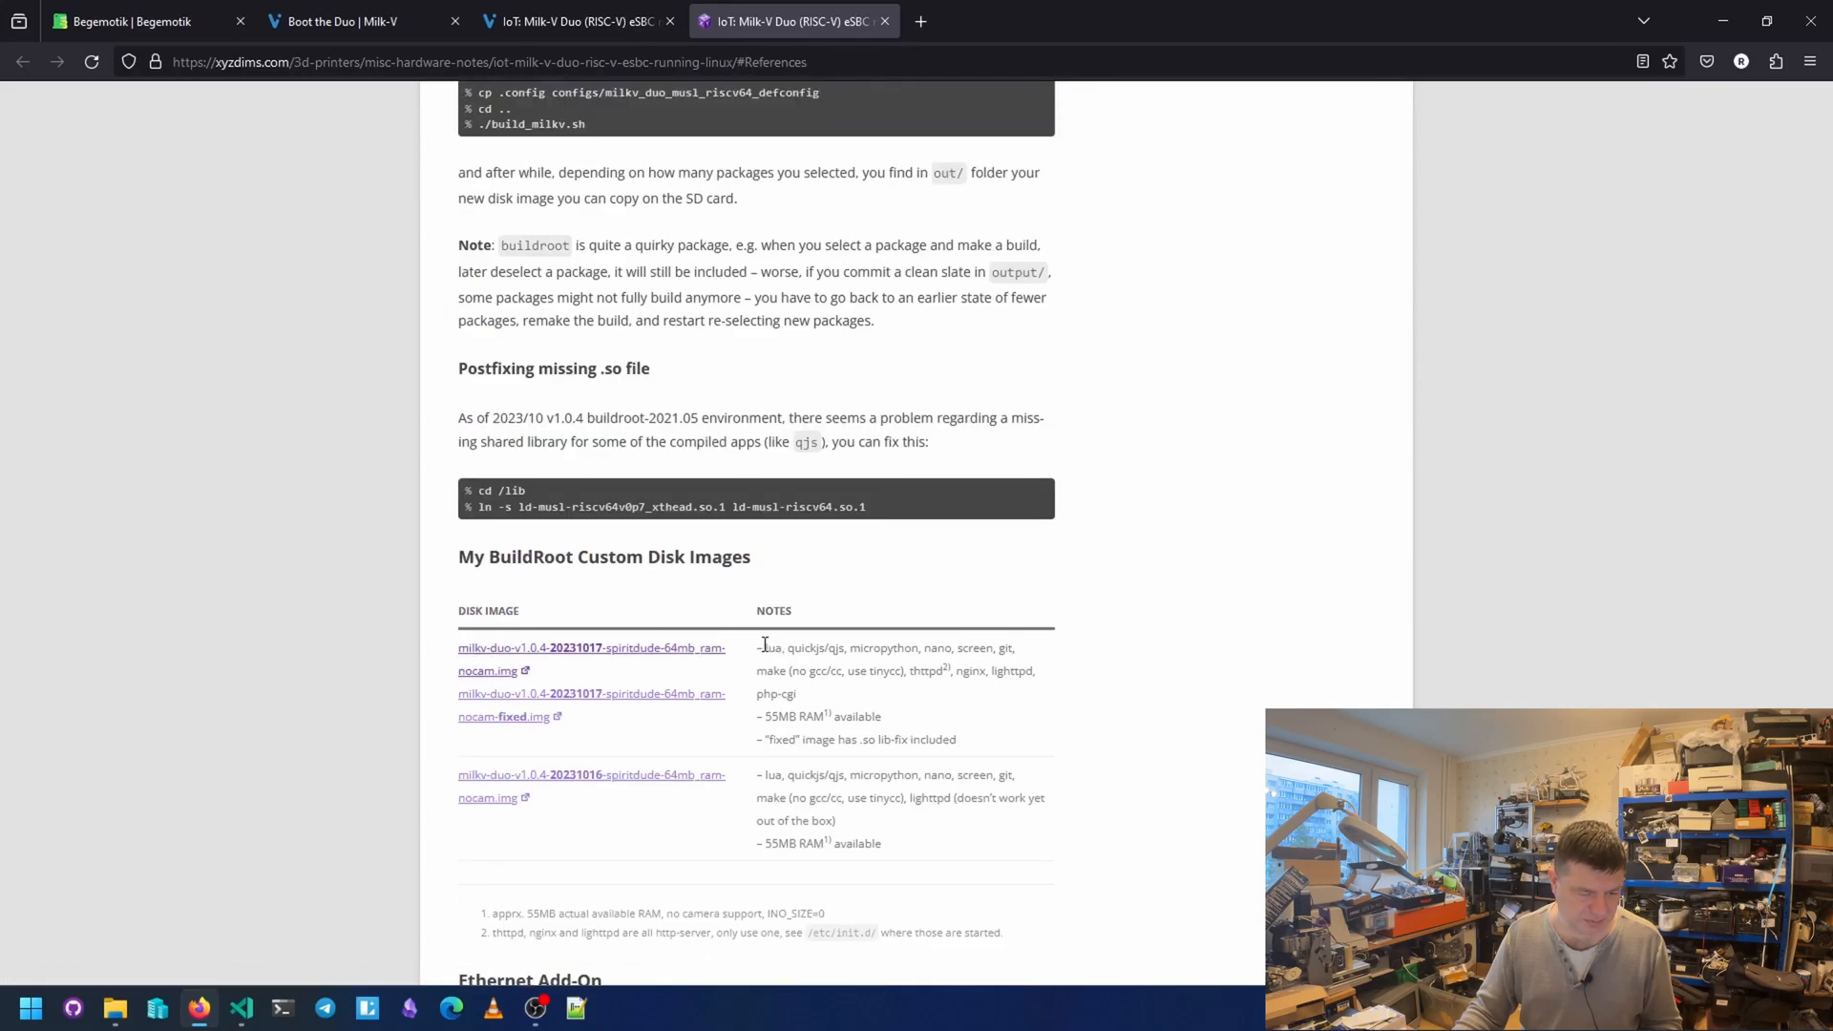
drag(762, 647, 1029, 671)
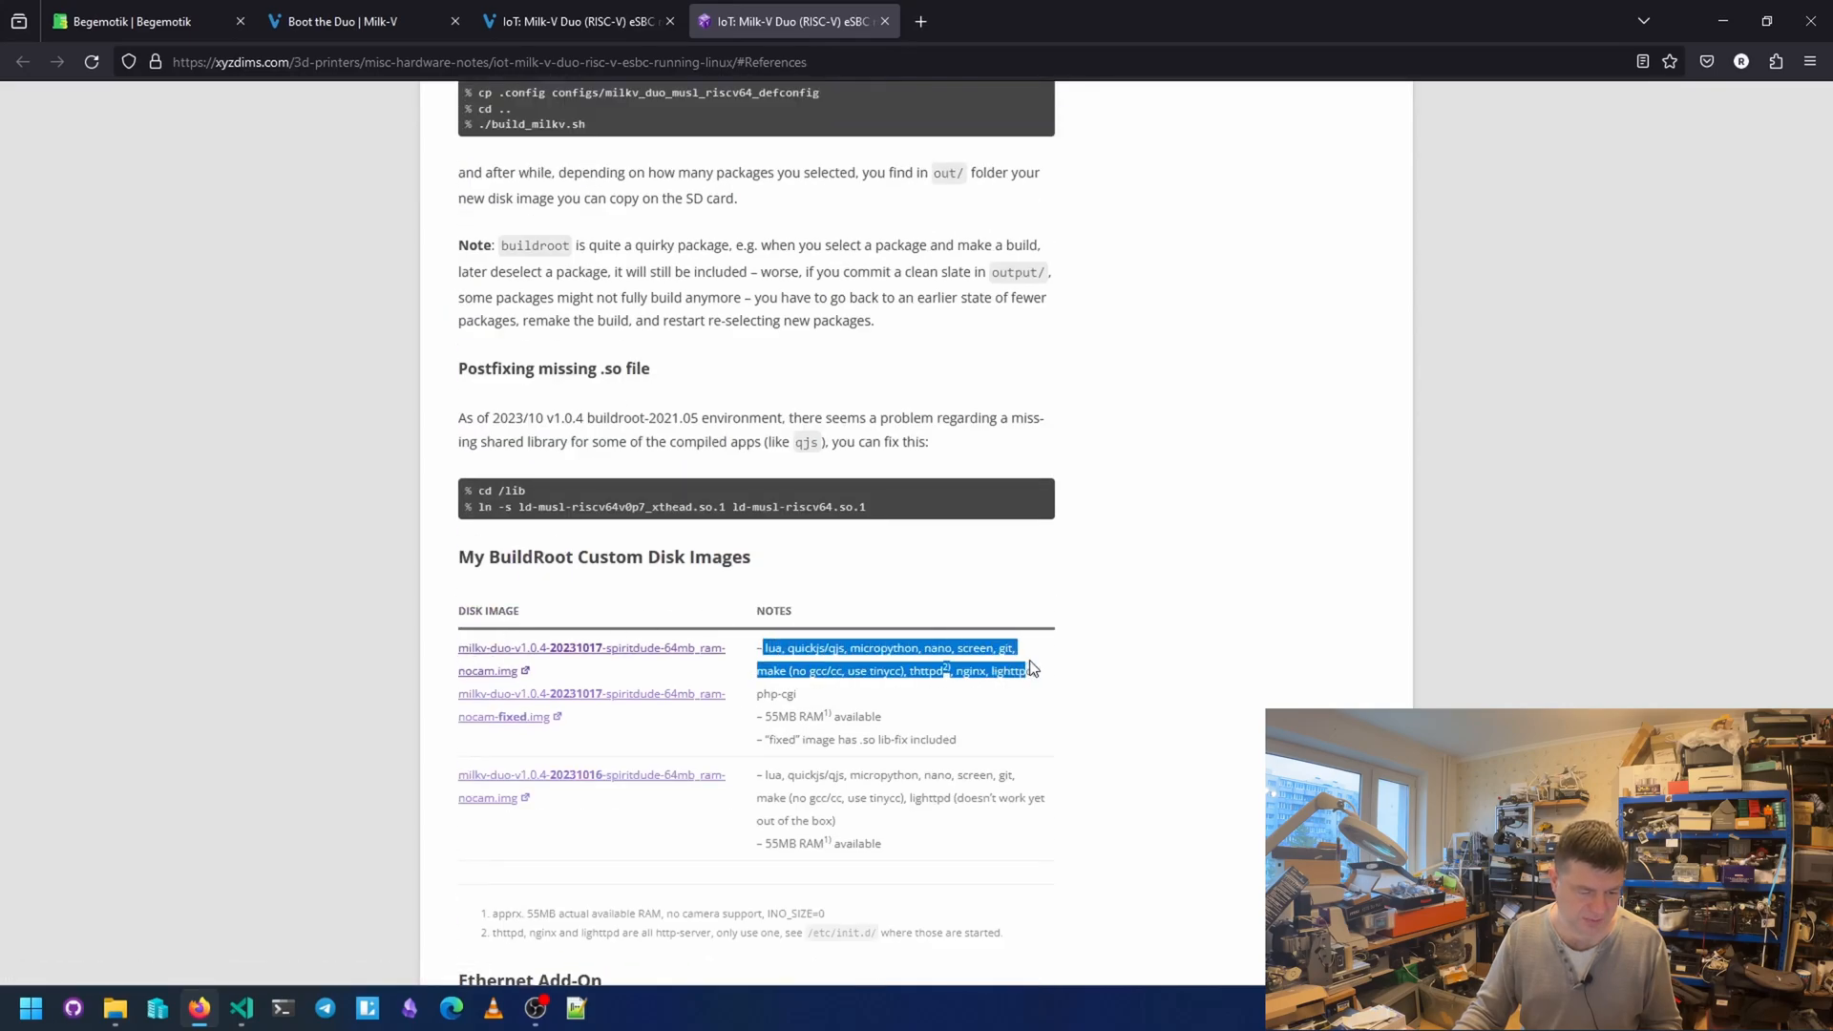
drag(1035, 671, 748, 693)
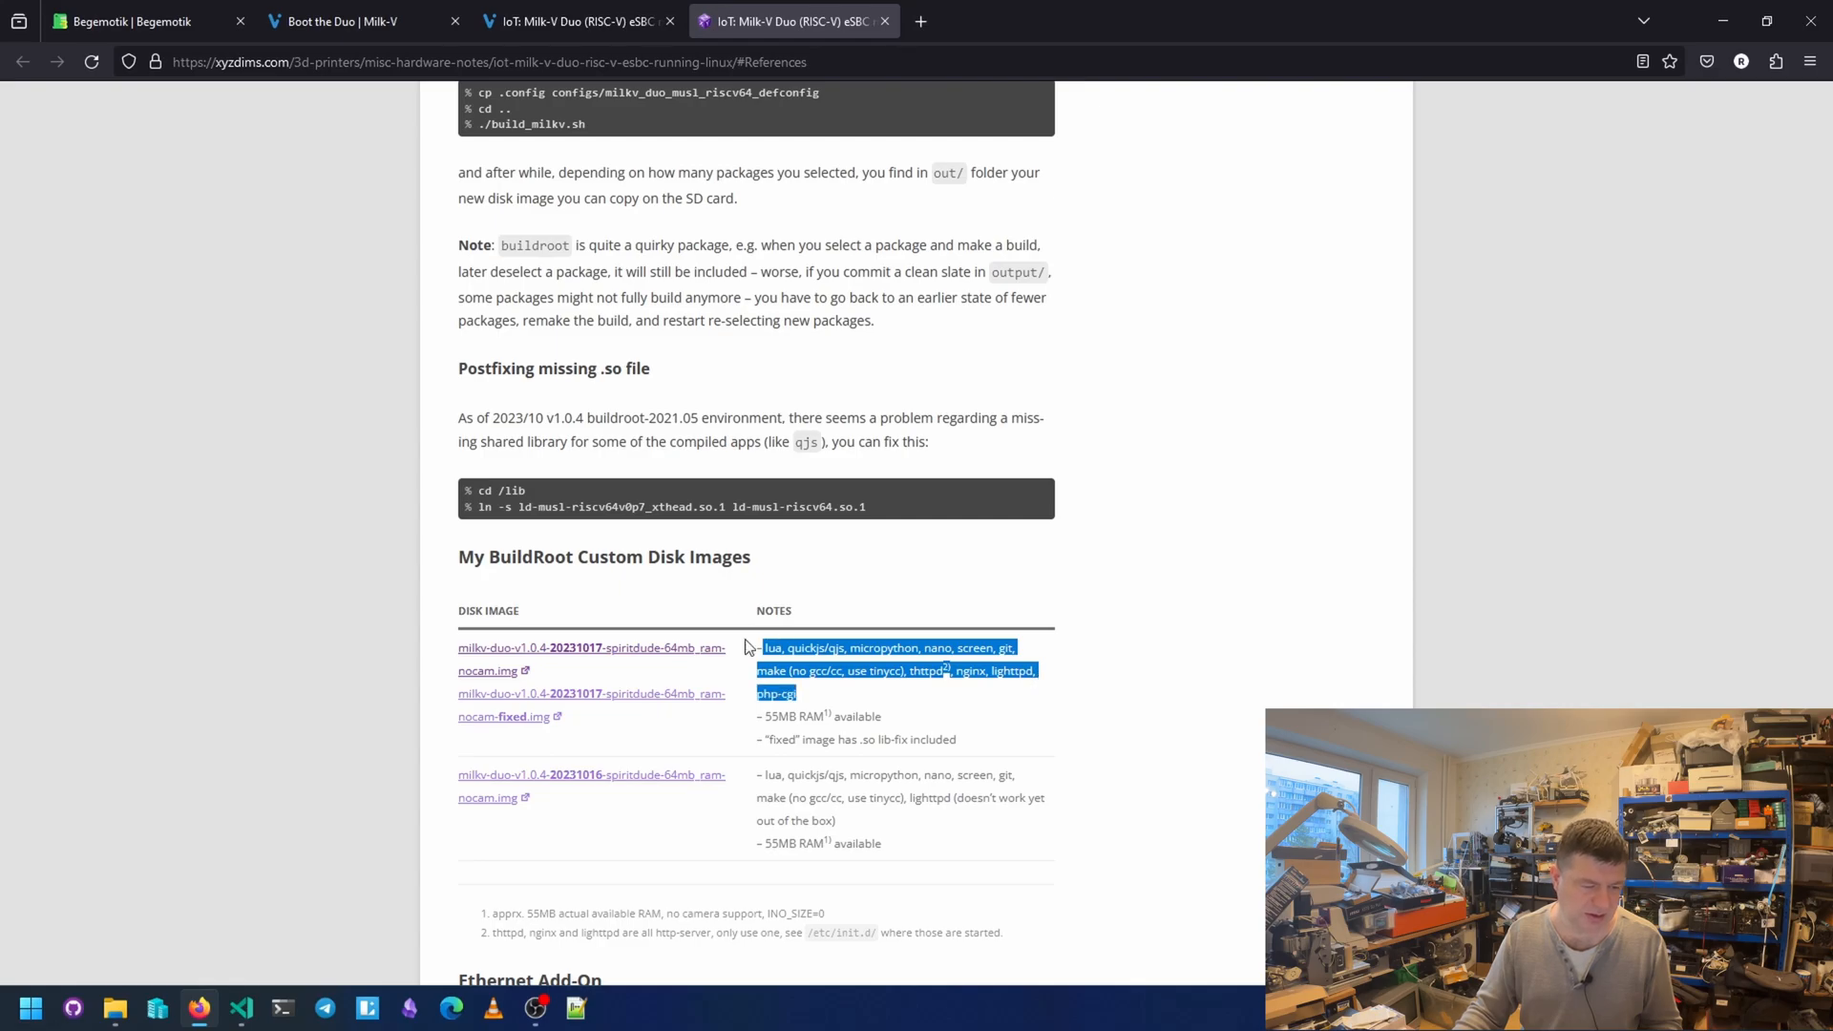
mouse_move(790, 589)
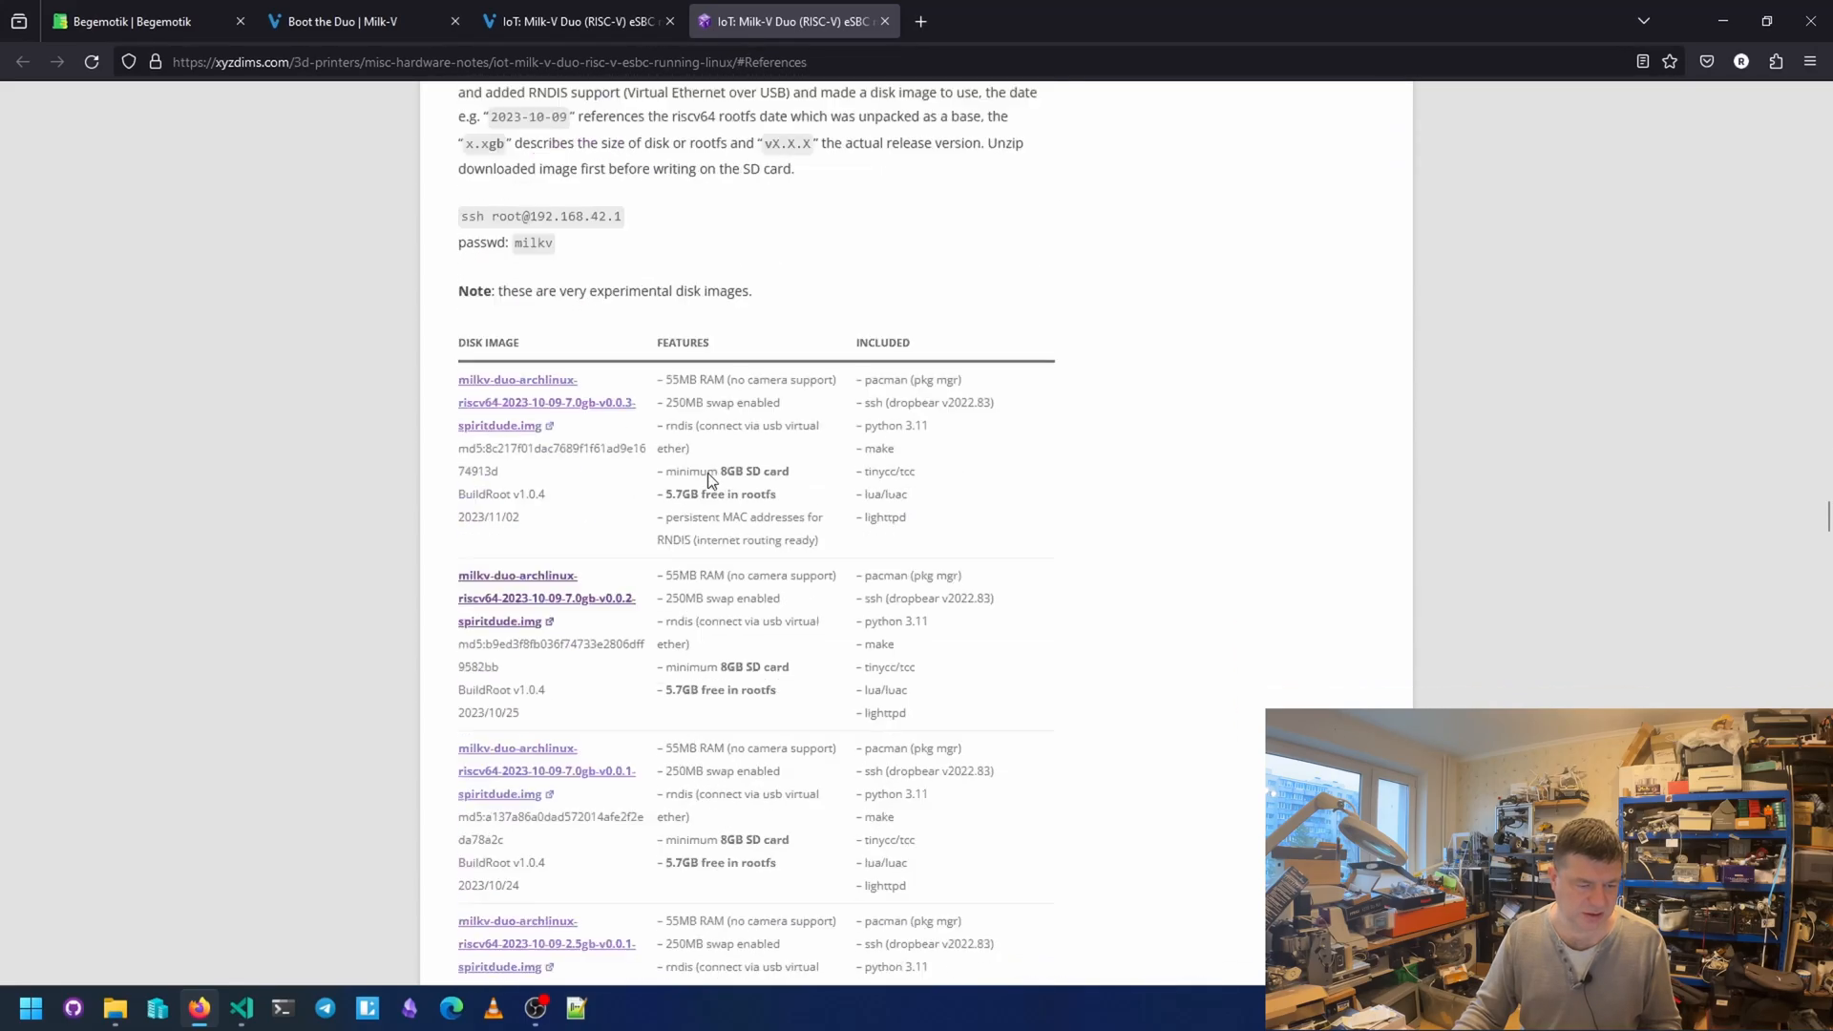
scroll(down, 3)
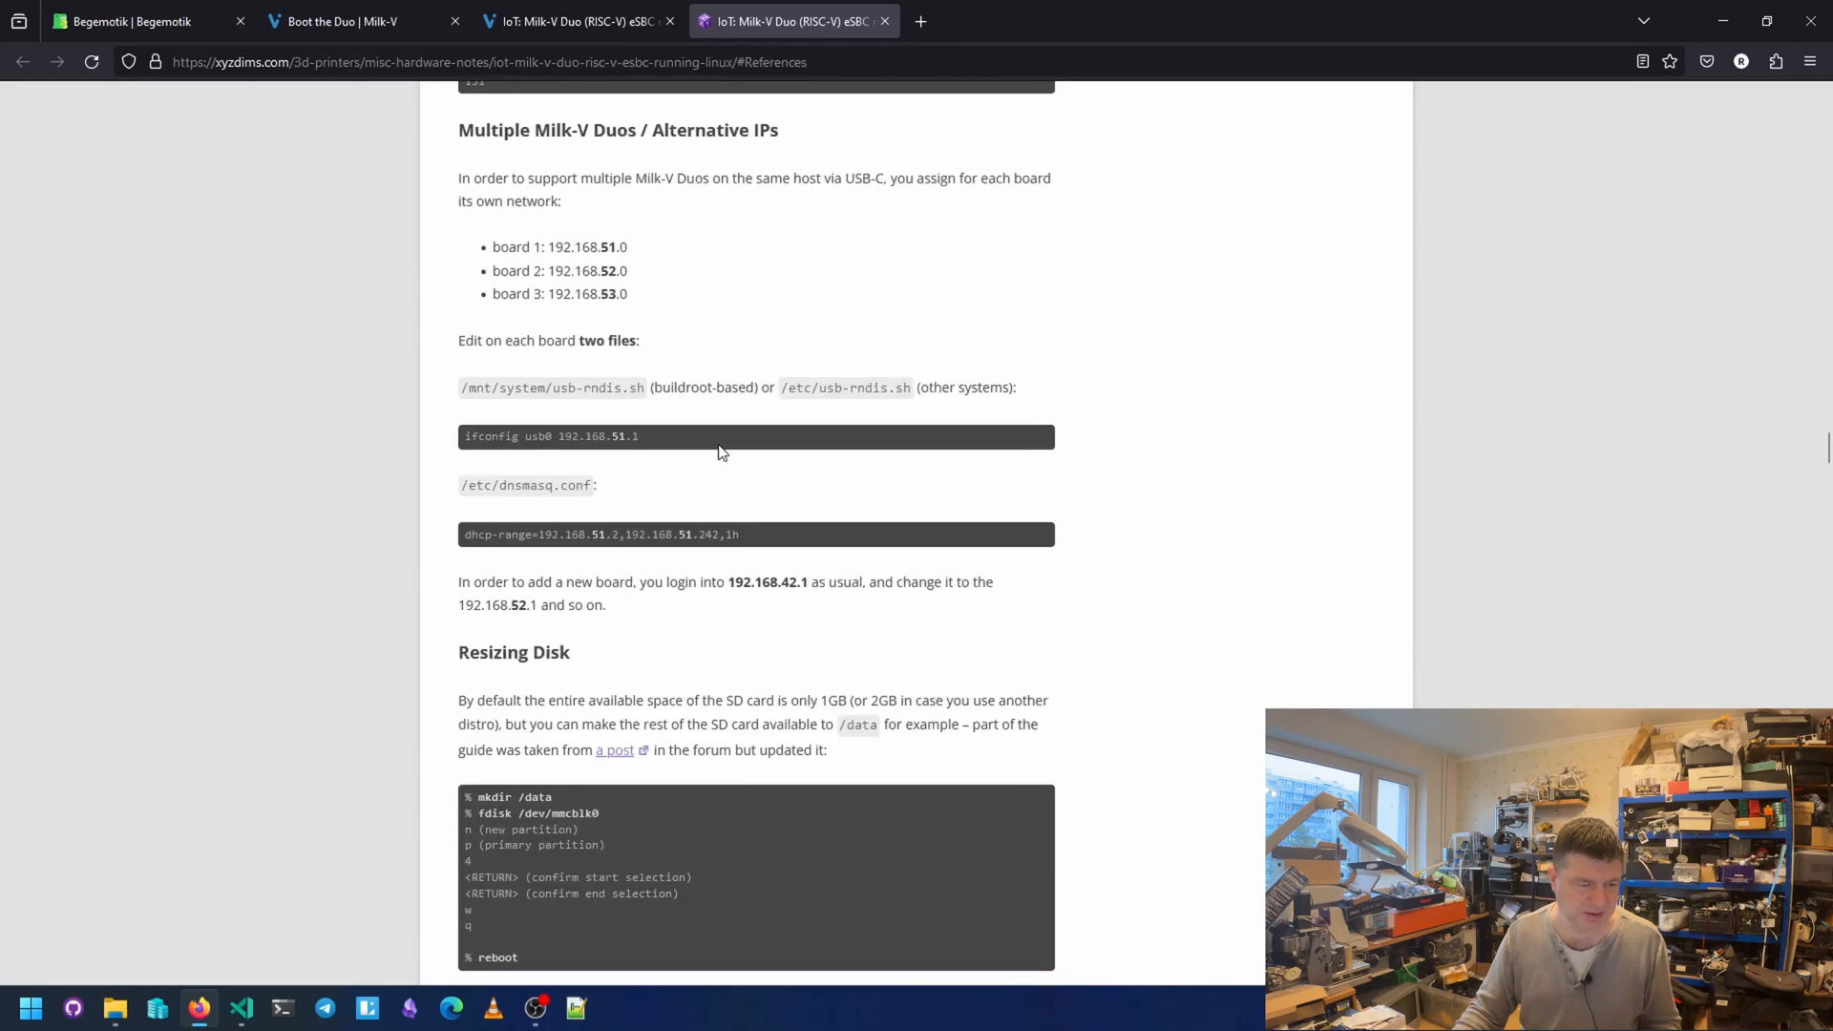
scroll(up, 3)
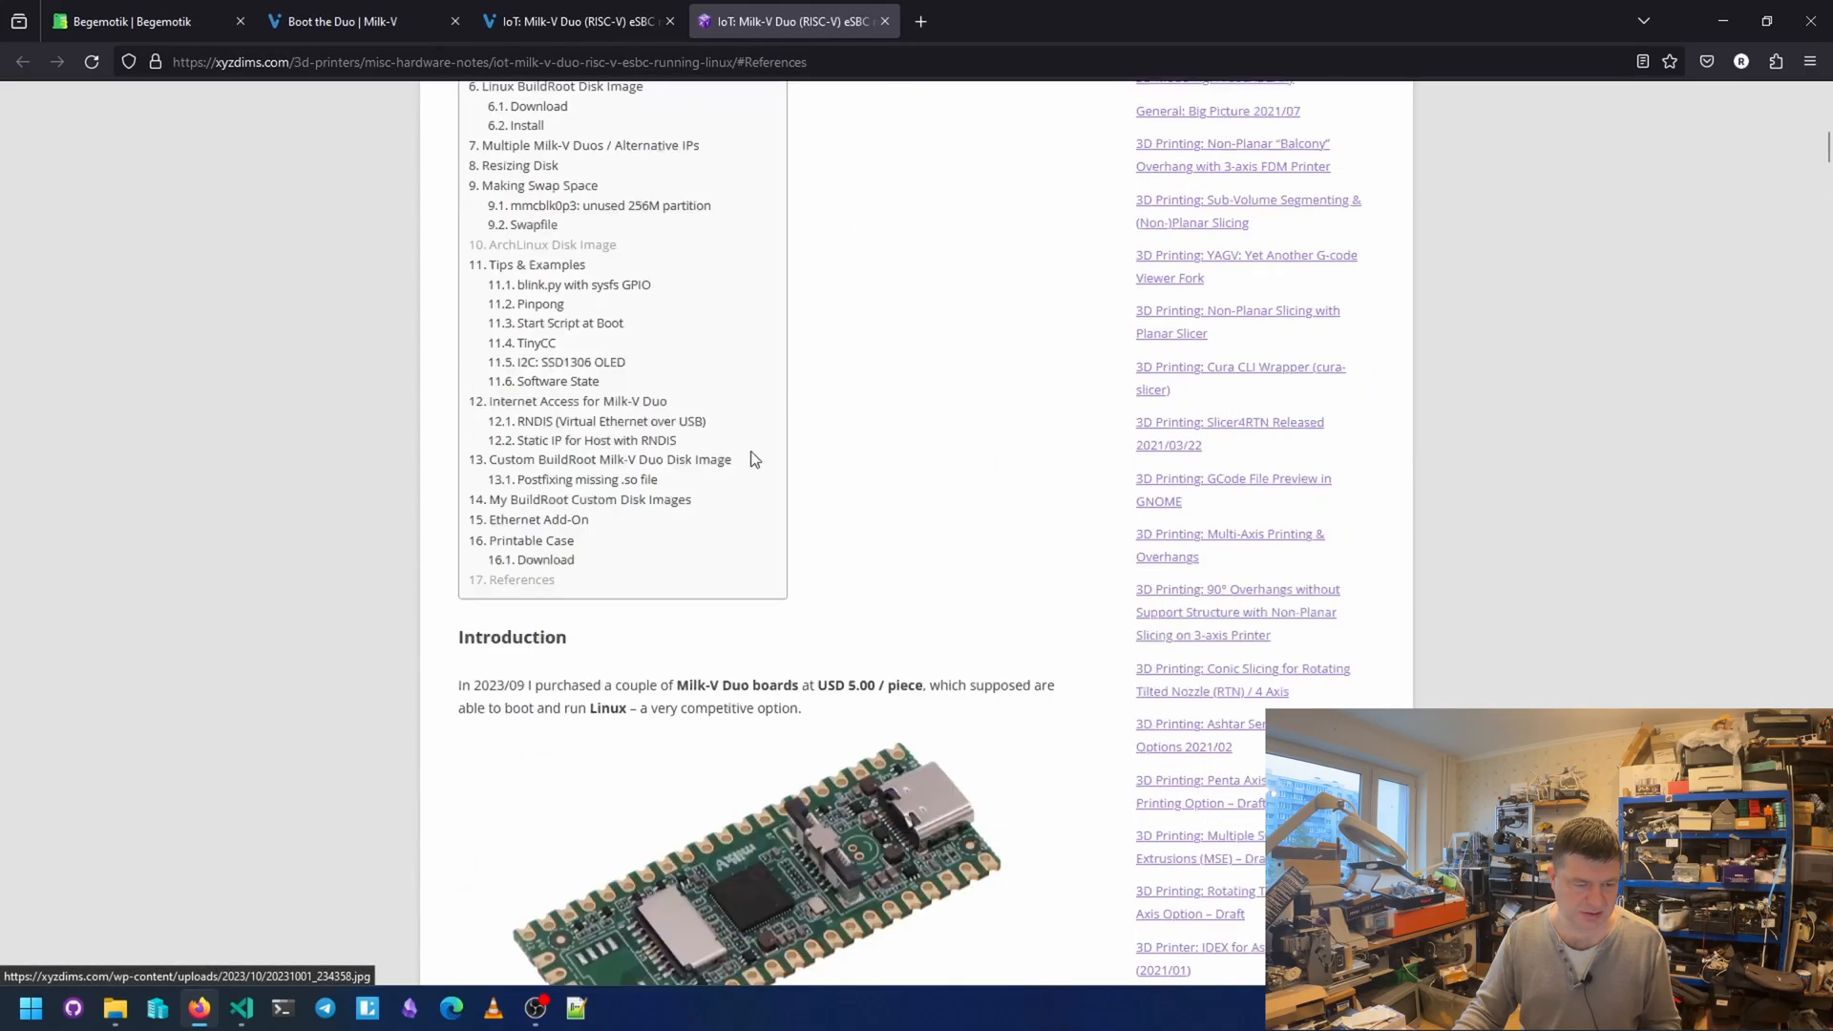
scroll(up, 3)
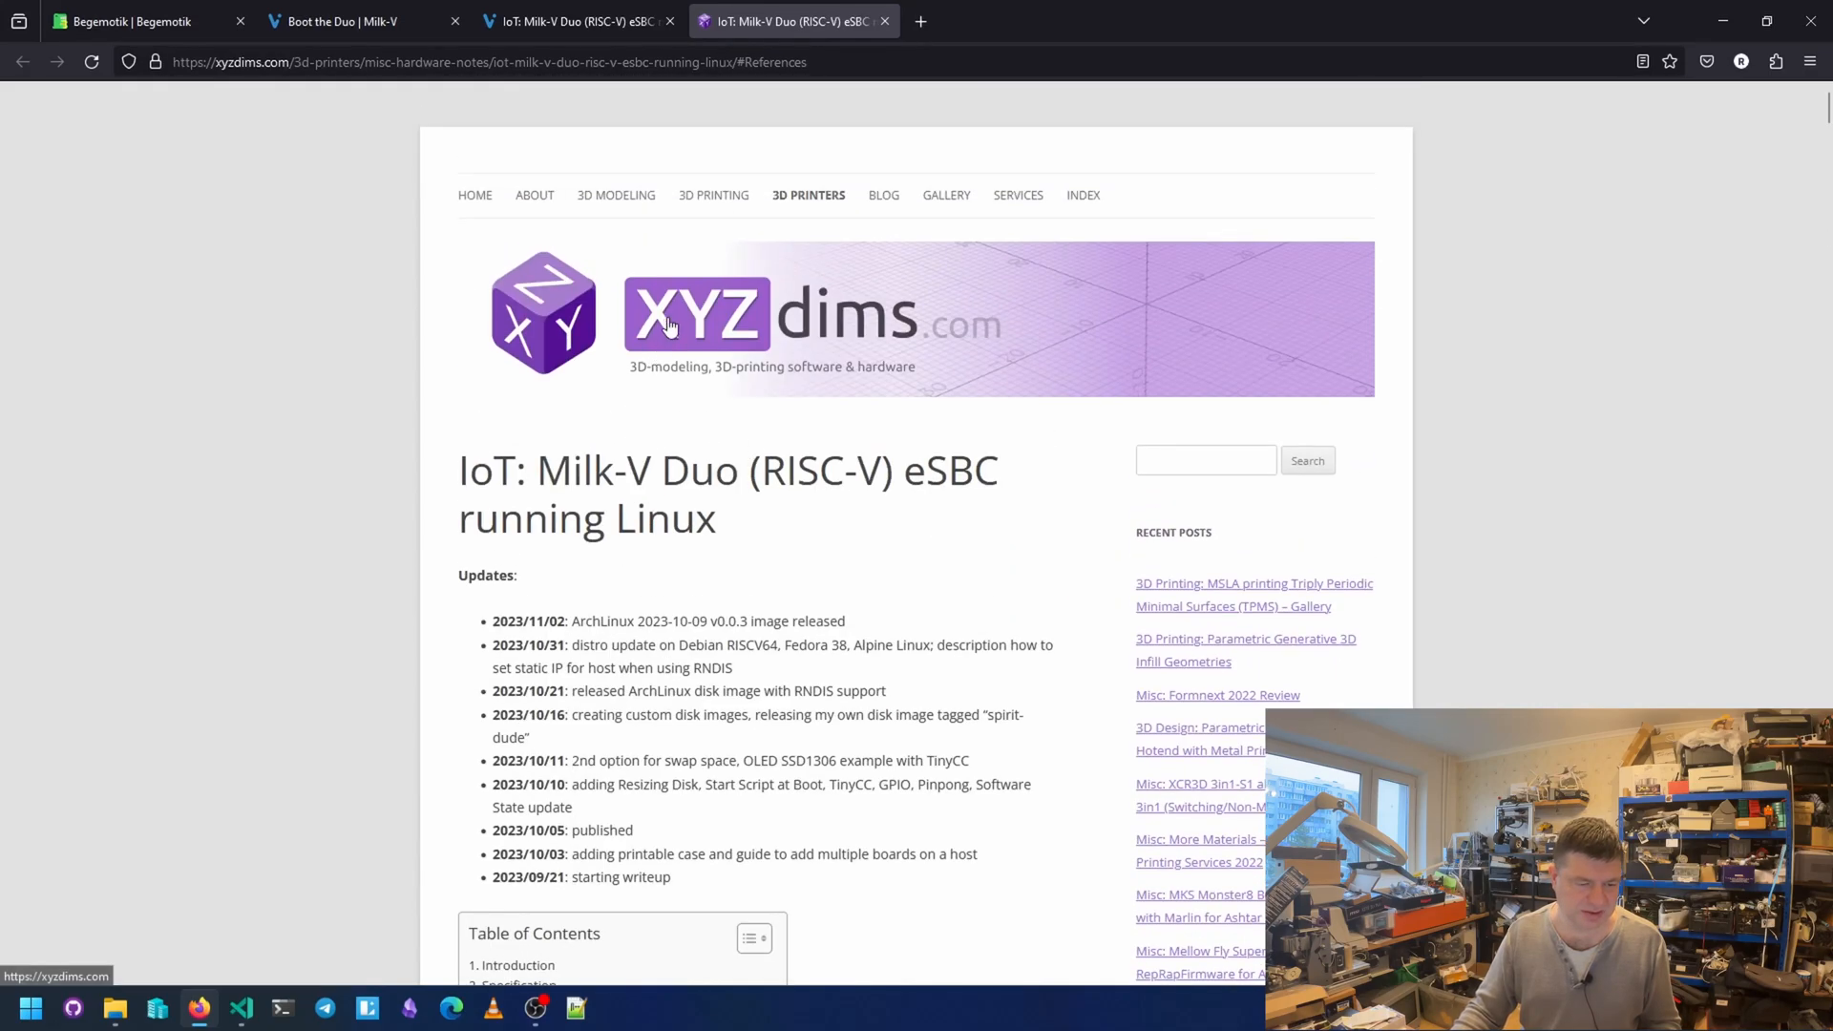
Step: Look over the Official Image and SDK page and the OpenCV-Mobile compile steps for milkv-duo
click(573, 21)
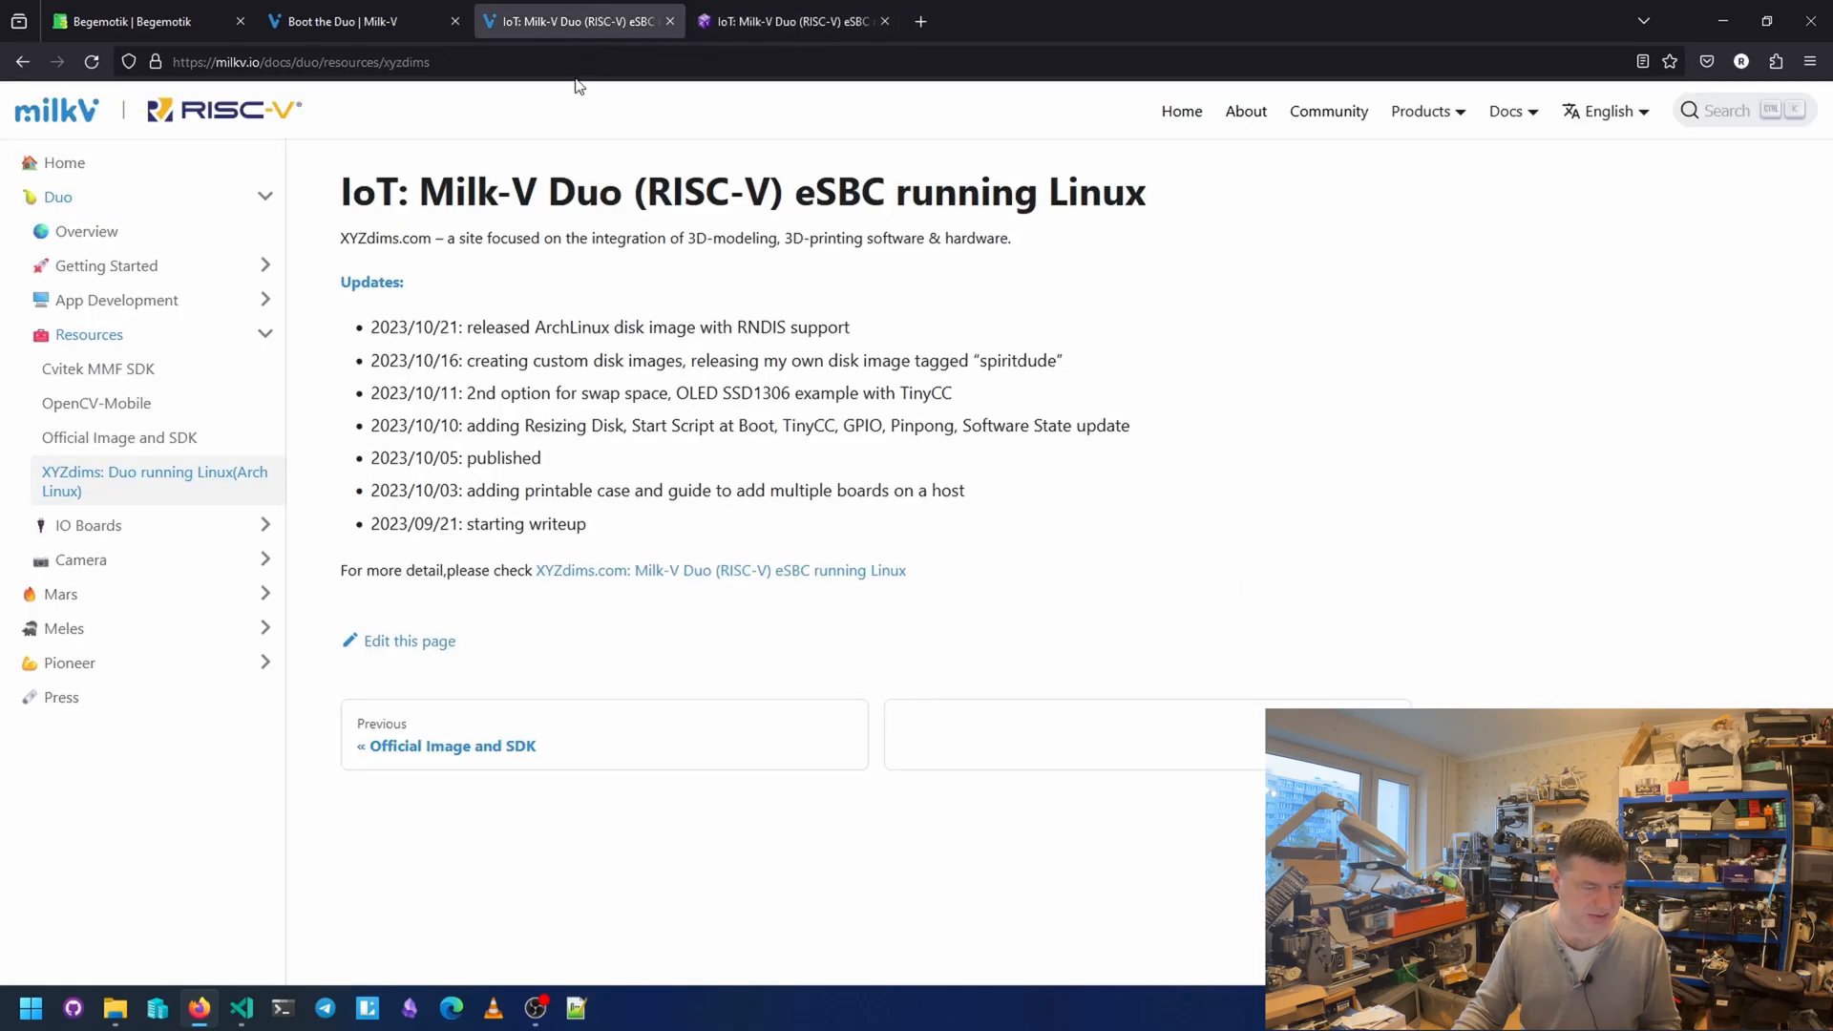
mouse_move(111, 445)
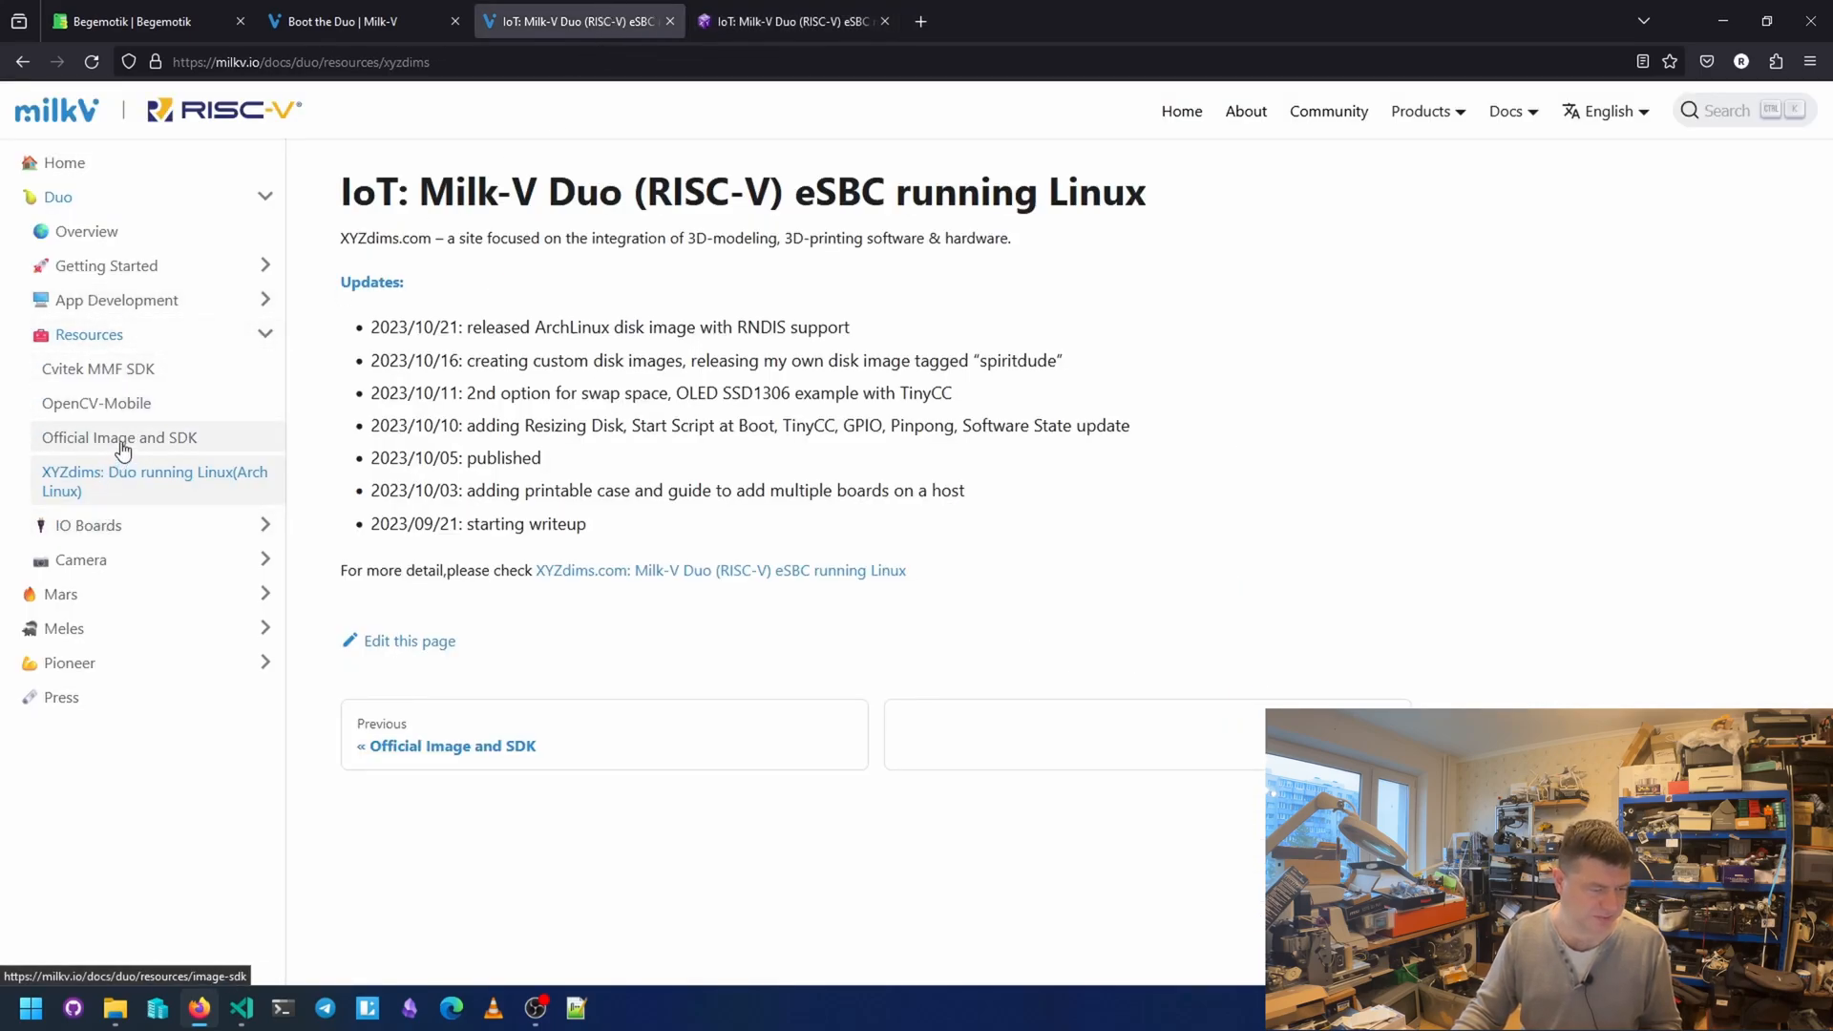
click(118, 438)
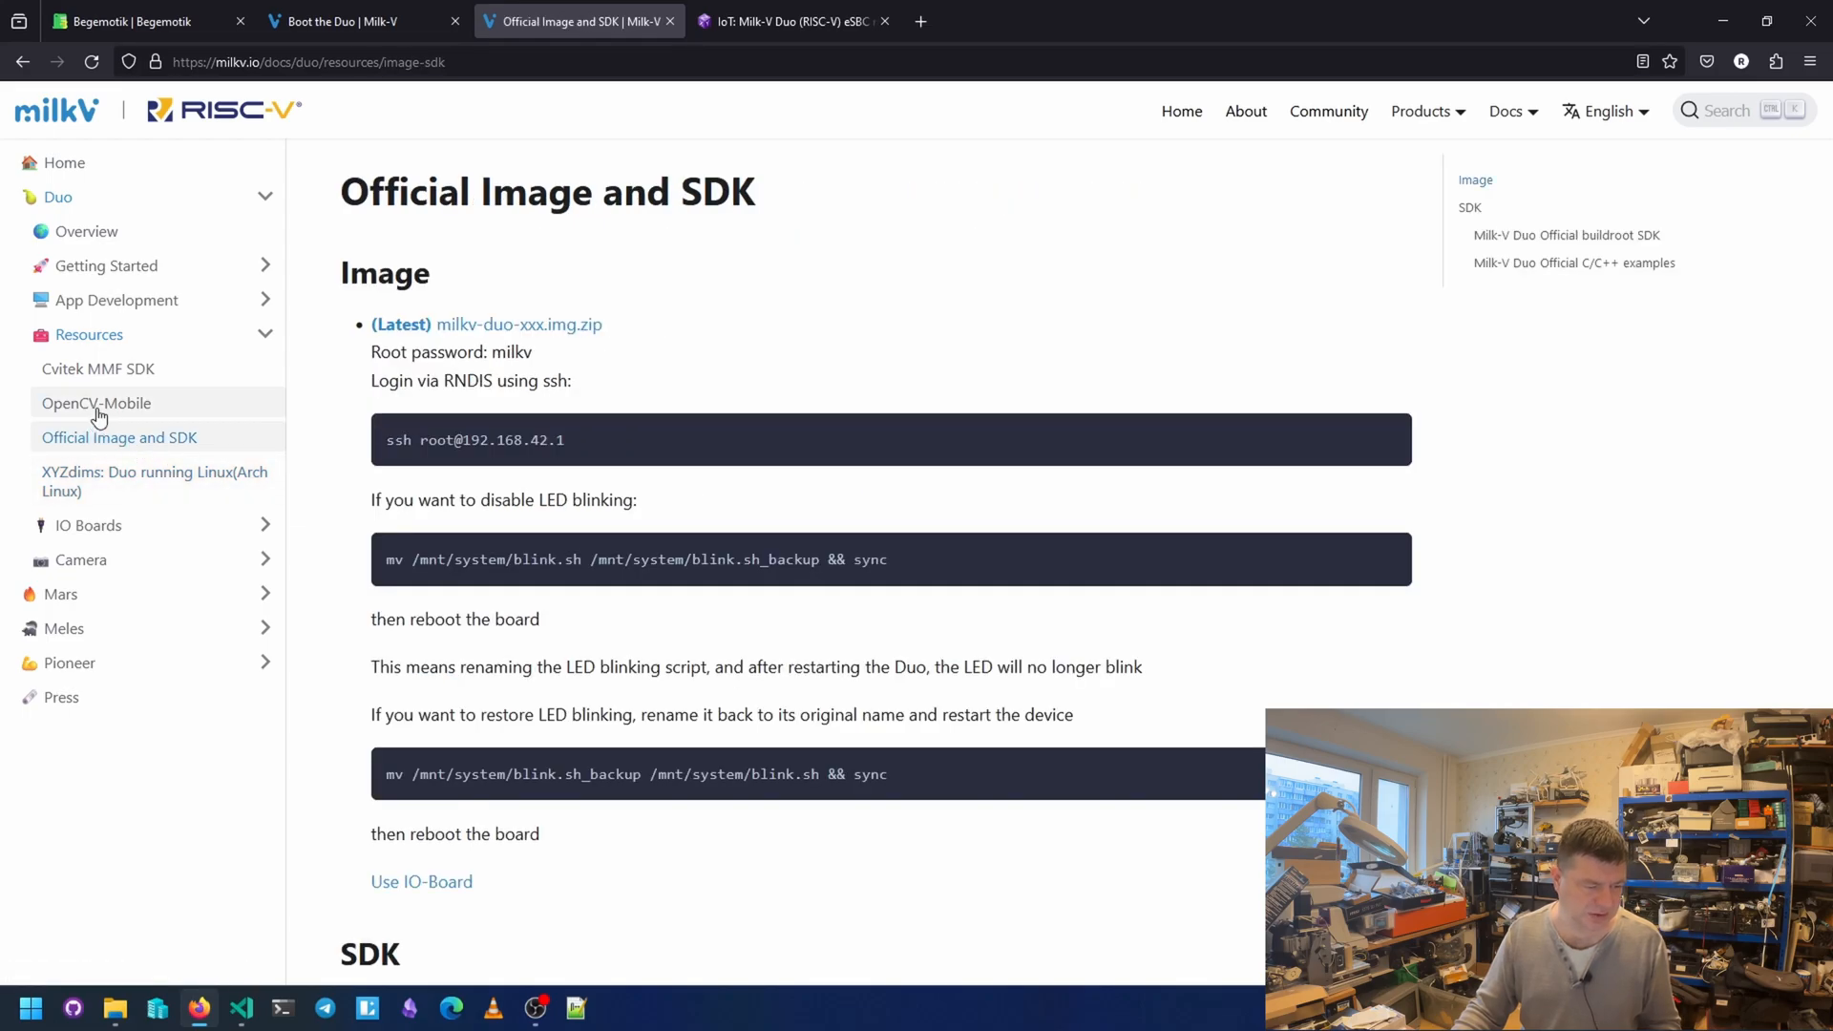
click(98, 403)
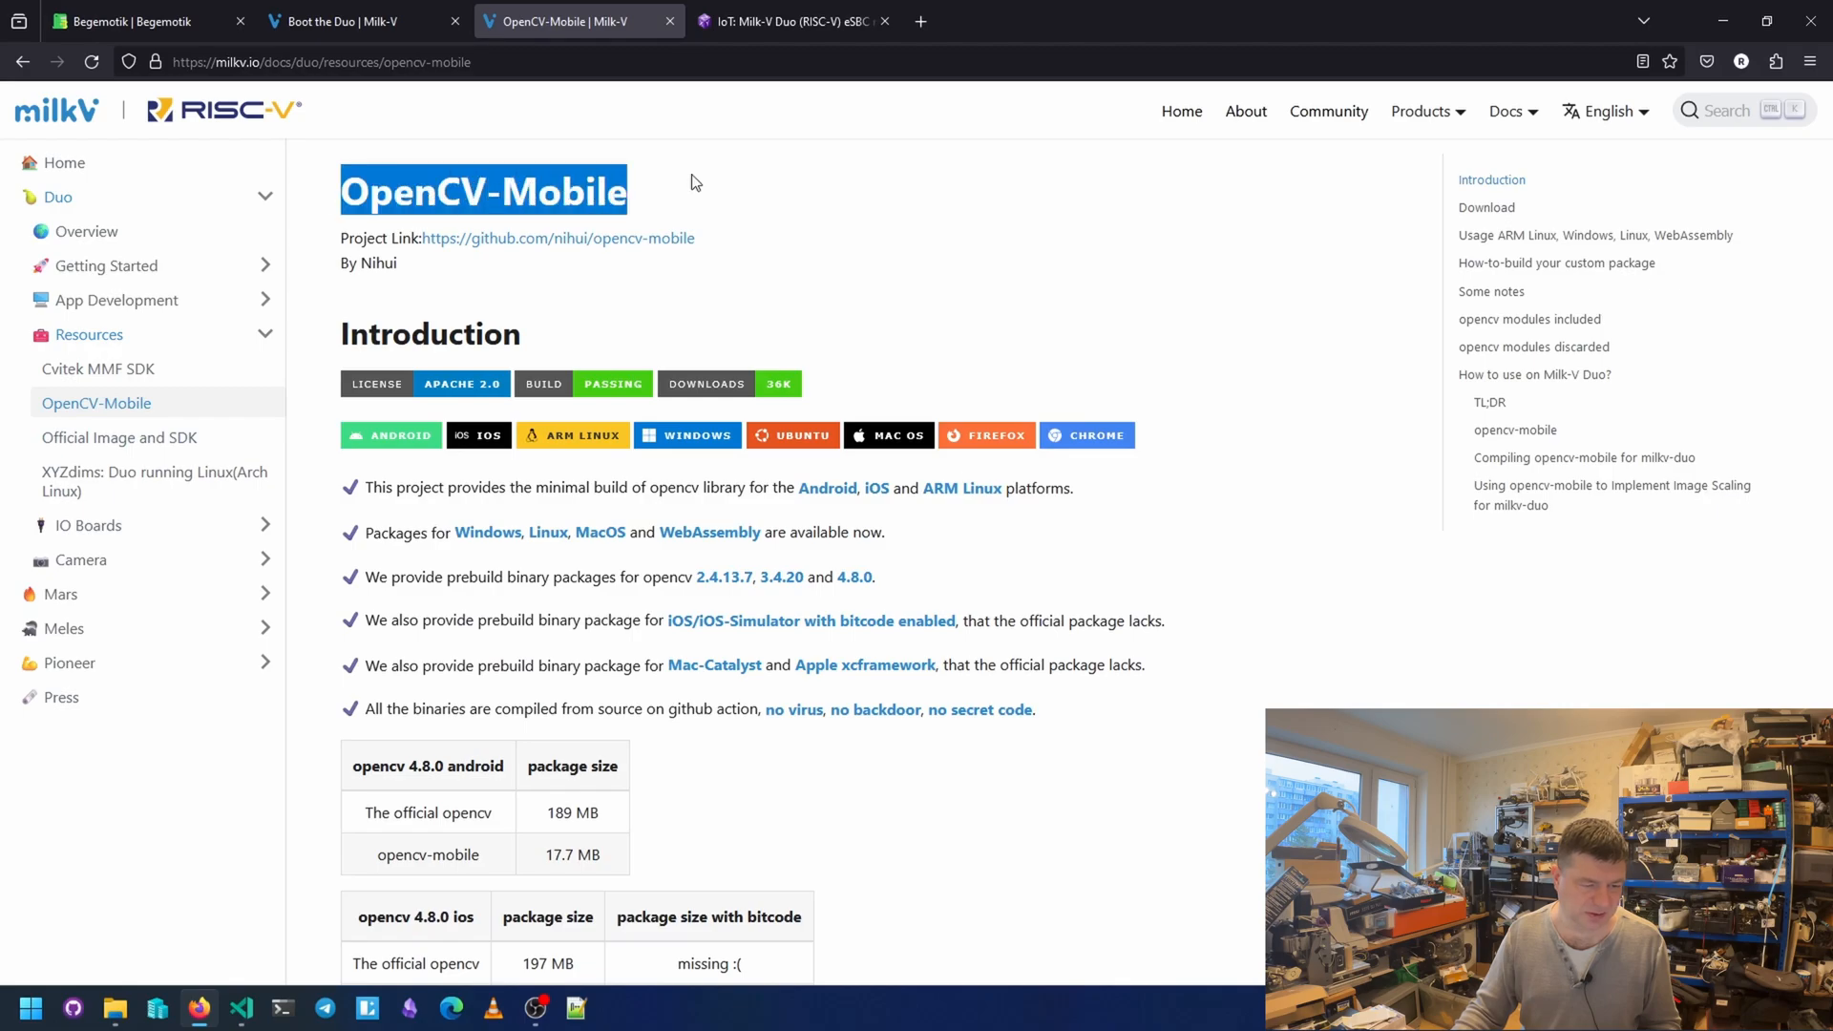
mouse_move(624, 246)
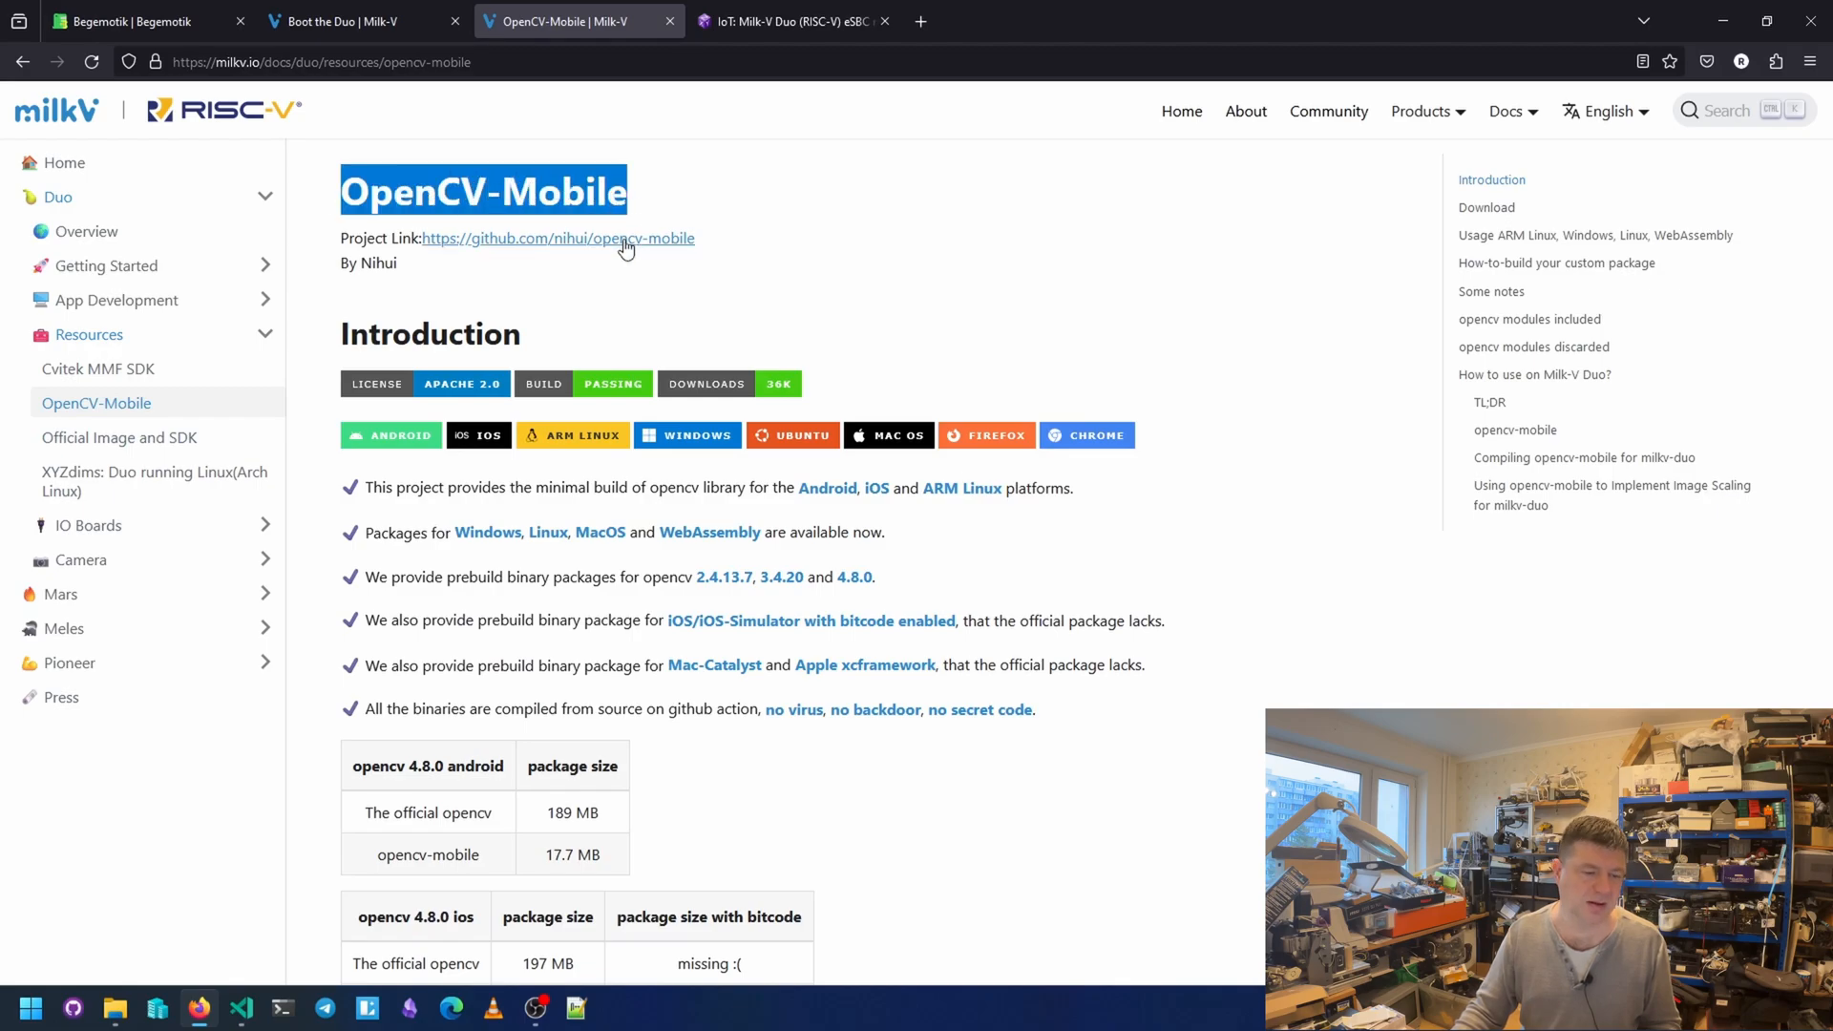
scroll(down, 3)
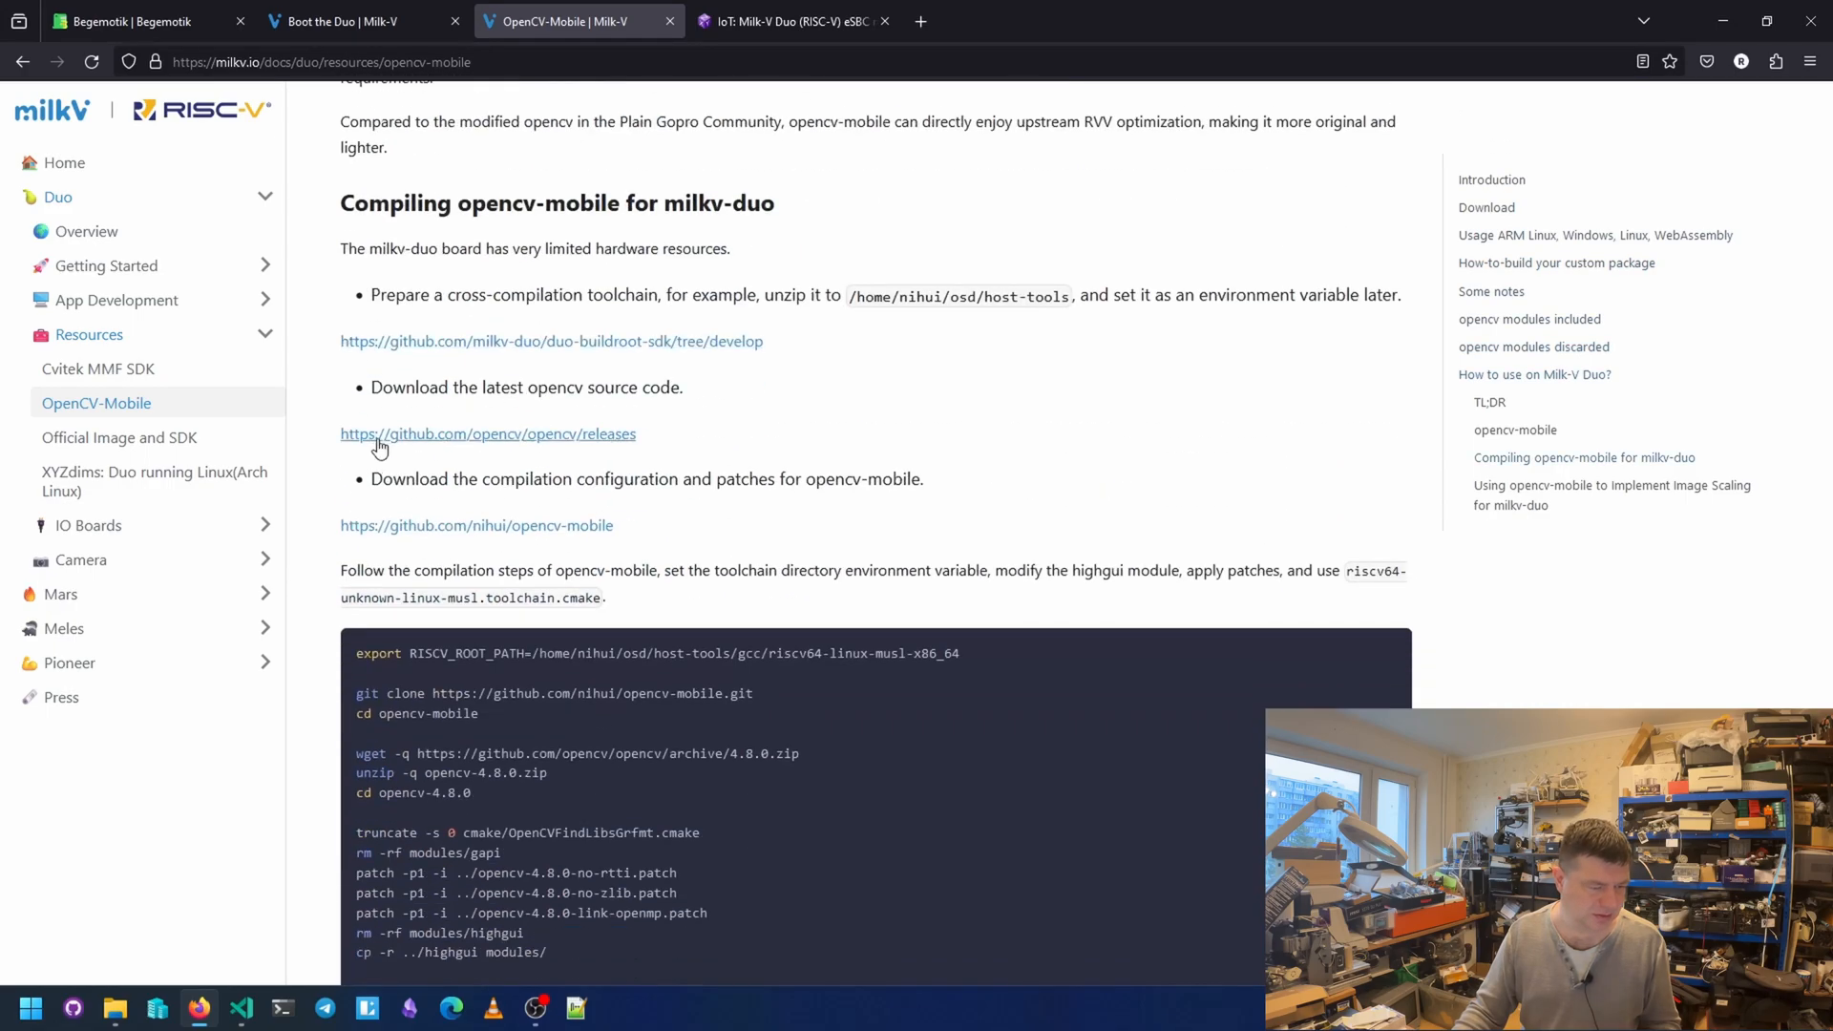
mouse_move(152, 369)
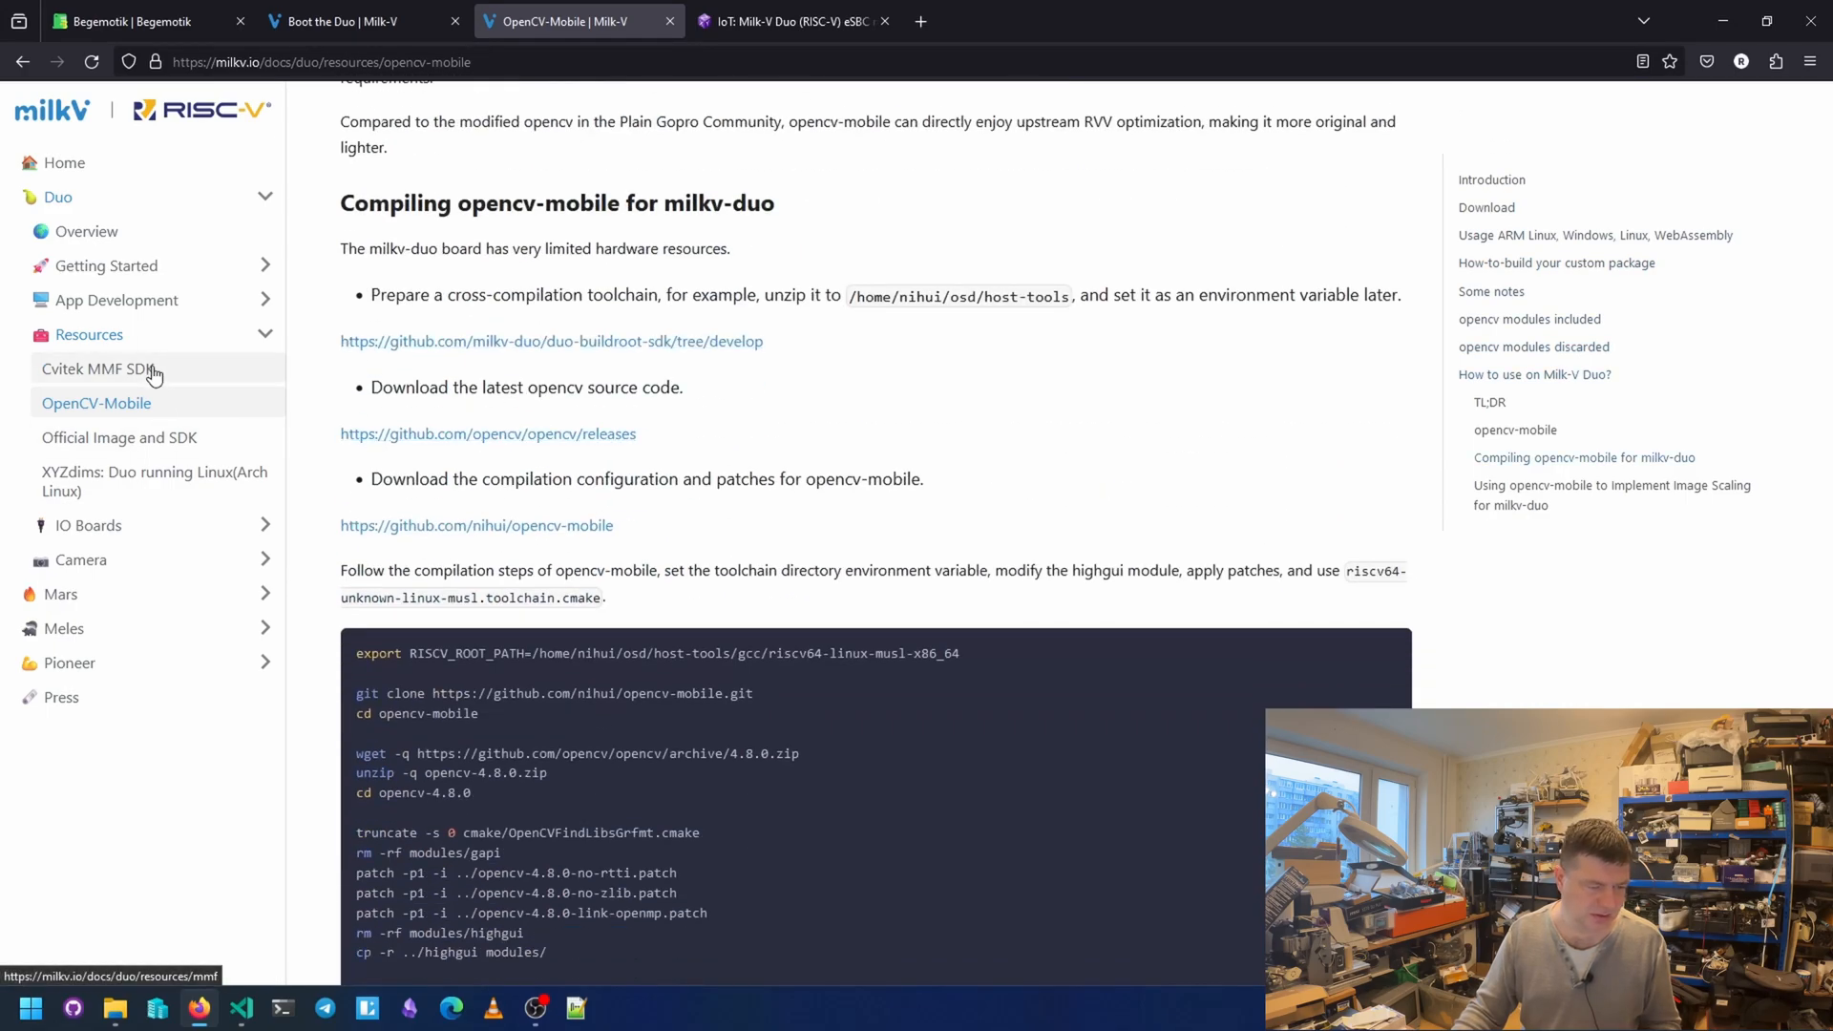
Step: Read the Cvitek MMF SDK reference documentation table to its end
click(98, 368)
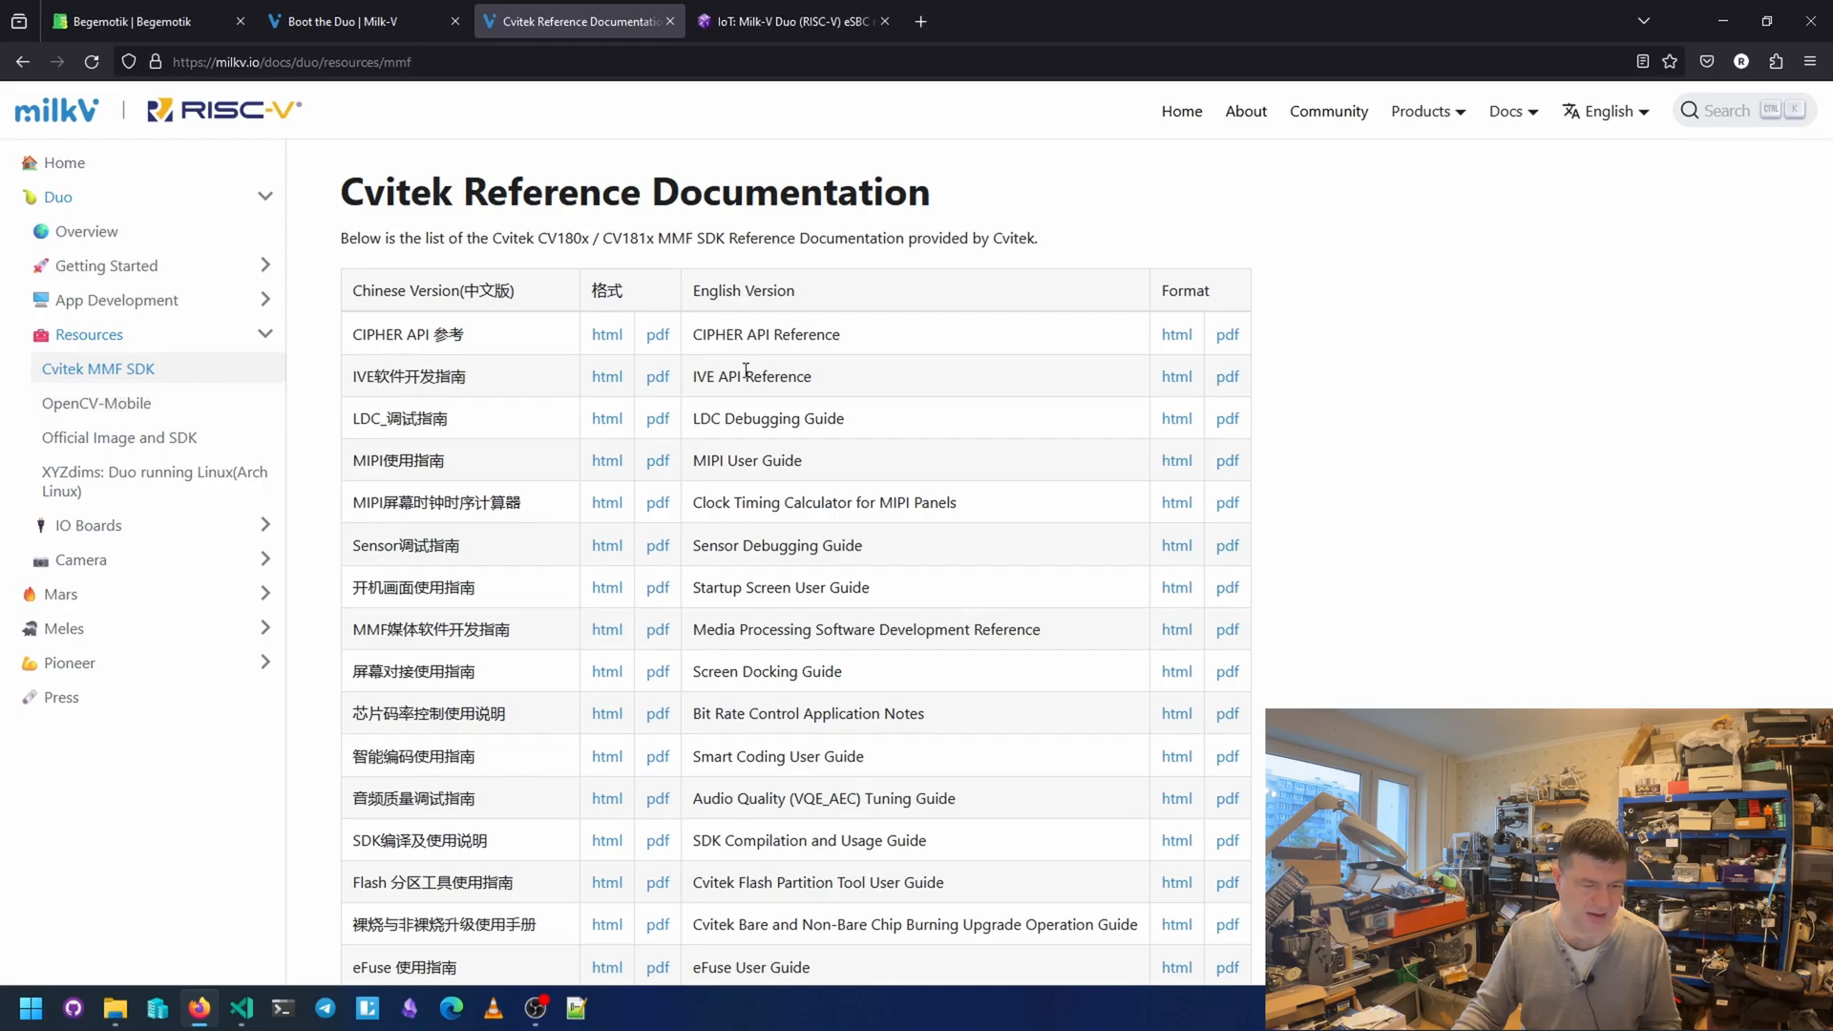
double_click(397, 191)
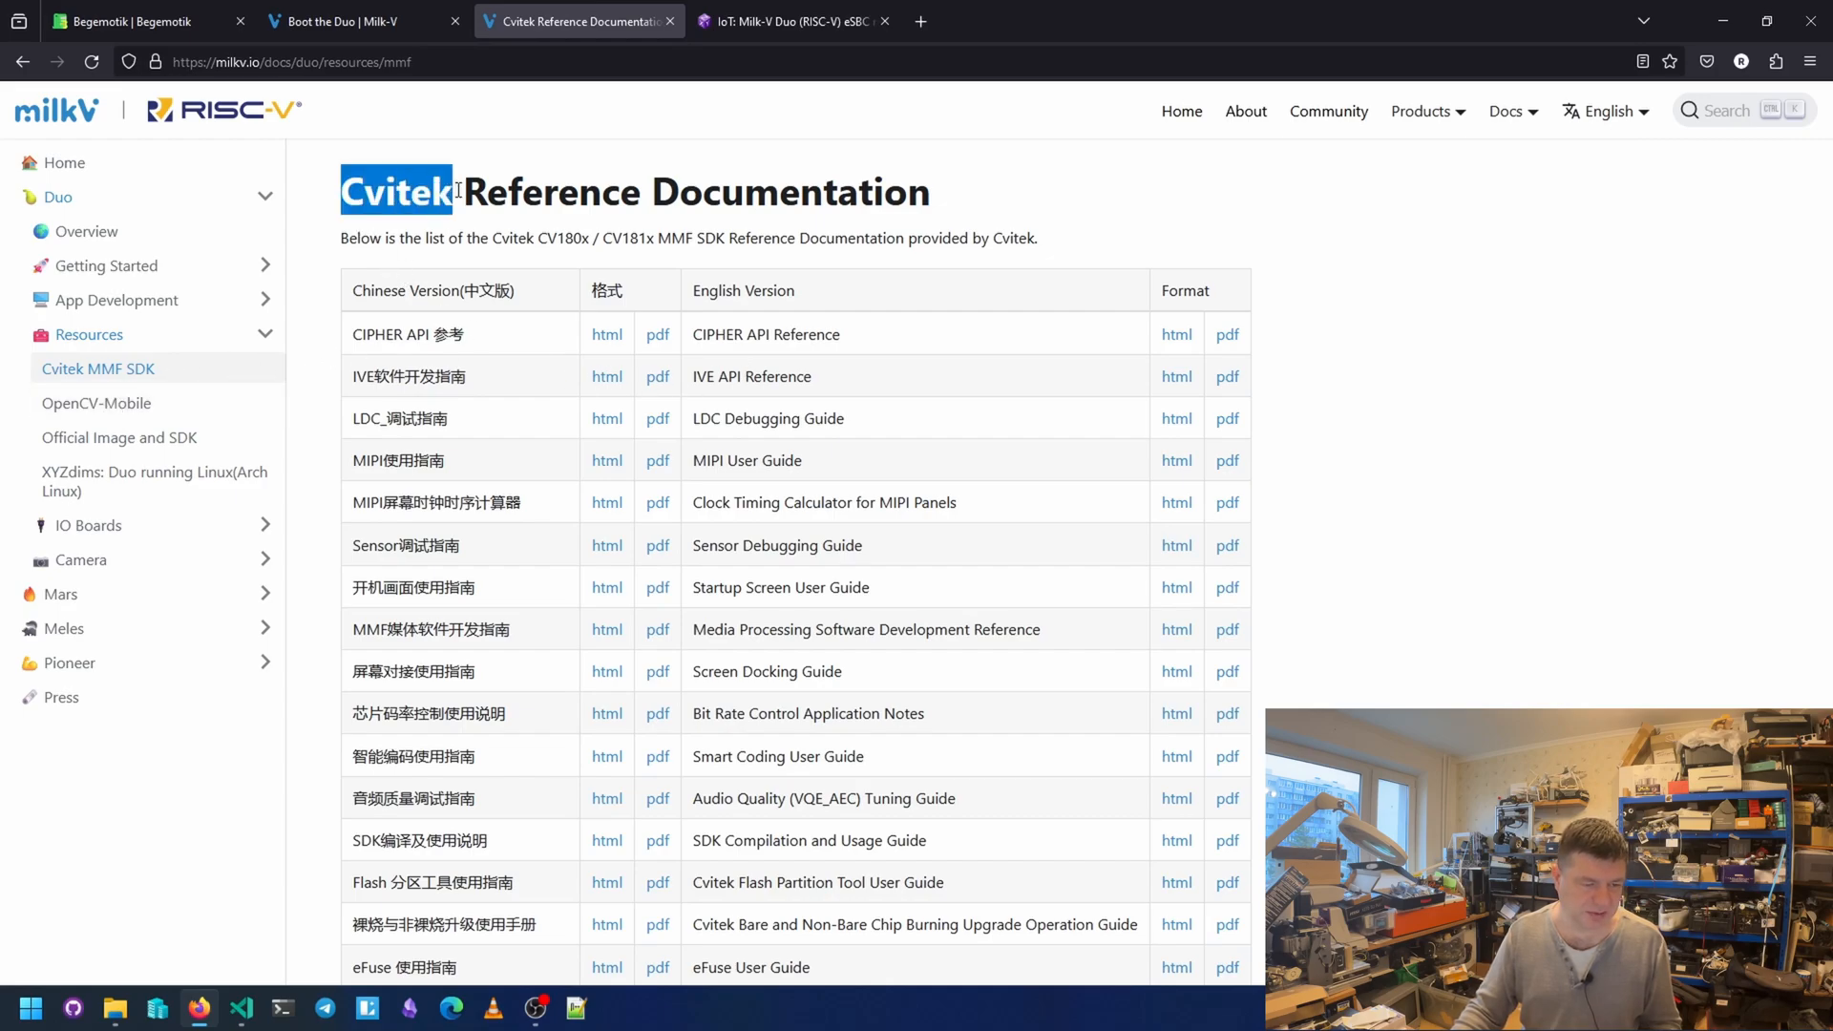
scroll(down, 3)
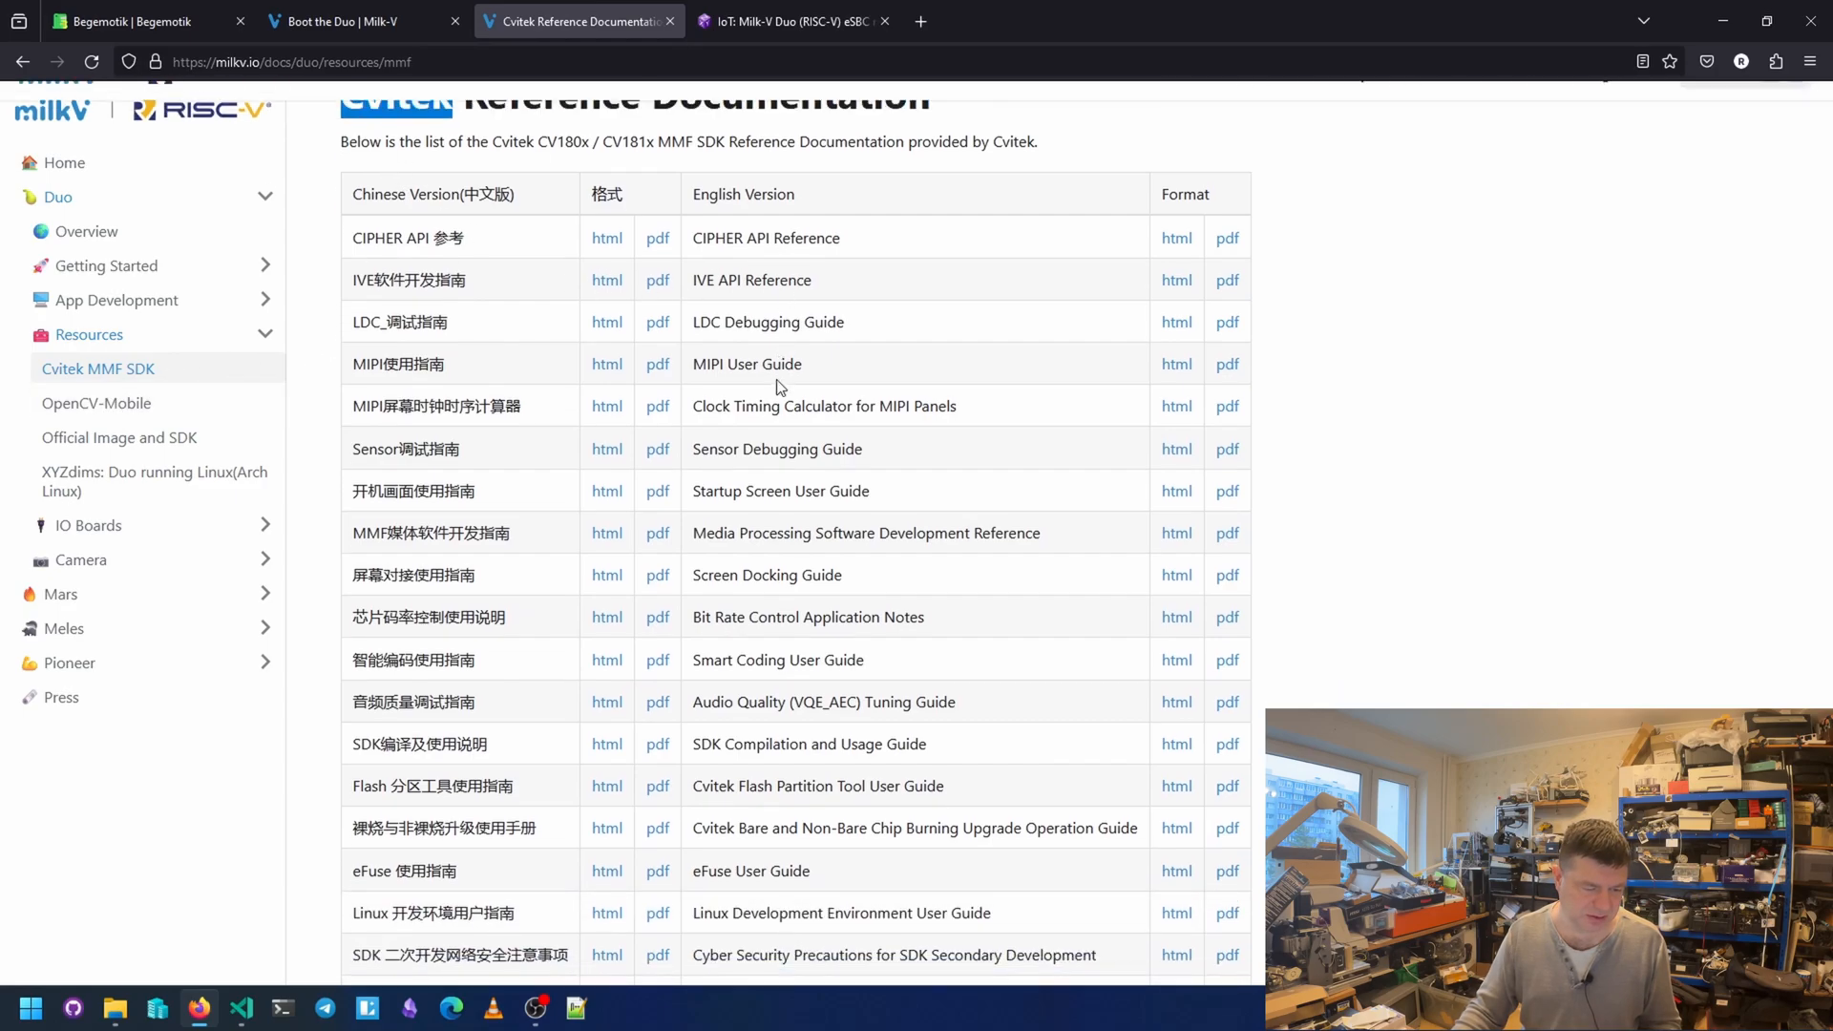
scroll(down, 3)
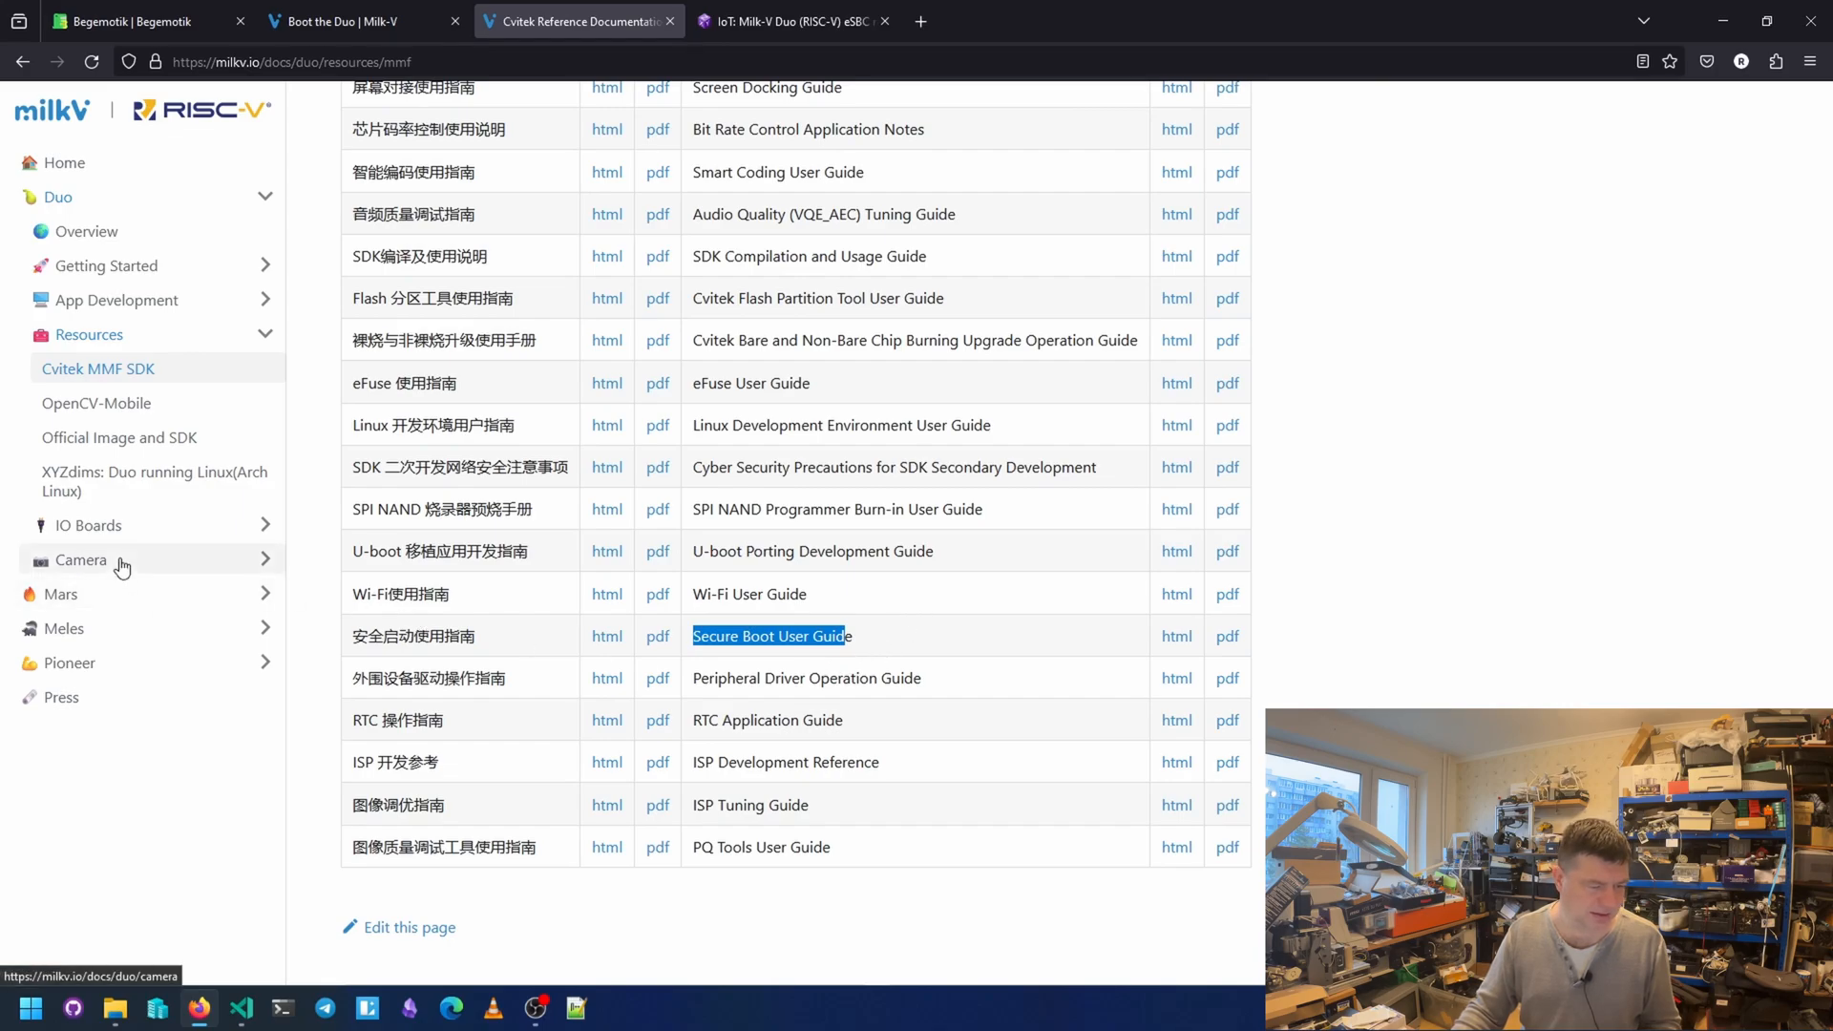
Step: Reach the CAM-GC2083 guide's duo_camera_test_v0.2.tar.gz download link and highlight its scp transfer command
click(80, 560)
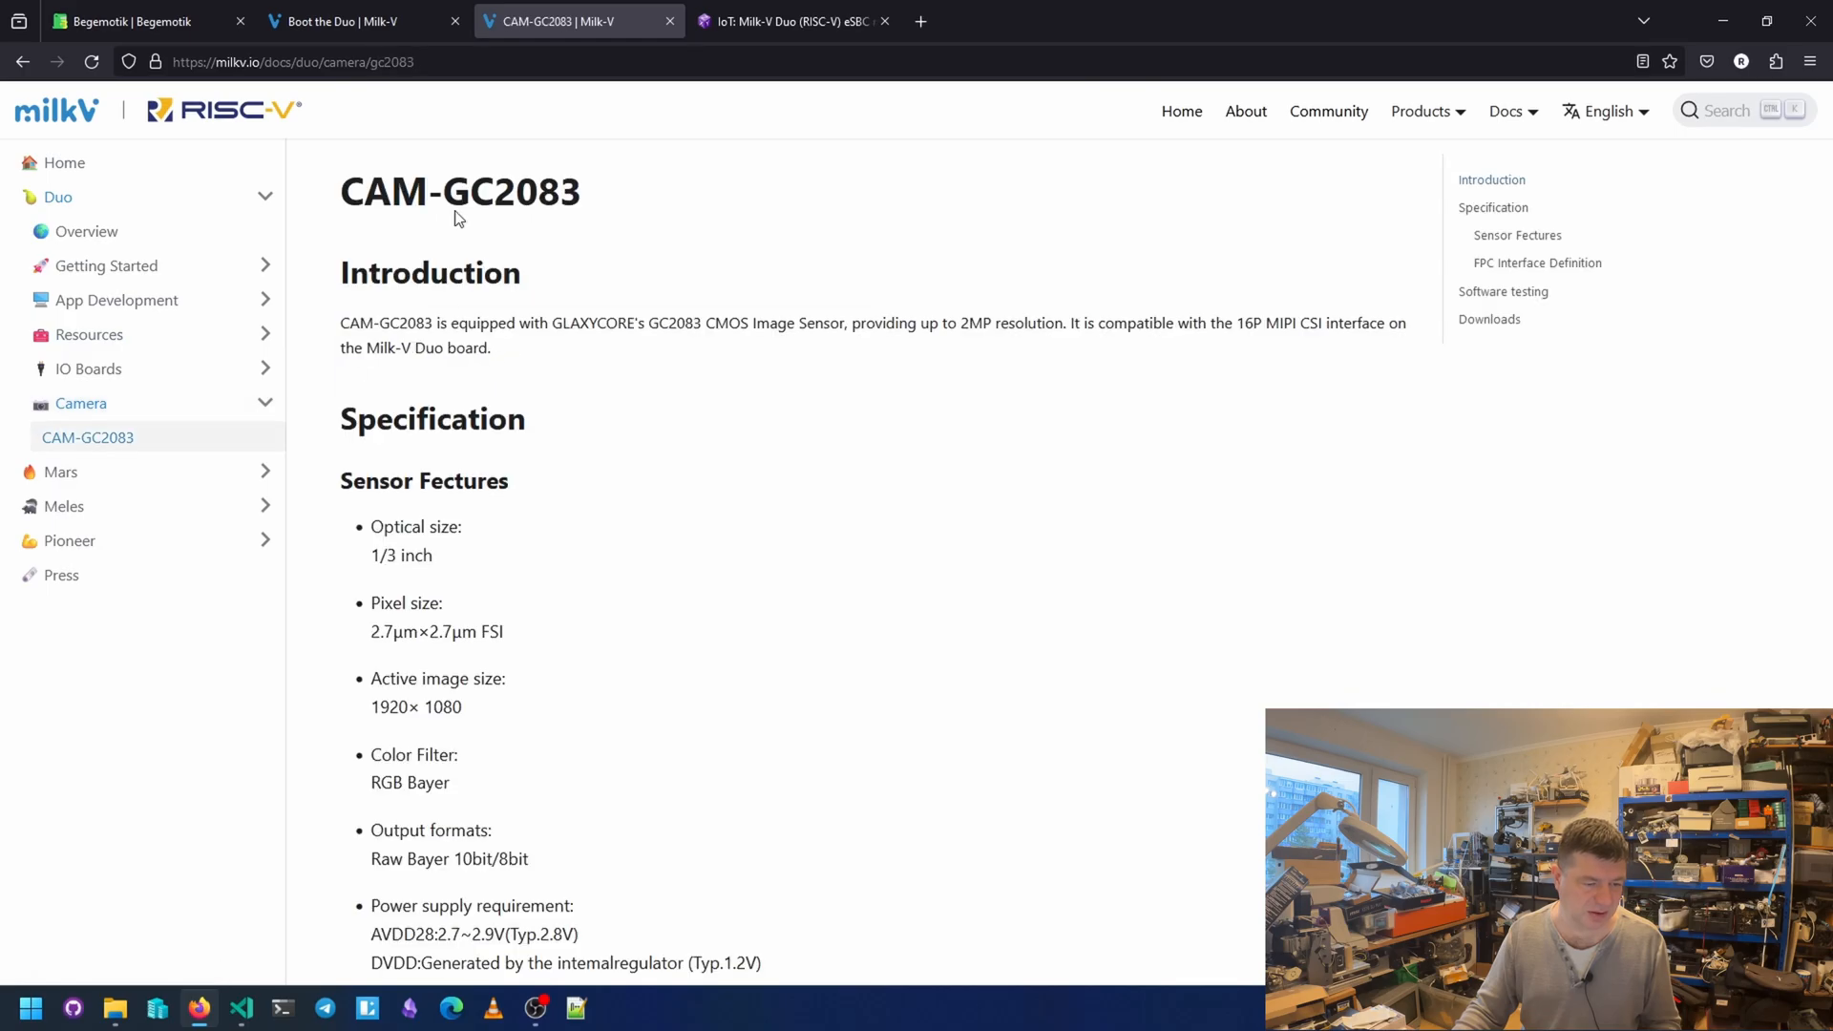
scroll(down, 3)
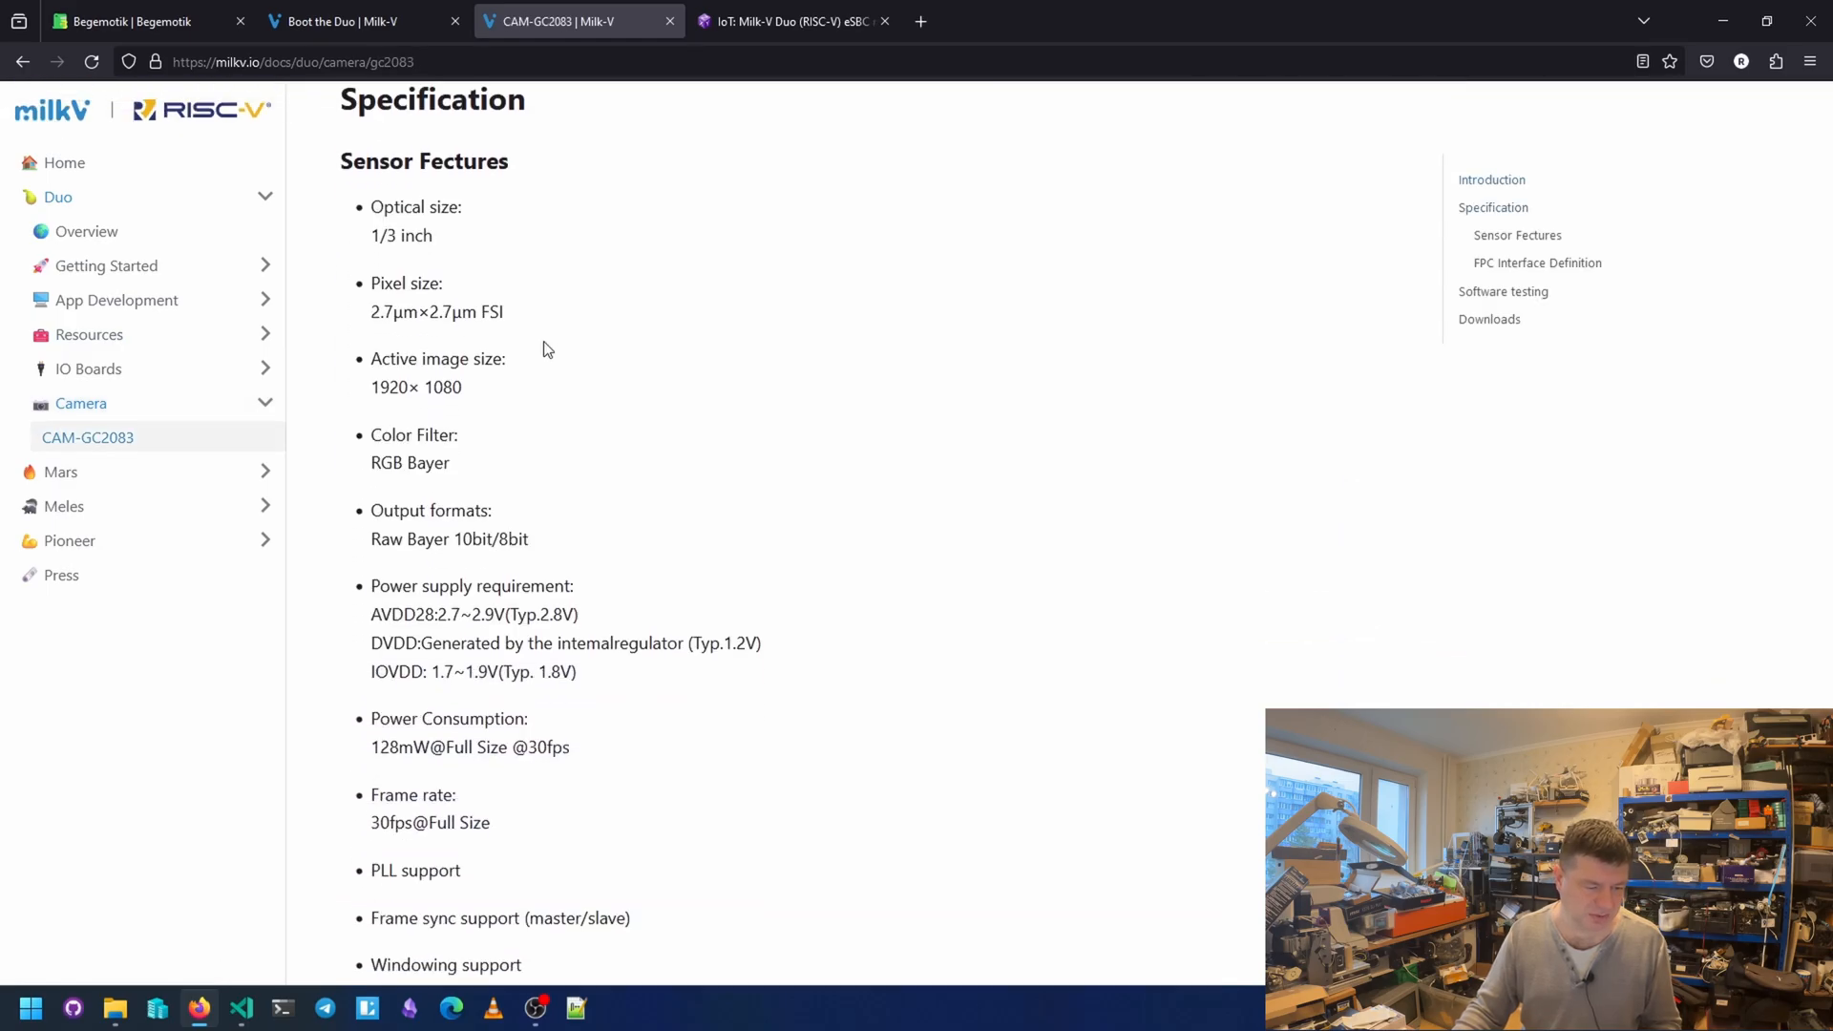
scroll(down, 3)
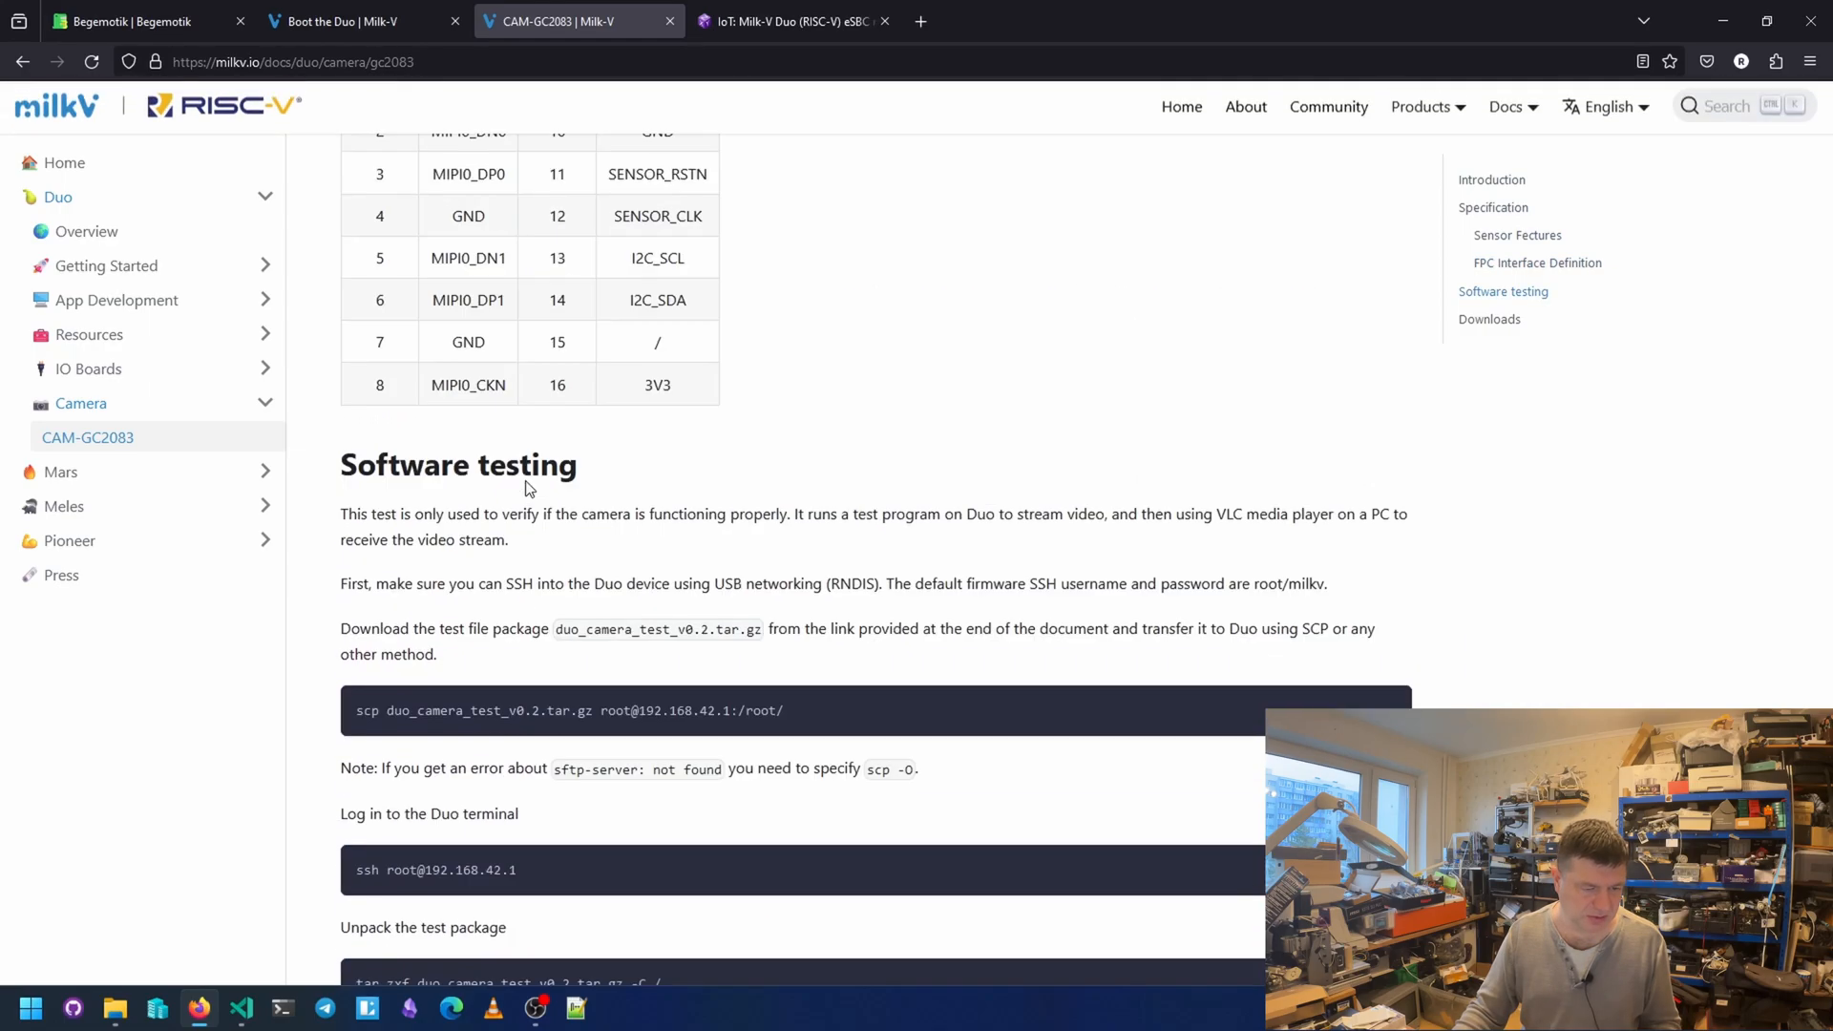
scroll(down, 3)
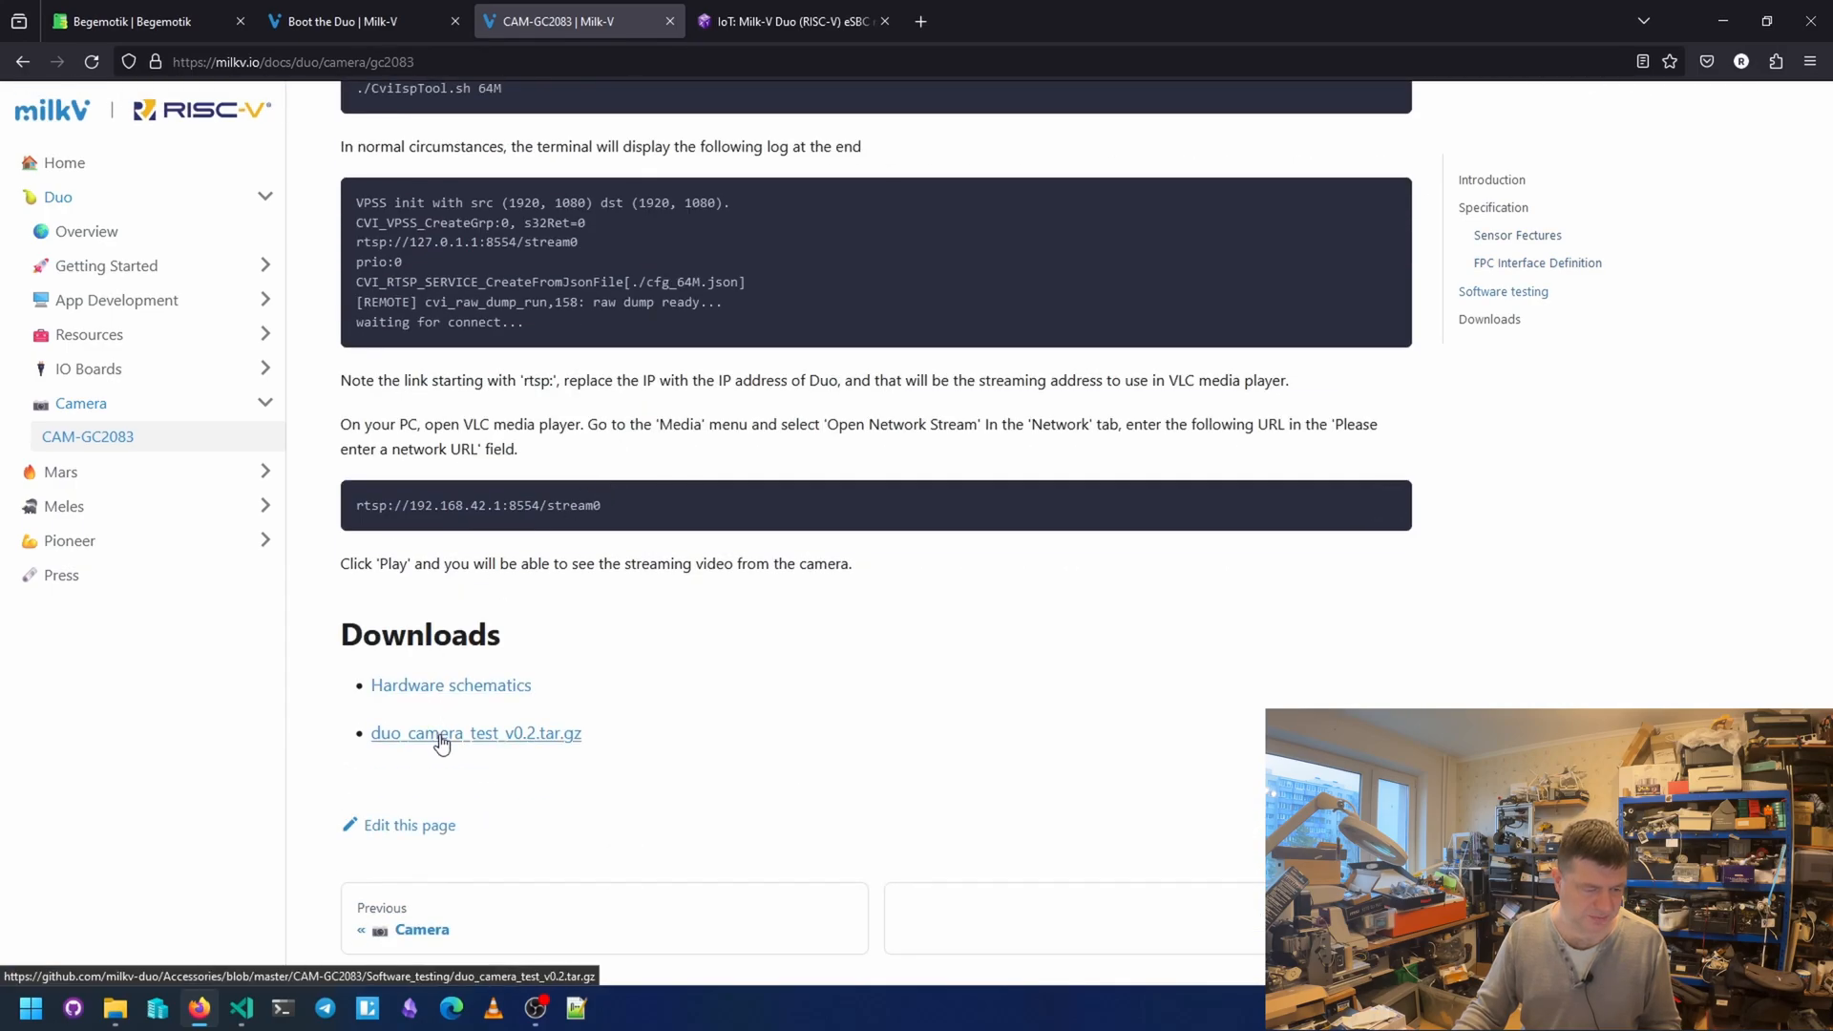
click(476, 733)
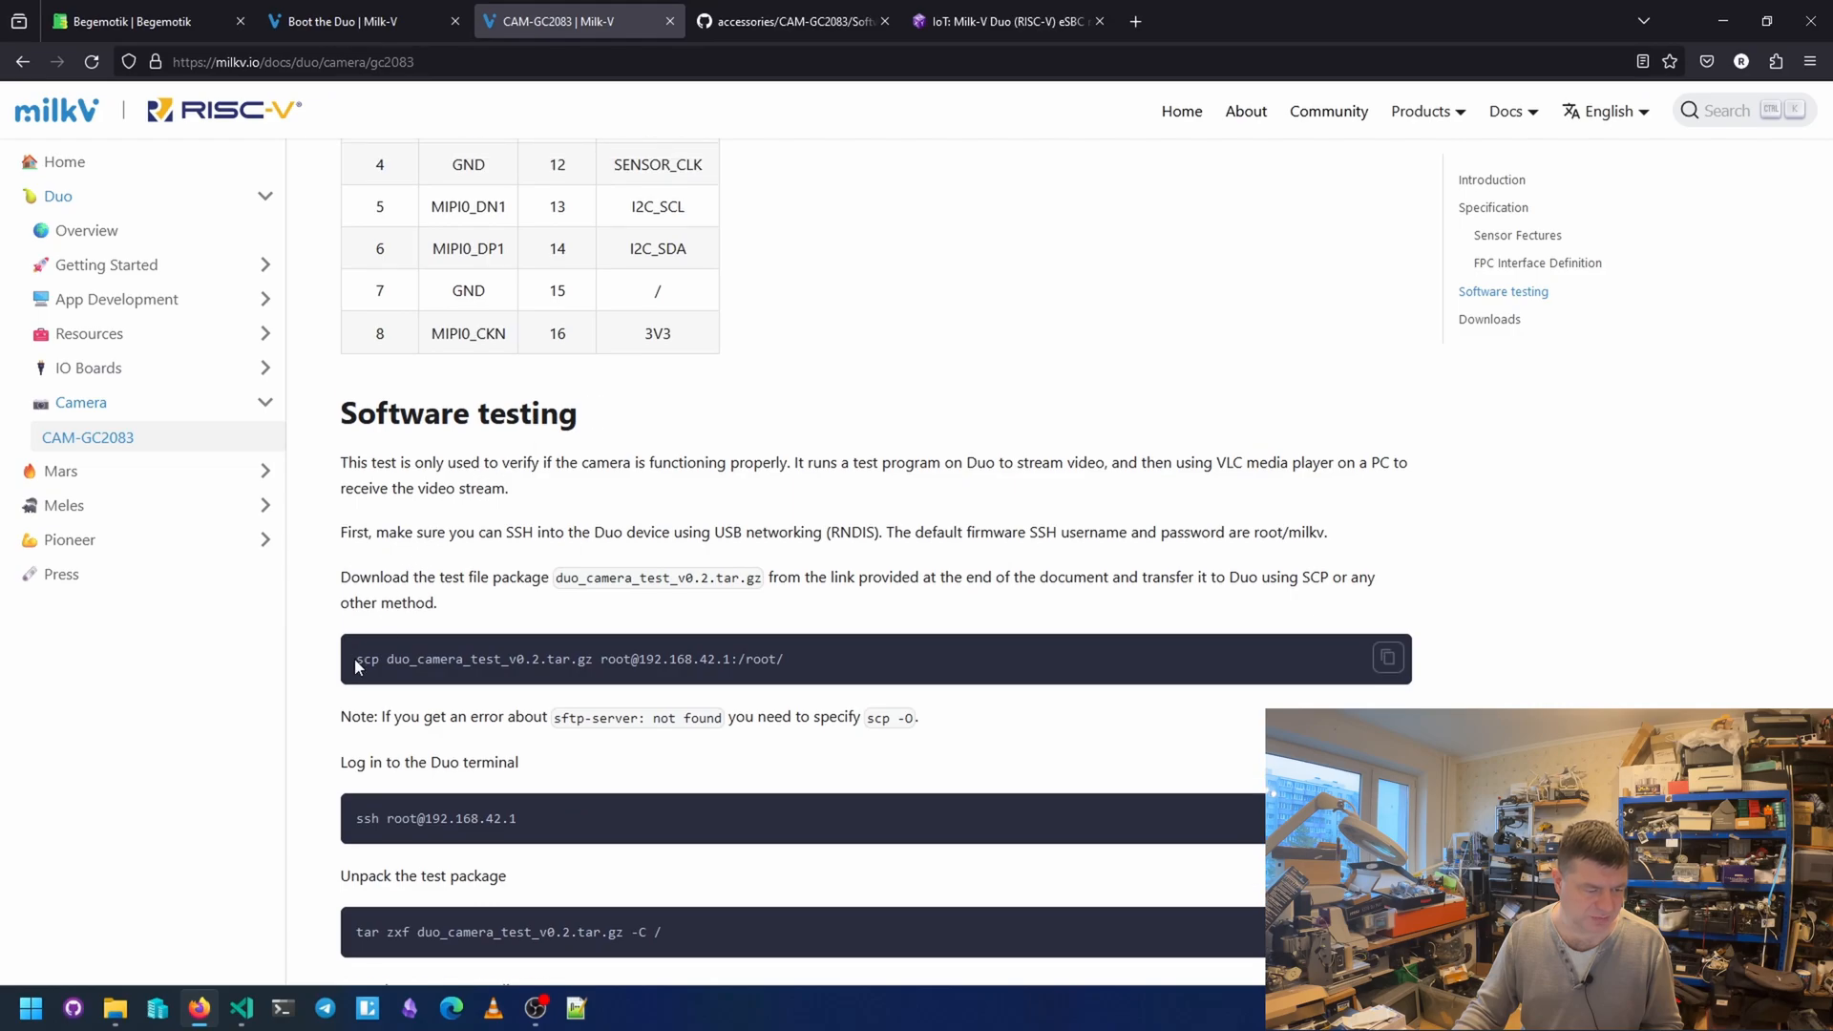
drag(358, 659, 783, 659)
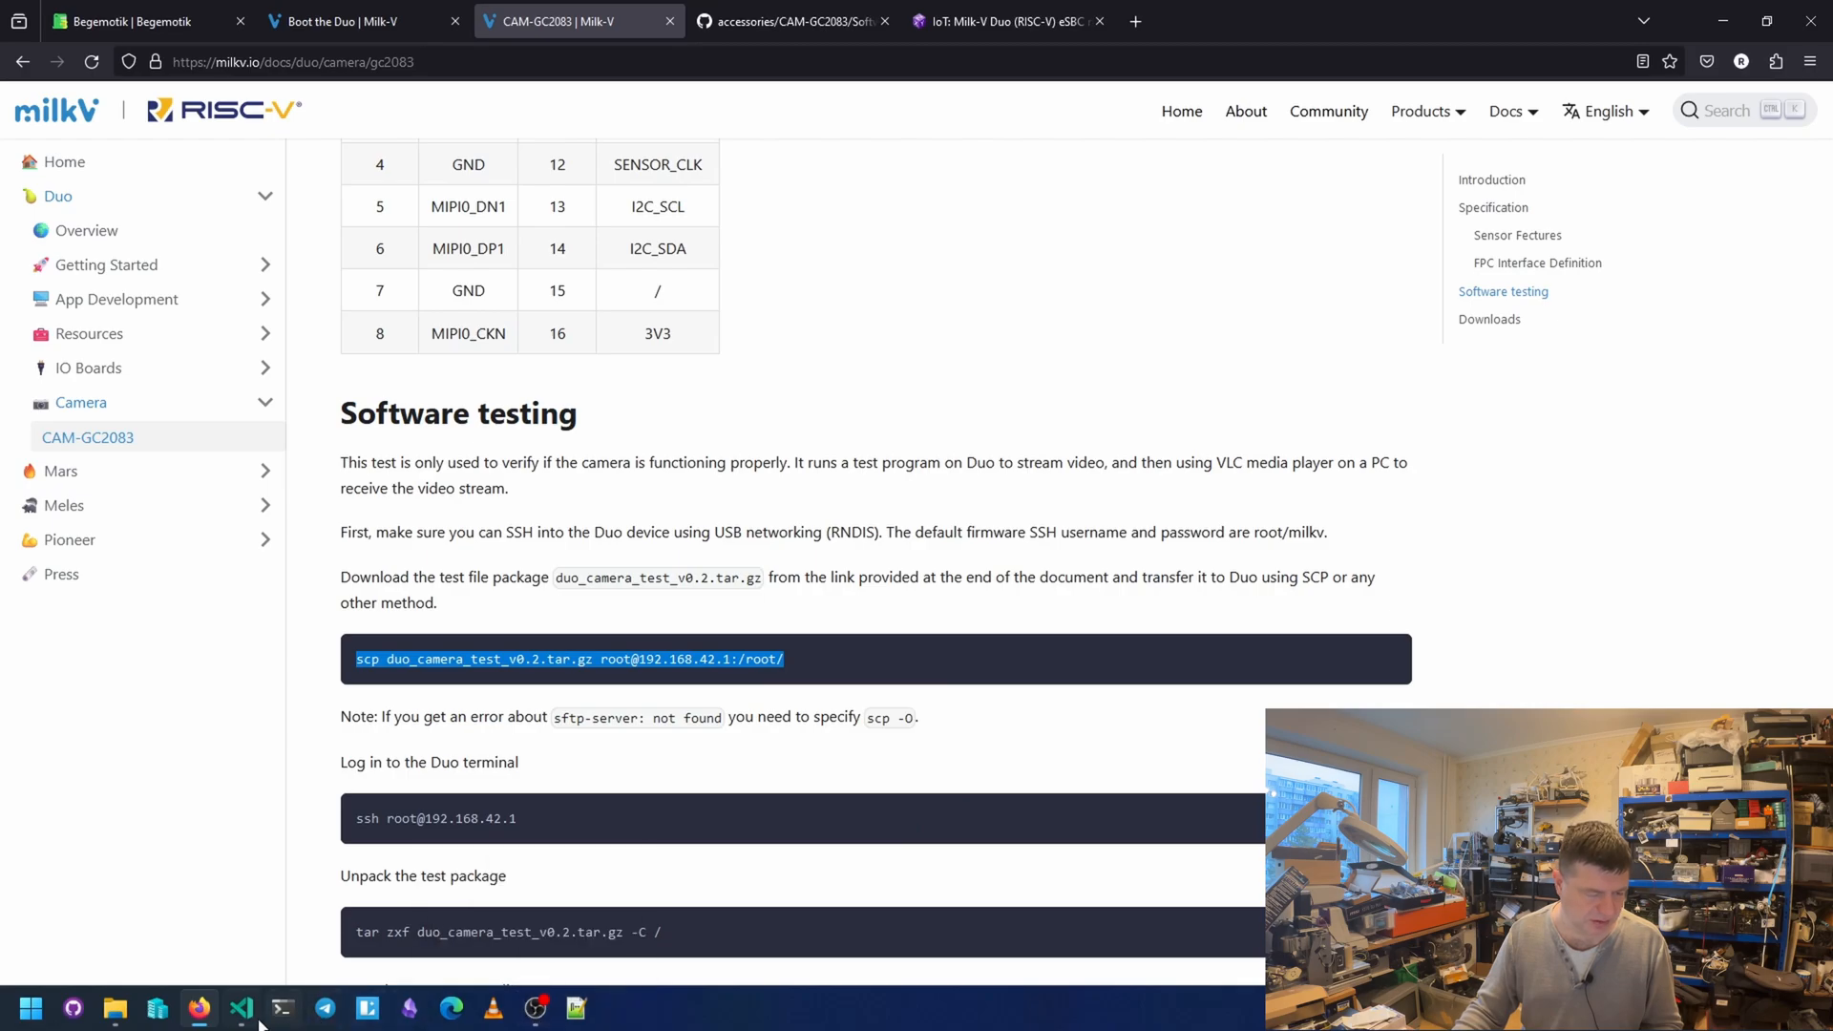
Step: Download duo_camera_test_v0.2.tar.gz from GitHub into the Desktop's milkv.io folder
click(243, 1008)
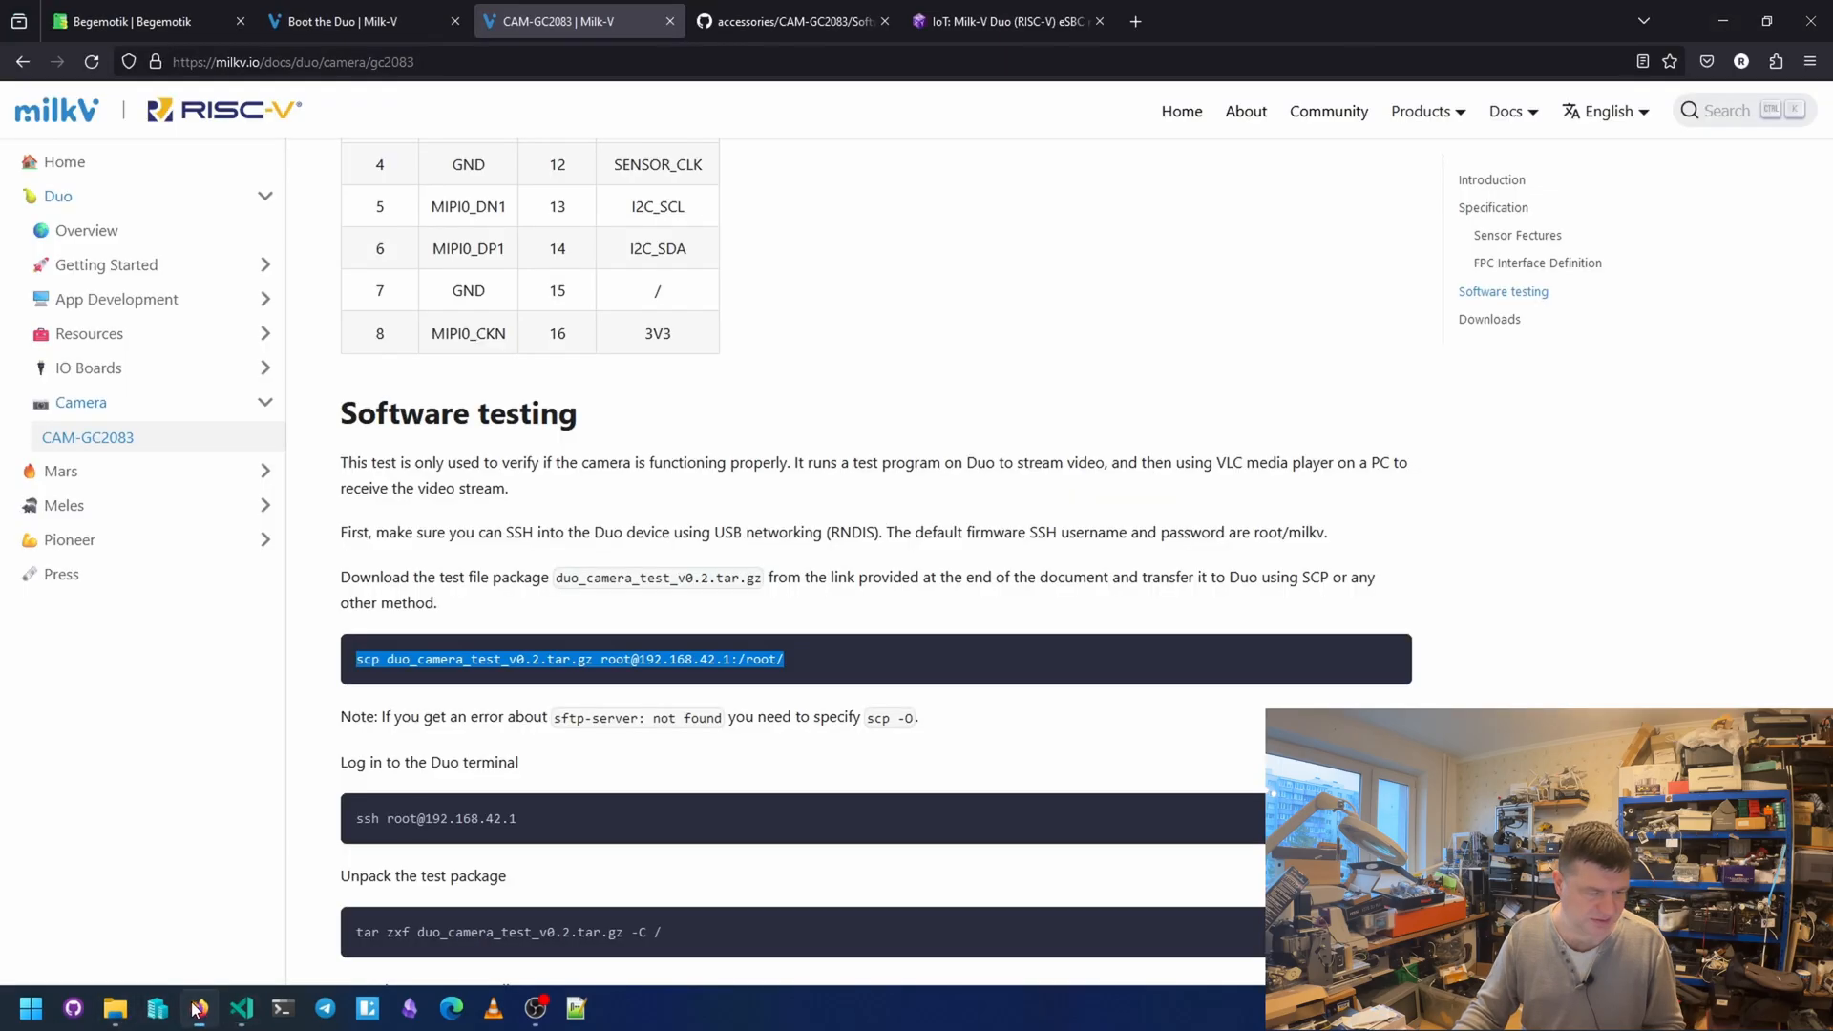
scroll(down, 3)
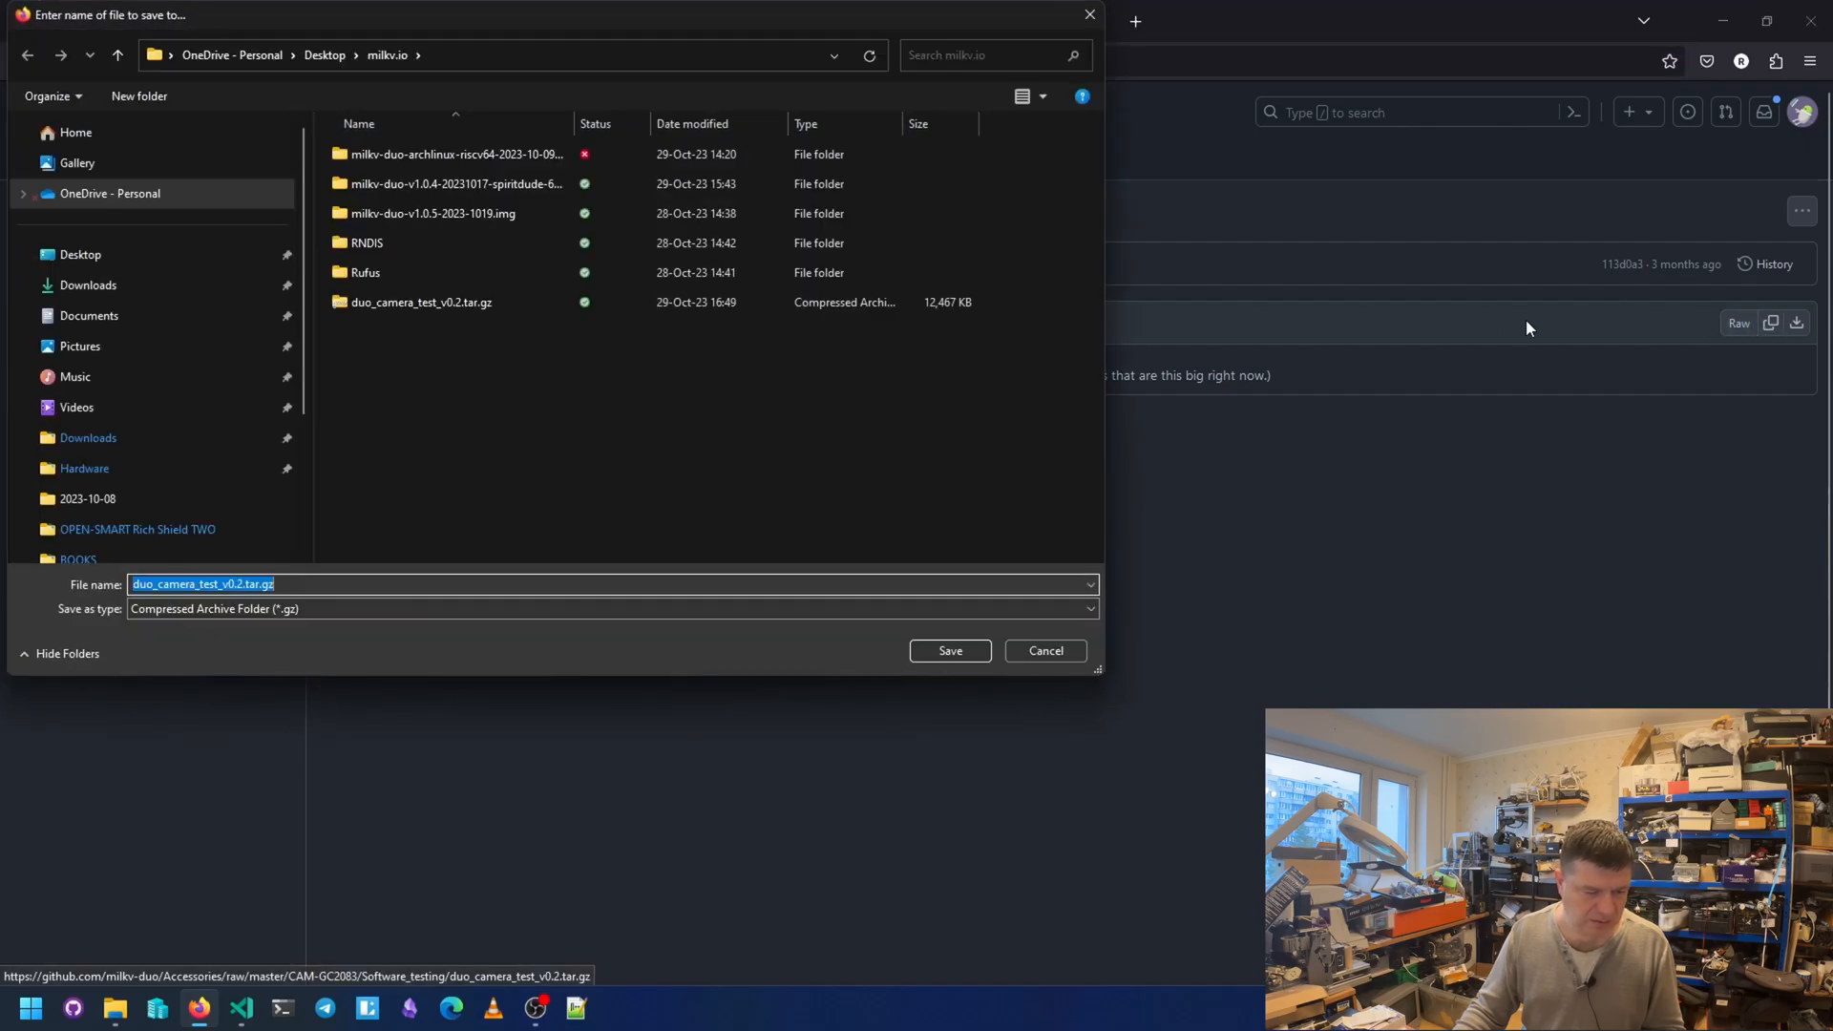
mouse_move(892, 558)
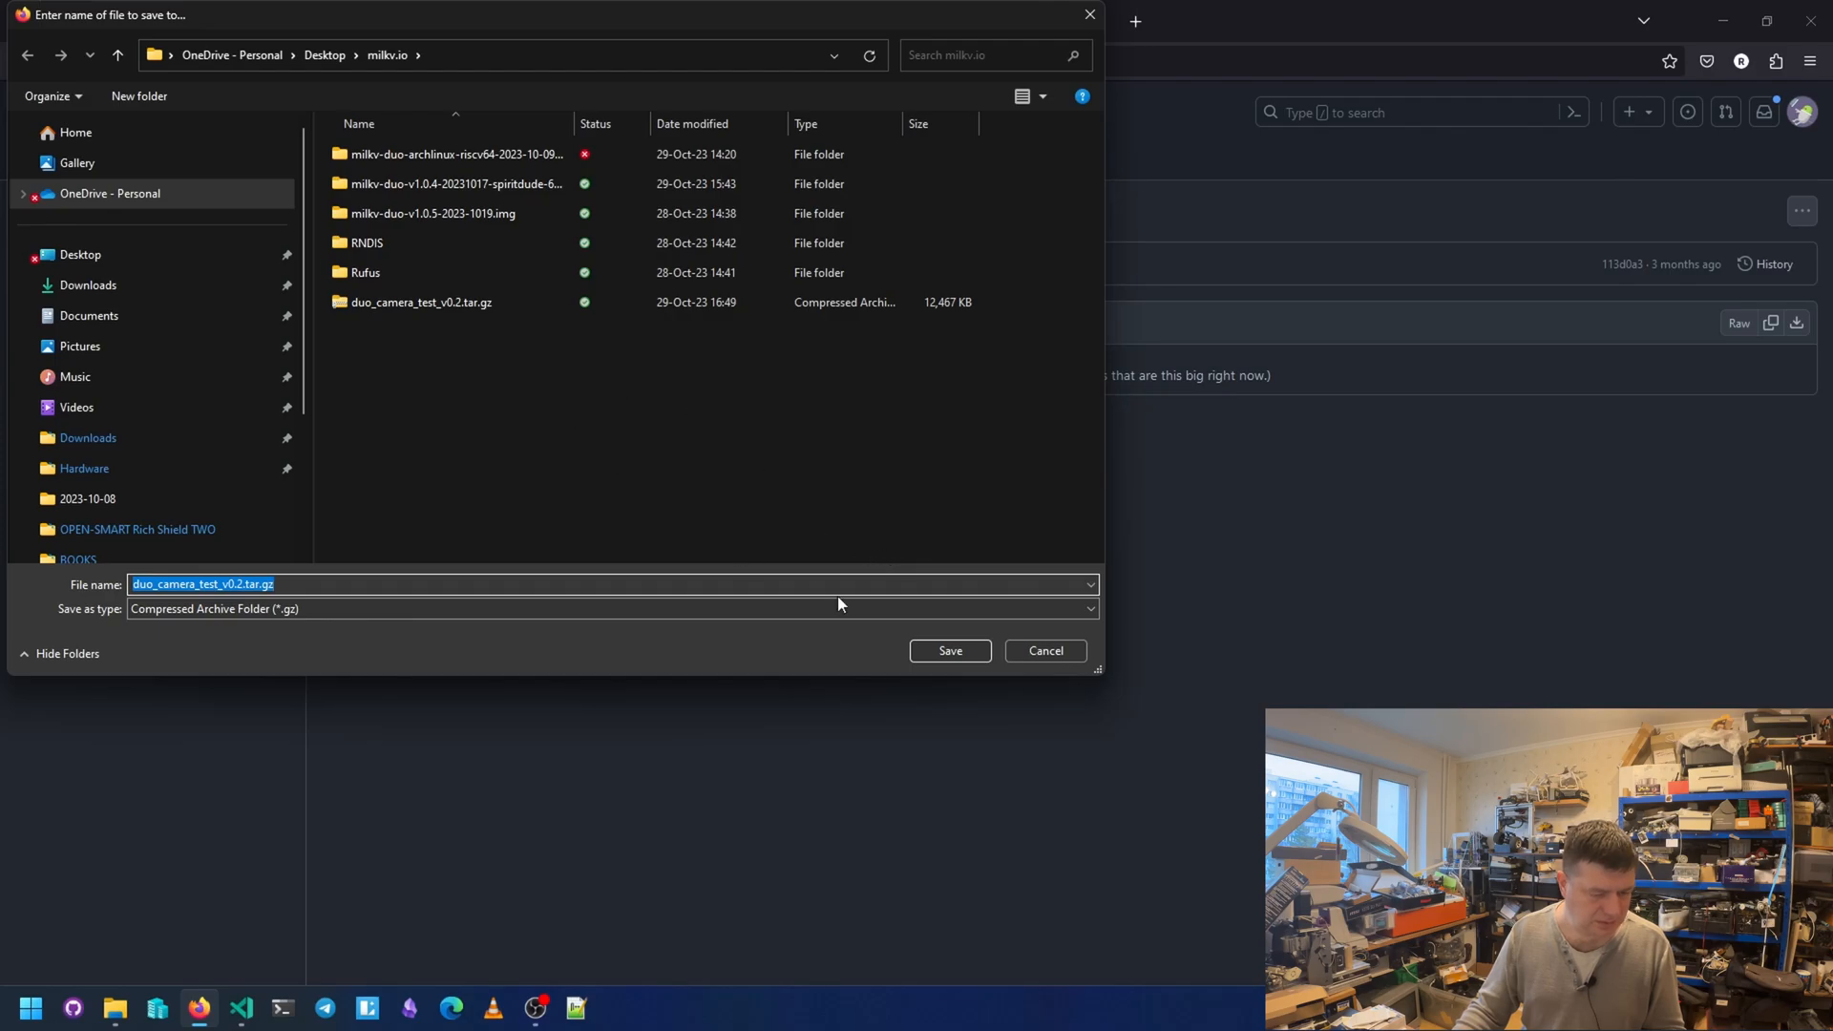
click(950, 652)
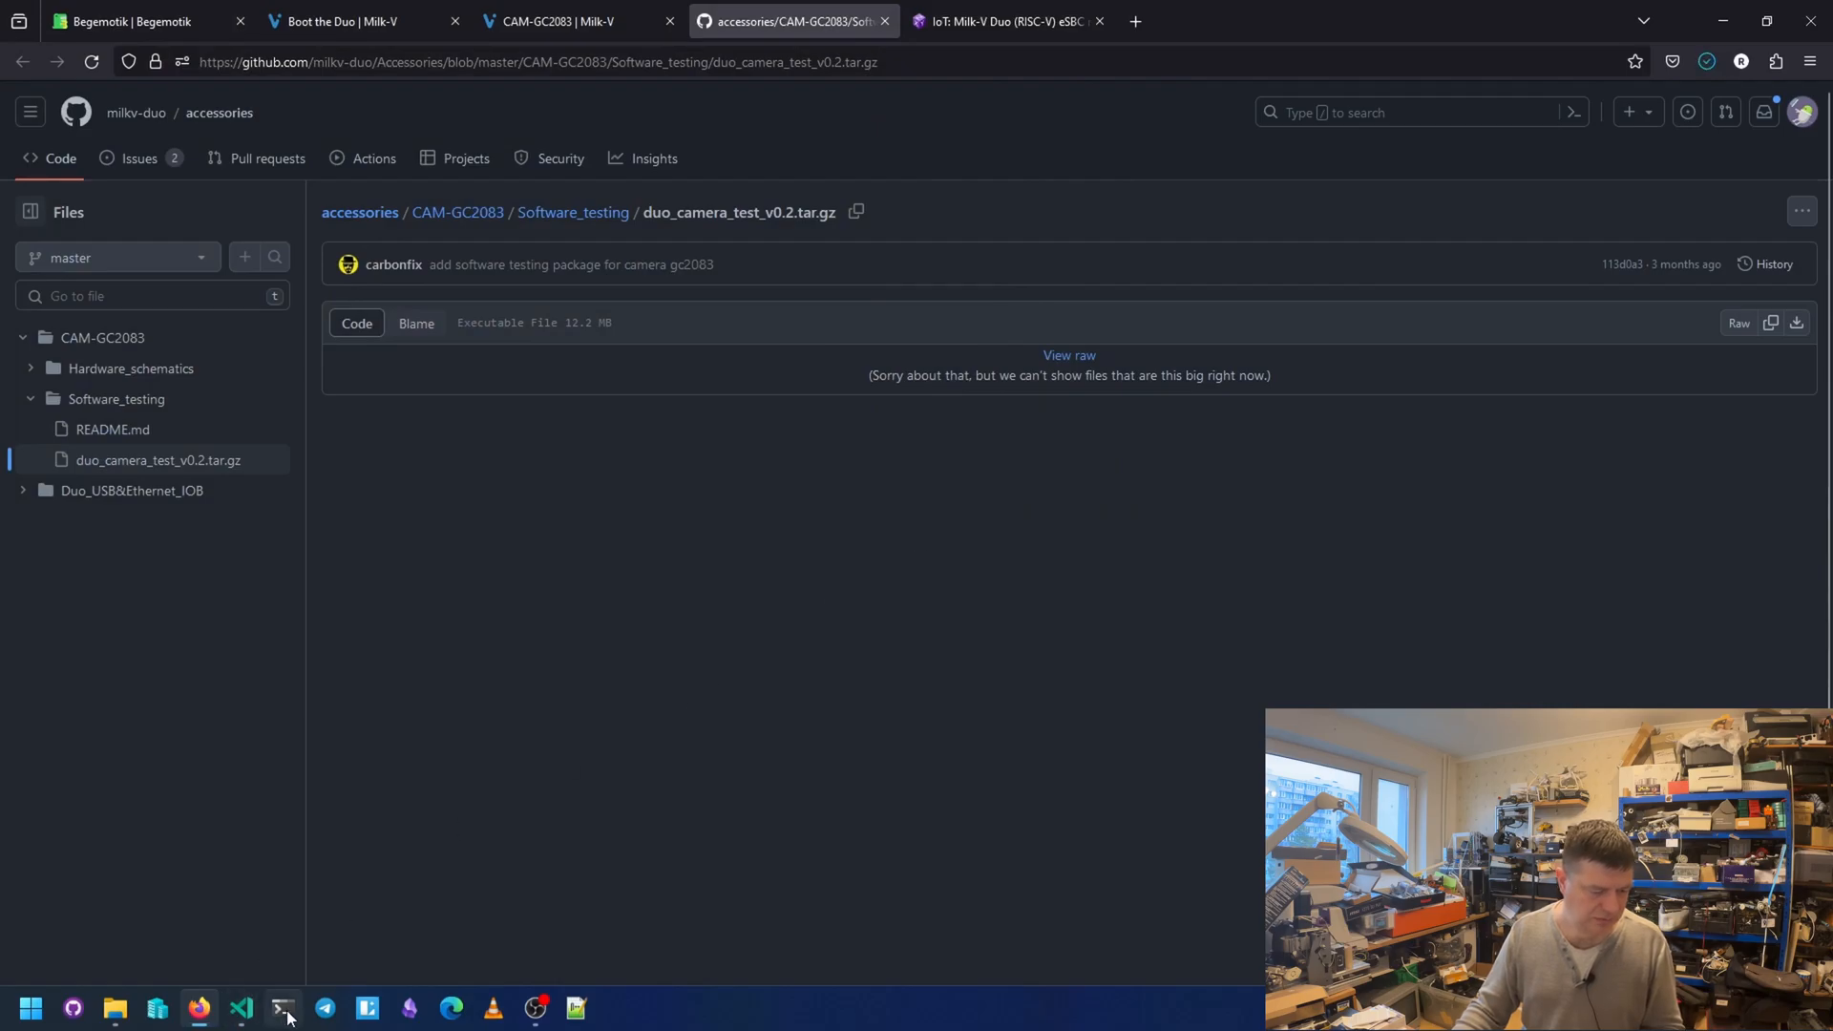
click(284, 1007)
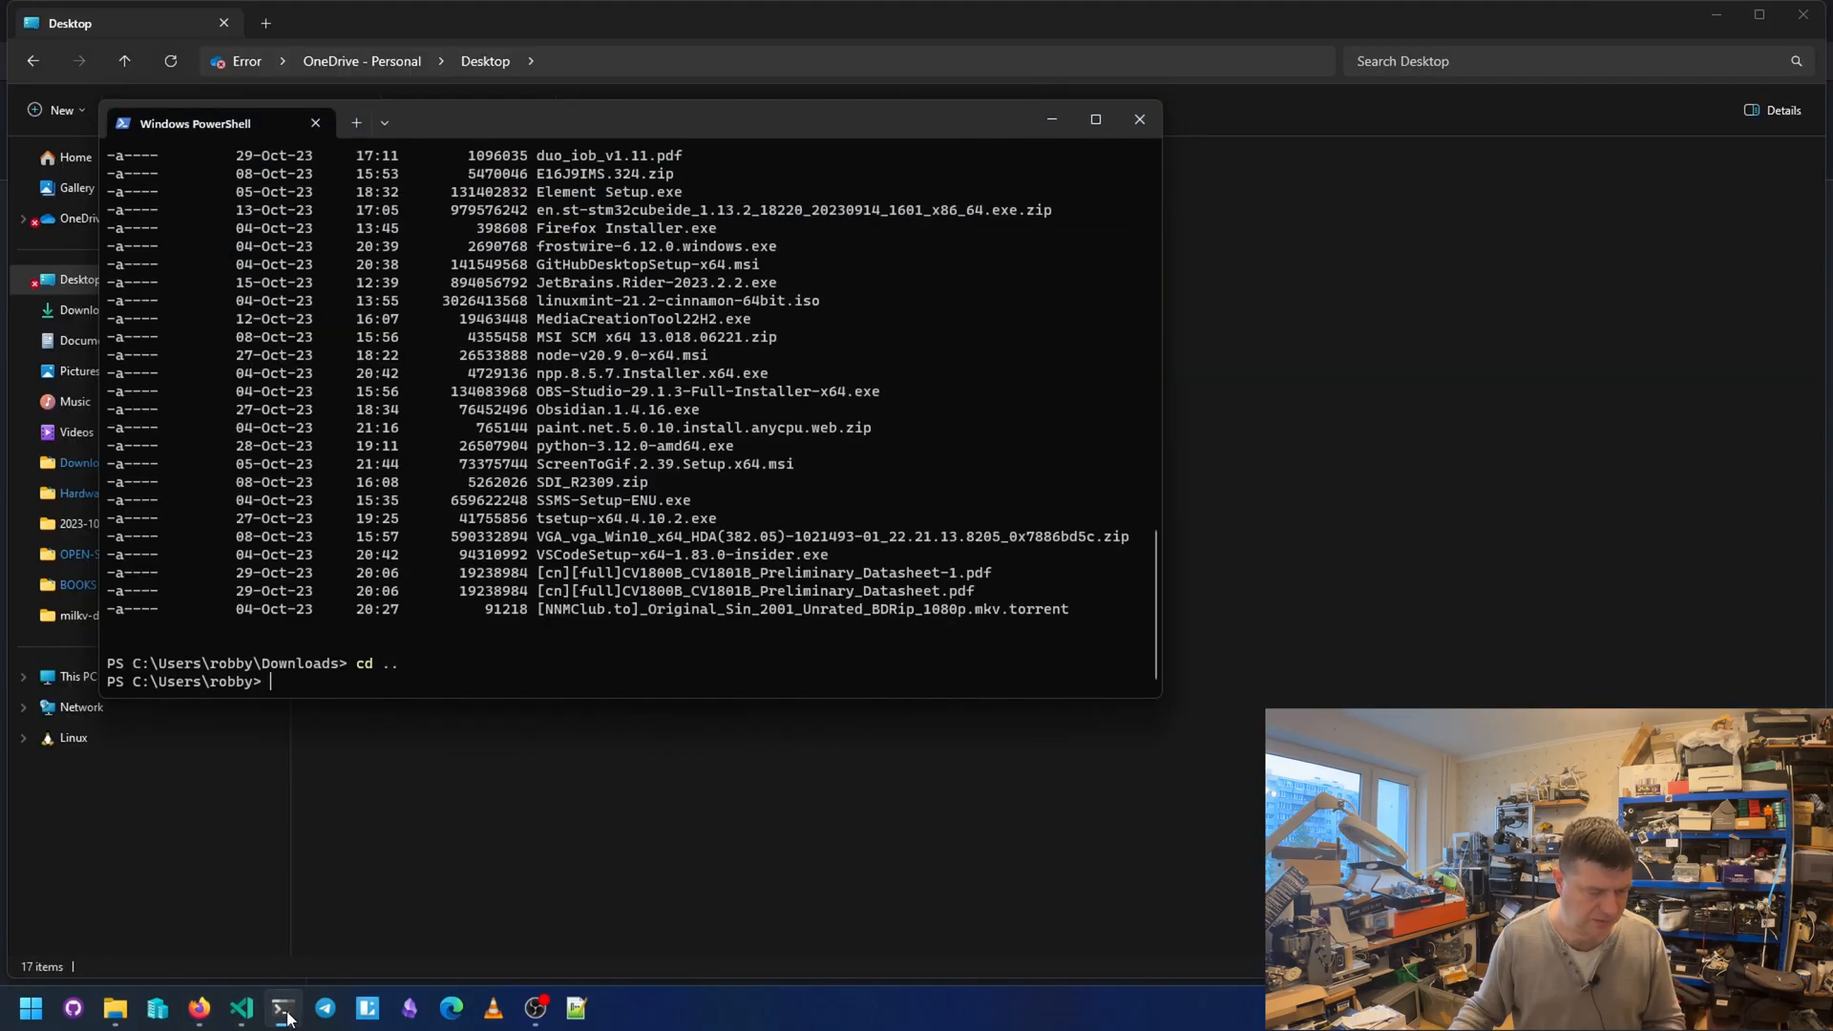
text(cd)
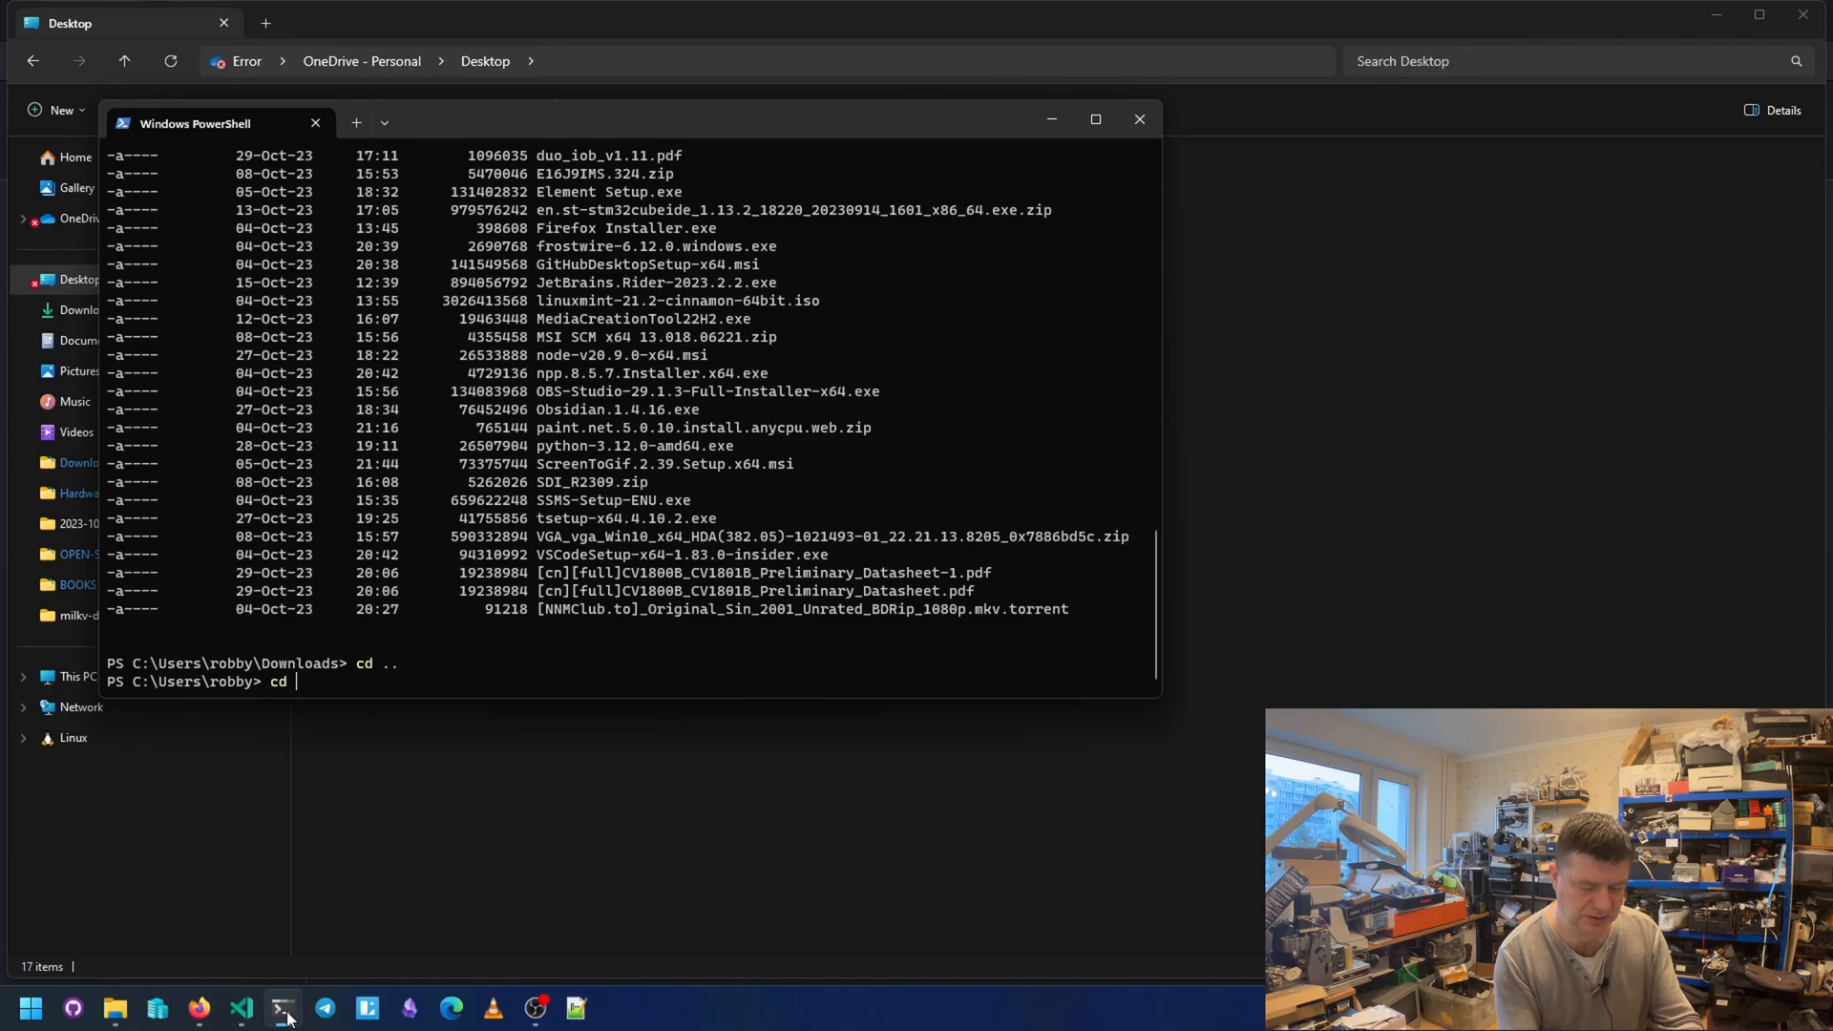
text(OneDrive\)
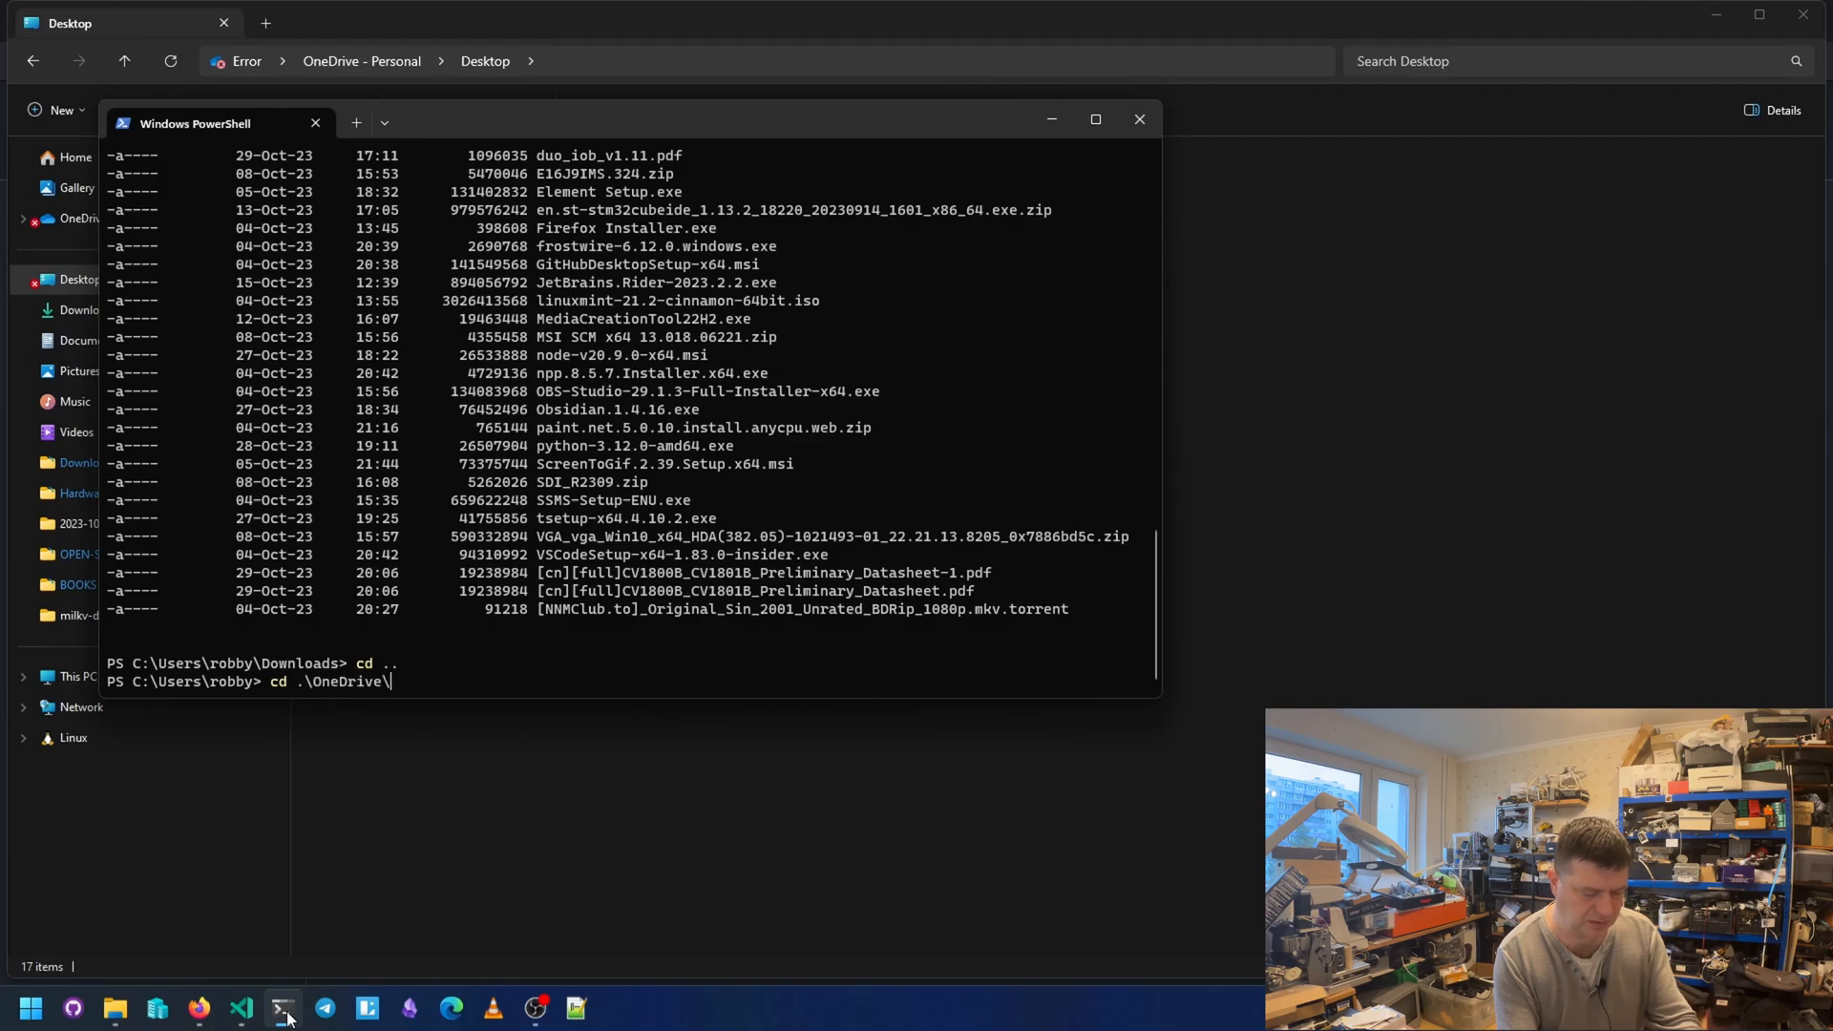
text(Desktop\milkv.io\)
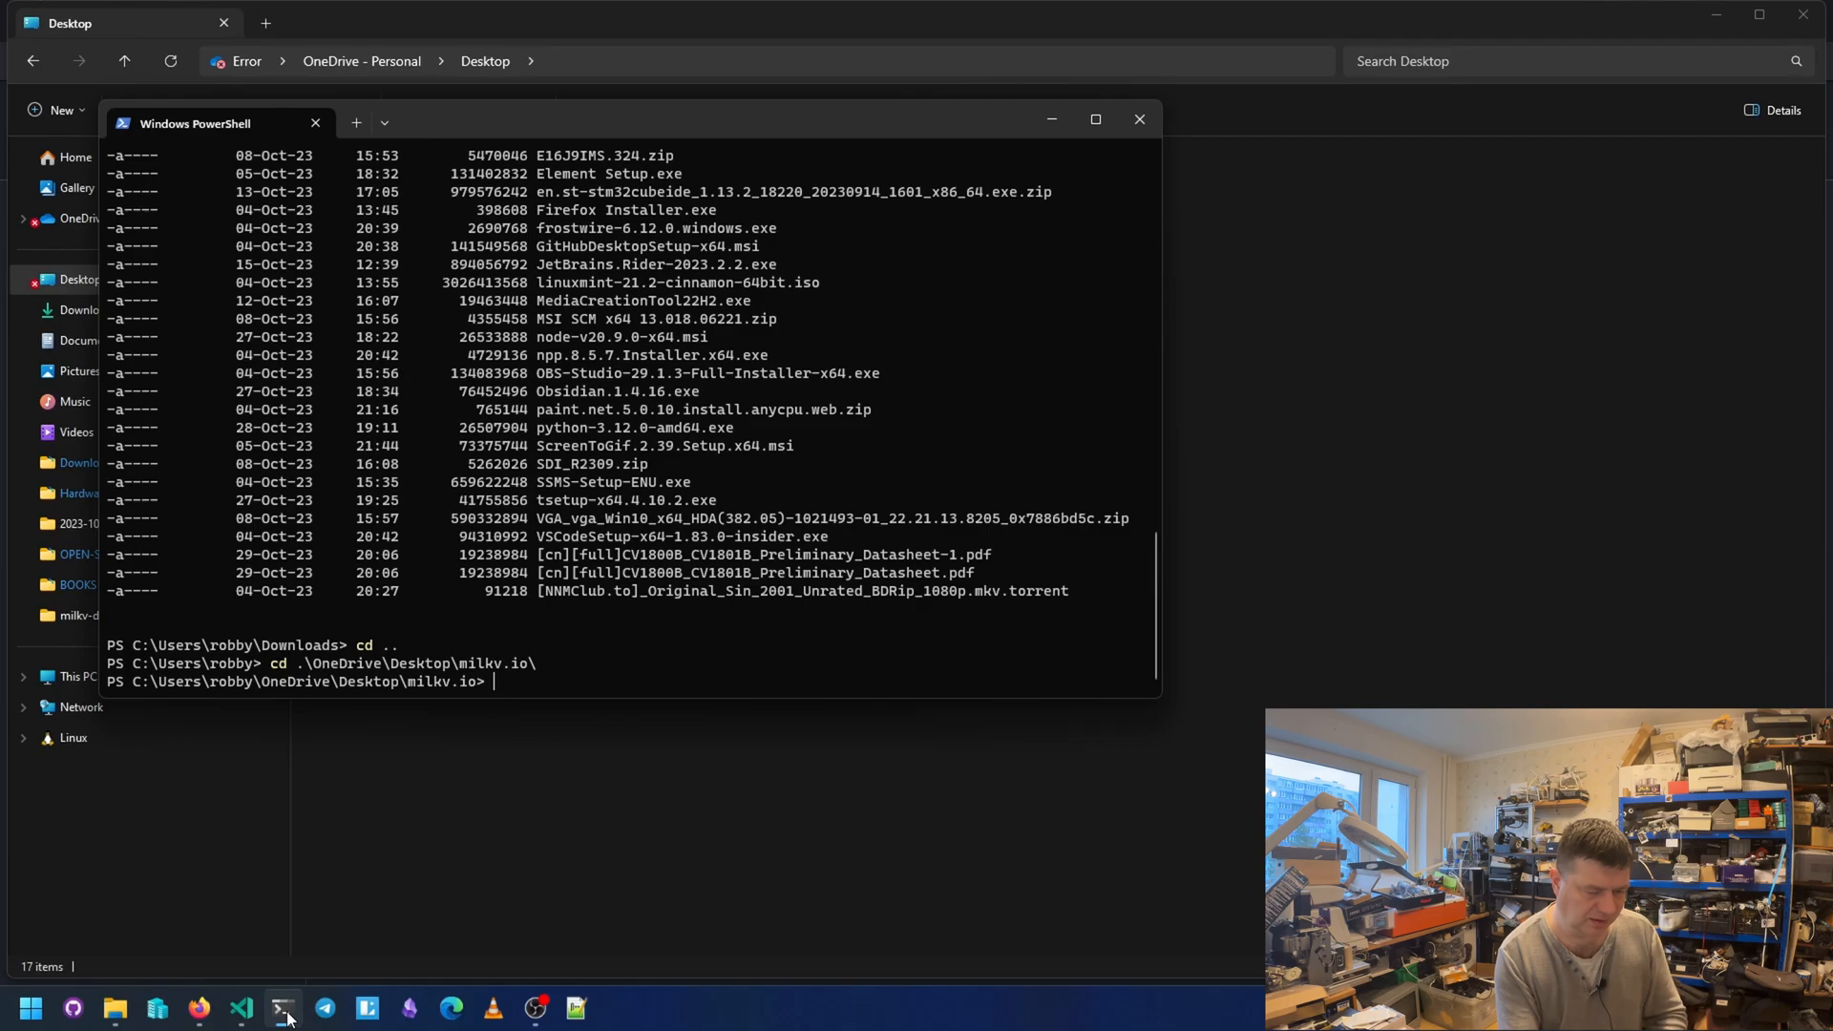
text(scp duo_camera_test_v0.2.tar.gz root@192.168.42.1:/root/)
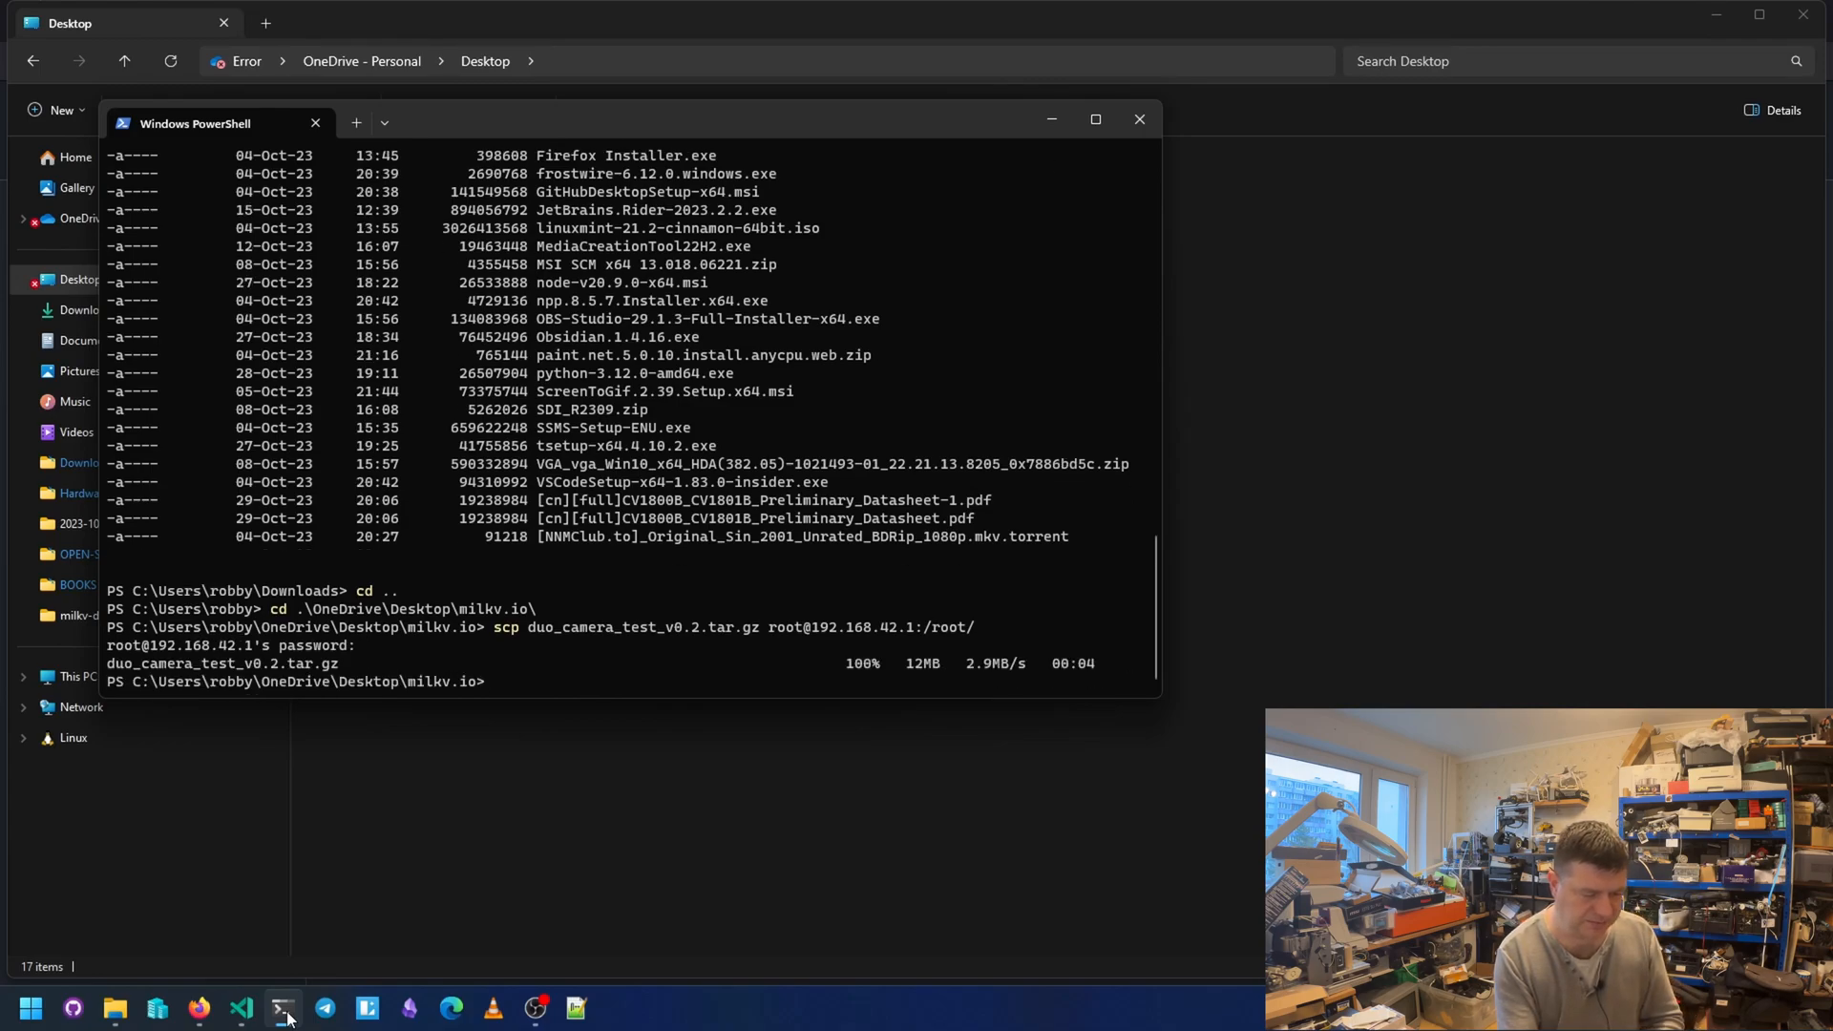
click(241, 1008)
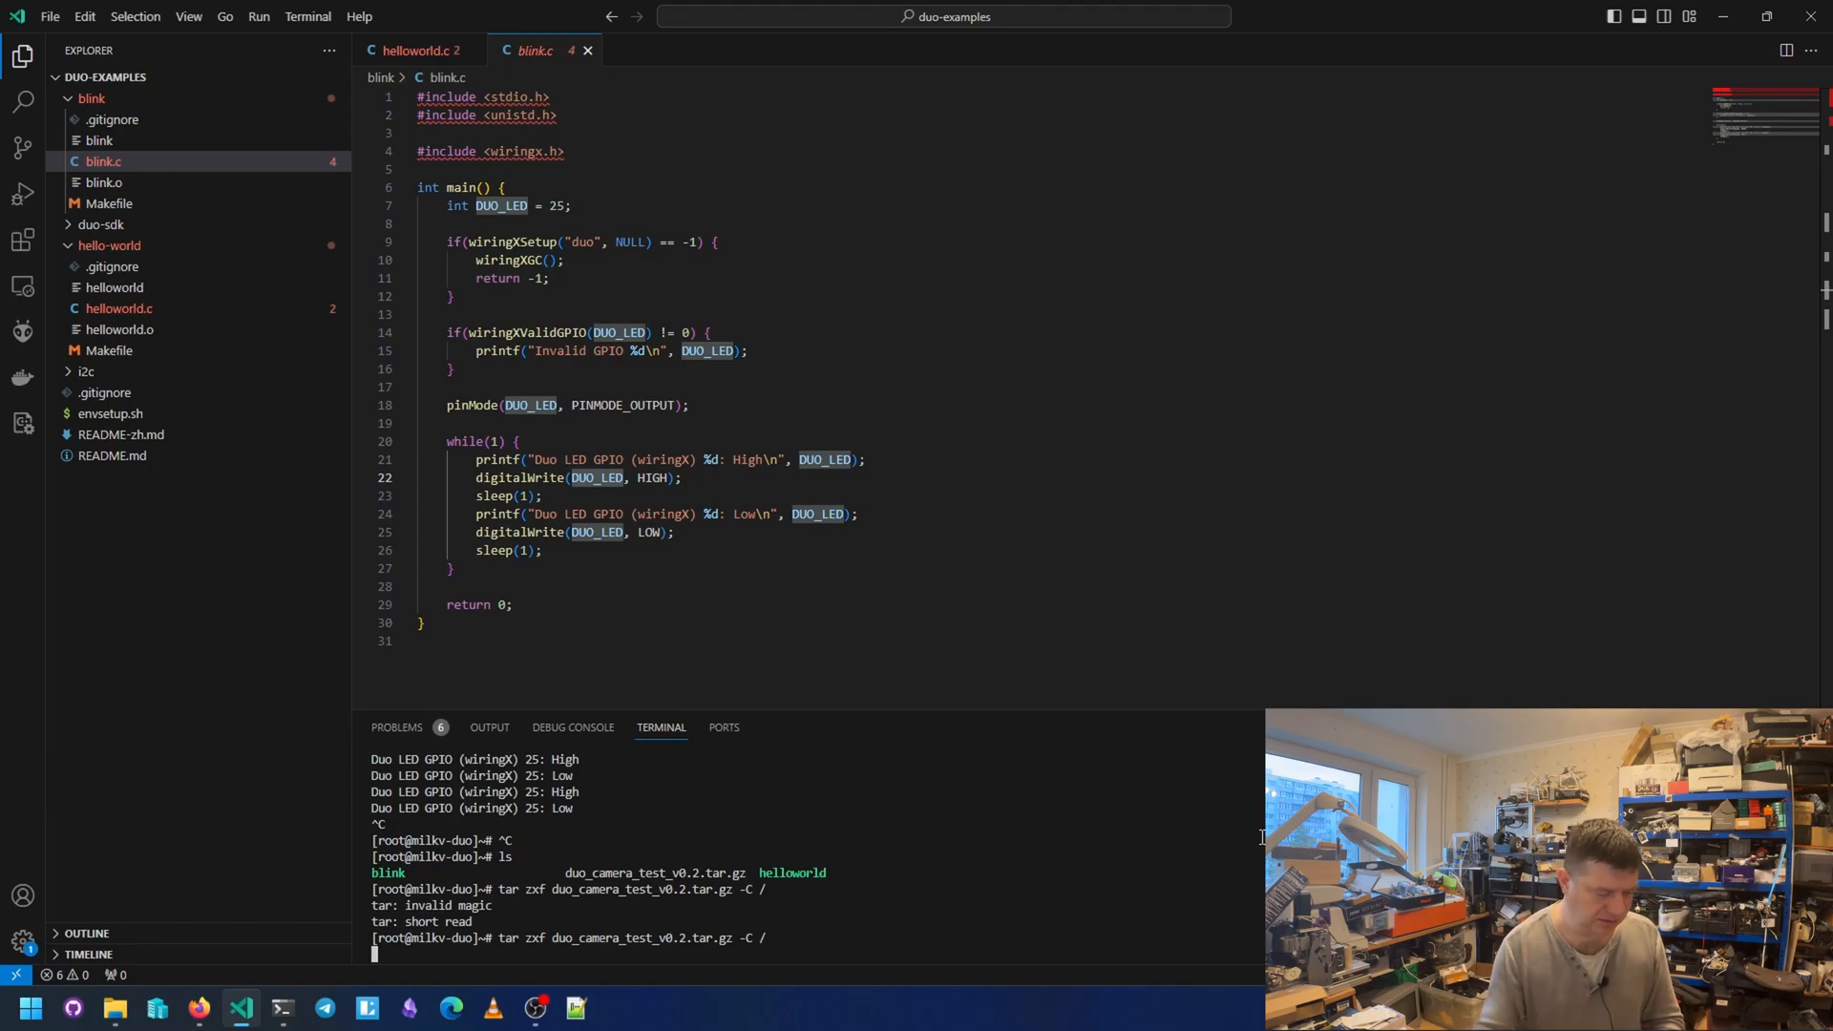
Step: Extract the package on the Duo and cd /mnt/data/install/ following the camera guide
click(199, 1006)
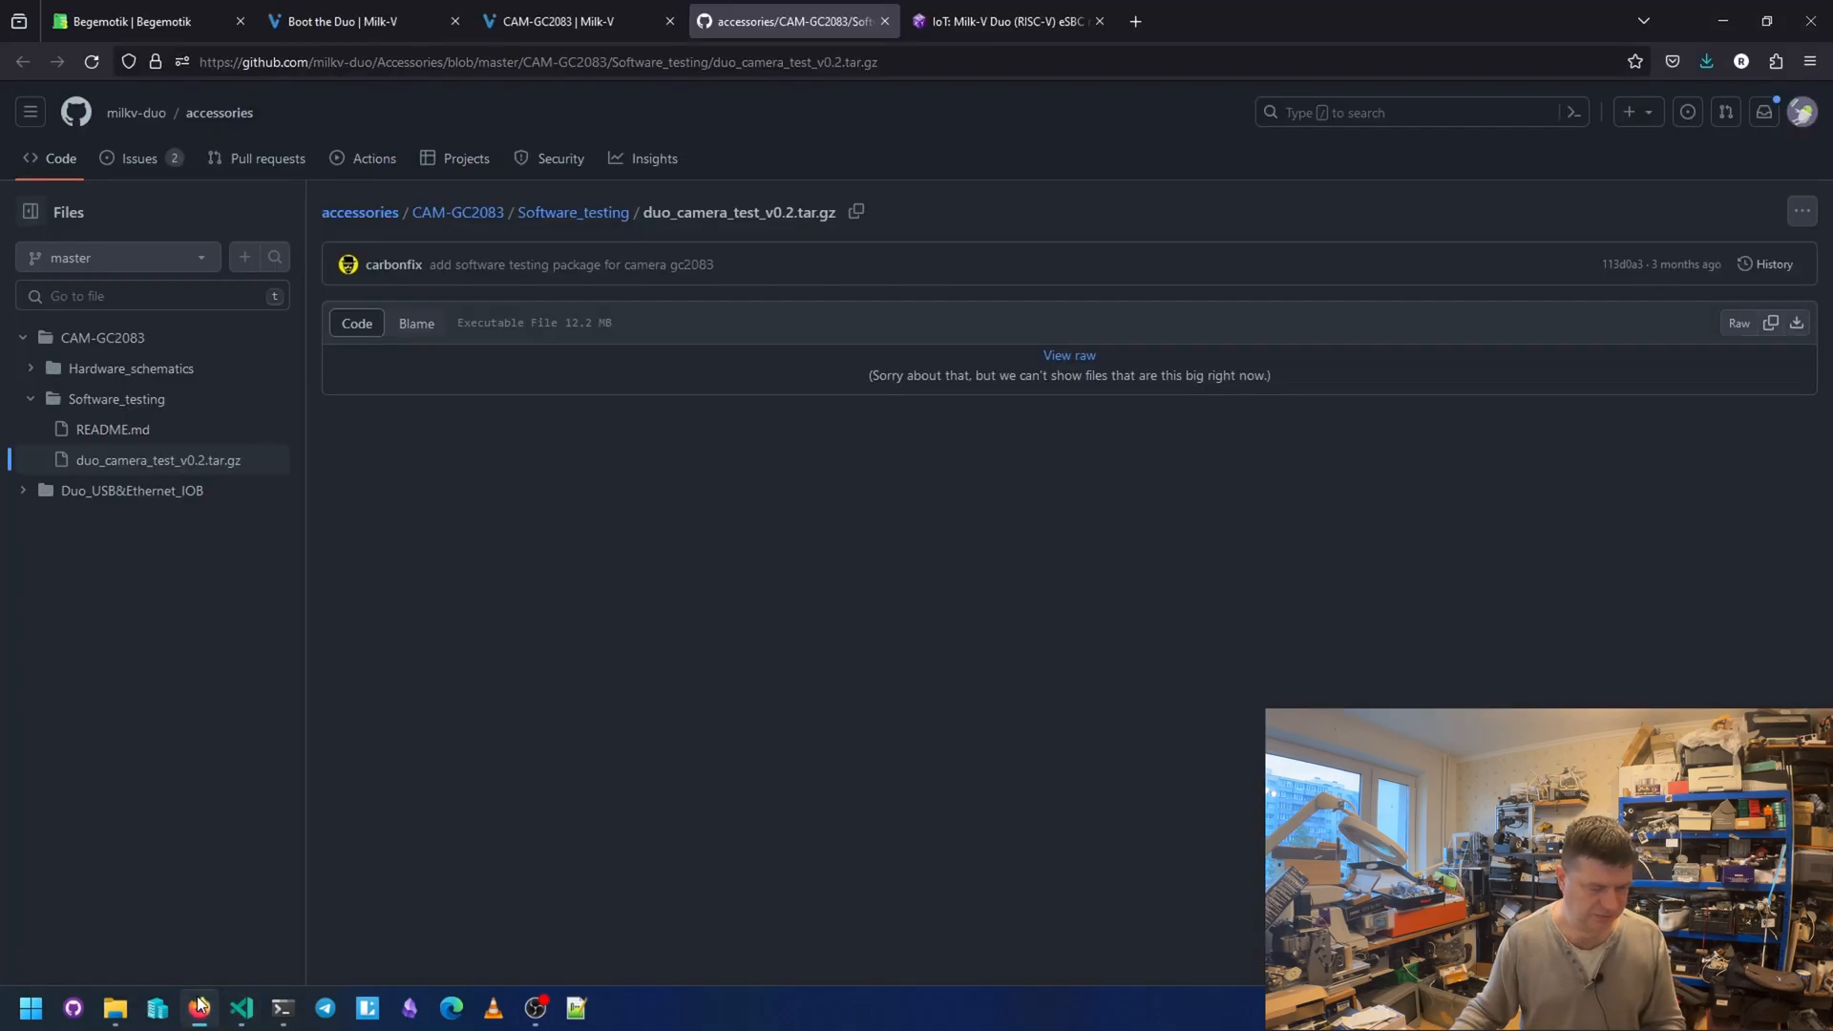
click(550, 21)
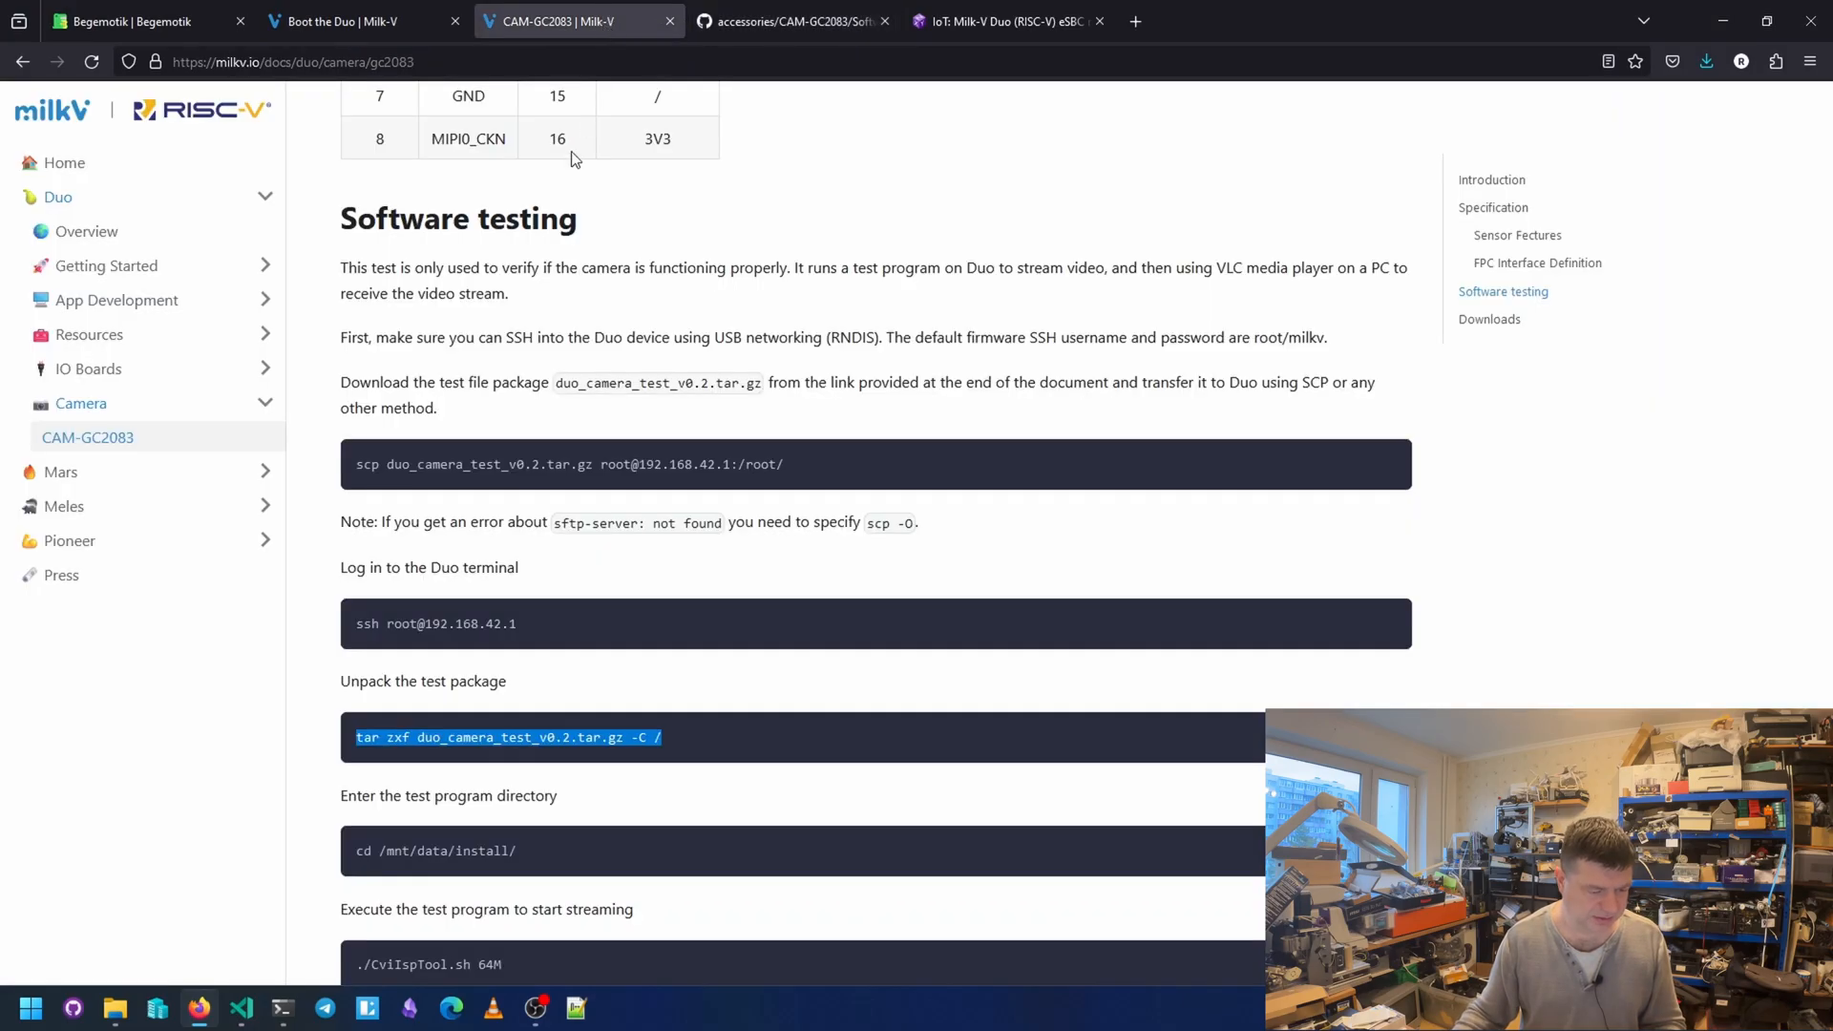
scroll(down, 3)
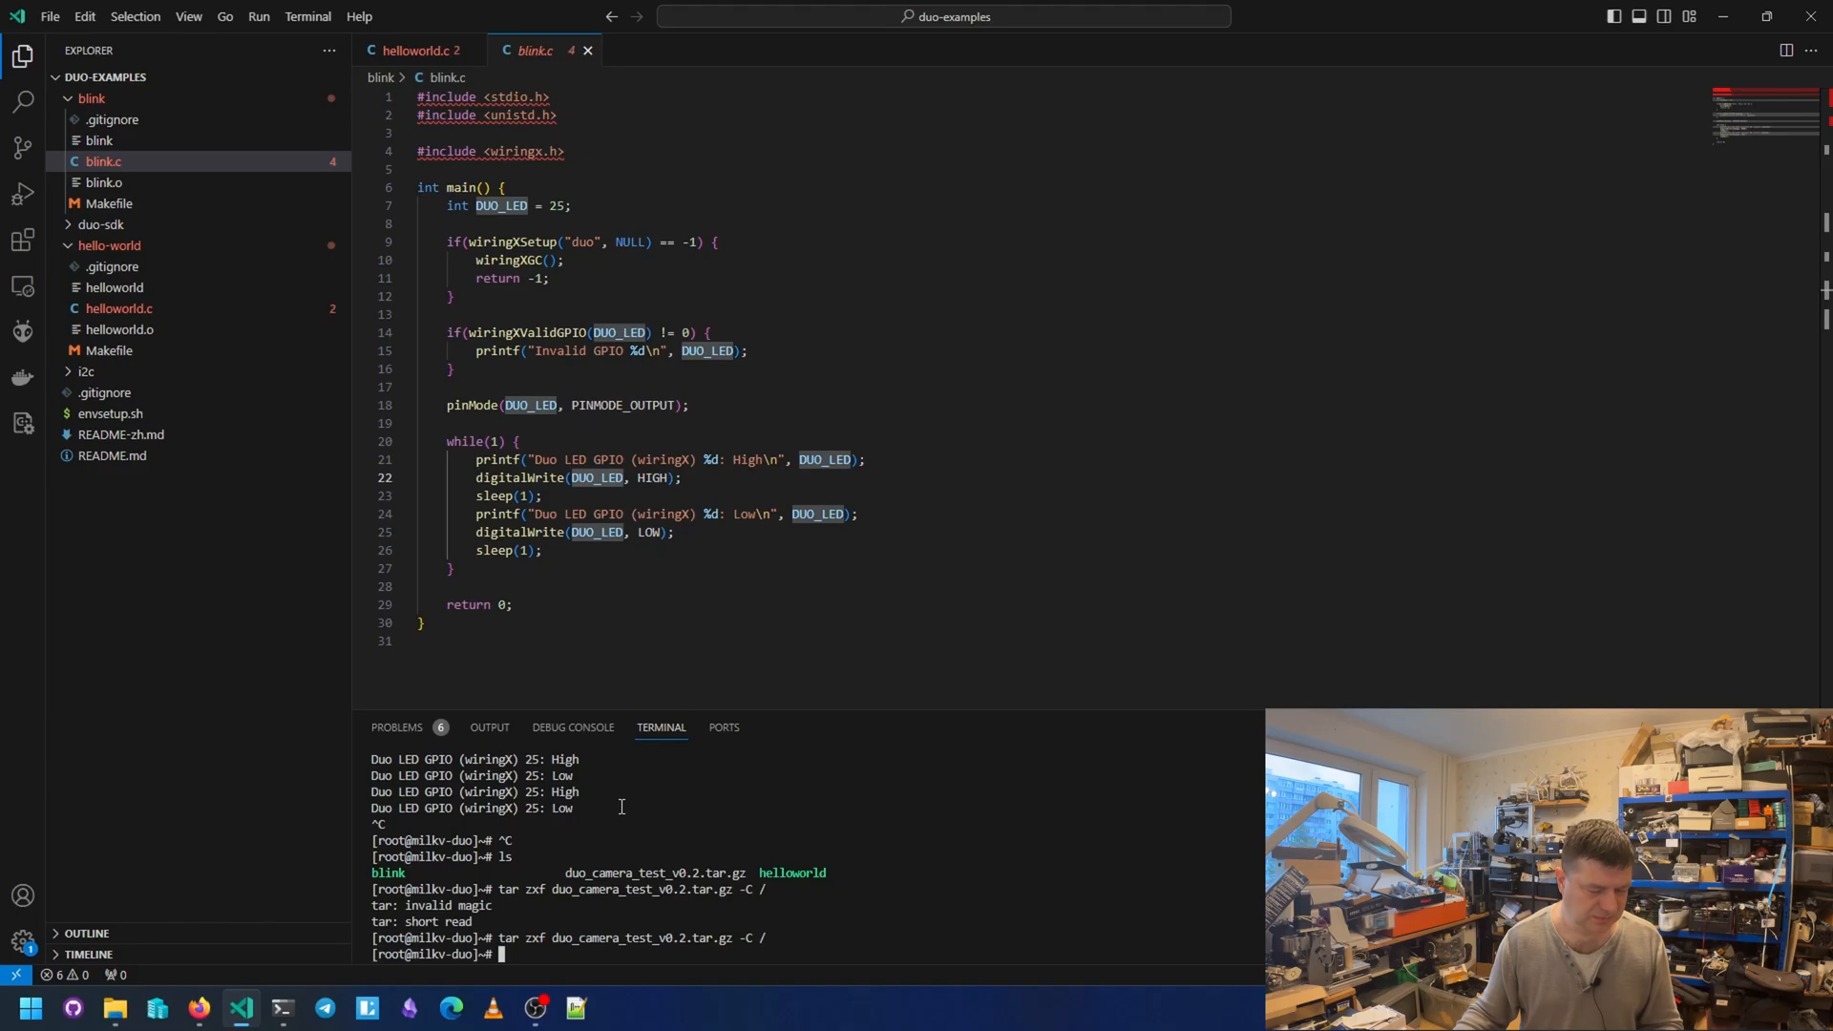
text(cd /mnt/data/install/)
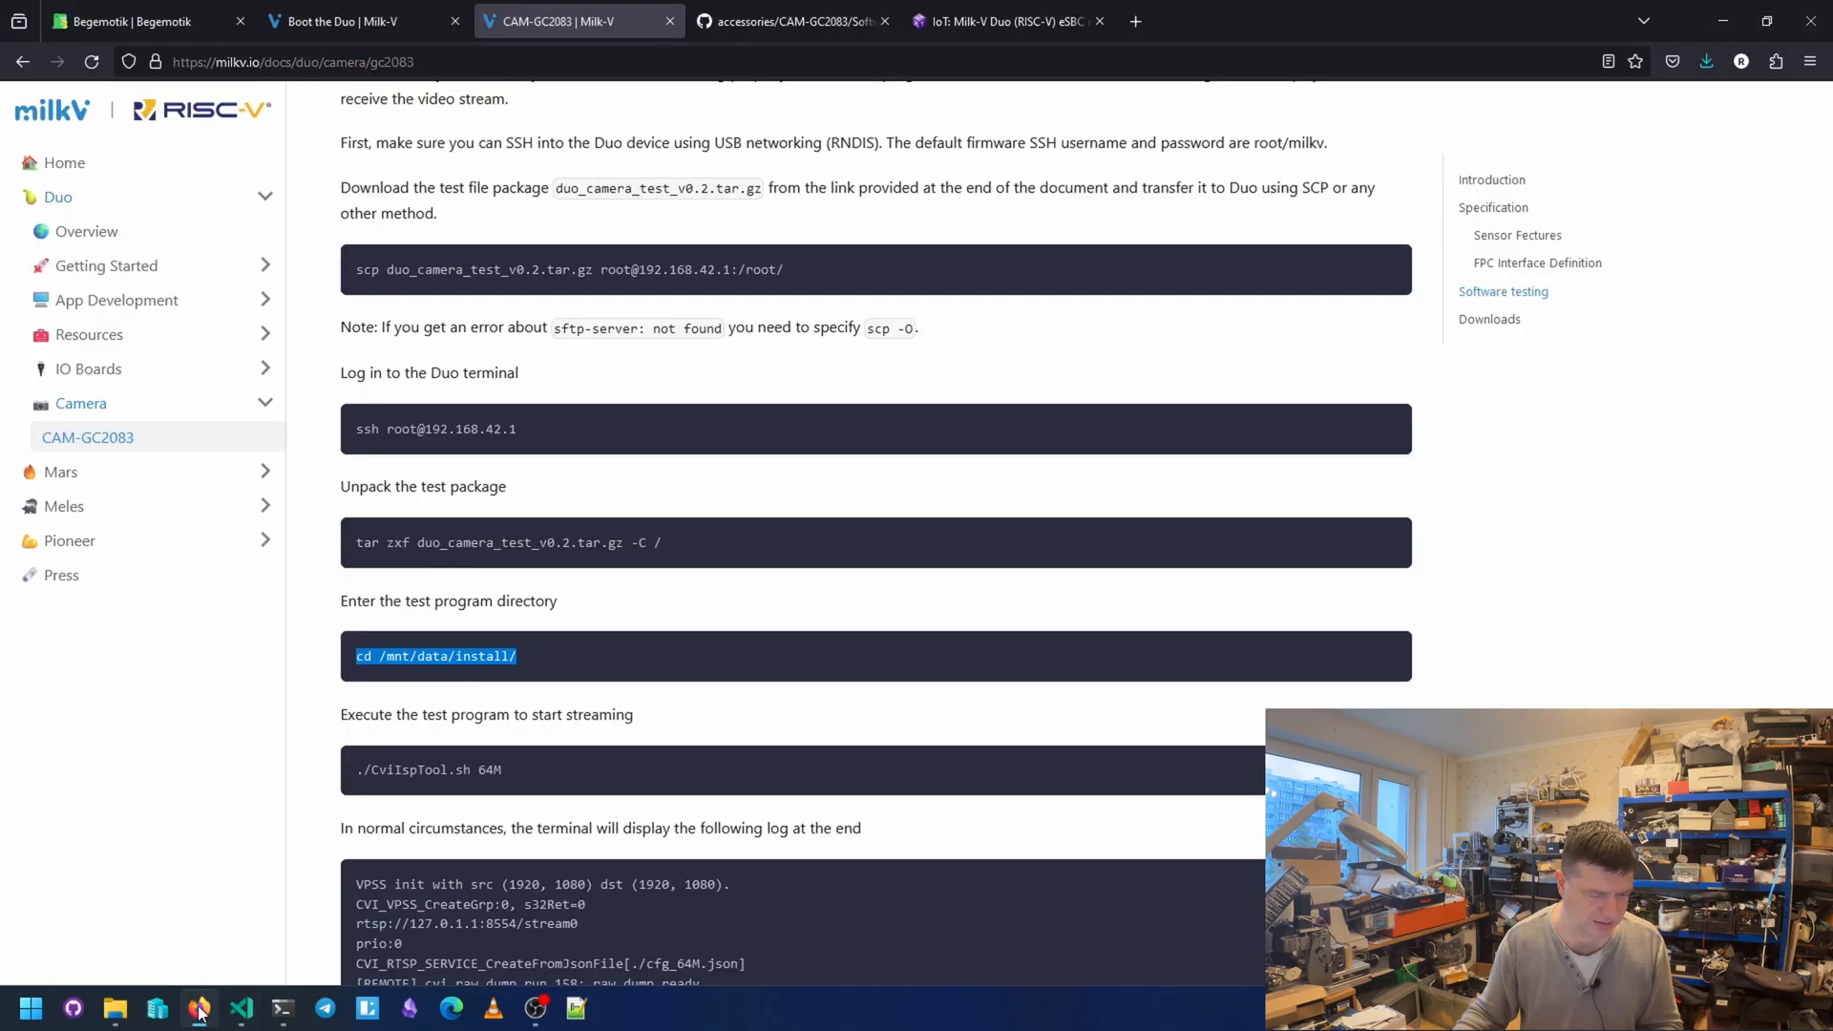
Step: Copy ./CviIspTool.sh 64M from the guide and run it in the Duo terminal, awaiting a connection
triple_click(426, 770)
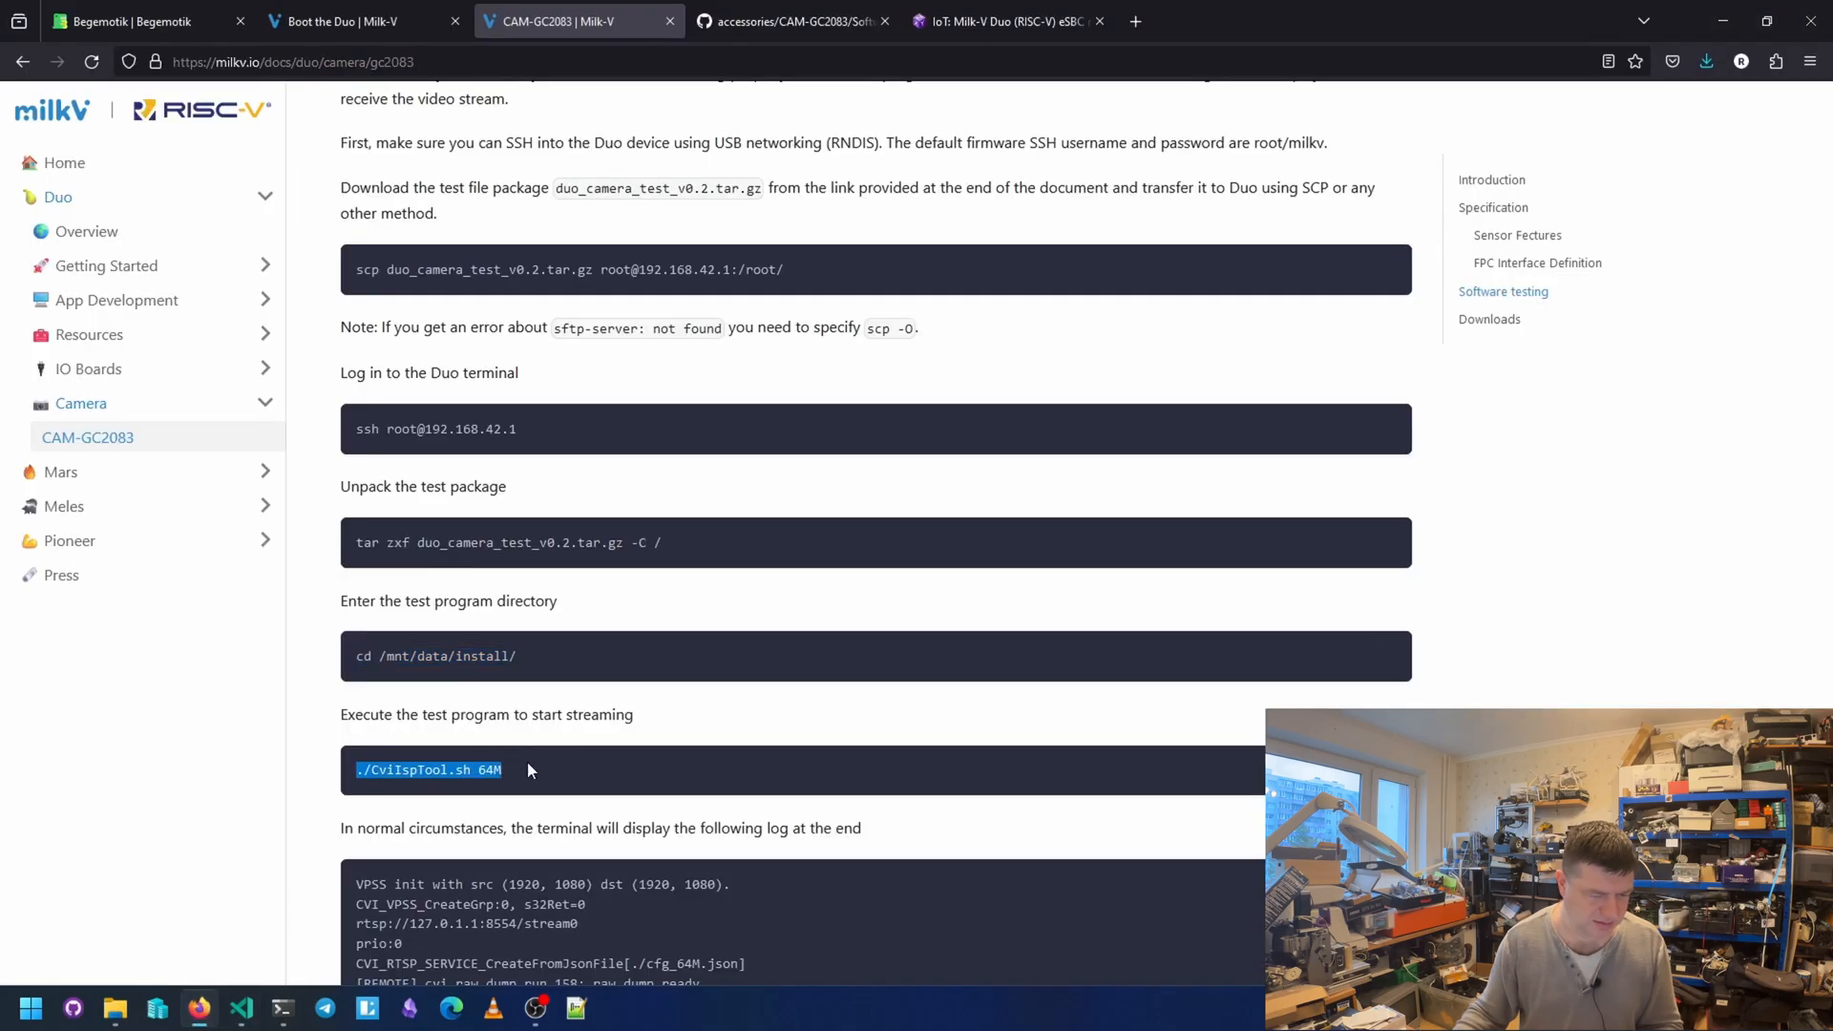
right_click(427, 769)
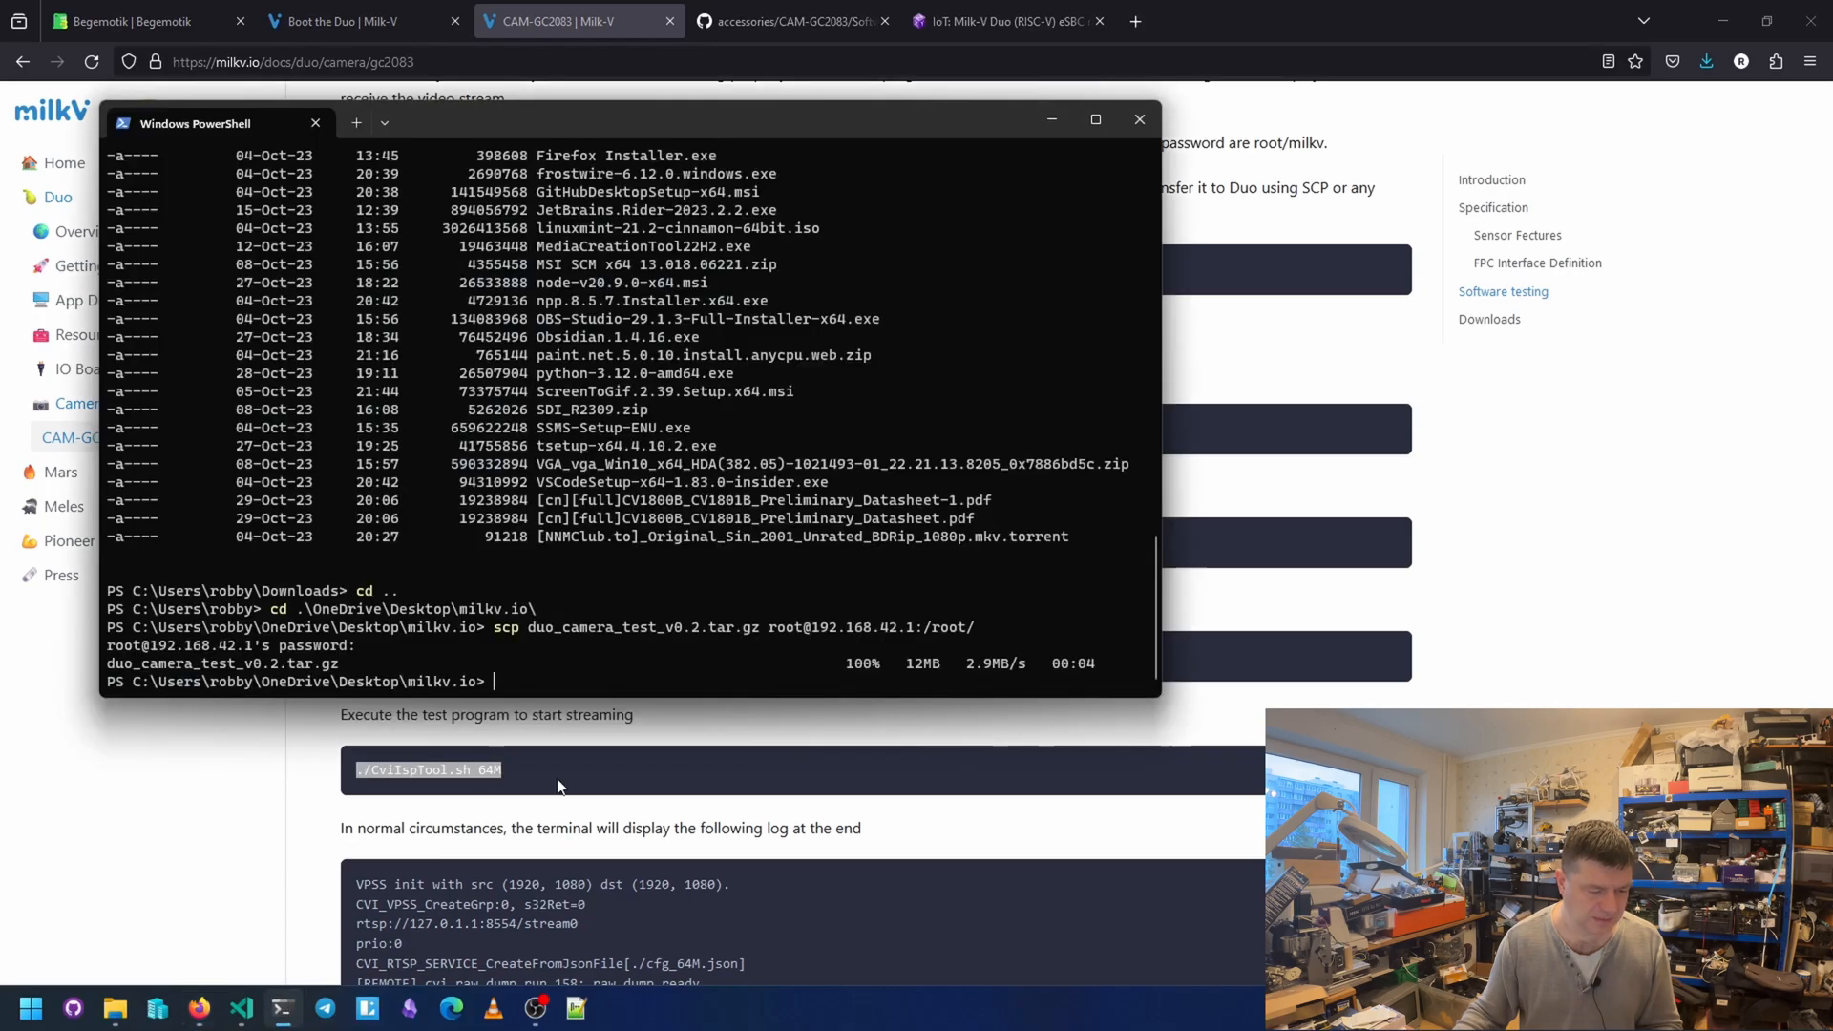
click(240, 1008)
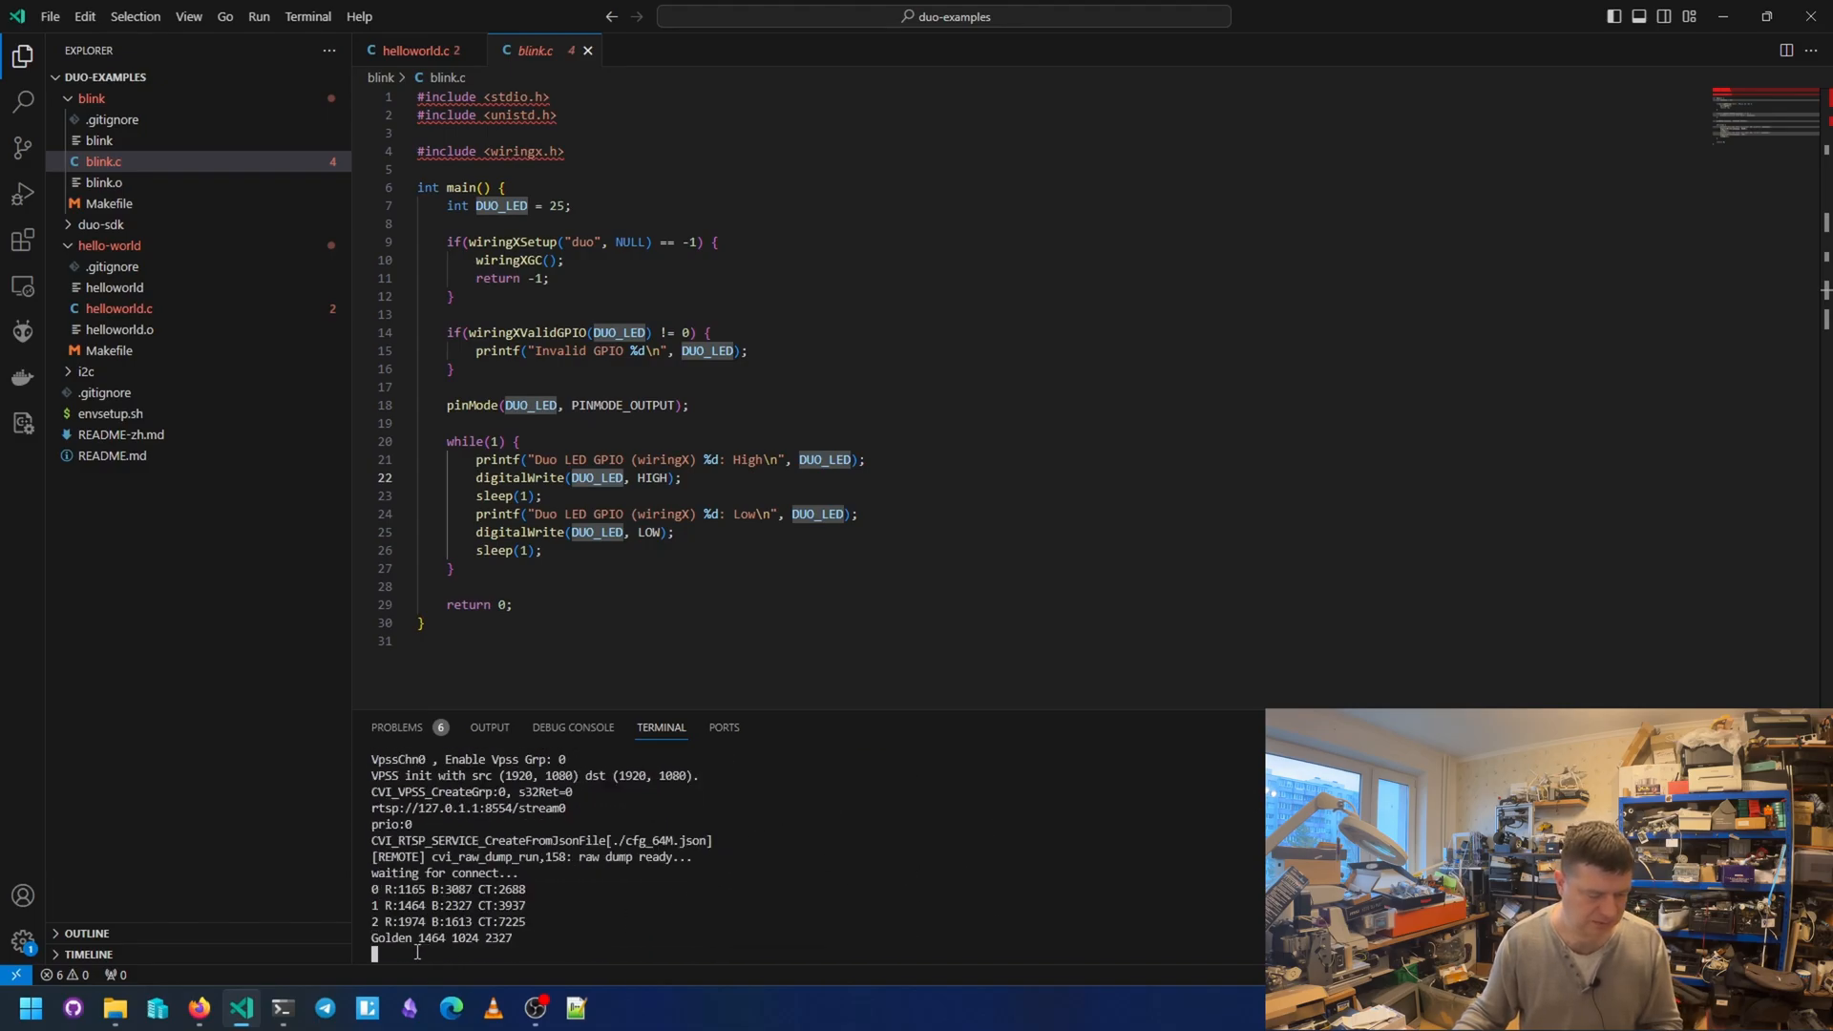
Step: Play rtsp://192.168.42.1:8554/stream0 as a network stream in VLC
click(197, 1008)
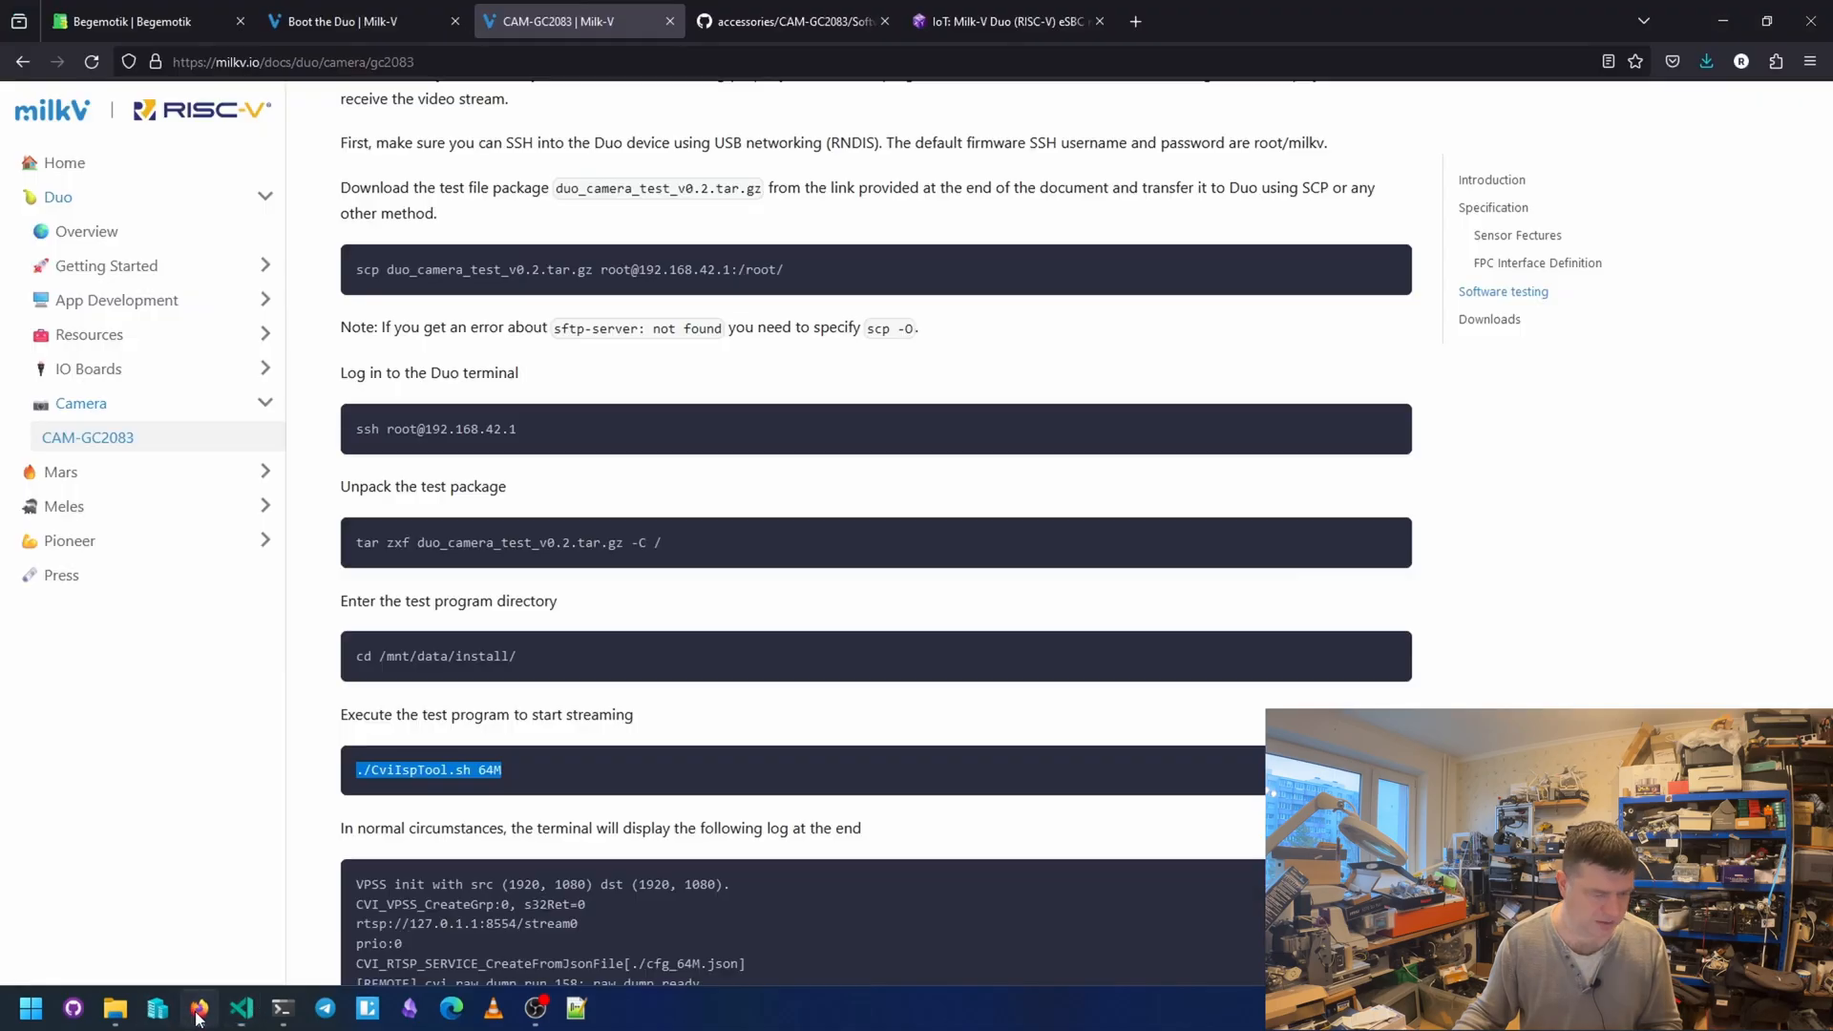
scroll(down, 3)
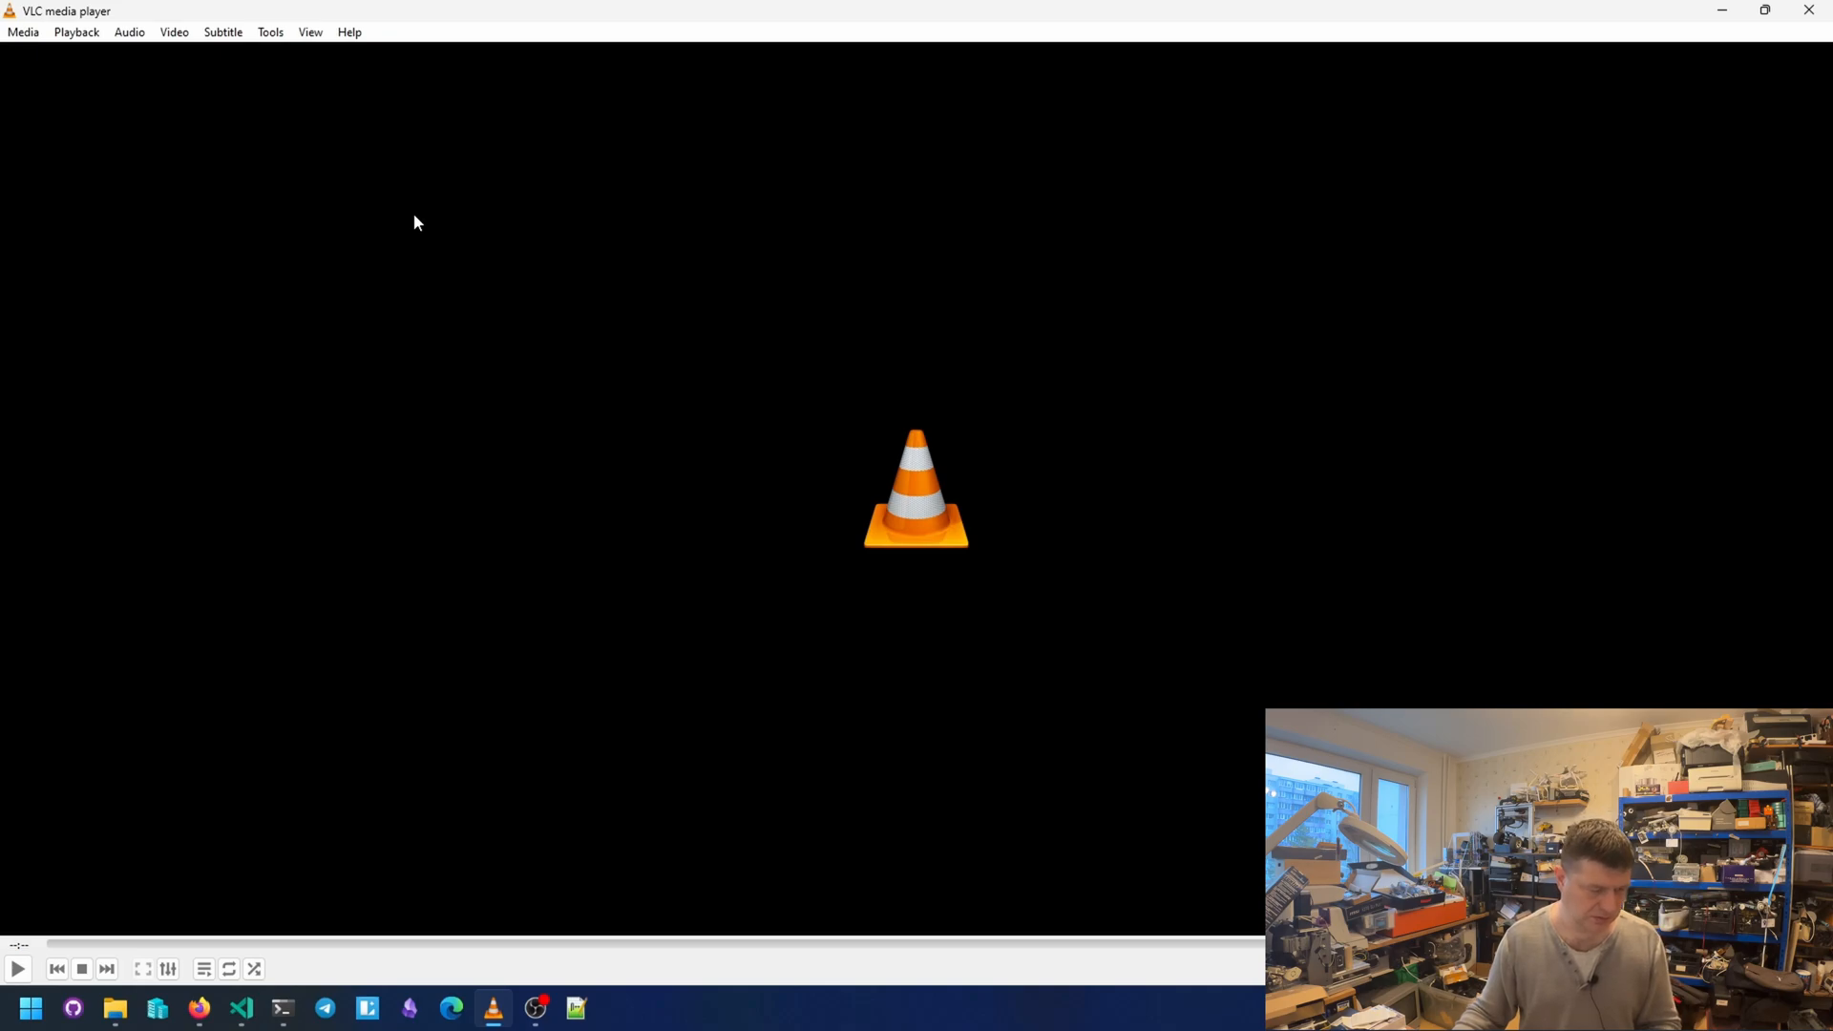
click(23, 32)
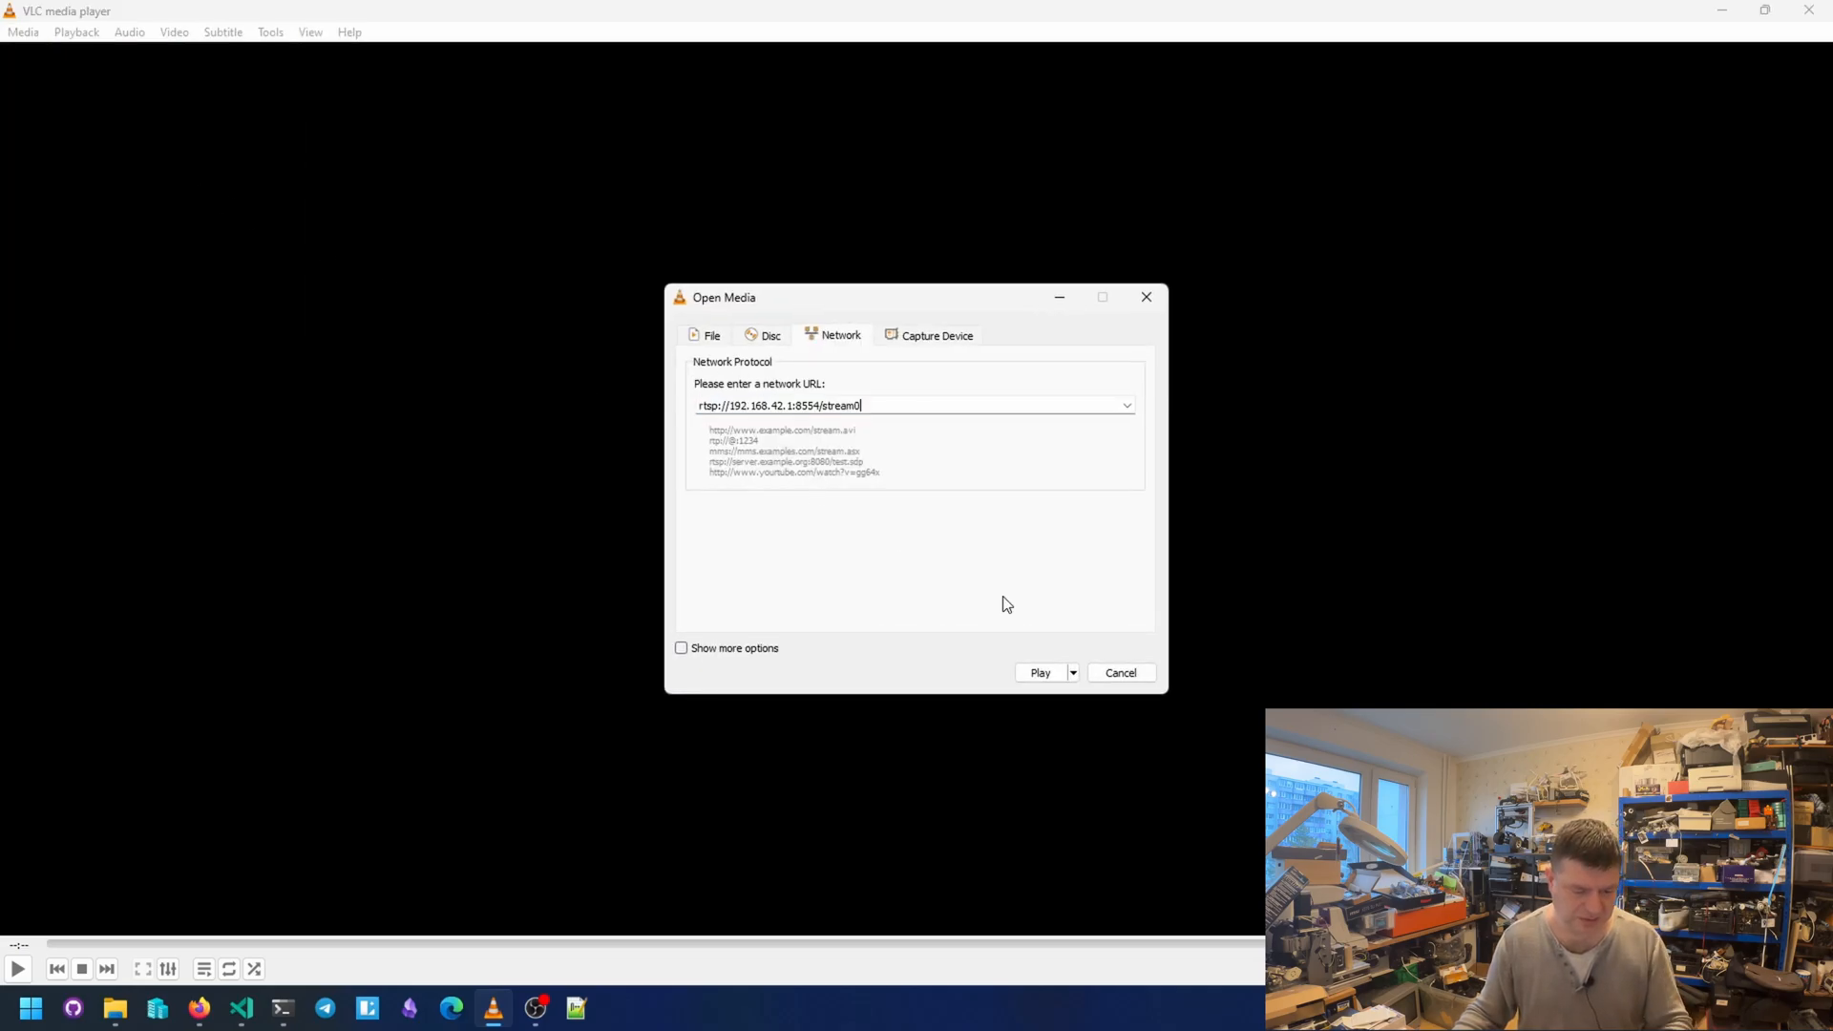
click(1039, 672)
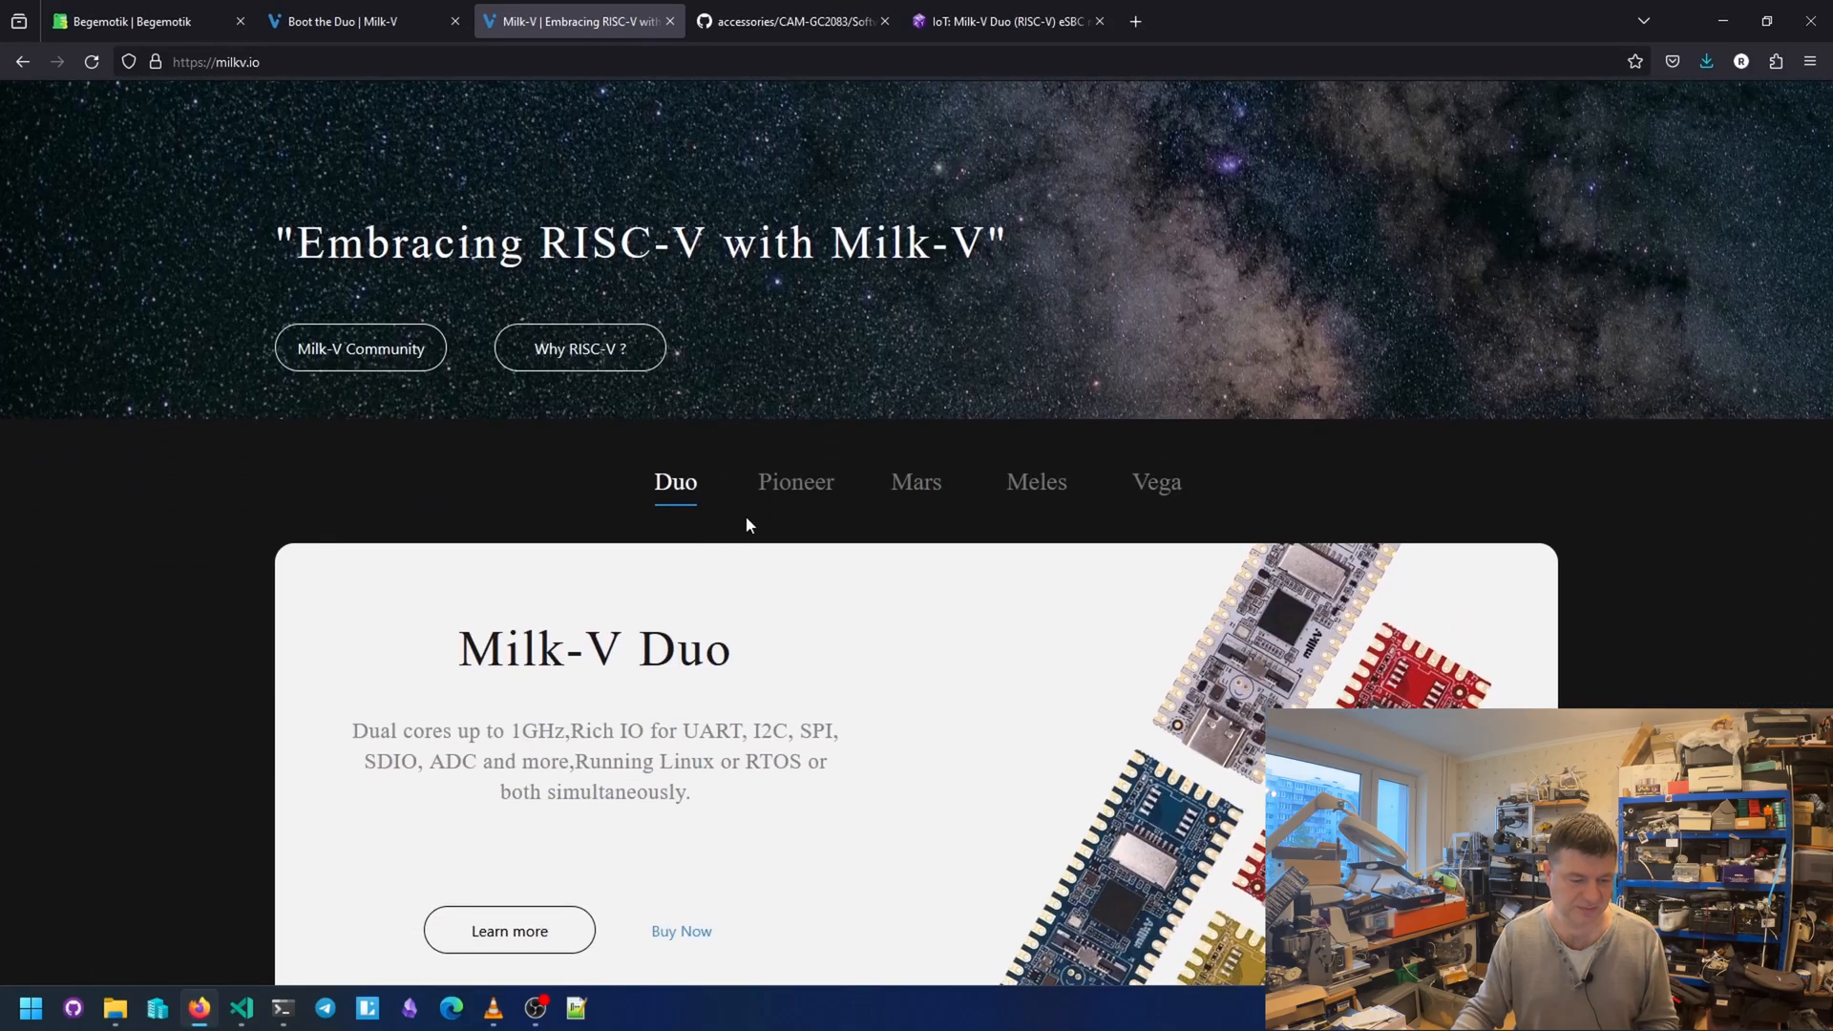
Step: Flip the milkv.io showcase through the Pioneer, Mars and Meles cards, ending back on Milk-V Pioneer
click(794, 481)
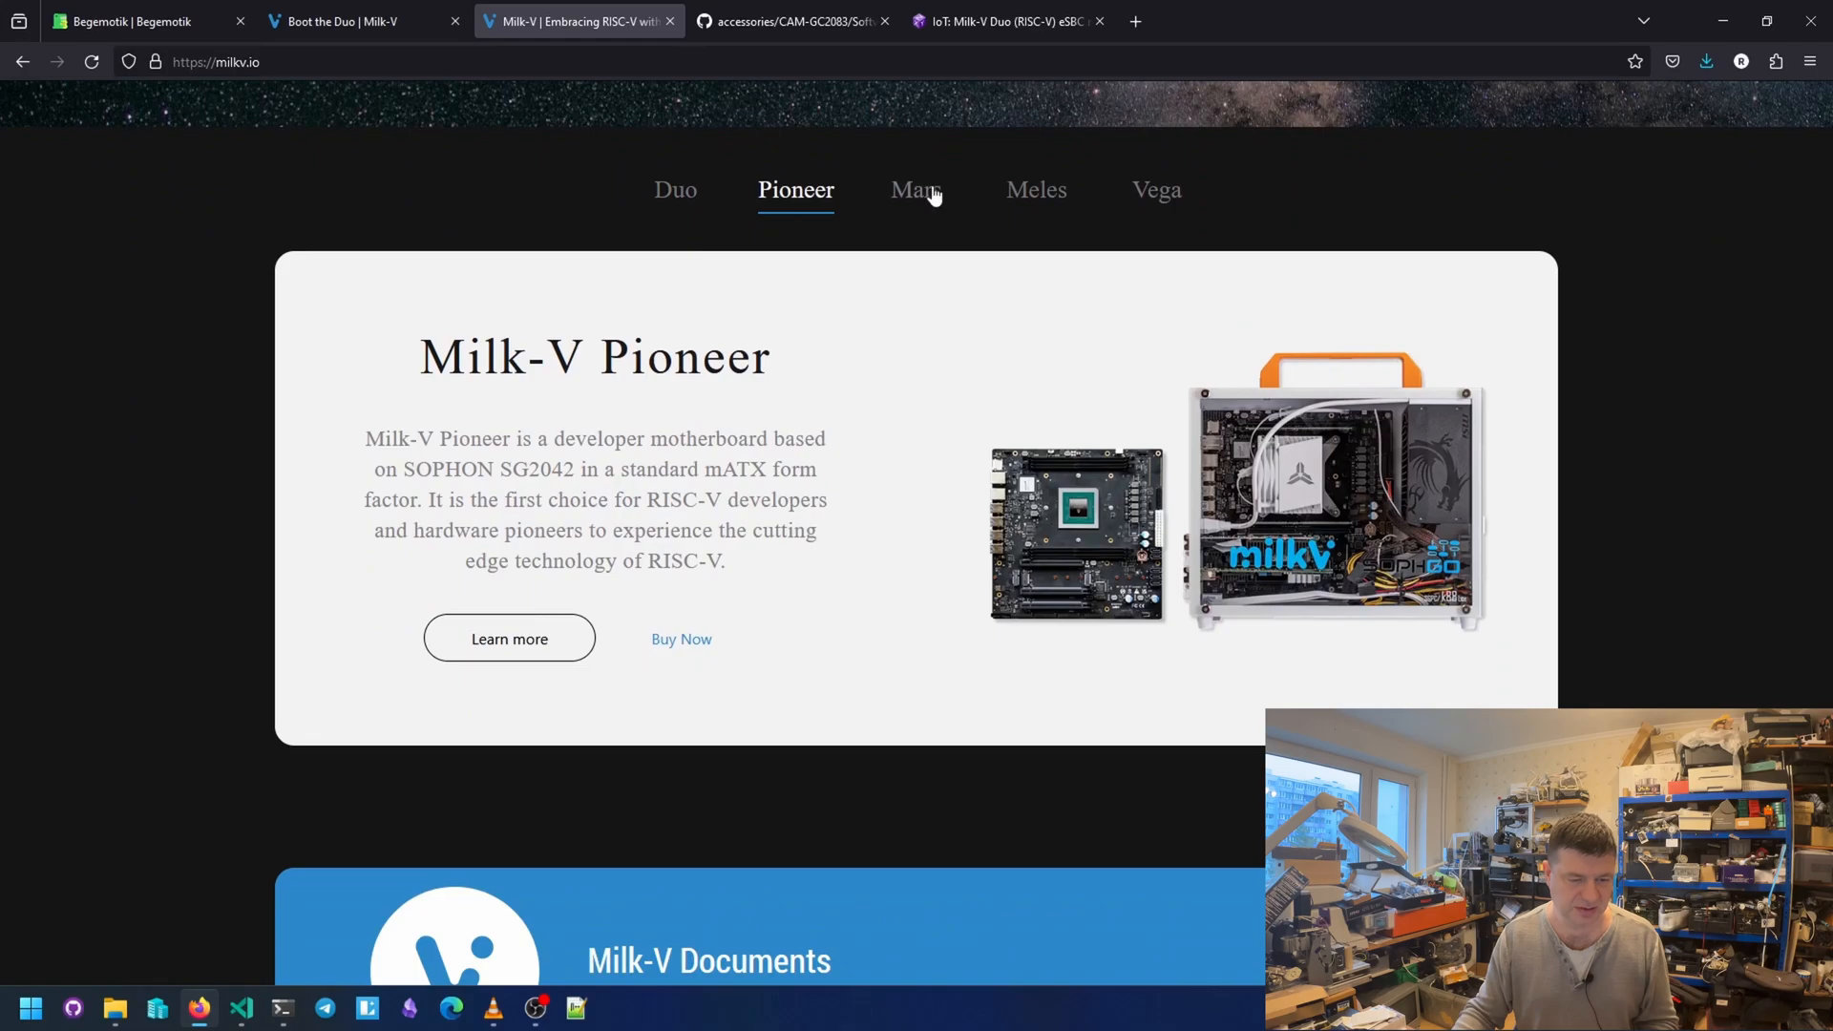
click(915, 189)
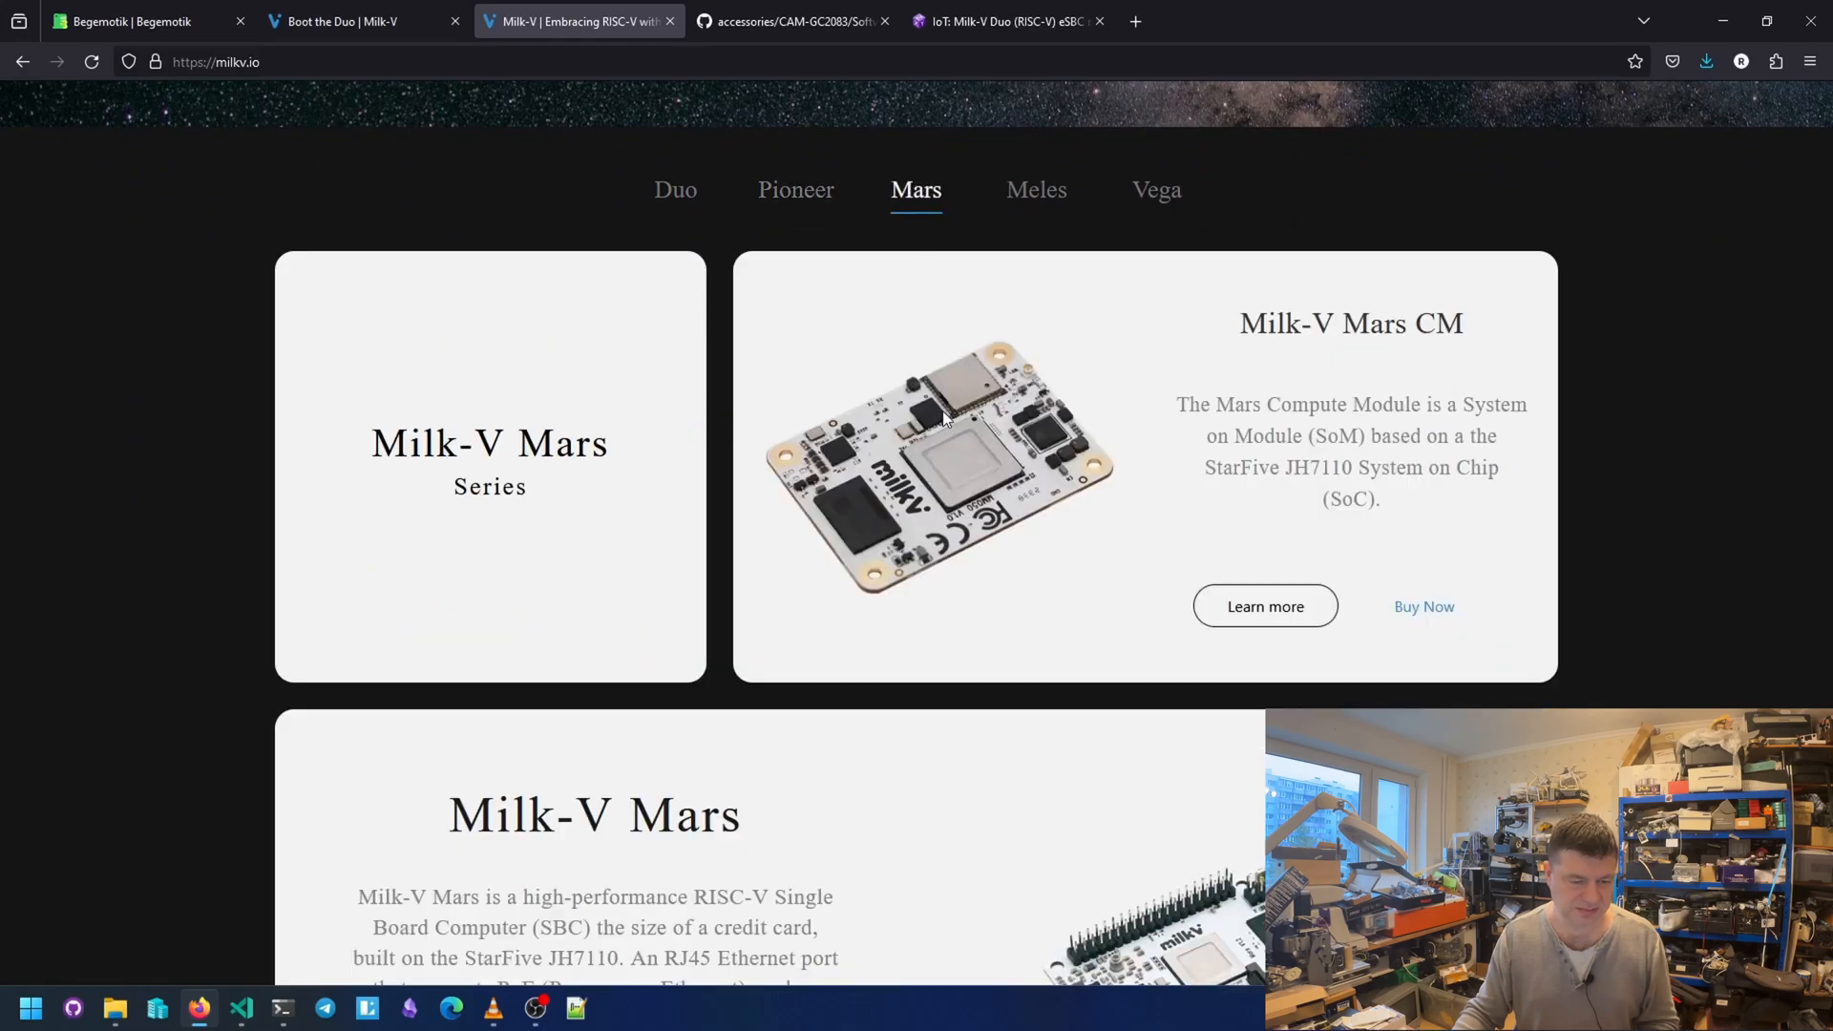
click(1035, 189)
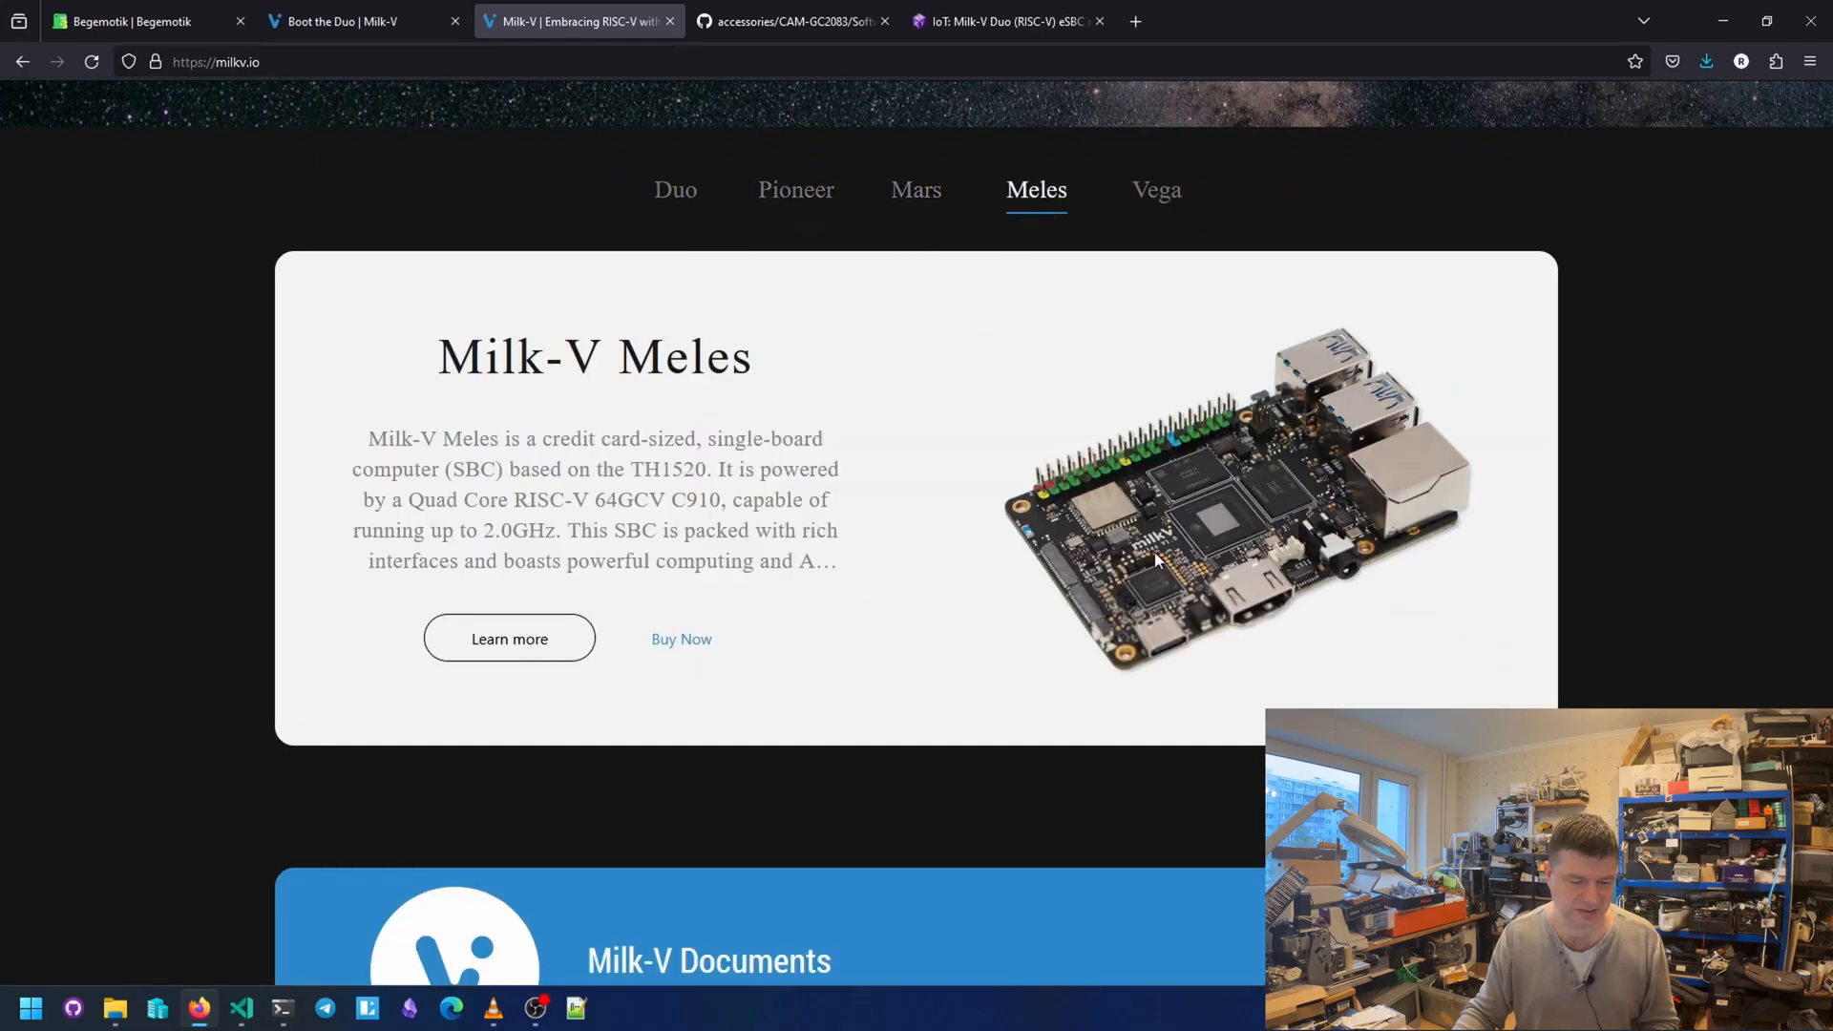
mouse_move(1268, 619)
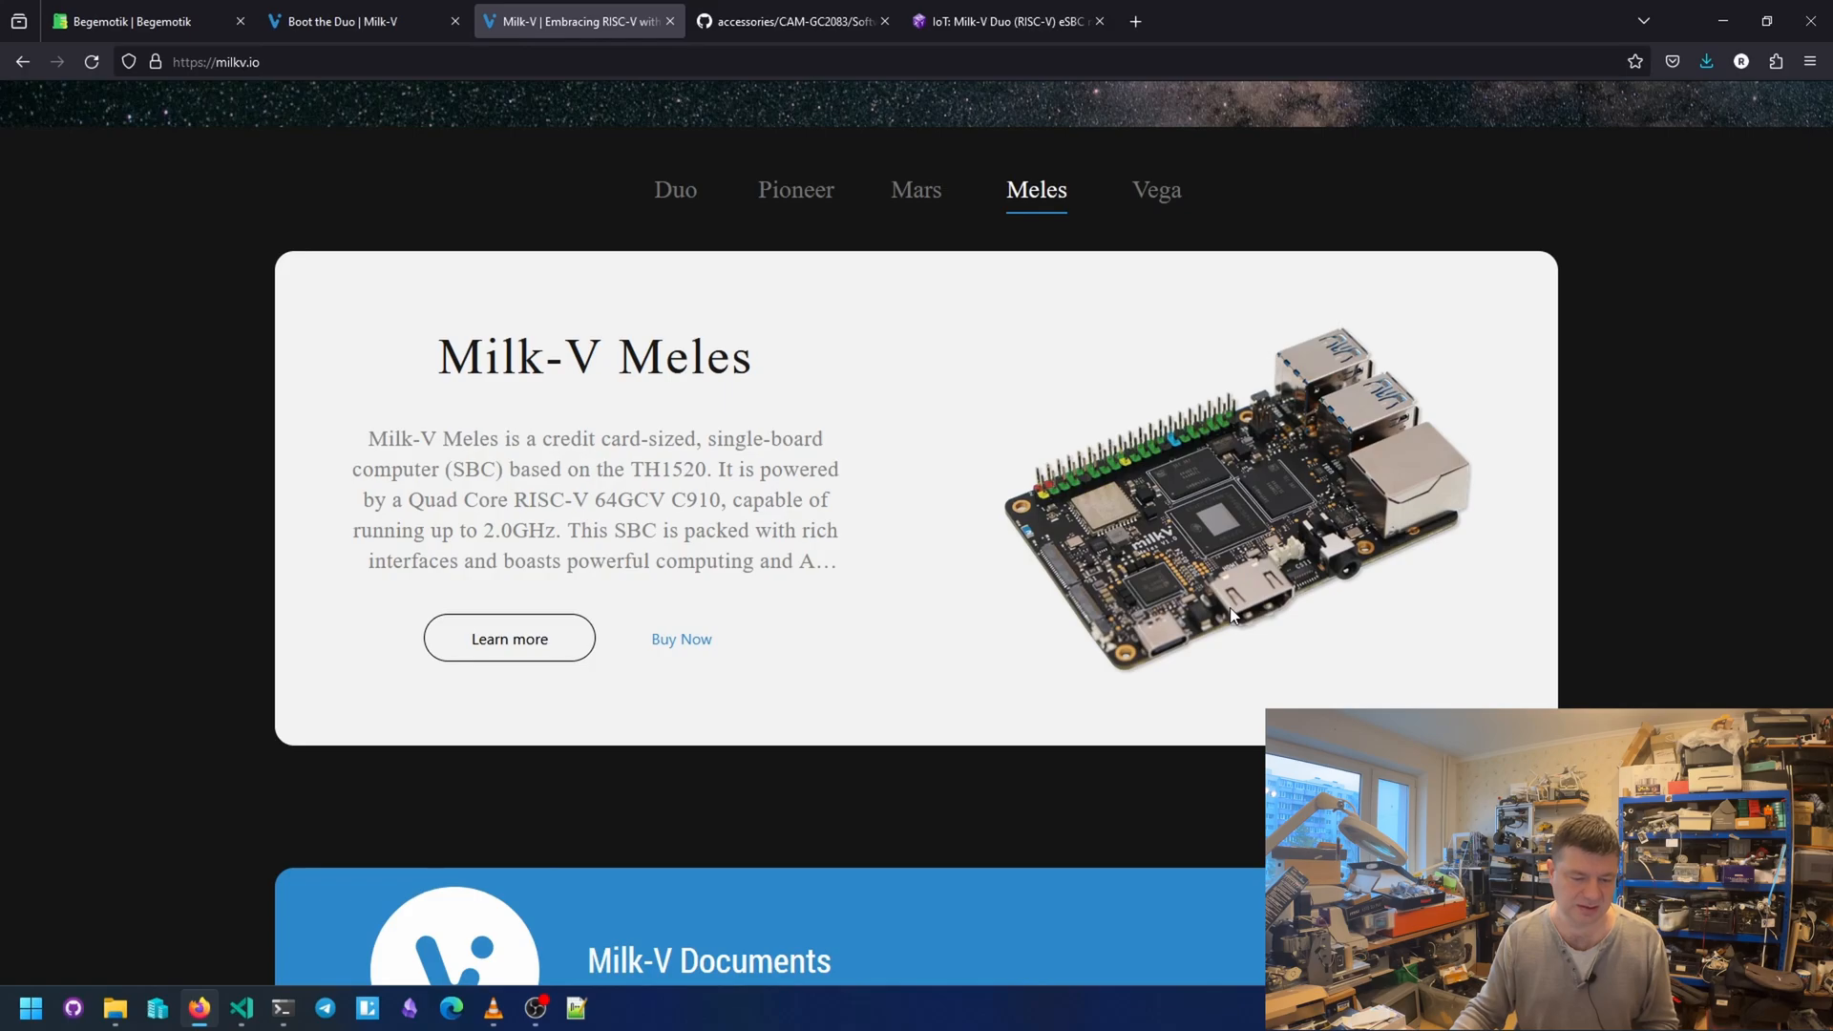
mouse_move(1200, 668)
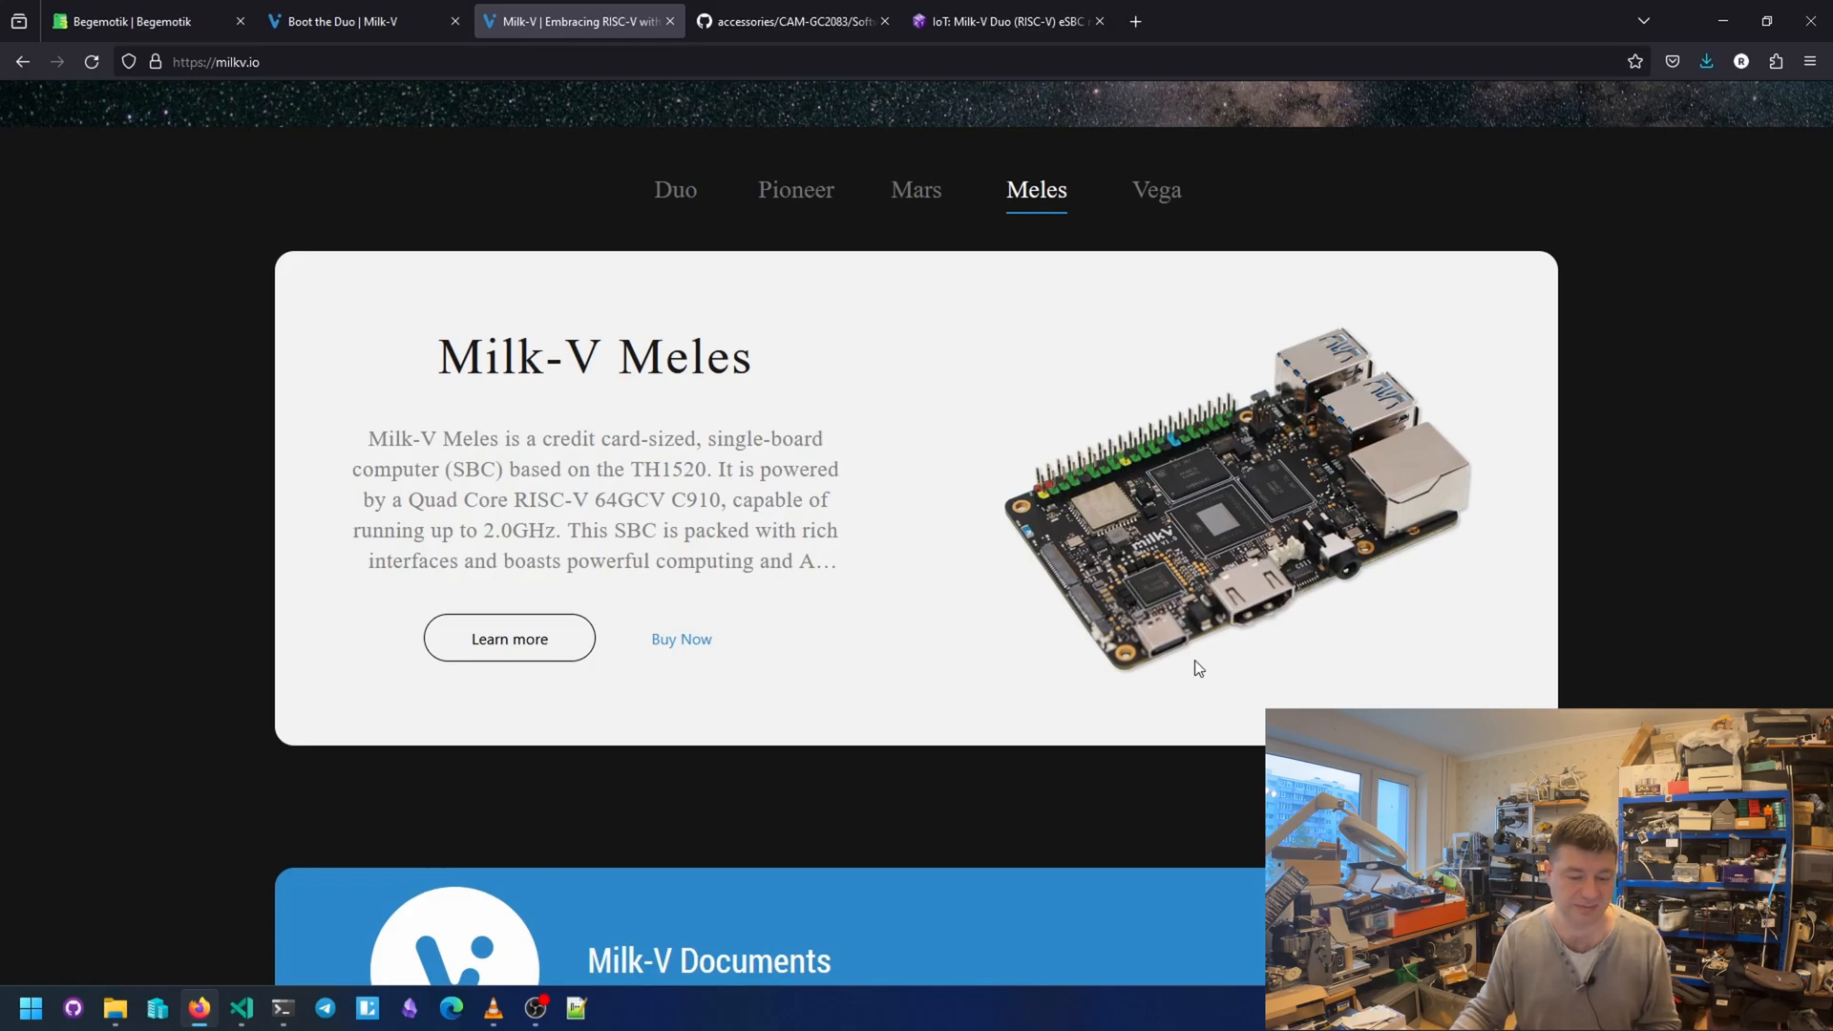
mouse_move(1102, 588)
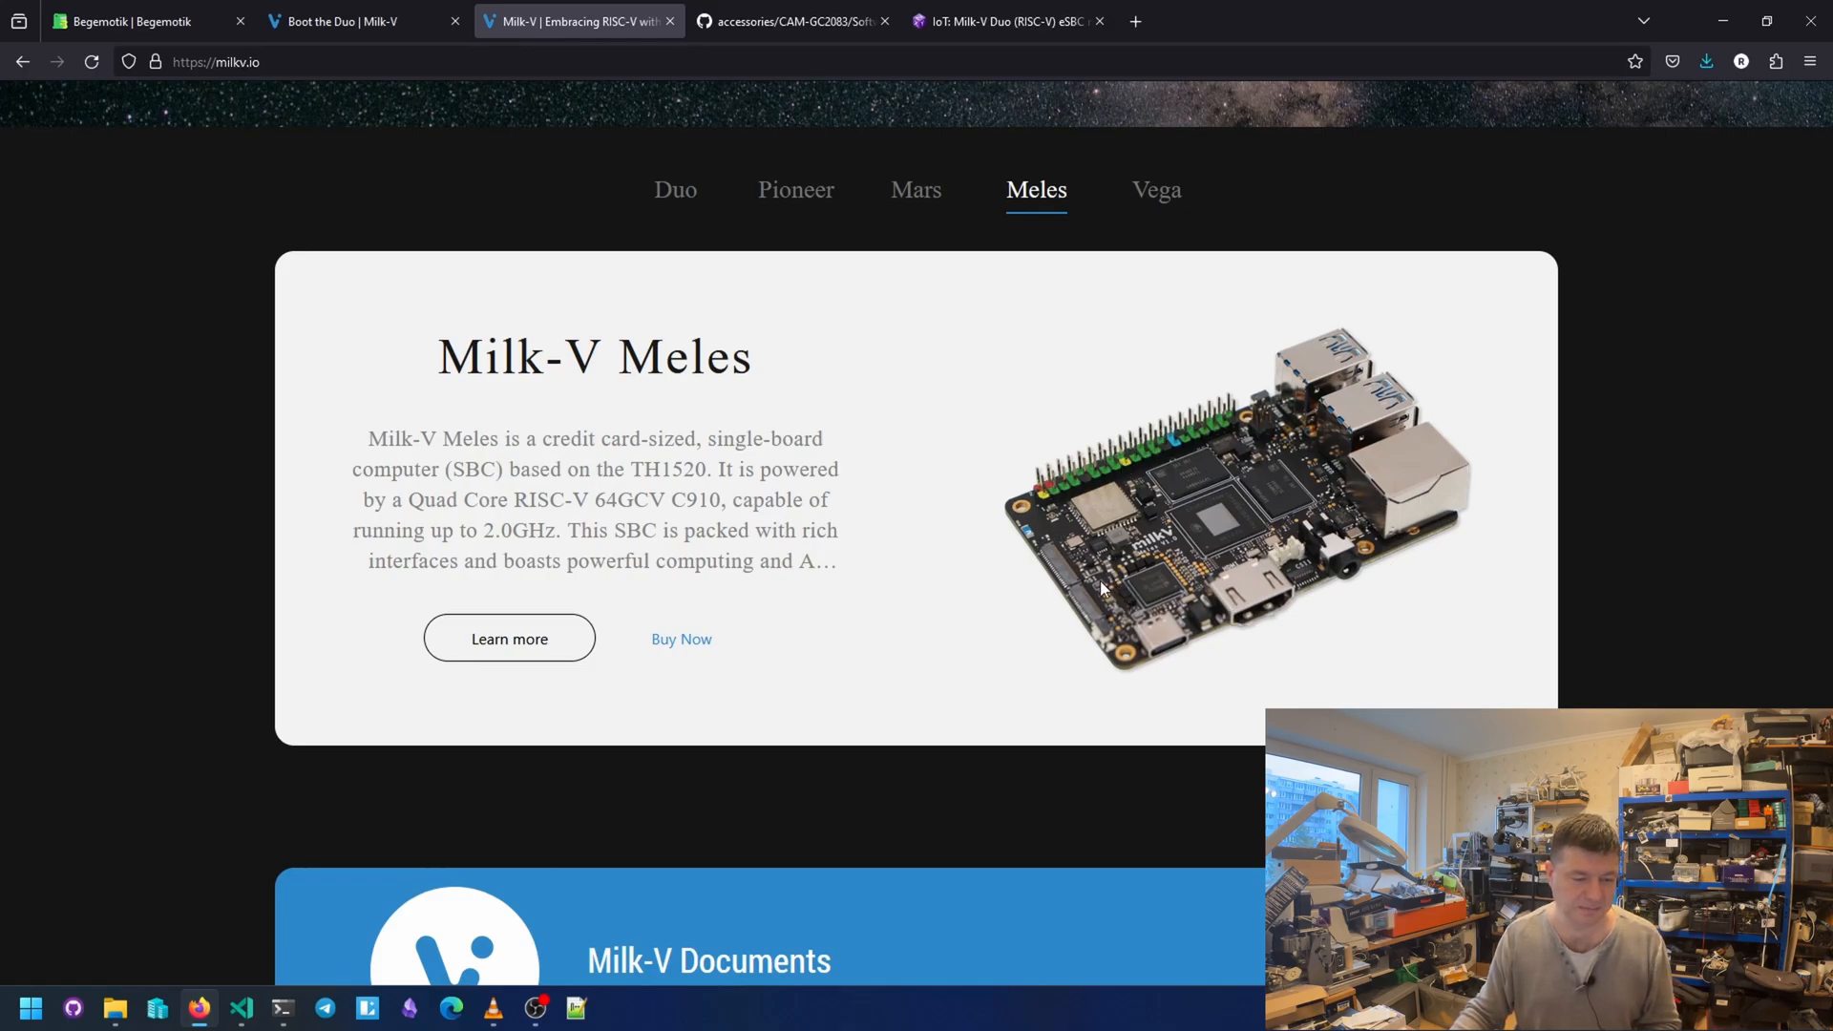
mouse_move(1216, 548)
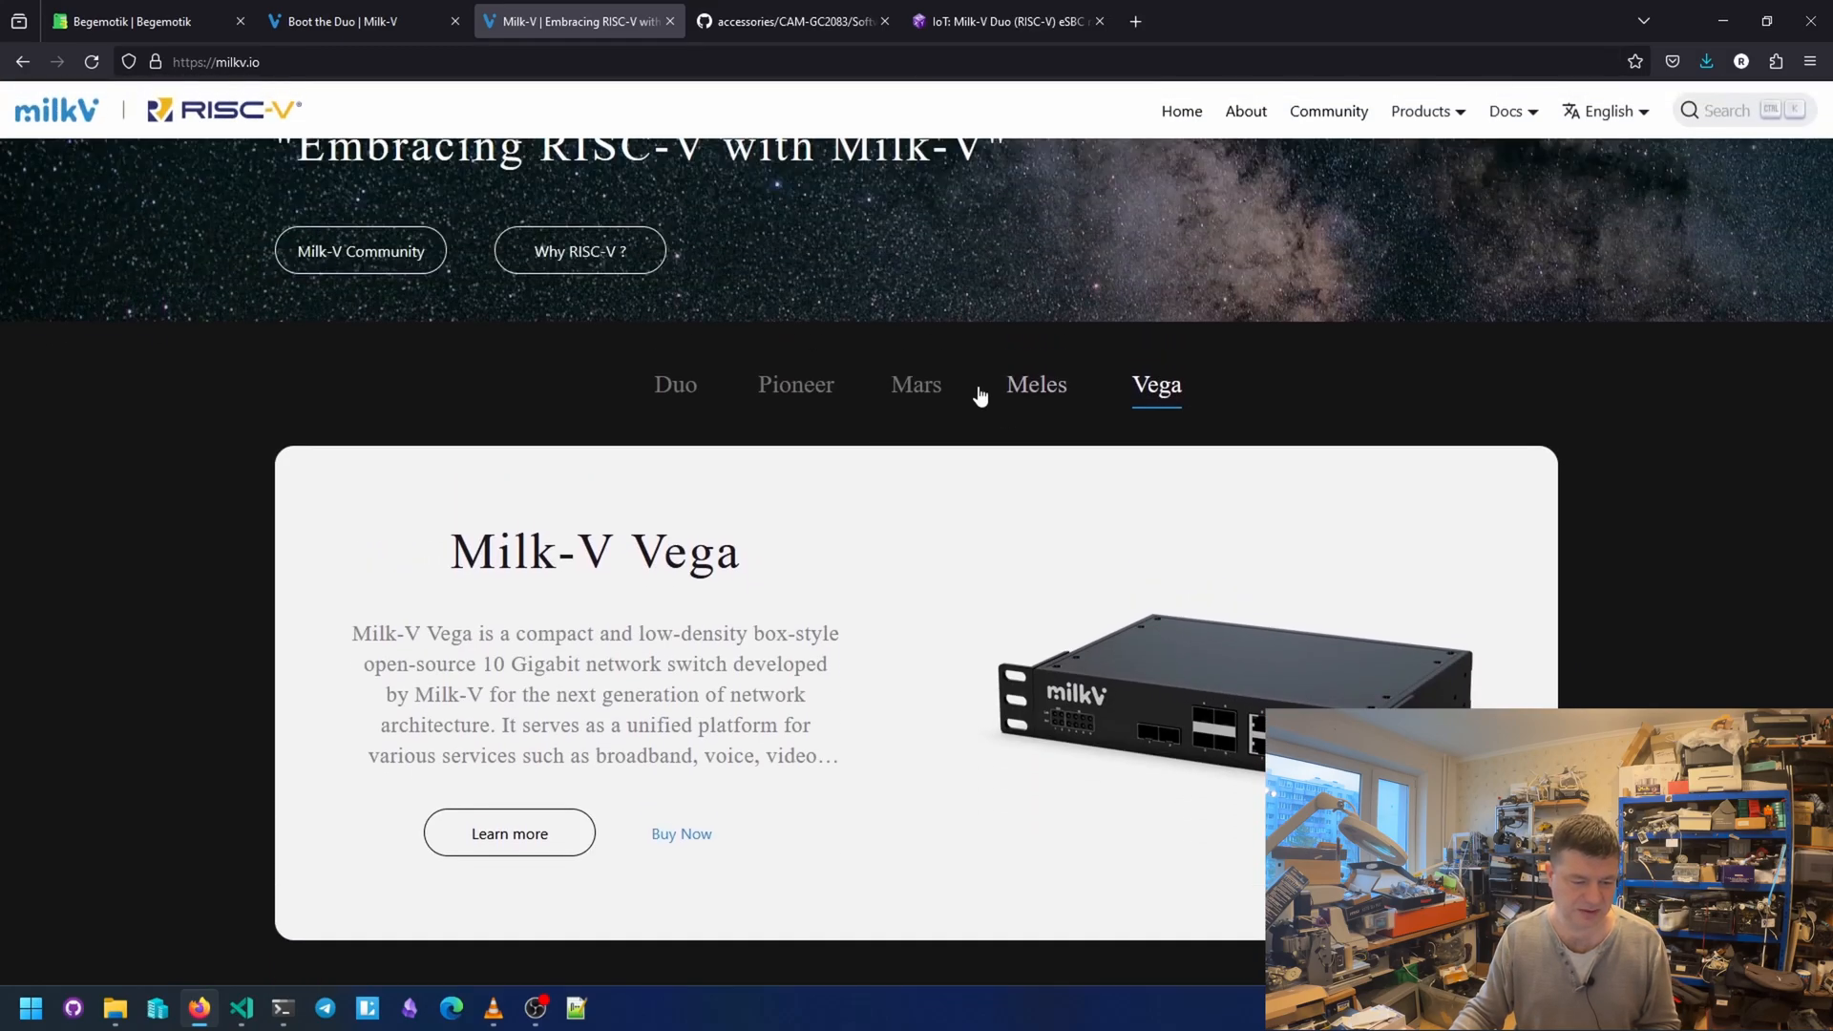
click(915, 383)
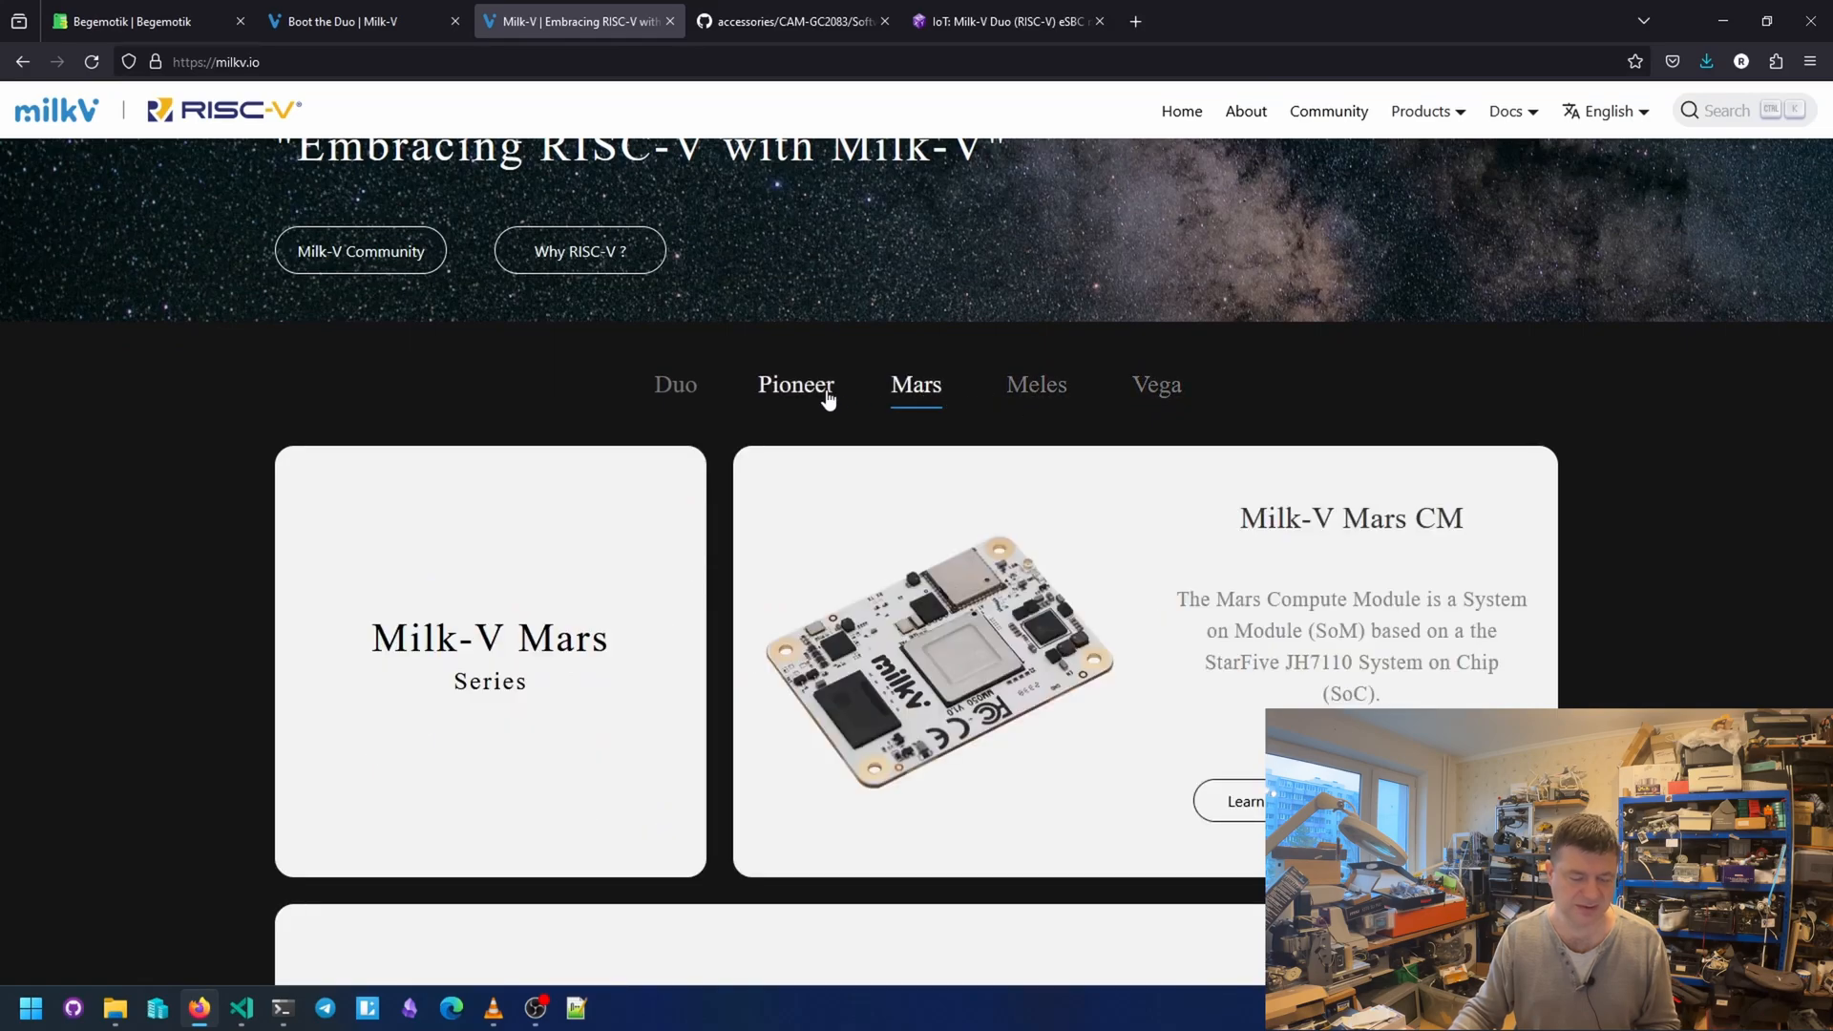
click(796, 383)
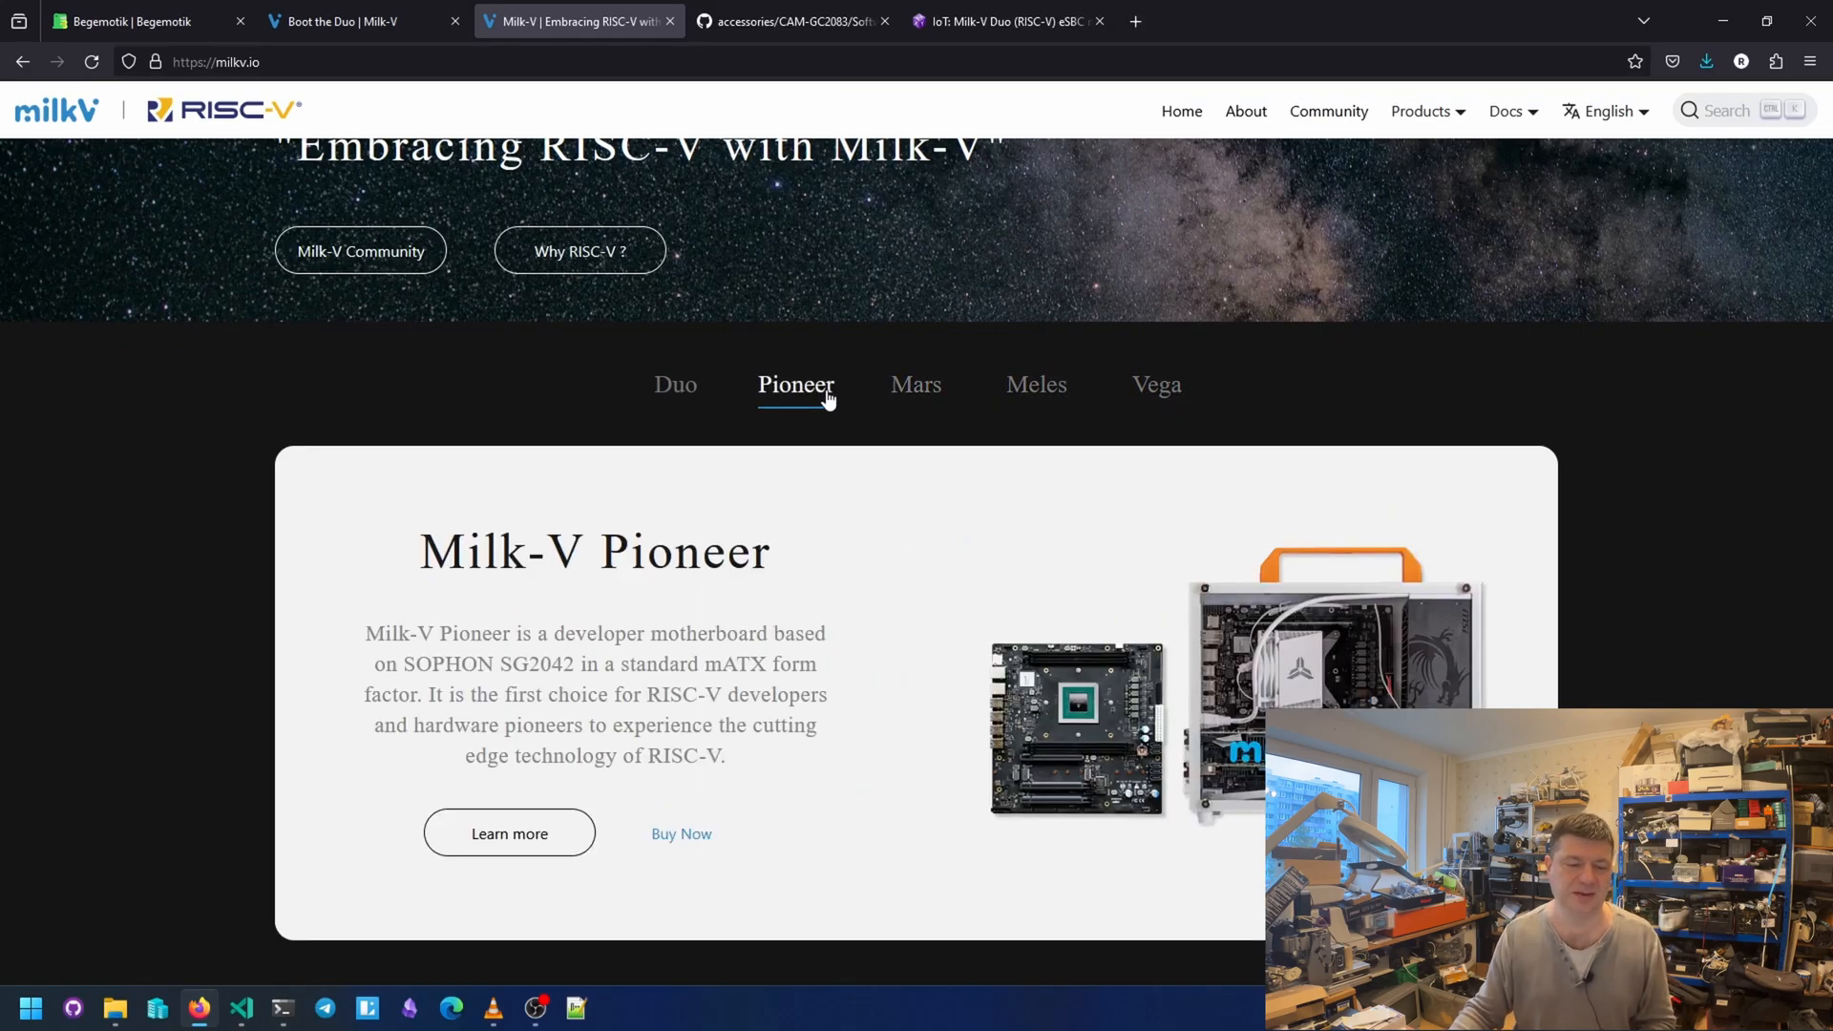